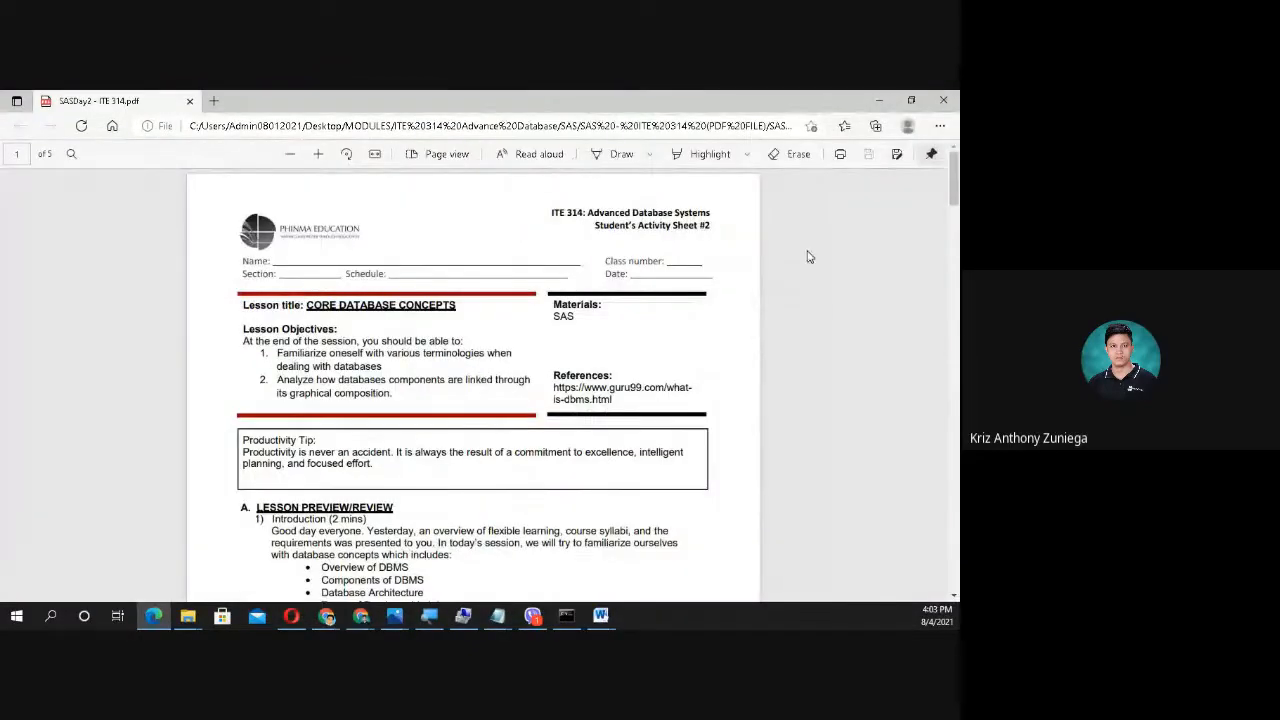
mouse_move(696, 250)
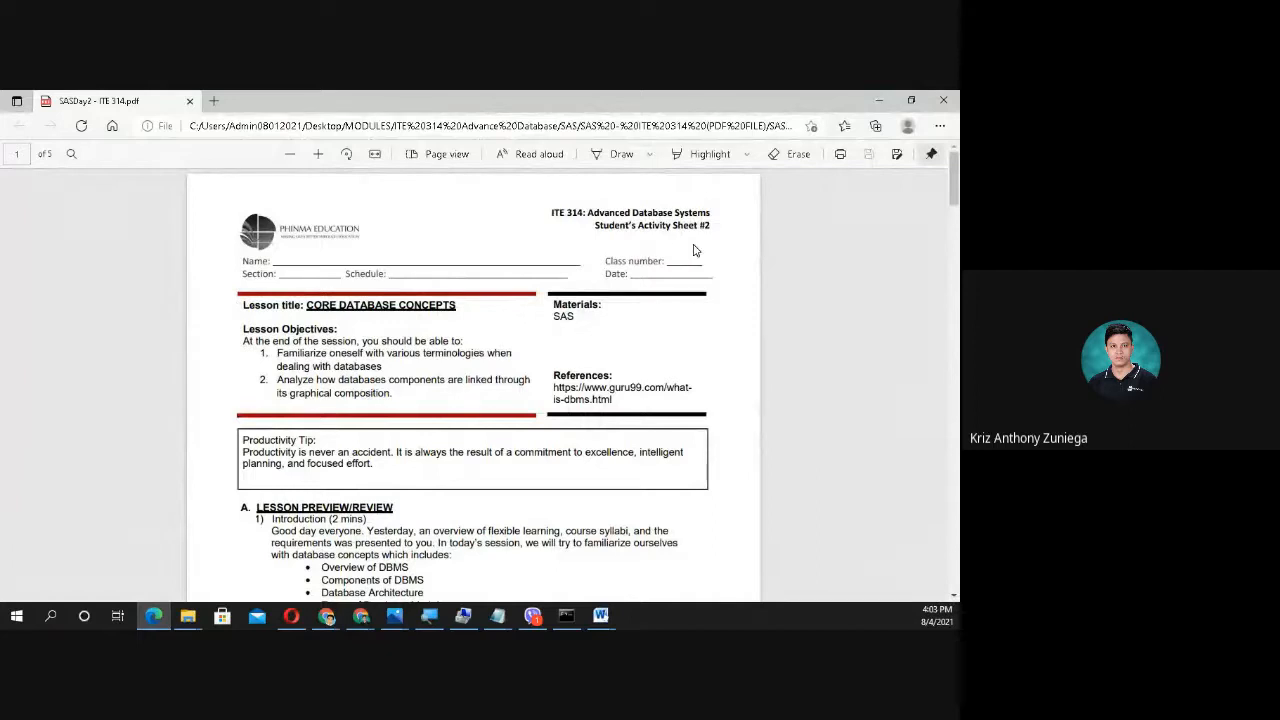
mouse_move(666, 246)
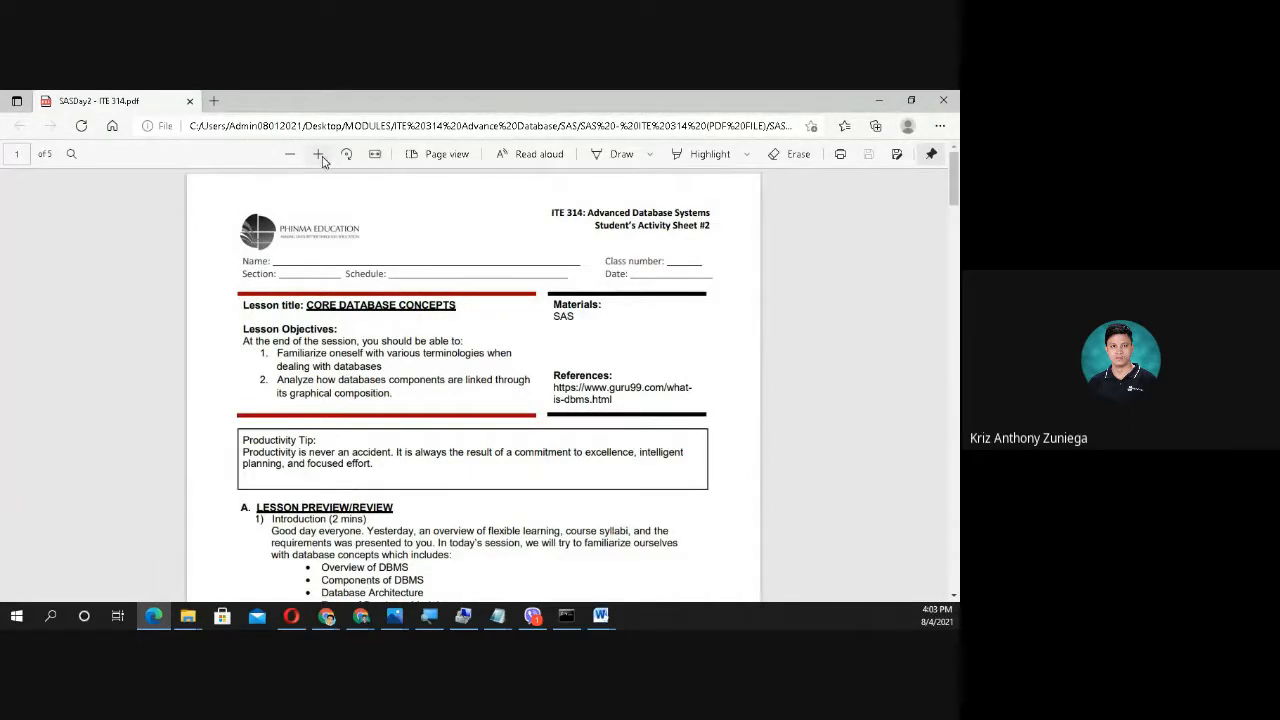
Step: Zoom into the ITE 314 activity sheet and scroll to the References section and its DBMS link
click(318, 152)
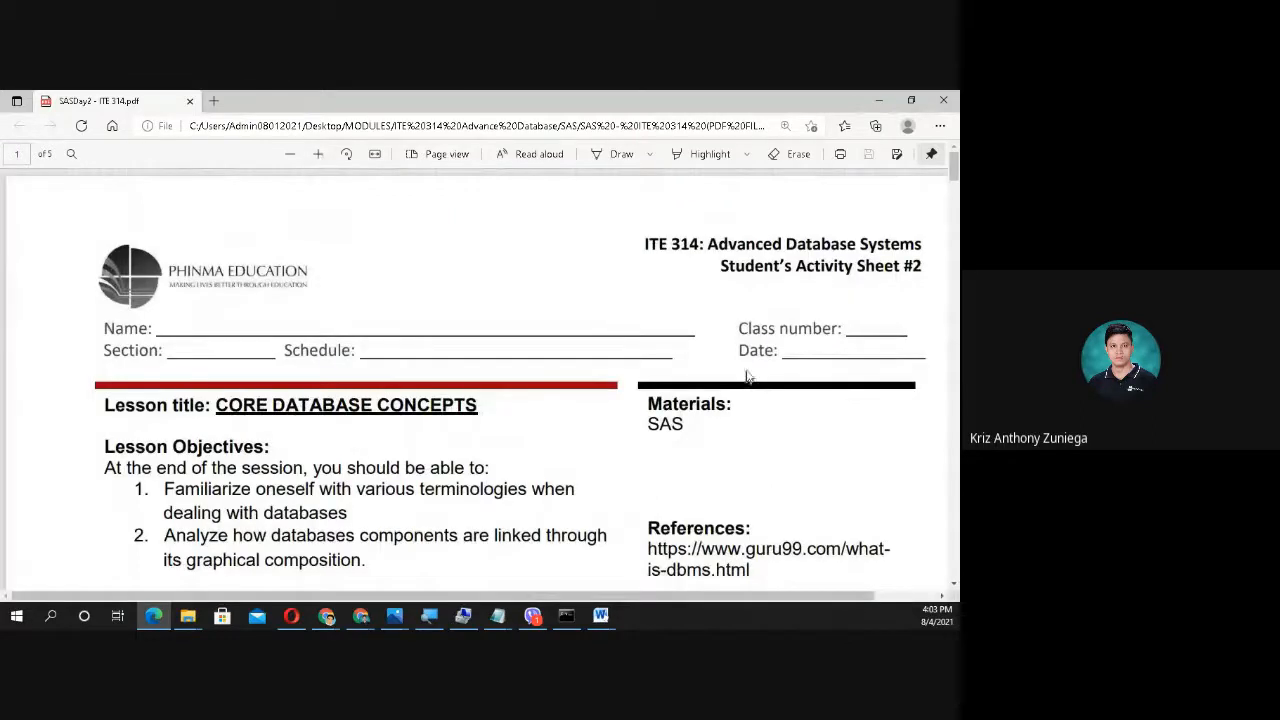
mouse_move(790, 368)
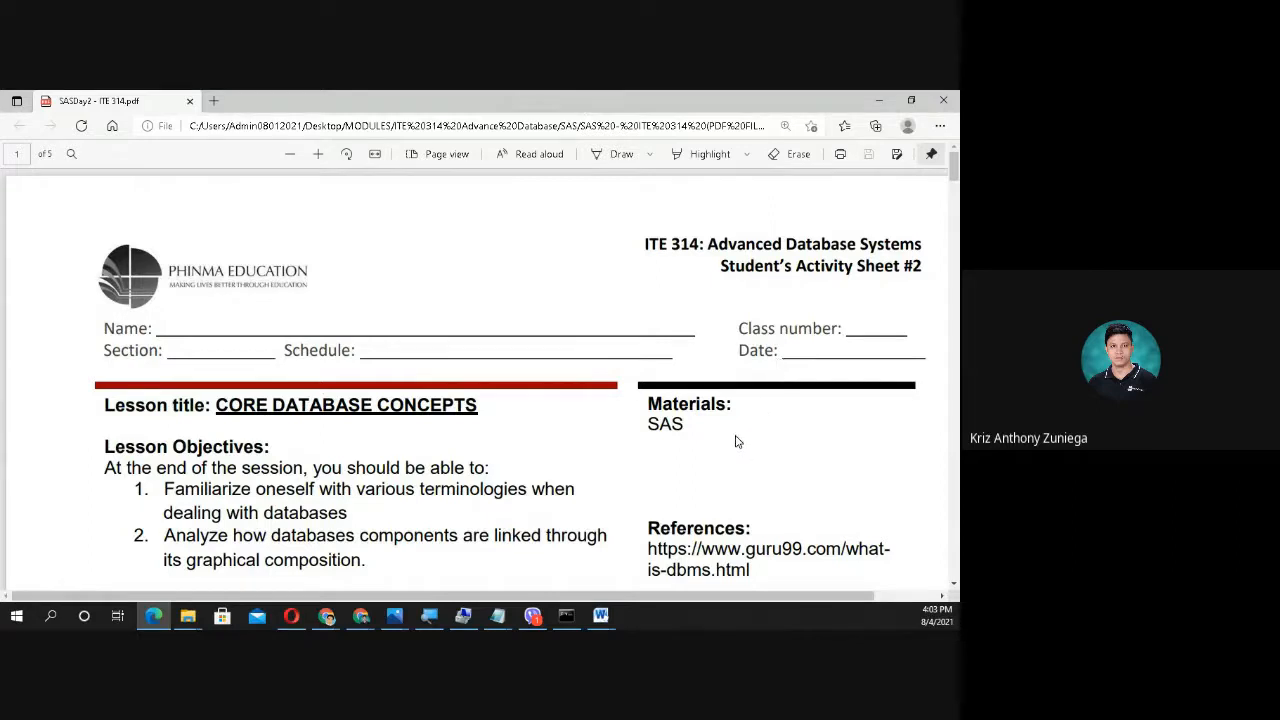
scroll(down, 3)
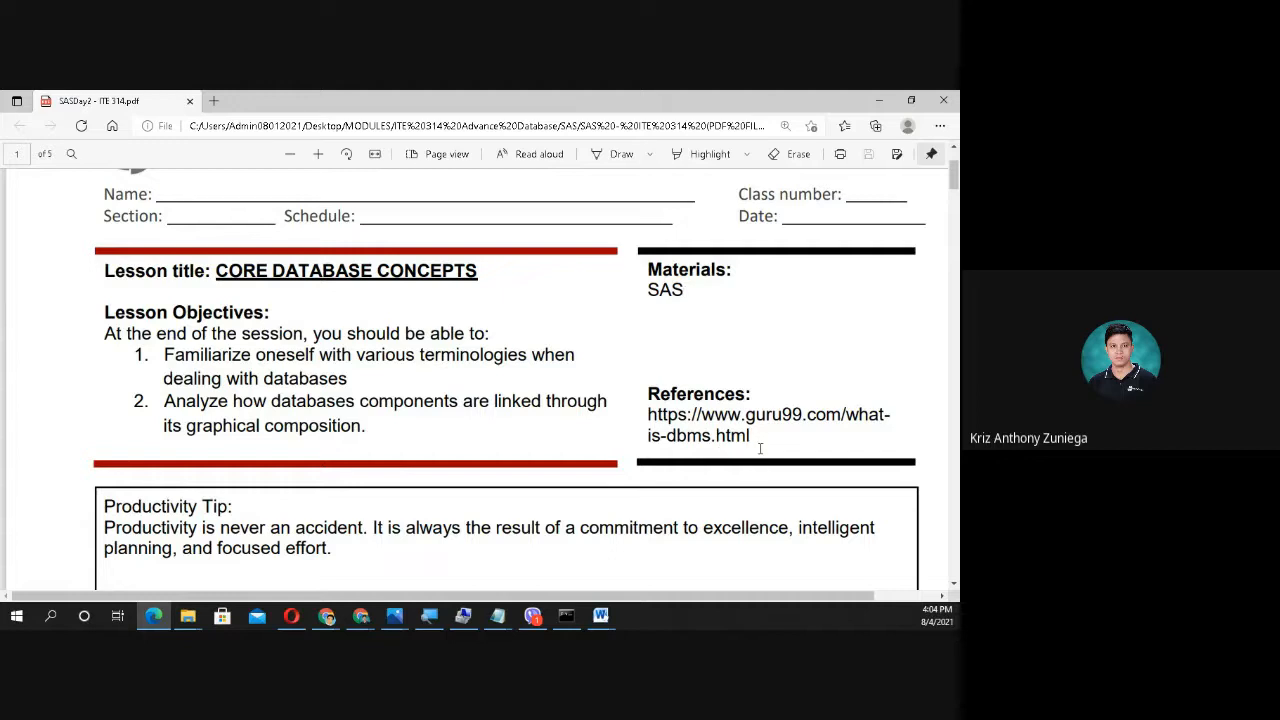
right_click(768, 424)
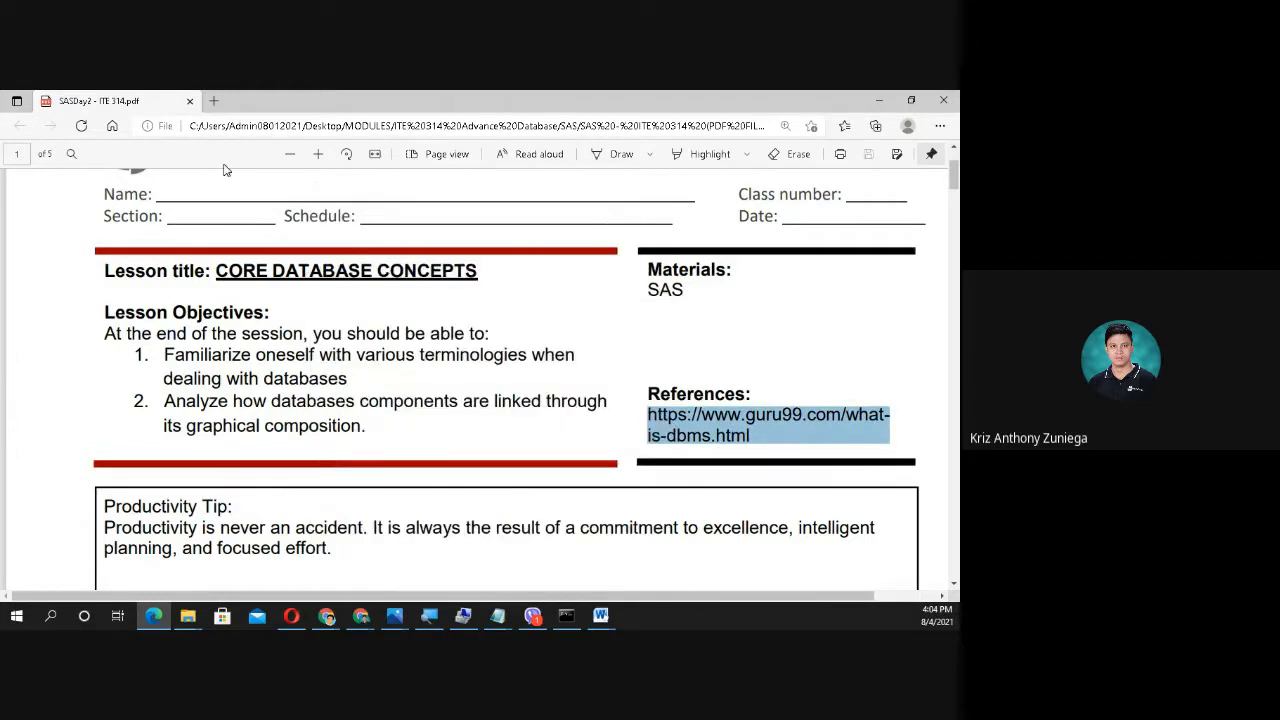
Step: Search the web for the reference link and bring up the Guru99 'What is DBMS' article
click(214, 100)
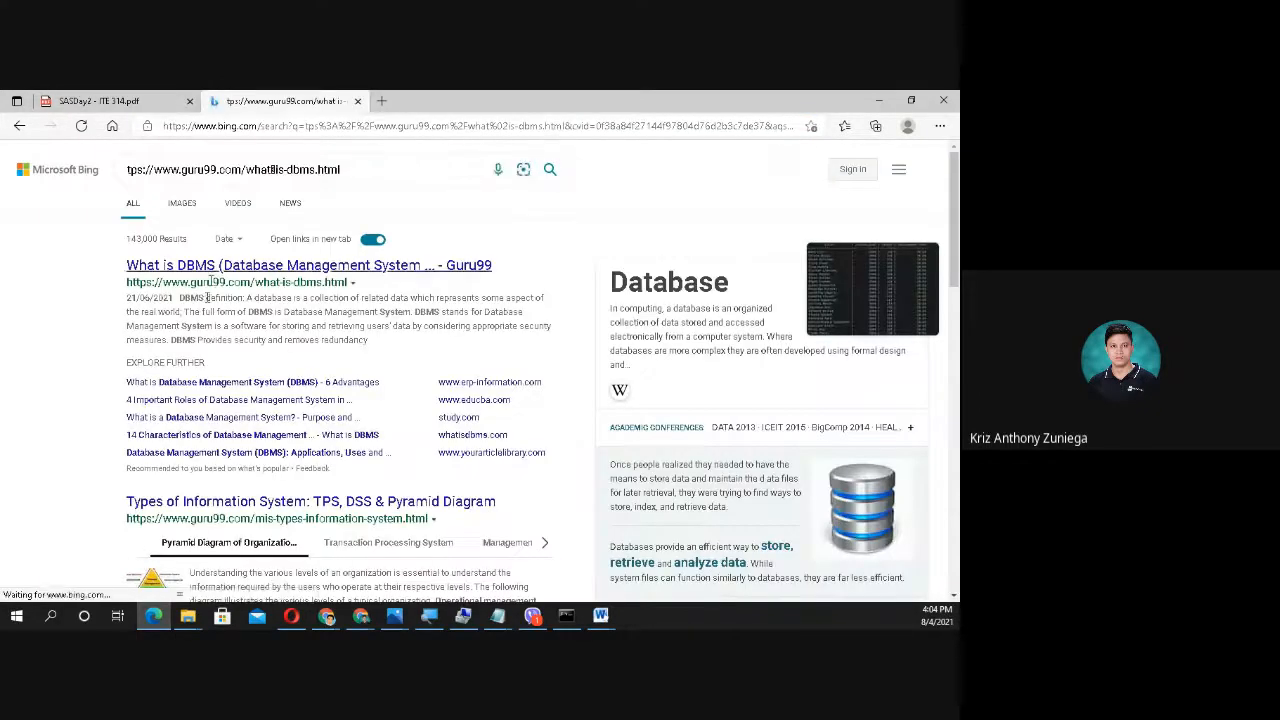
click(100, 100)
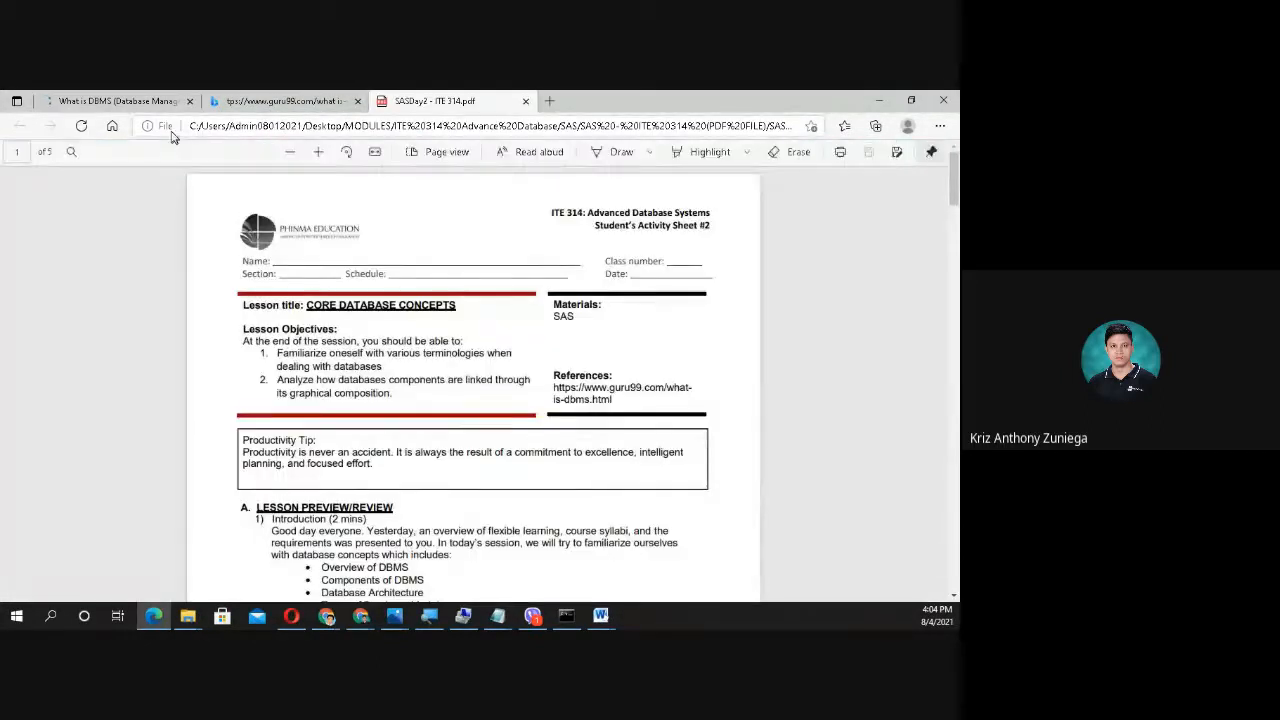
click(120, 100)
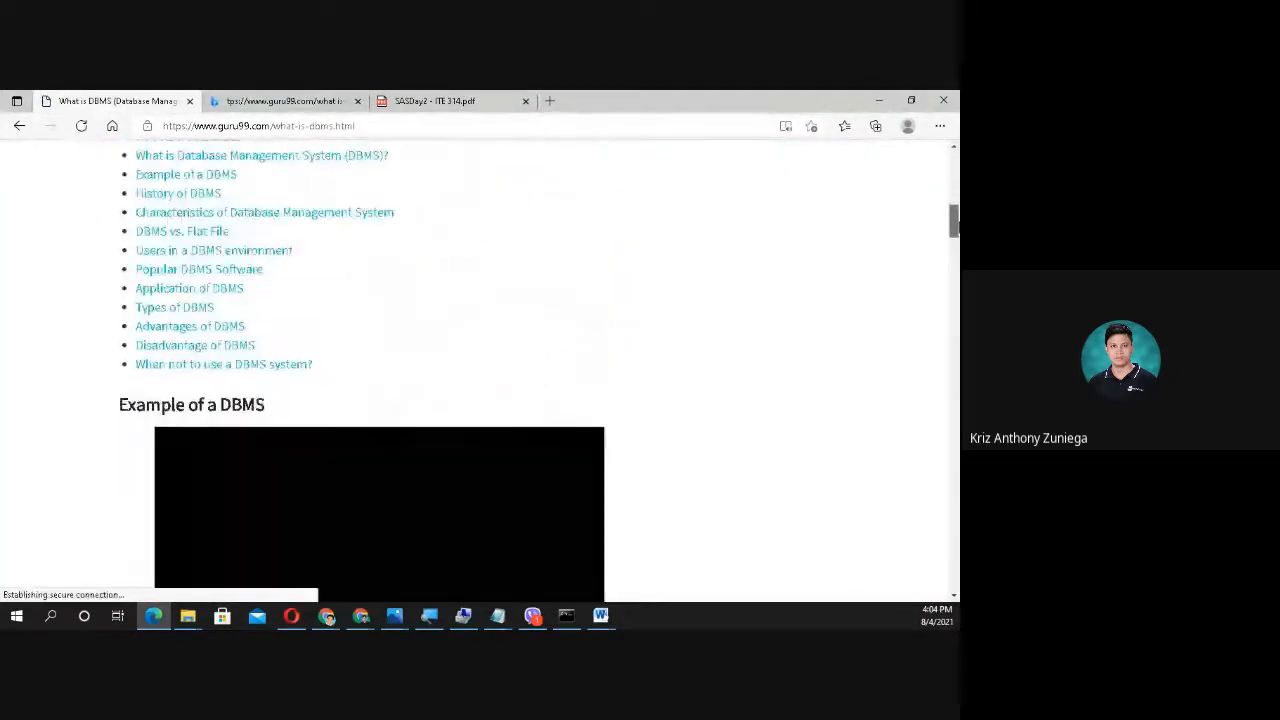
Step: Skim down through the Guru99 DBMS article, then return to the lesson PDF
scroll(down, 3)
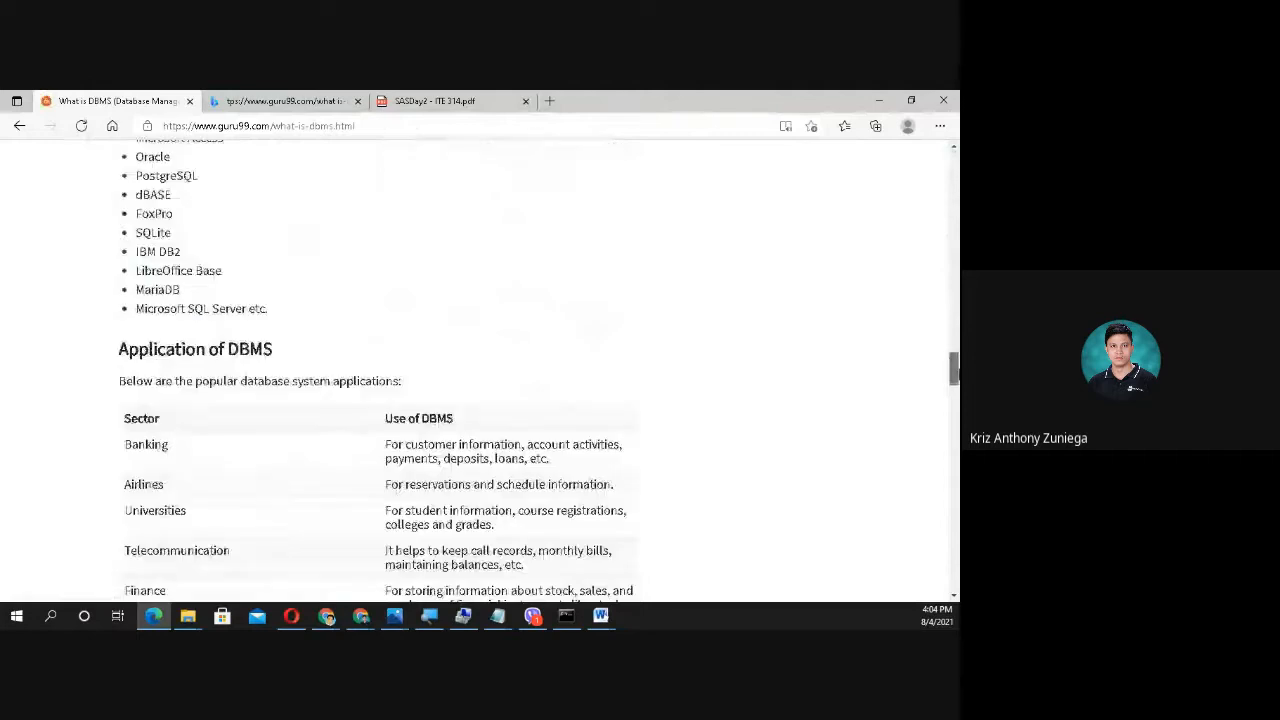
scroll(down, 3)
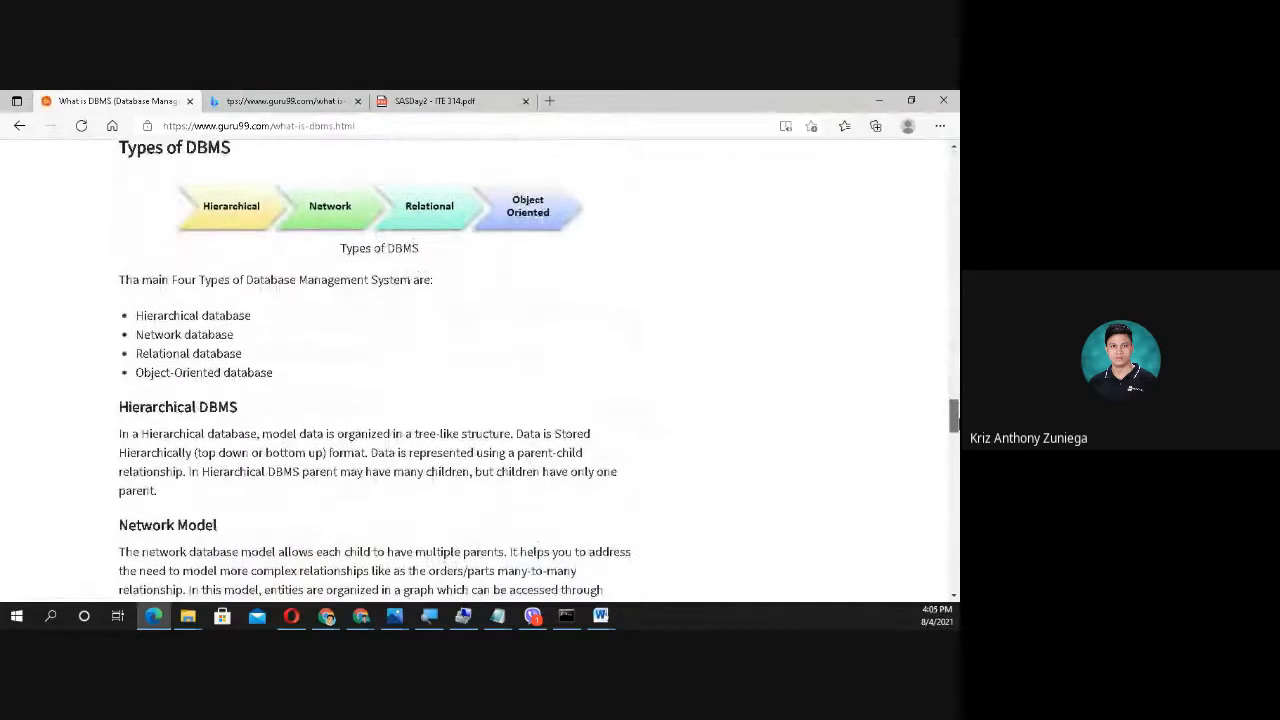
scroll(down, 3)
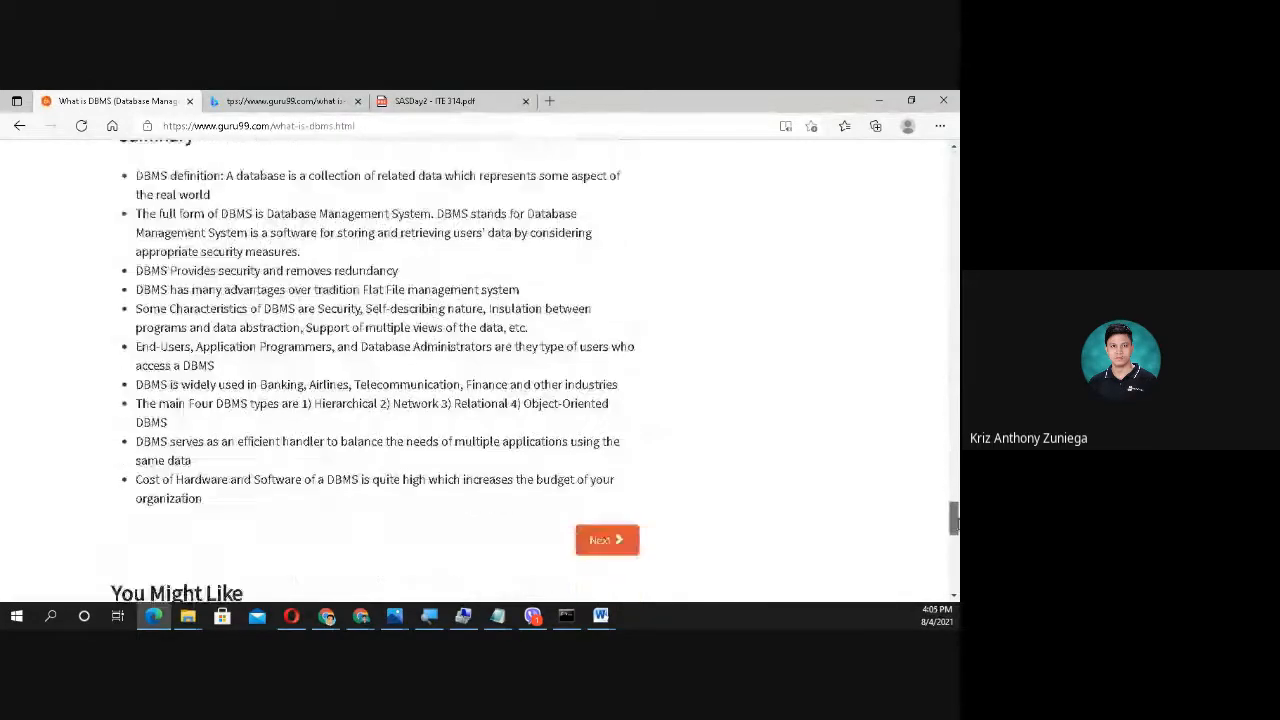
scroll(down, 3)
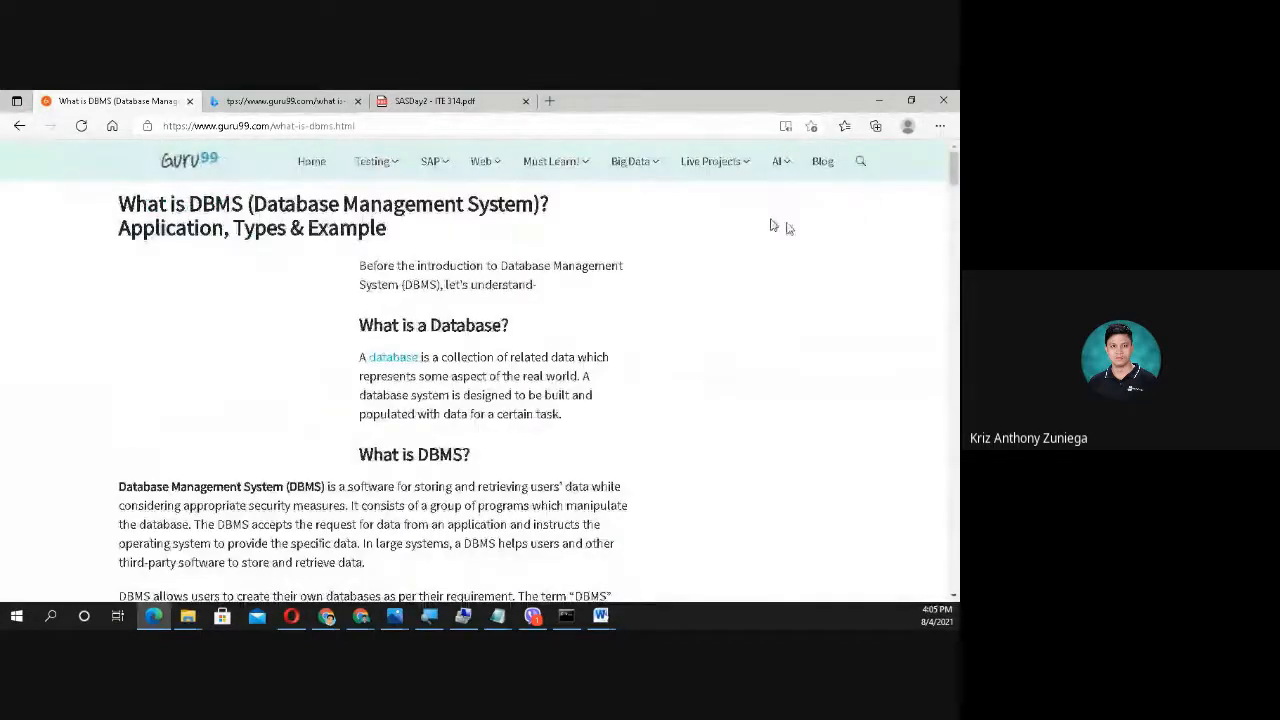
click(440, 100)
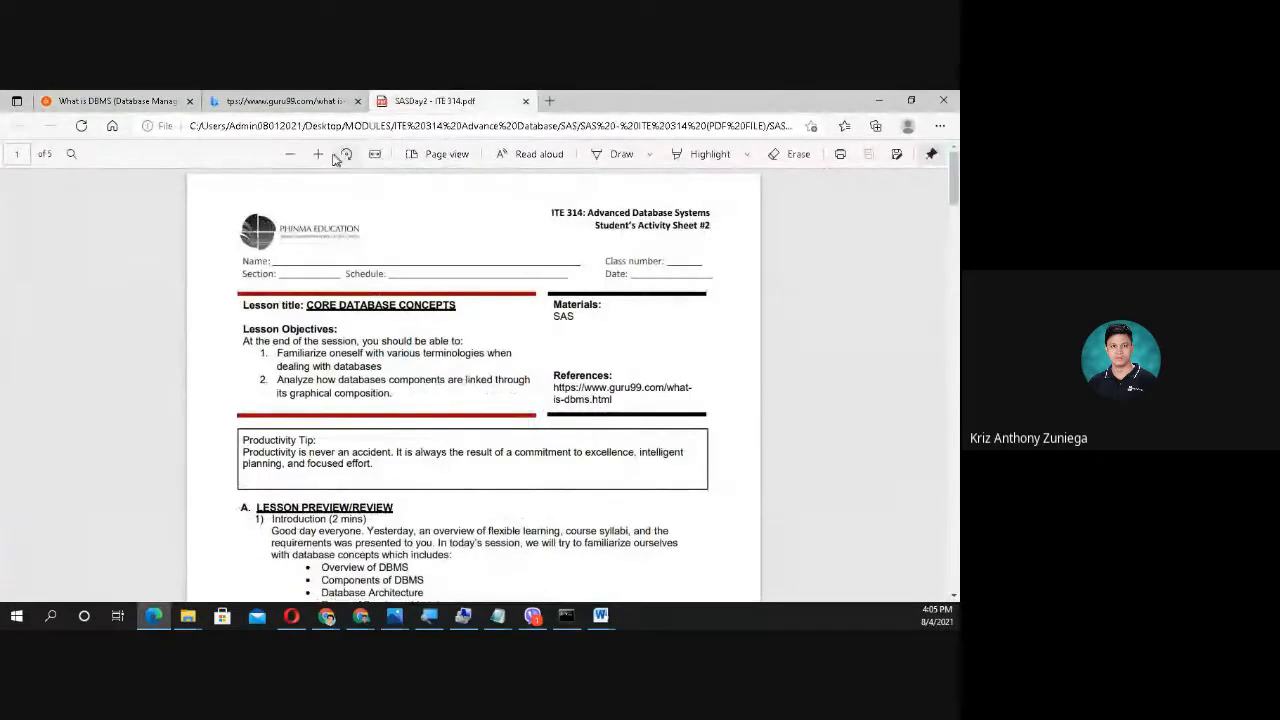
Step: Zoom into the sheet again and scroll to the Lesson Preview/Review and Activity 1 instructions
click(318, 154)
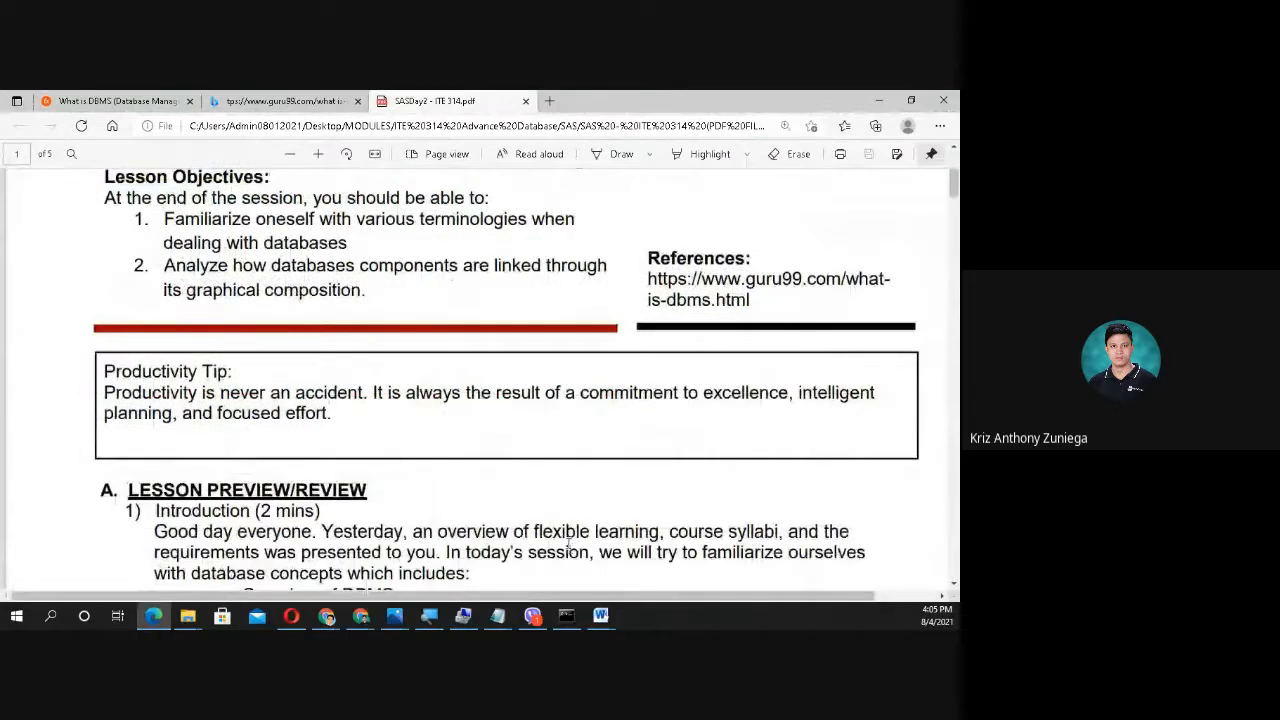
mouse_move(284, 470)
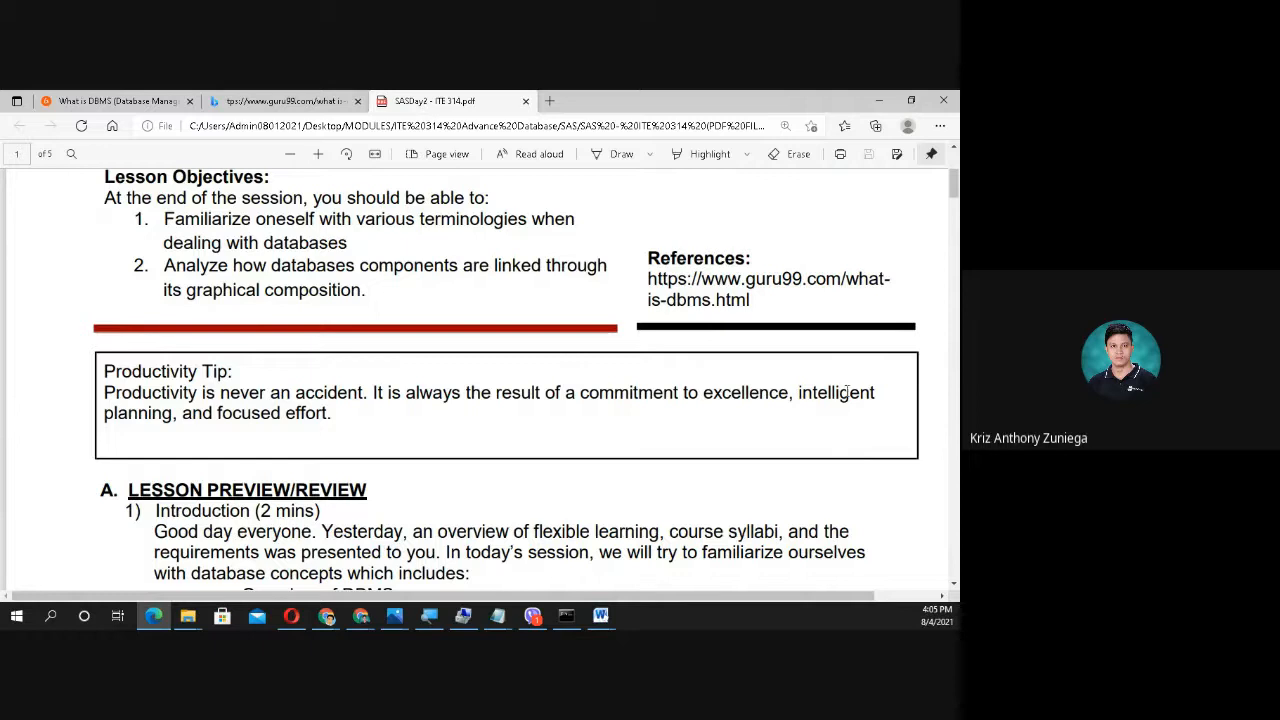
mouse_move(444, 492)
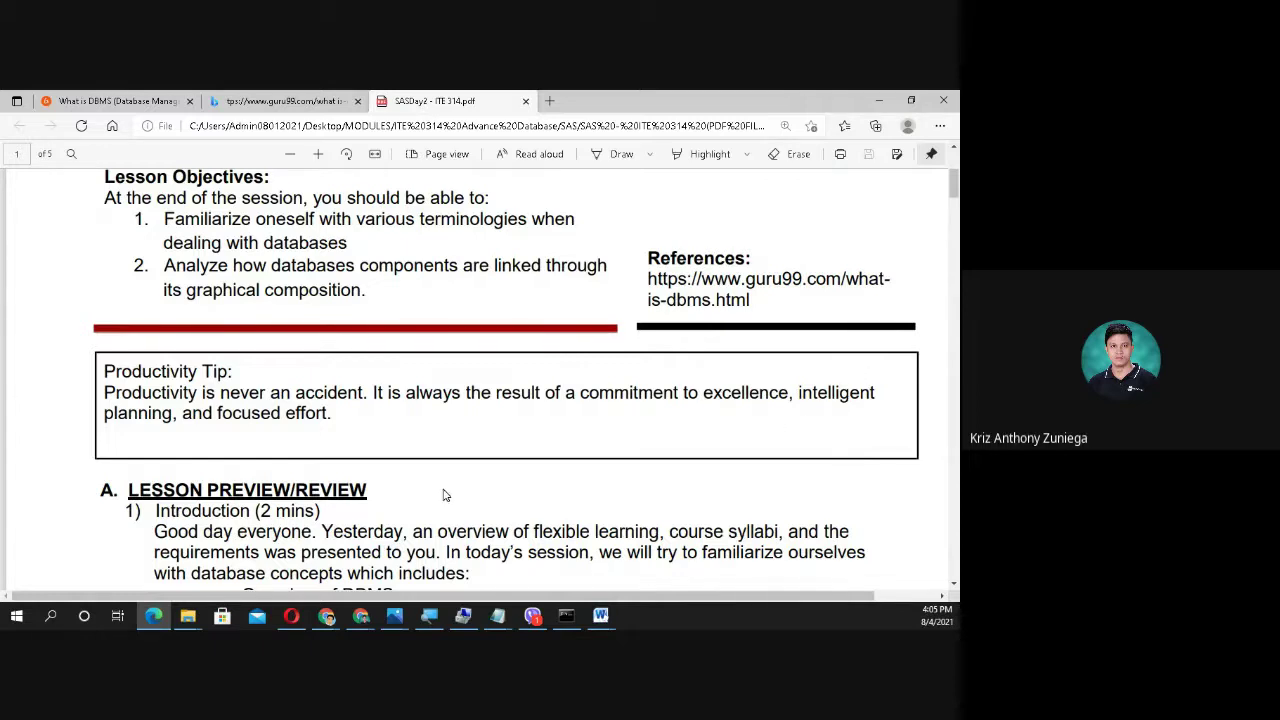
mouse_move(362, 468)
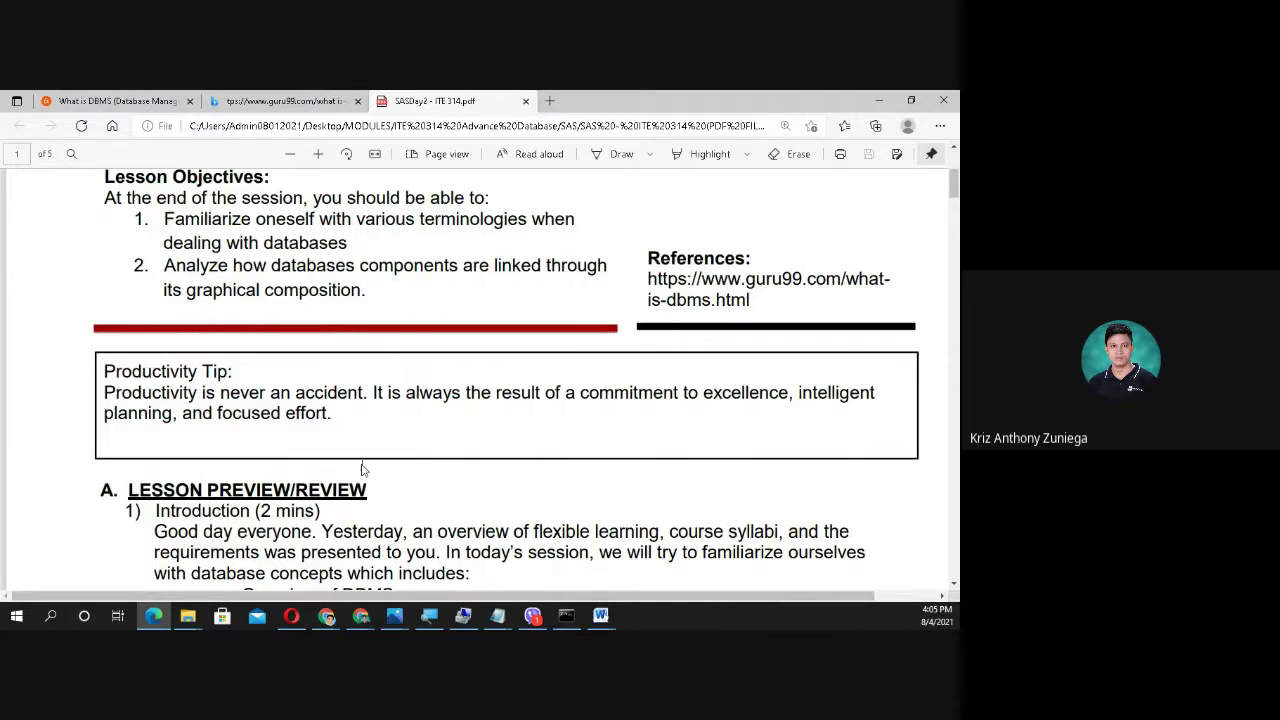
scroll(down, 3)
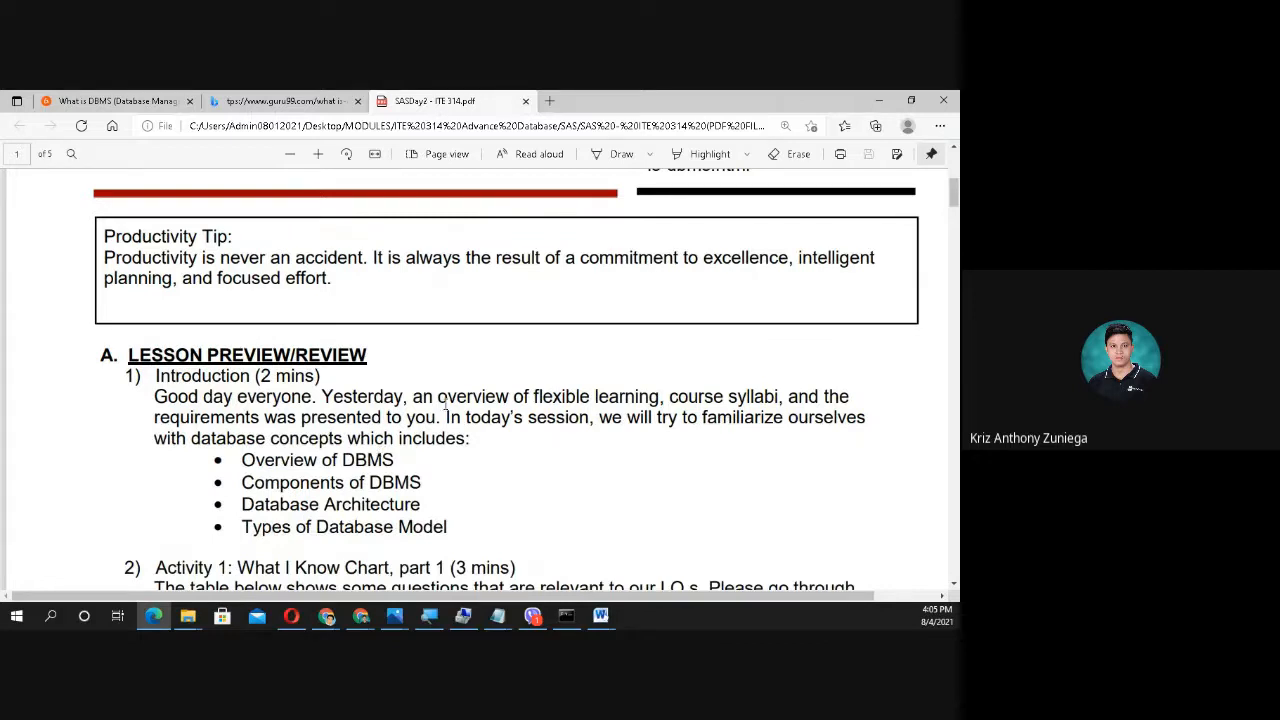
mouse_move(448, 344)
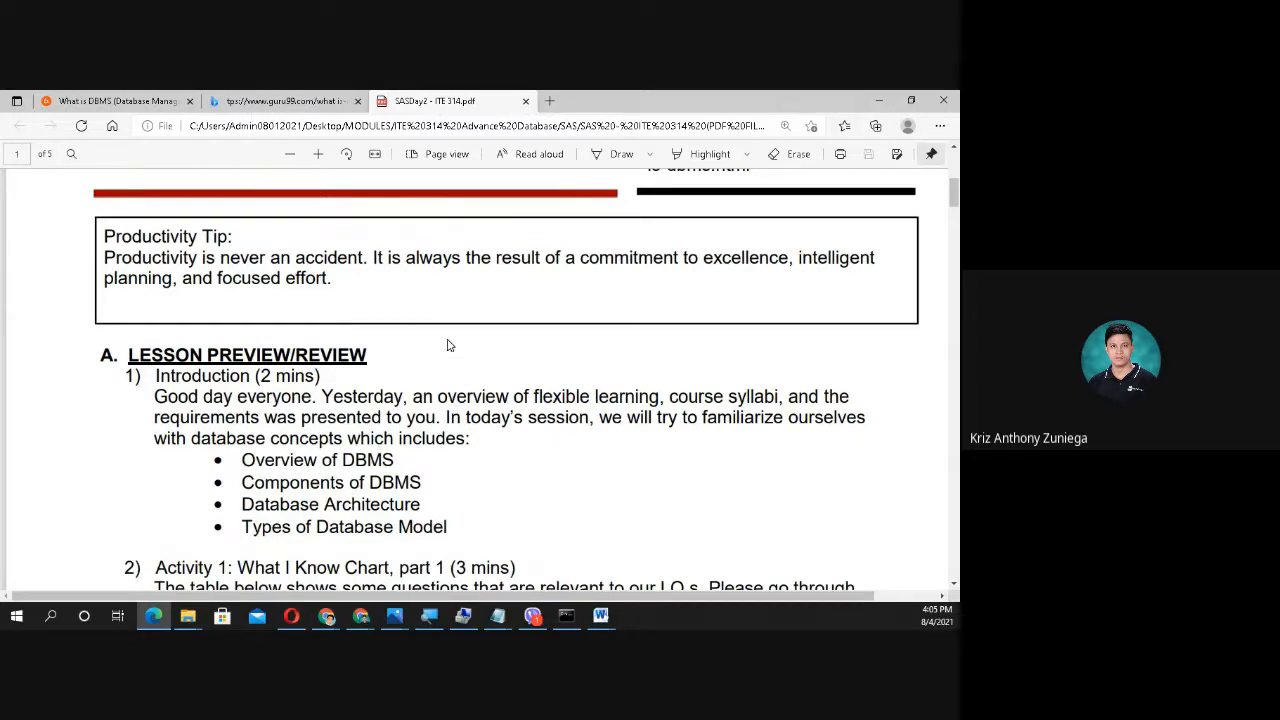
mouse_move(432, 330)
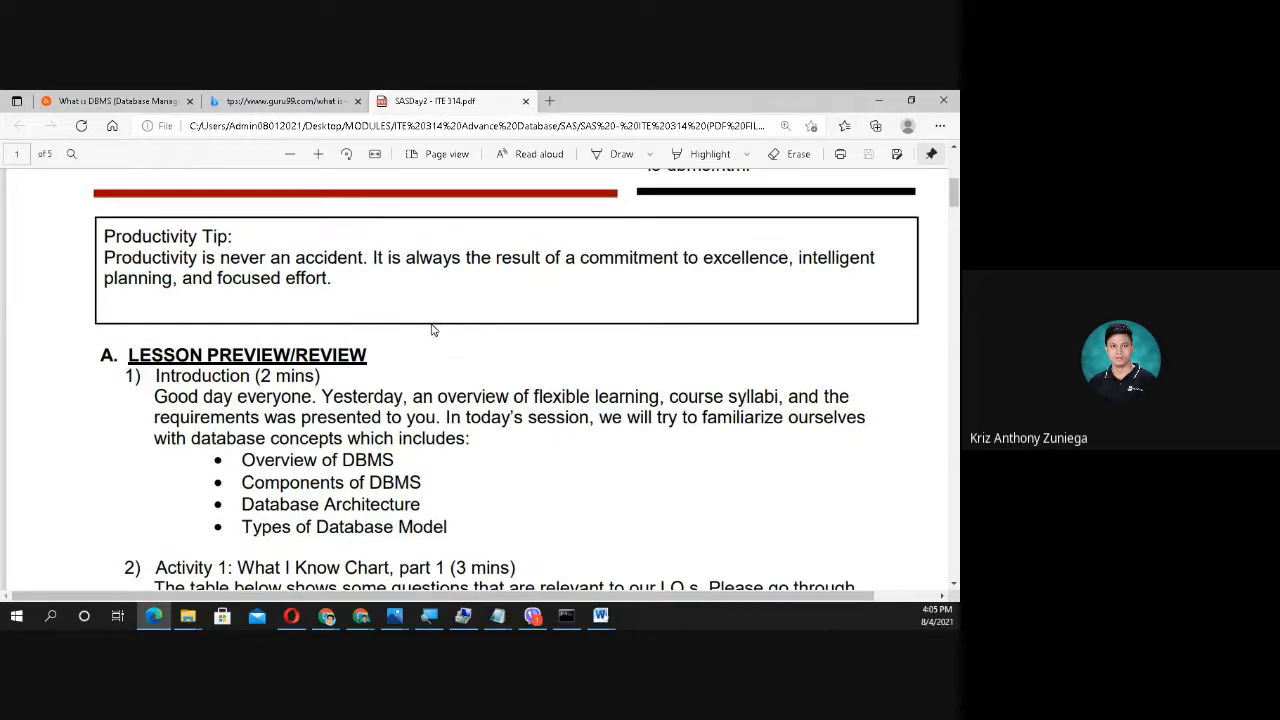
scroll(down, 3)
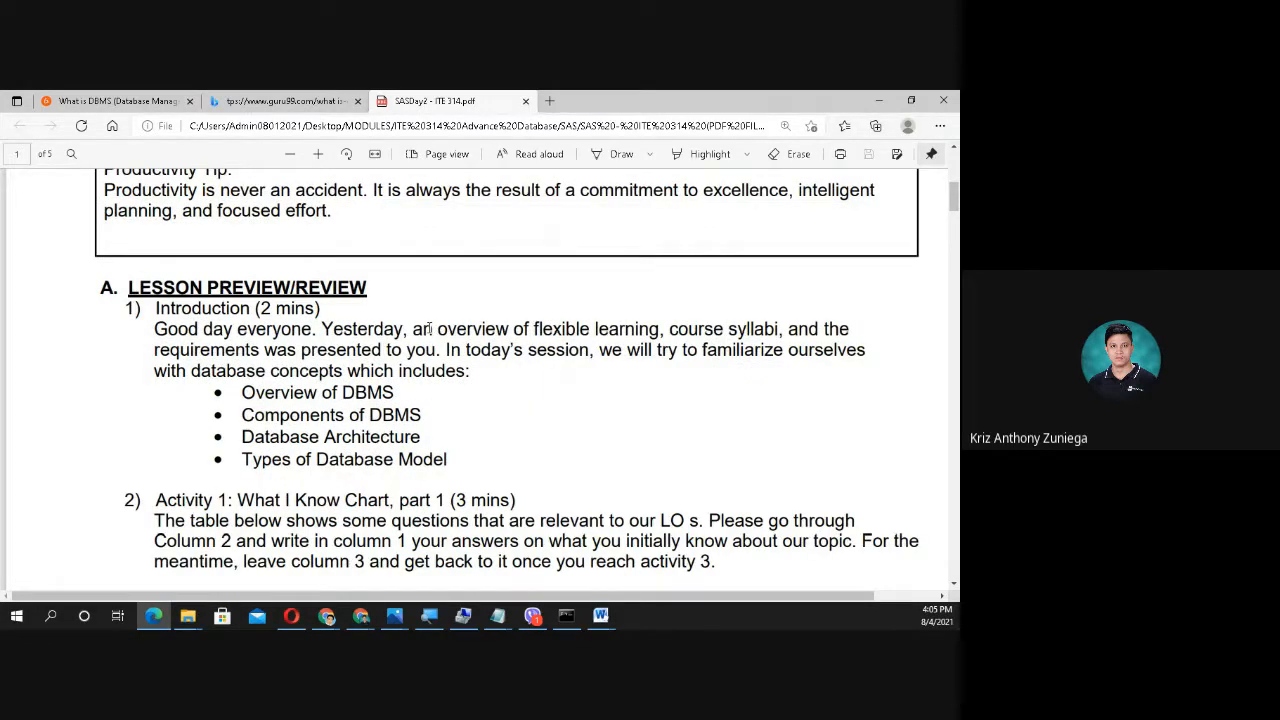
mouse_move(518, 392)
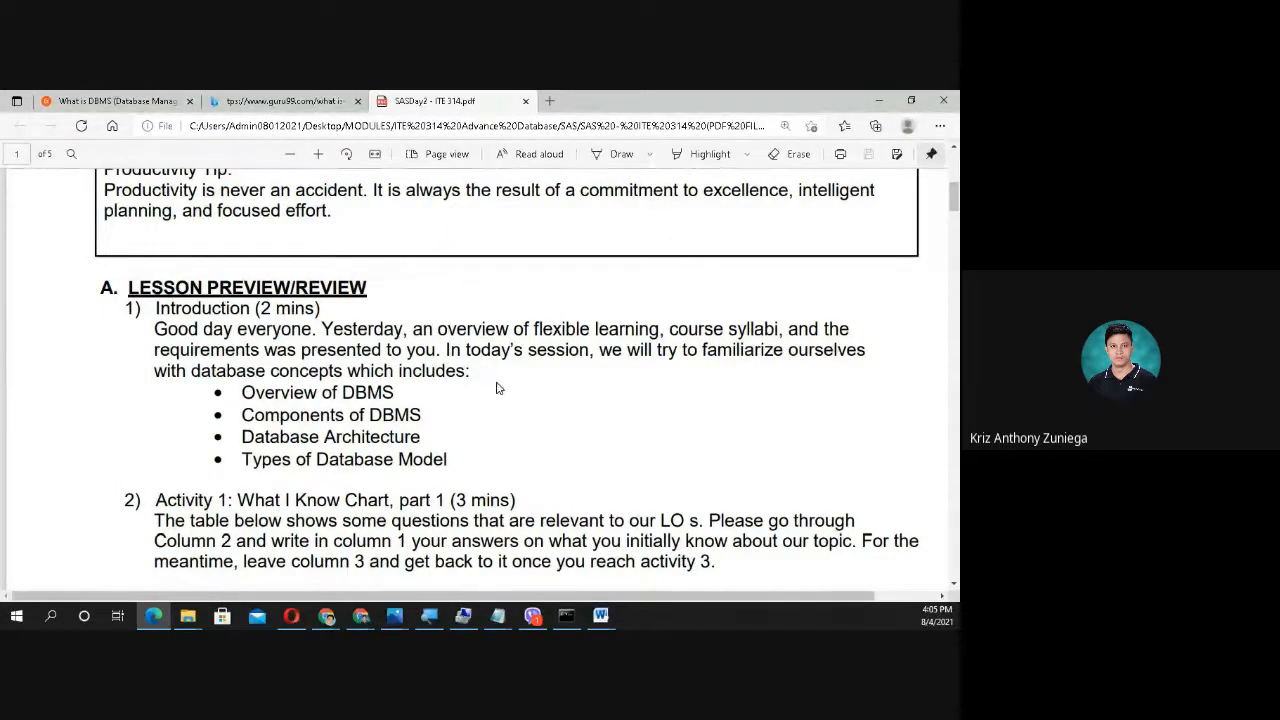
mouse_move(736, 348)
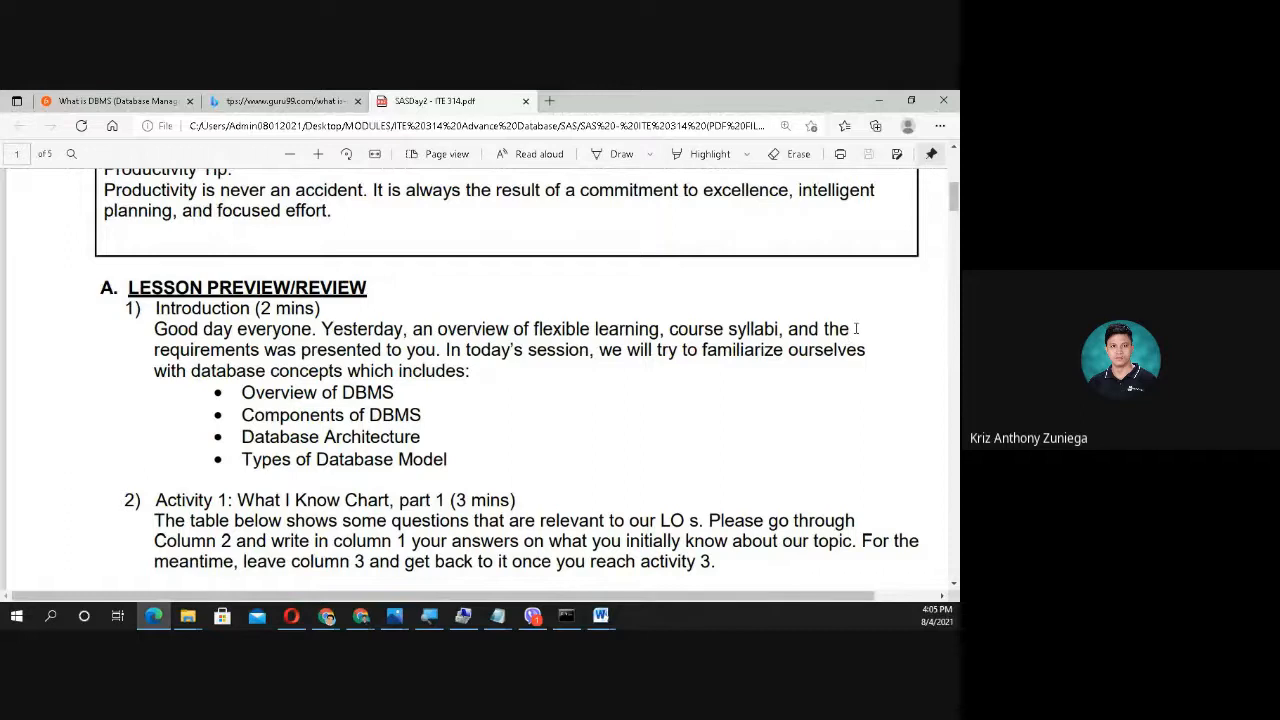
mouse_move(504, 386)
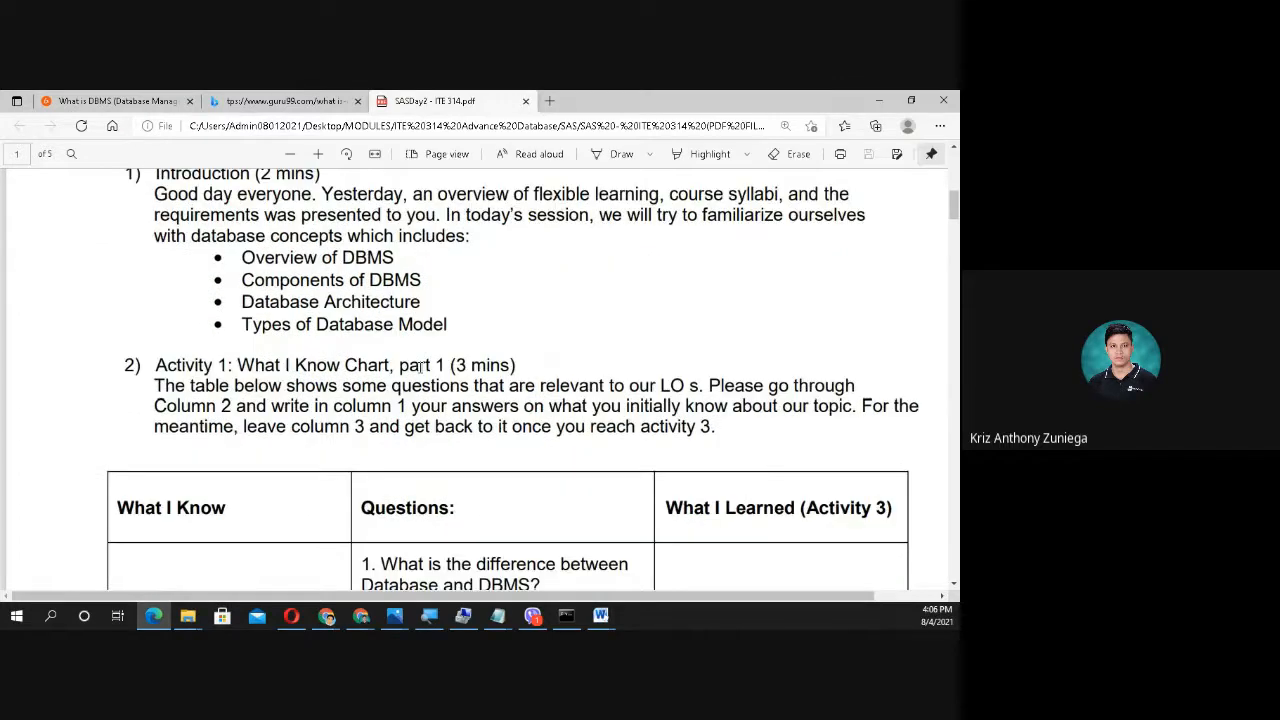
Step: Scroll through the What I Know chart questions to the bottom of page 1
scroll(down, 3)
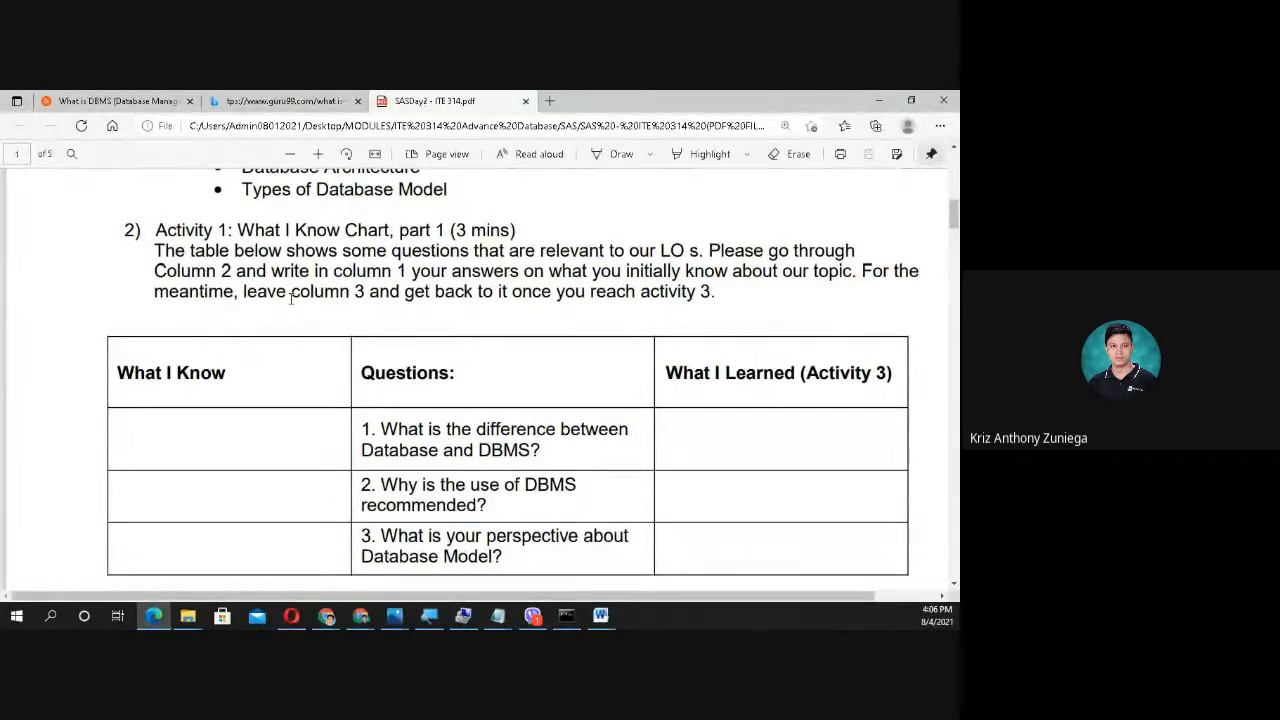
mouse_move(284, 392)
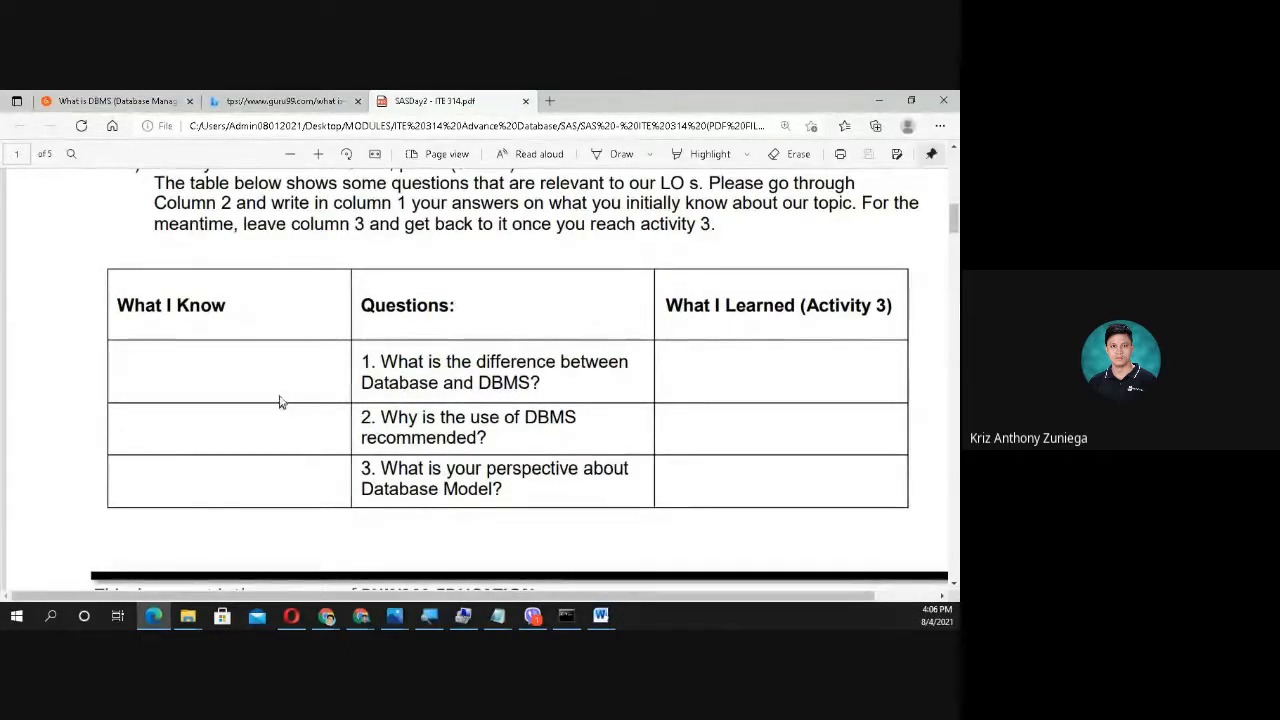
mouse_move(756, 350)
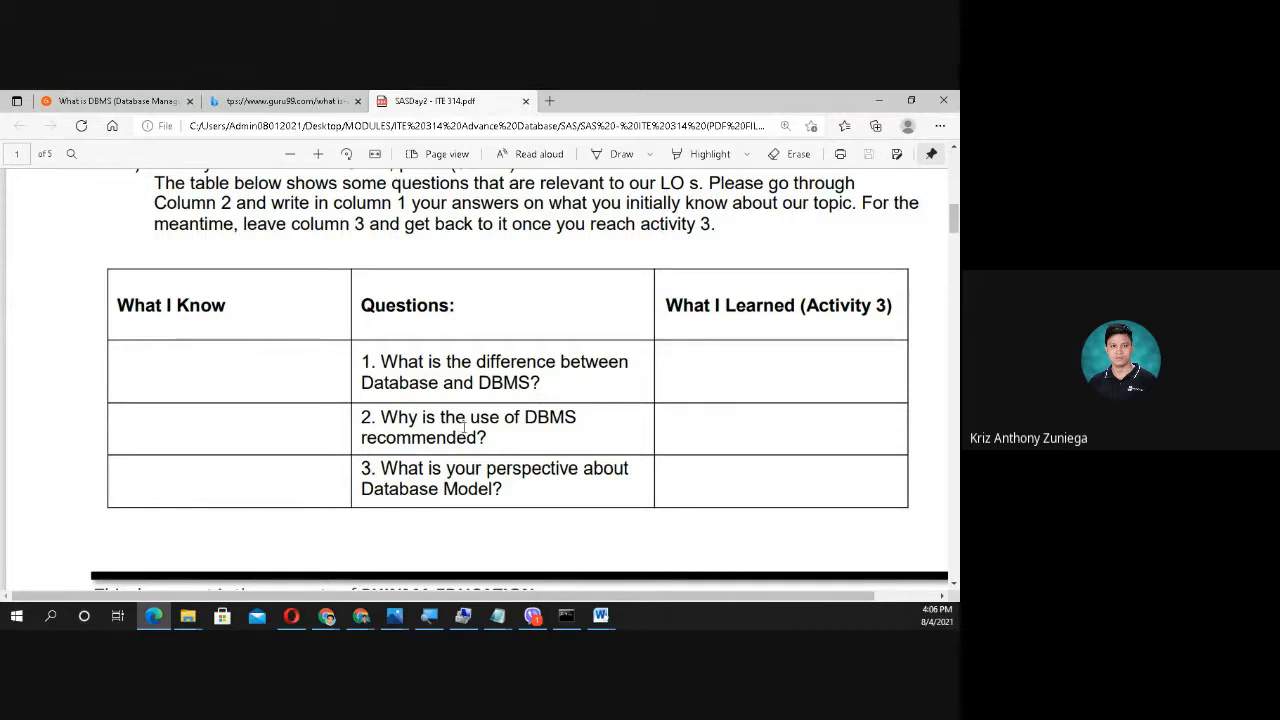
mouse_move(456, 404)
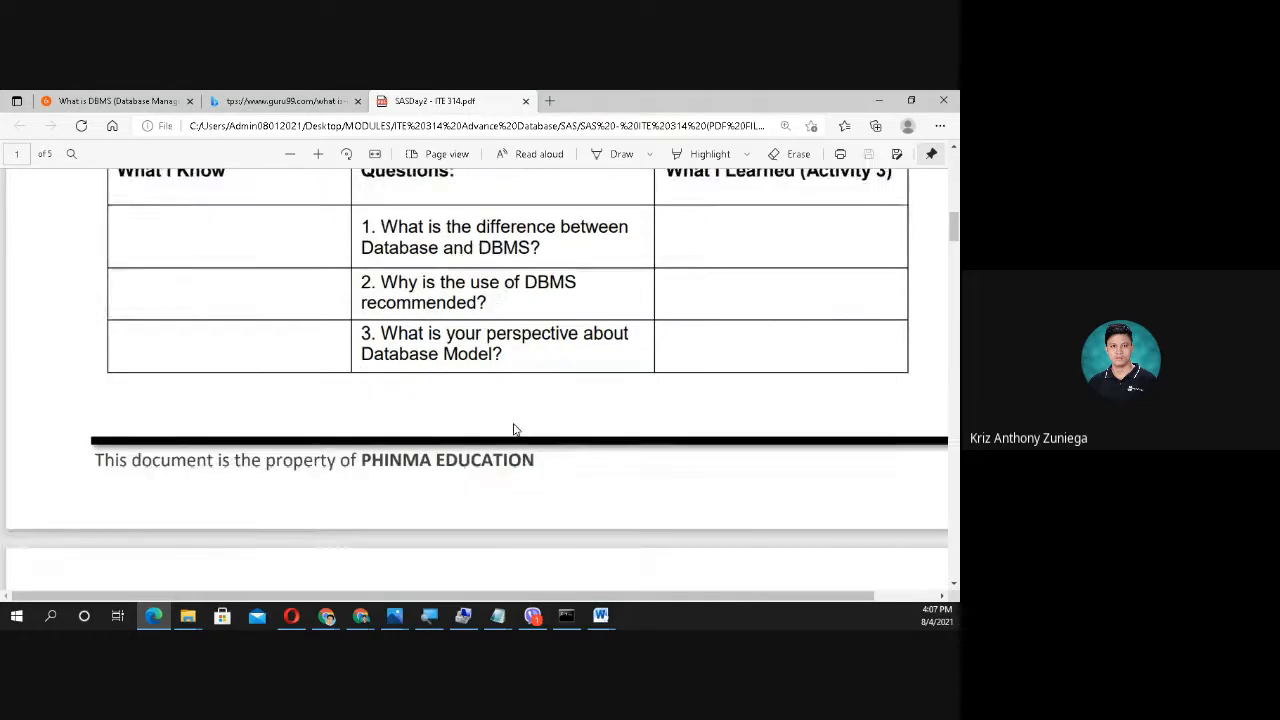
scroll(down, 3)
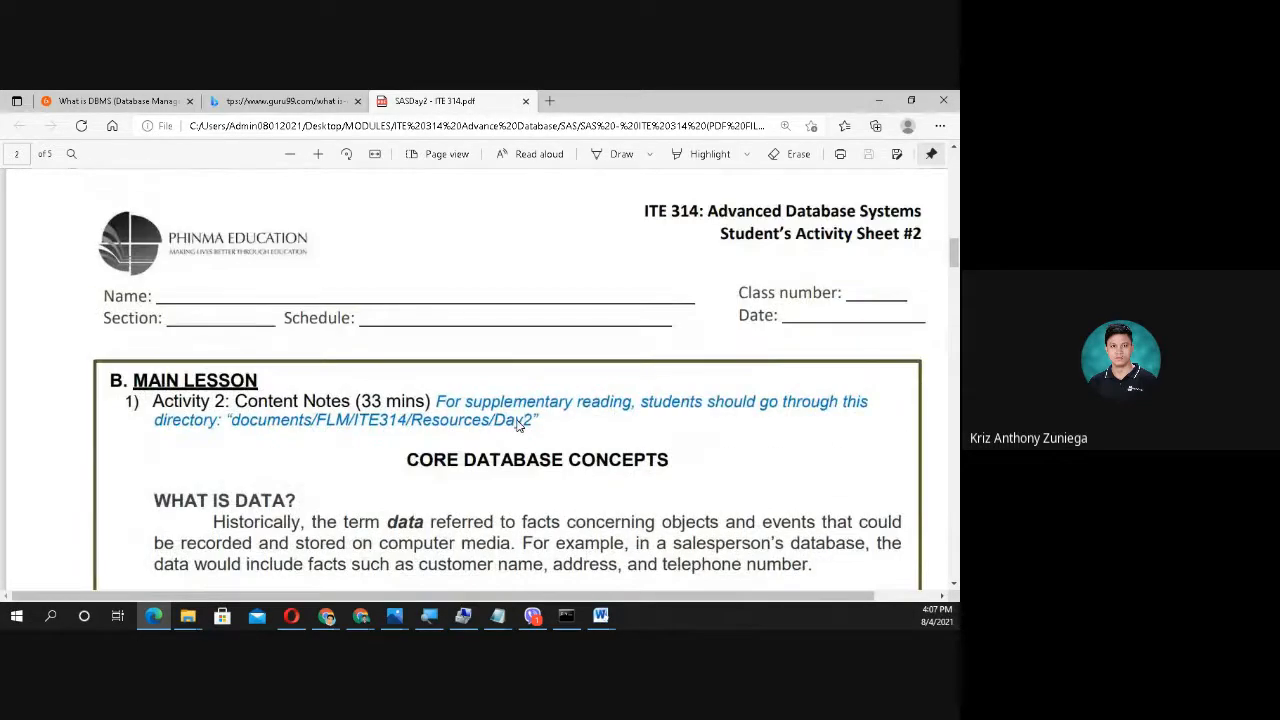
mouse_move(528, 494)
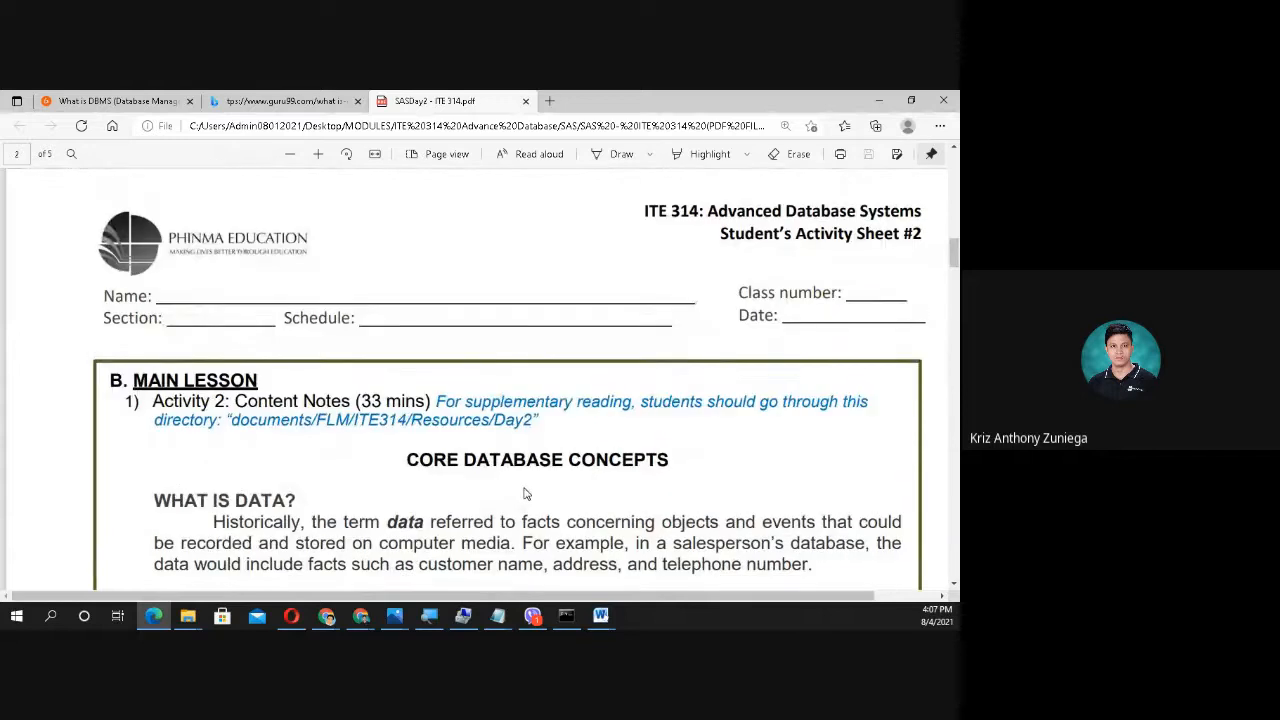
mouse_move(524, 500)
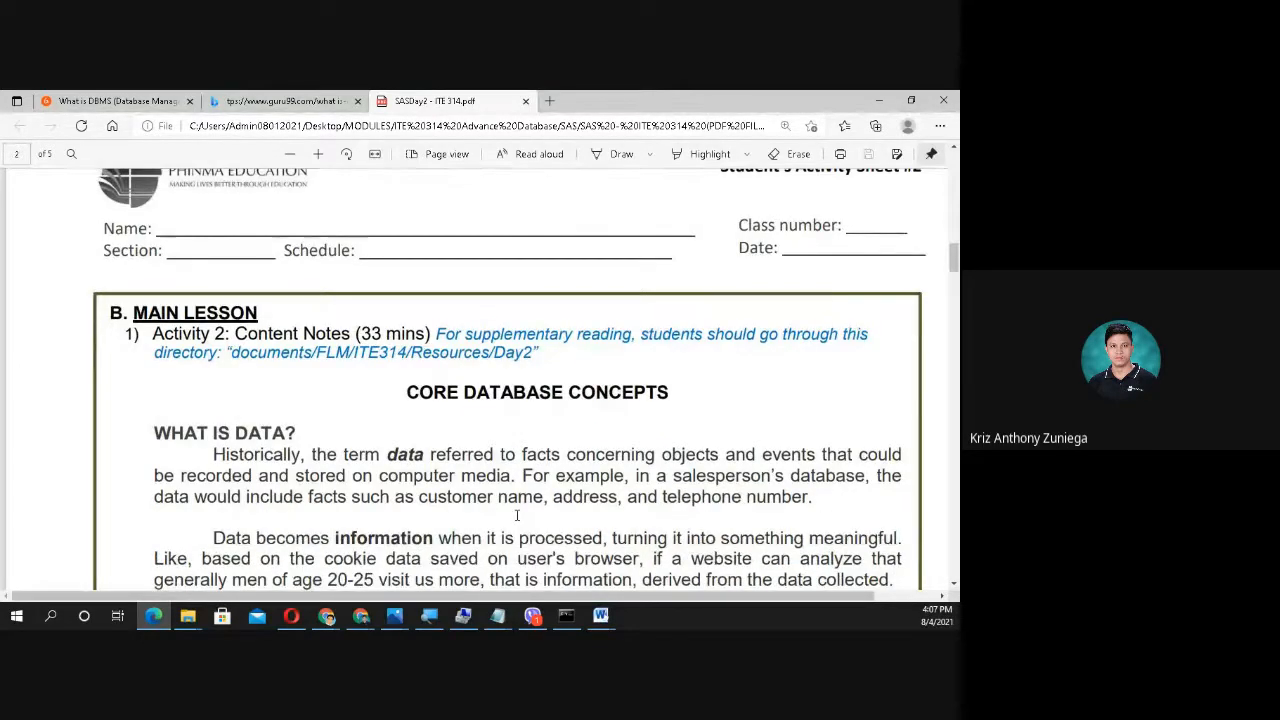
scroll(down, 3)
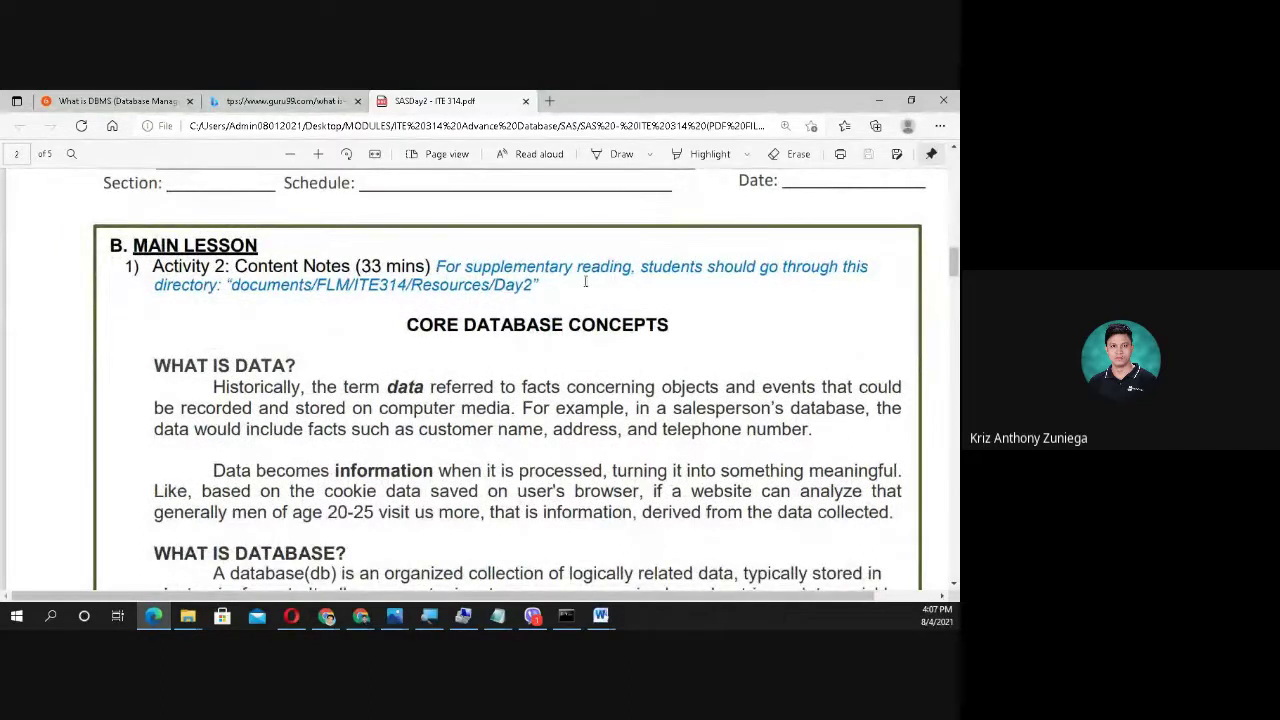
mouse_move(704, 310)
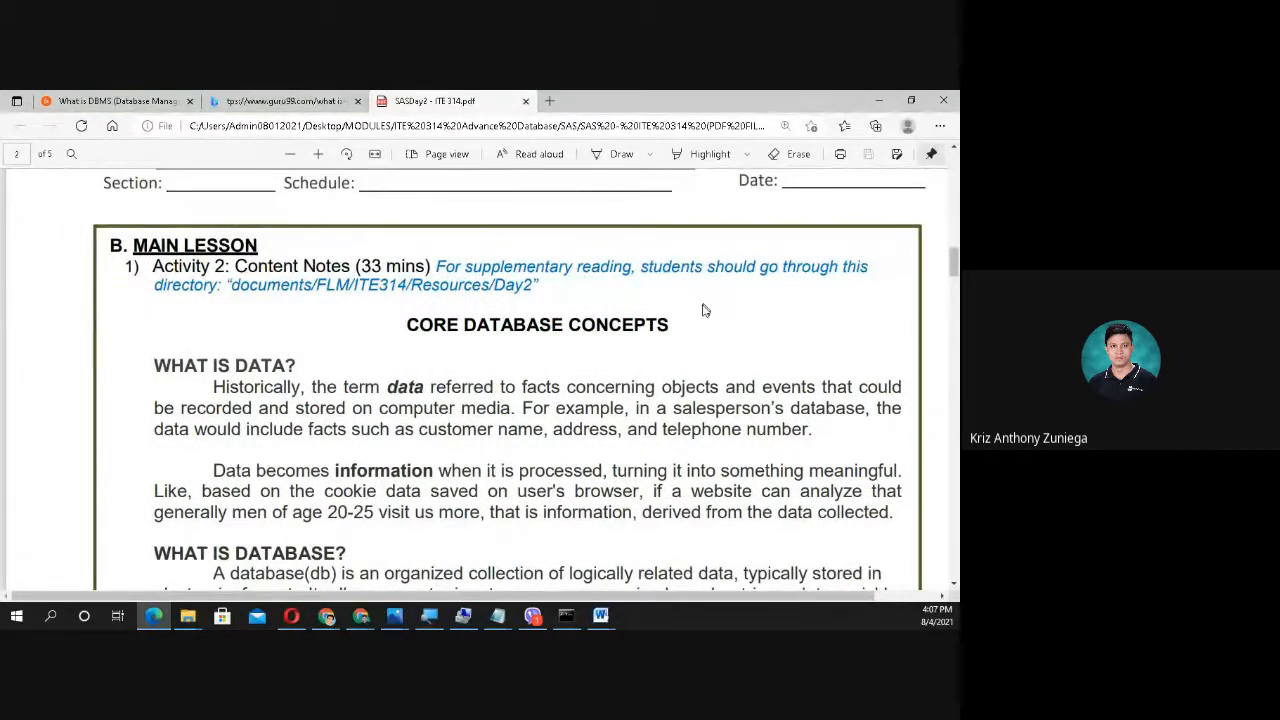
mouse_move(350, 308)
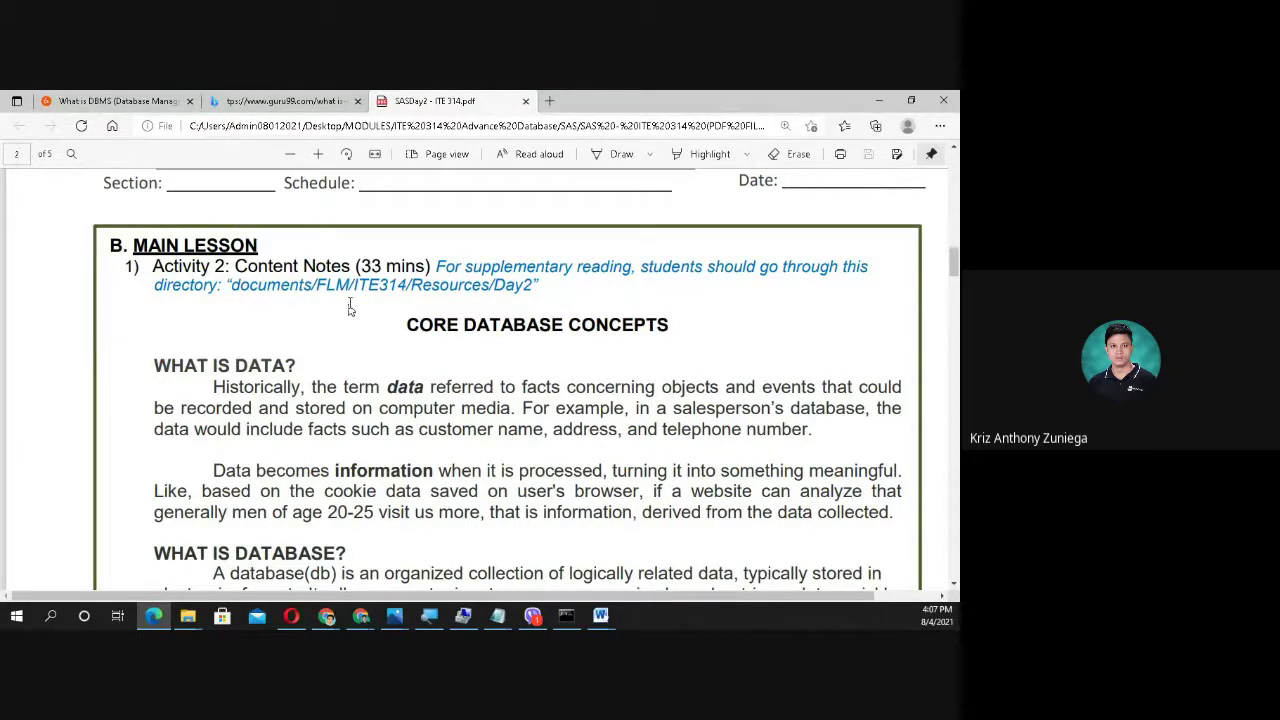
mouse_move(512, 334)
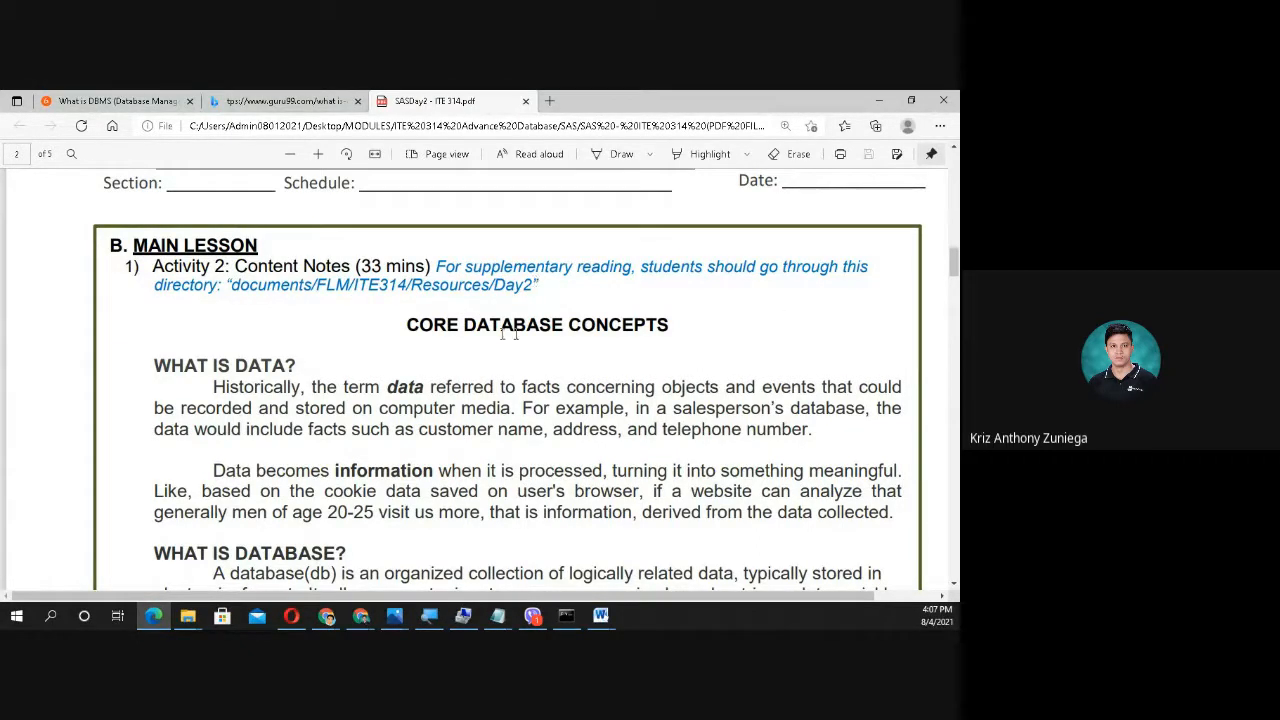
scroll(down, 3)
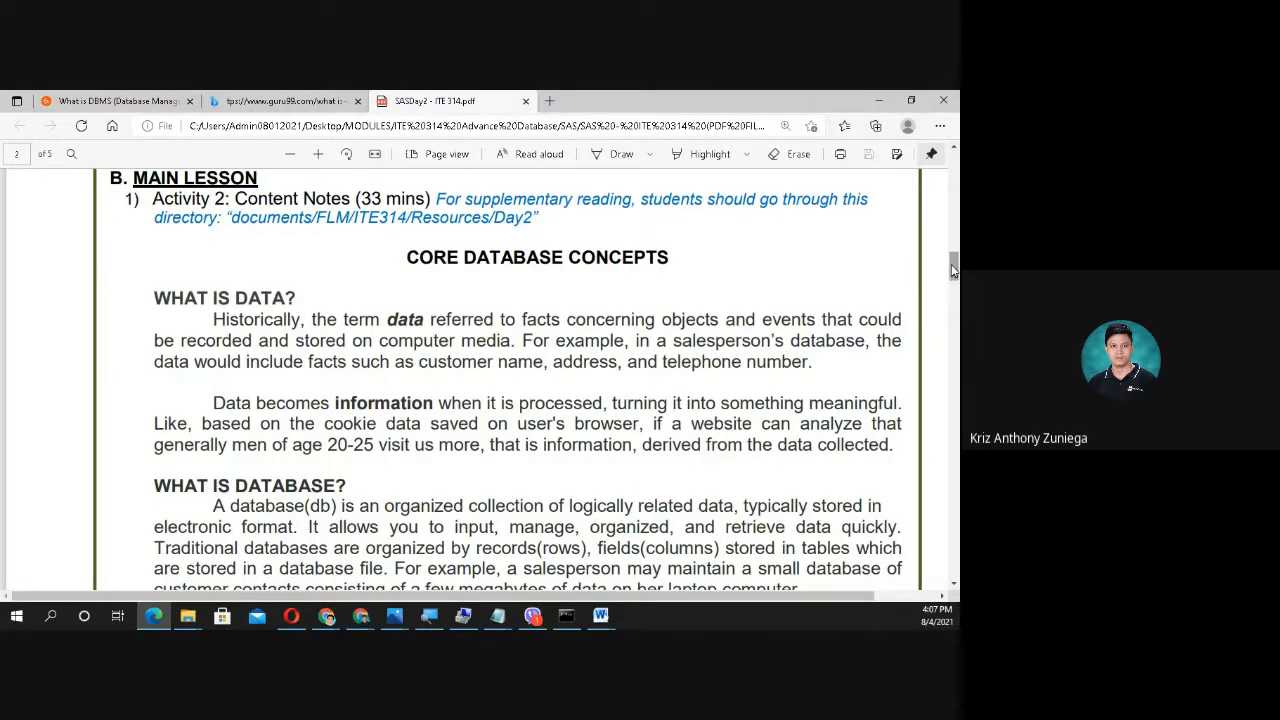
scroll(down, 3)
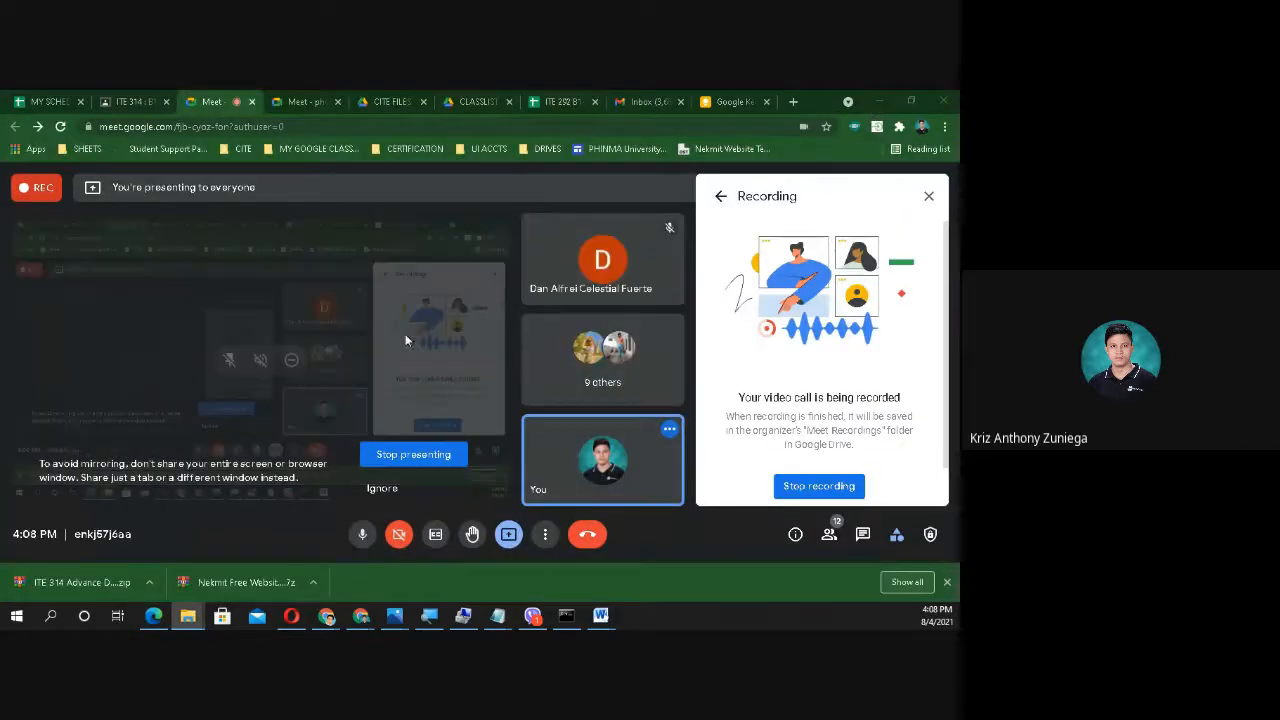
mouse_move(606, 402)
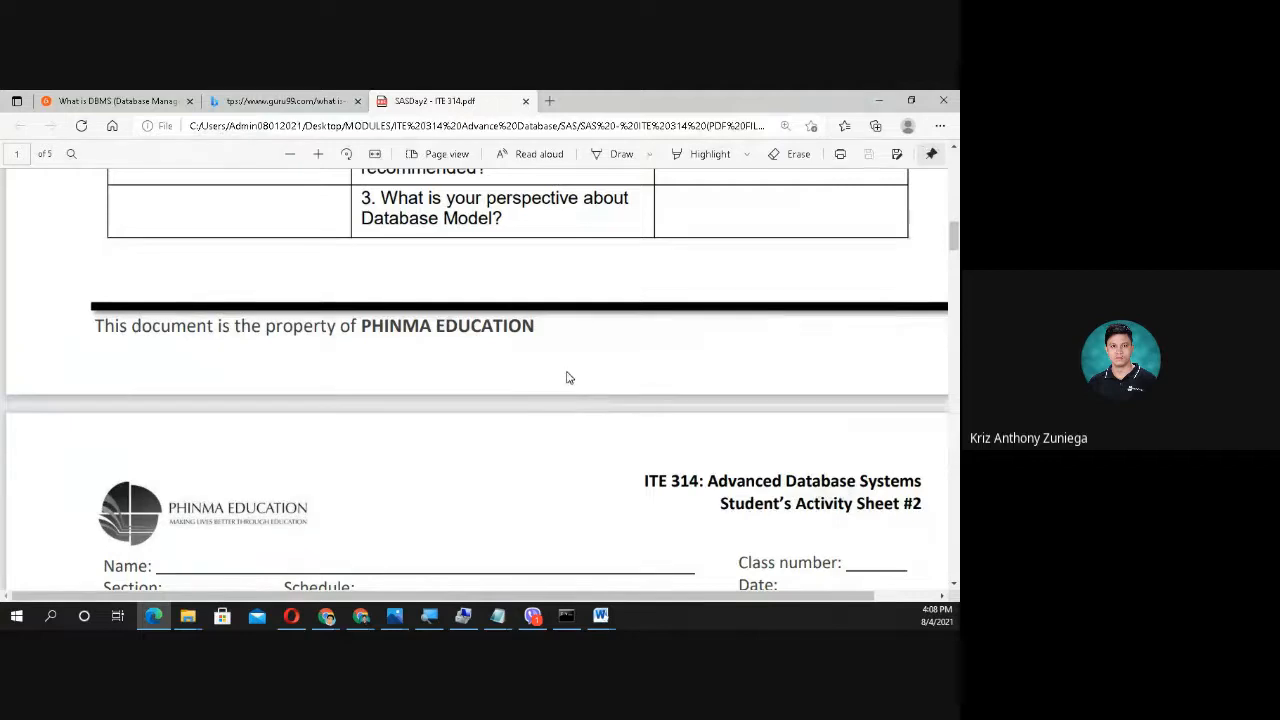
Step: Scroll the lesson PDF while checking it against the Google Meet presentation
scroll(down, 3)
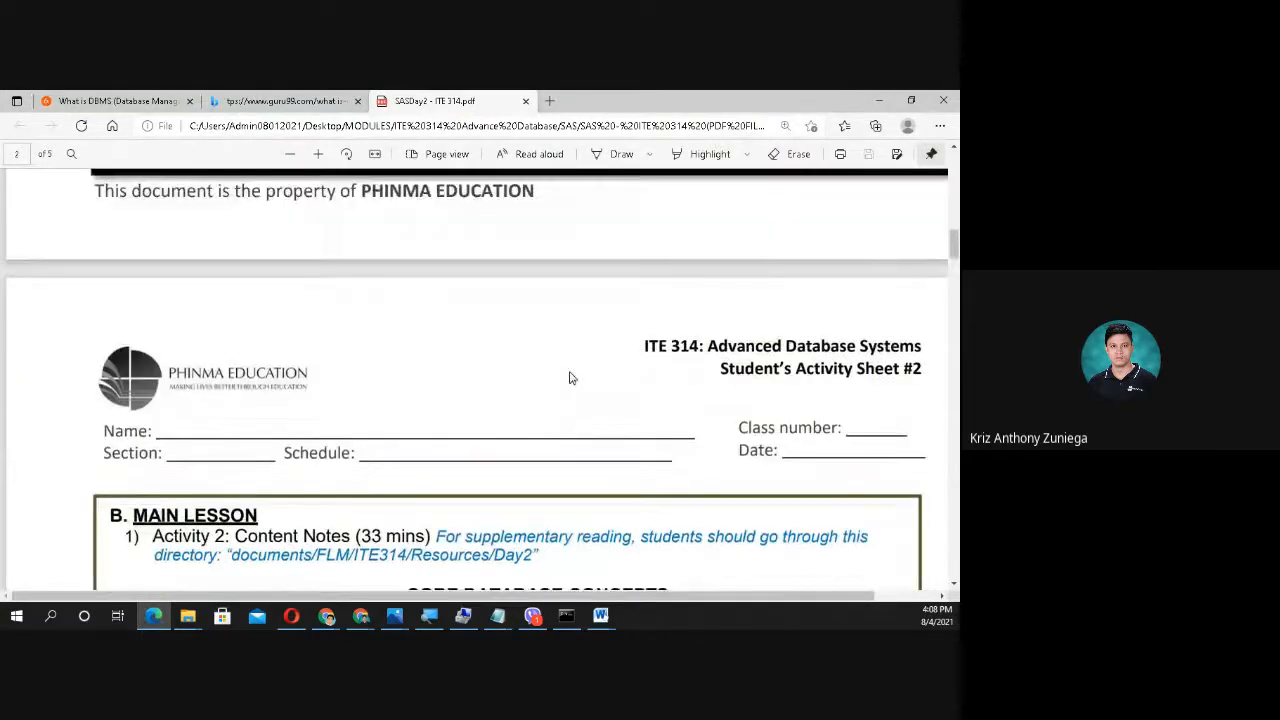
scroll(down, 3)
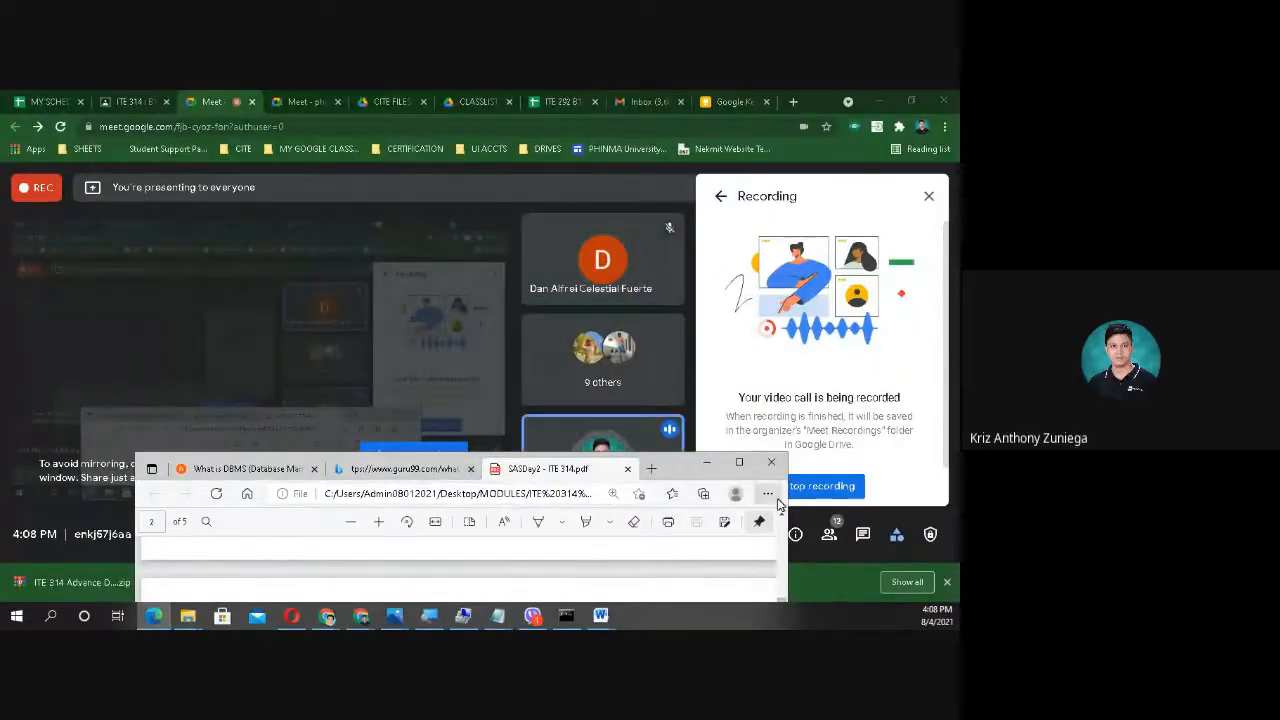
mouse_move(704, 494)
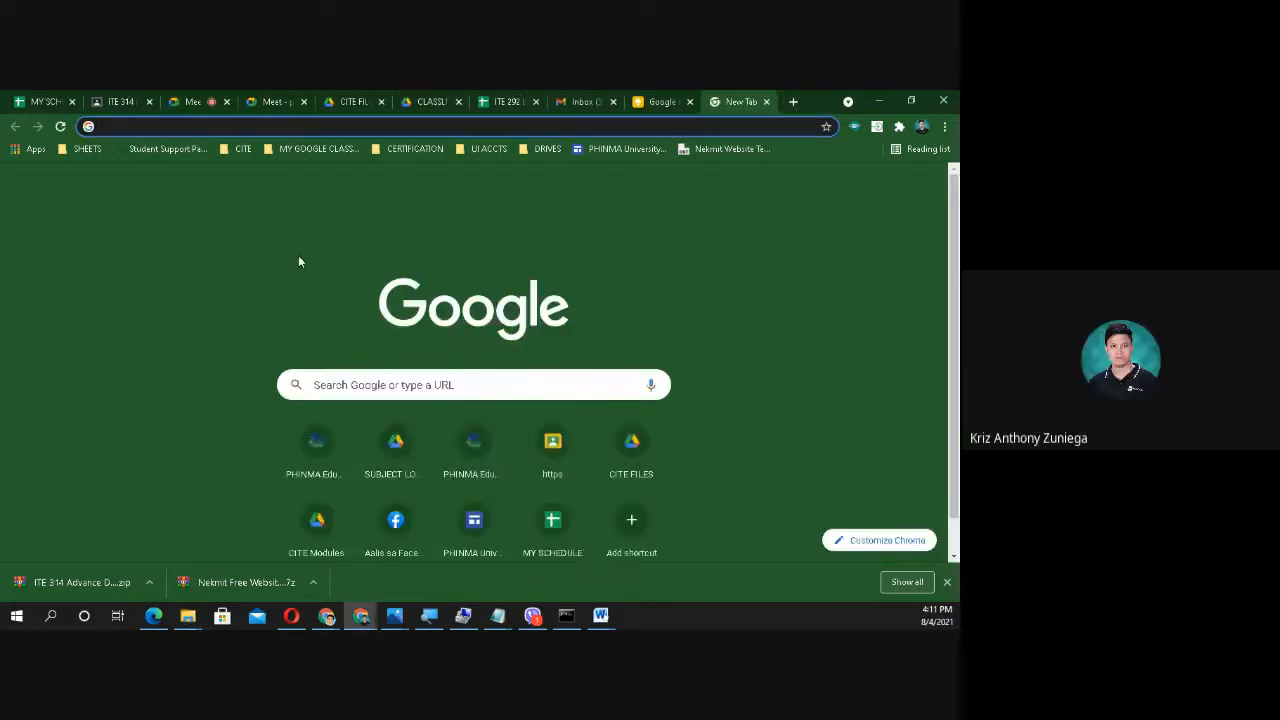
Step: Search 'data vs information youtube' and open the first YouTube video result
text(data)
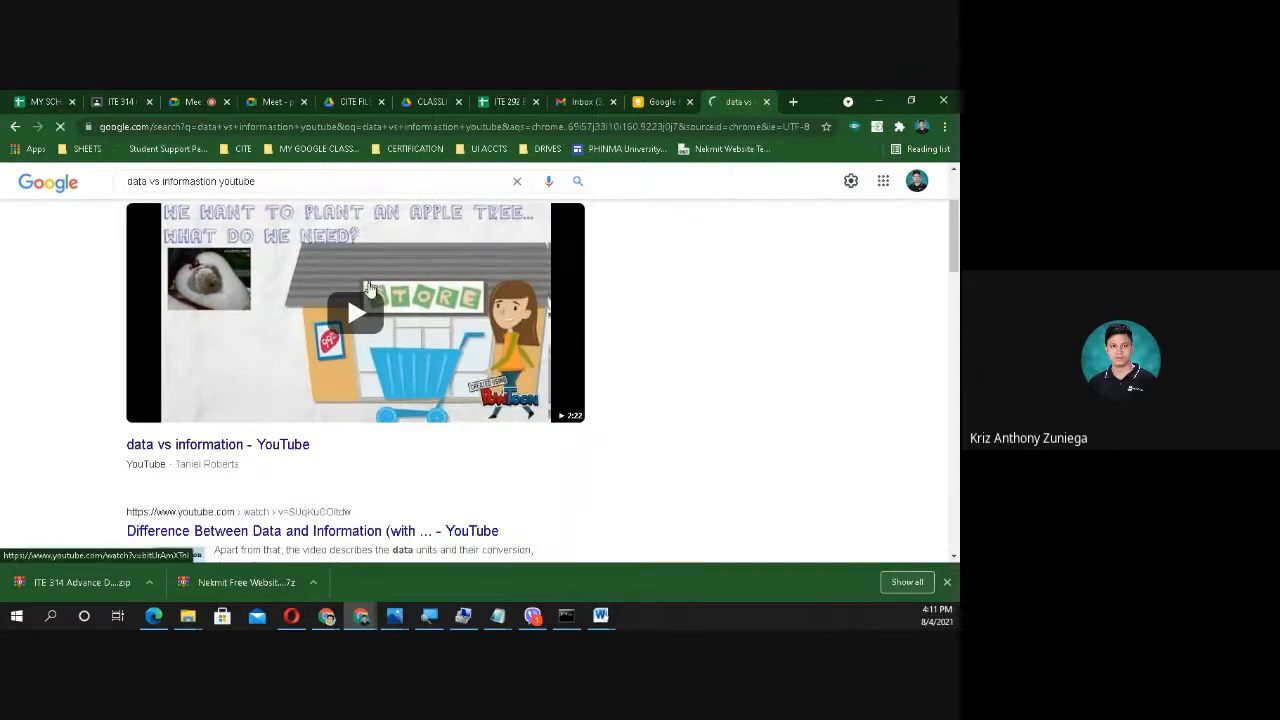
click(356, 312)
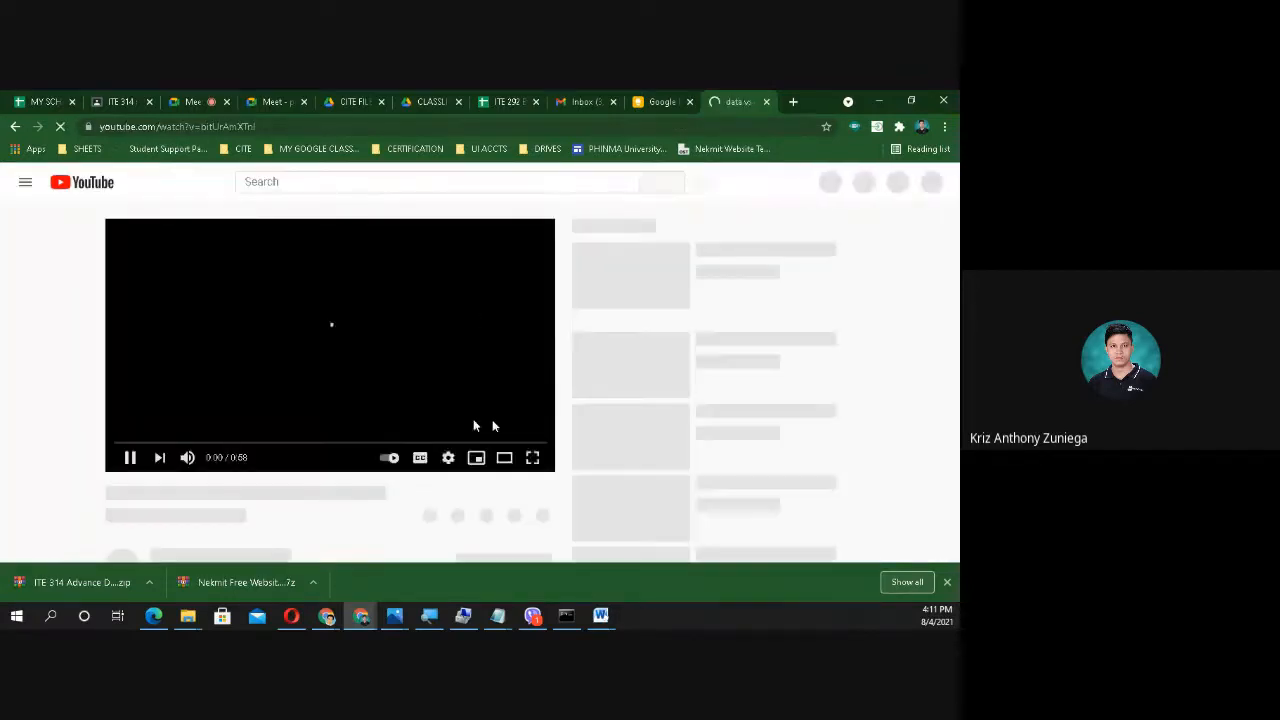
Step: Check the Meet presentation view, then return to the playing data vs information video
click(196, 100)
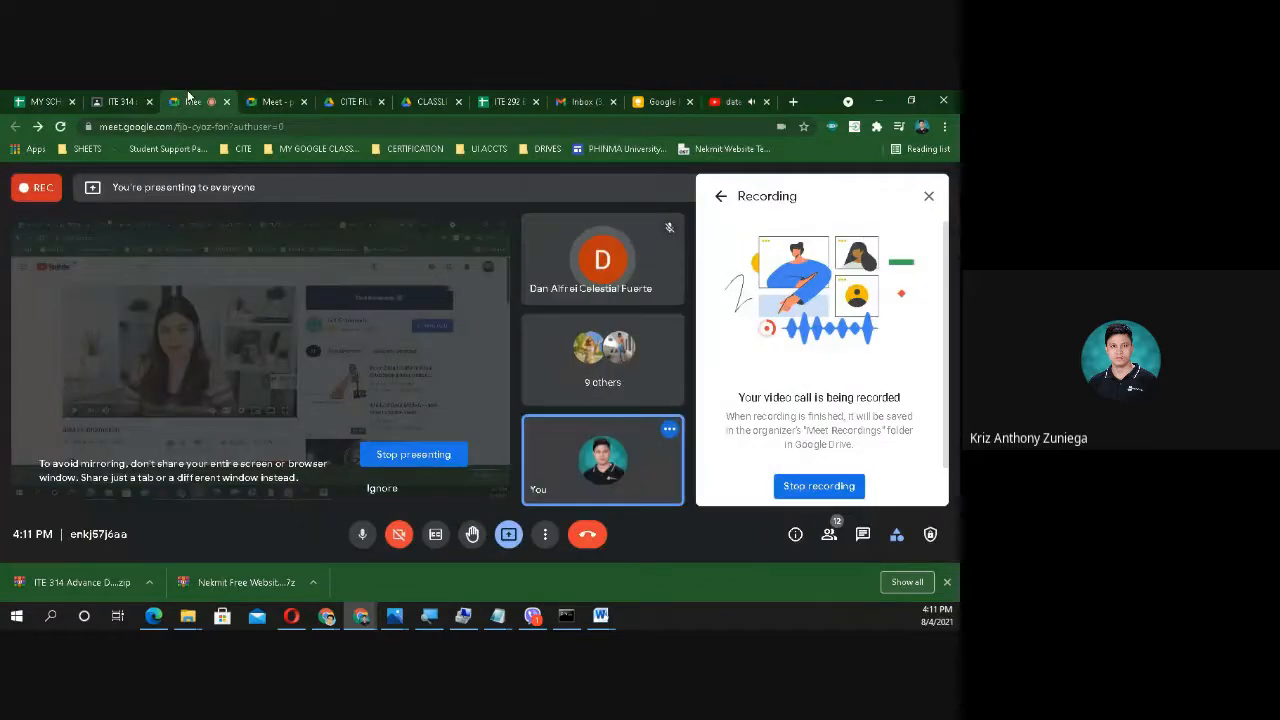
click(544, 534)
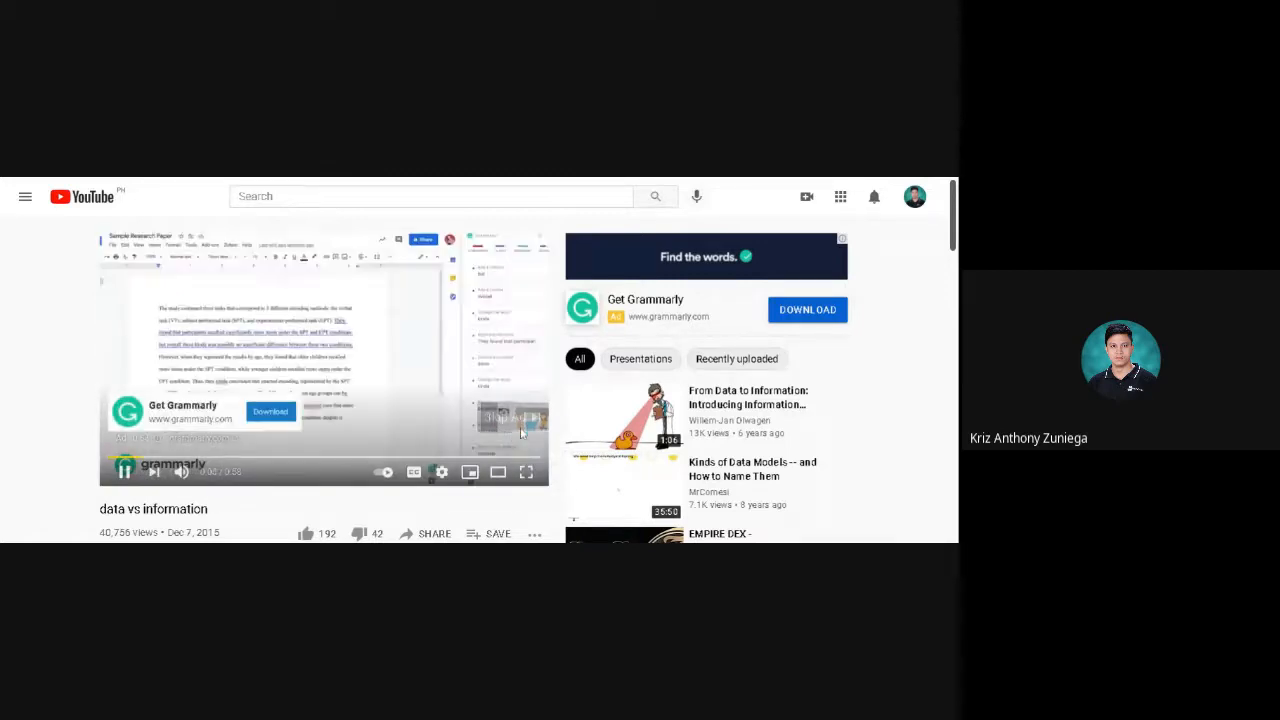
click(524, 472)
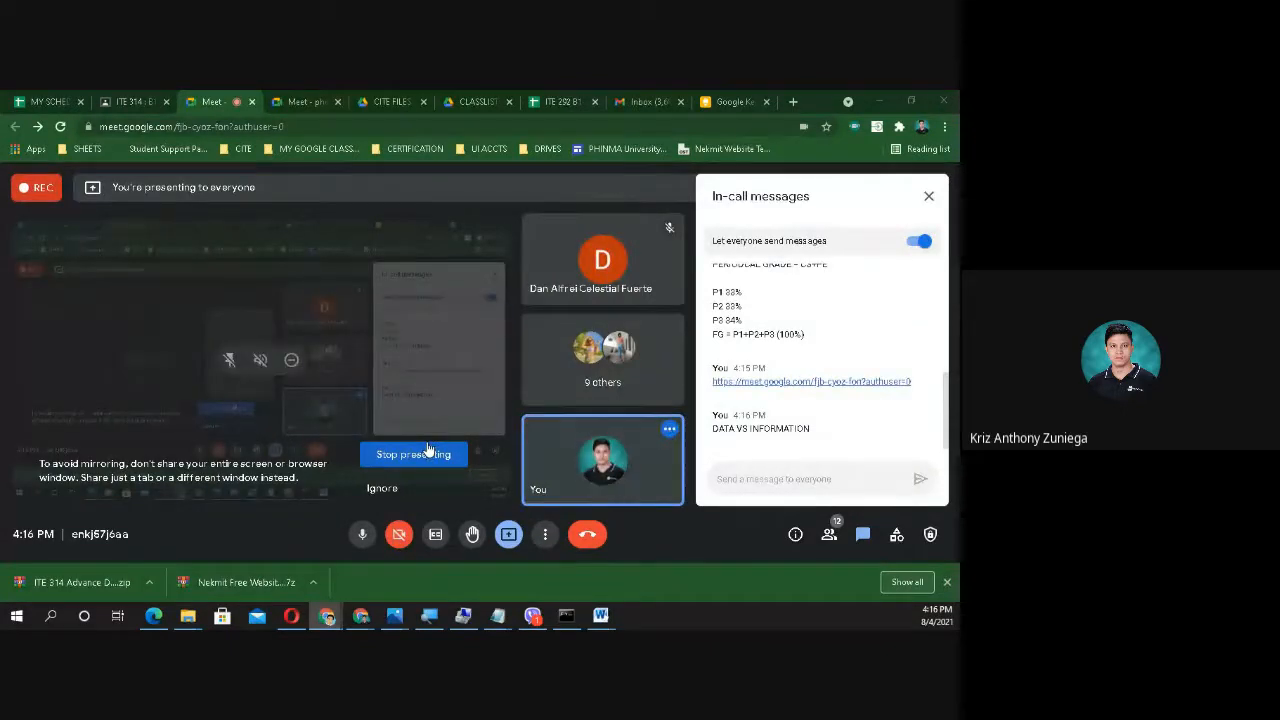
mouse_move(350, 382)
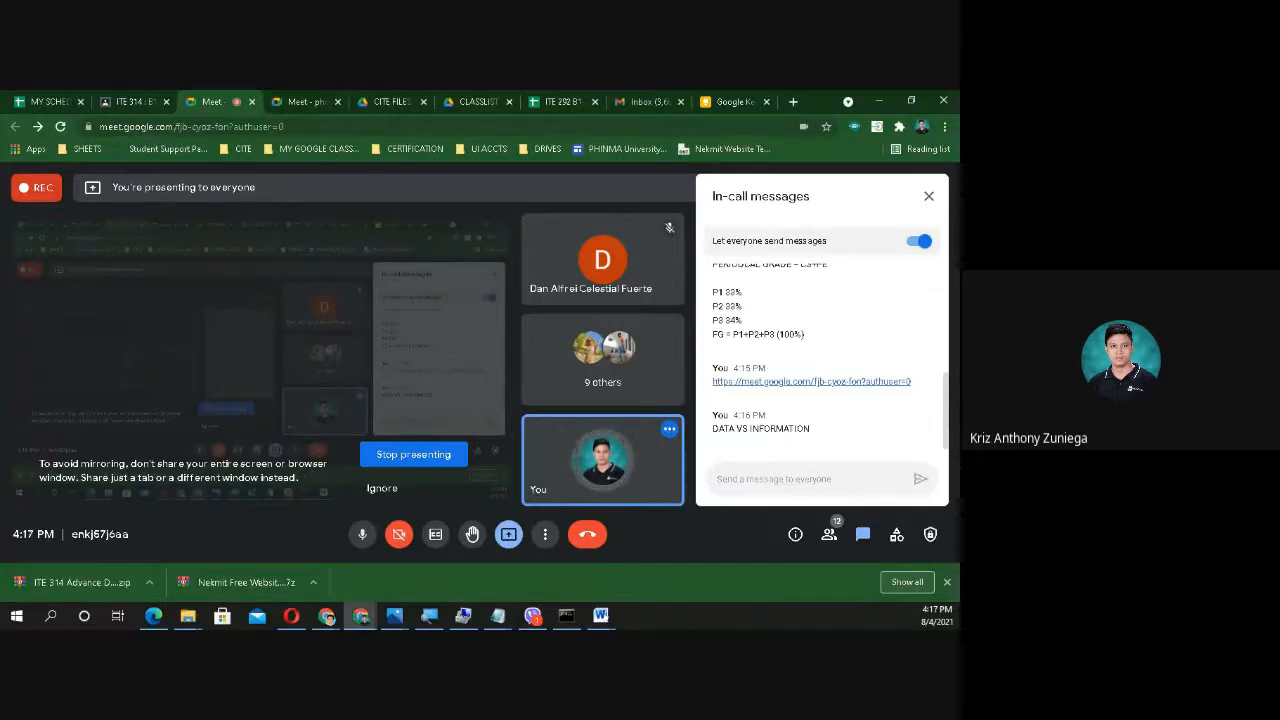
mouse_move(552, 548)
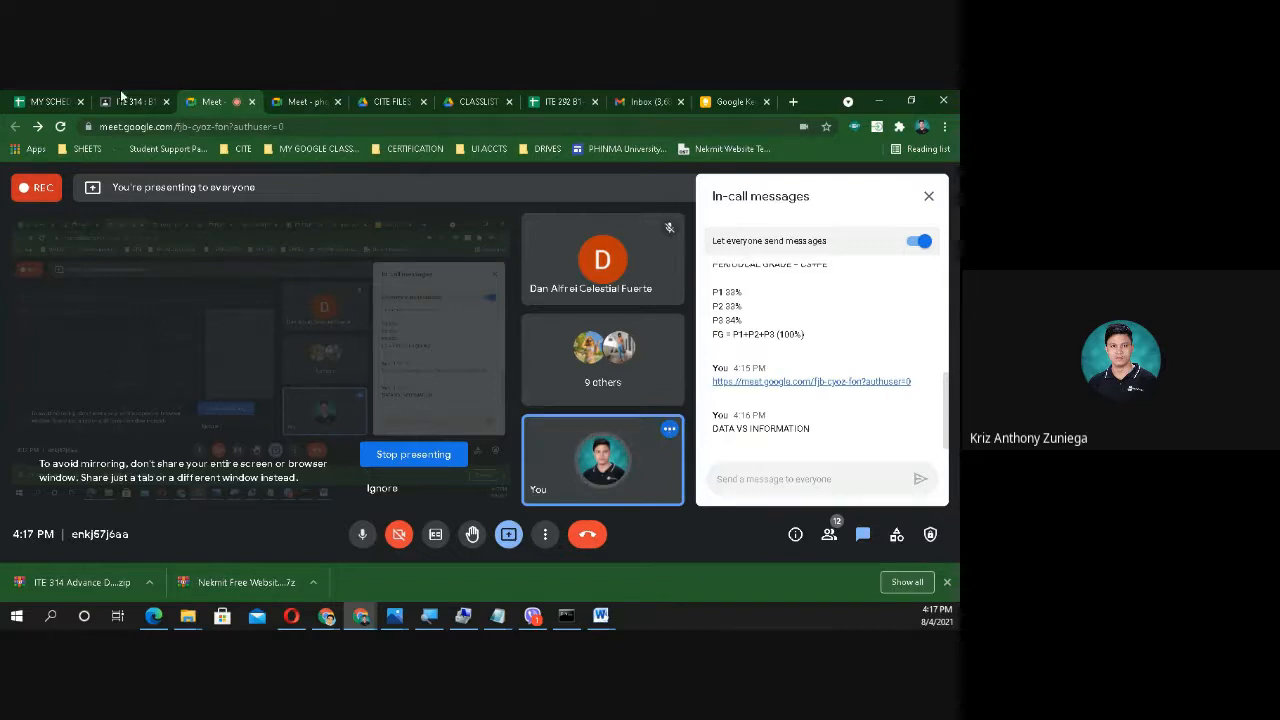
Step: Switch to the ITE 314 activity sheet and scroll to the data, information and database definitions
click(136, 100)
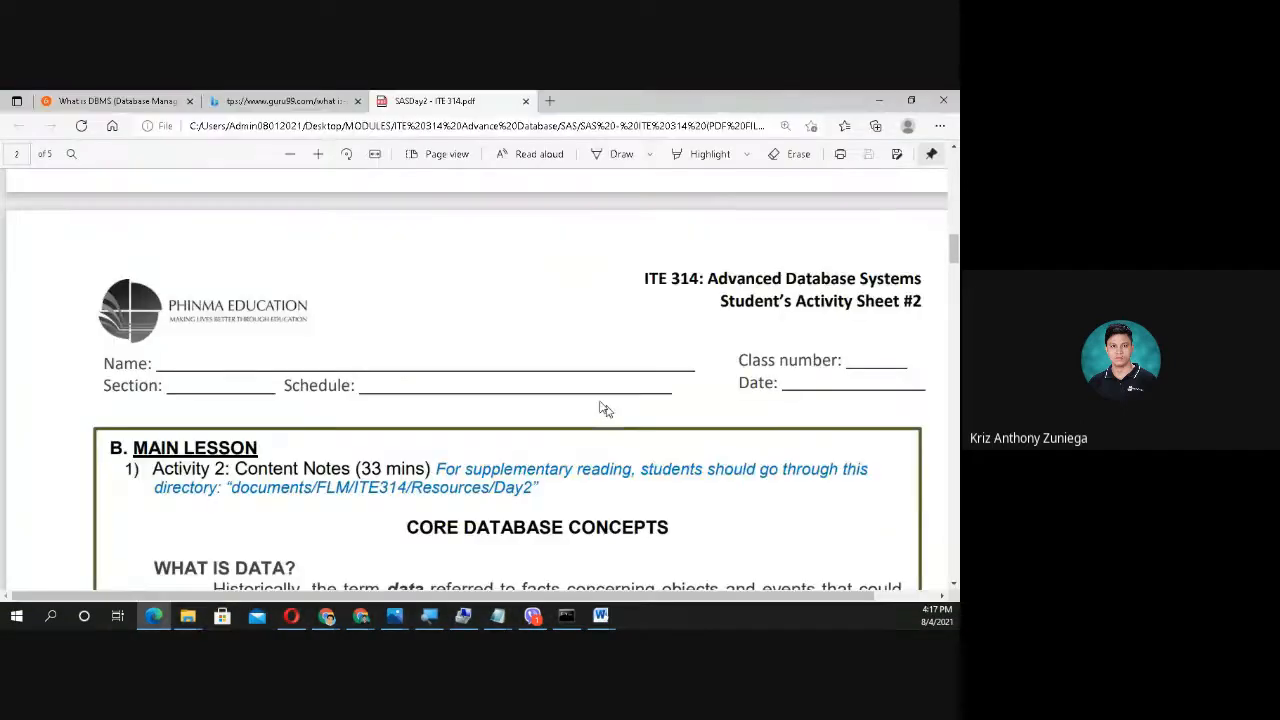
scroll(down, 3)
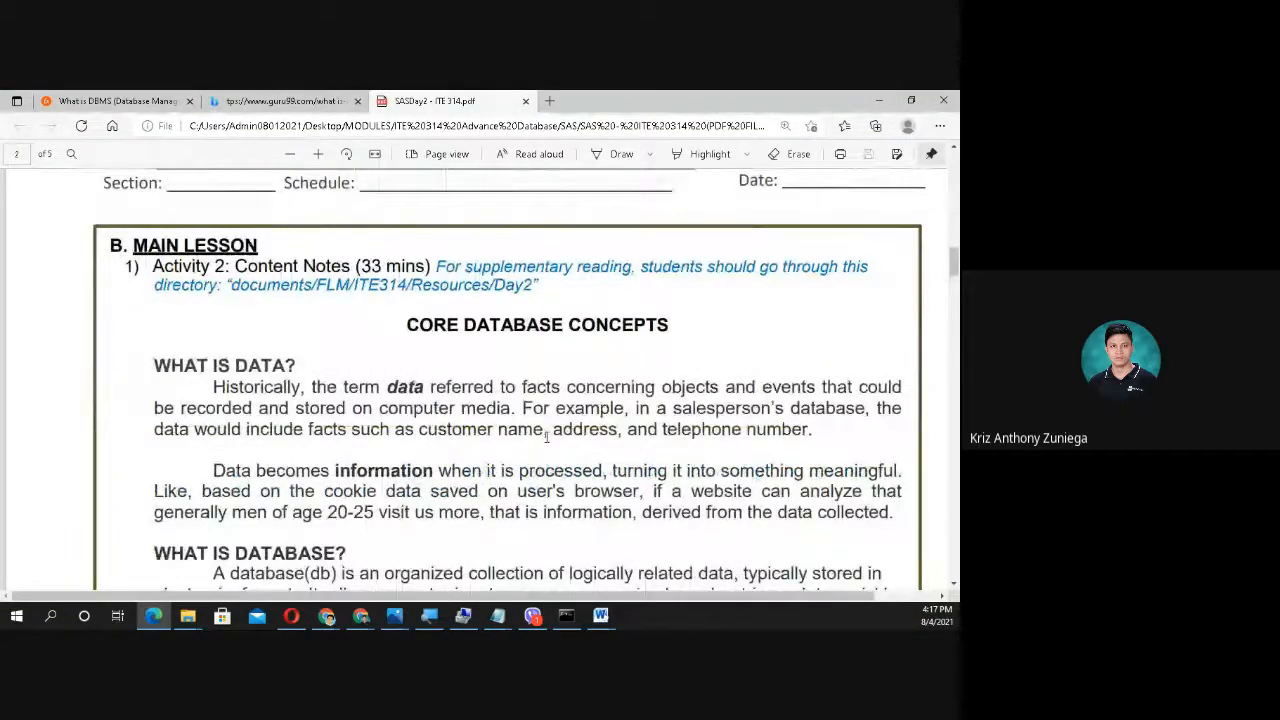
scroll(down, 3)
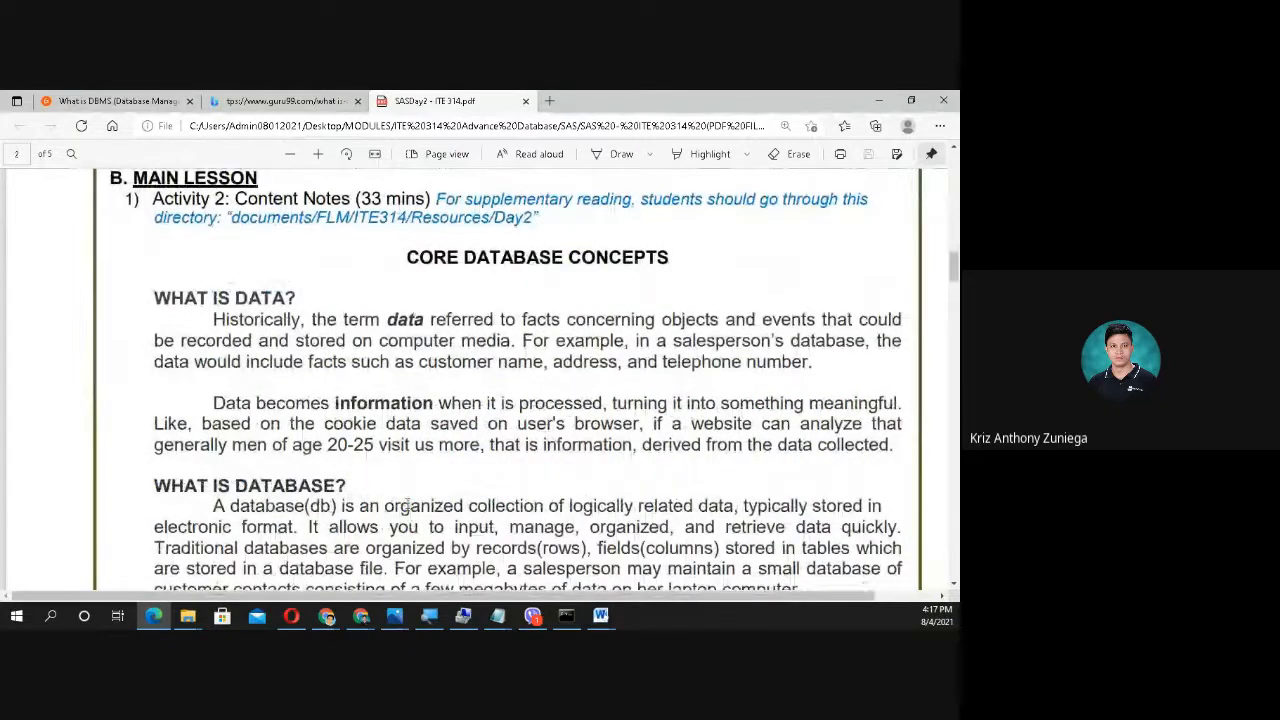
scroll(down, 3)
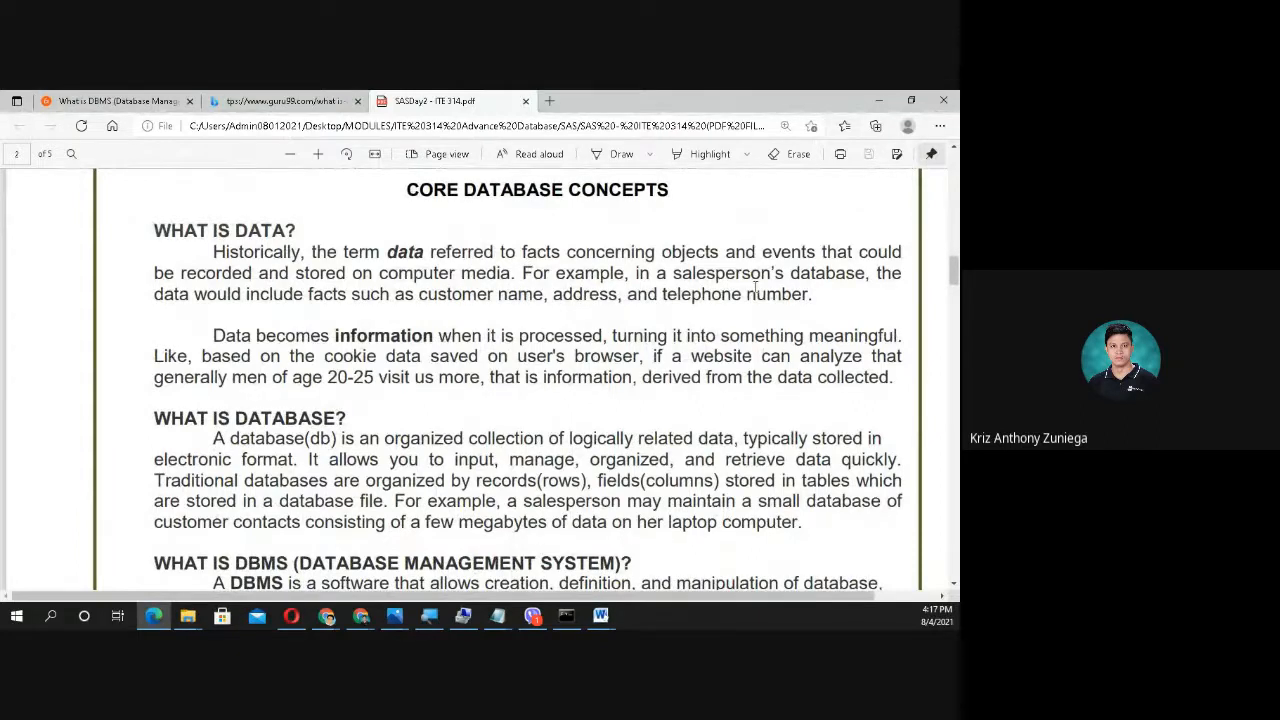
mouse_move(276, 336)
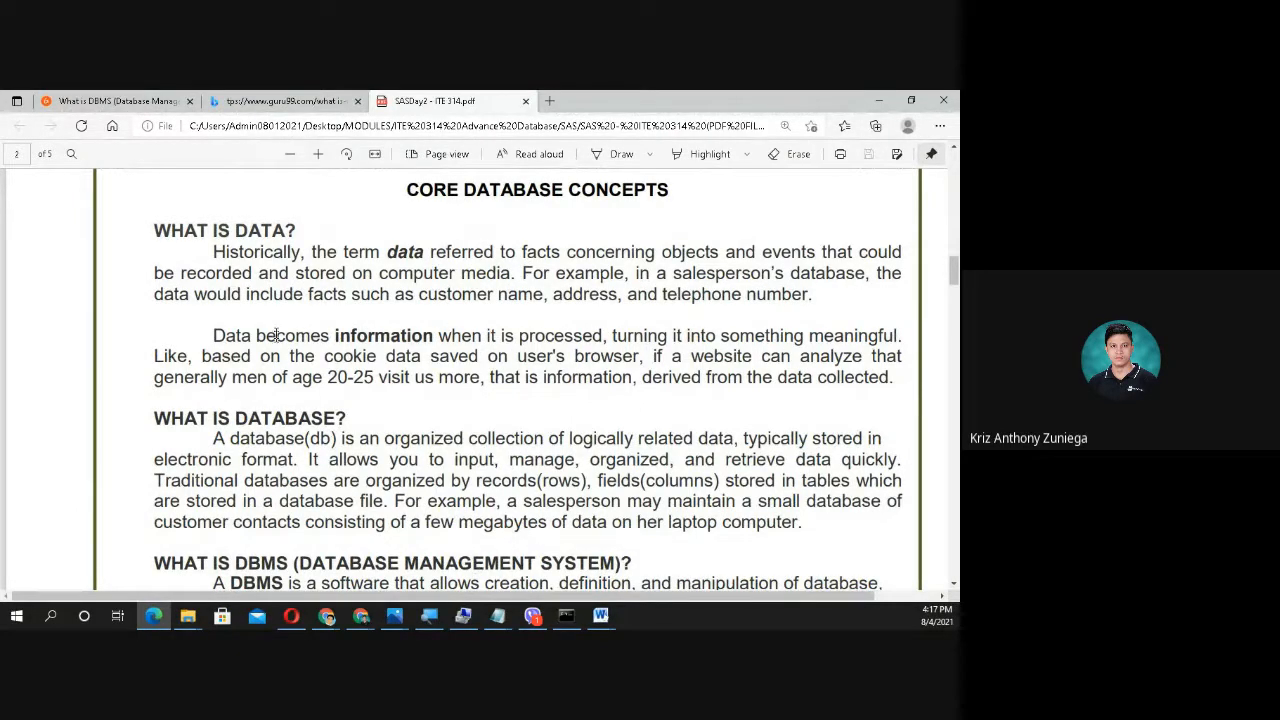
mouse_move(462, 290)
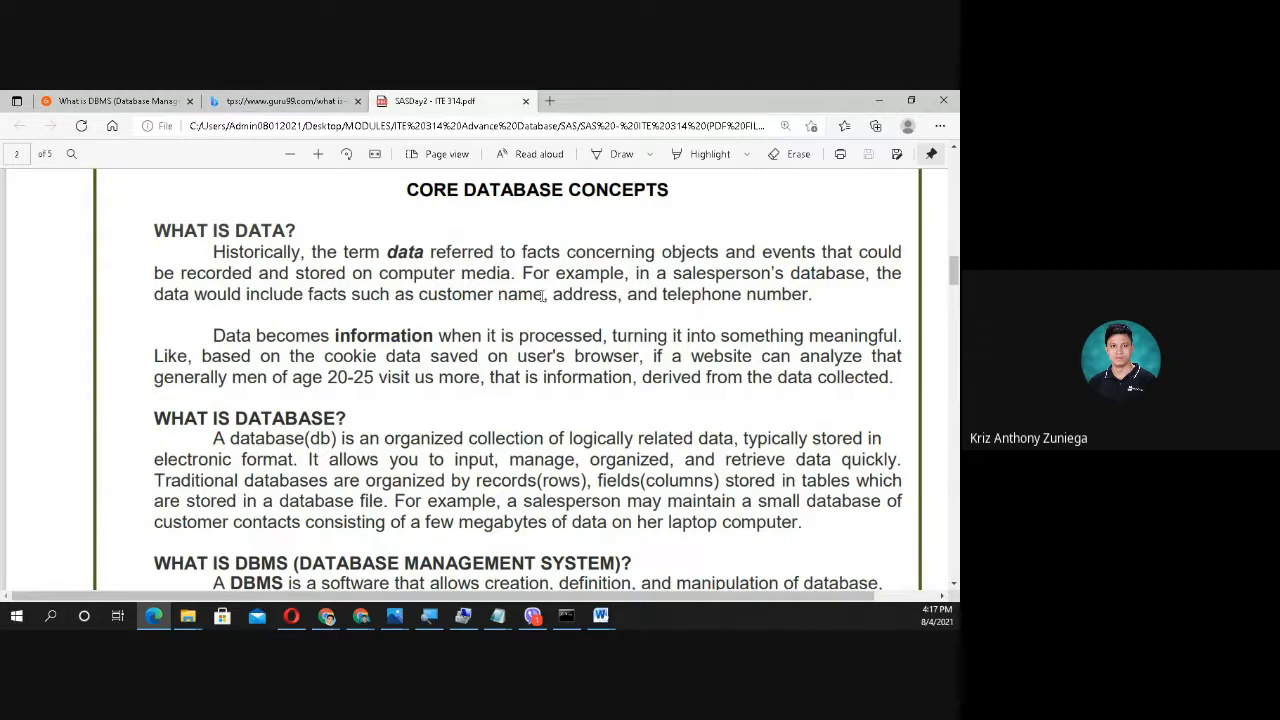
drag(420, 294, 546, 294)
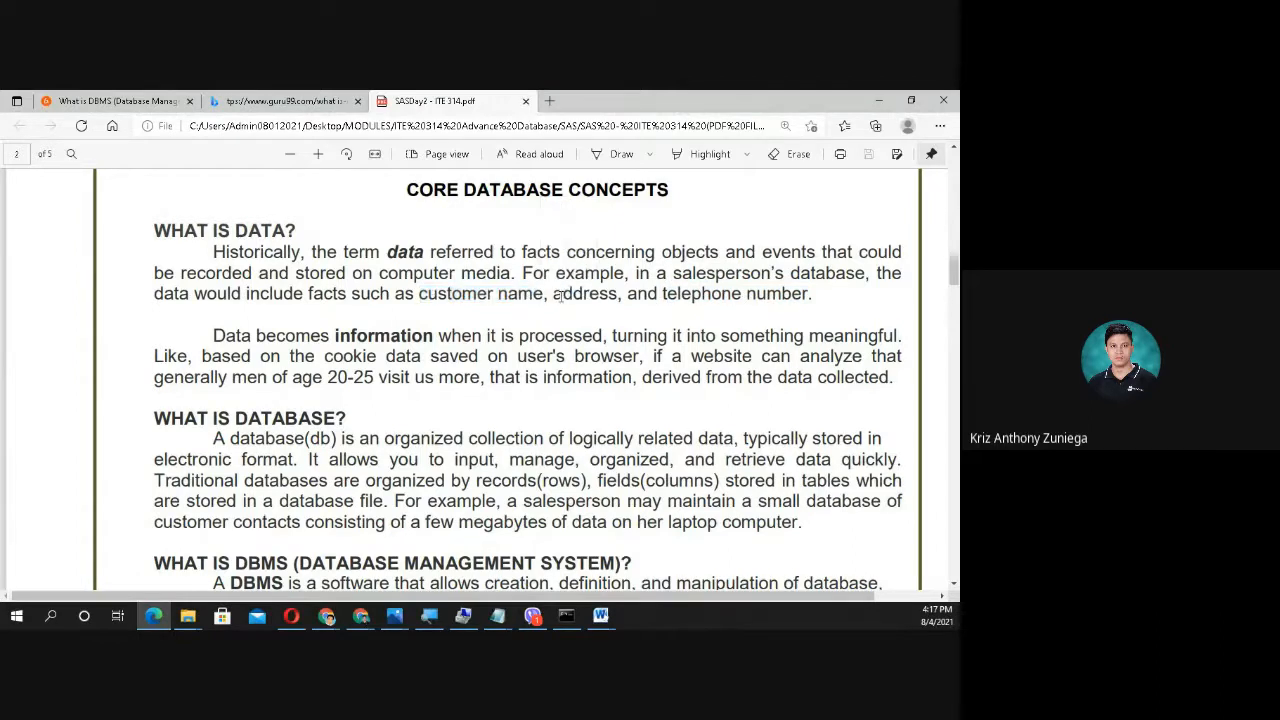
drag(662, 292, 810, 292)
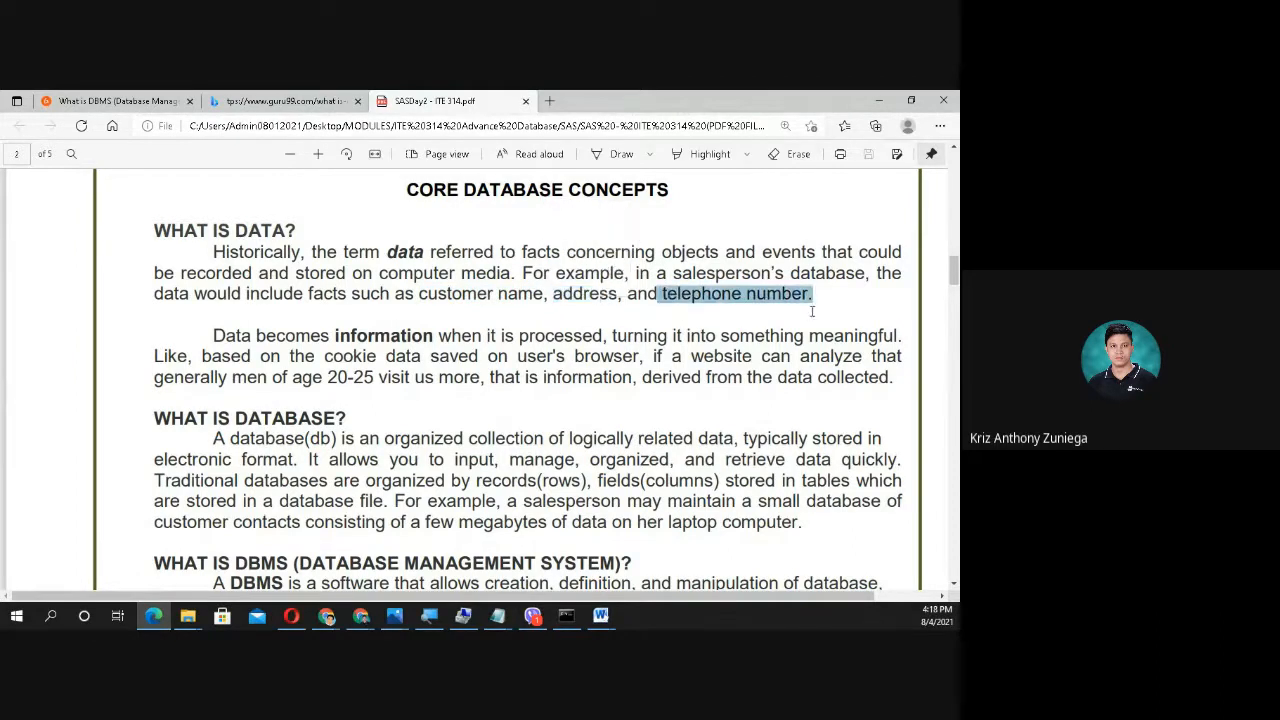
mouse_move(392, 308)
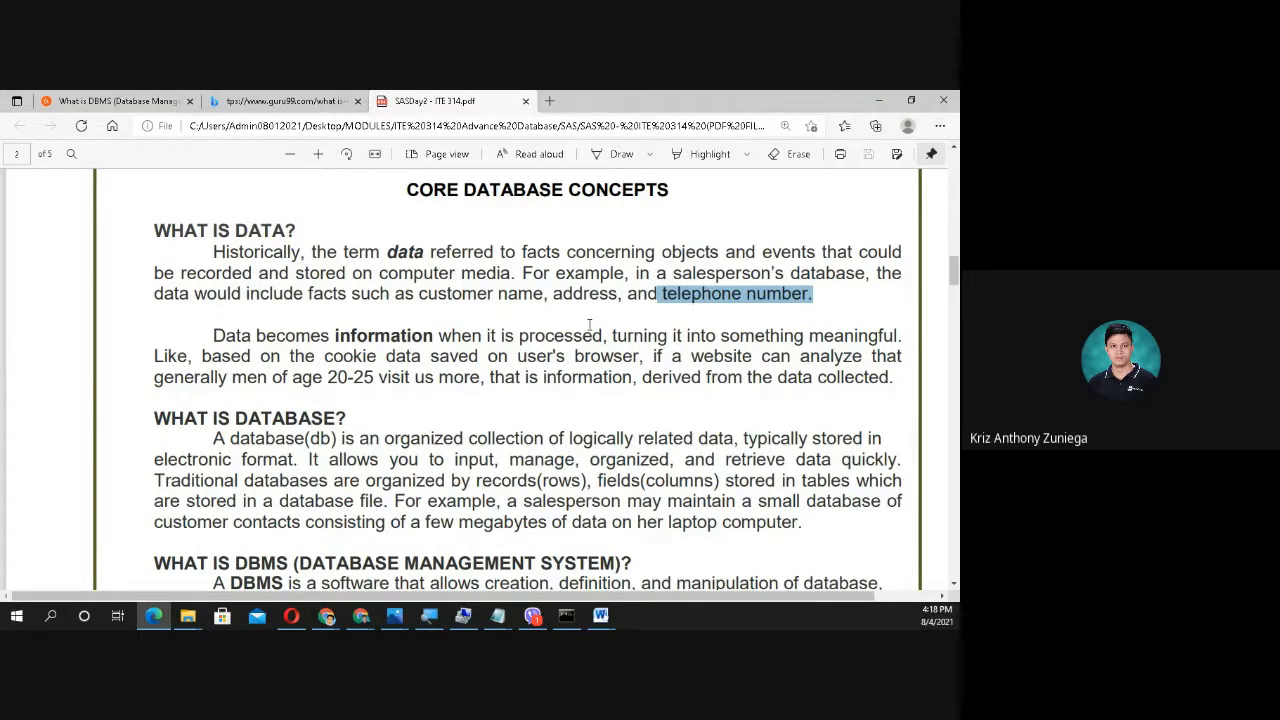
mouse_move(592, 344)
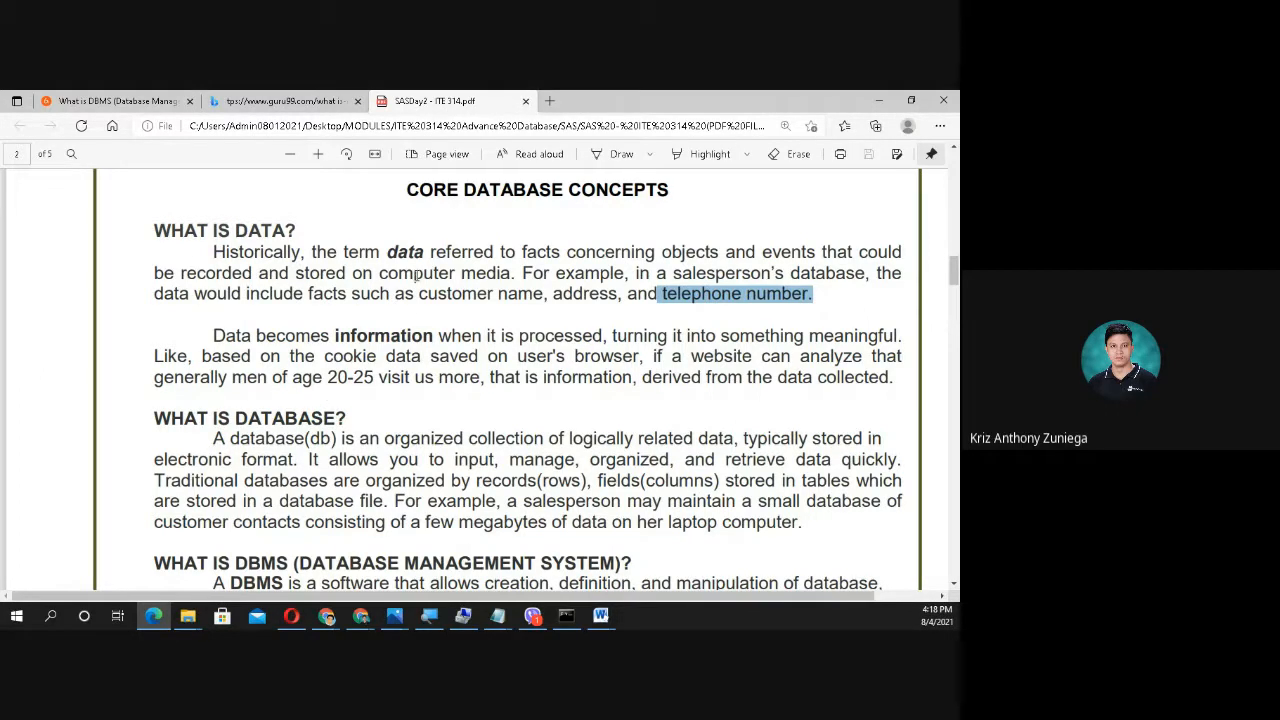
mouse_move(296, 468)
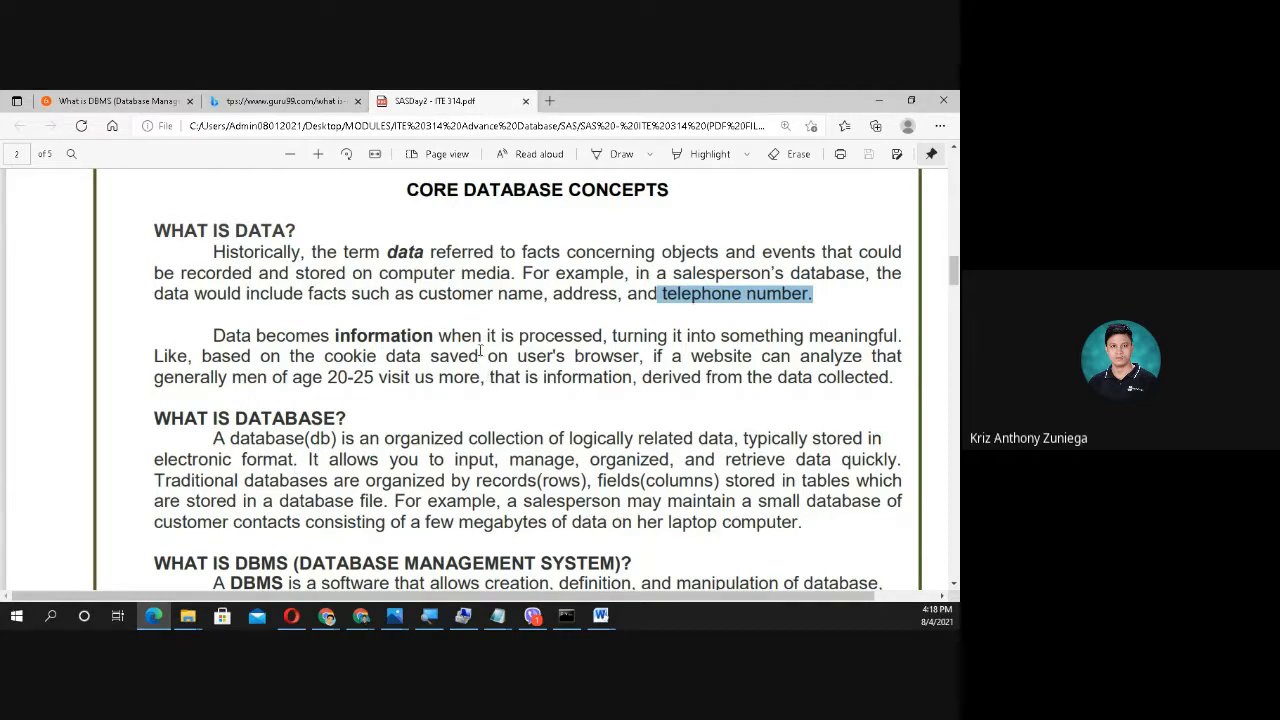
mouse_move(380, 406)
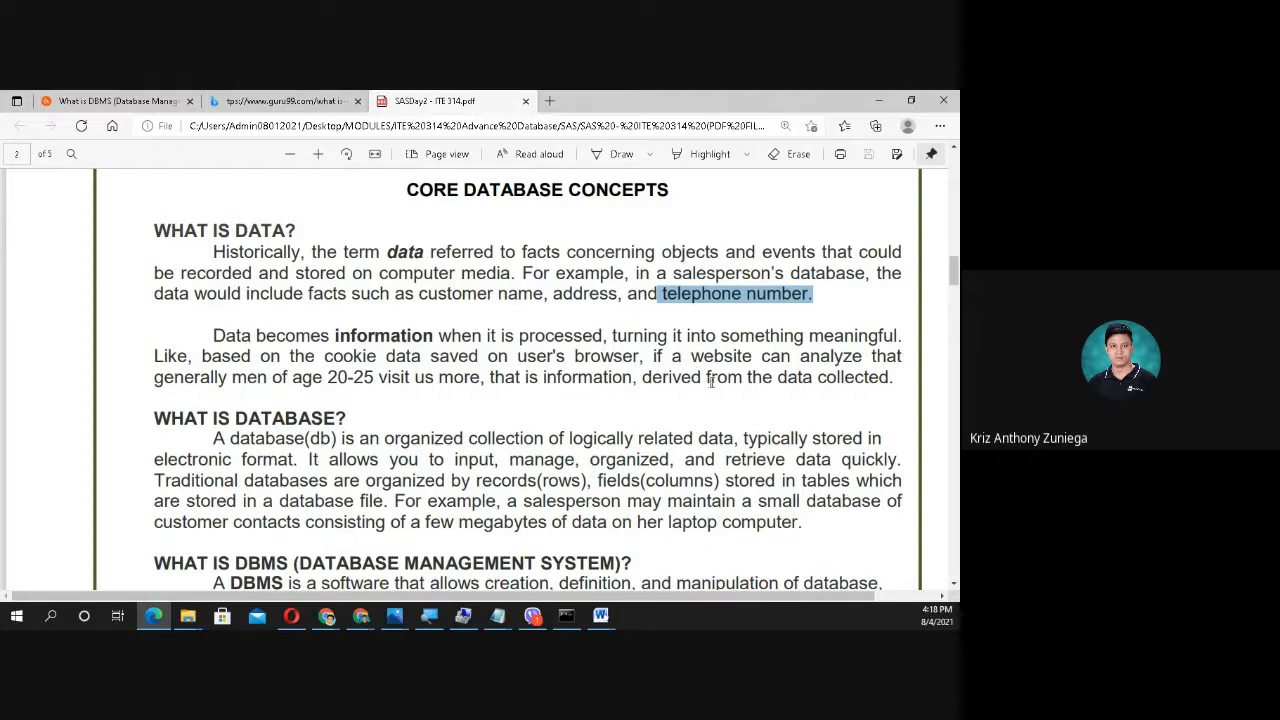
mouse_move(756, 364)
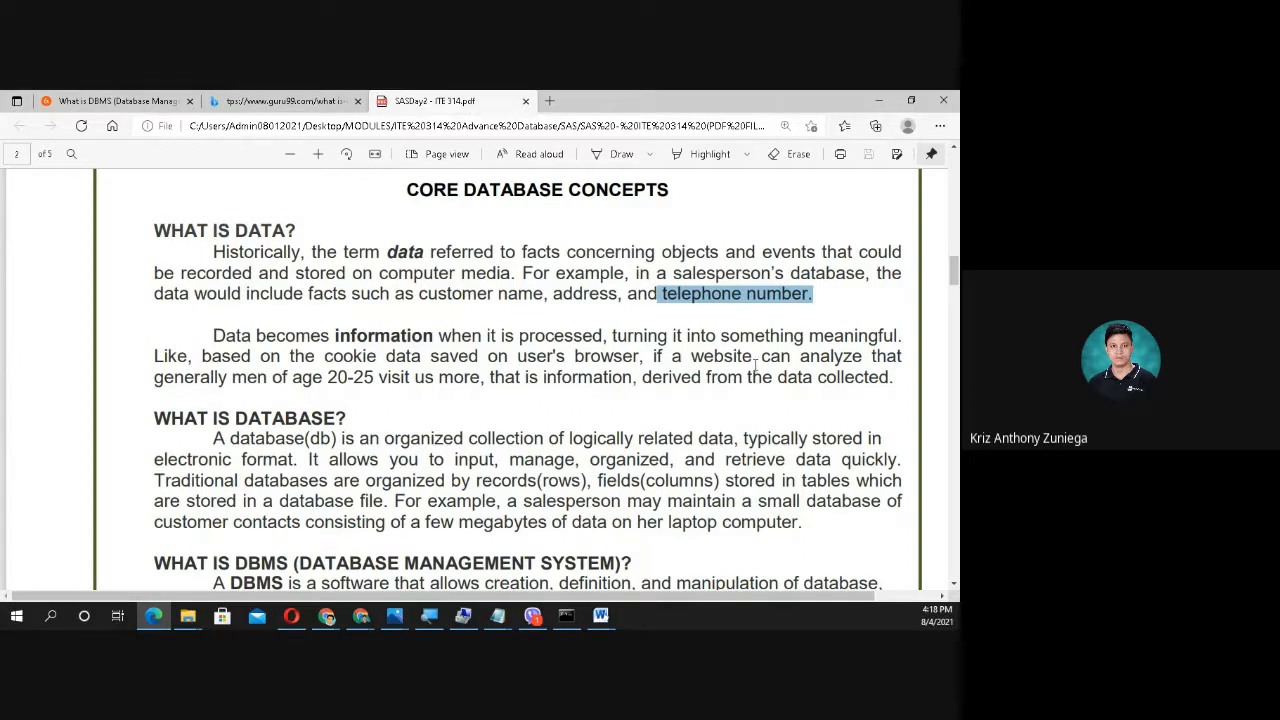
mouse_move(760, 318)
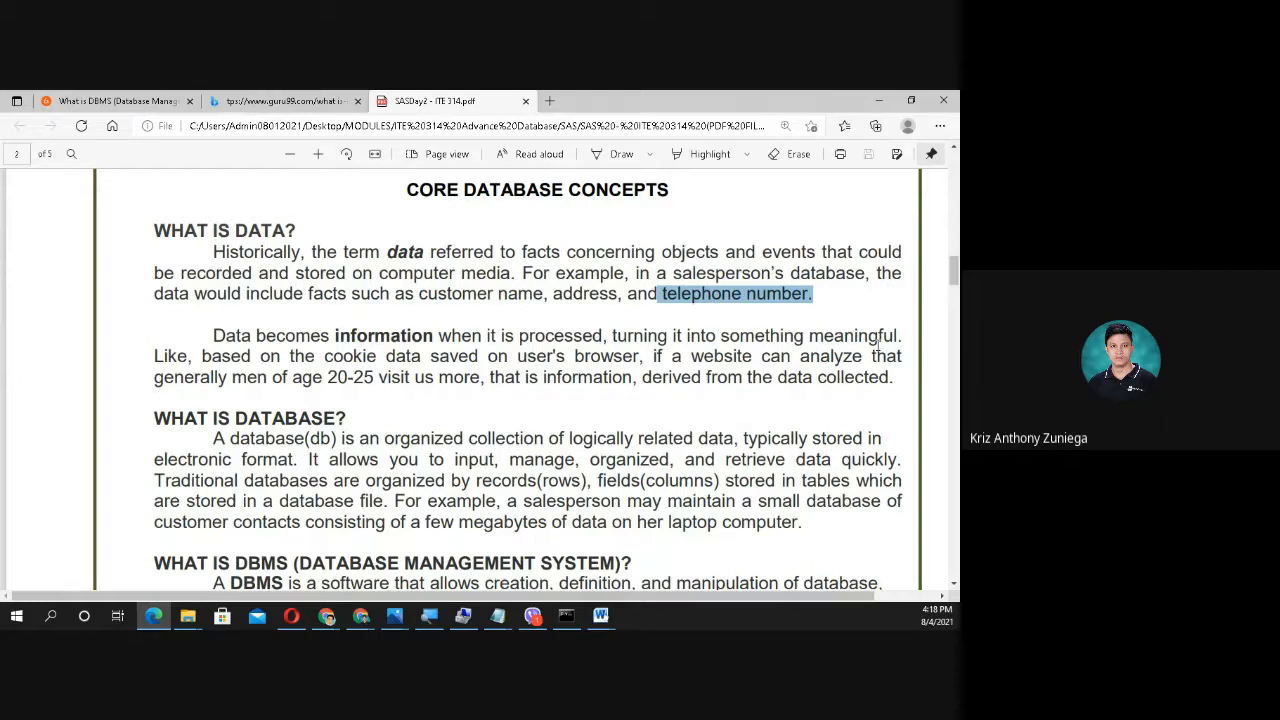
mouse_move(396, 386)
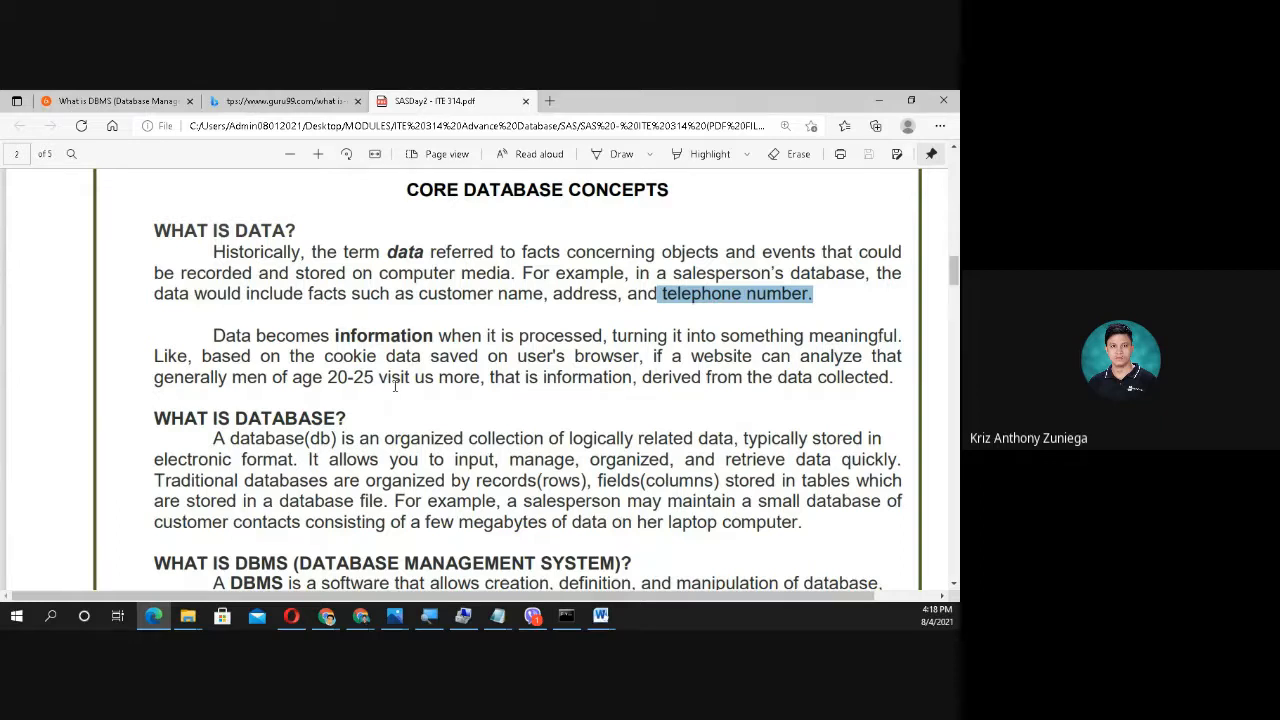
mouse_move(472, 394)
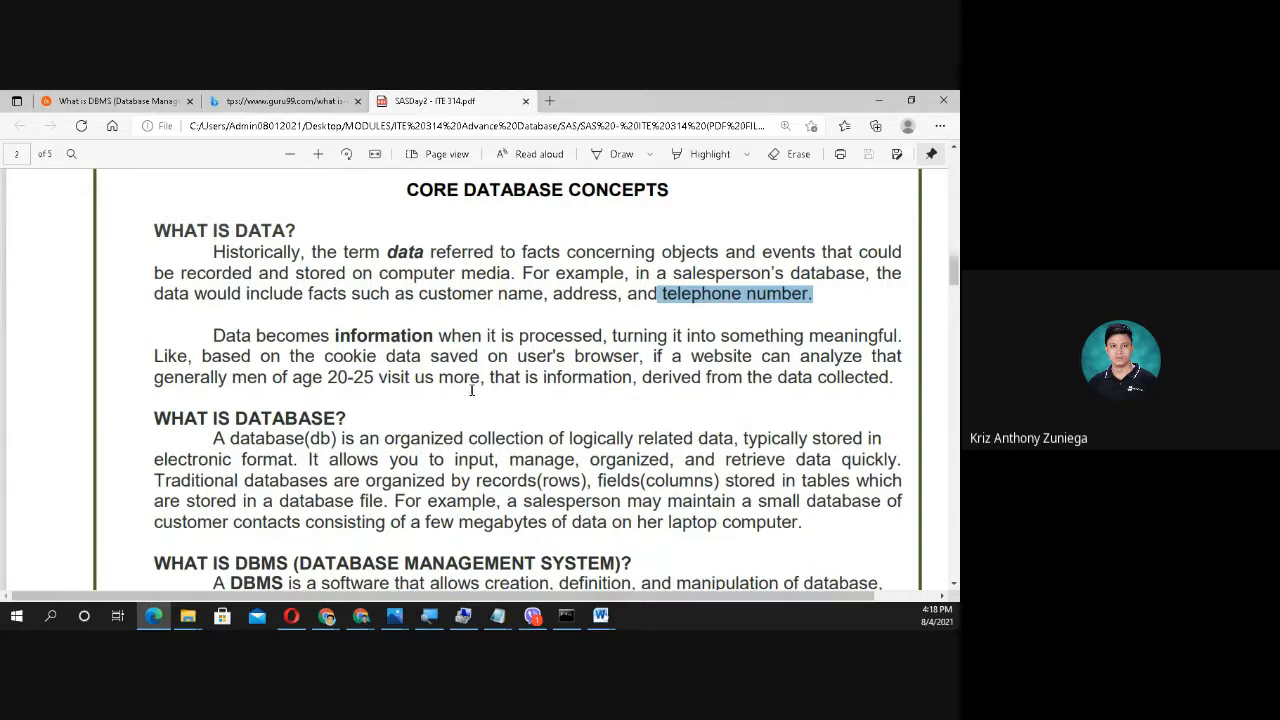
mouse_move(768, 380)
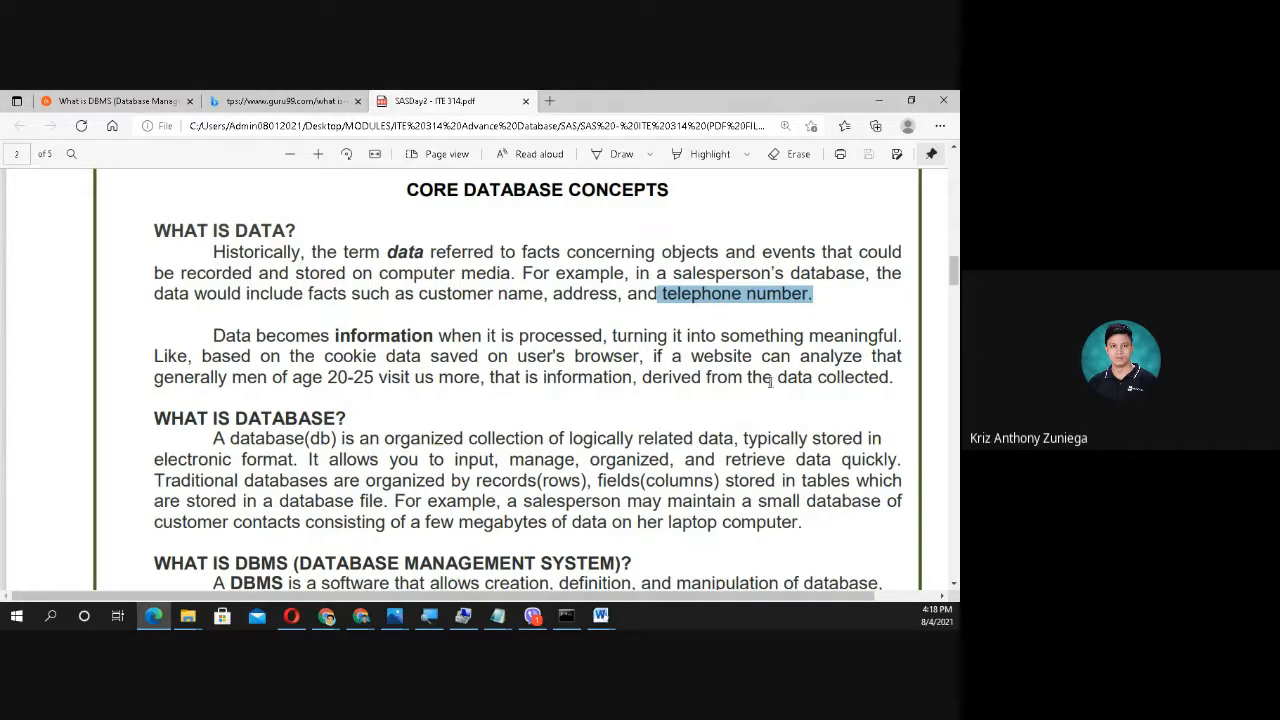
mouse_move(764, 380)
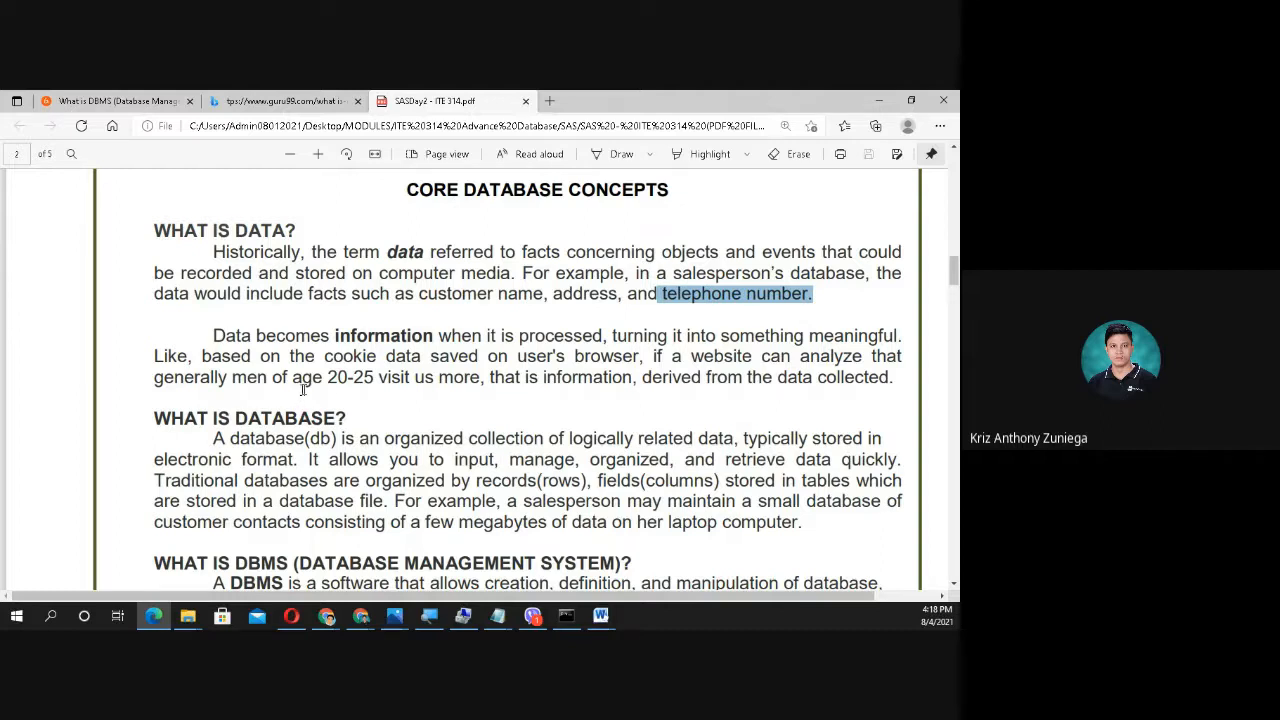
mouse_move(396, 418)
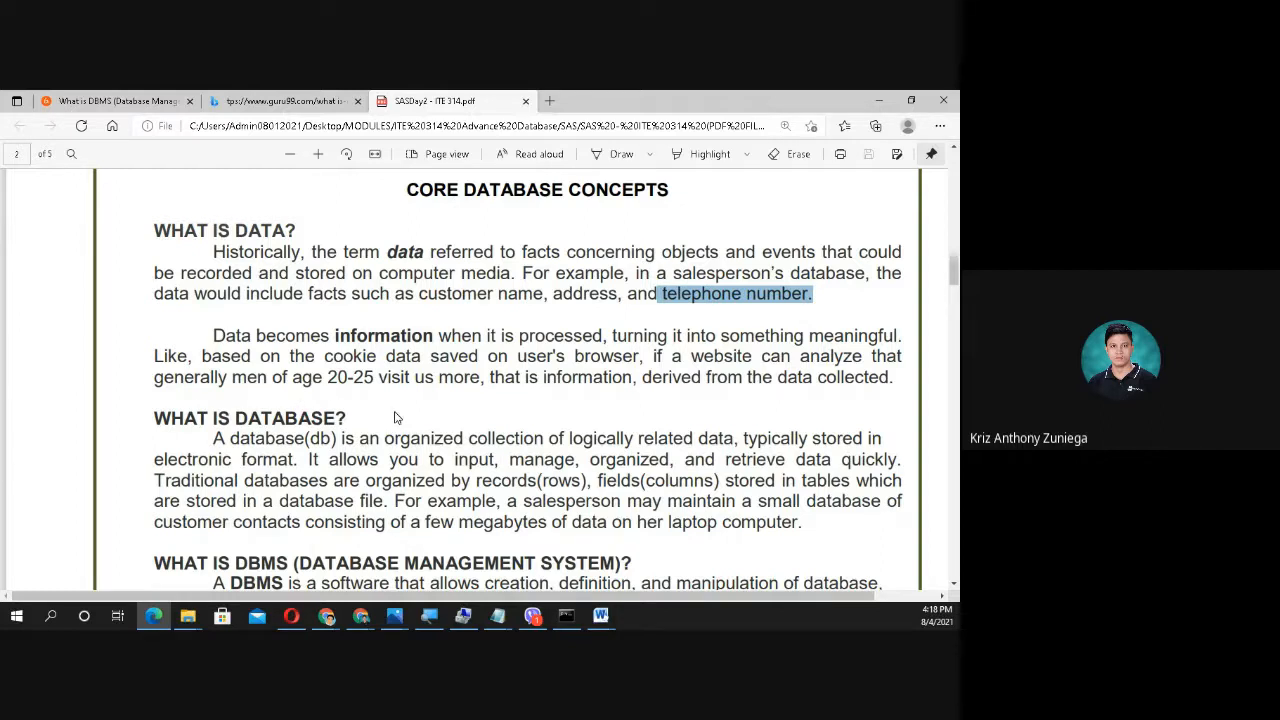
mouse_move(552, 408)
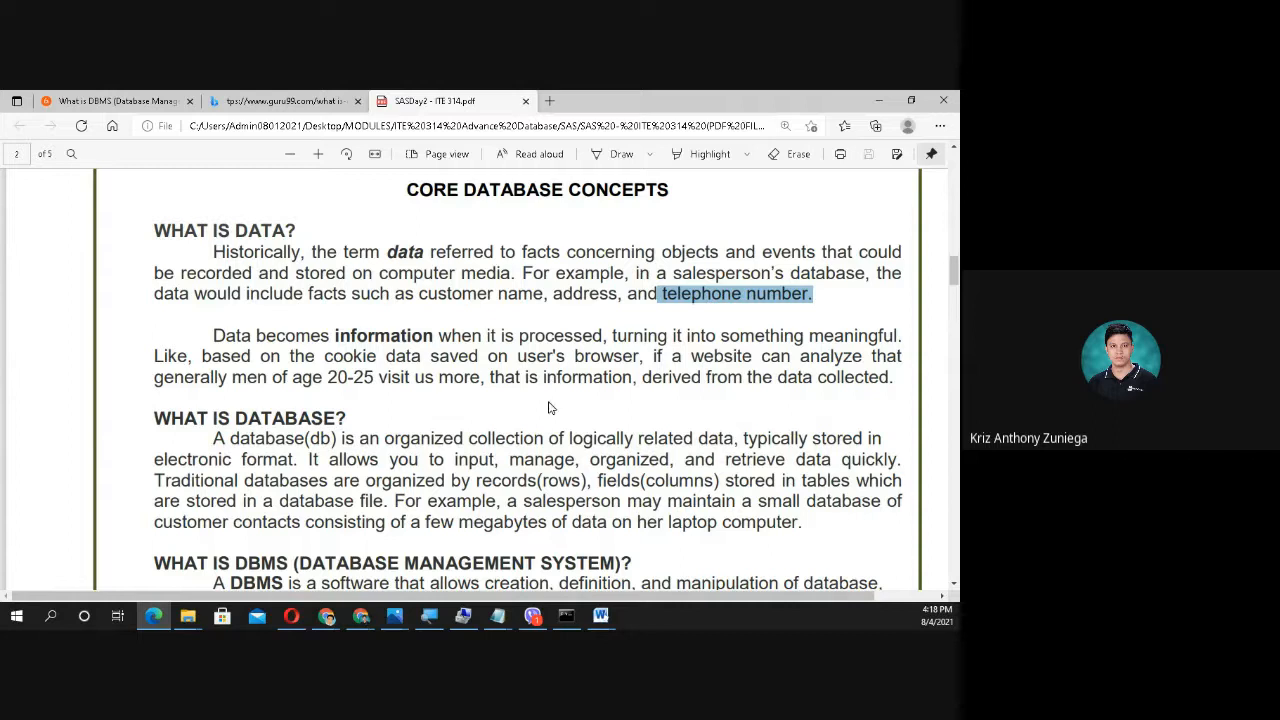
mouse_move(640, 390)
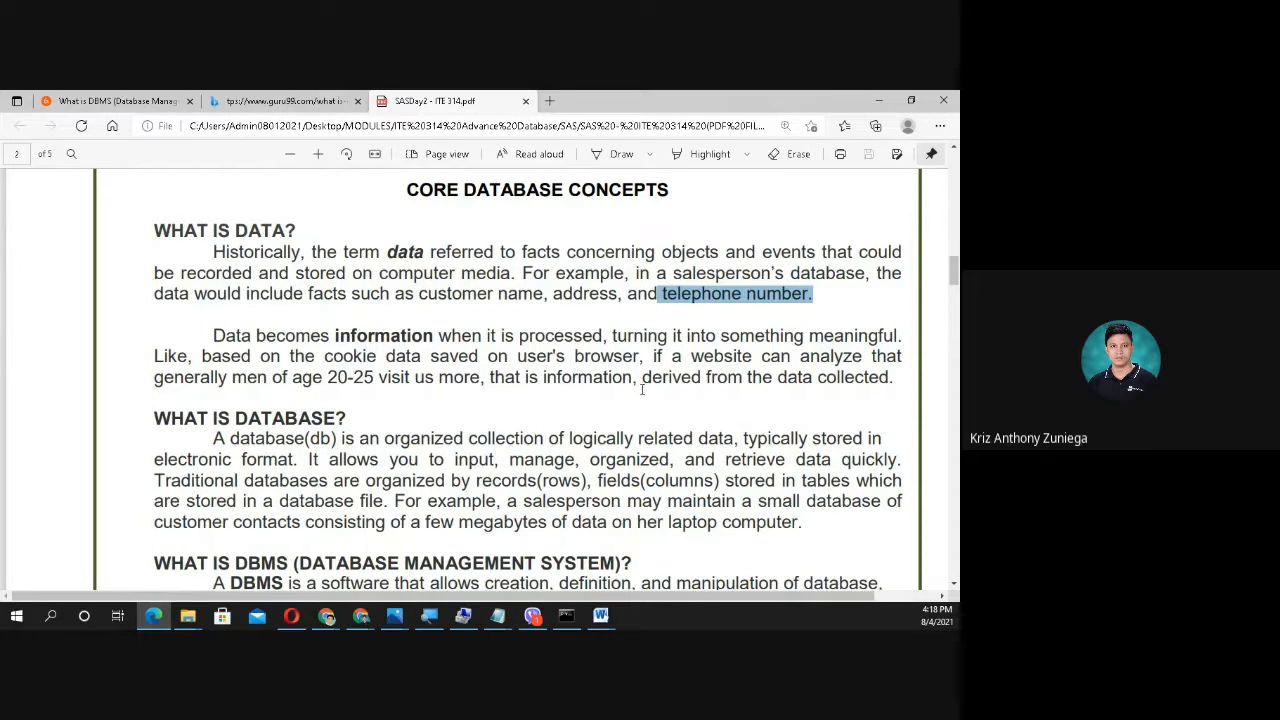
mouse_move(808, 408)
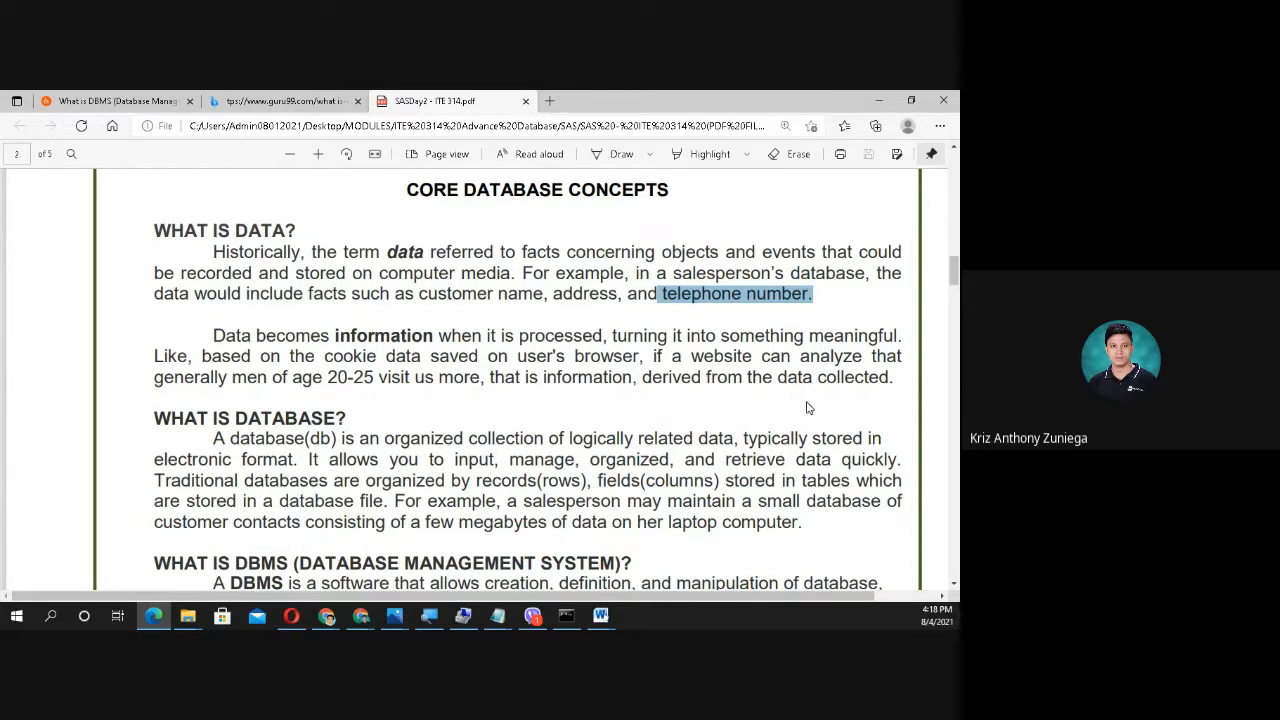
mouse_move(698, 394)
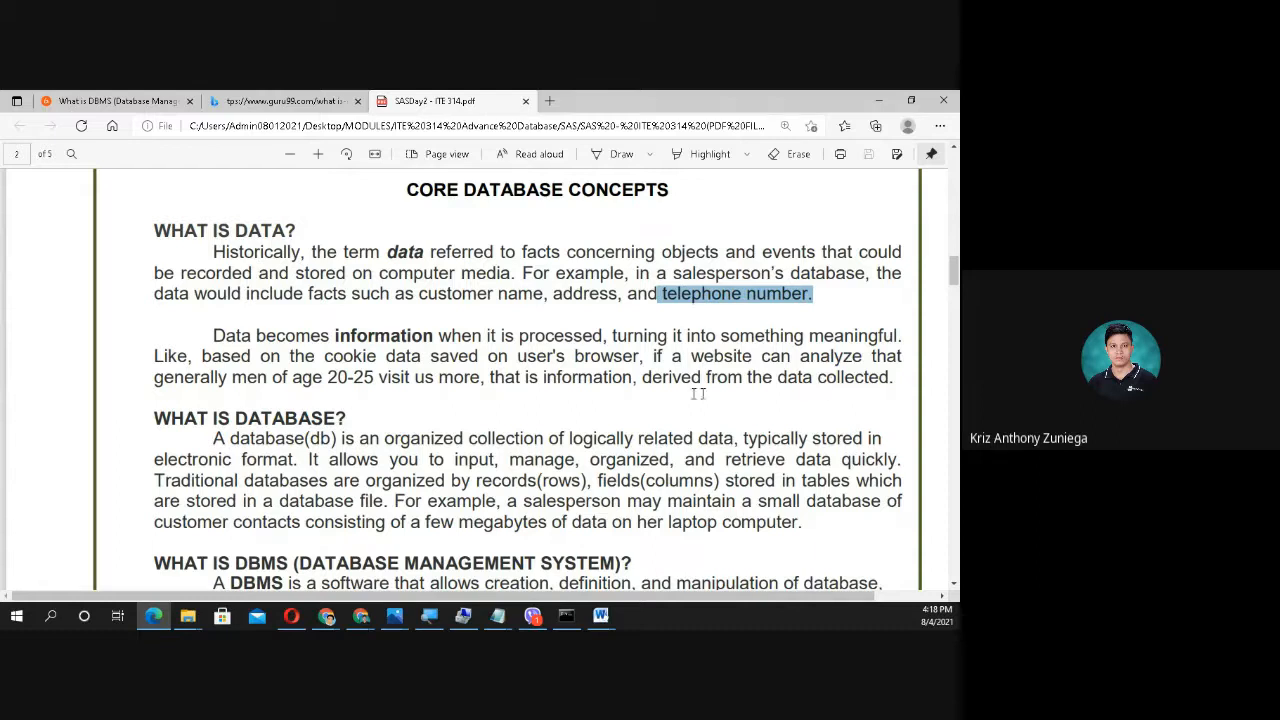
mouse_move(726, 376)
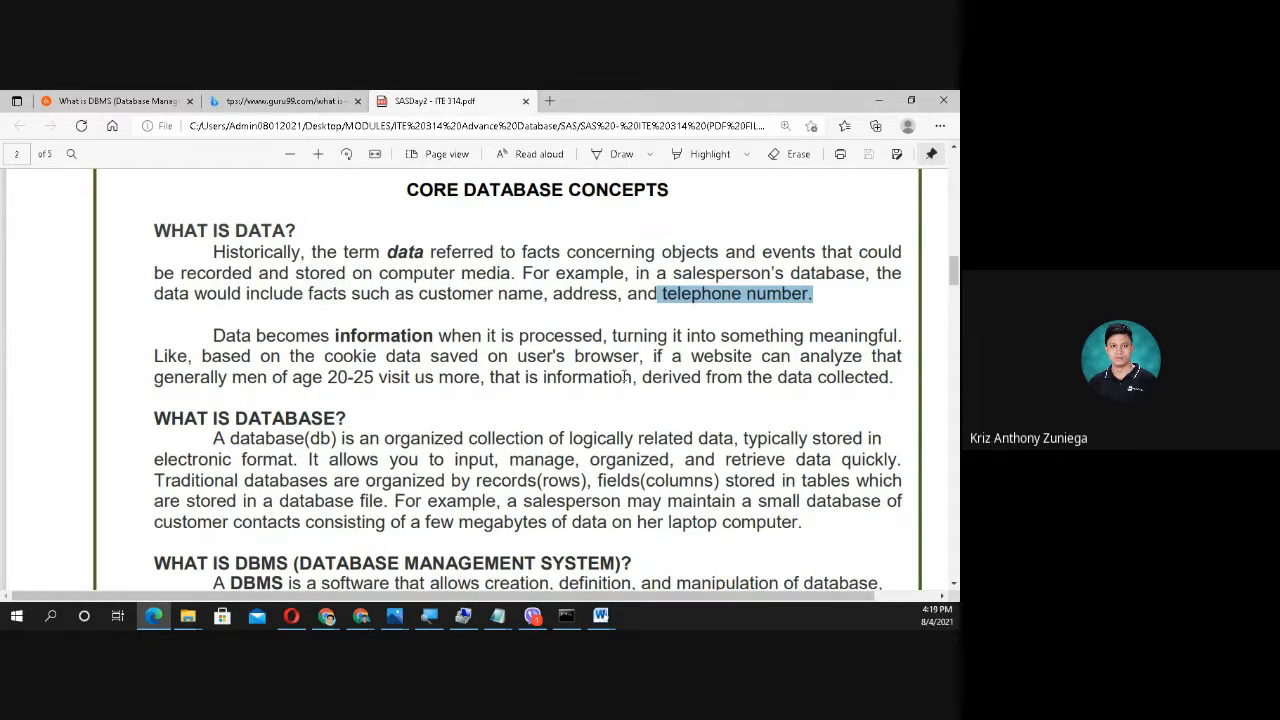
scroll(down, 3)
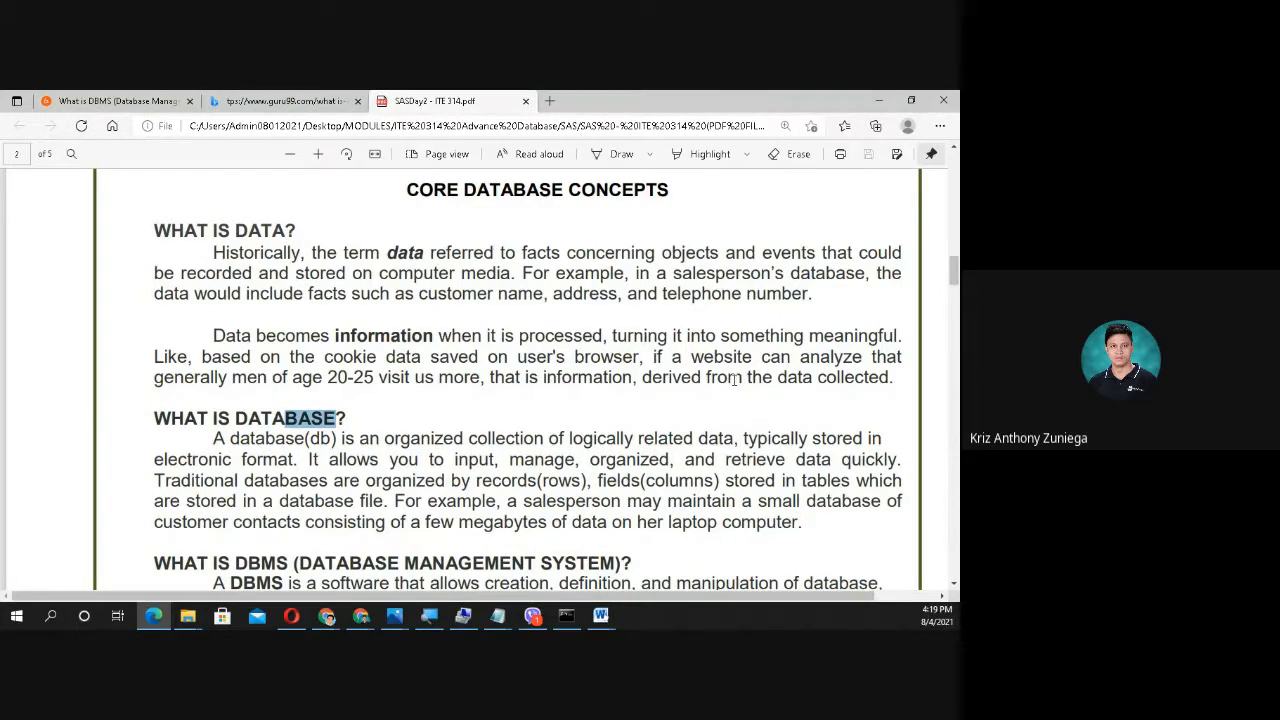
mouse_move(460, 438)
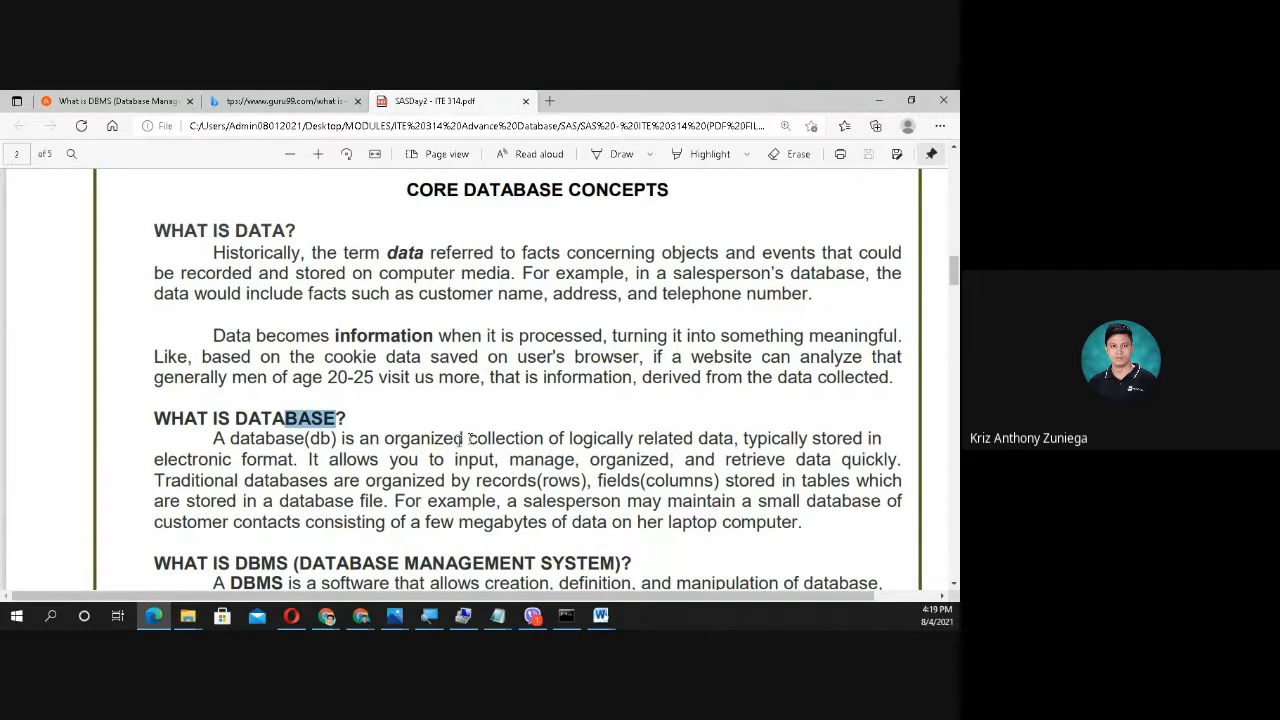
Step: Scroll the ITE 314 Classroom stream to the Day 6 attendance post's class comments
scroll(down, 3)
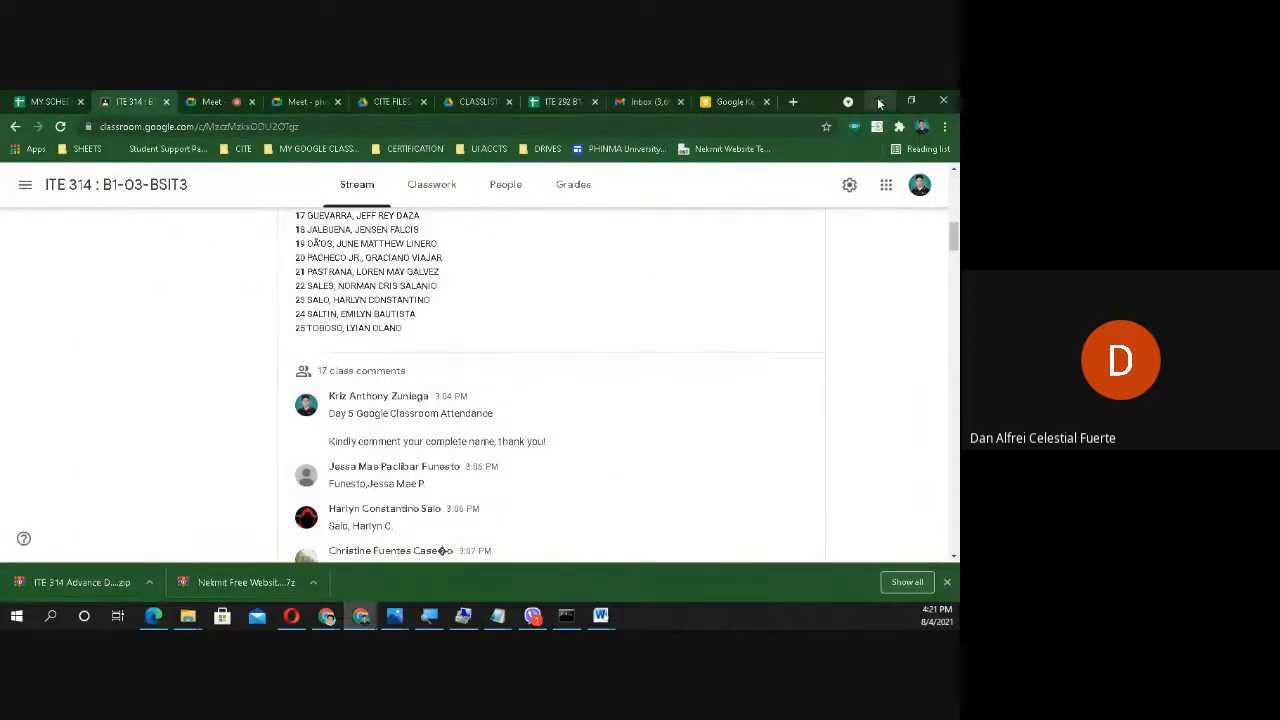
Step: Return from Google Classroom to the Core Database Concepts page of the lesson PDF
click(210, 100)
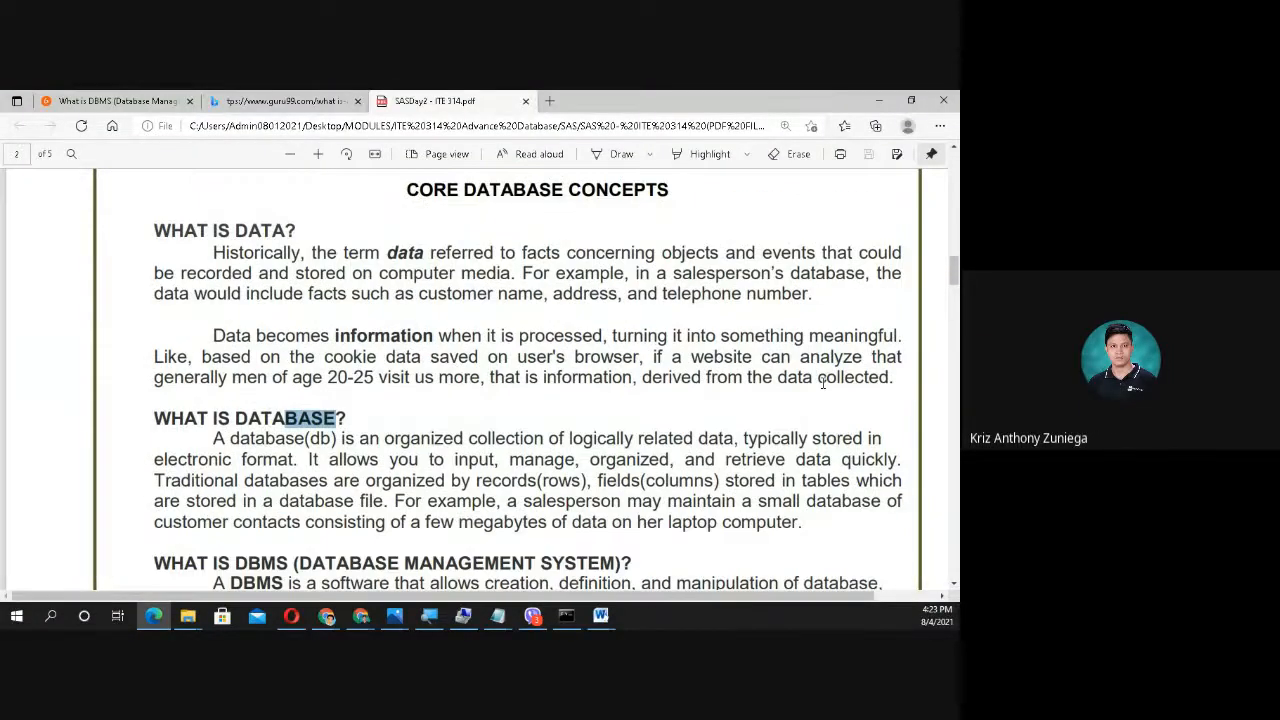
Step: Scroll to the 'What is Database?' and 'What is DBMS' sections and select a phrase there
scroll(down, 3)
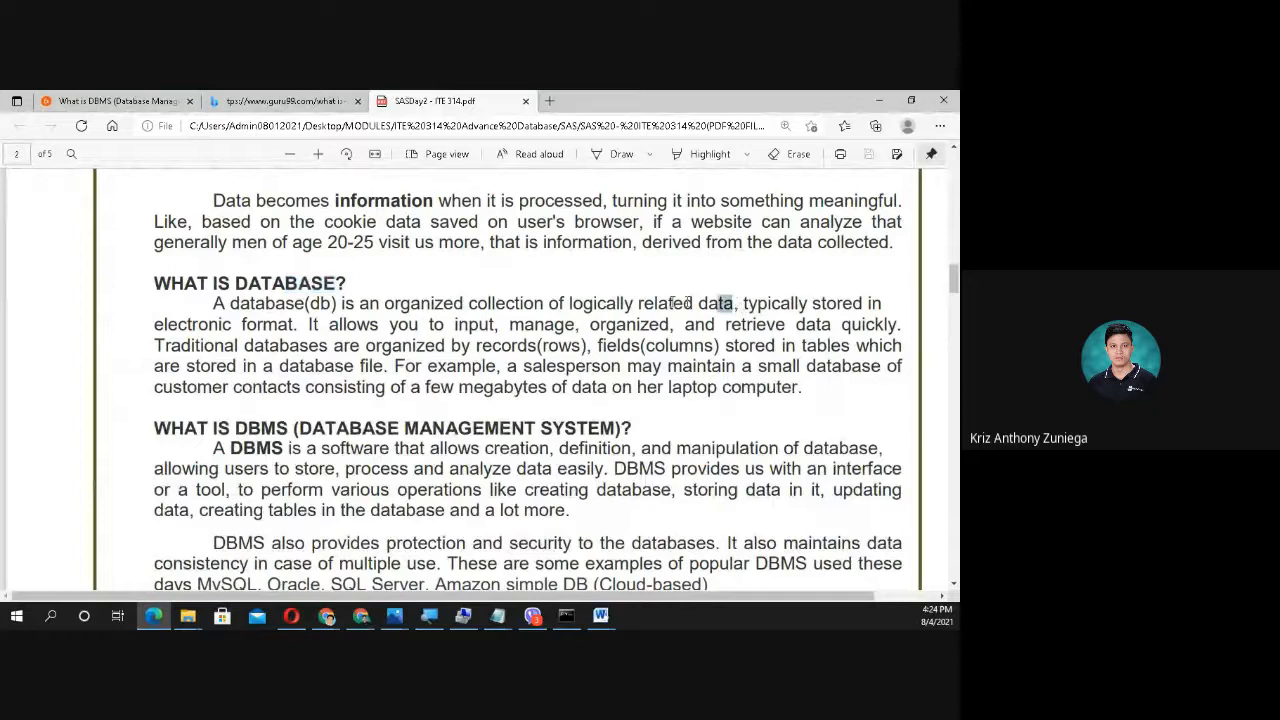
drag(468, 304, 732, 304)
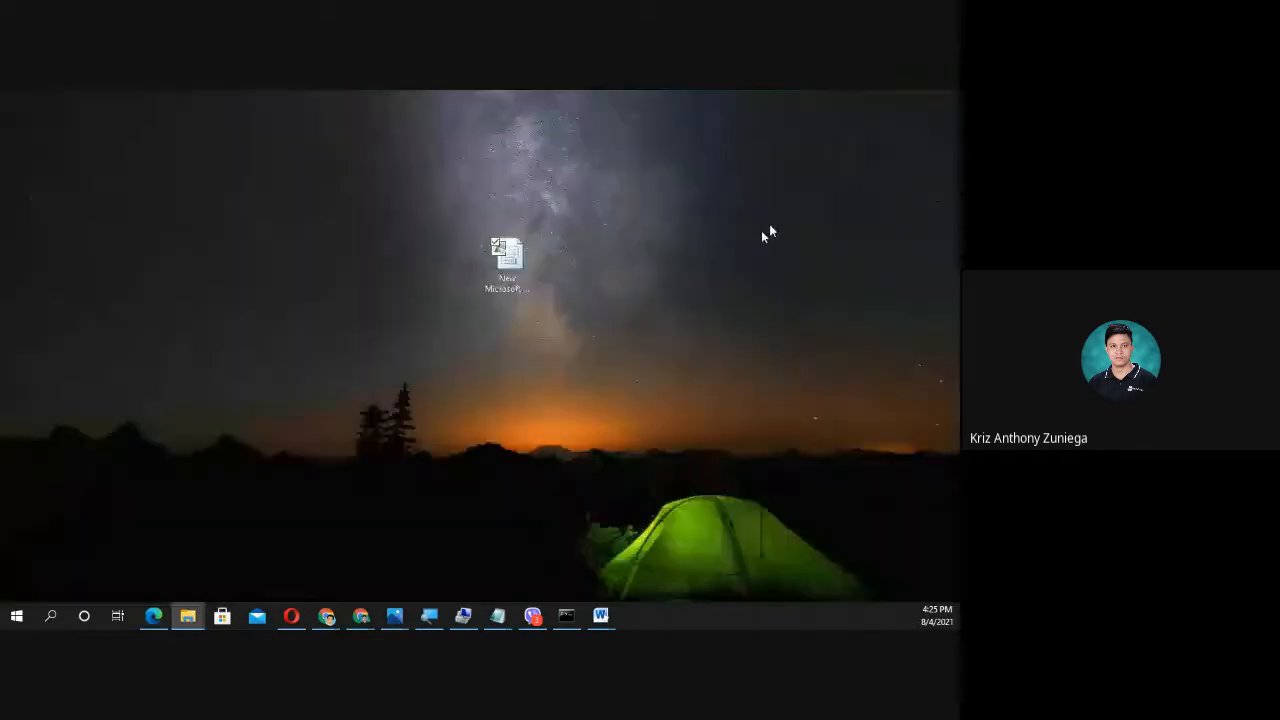
Step: Open the new workbook and fill column H from H5 down with the numbers 1 to 7
double_click(504, 256)
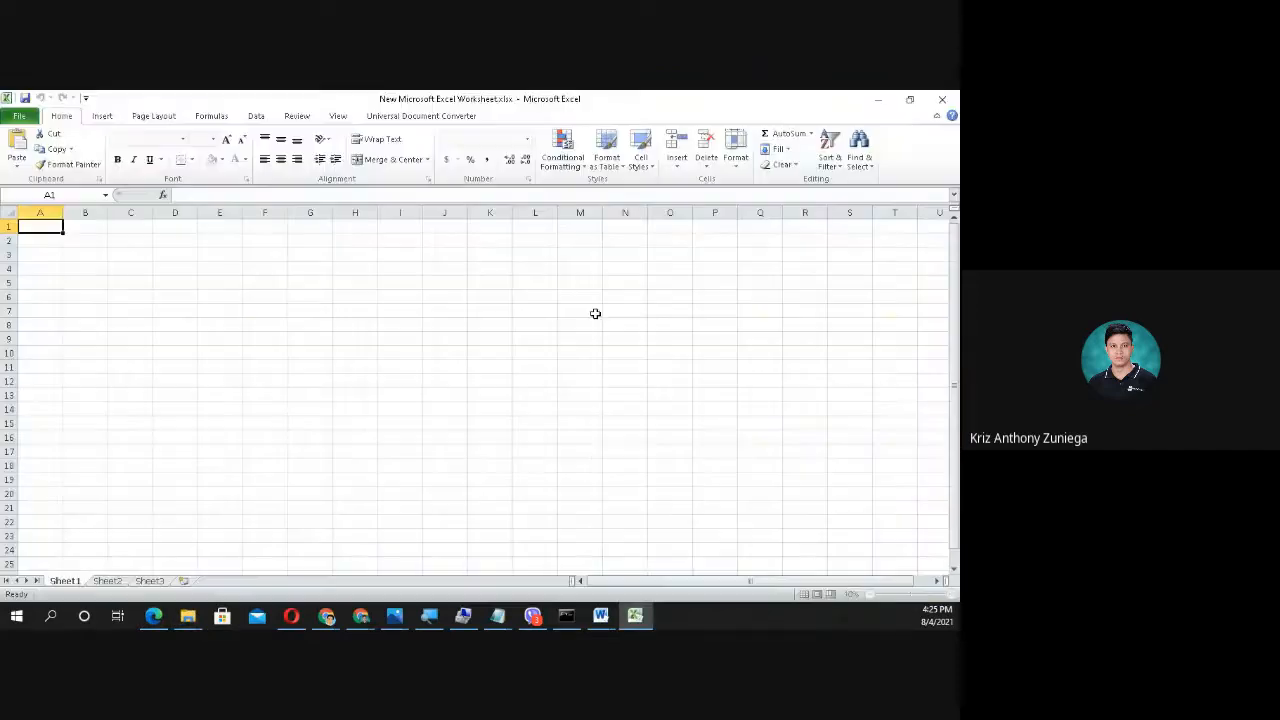
click(356, 282)
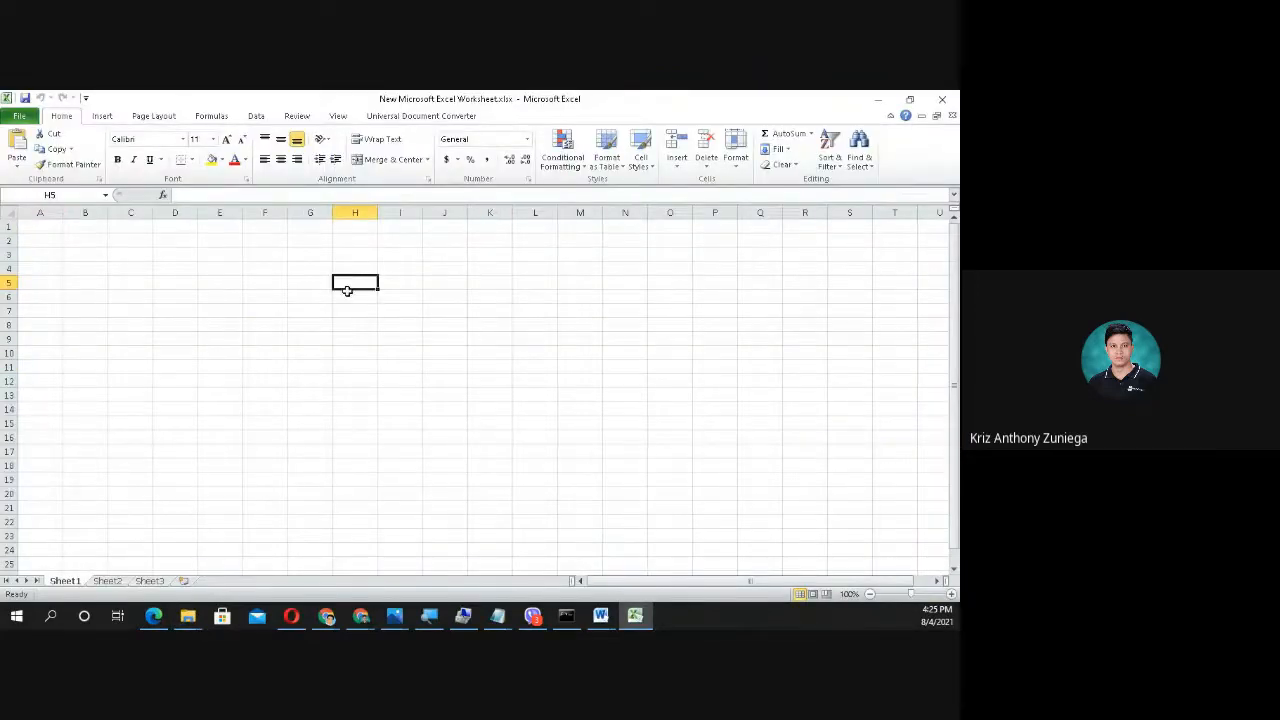
text(1)
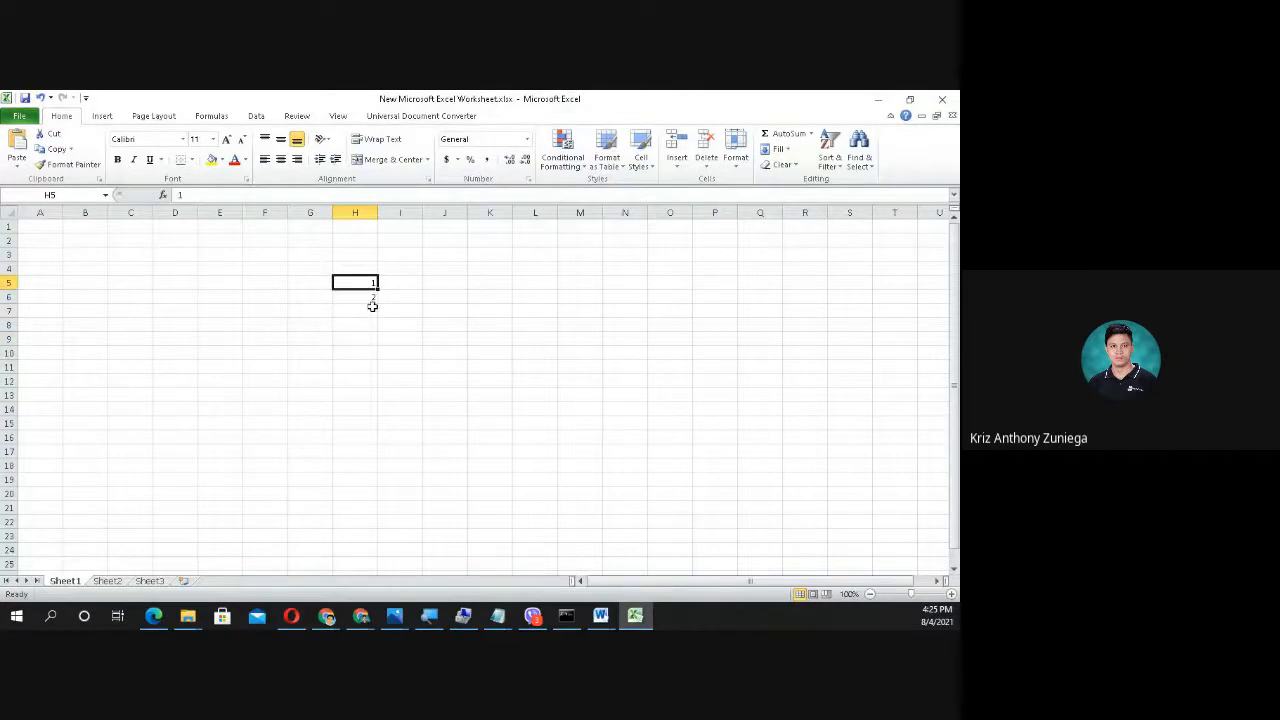
click(354, 212)
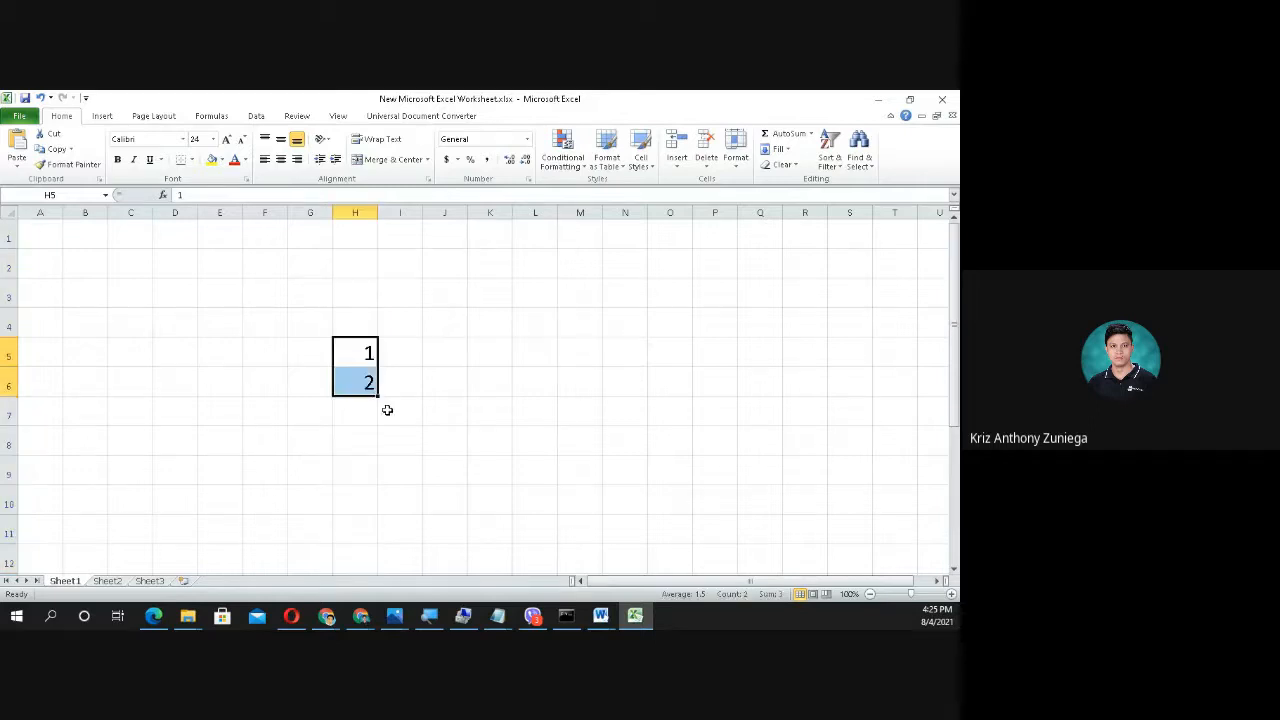
drag(374, 392, 374, 544)
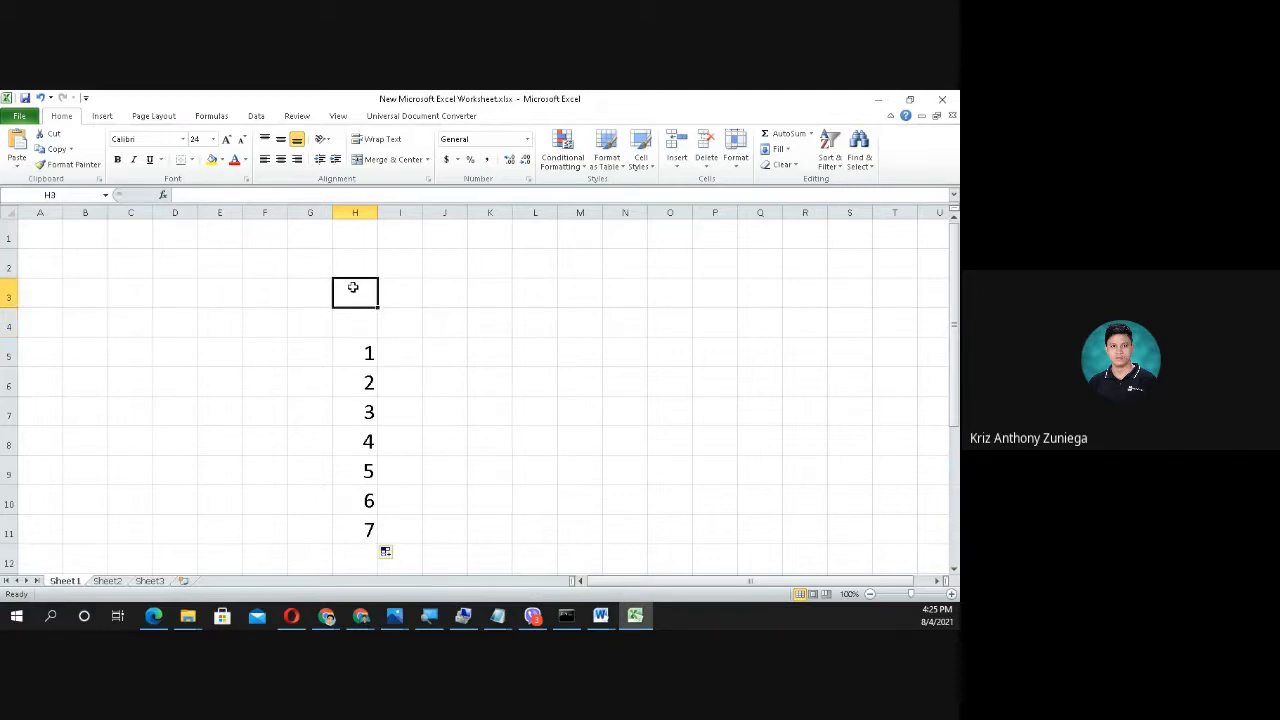
Step: Label H2 'column', then add 'field' and 'row' labels on the sheet
click(354, 268)
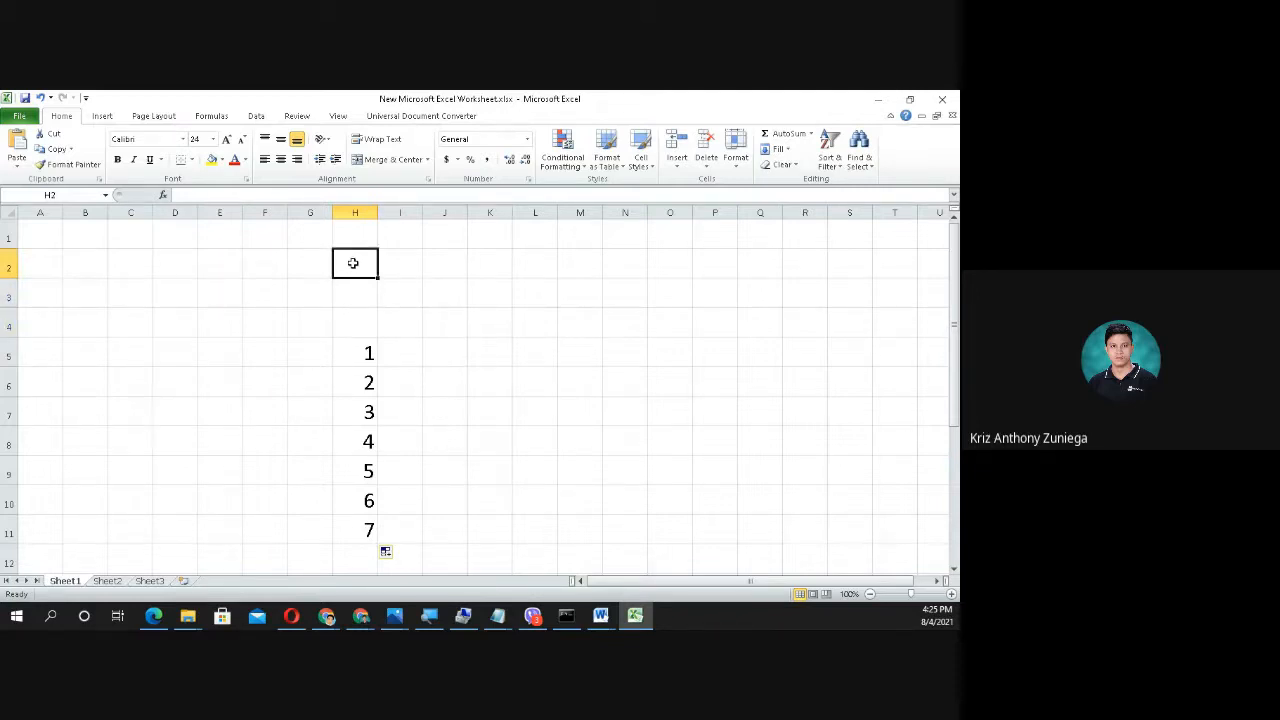
text(clum)
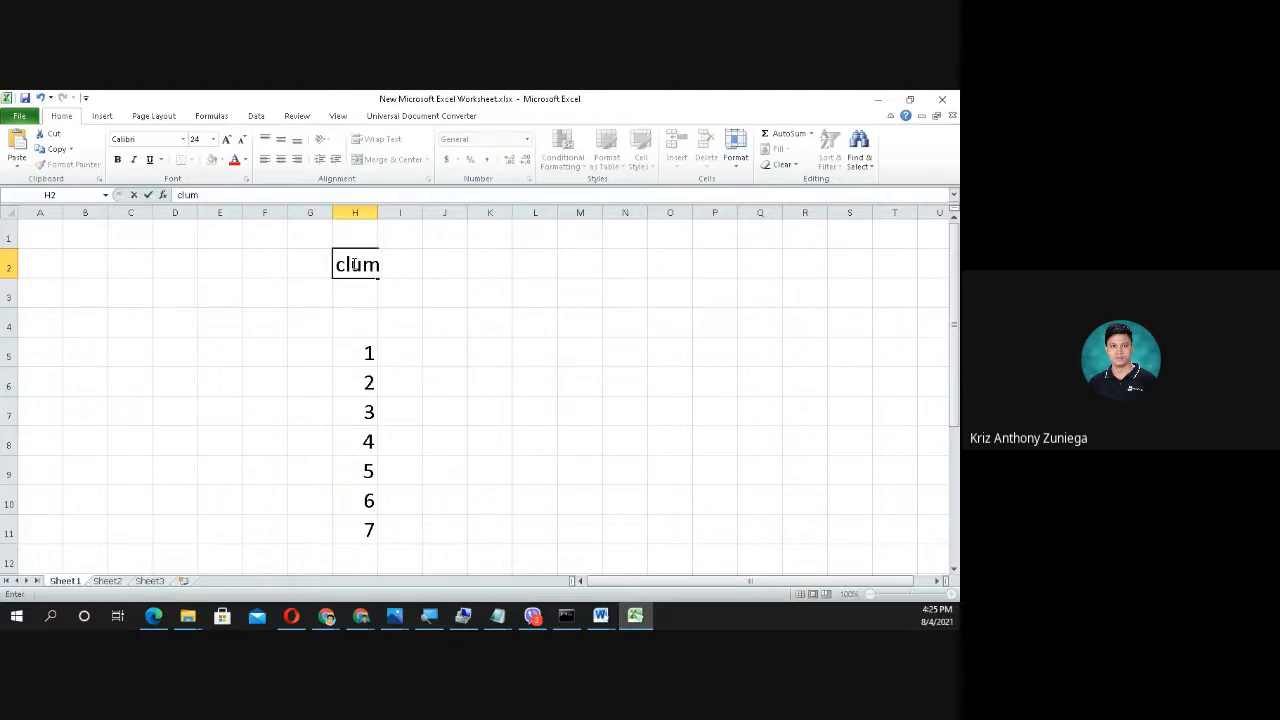
text(n)
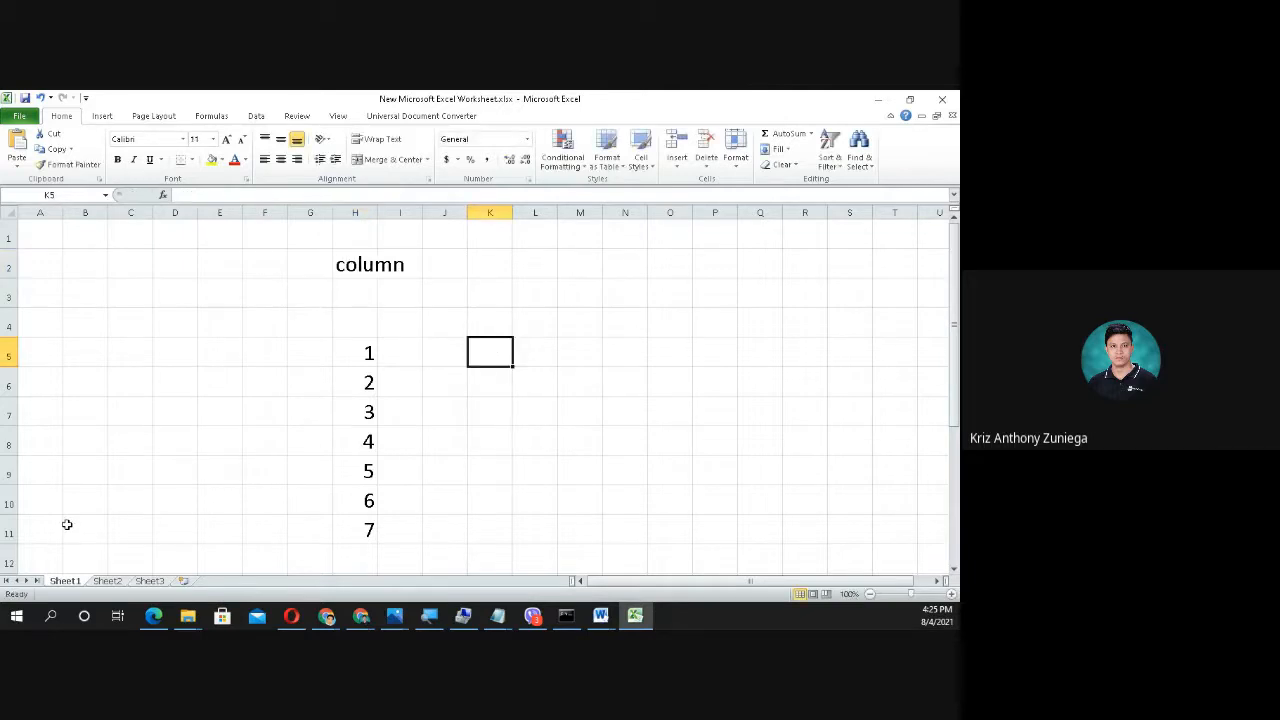
text(file)
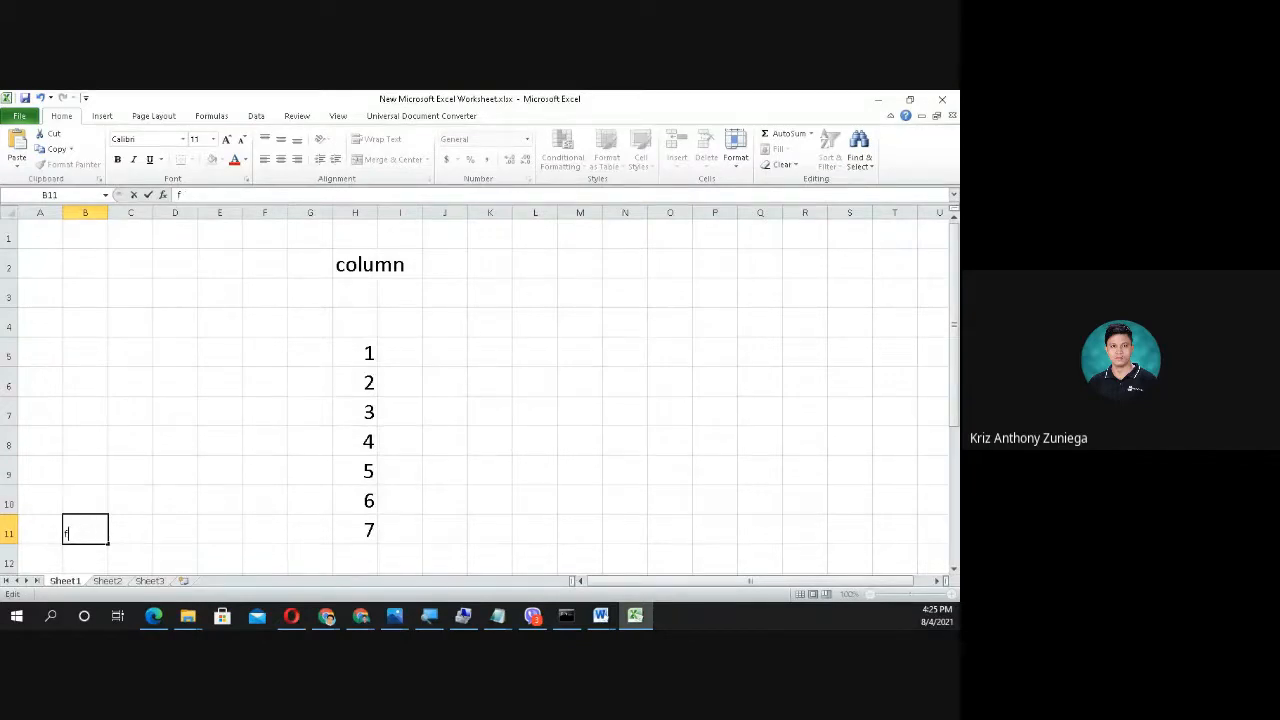
text(ield)
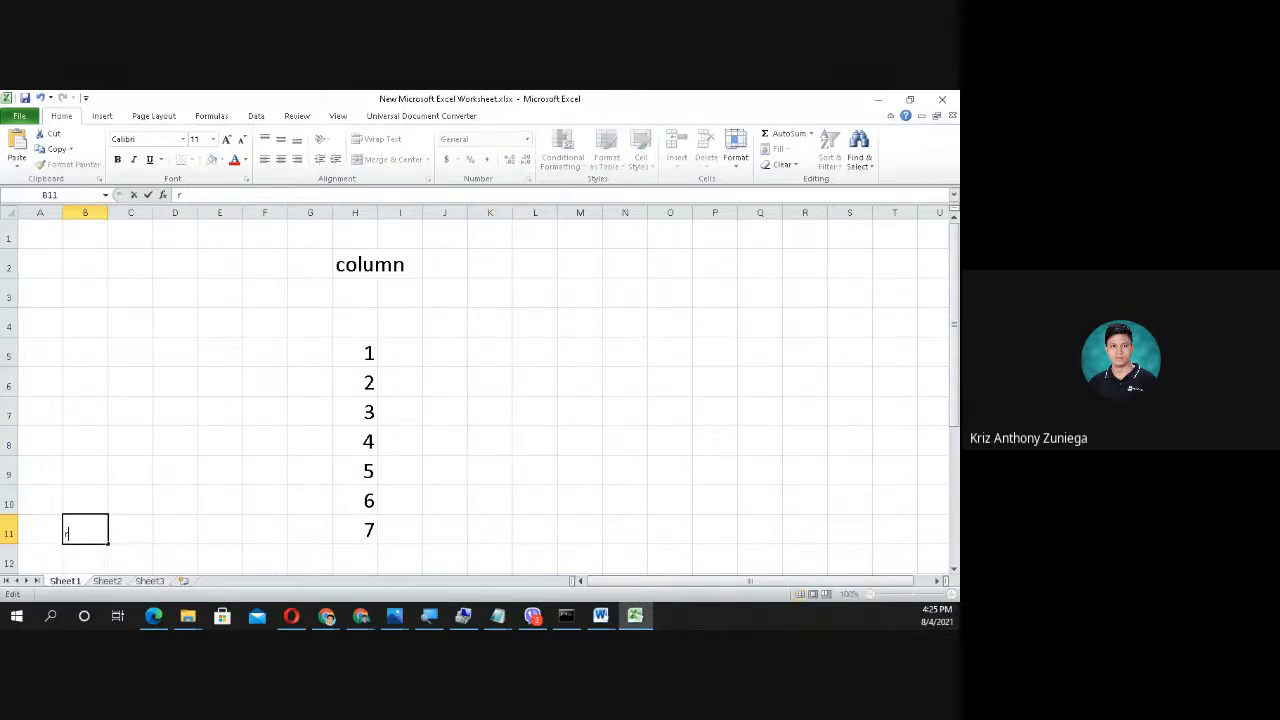
text(row)
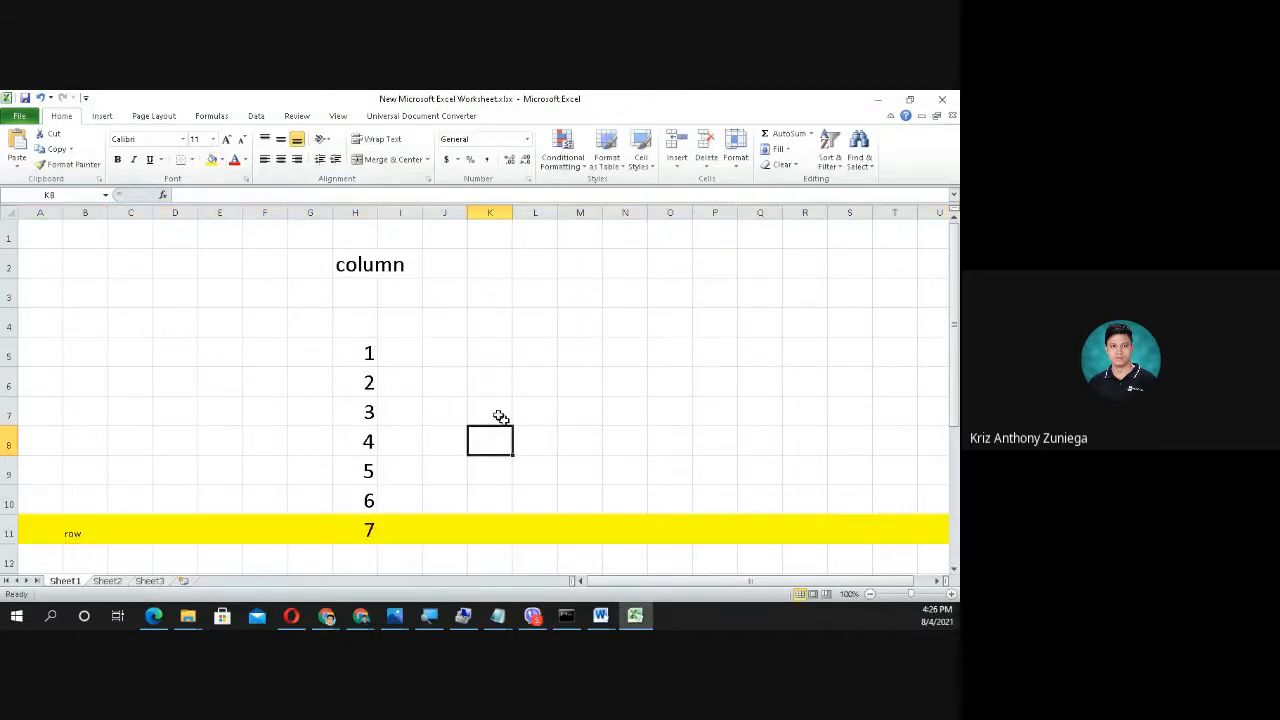
Step: Fill the whole of column H with a darker green and select it for widening
click(354, 212)
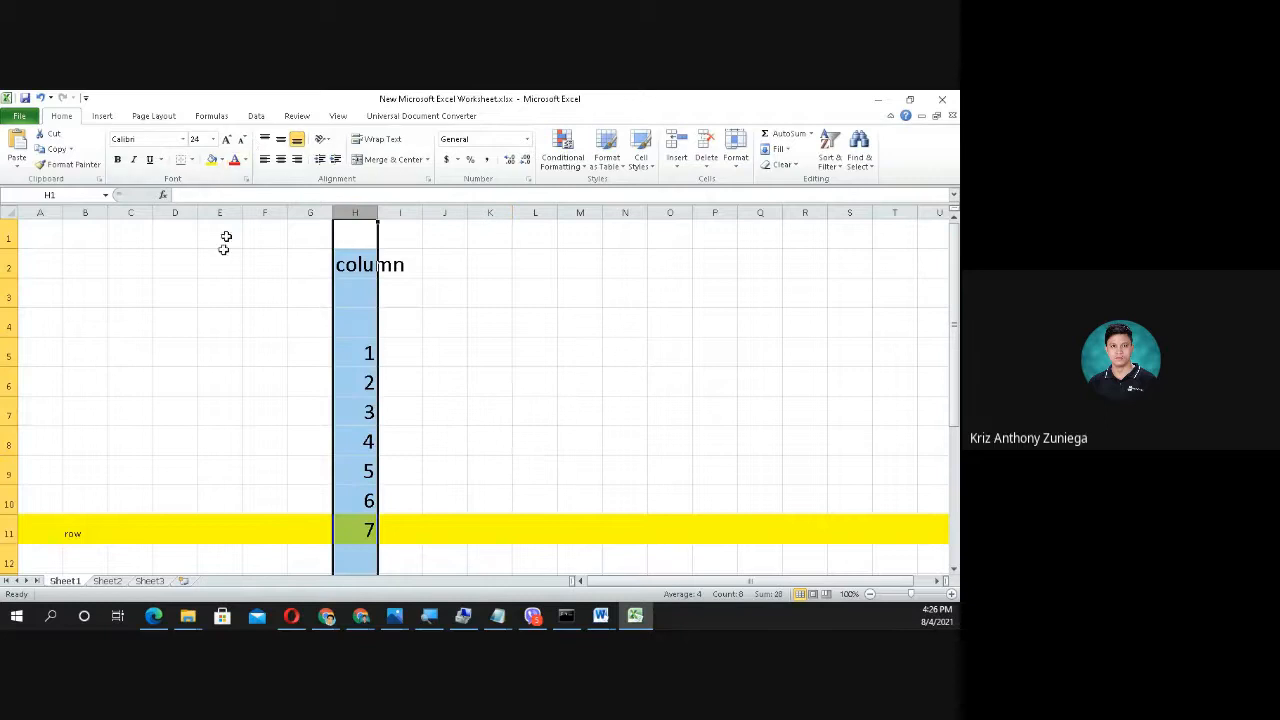
click(212, 160)
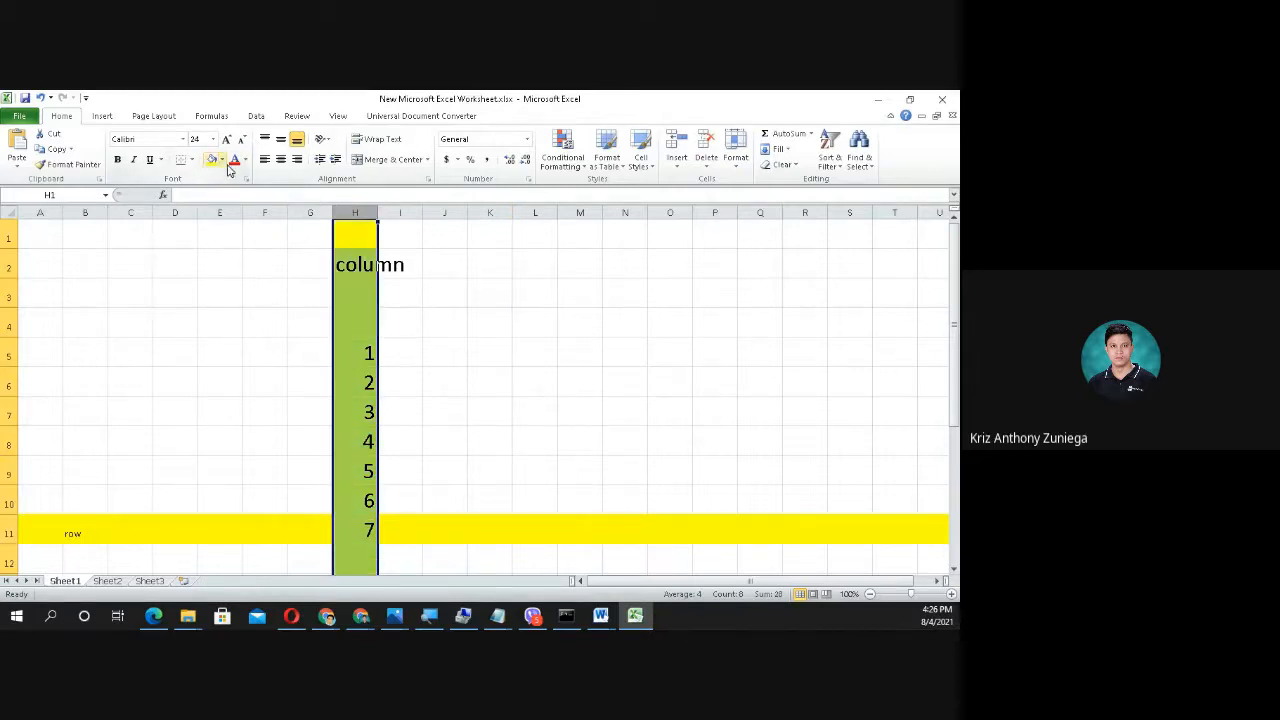
click(220, 160)
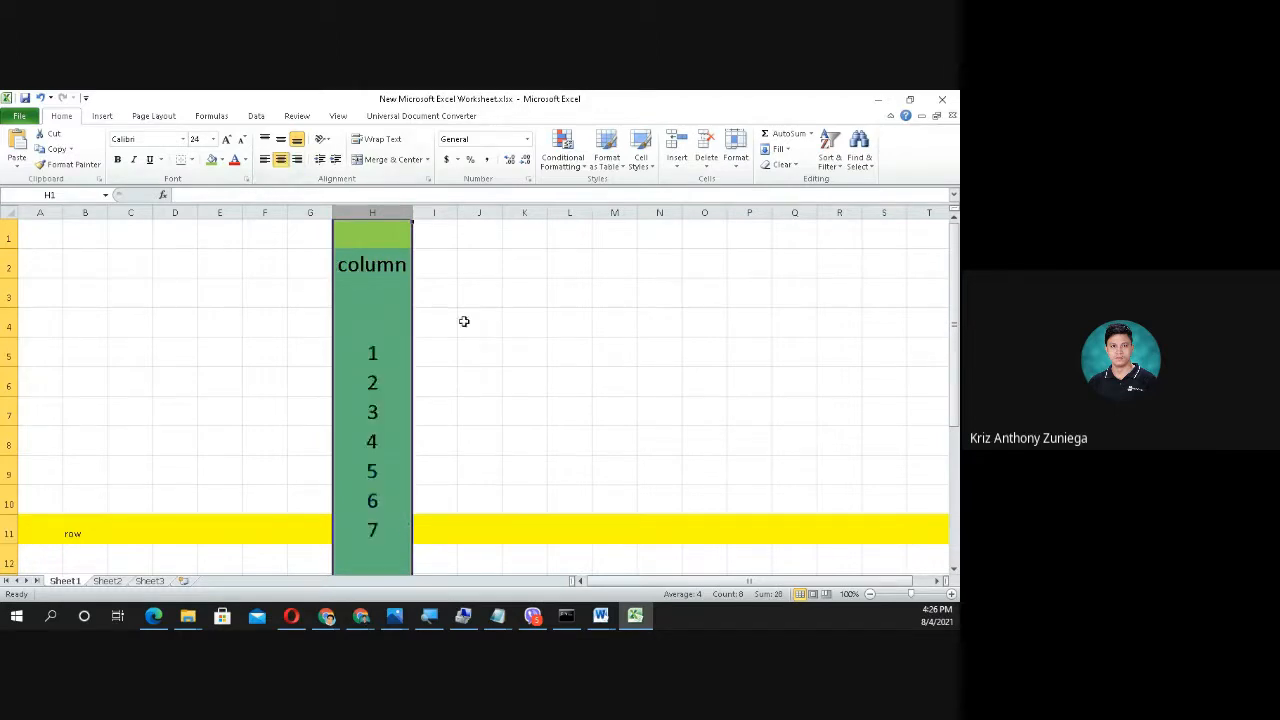
click(372, 322)
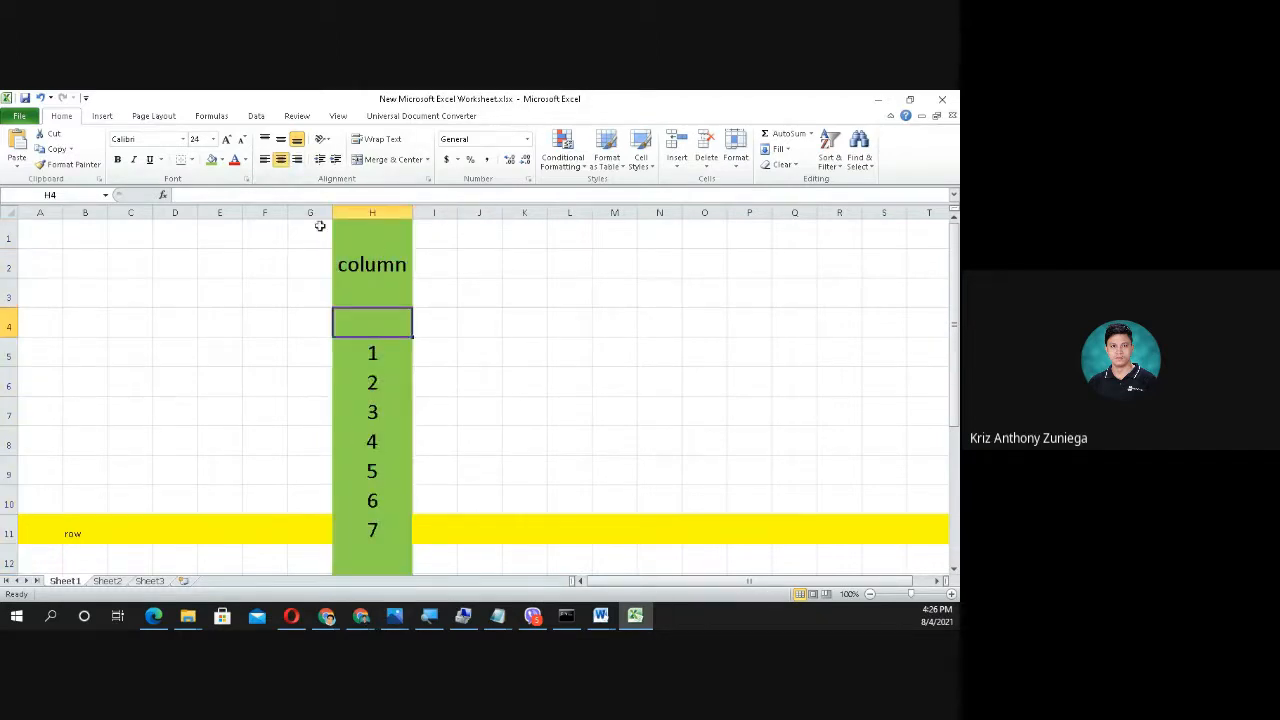
mouse_move(592, 392)
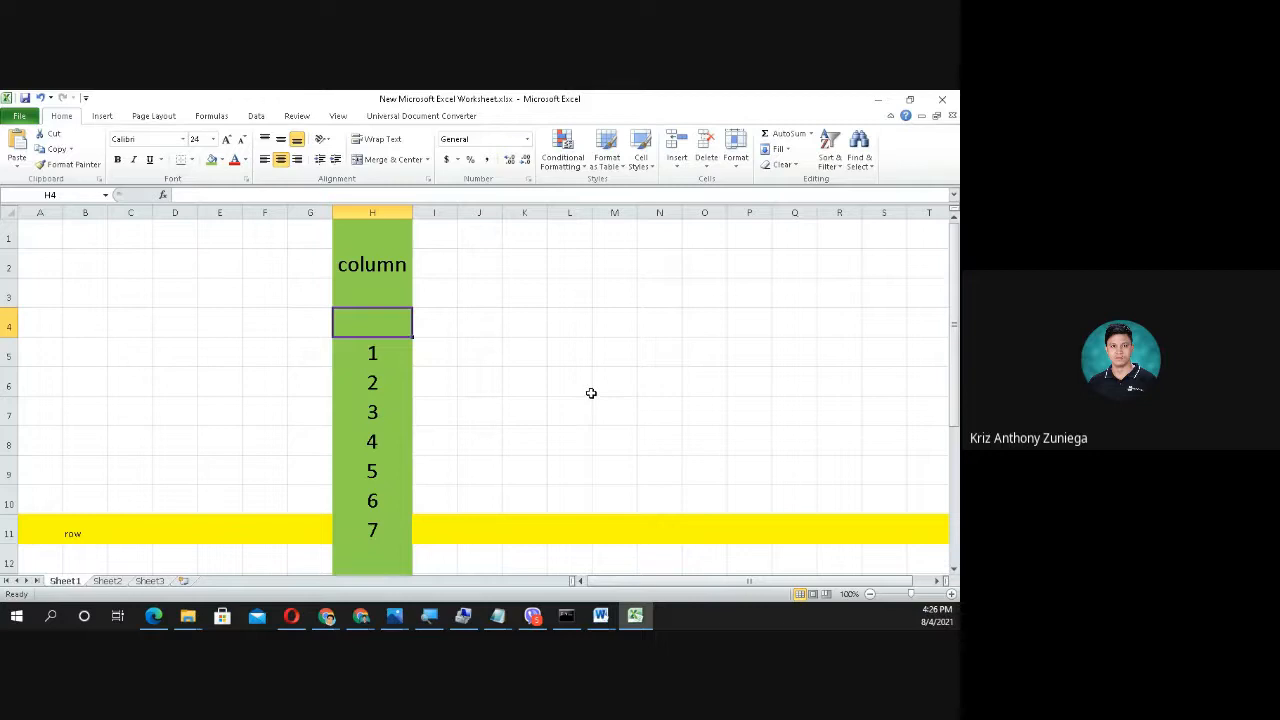
mouse_move(460, 406)
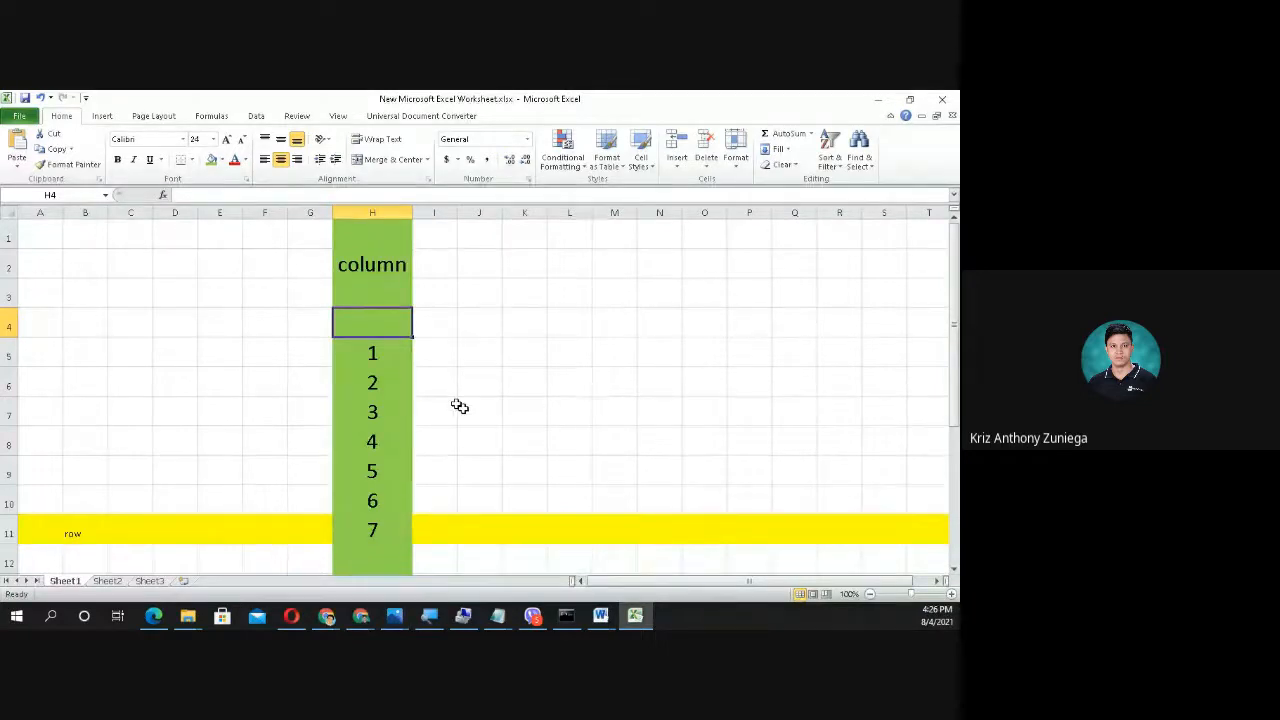
click(372, 212)
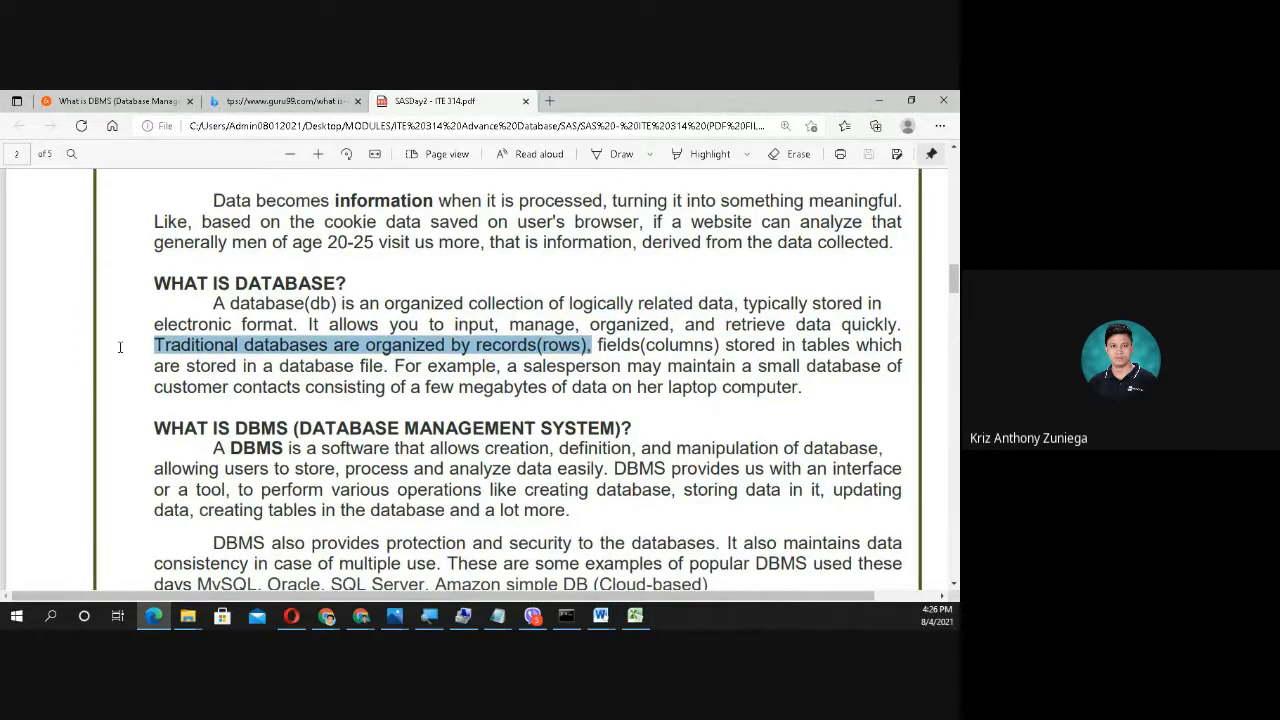
mouse_move(674, 356)
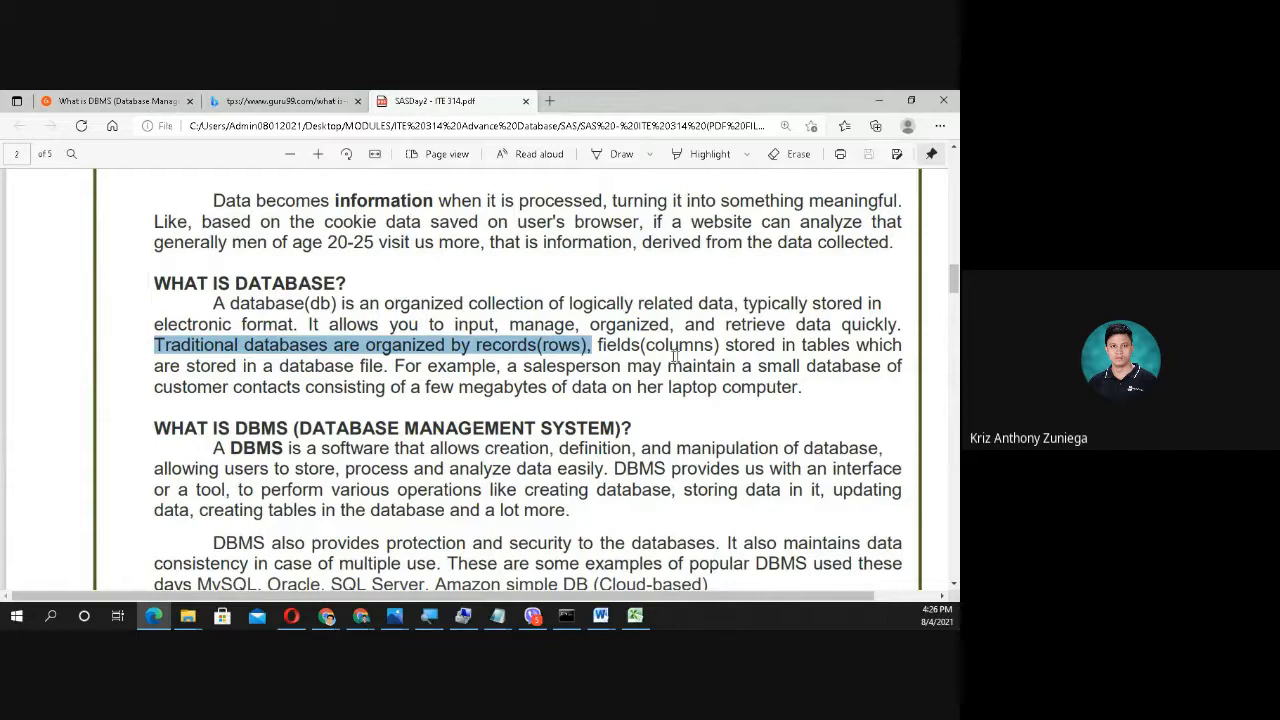
mouse_move(522, 374)
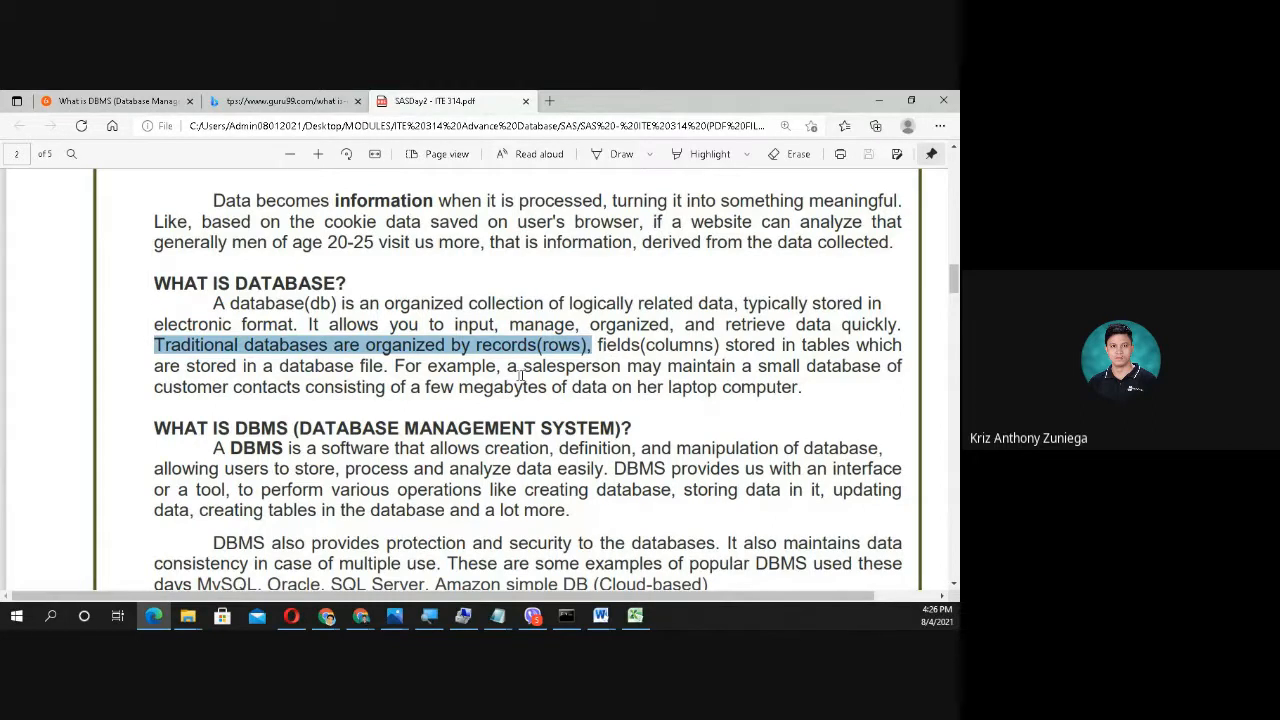
Step: Switch to the Bing search results tab about what a DBMS is
click(284, 100)
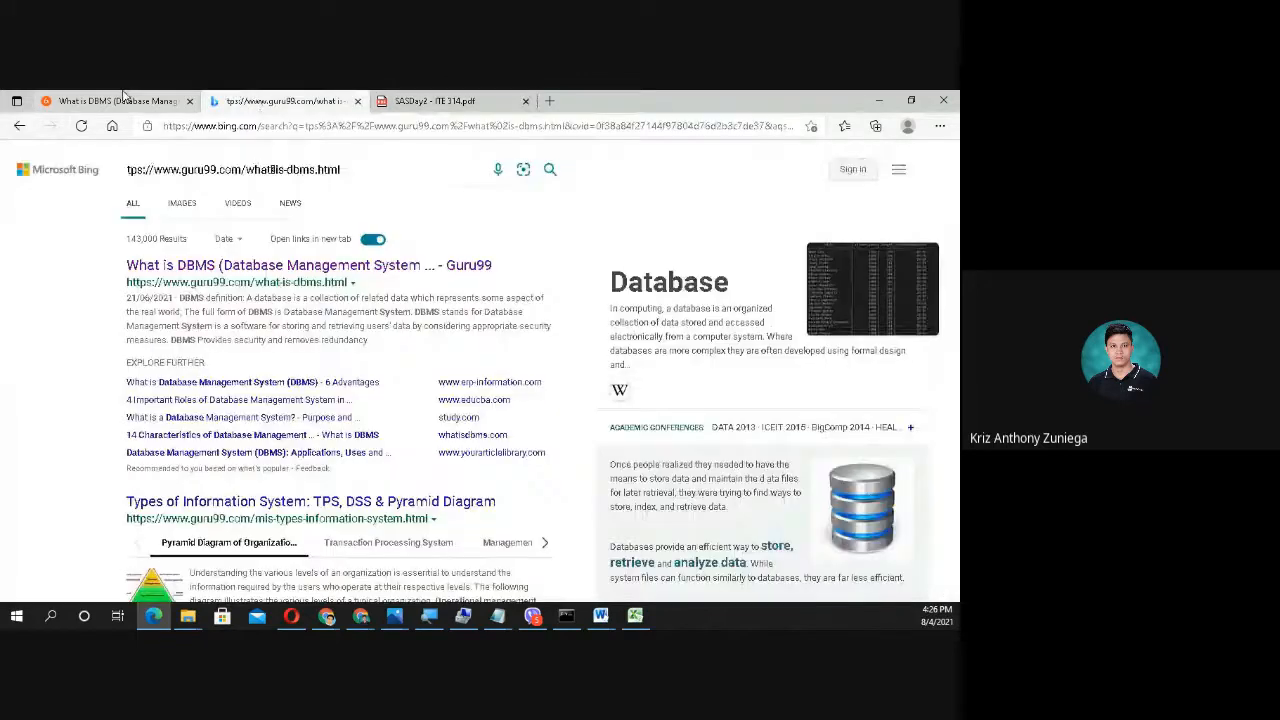
Step: Return to the Excel sample sheet from the Bing results
click(636, 616)
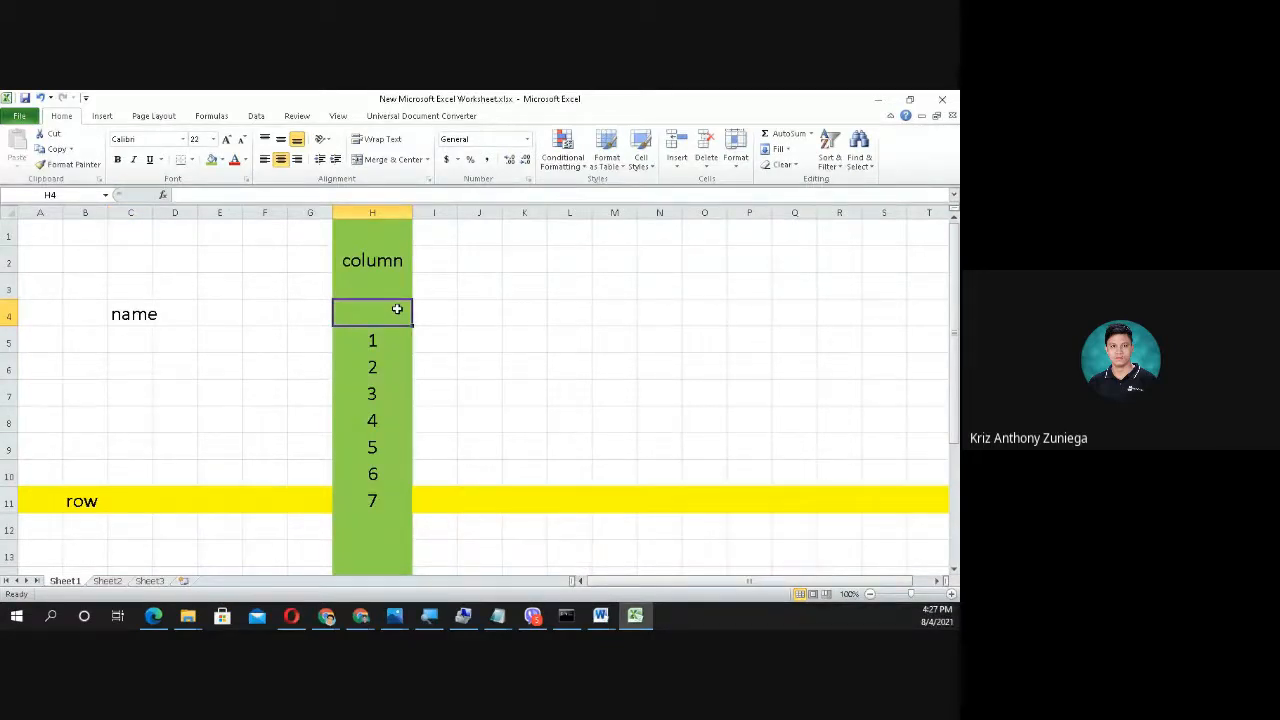
Step: Label H 'qty' and add headers name, age, color, address, school with 'dan' beneath name
text(qty)
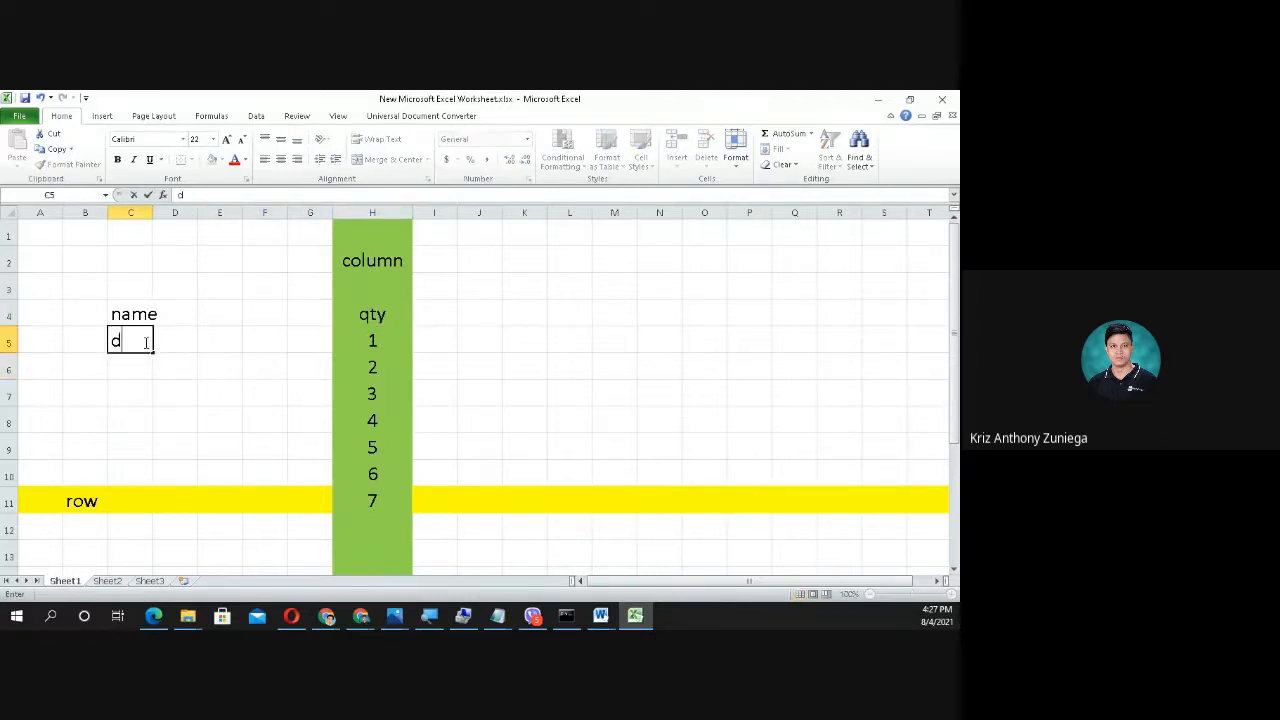
text(dan)
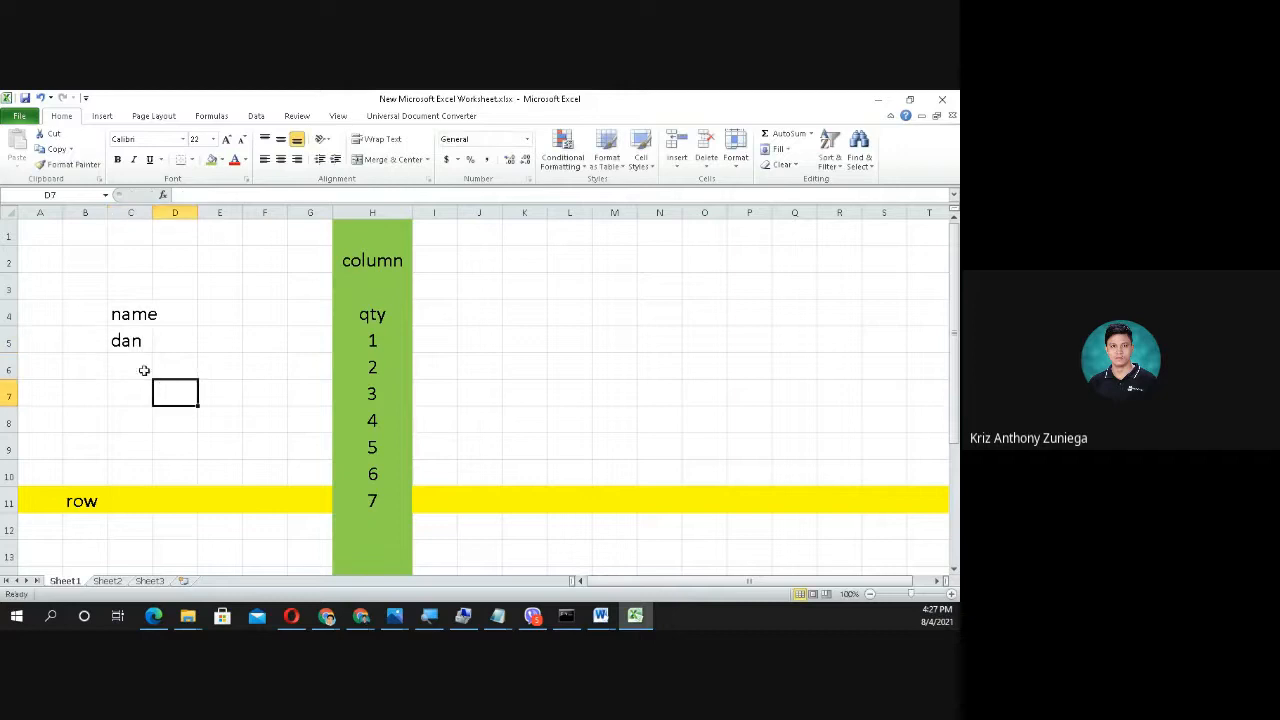
click(130, 366)
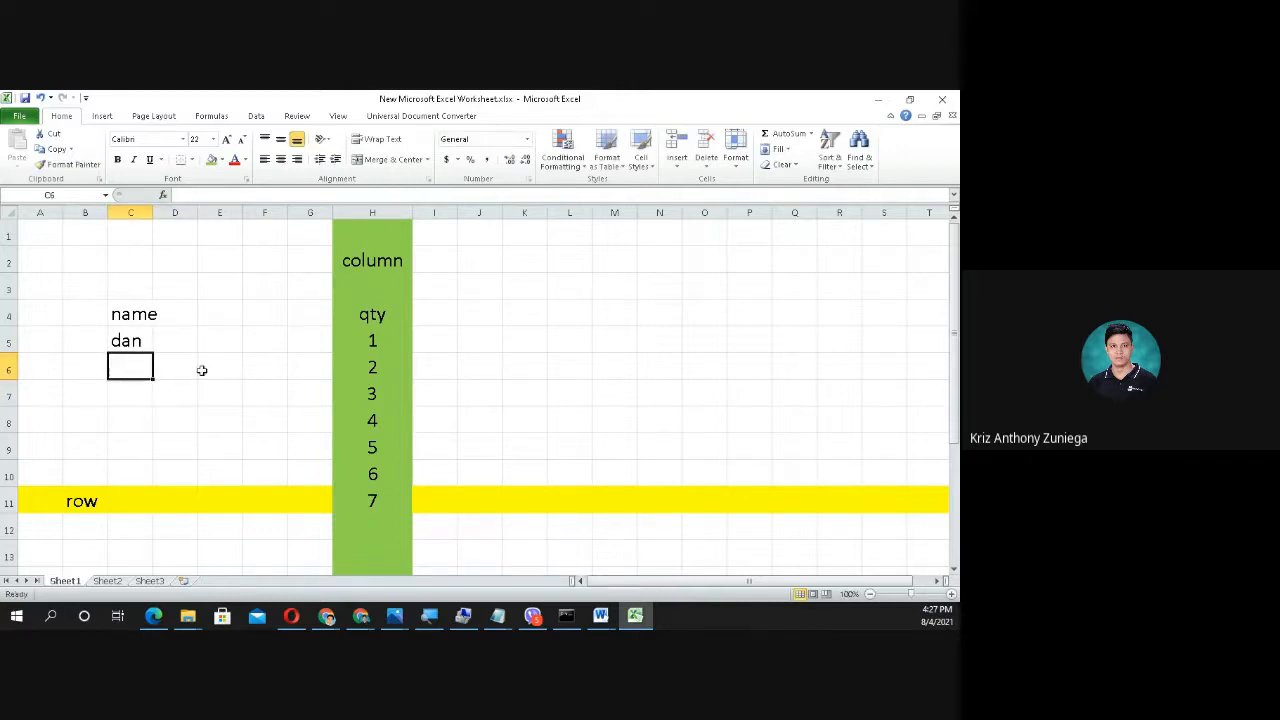
click(176, 314)
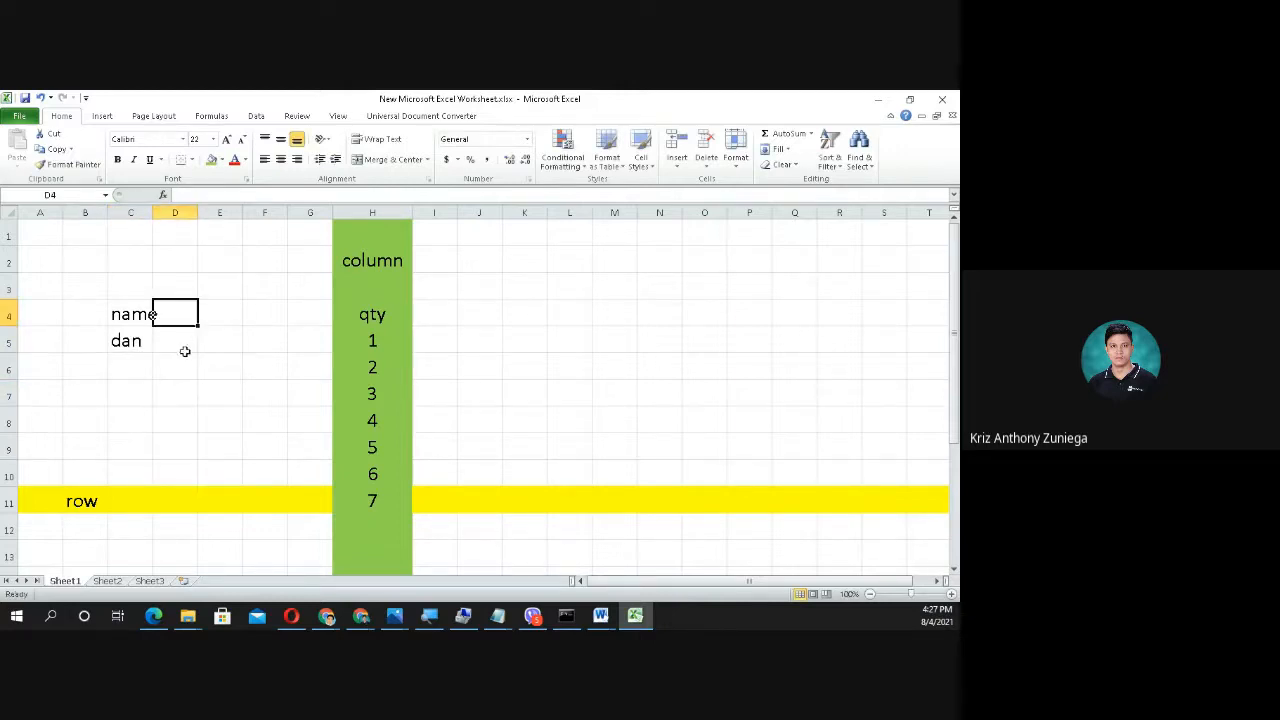
text(color)
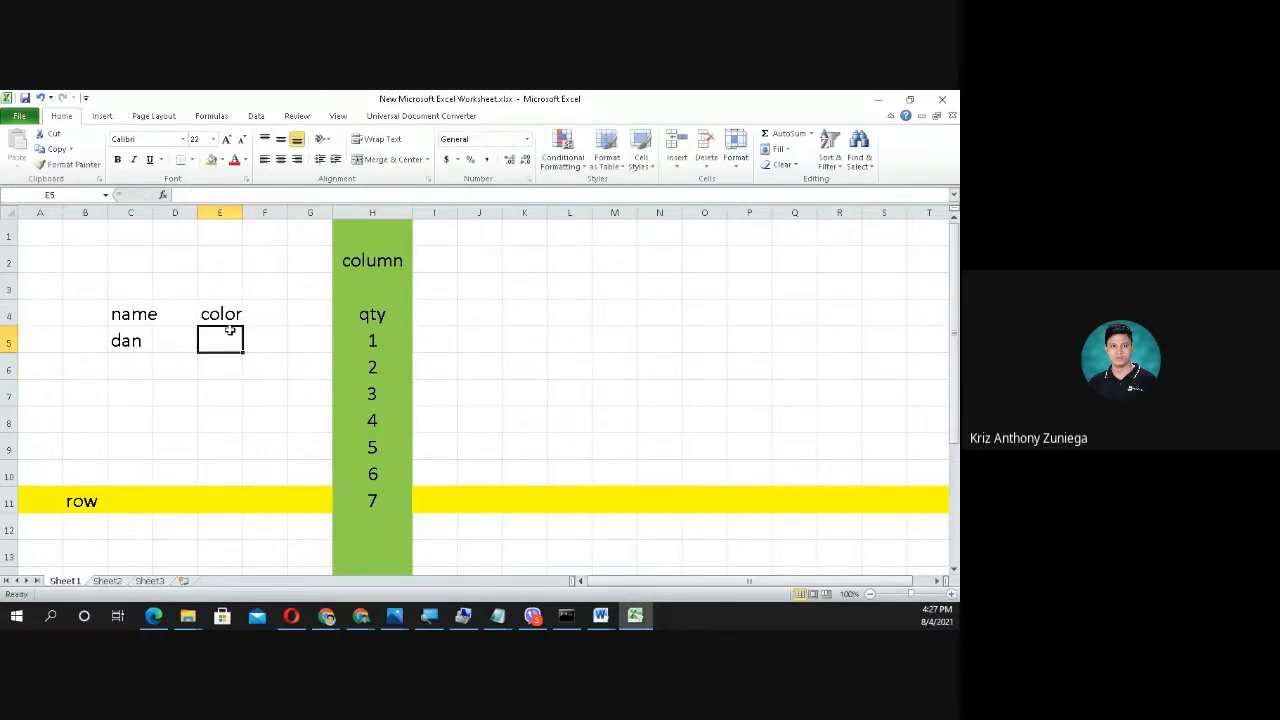
mouse_move(172, 324)
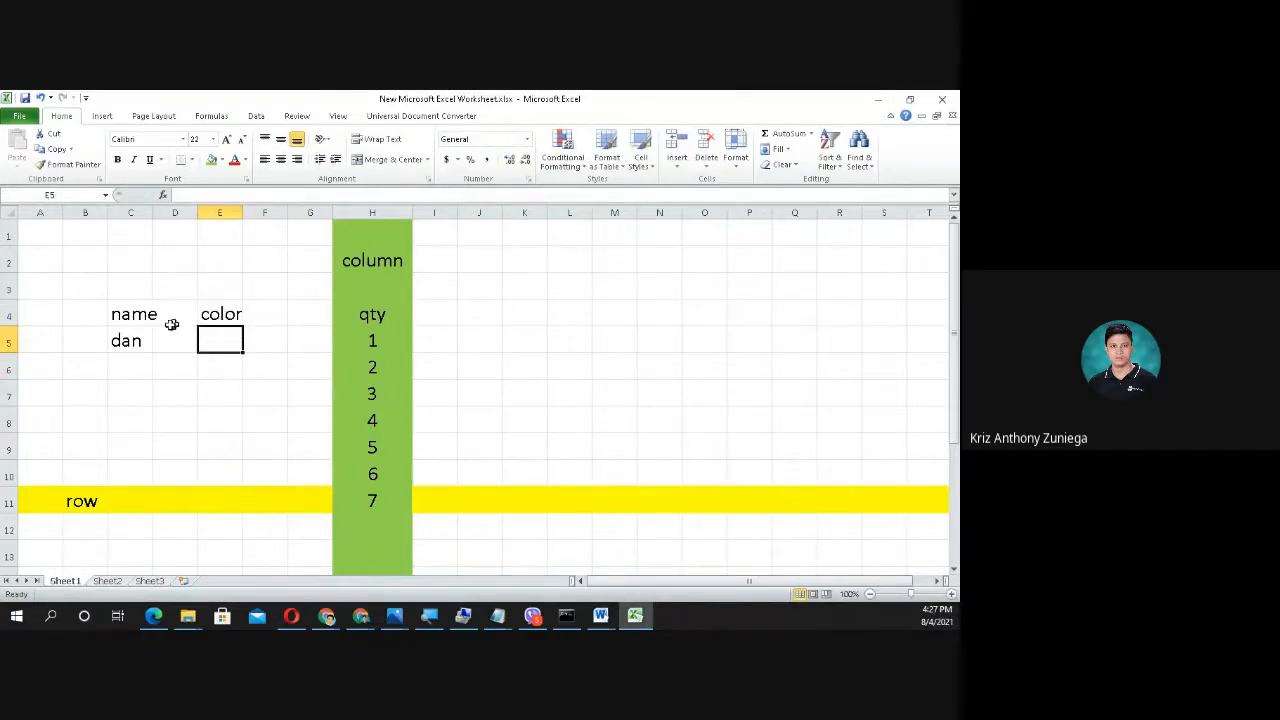
click(176, 314)
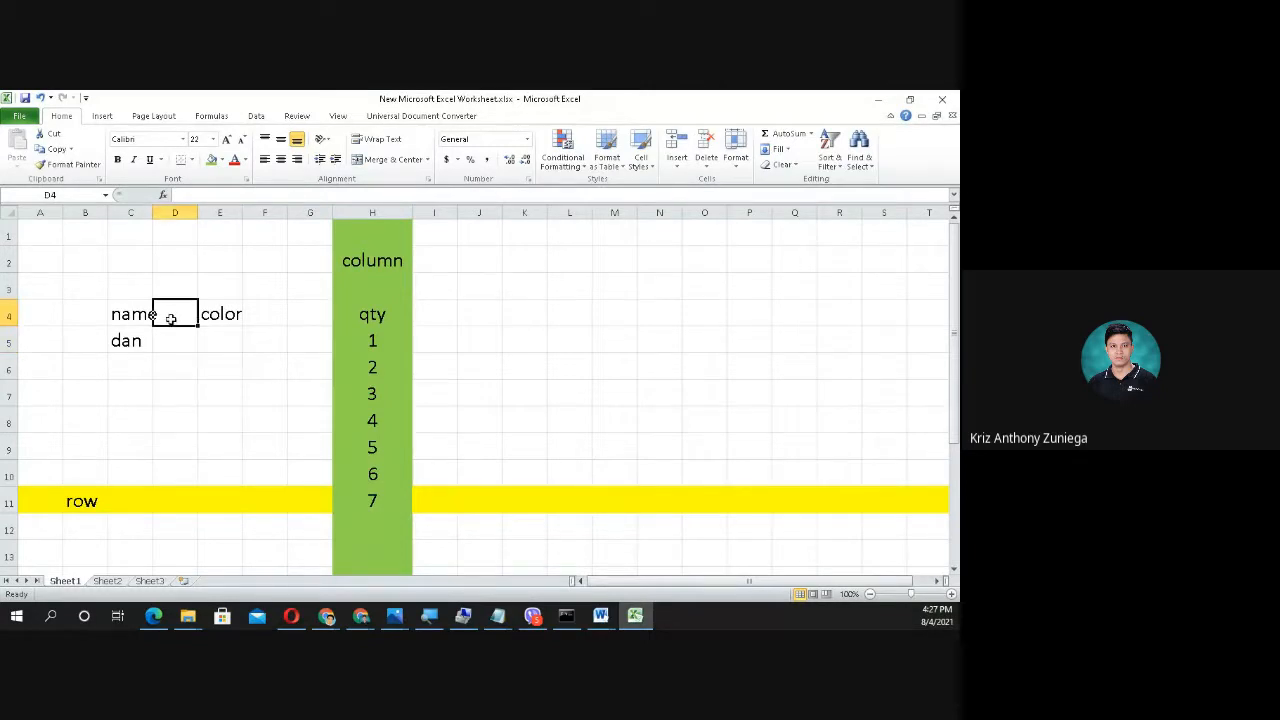
text(age)
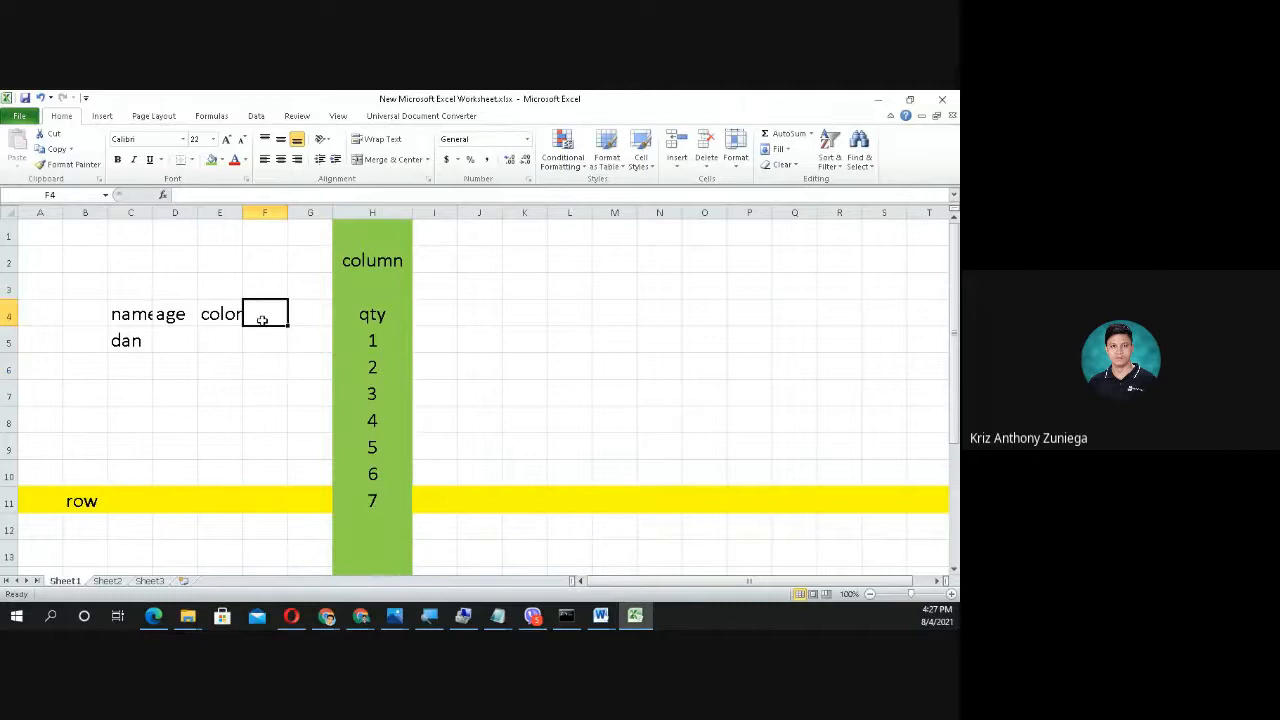
text(address)
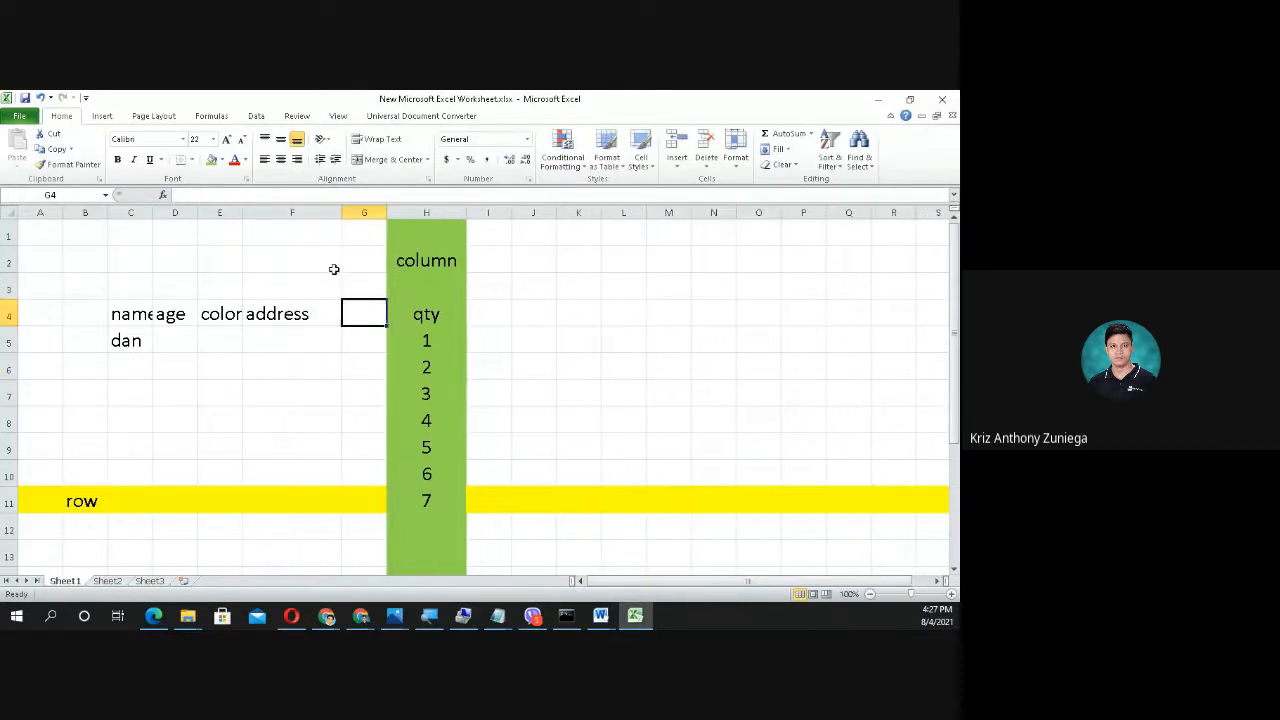
text(school)
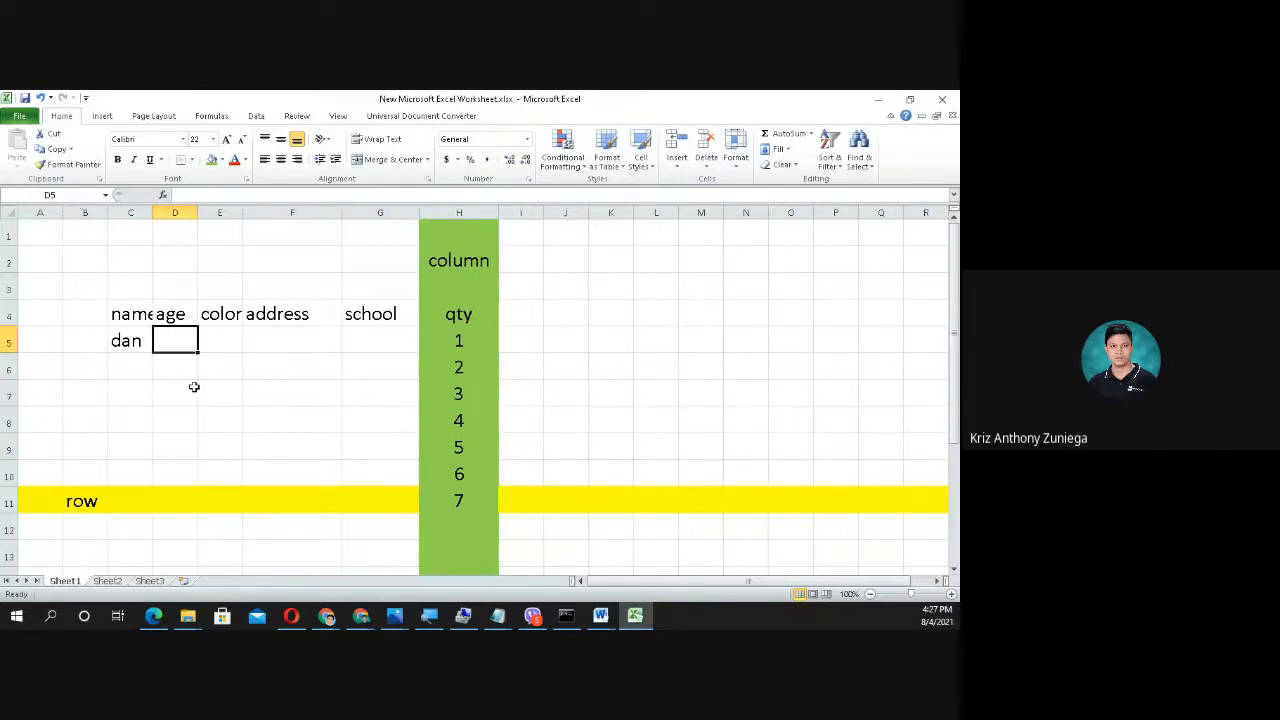
Step: Complete the sample record: 21, pink, brgy. Dulom2, ateneo
text(21)
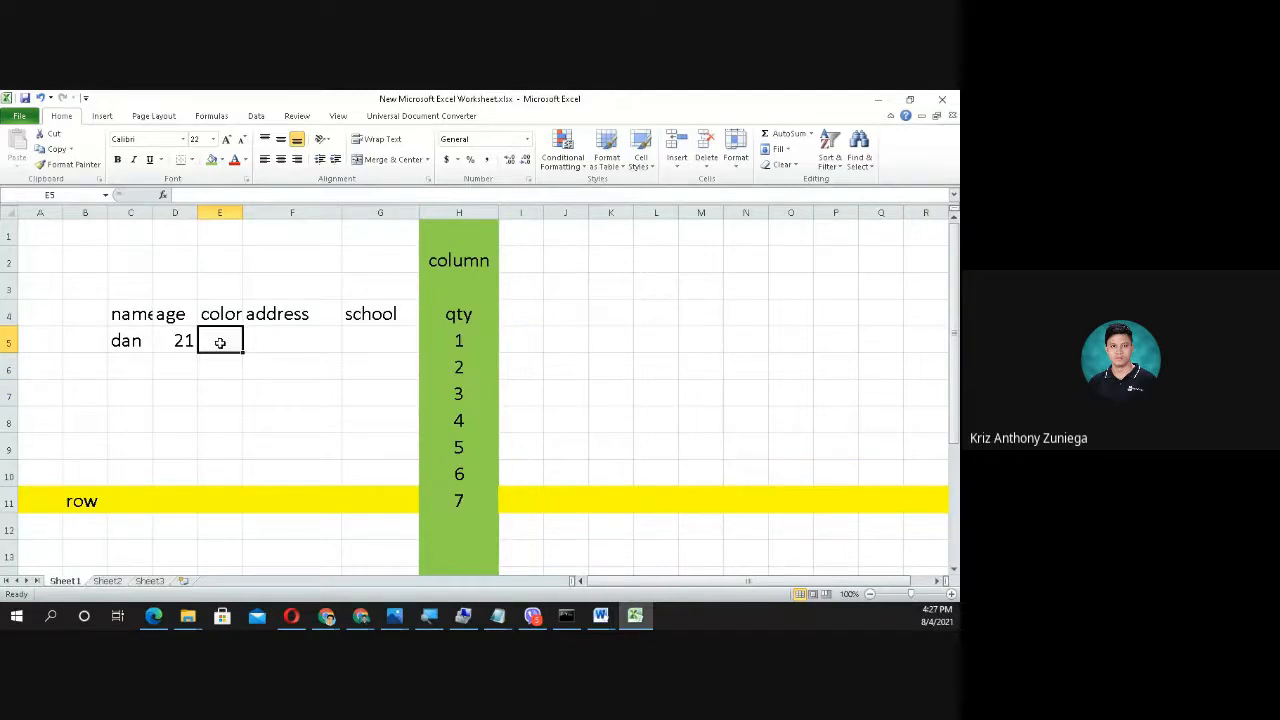
text(pi9)
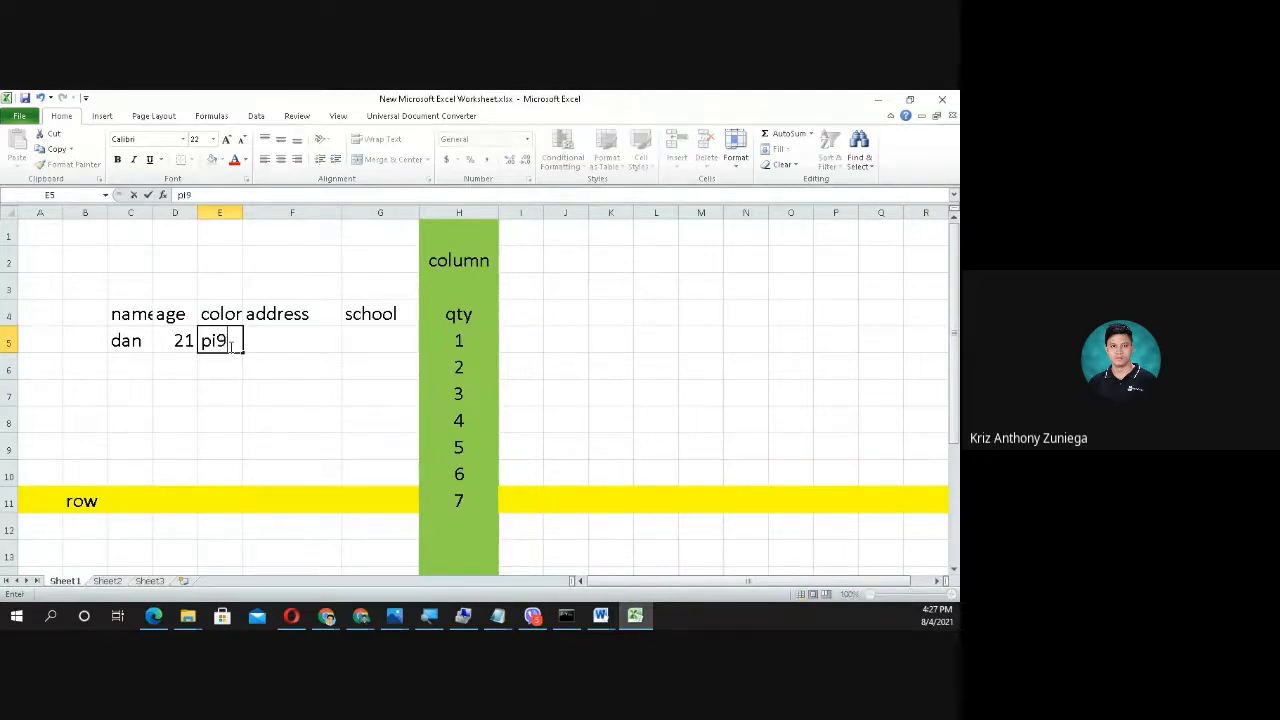
text(pink)
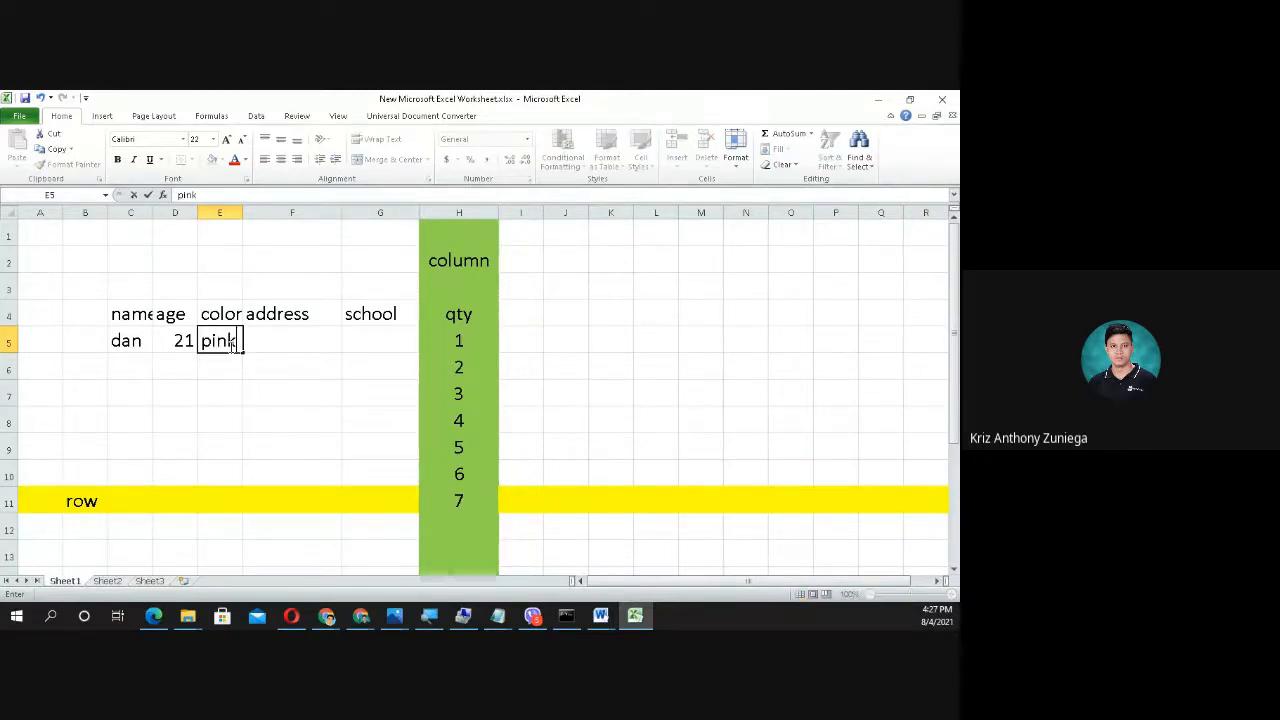
click(292, 340)
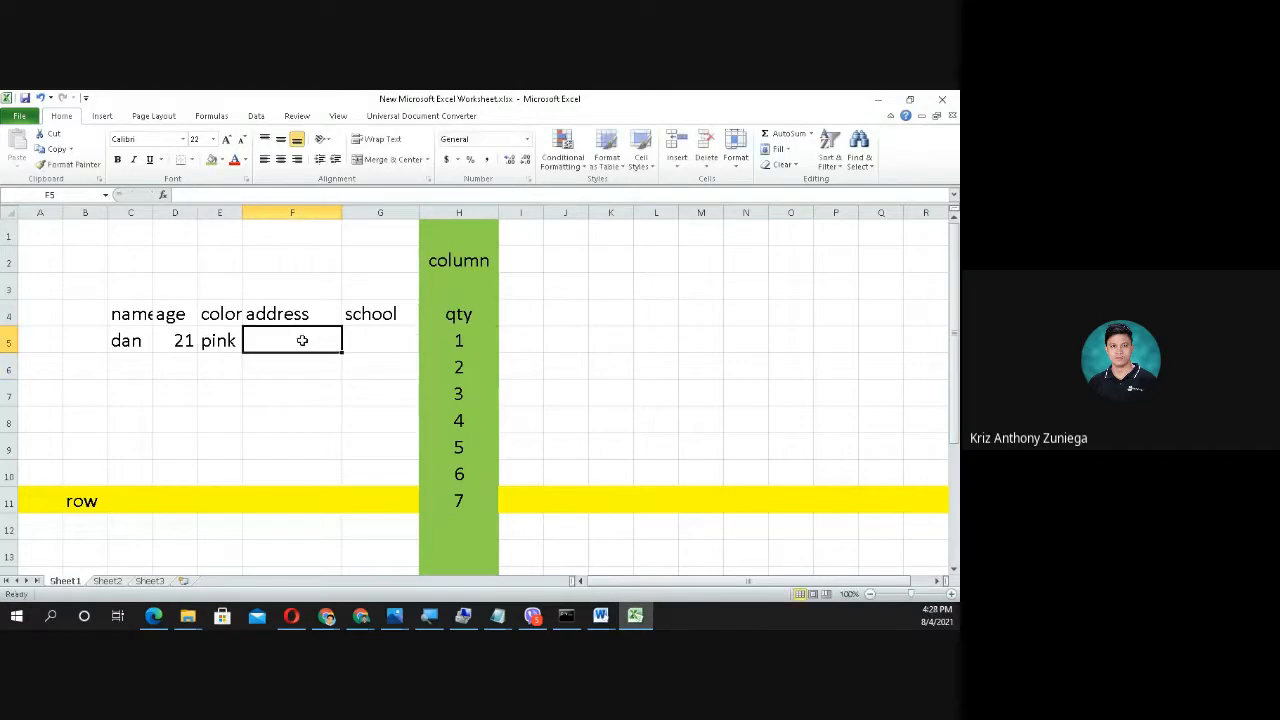
text(b)
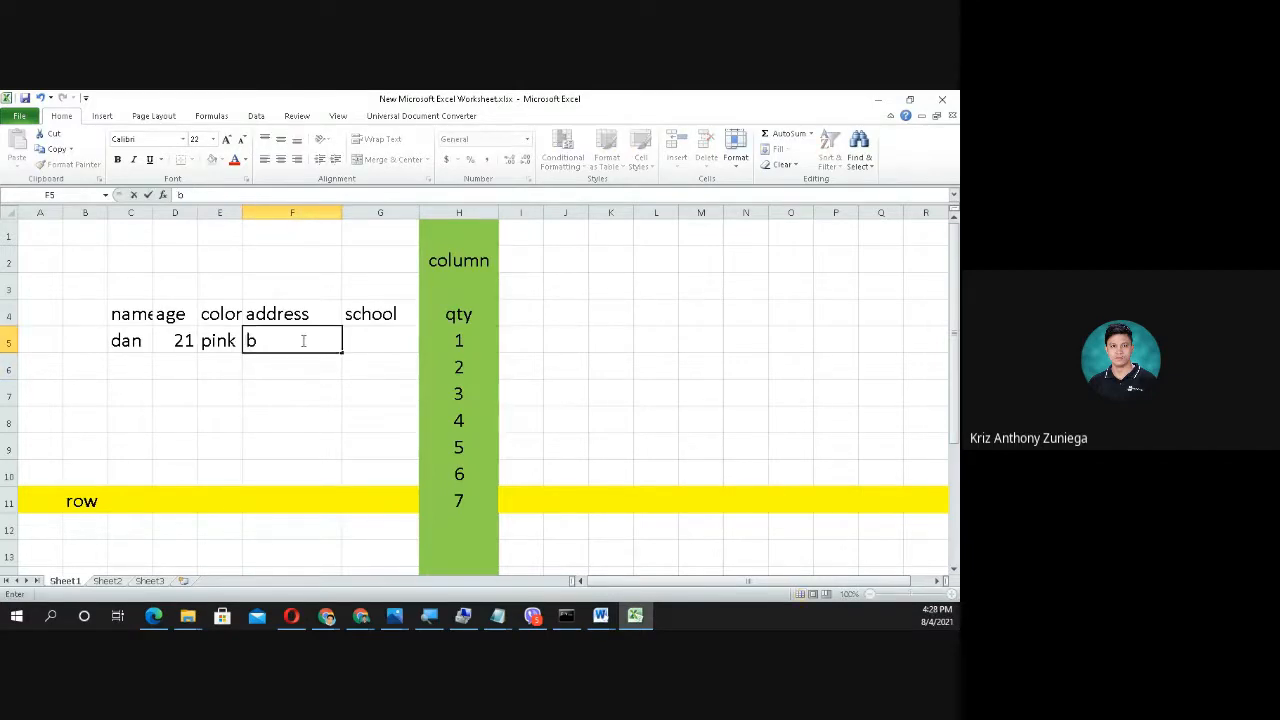
text(rgy)
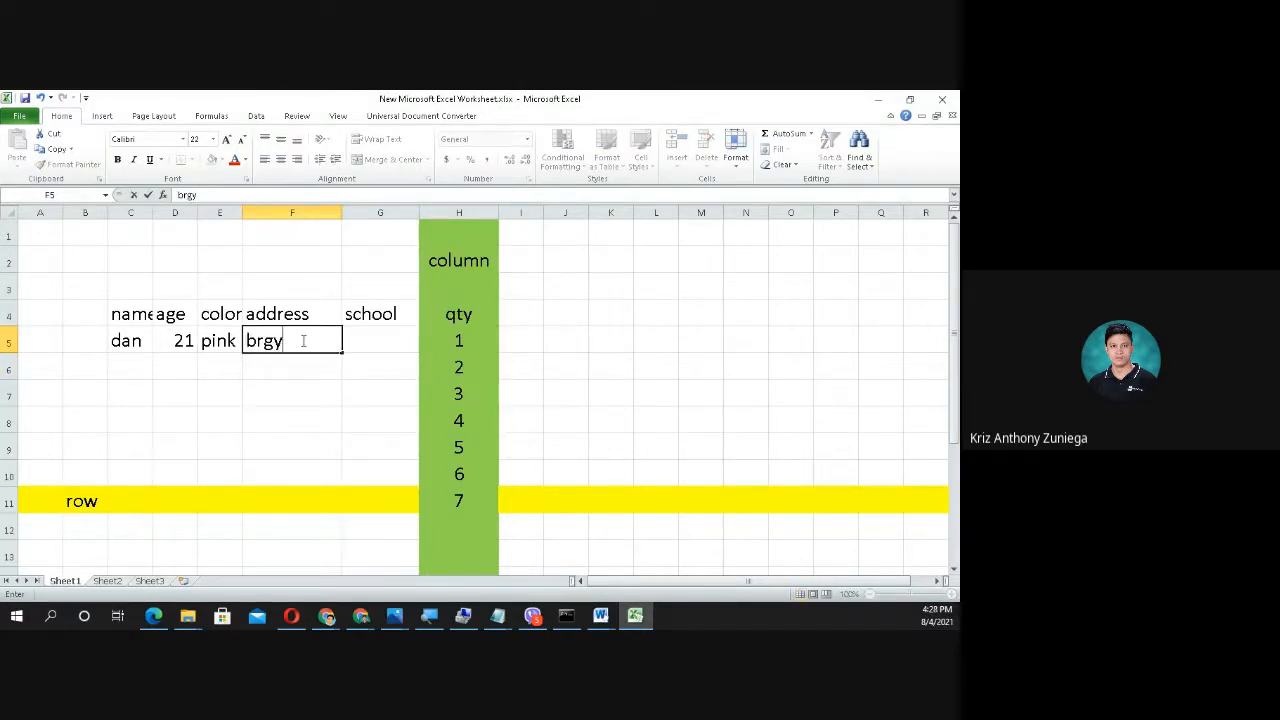
text(, dulo)
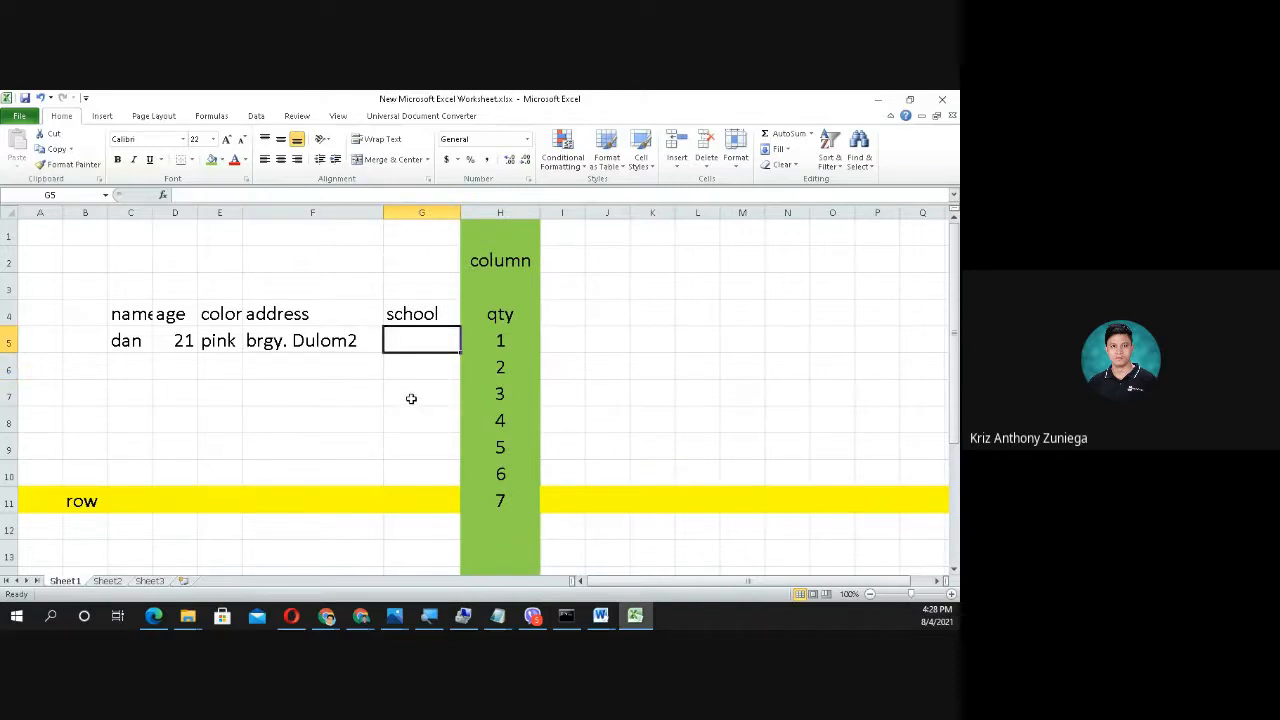
text(atene)
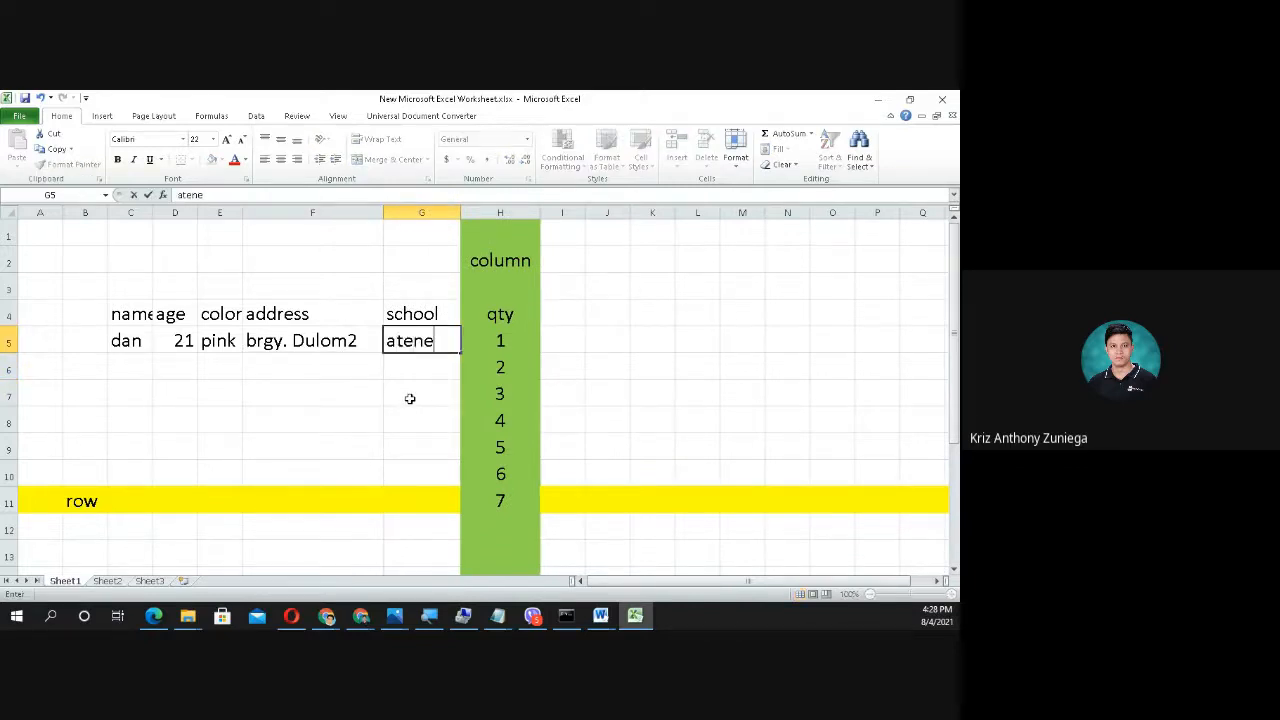
key(Enter)
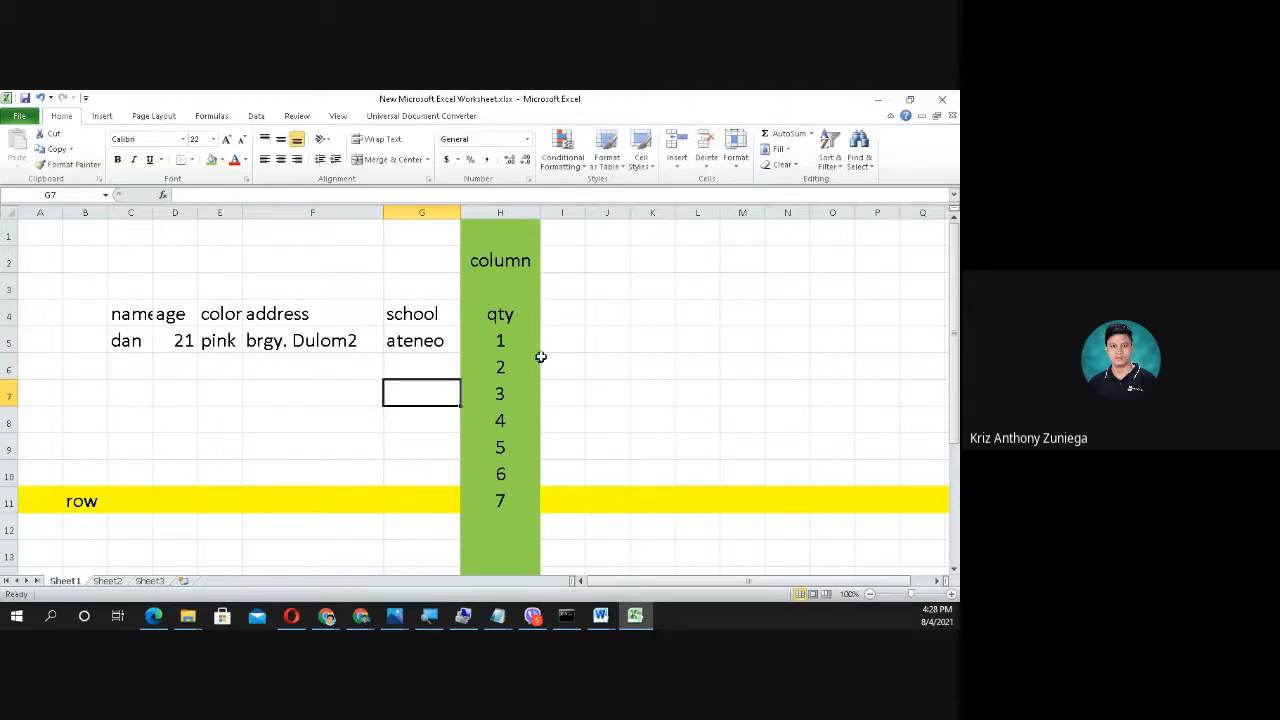
Step: Rename the H4 quantity header to 'qty of gf'
click(500, 312)
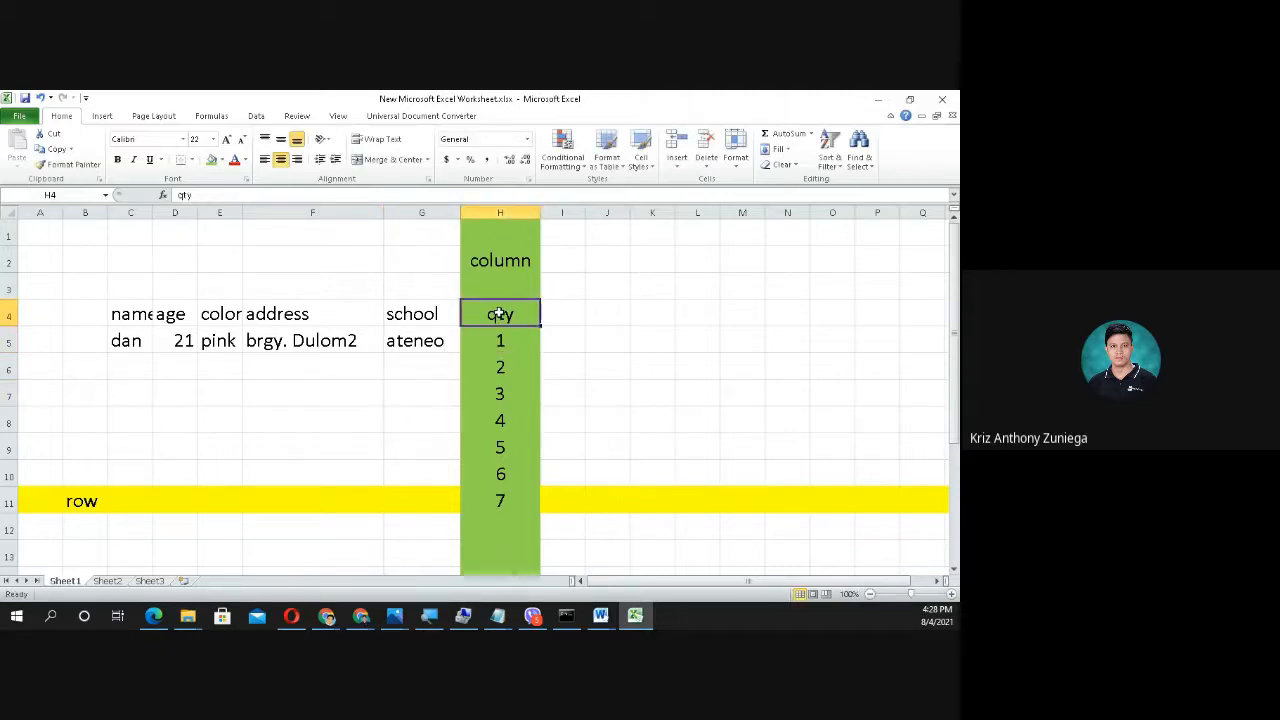
double_click(500, 314)
text( of)
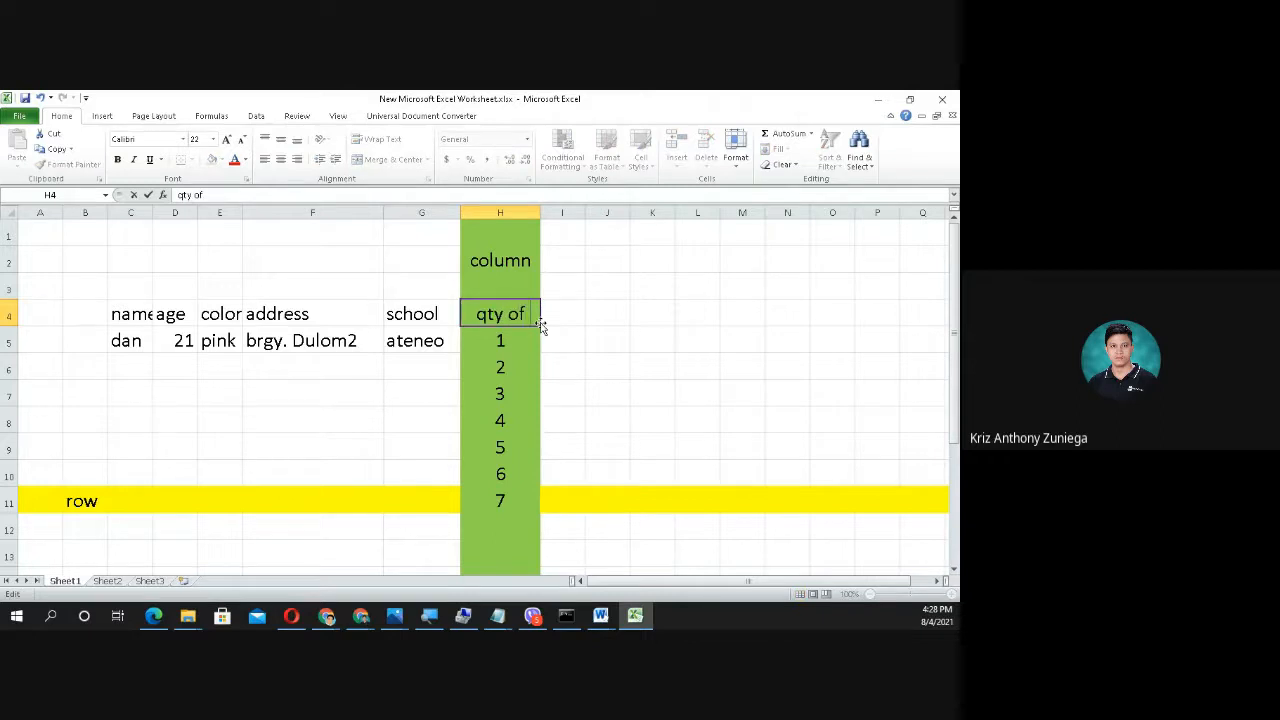
text(gf)
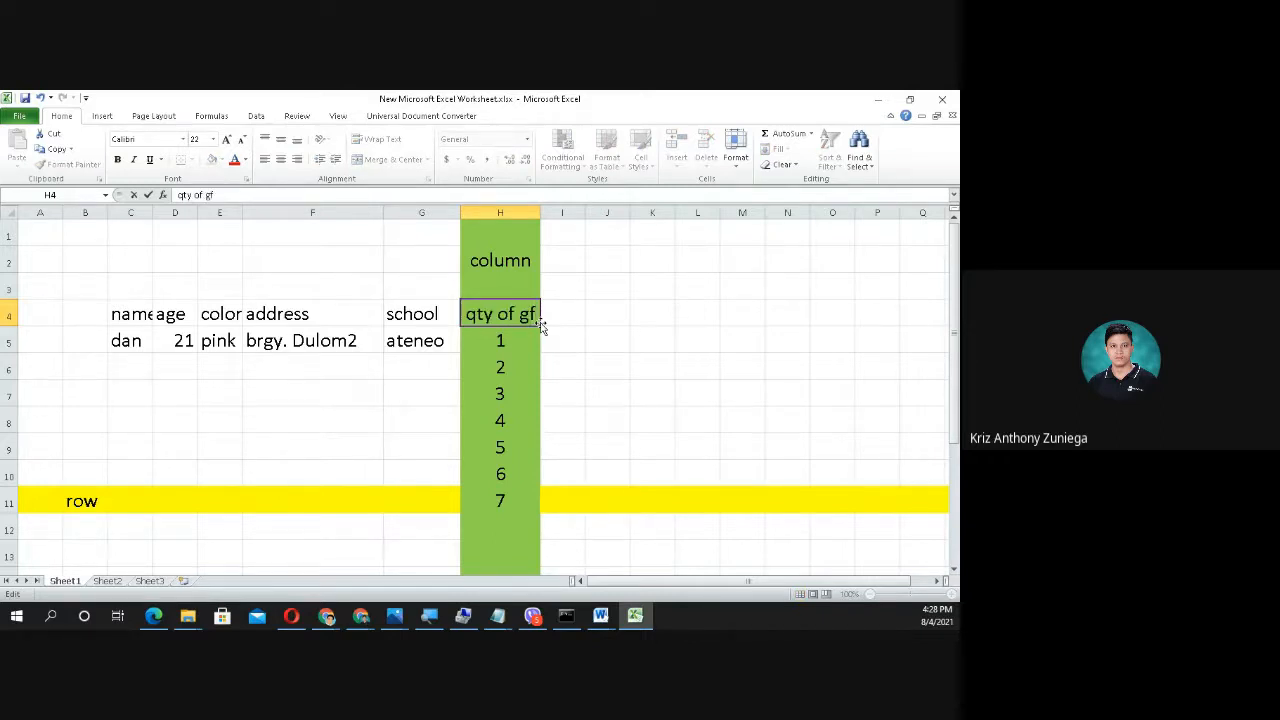
click(608, 340)
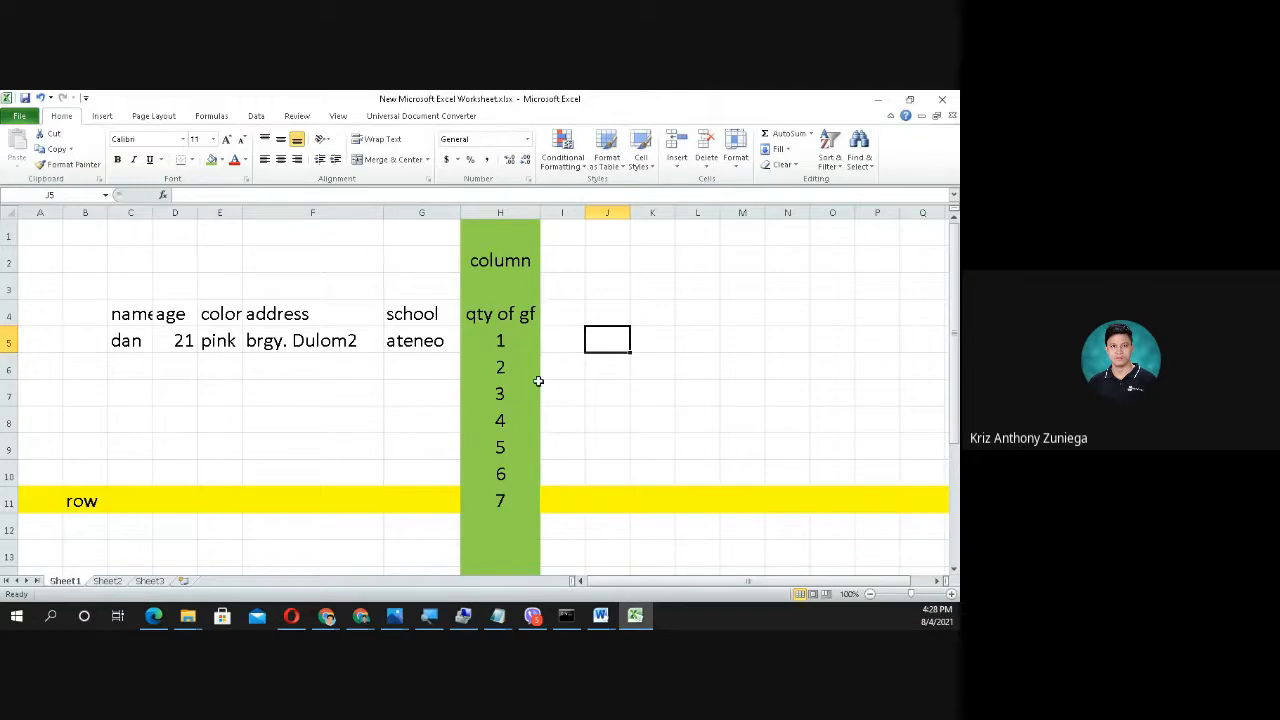
click(560, 340)
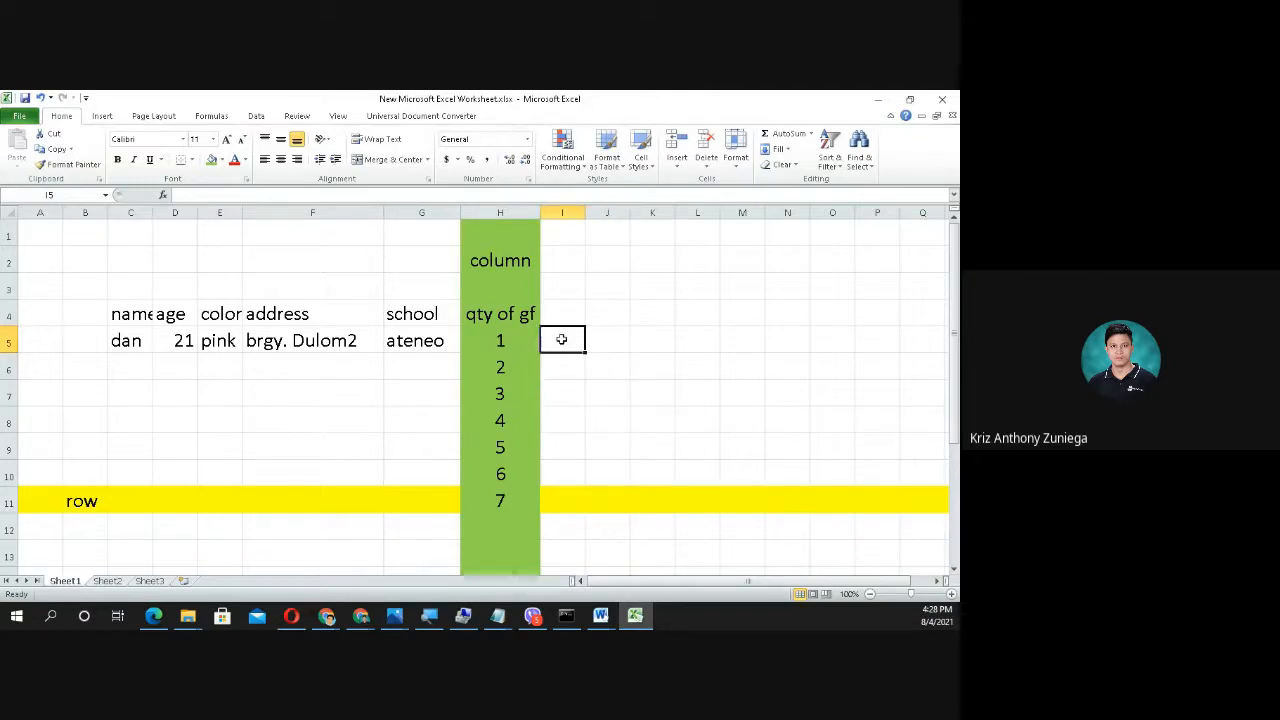
click(40, 340)
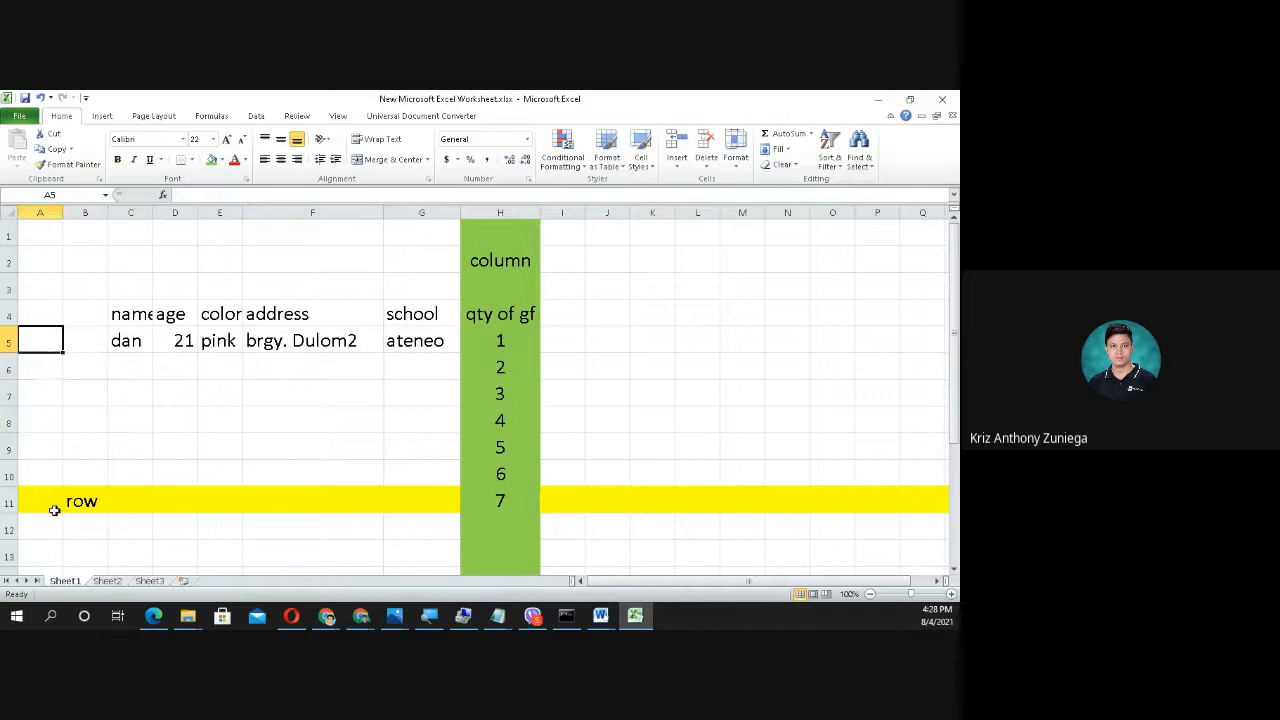
Step: Relabel the yellow row 11 as 'record' in A11 and 'row' in B11
click(40, 500)
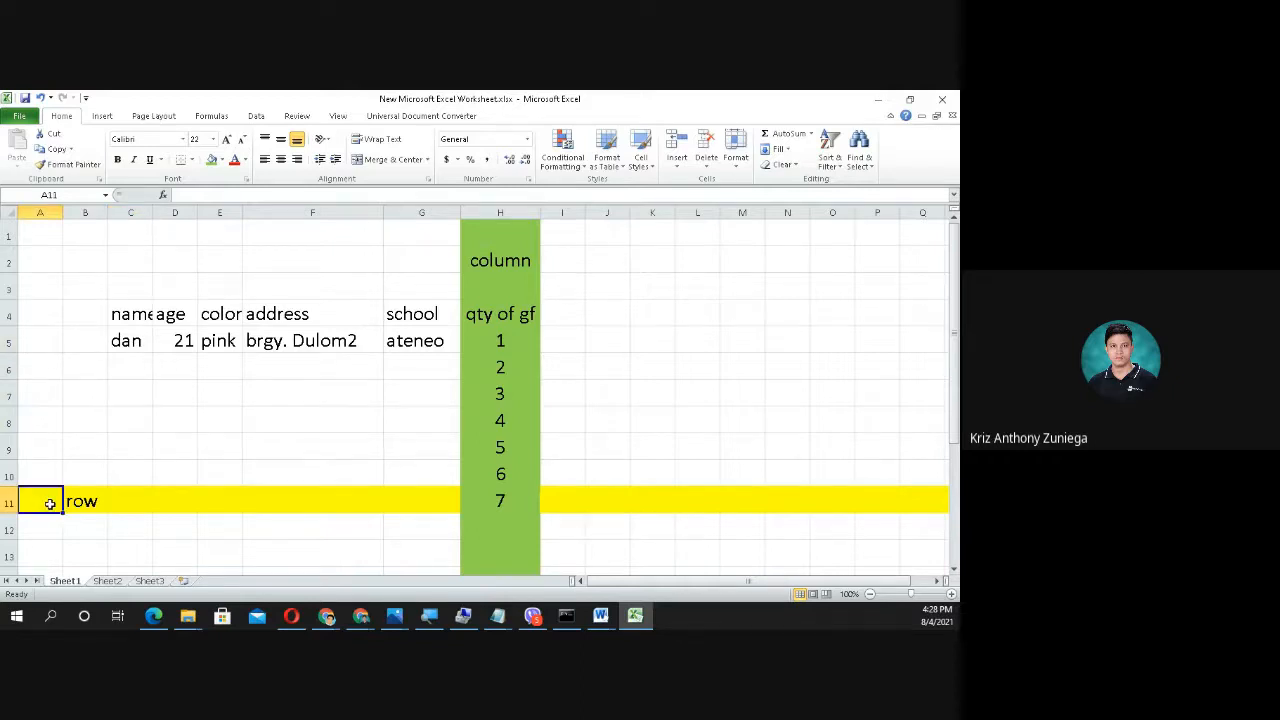
text(record)
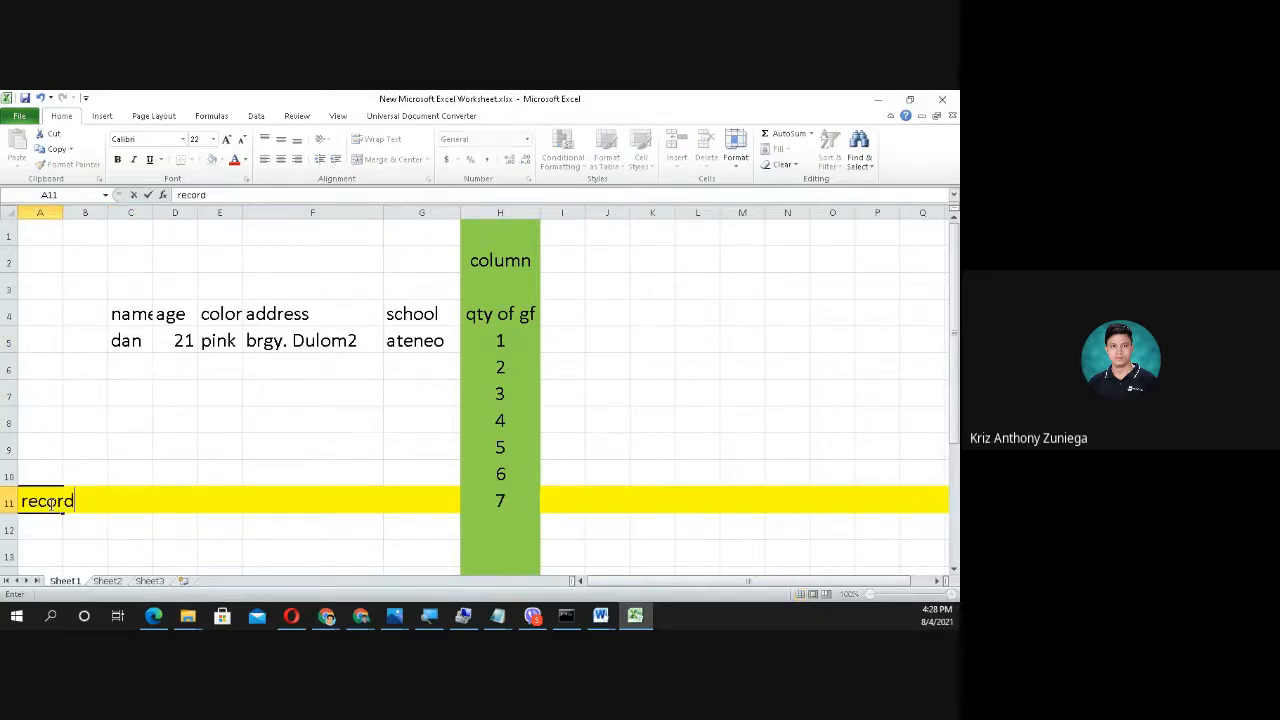
text(row)
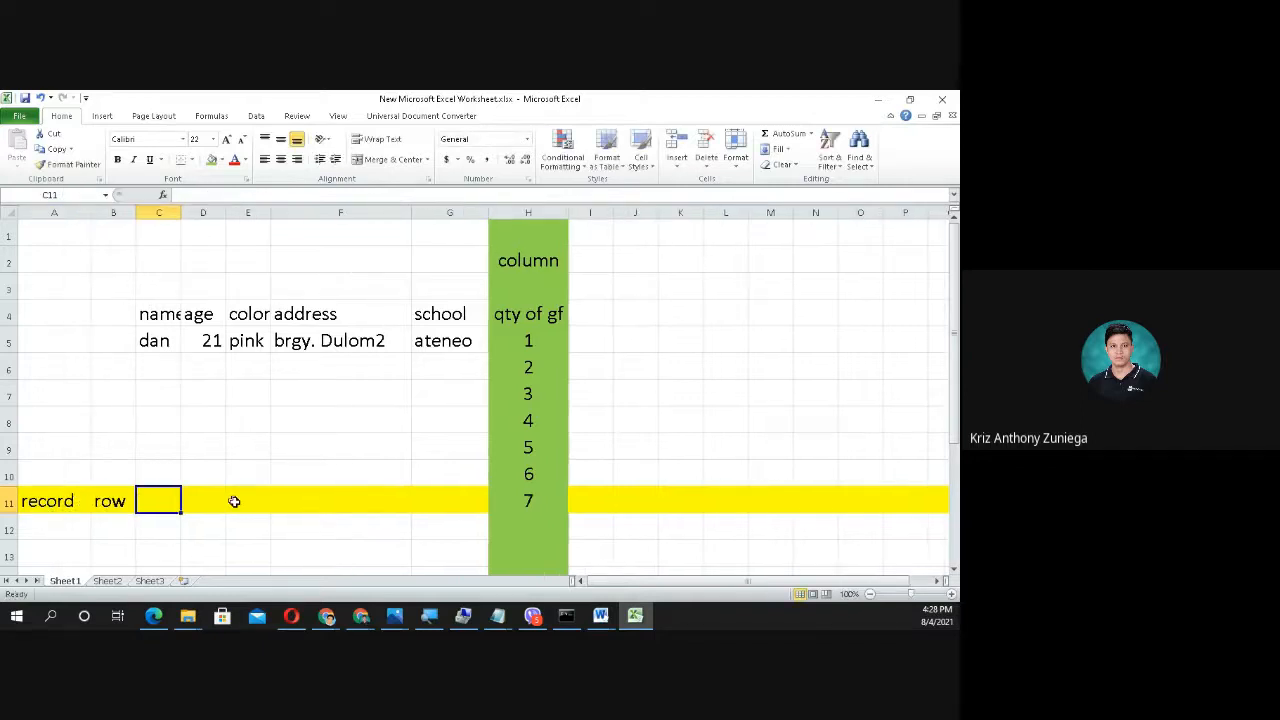
click(248, 500)
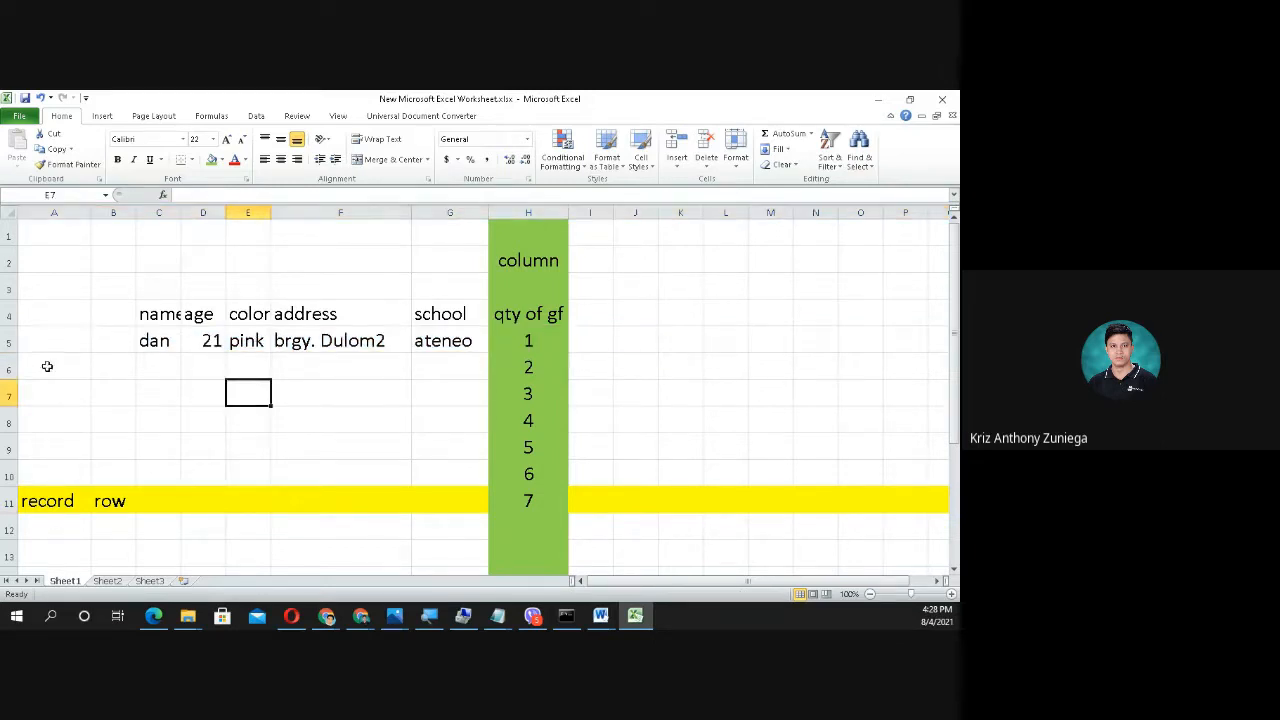
mouse_move(340, 318)
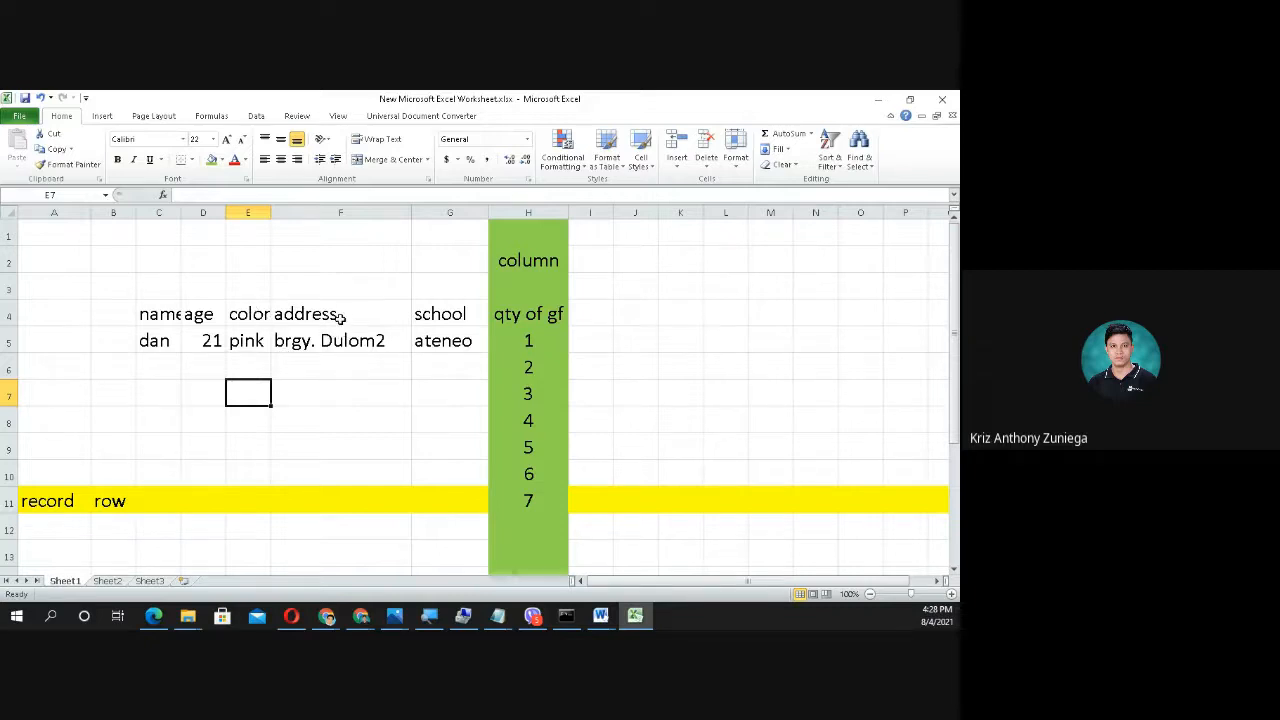
mouse_move(504, 364)
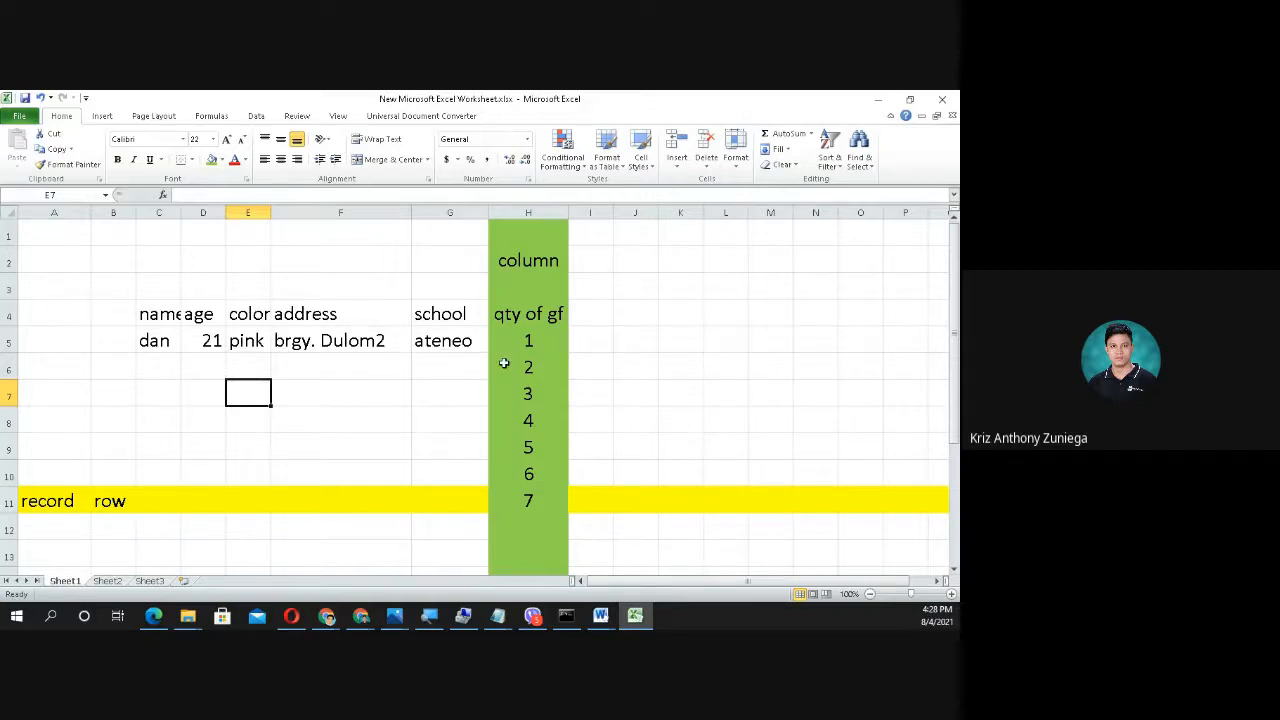
click(590, 340)
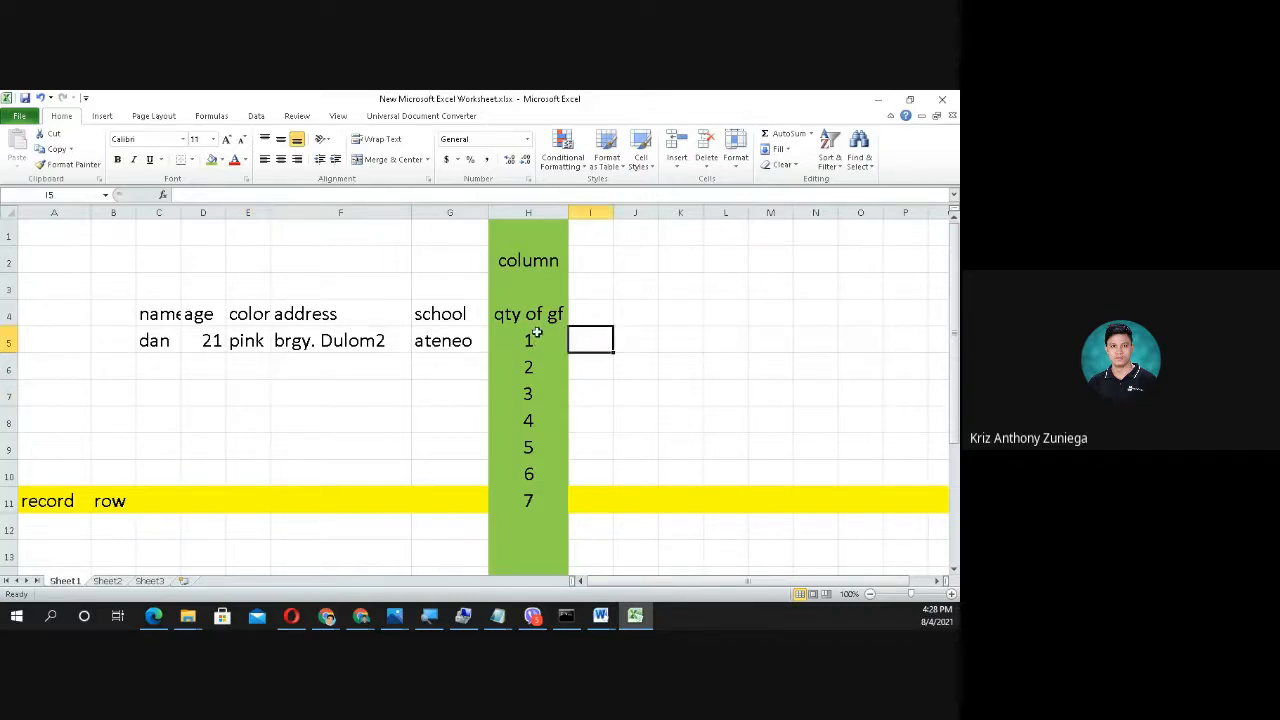
mouse_move(678, 334)
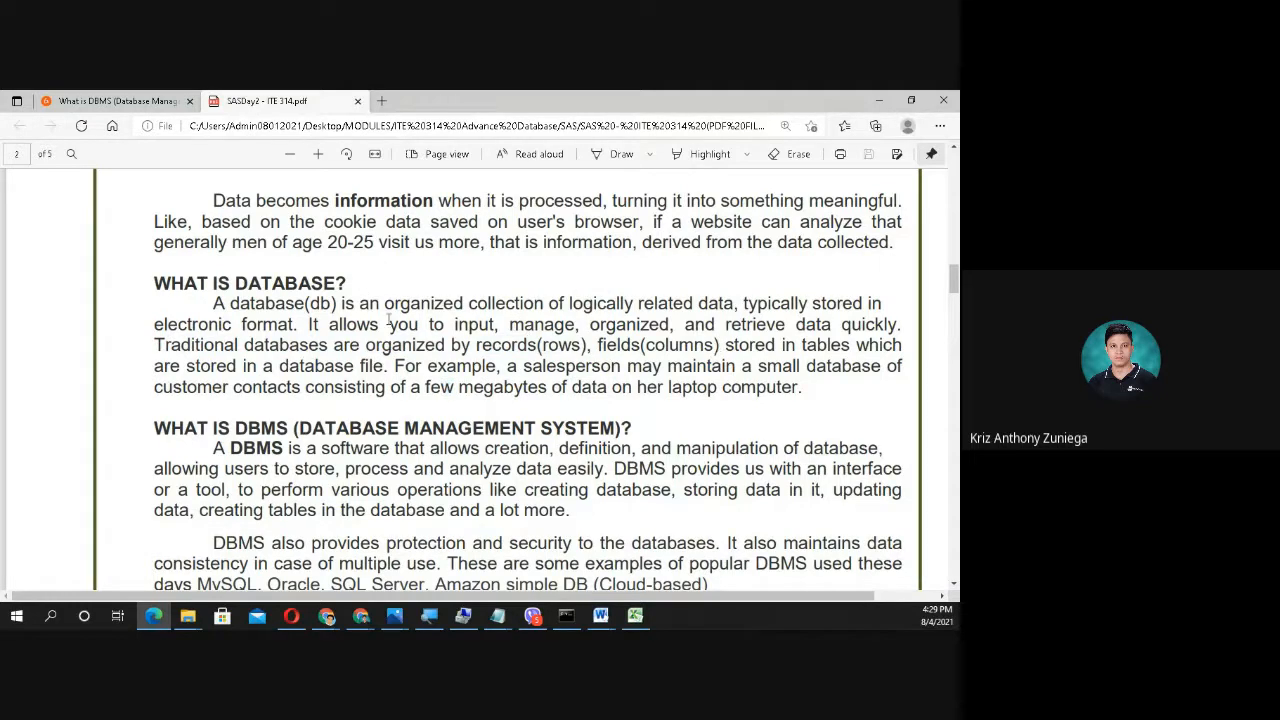
Step: Select a line in the What Is Database section of the lesson PDF
drag(368, 344, 592, 344)
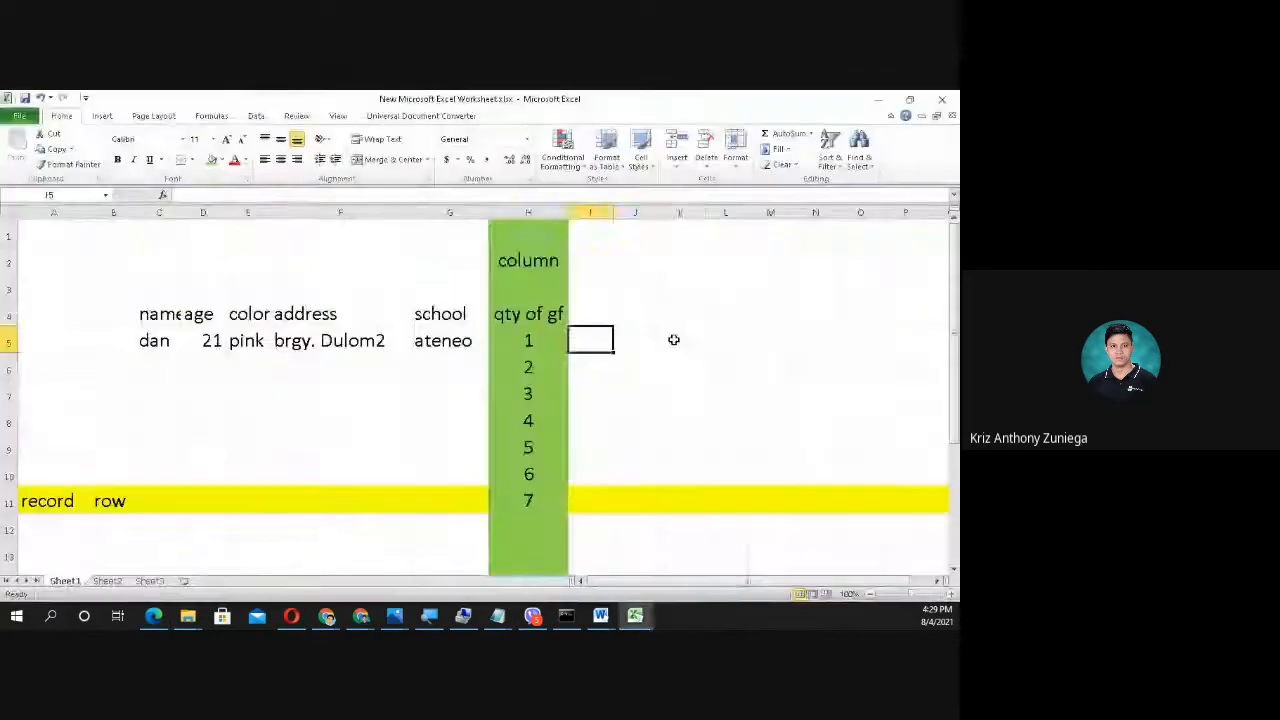
Step: Start a tbl_student list in E18 with ID number and name fields beneath it
scroll(down, 3)
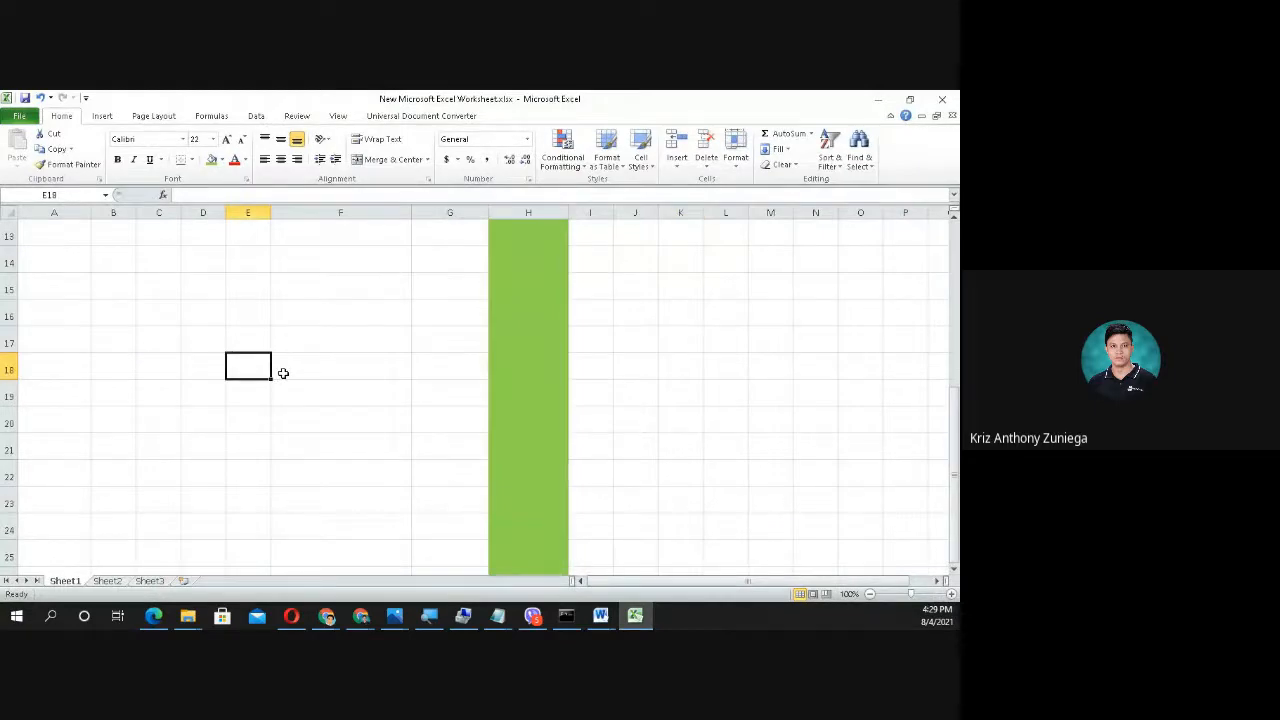
text(tbl_student)
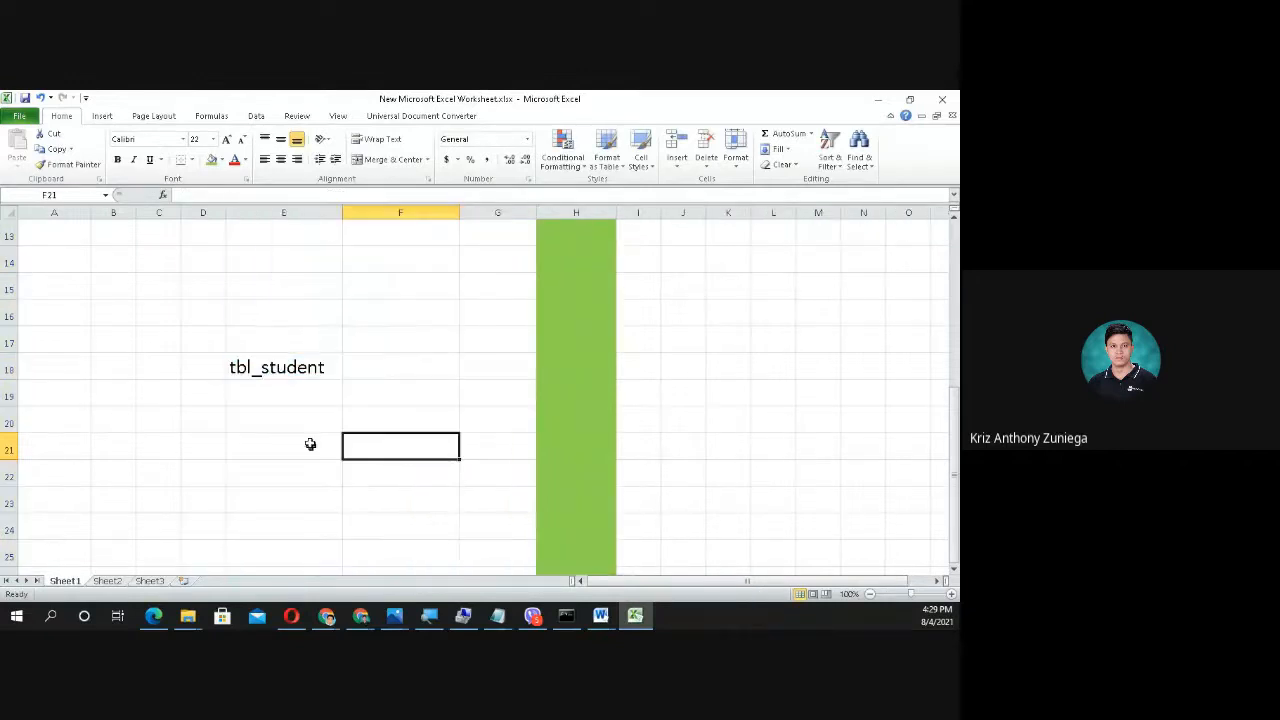
click(282, 394)
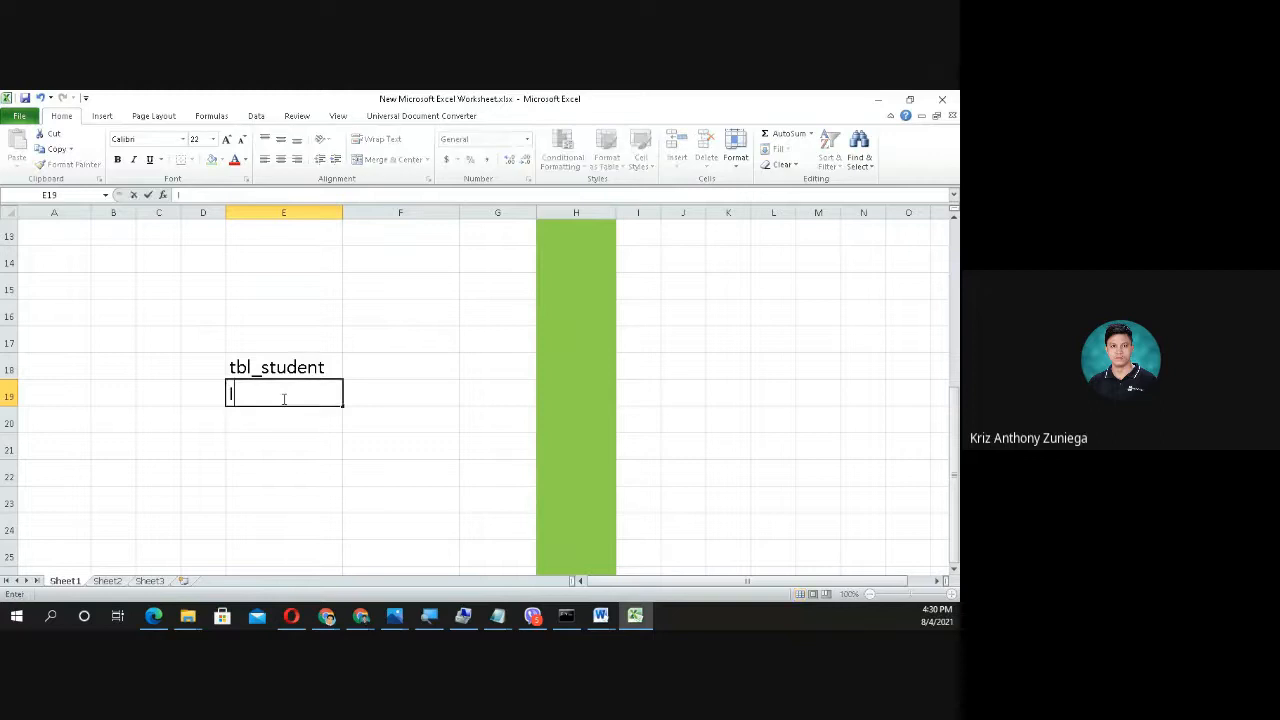
text(ID number)
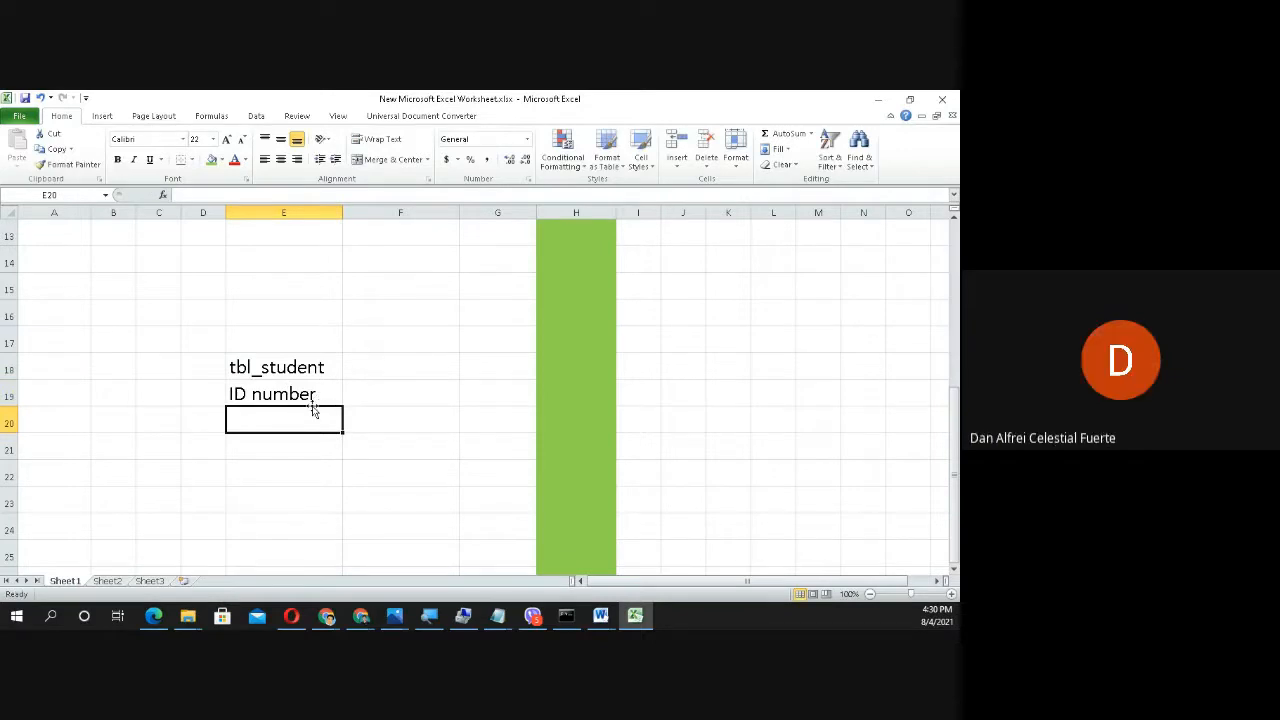
text(name)
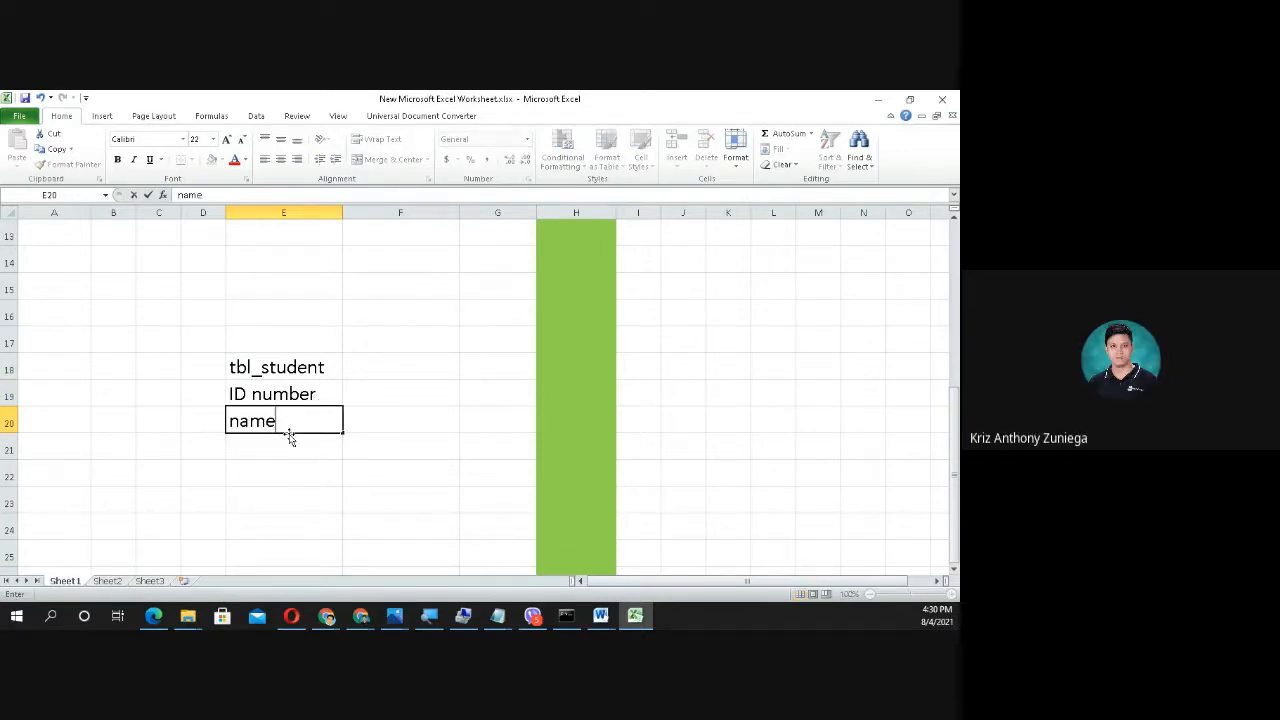
key(enter)
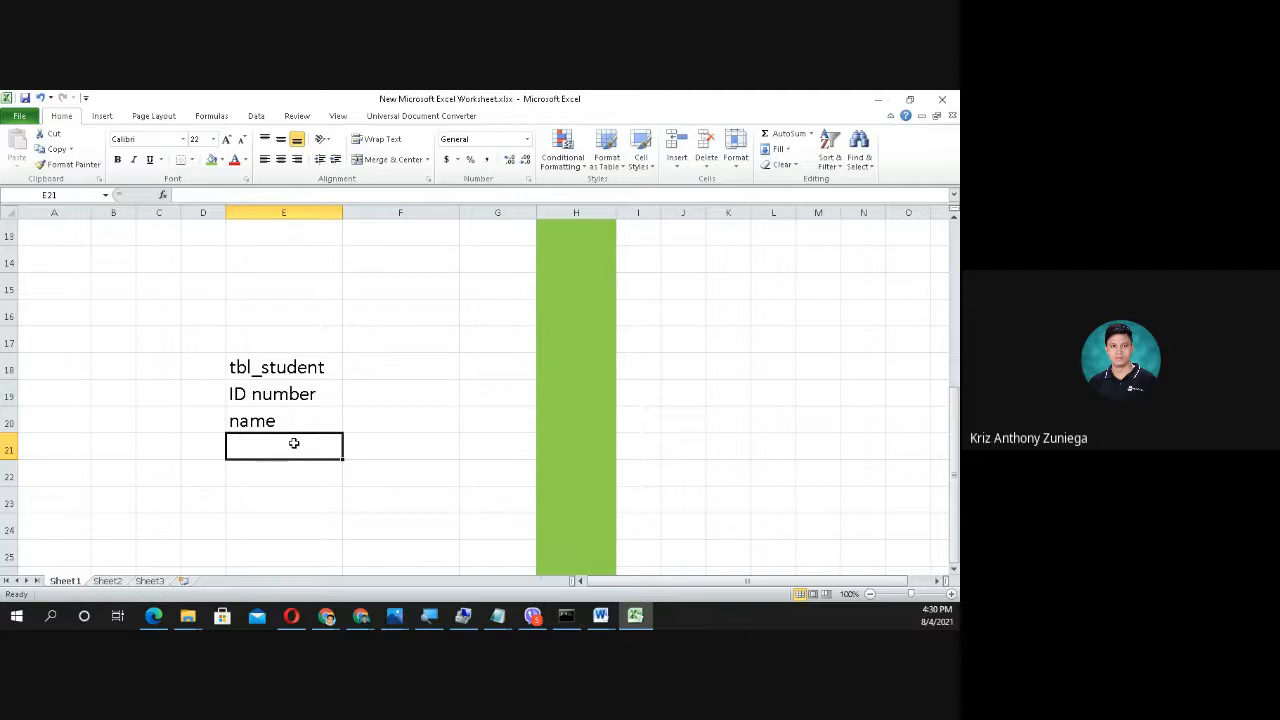
Step: Add year level and section fields to the tbl_student list
text(year)
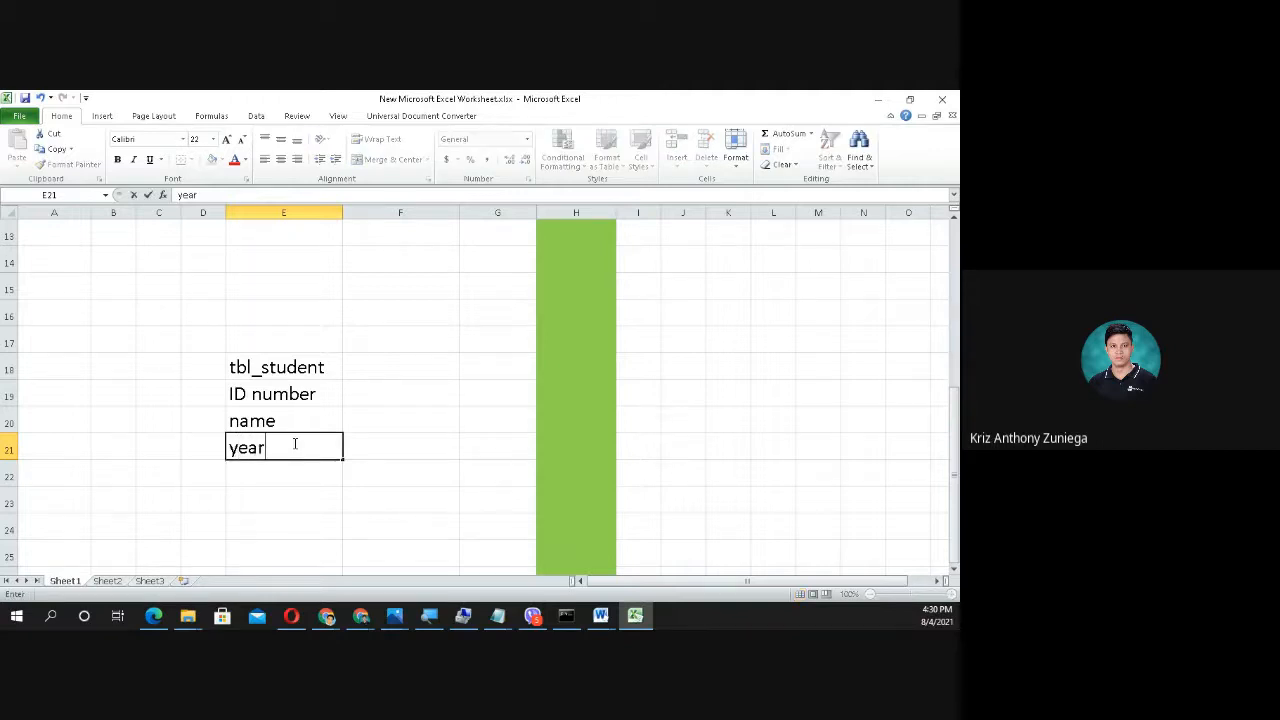
text(leve)
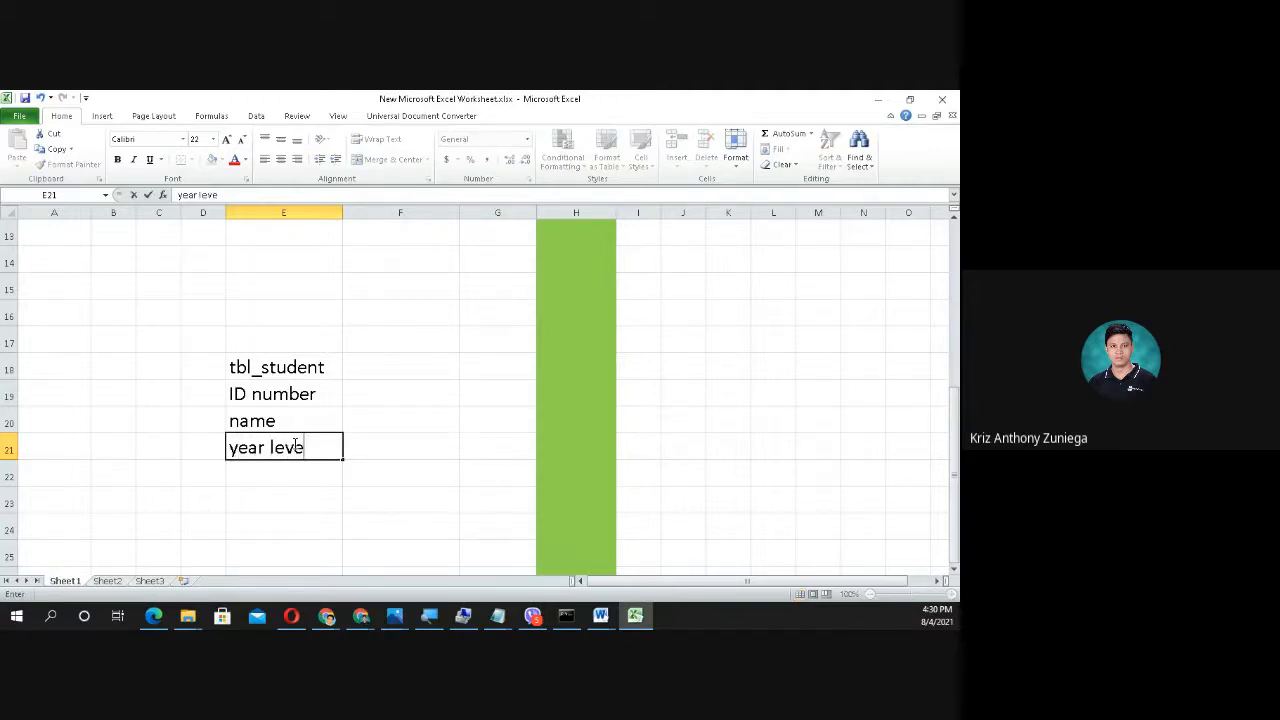
key(Enter)
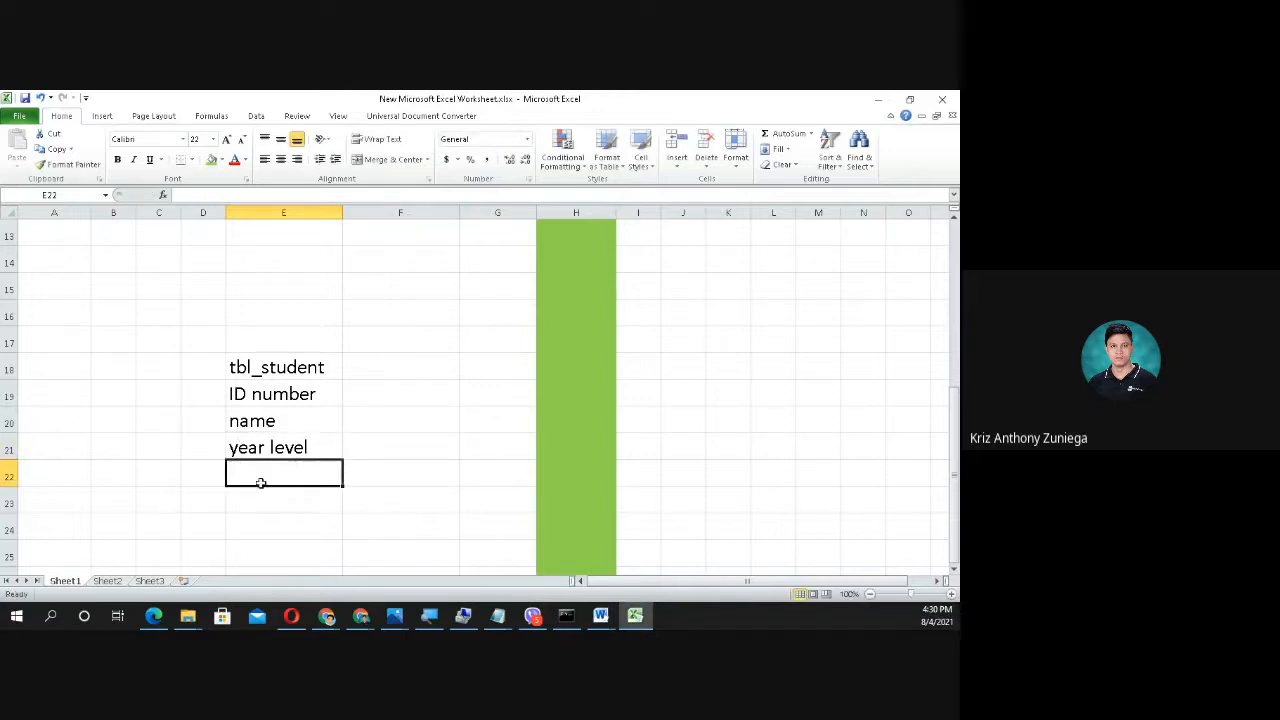
text(section)
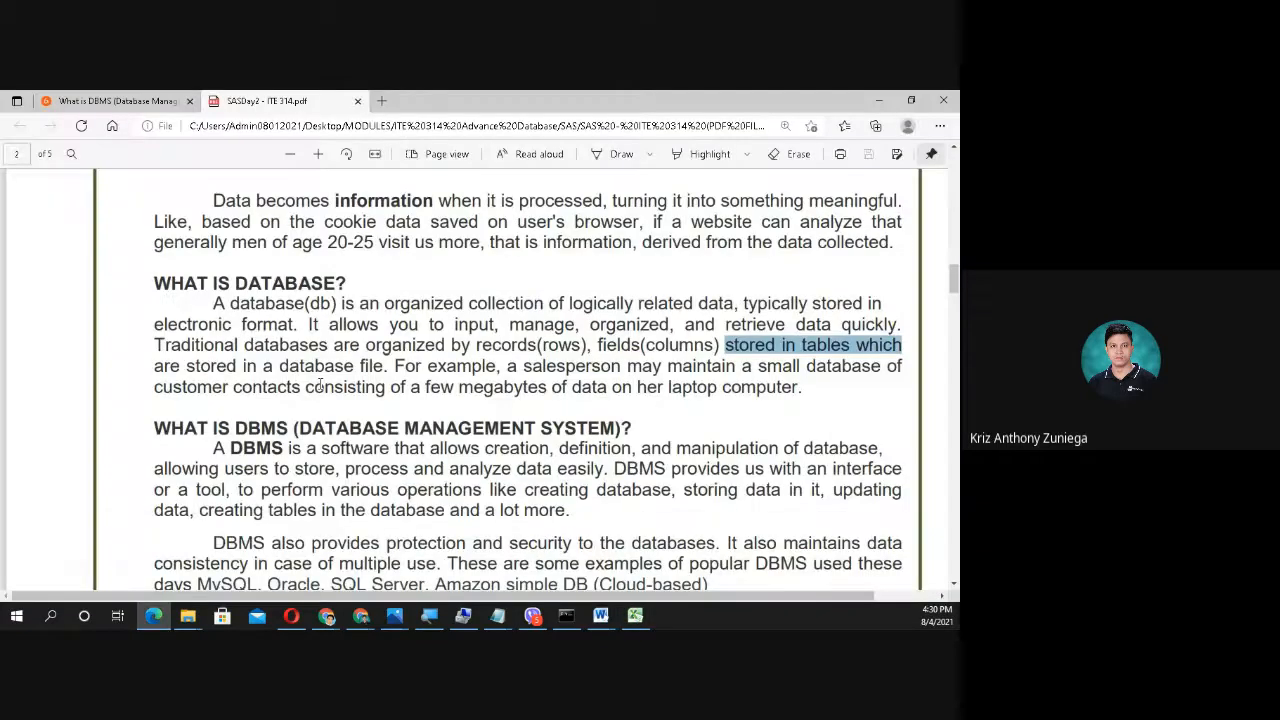
click(818, 364)
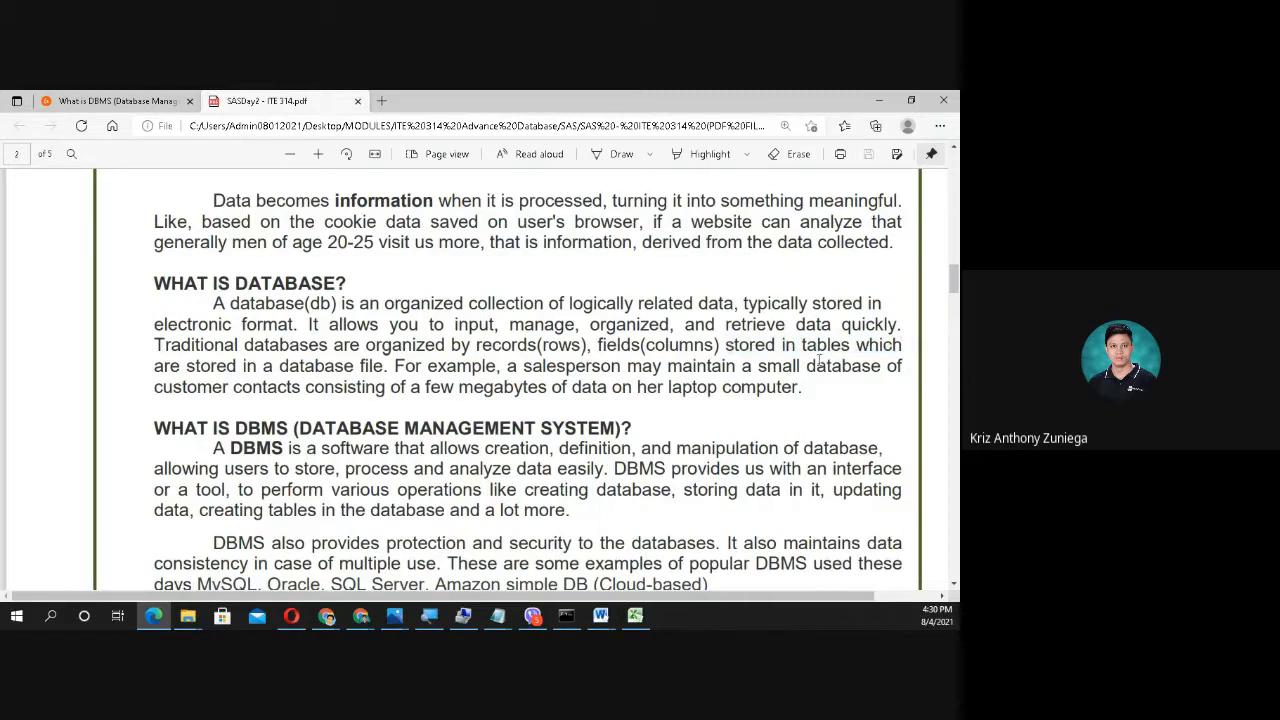
drag(780, 344, 864, 344)
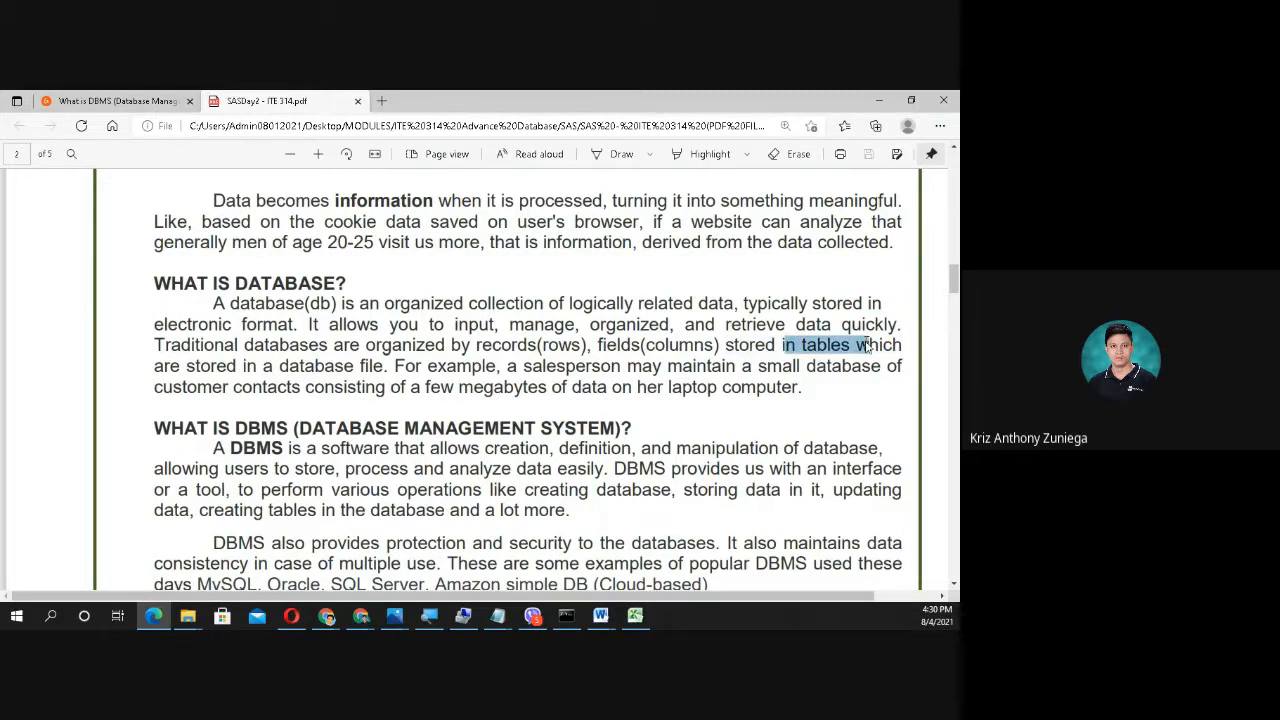
click(388, 388)
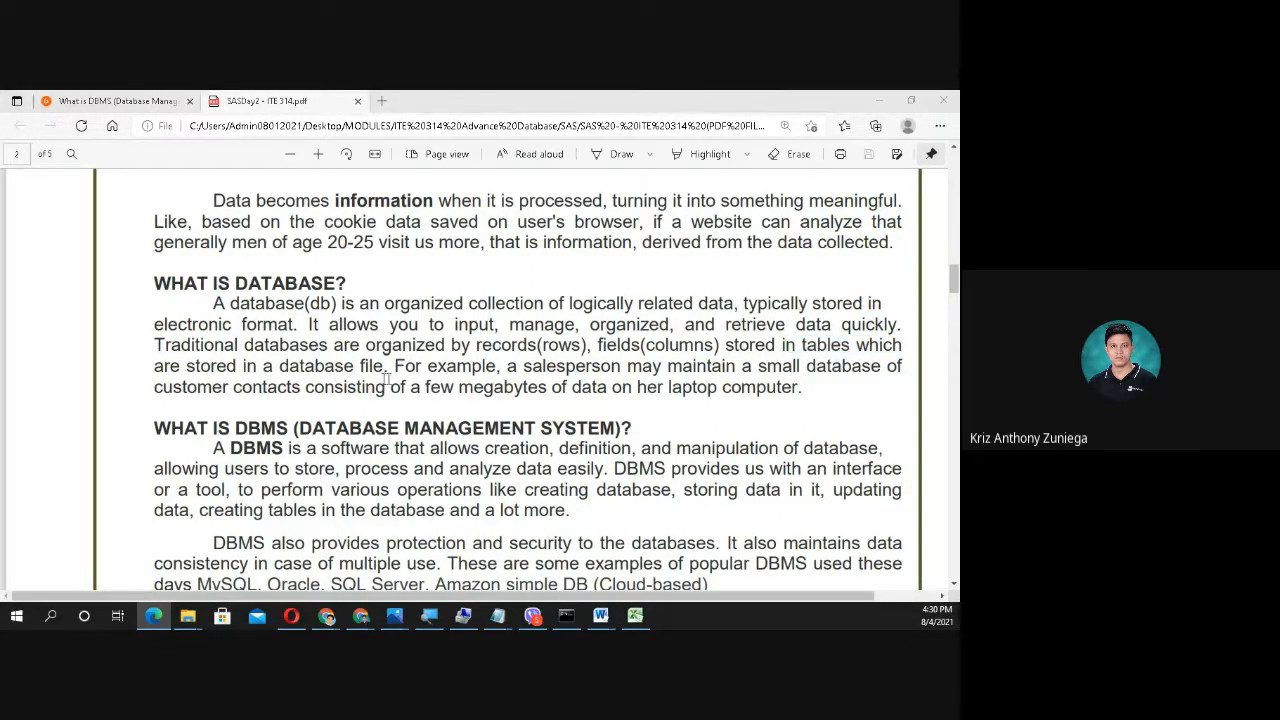
click(628, 616)
text(d)
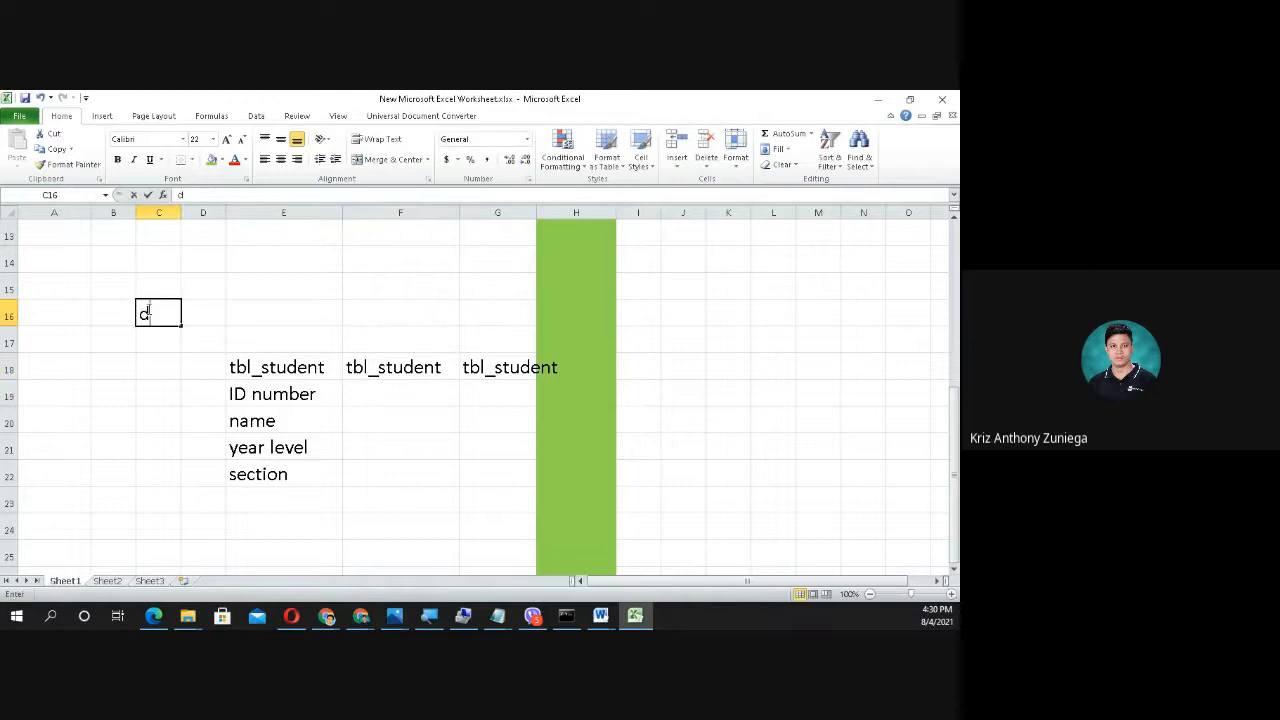
Step: Finish the db_class label and select it
text(b_class)
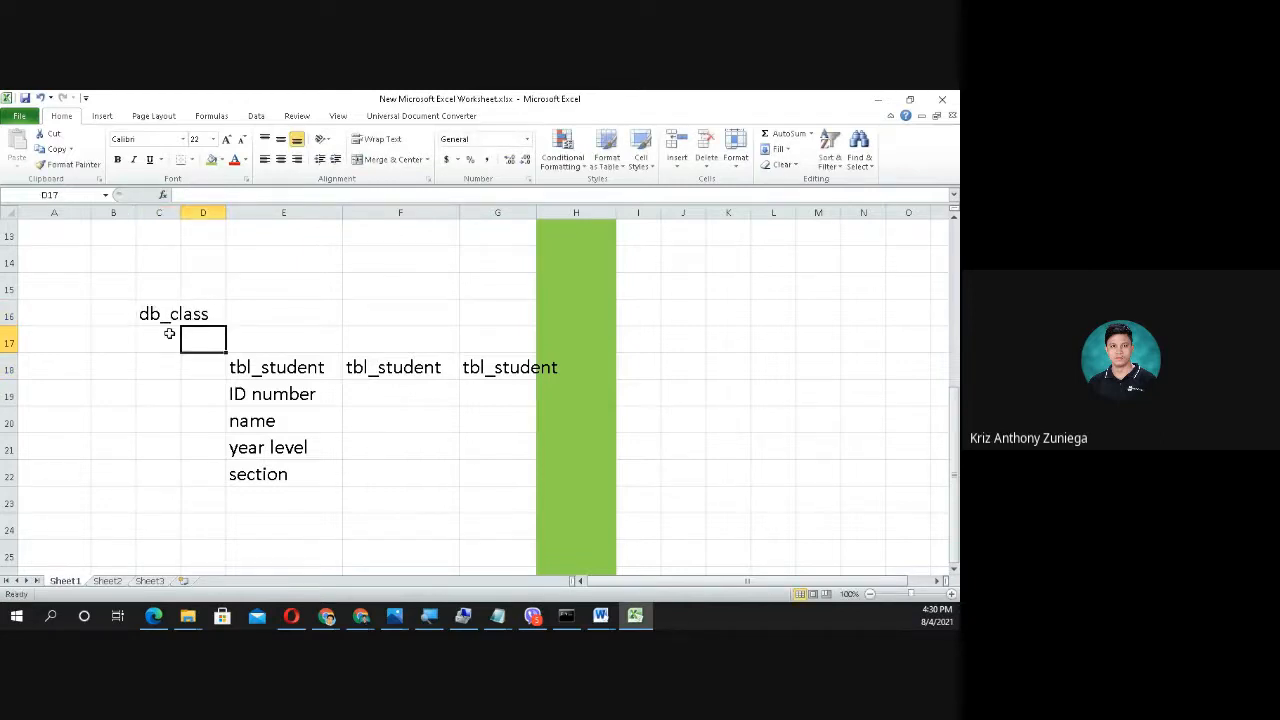
click(284, 312)
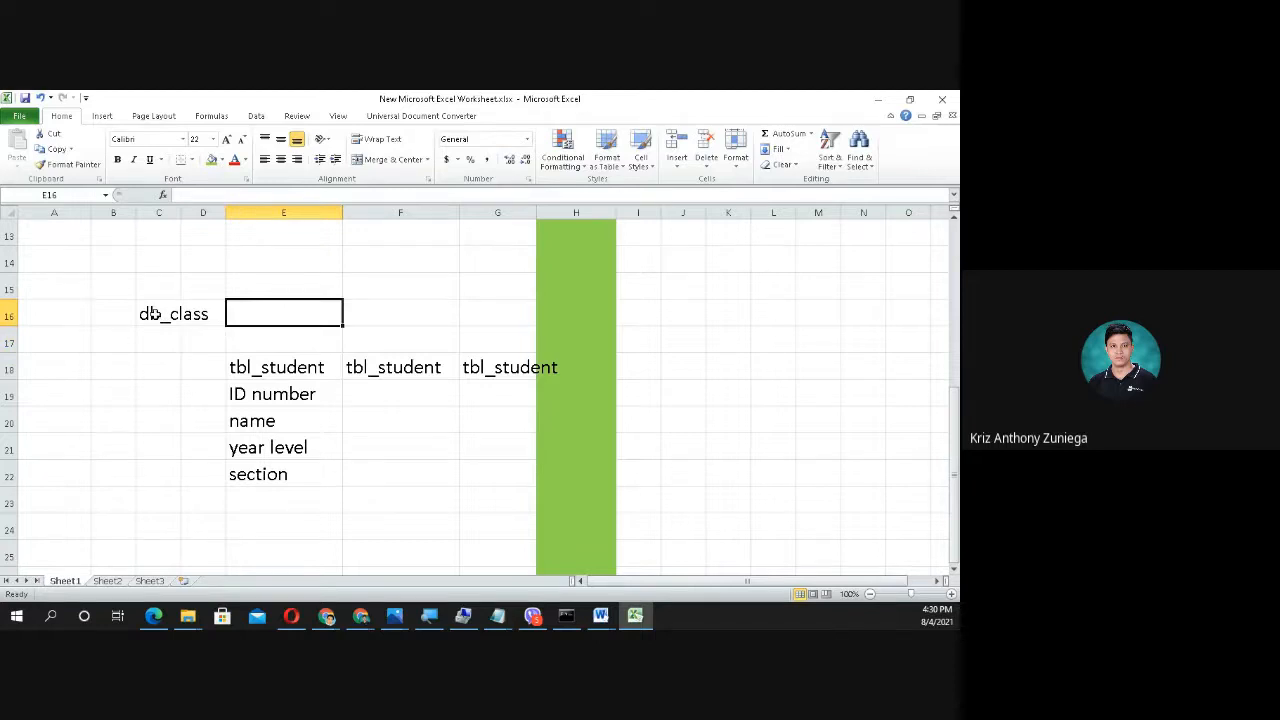
click(158, 312)
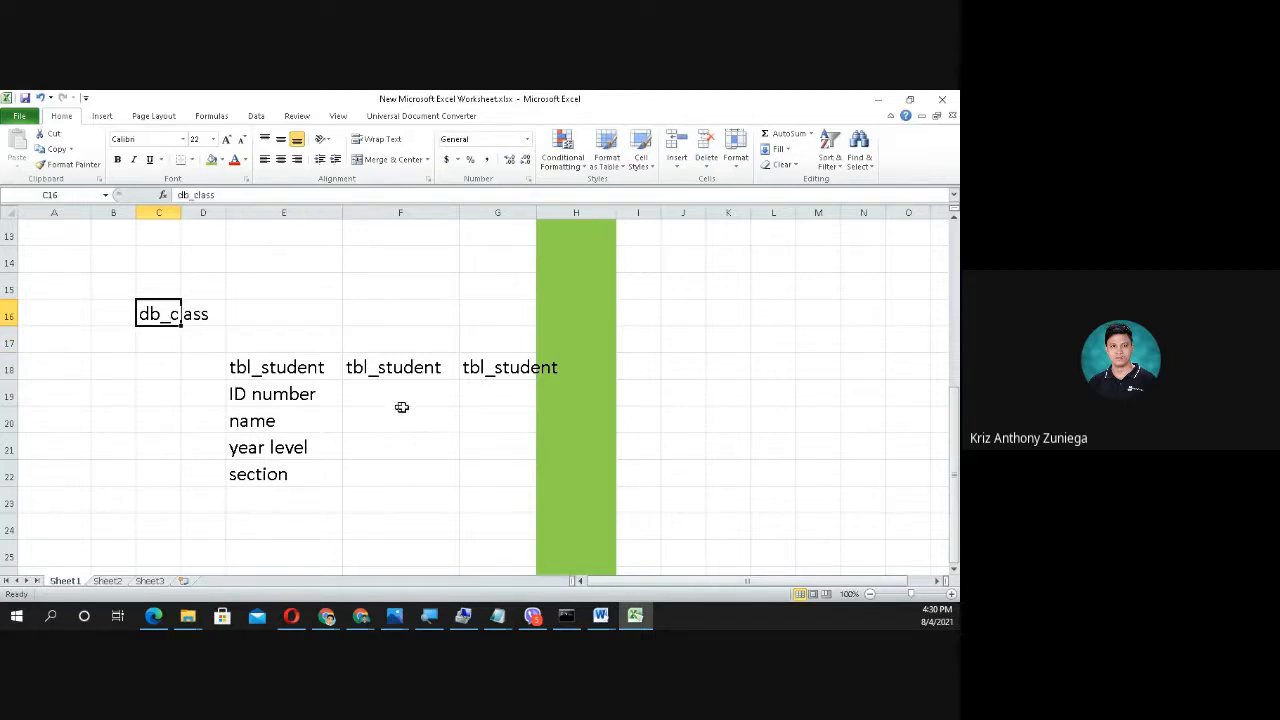
Step: Rename the second and third tbl_student headings to tbl_schedule and tbl_teacher
double_click(392, 368)
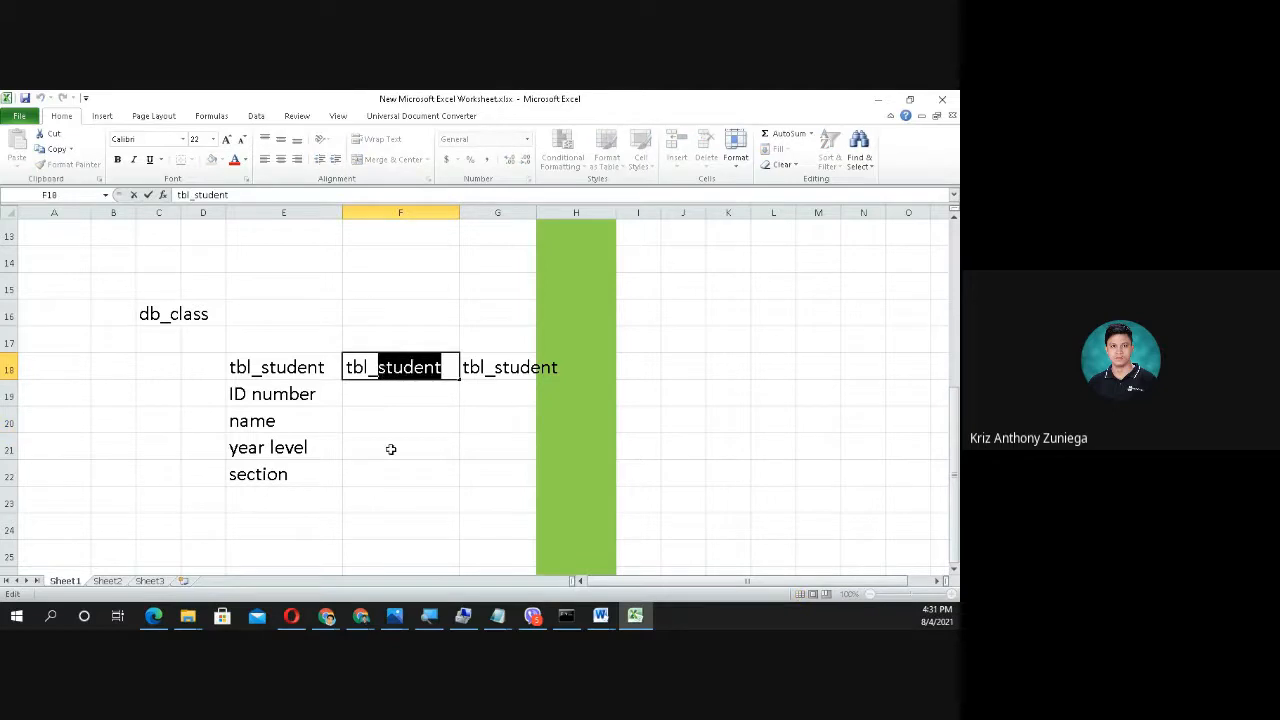
text(tbl_schedu)
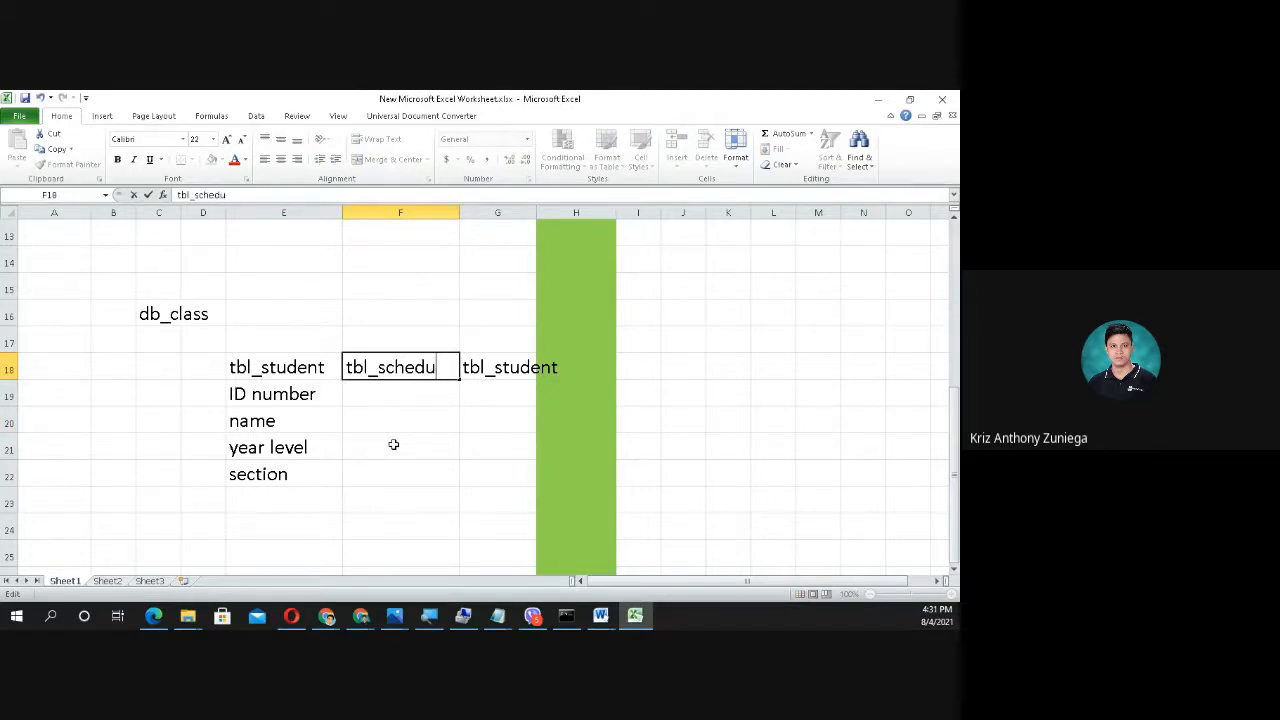
click(496, 420)
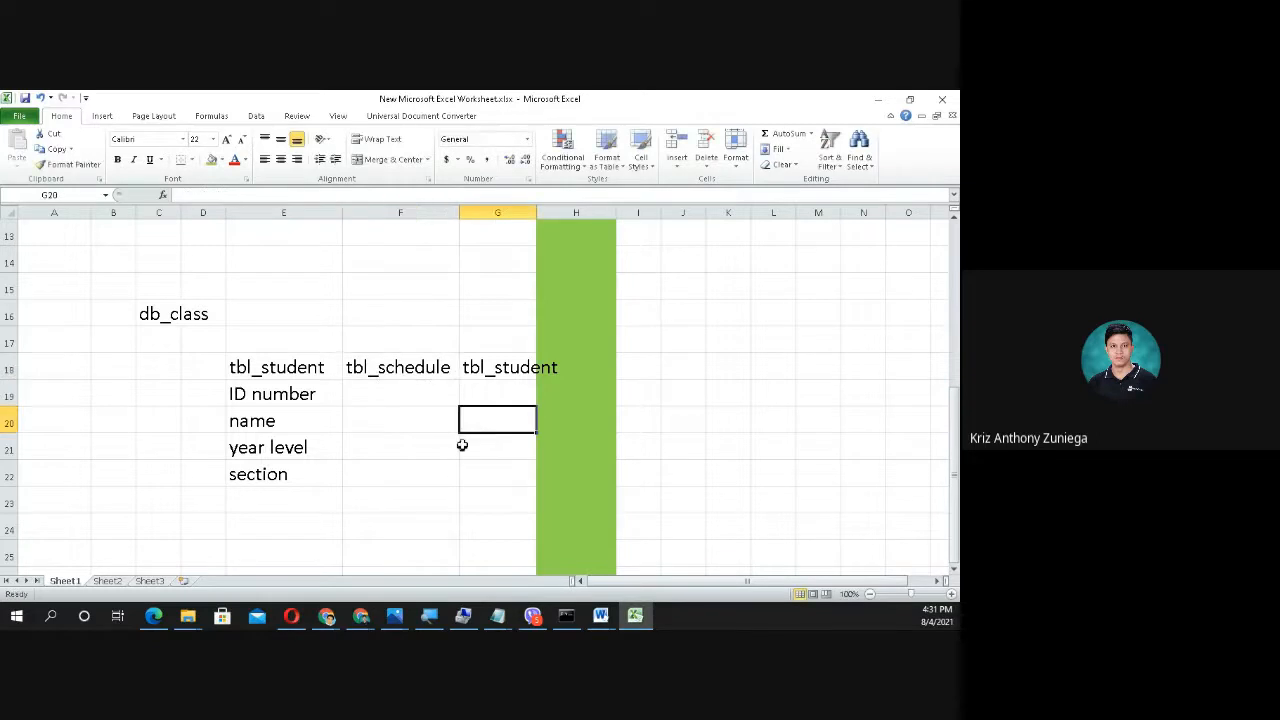
double_click(508, 368)
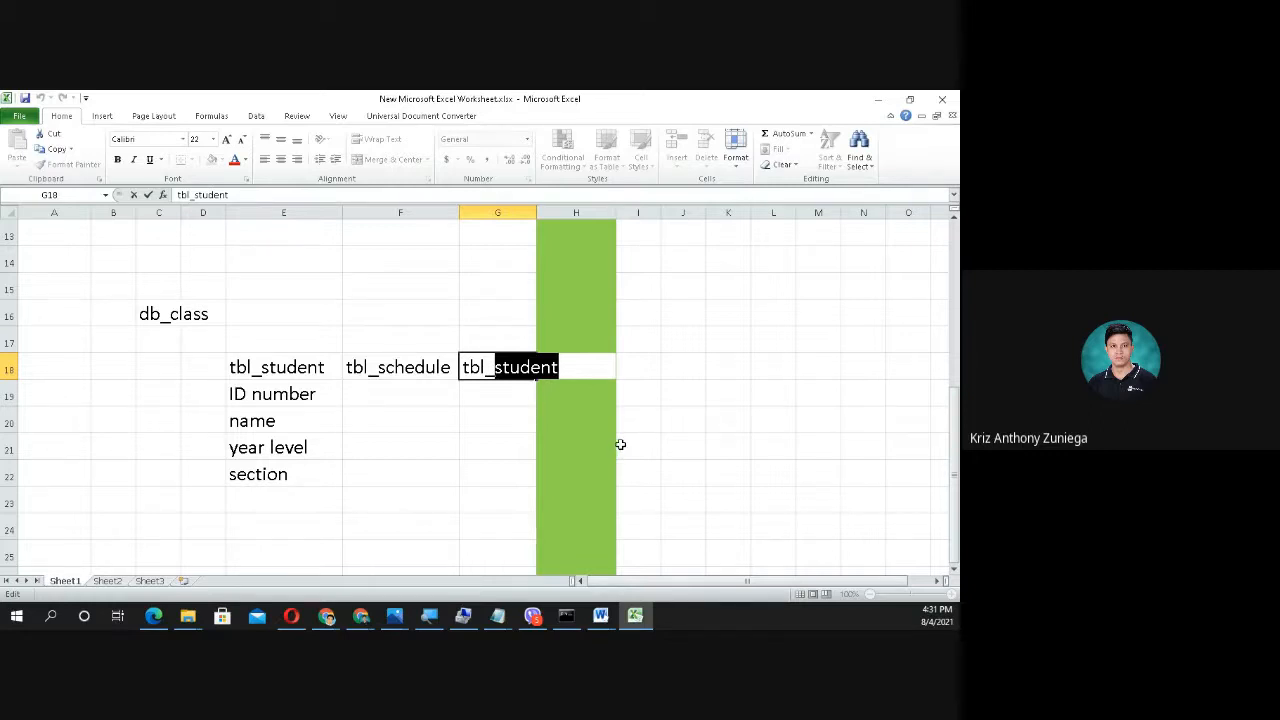
mouse_move(632, 436)
text(tea)
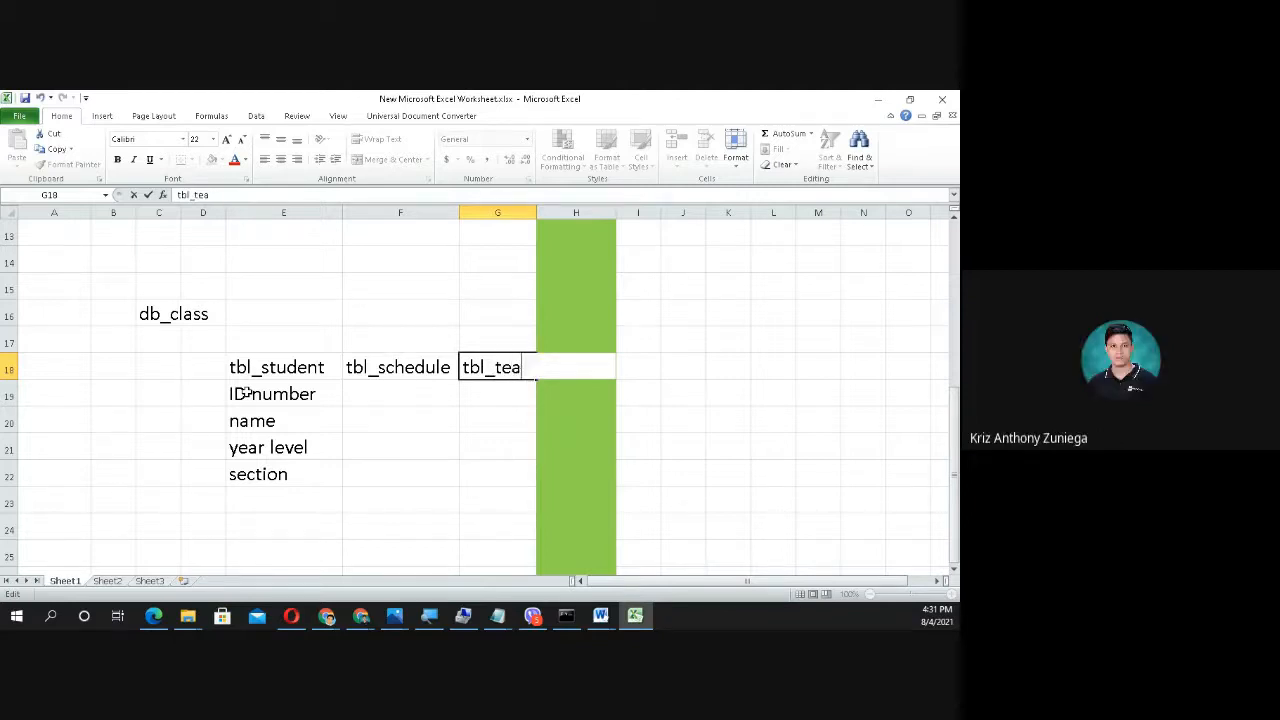
text(cher)
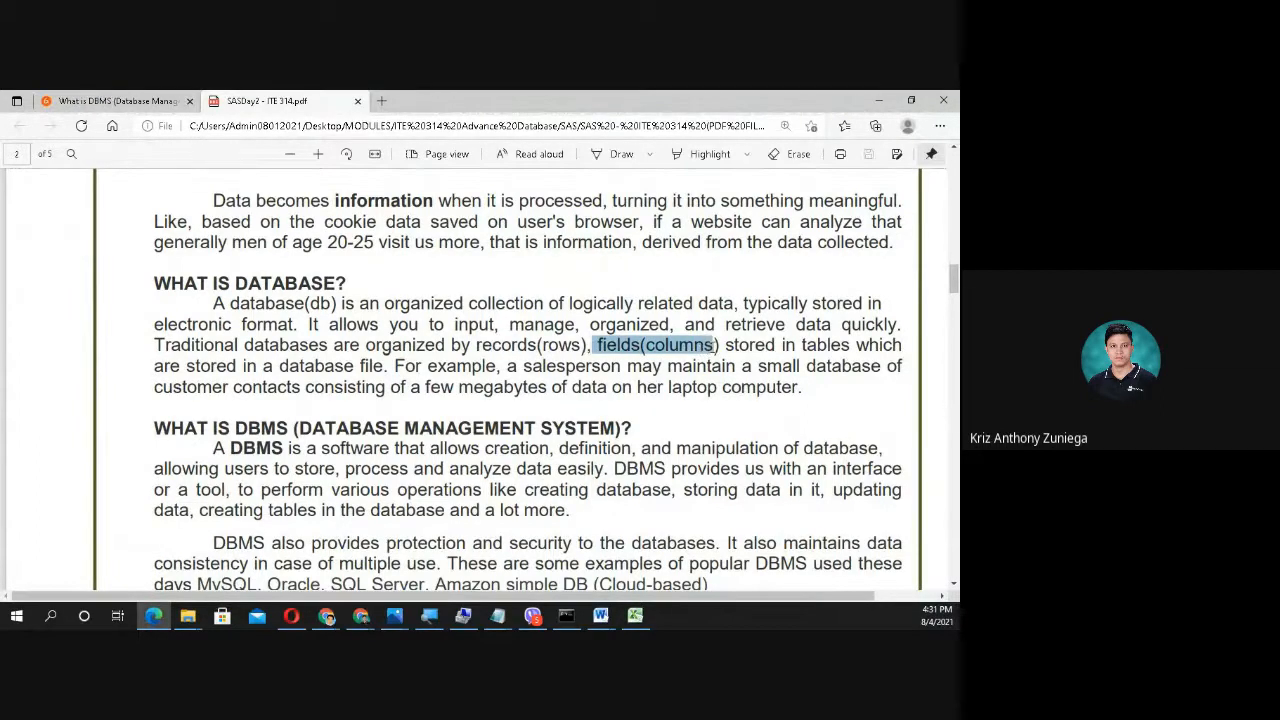
right_click(656, 344)
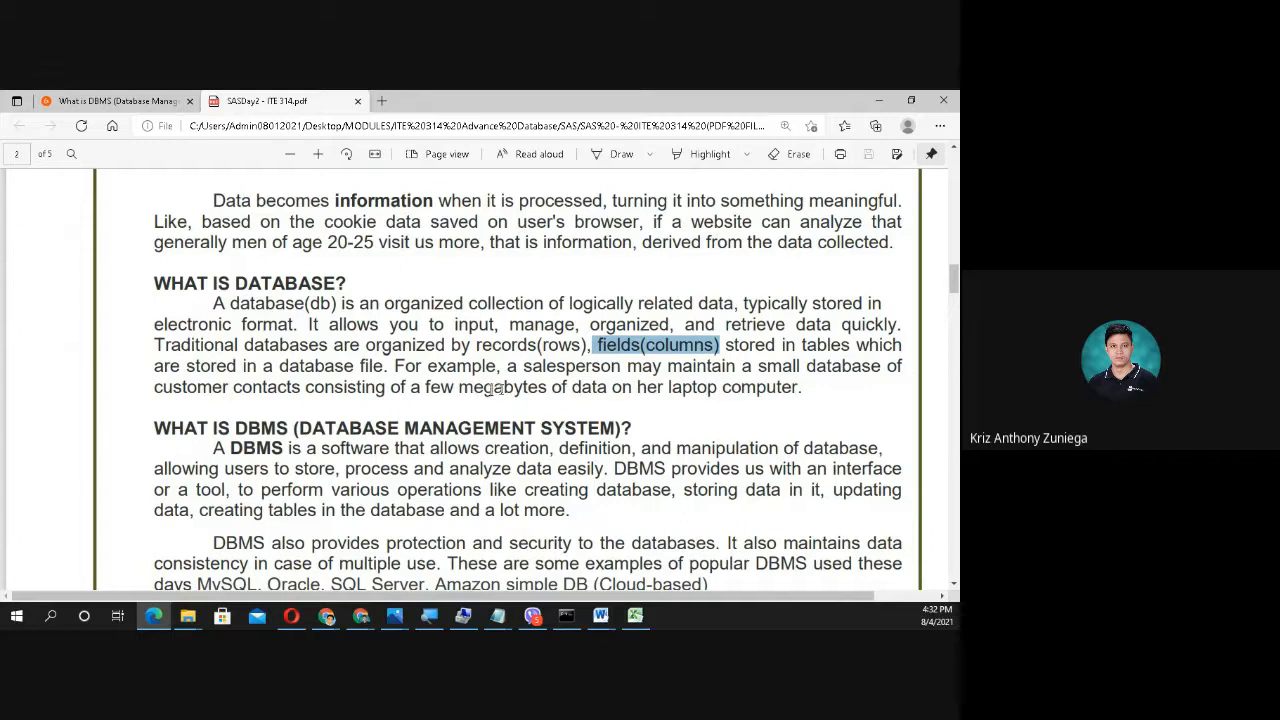
mouse_move(374, 410)
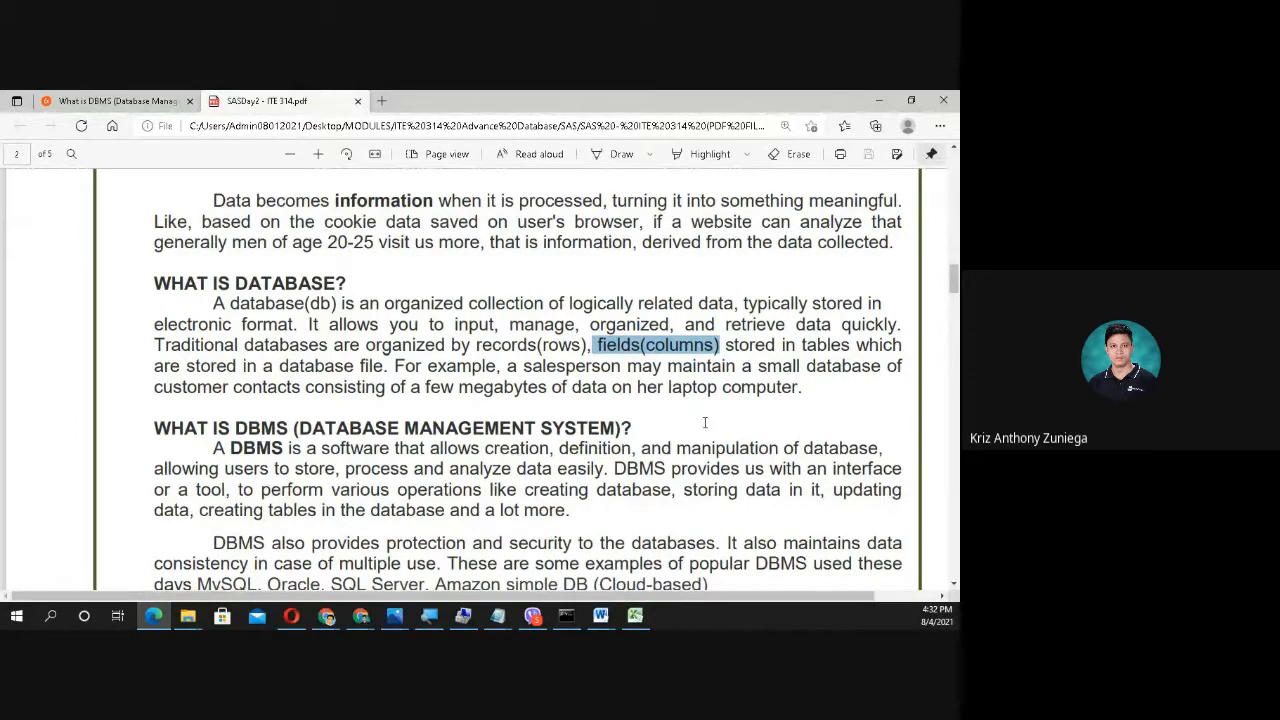
mouse_move(784, 424)
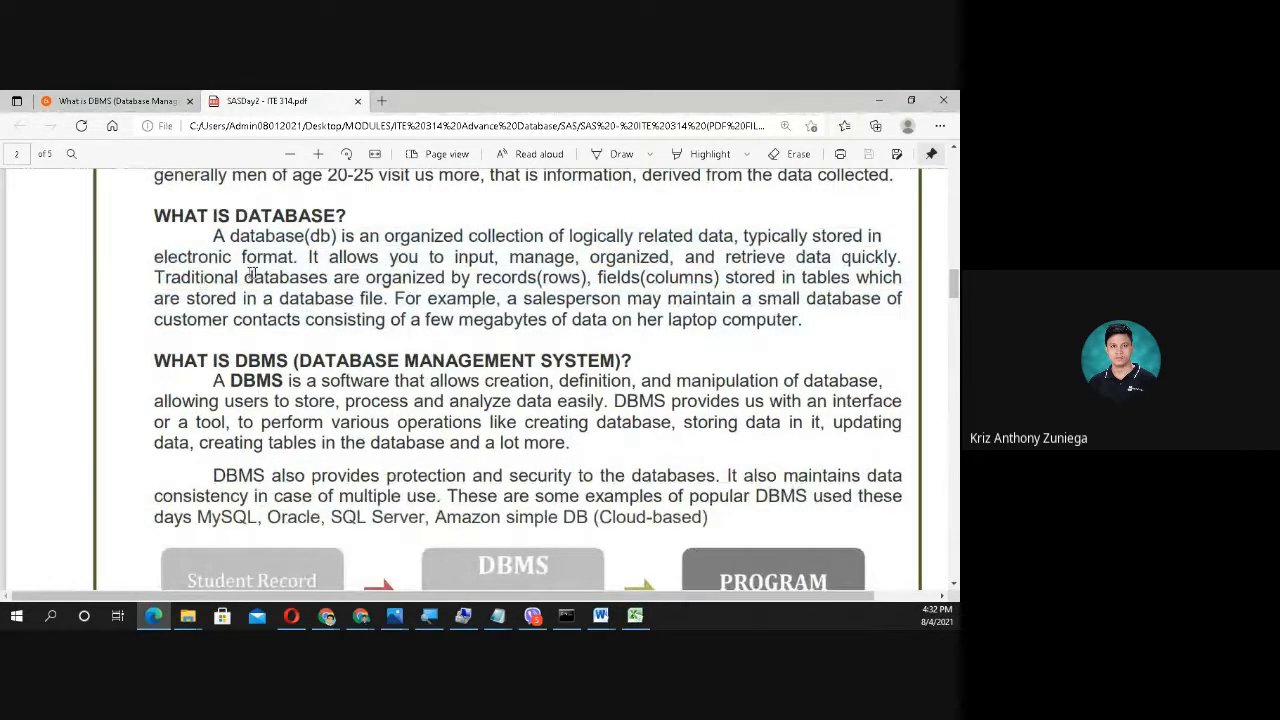
drag(152, 276, 620, 276)
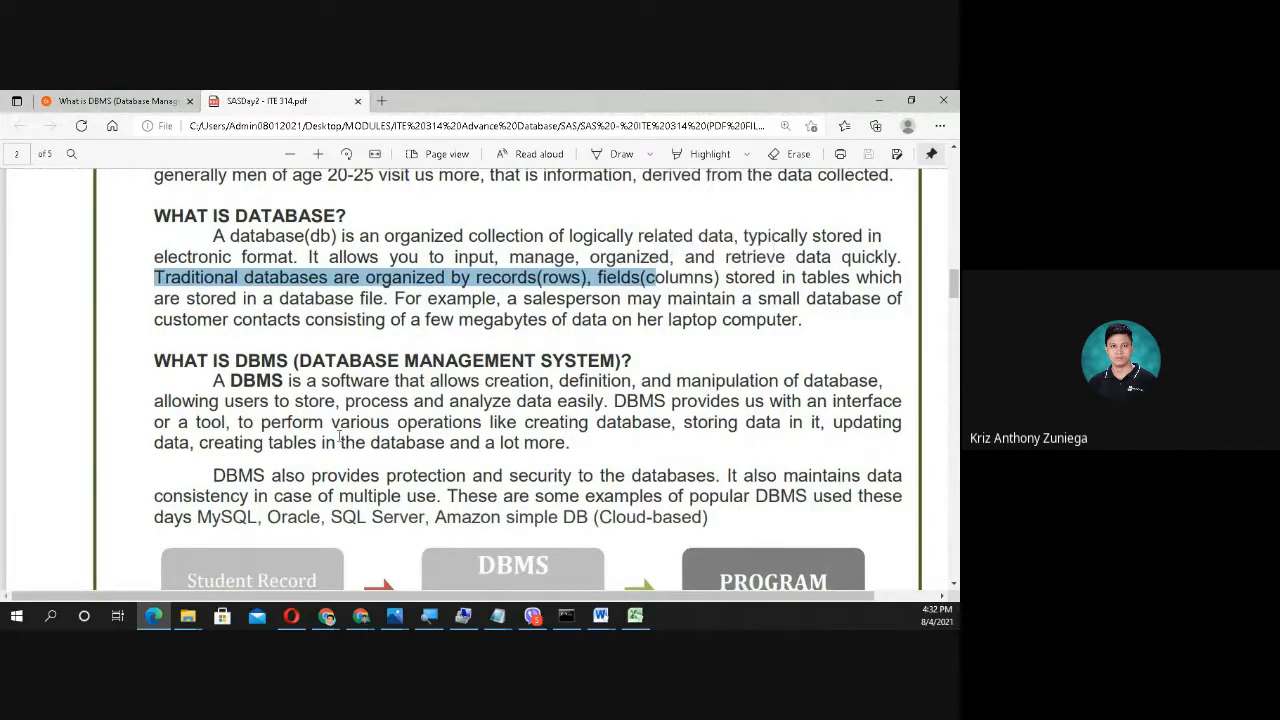
scroll(down, 3)
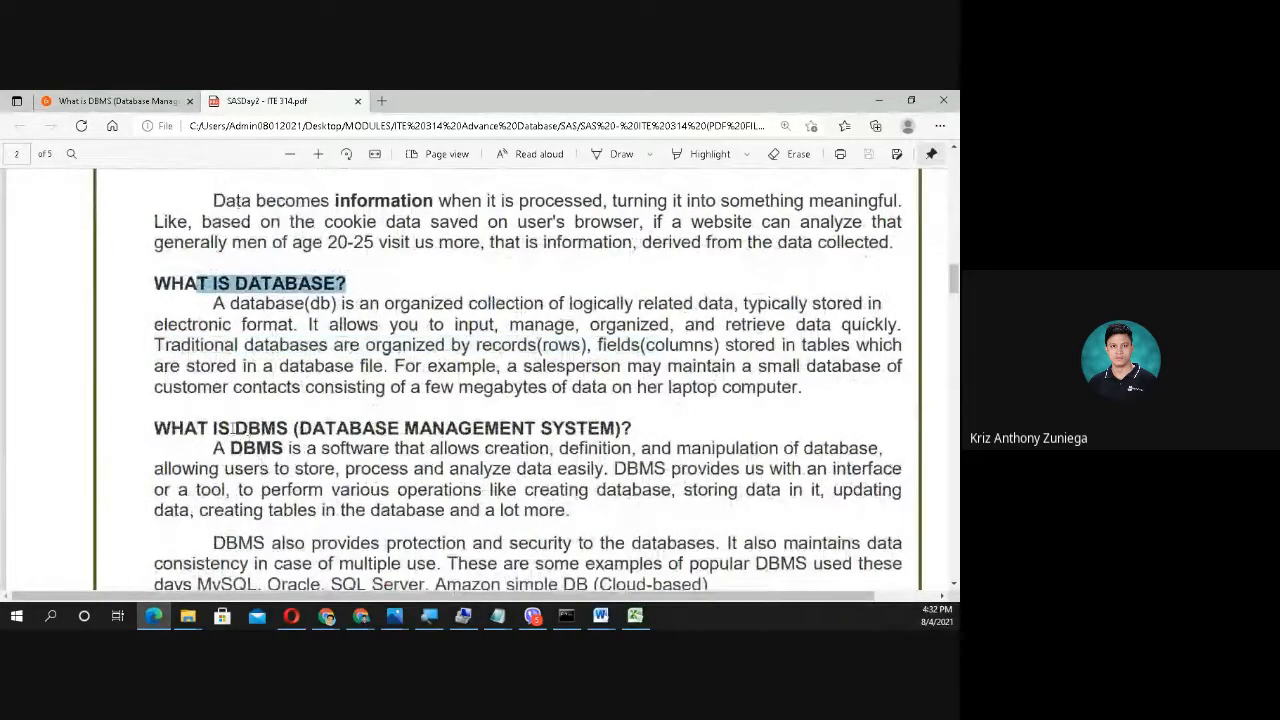
double_click(258, 428)
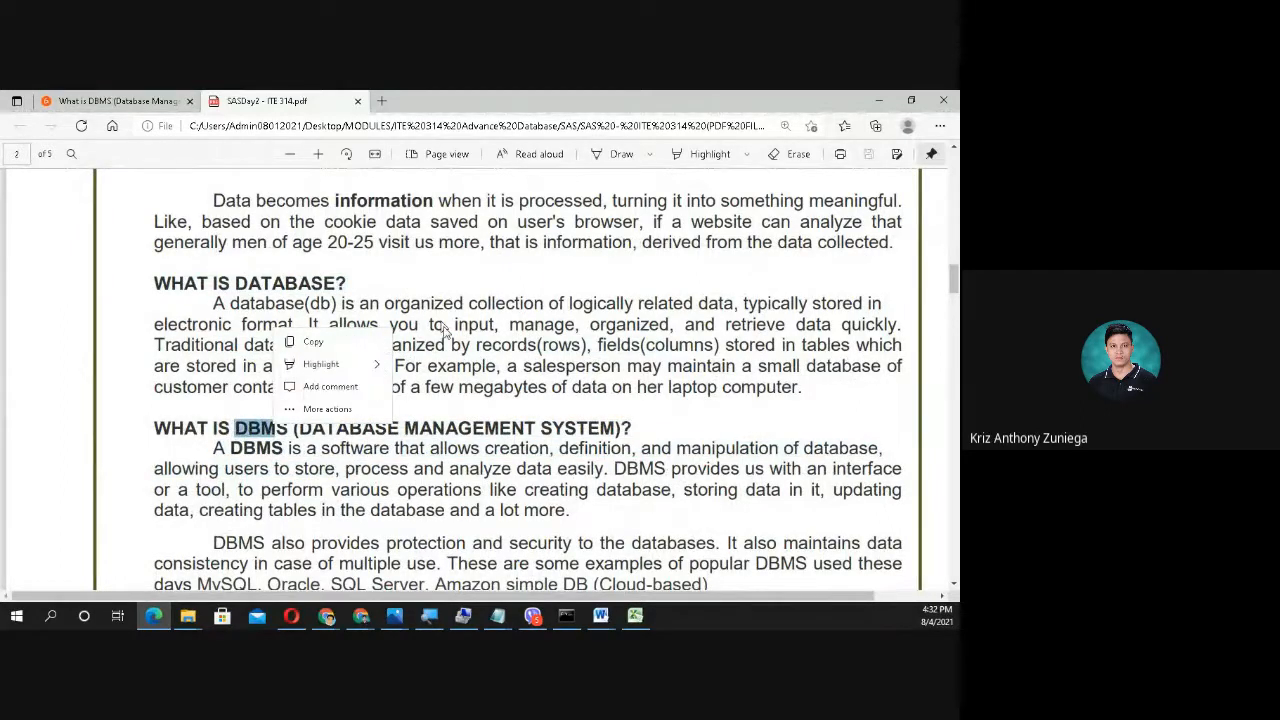
scroll(down, 3)
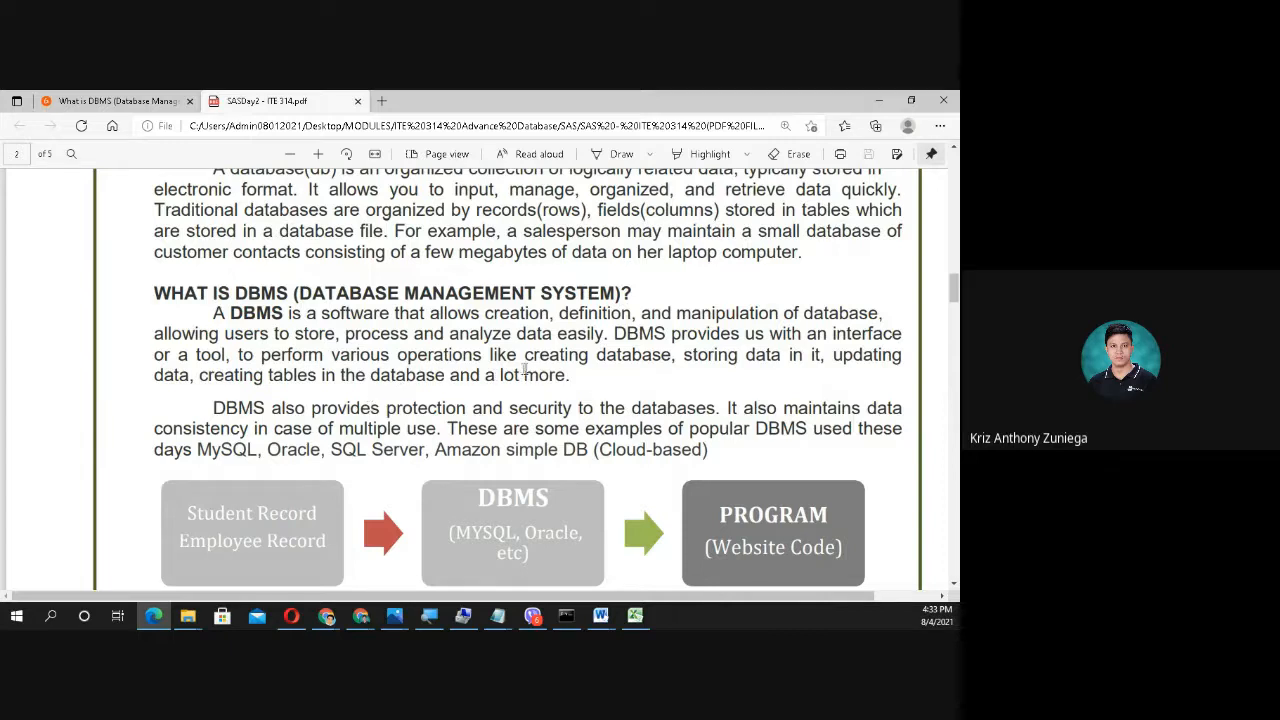
mouse_move(786, 360)
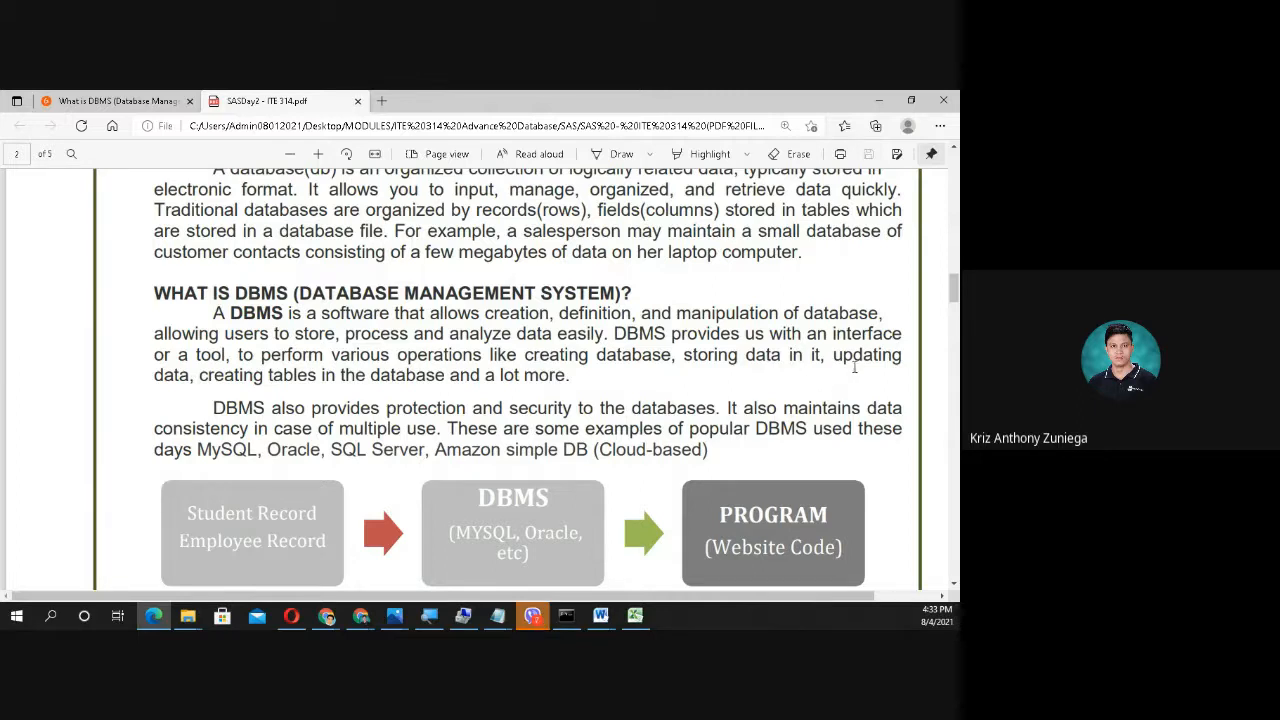
mouse_move(450, 394)
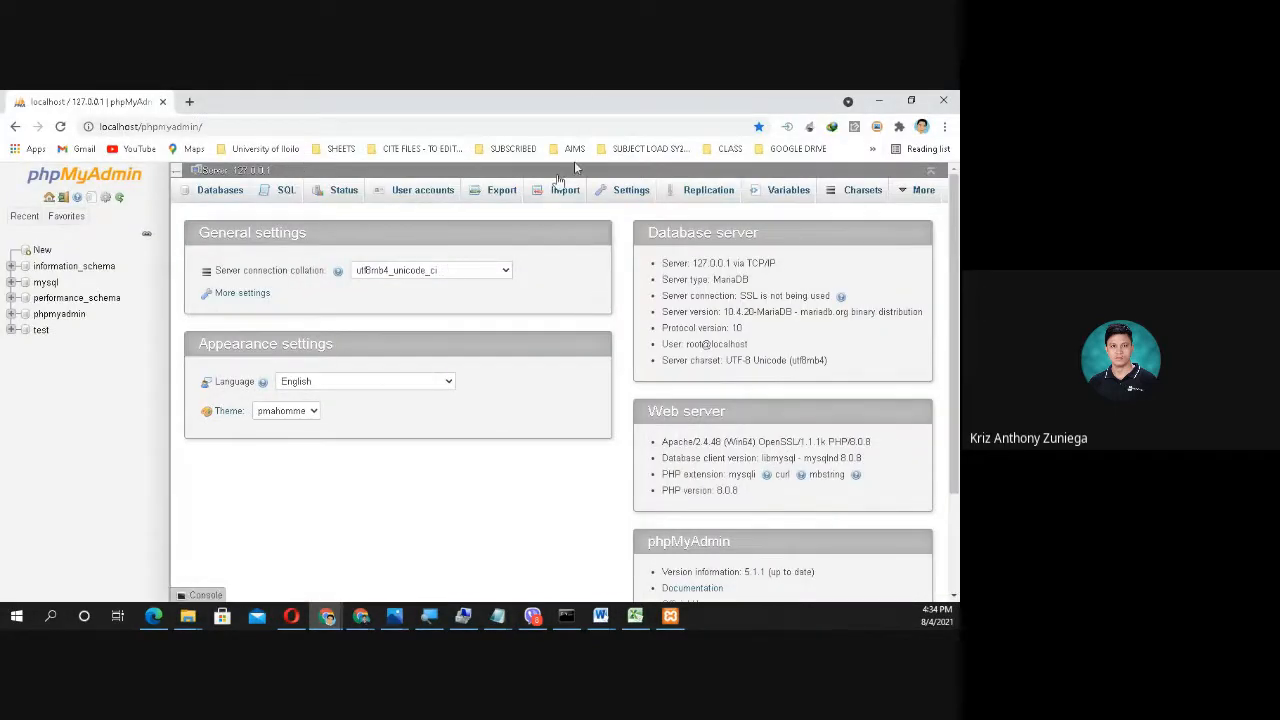
mouse_move(532, 96)
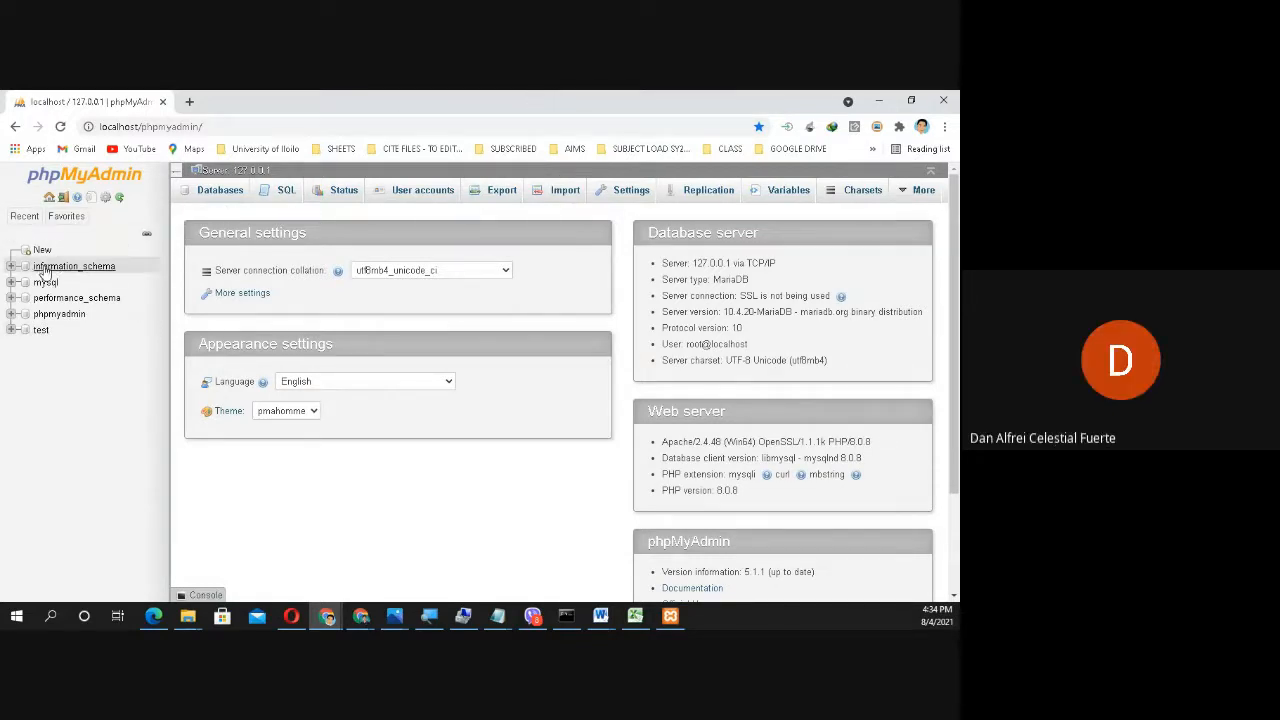
mouse_move(12, 270)
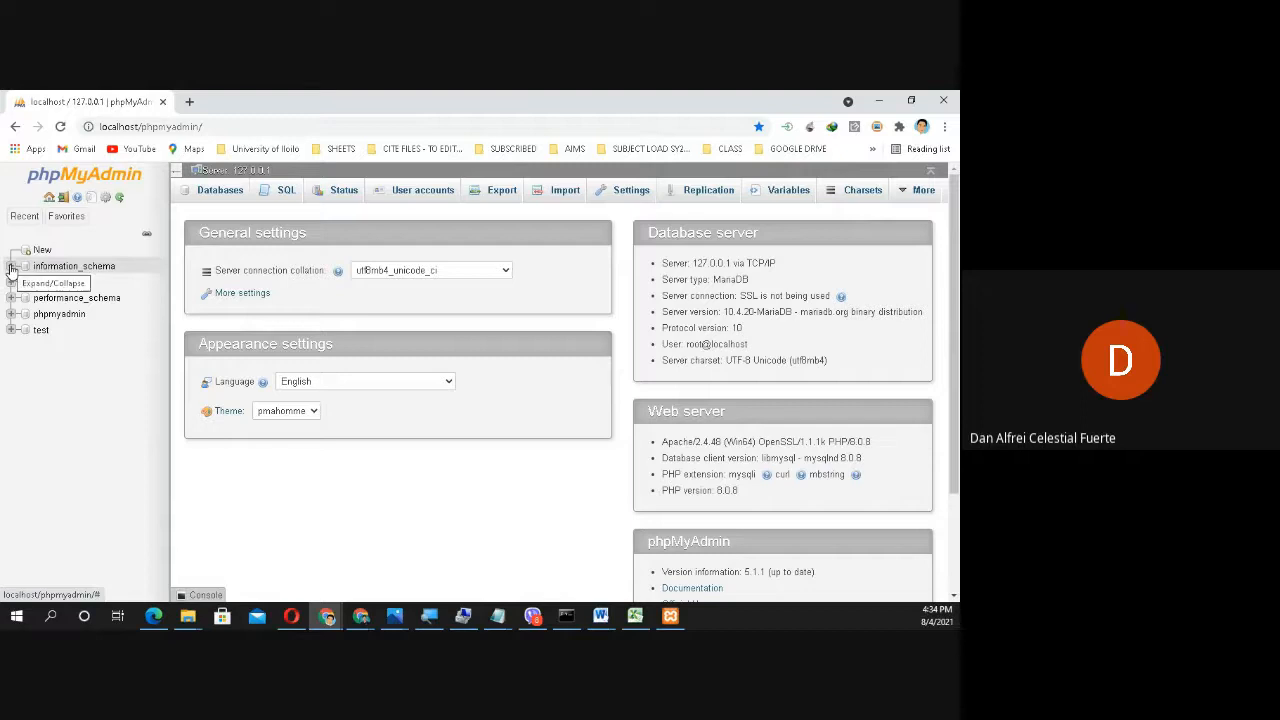
Step: On the Databases page, enter DB_MYCLASS as the new database name
click(218, 190)
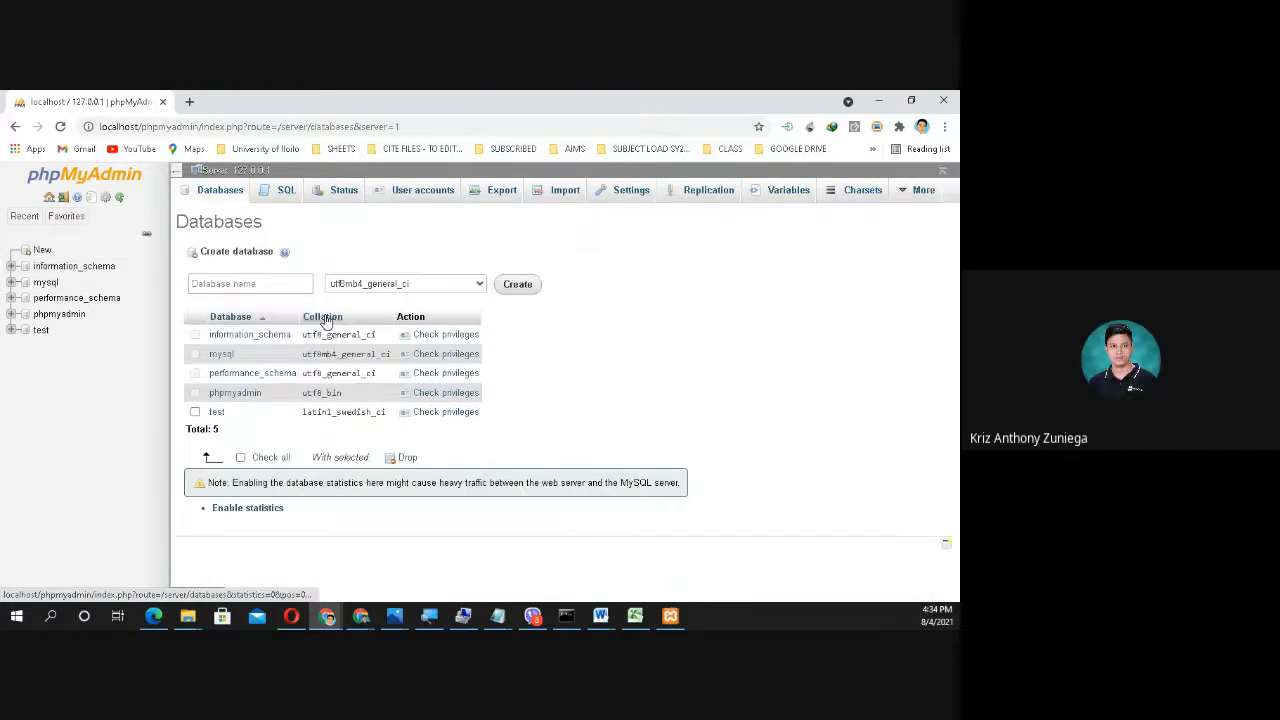
click(250, 284)
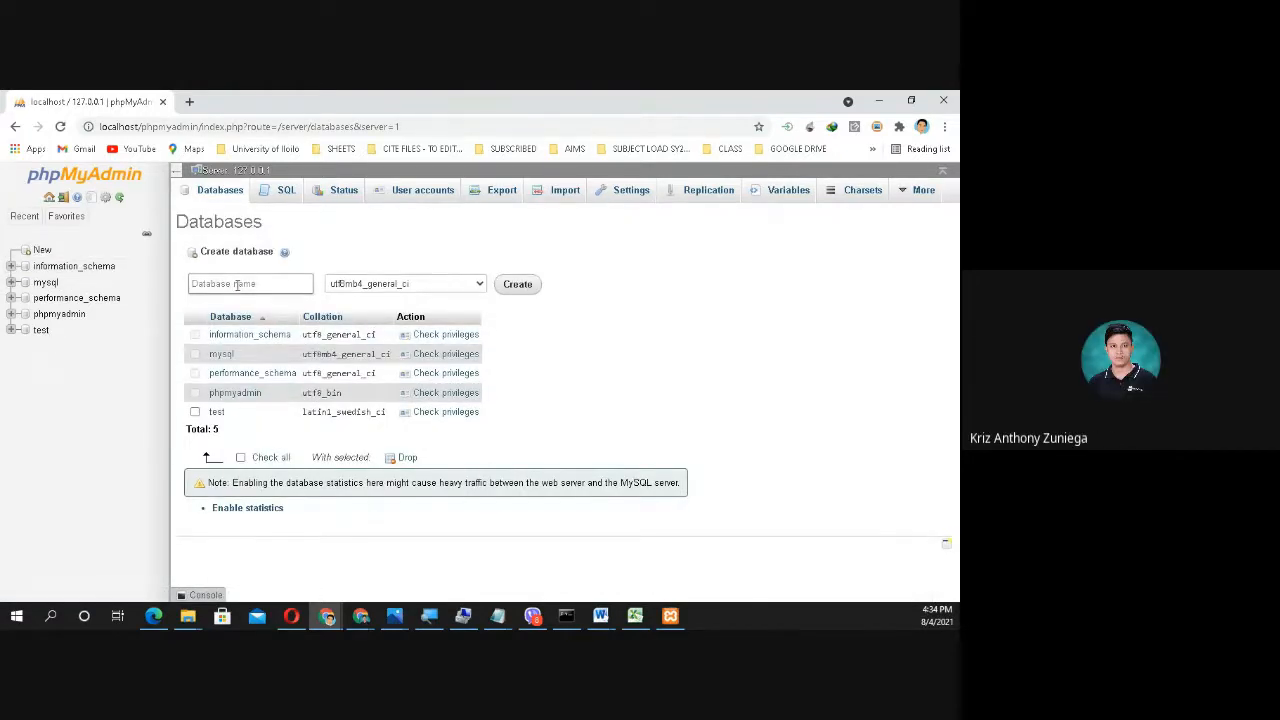
click(248, 284)
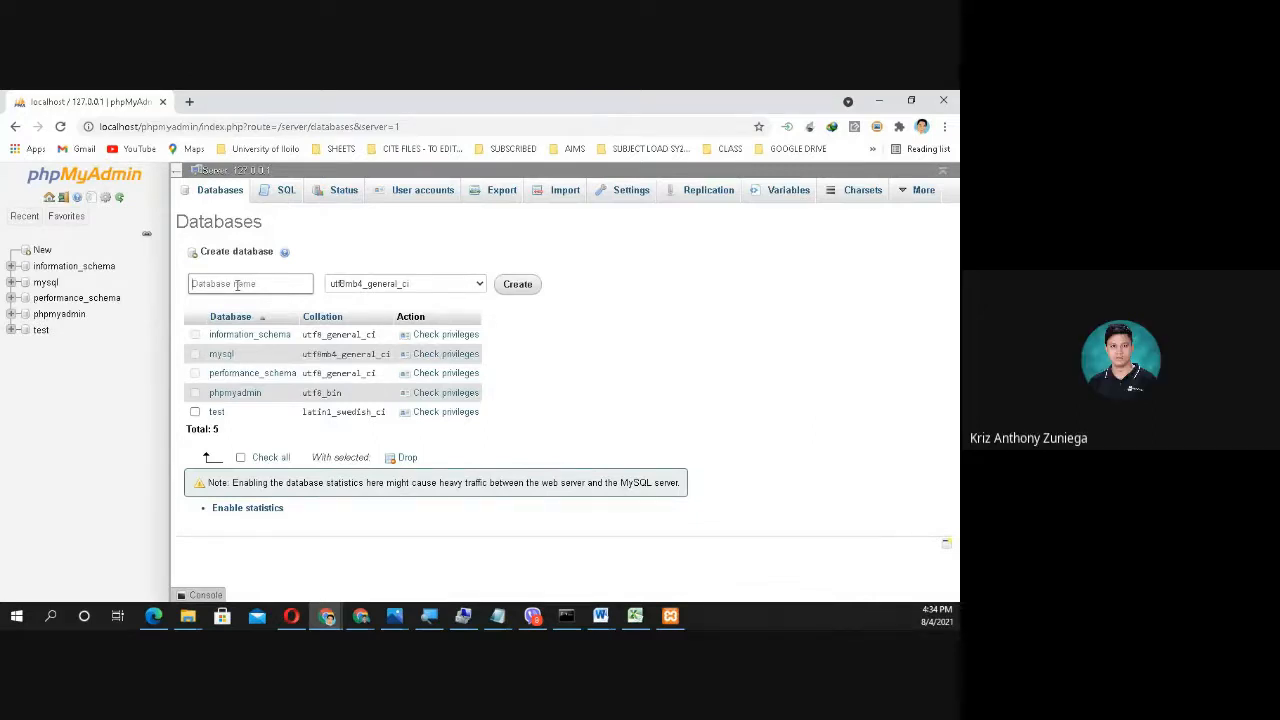
text(C)
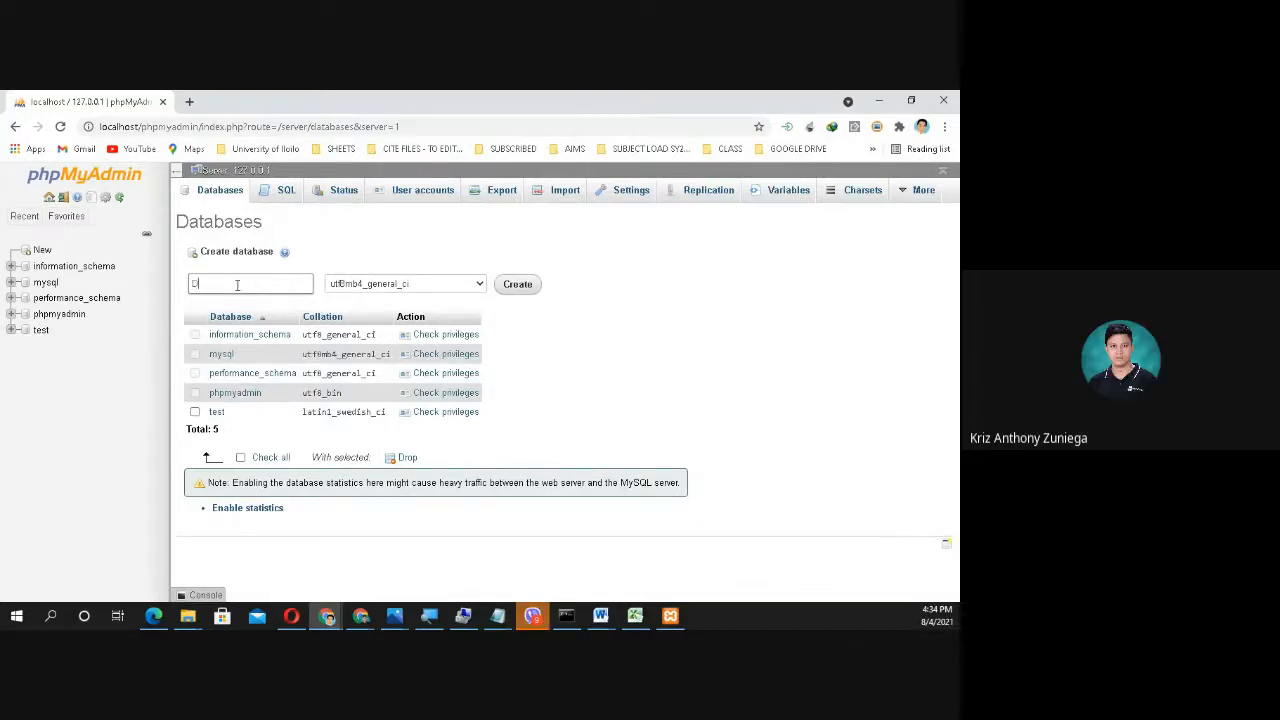
text(DB_)
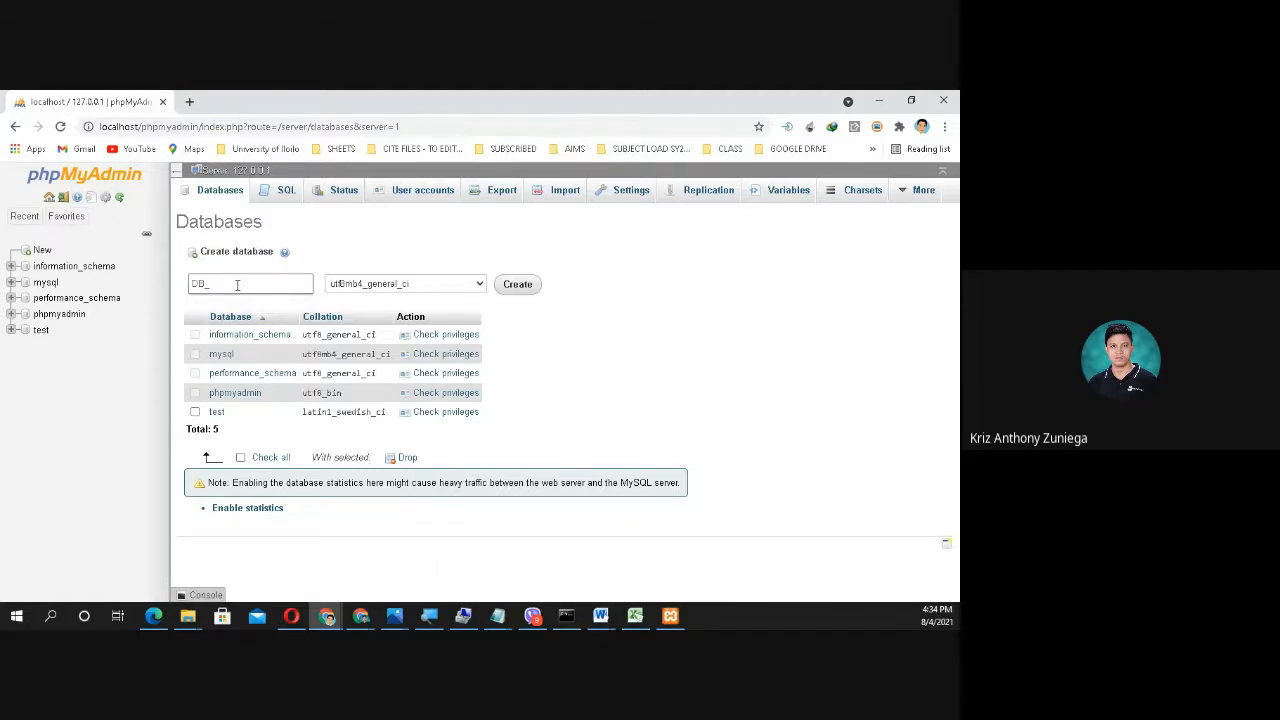
text(MY)
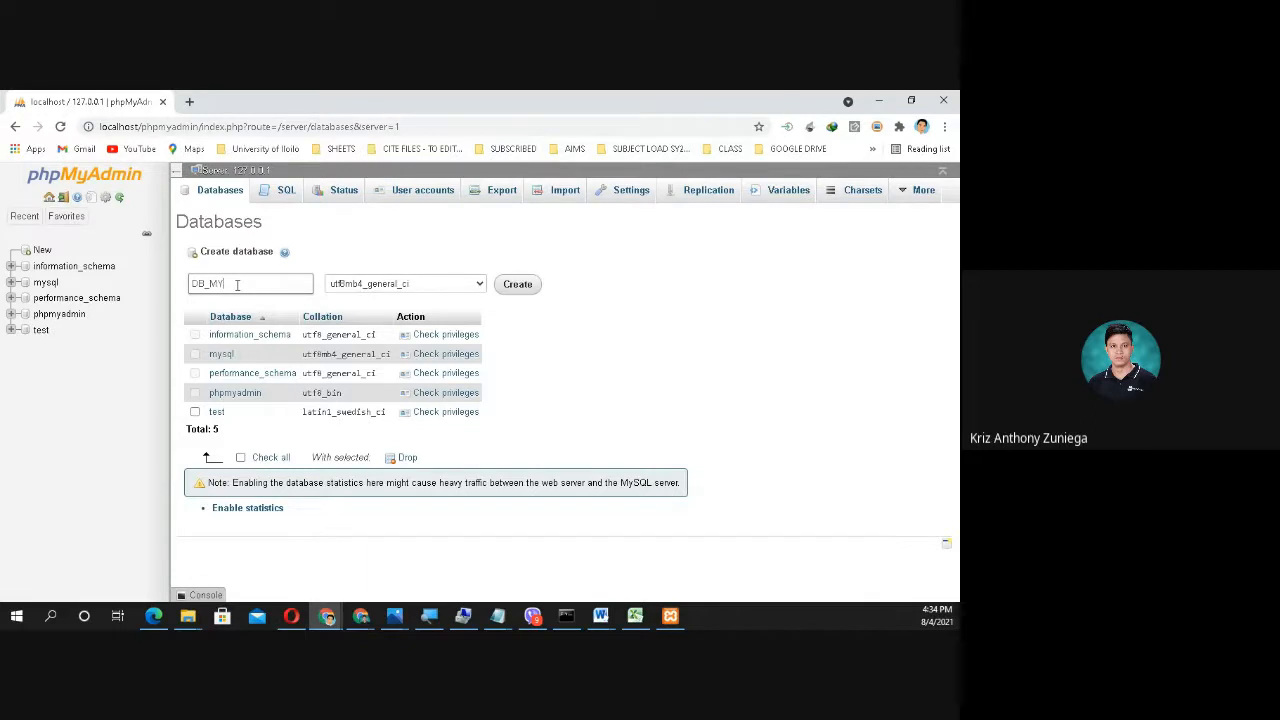
text(CLASS)
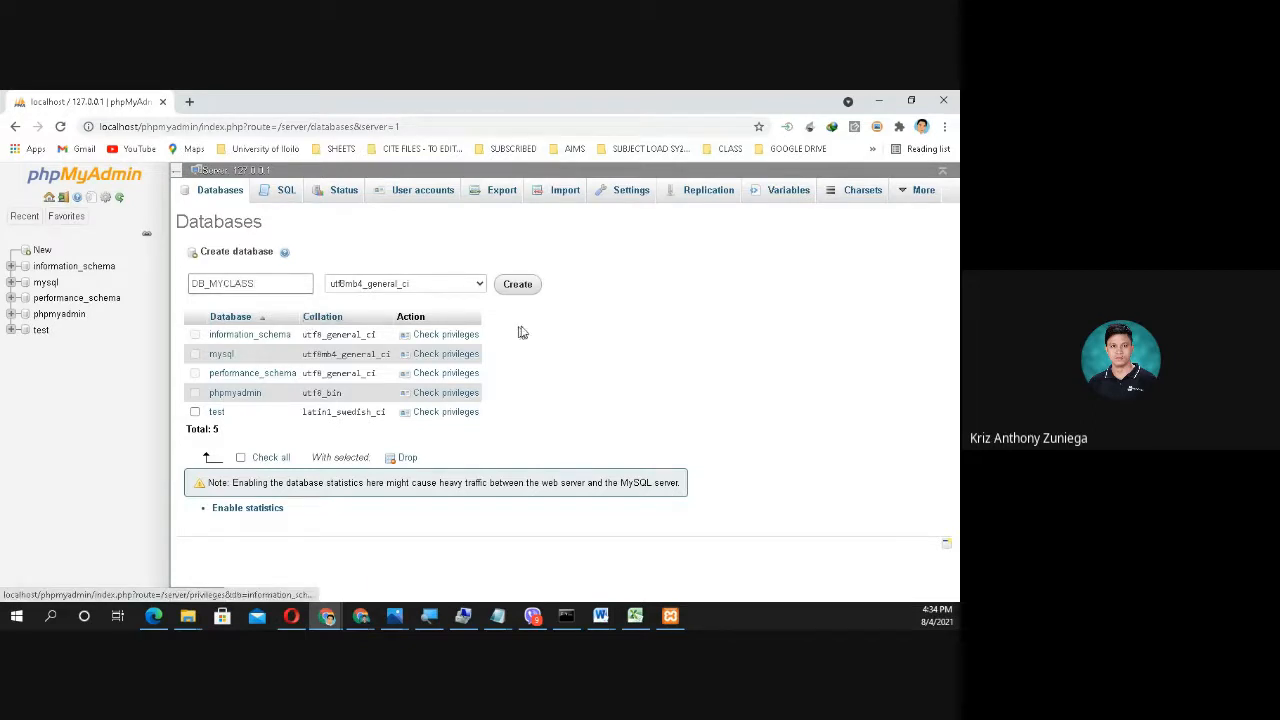
Step: Create the DB_MYCLASS database and open db_myclass from the navigation tree
click(516, 284)
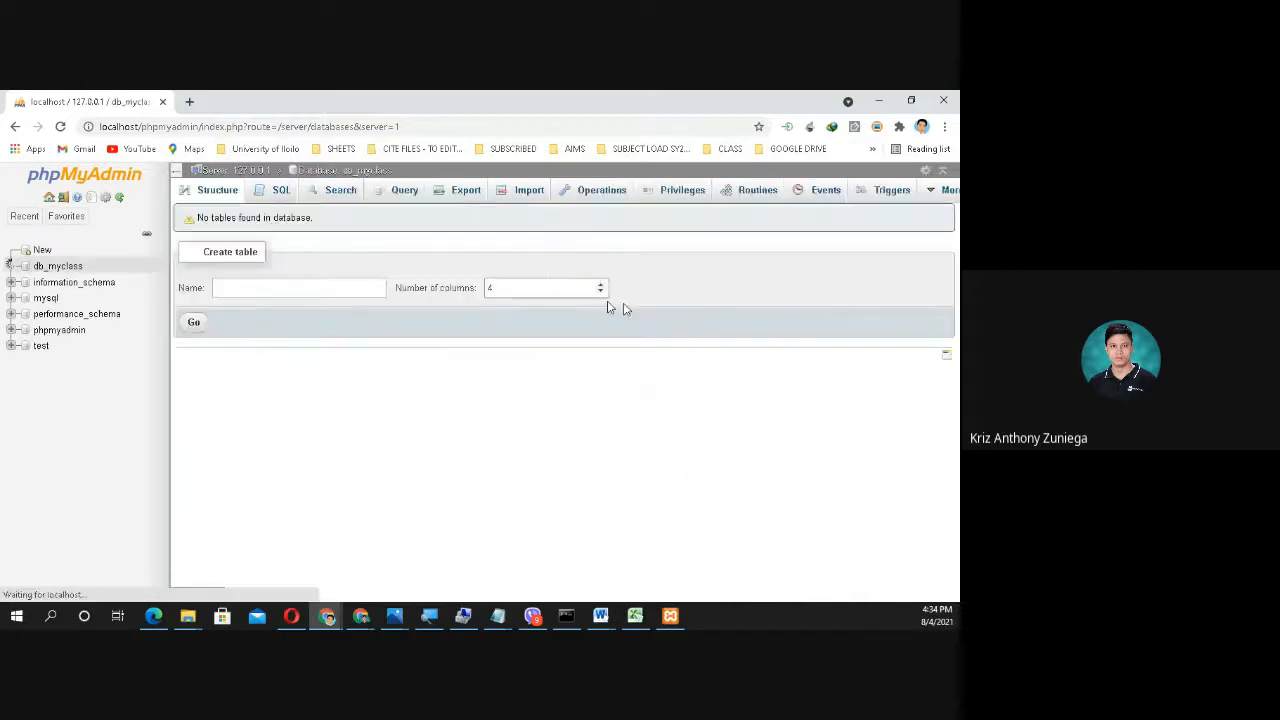
mouse_move(74, 282)
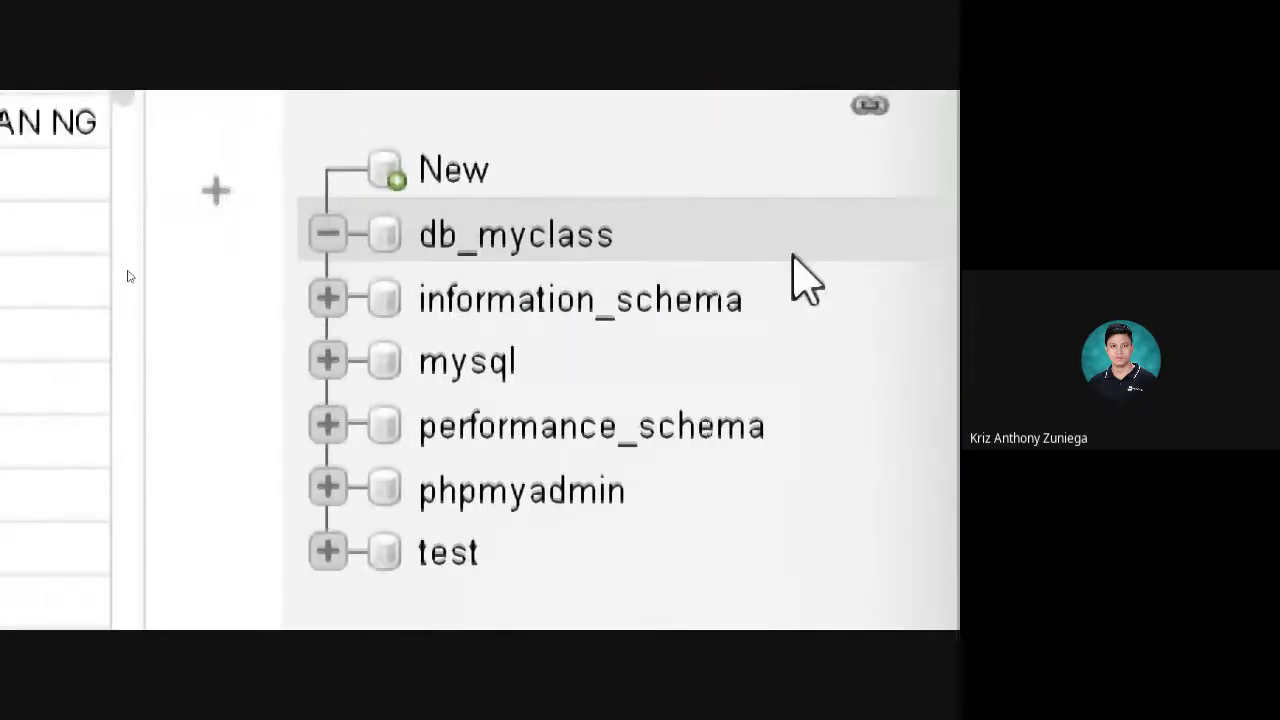
mouse_move(600, 250)
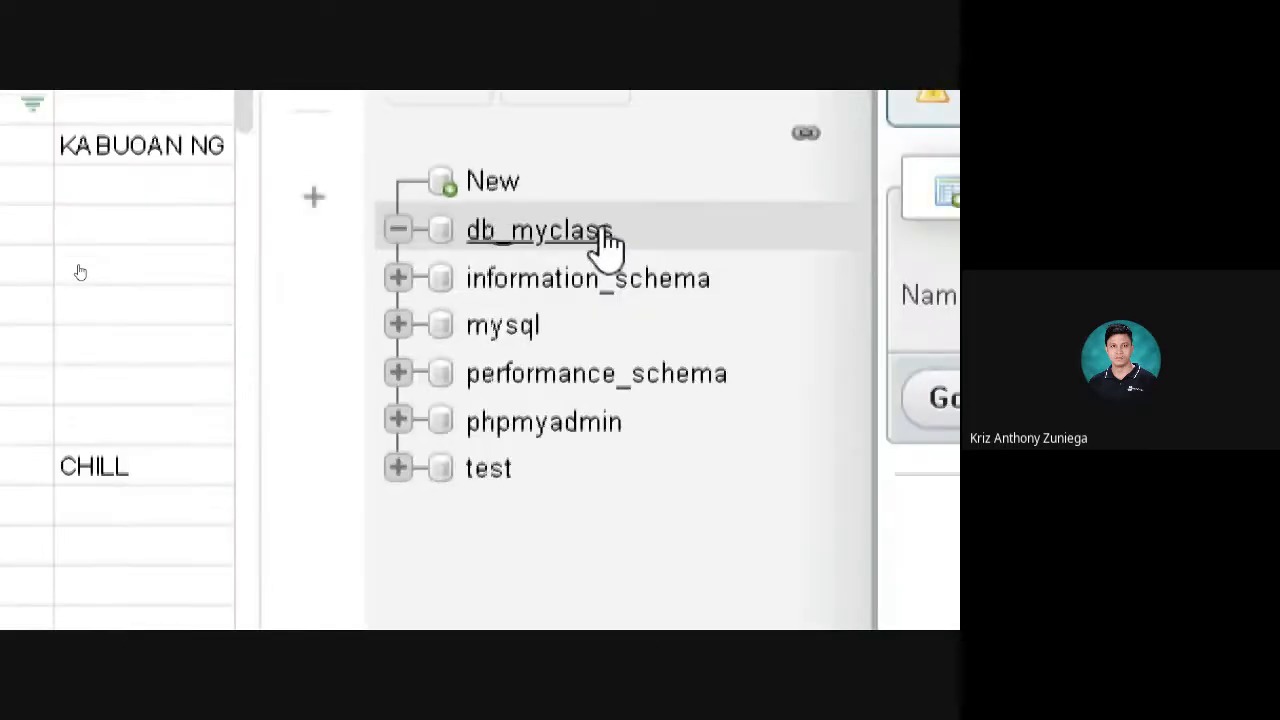
click(532, 230)
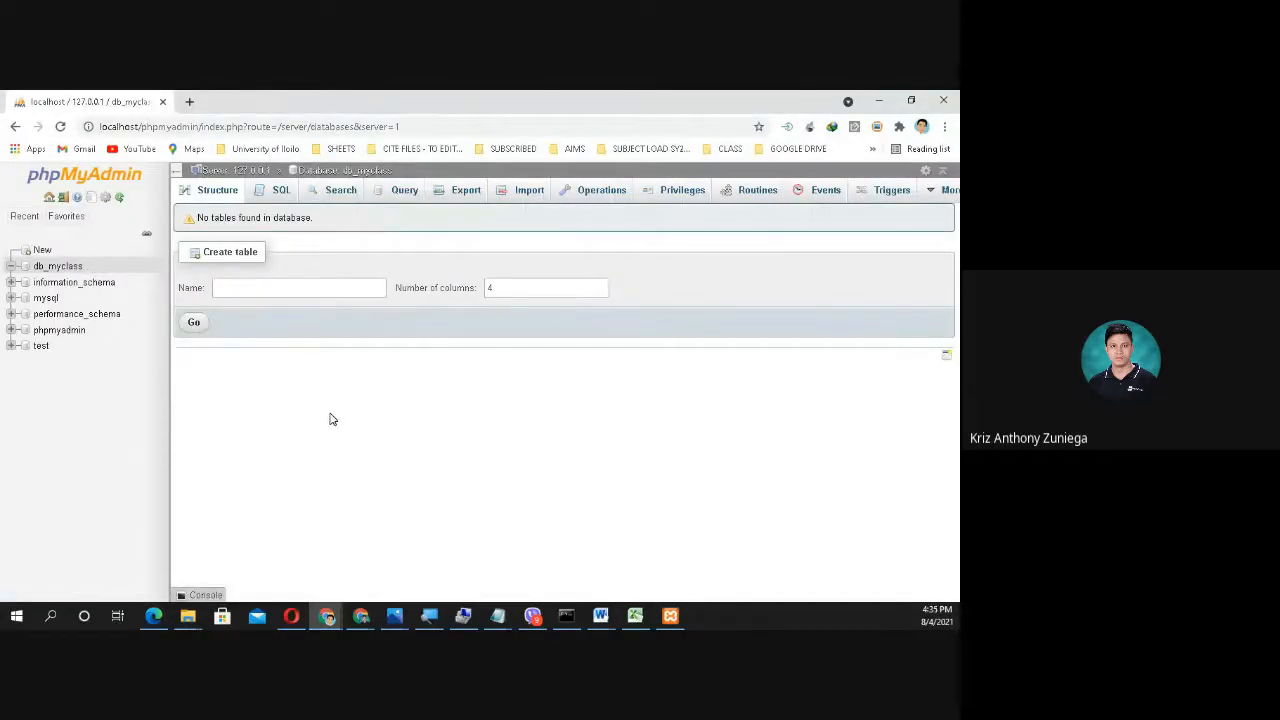
mouse_move(144, 384)
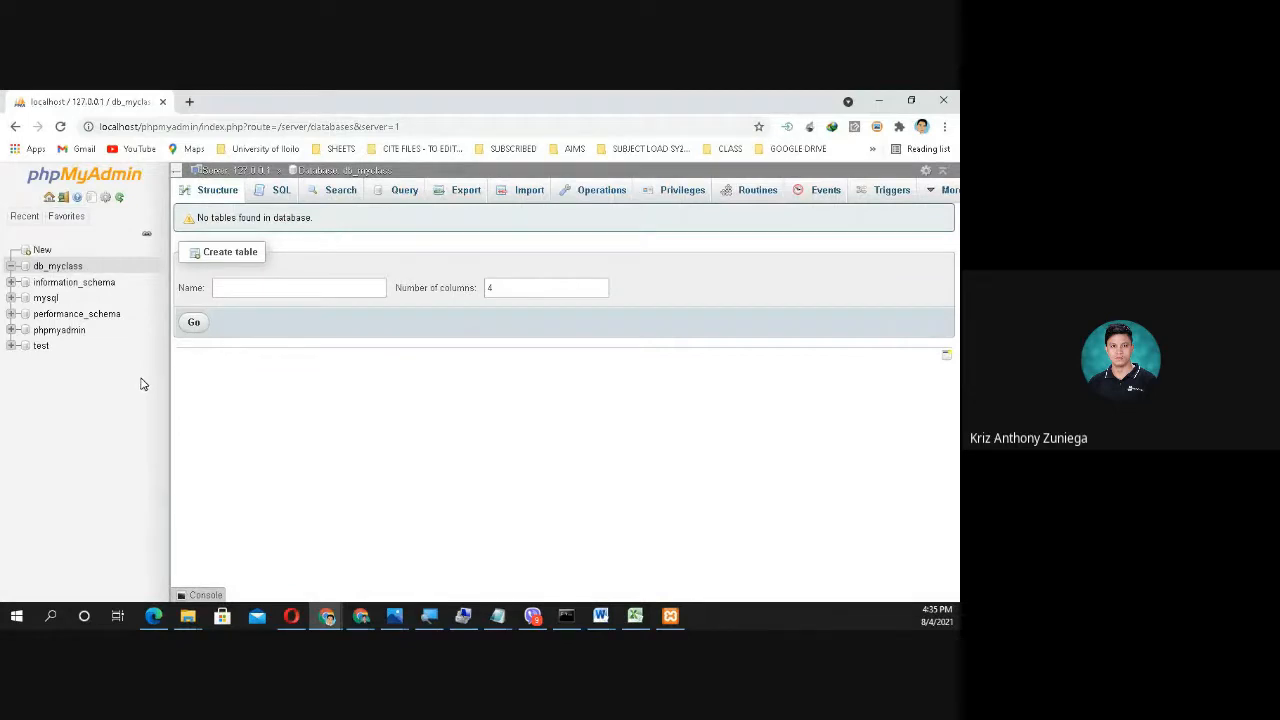
mouse_move(56, 270)
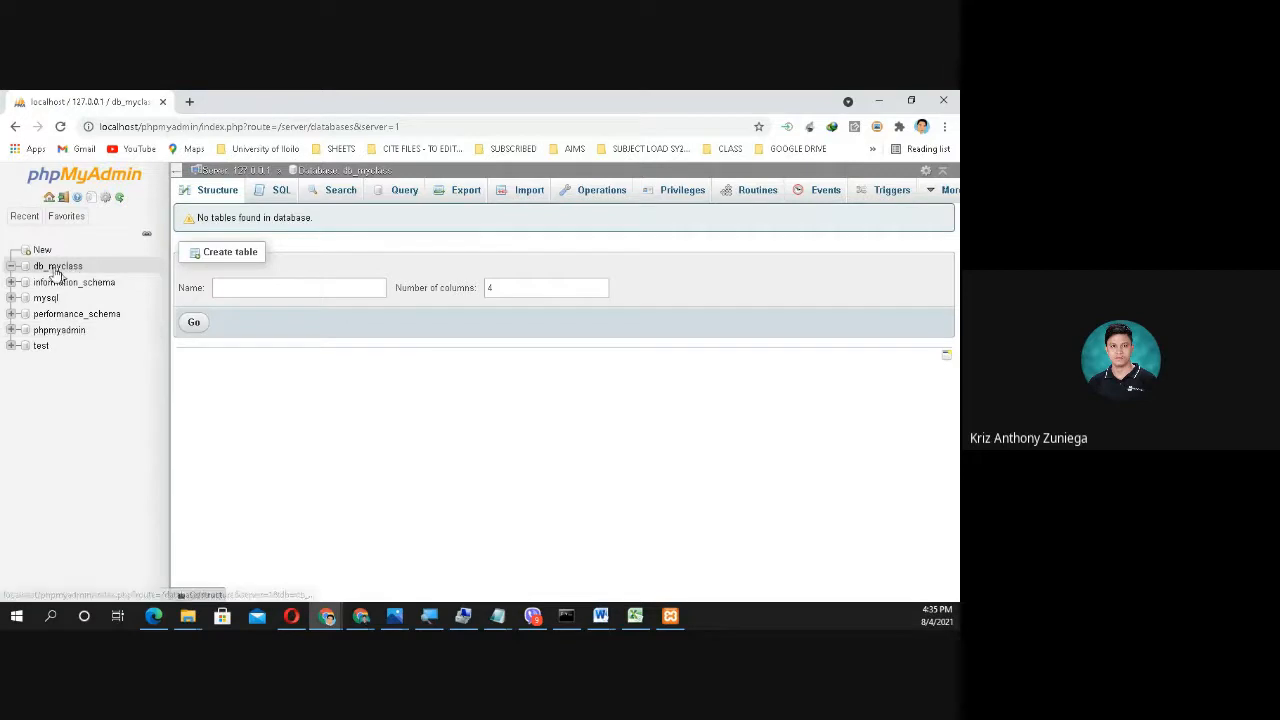
mouse_move(56, 266)
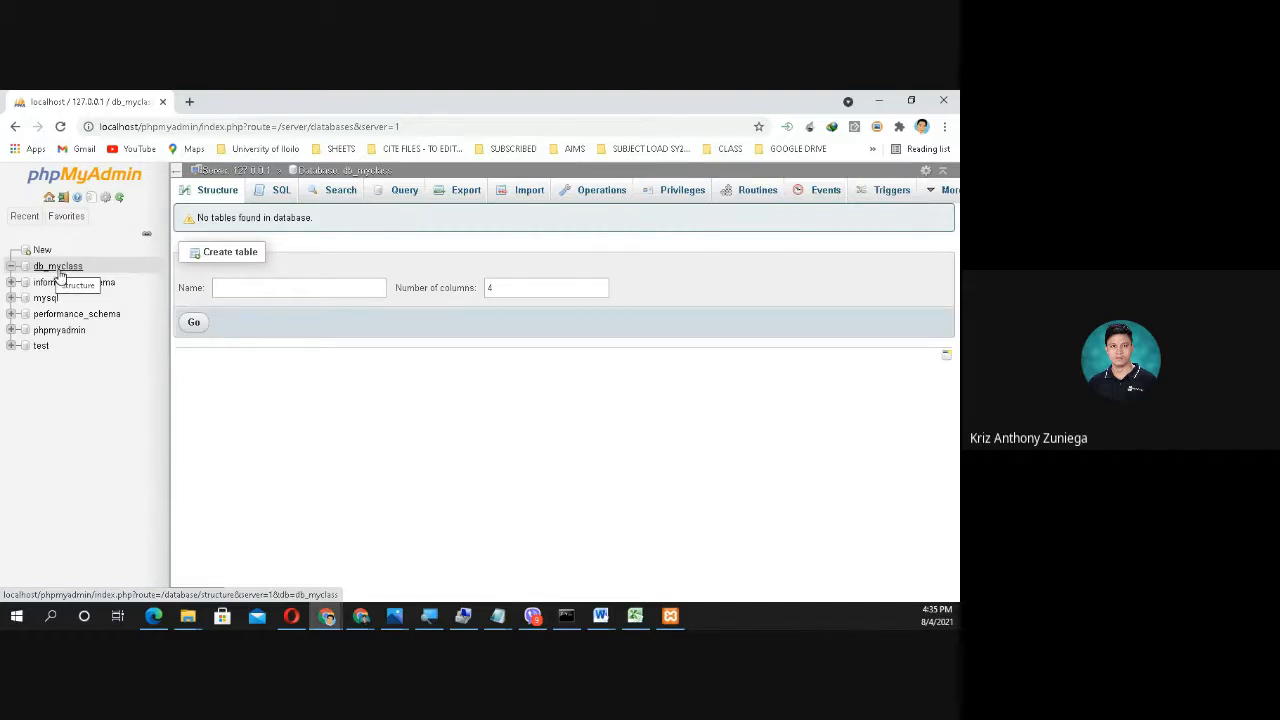
Step: In db_myclass, submit a new table named tbl_googleclassroom with 4 columns
click(56, 266)
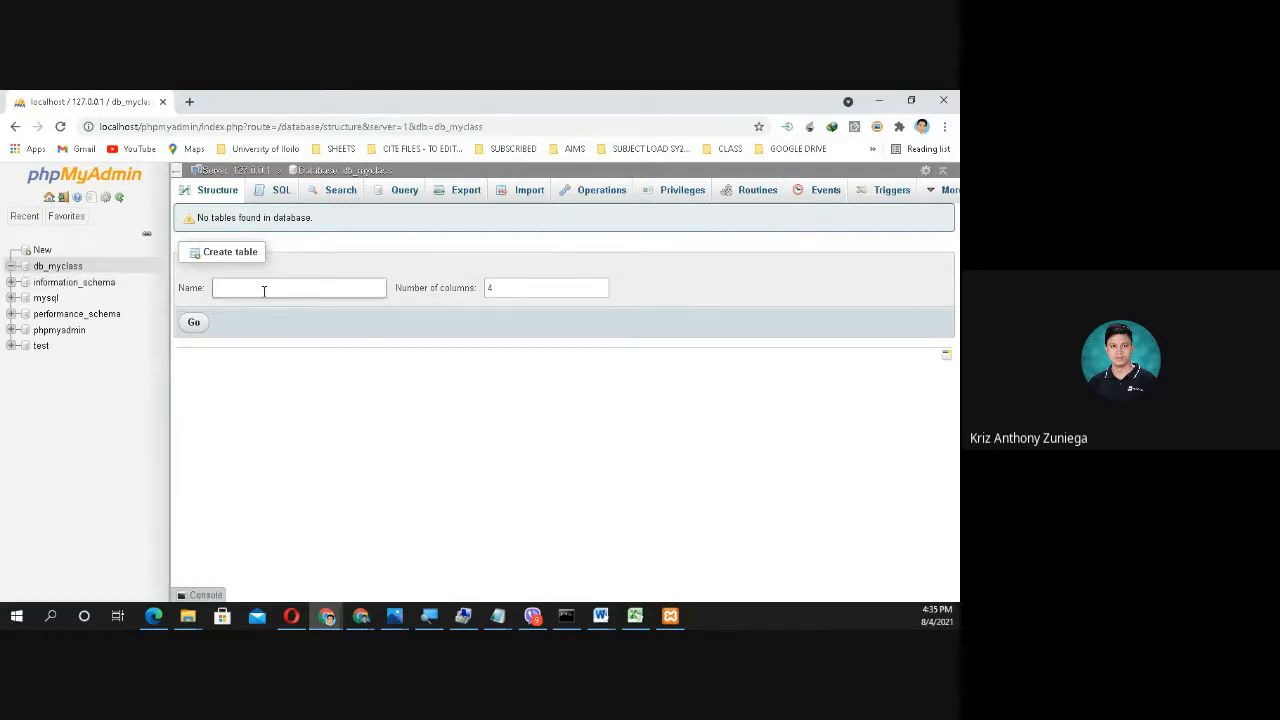
text(TB_)
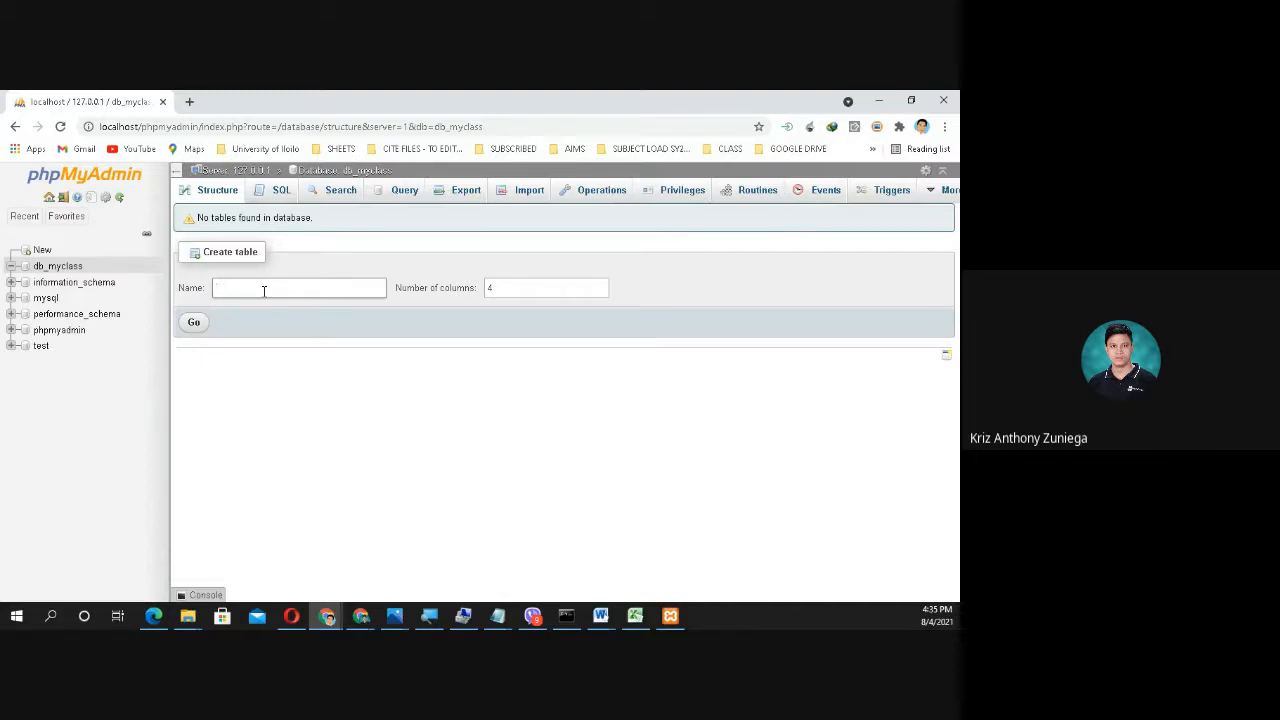
text(tbl_)
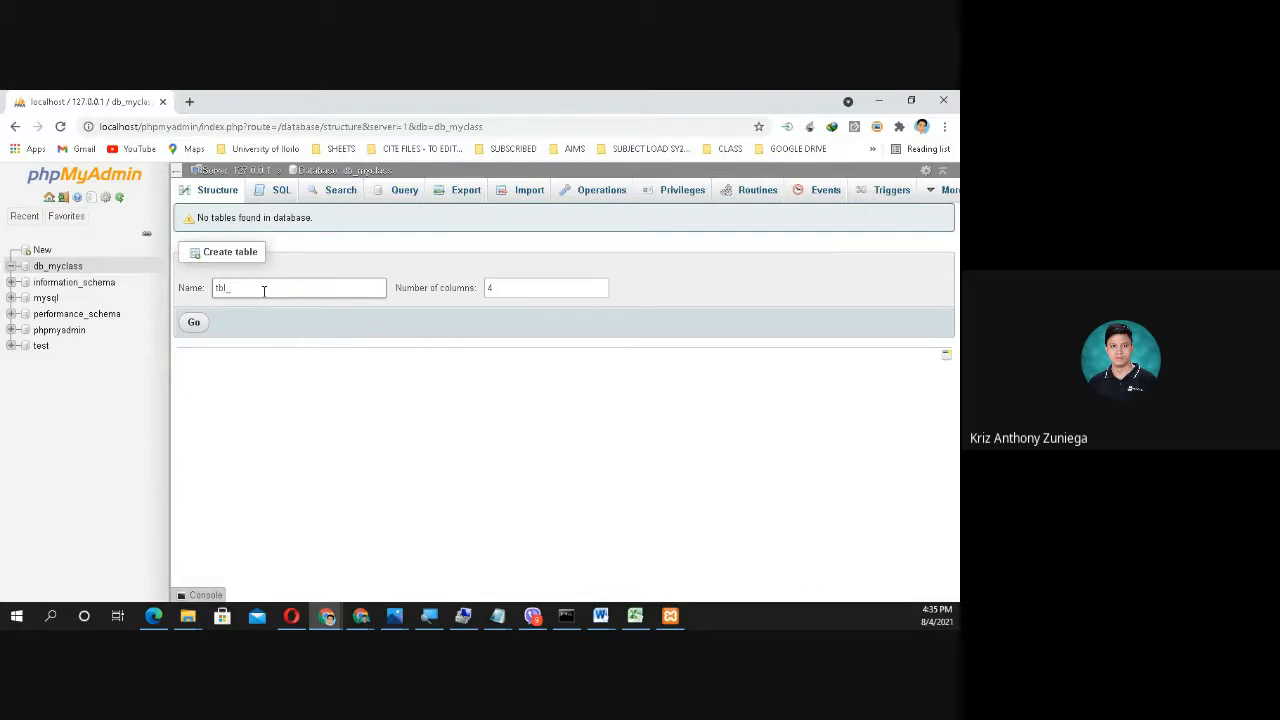
text(google)
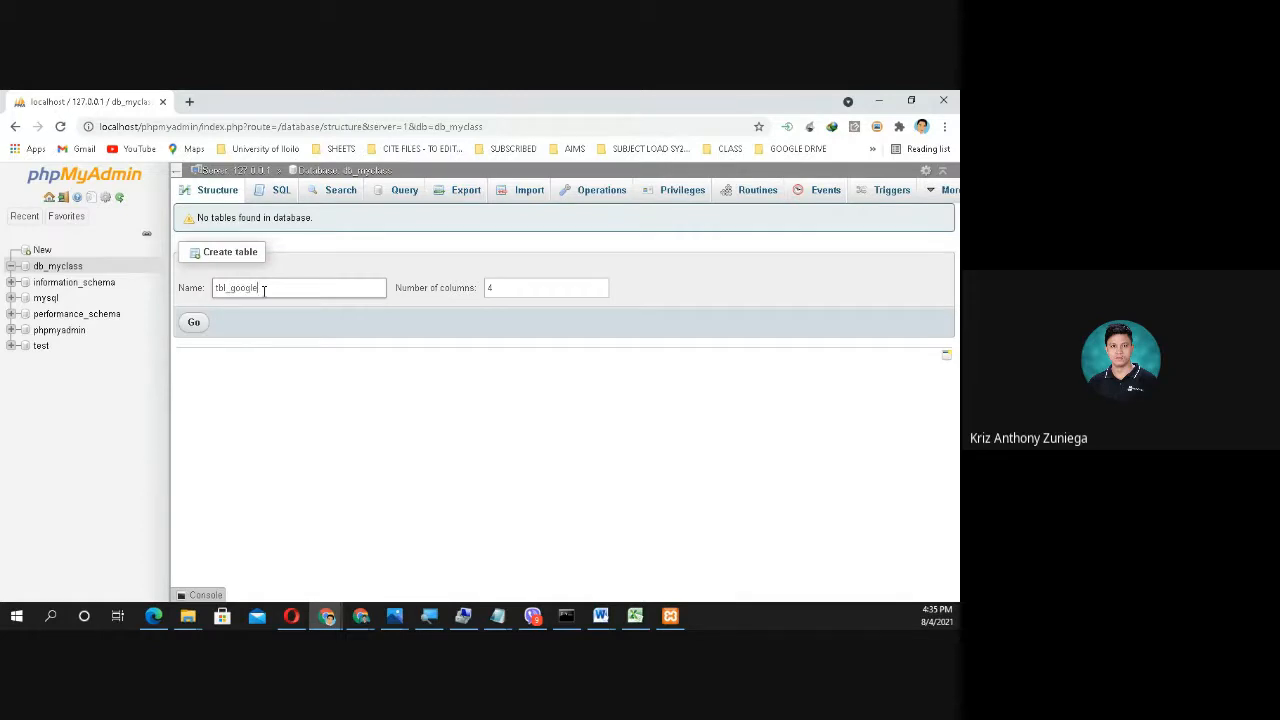
text(classroom)
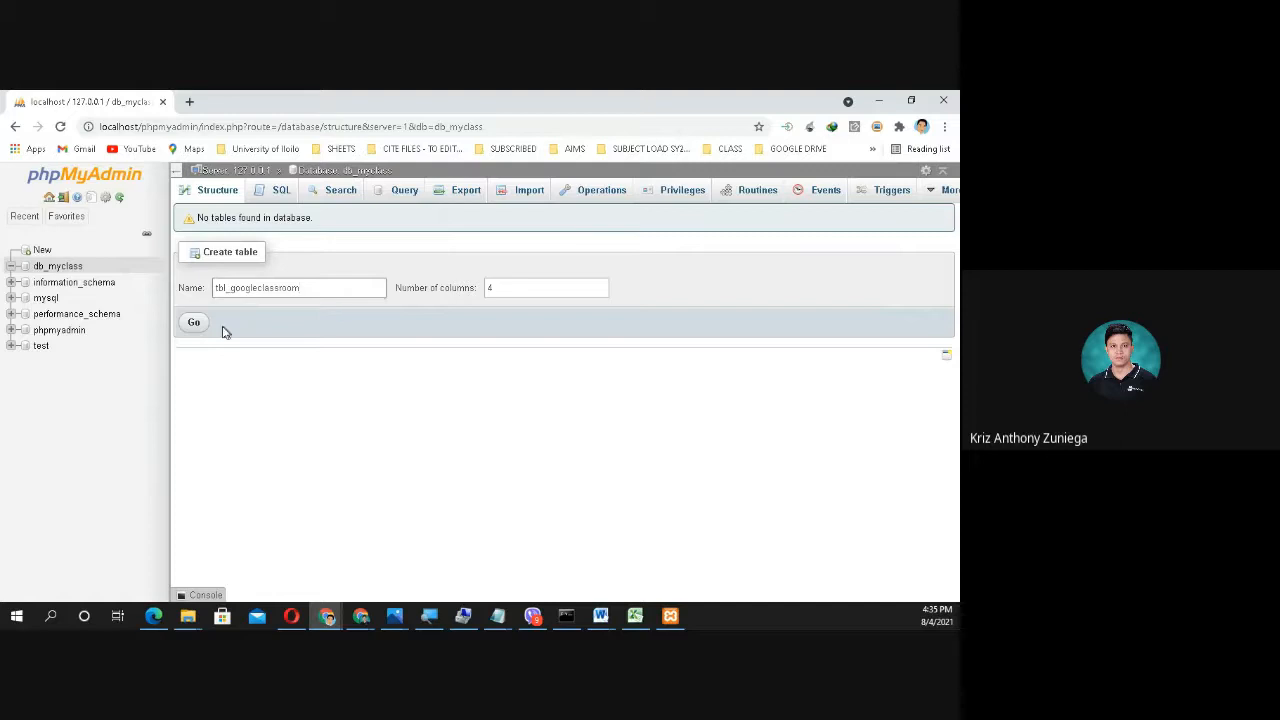
click(192, 322)
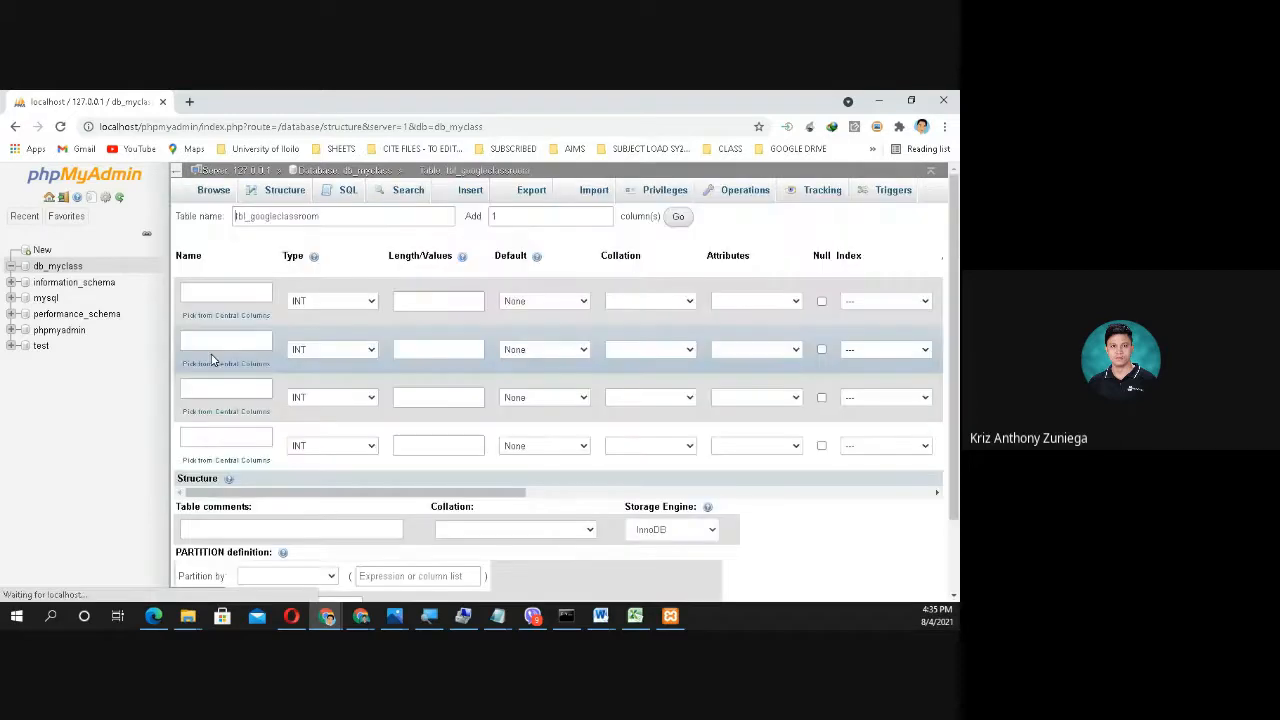
Step: Switch from phpMyAdmin back to the lesson PDF at the What is DBMS section
click(224, 292)
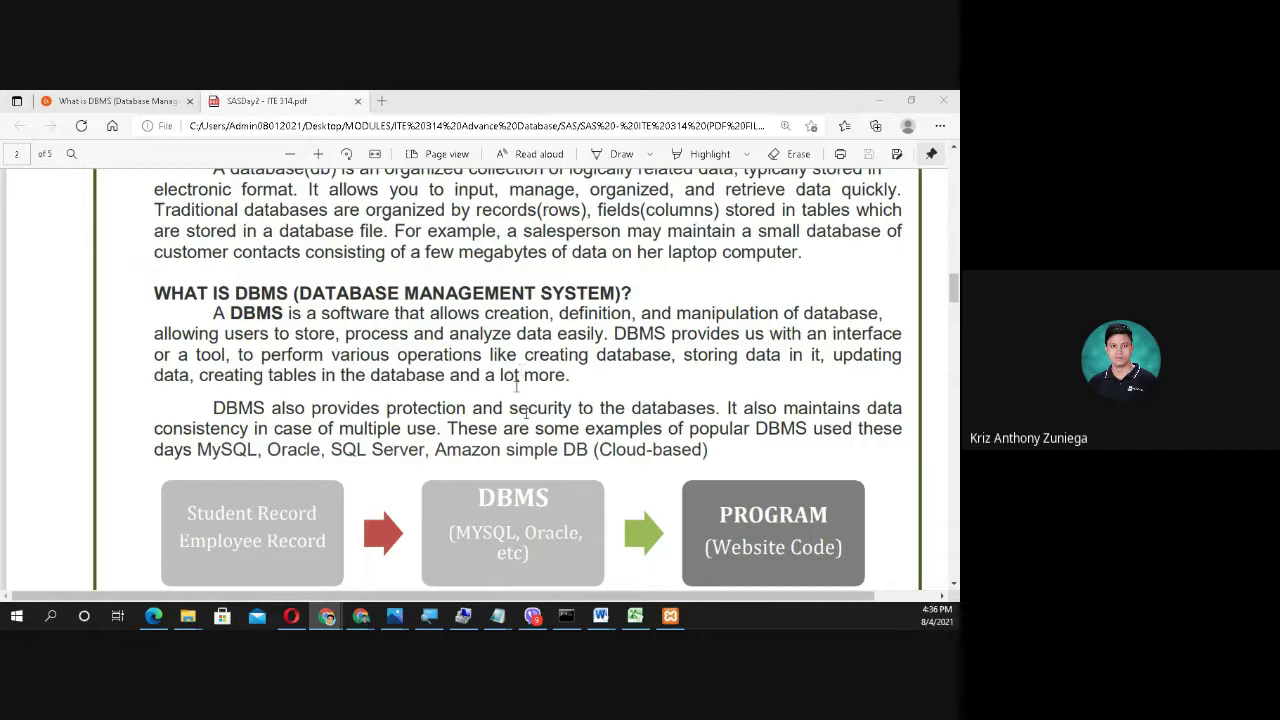
Step: Mark the phrase 'creating tables' and pick out MySQL among the DBMS examples
drag(524, 354, 648, 354)
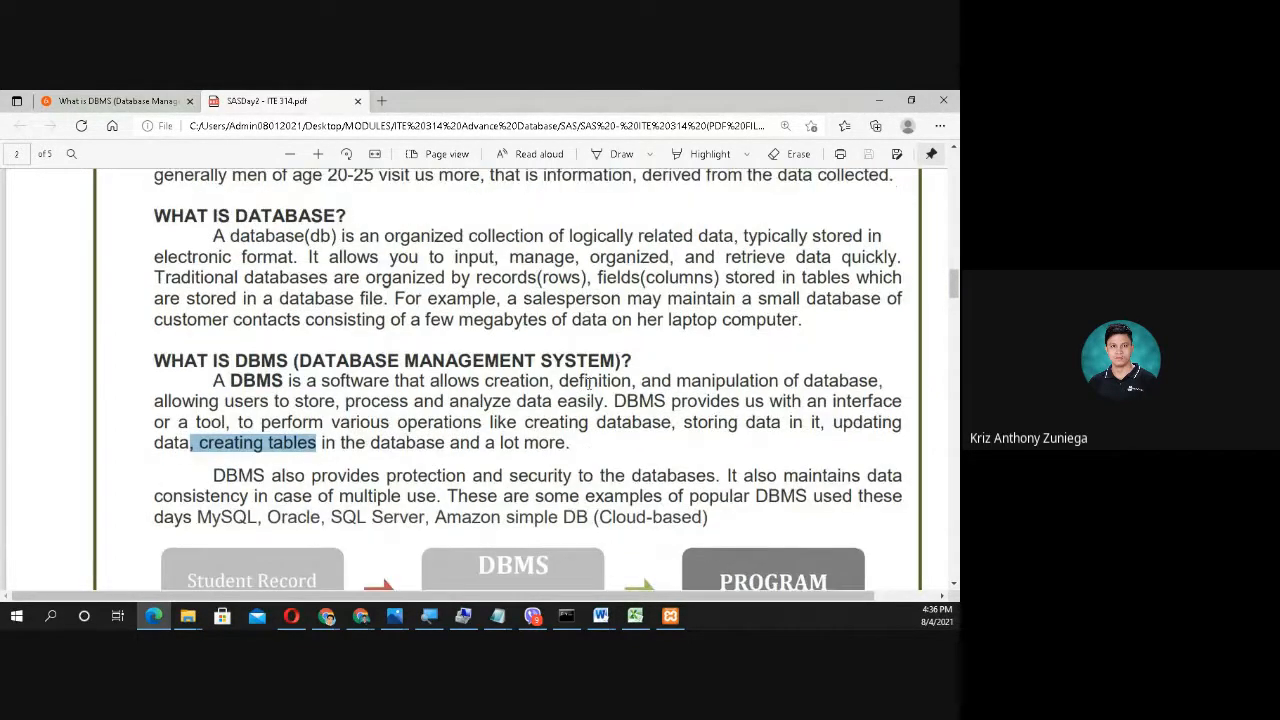
scroll(down, 3)
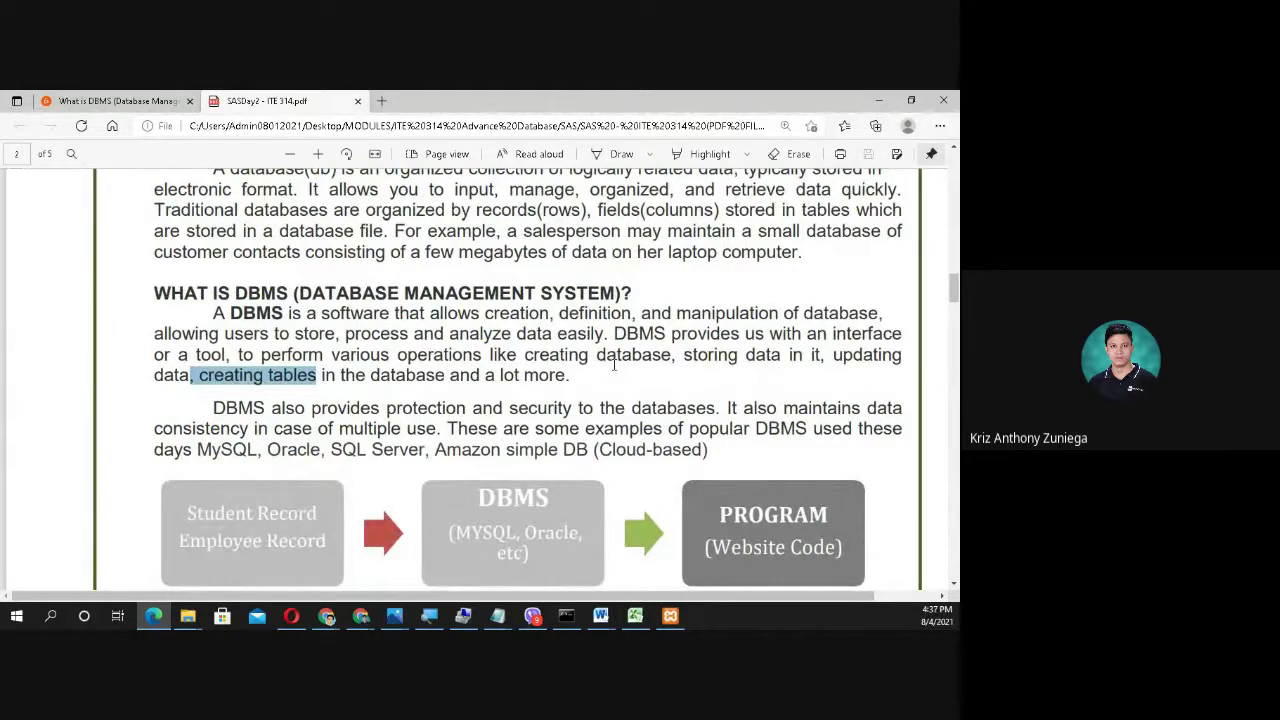
mouse_move(536, 408)
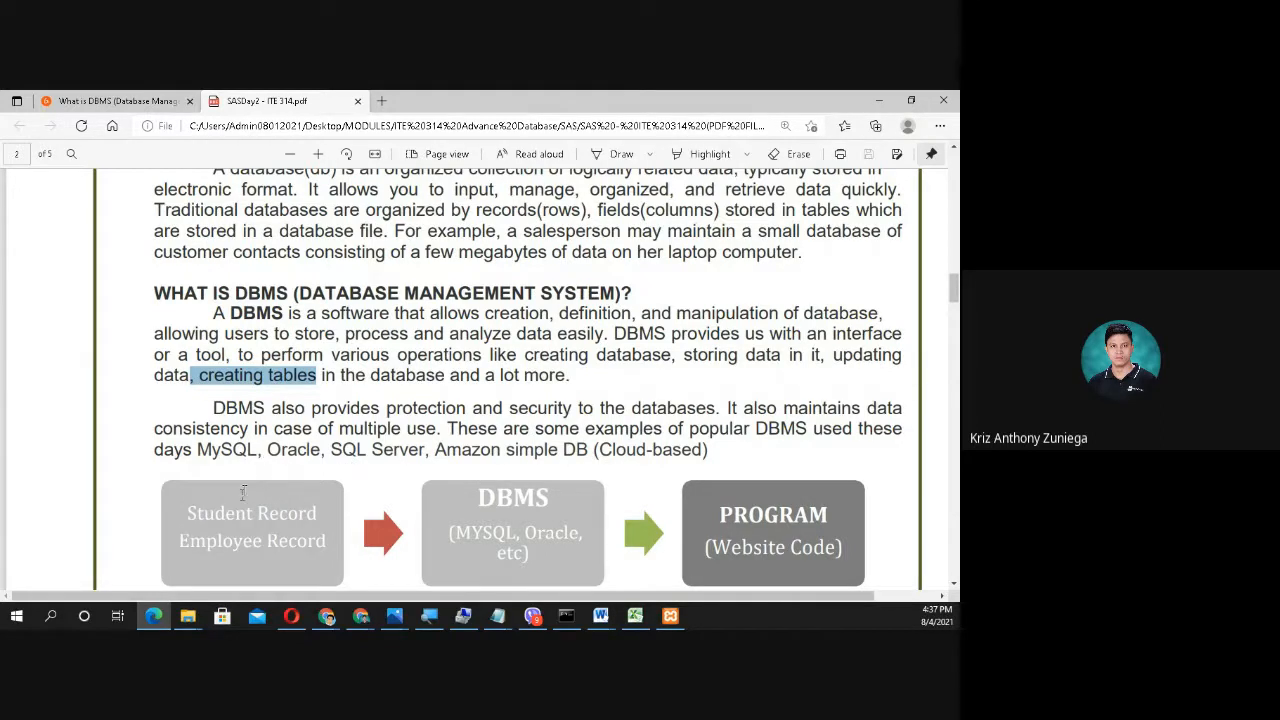
double_click(232, 448)
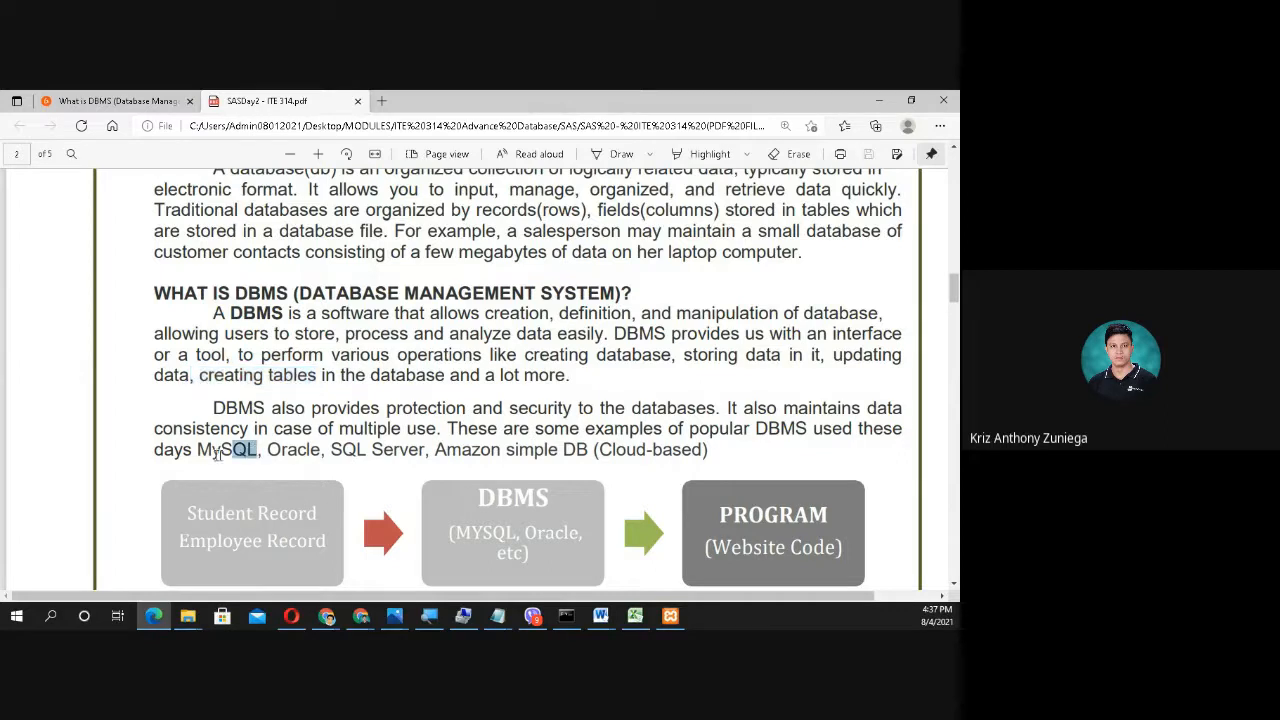
Step: Reselect MySQL, clear it, then mark 'Amazon simple DB'
double_click(222, 448)
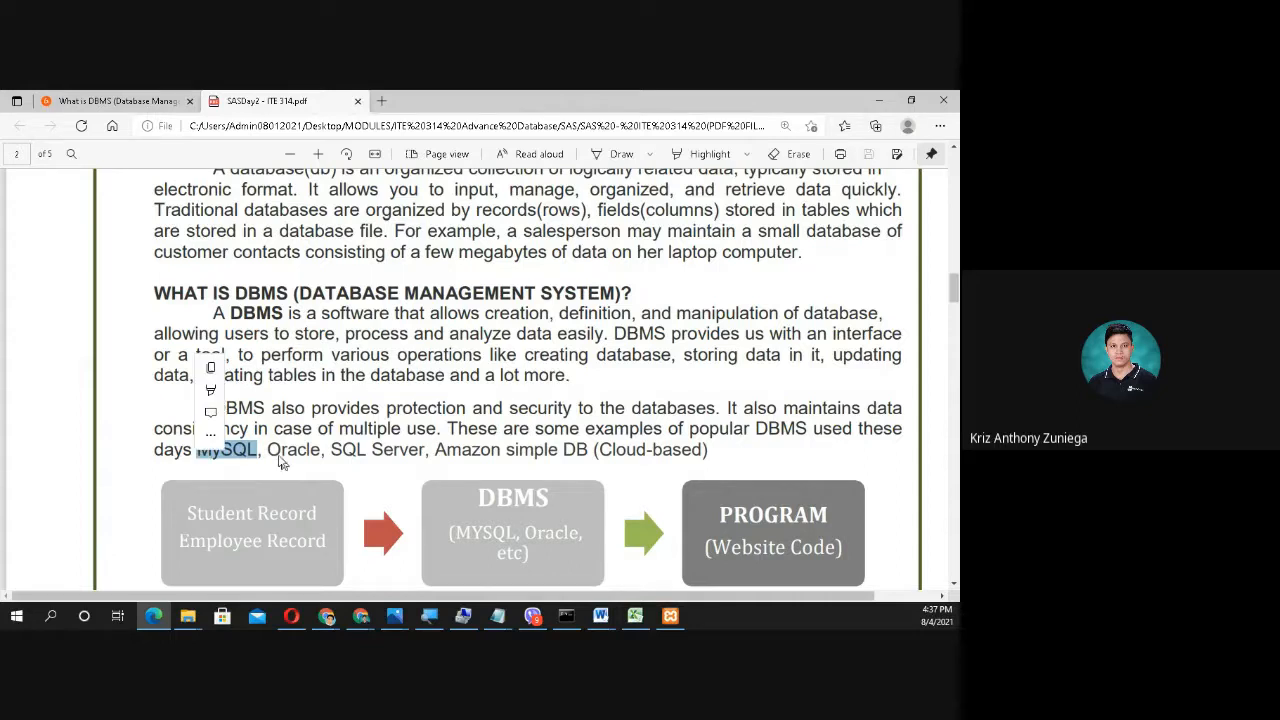
click(412, 420)
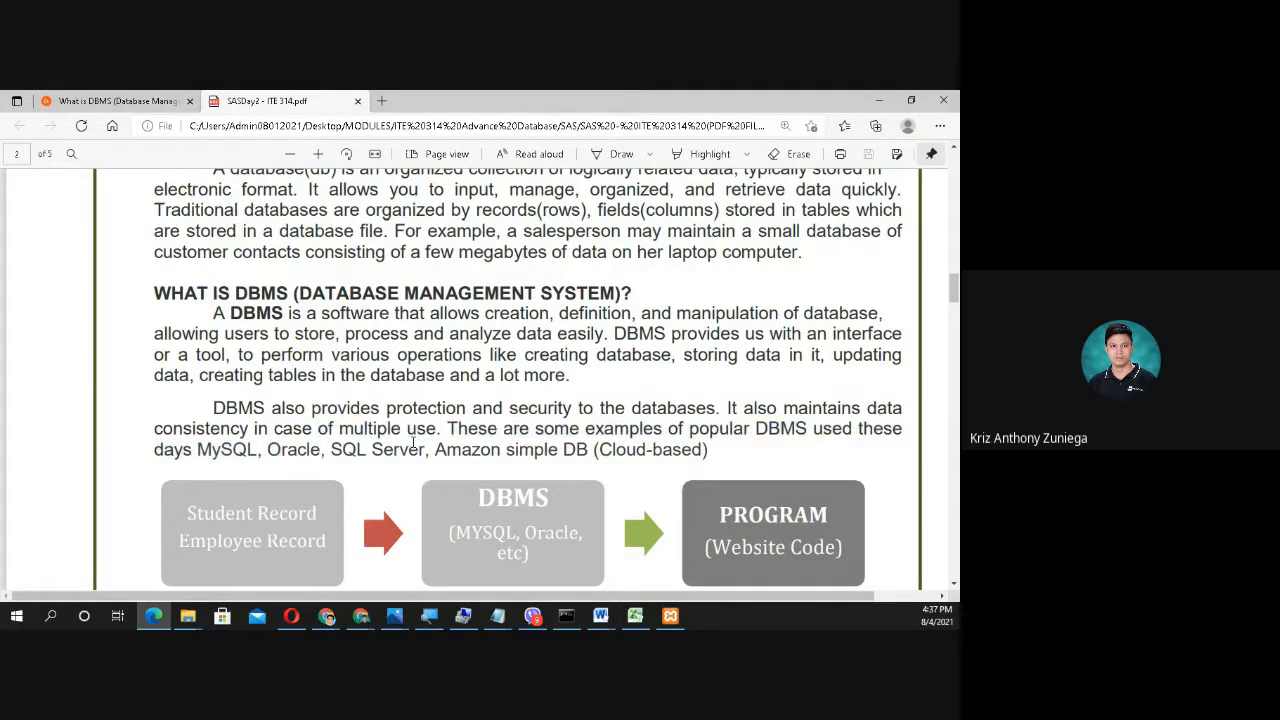
mouse_move(704, 388)
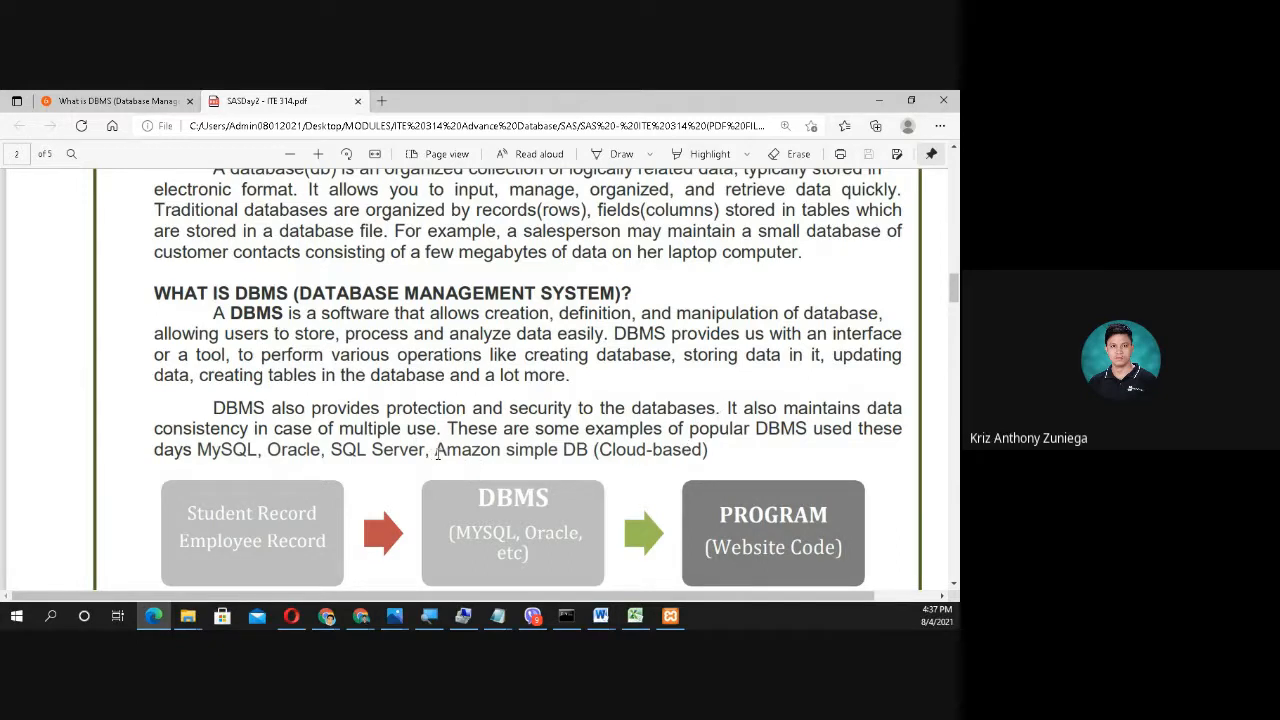
drag(434, 450, 588, 450)
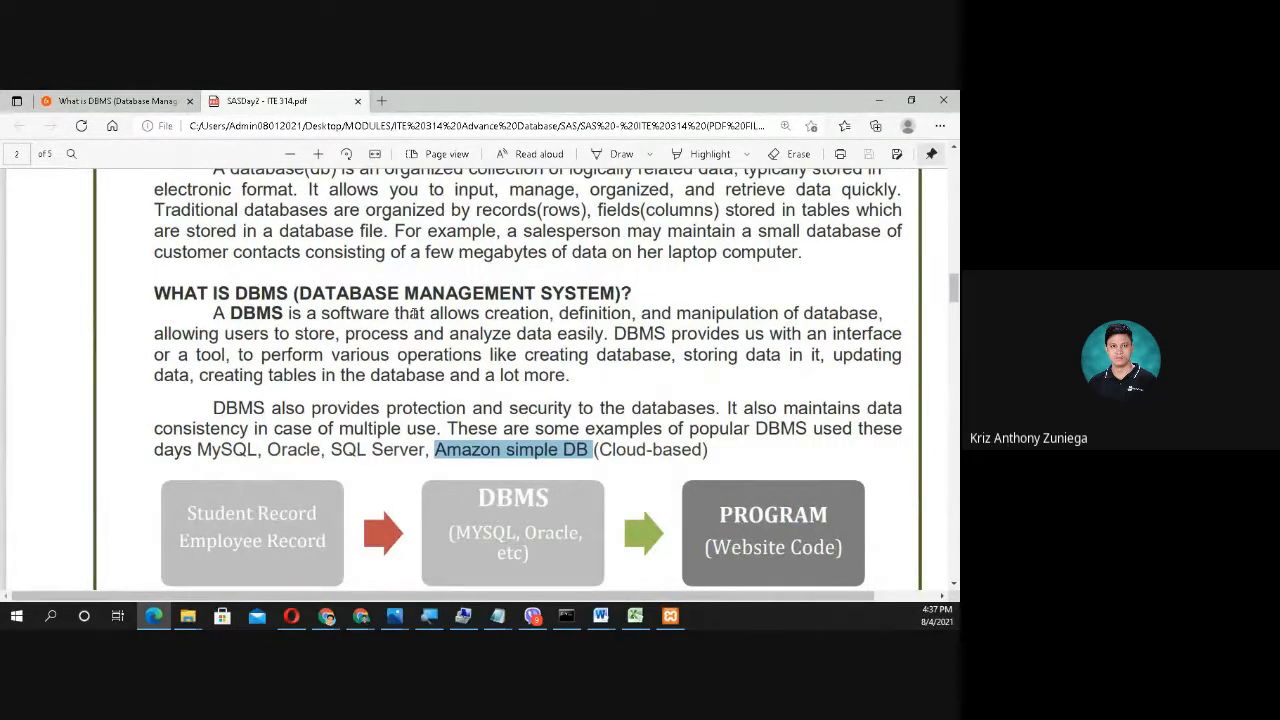
Step: Mark 'Data stored into Tables' in the Characteristics of DBMS list
scroll(down, 3)
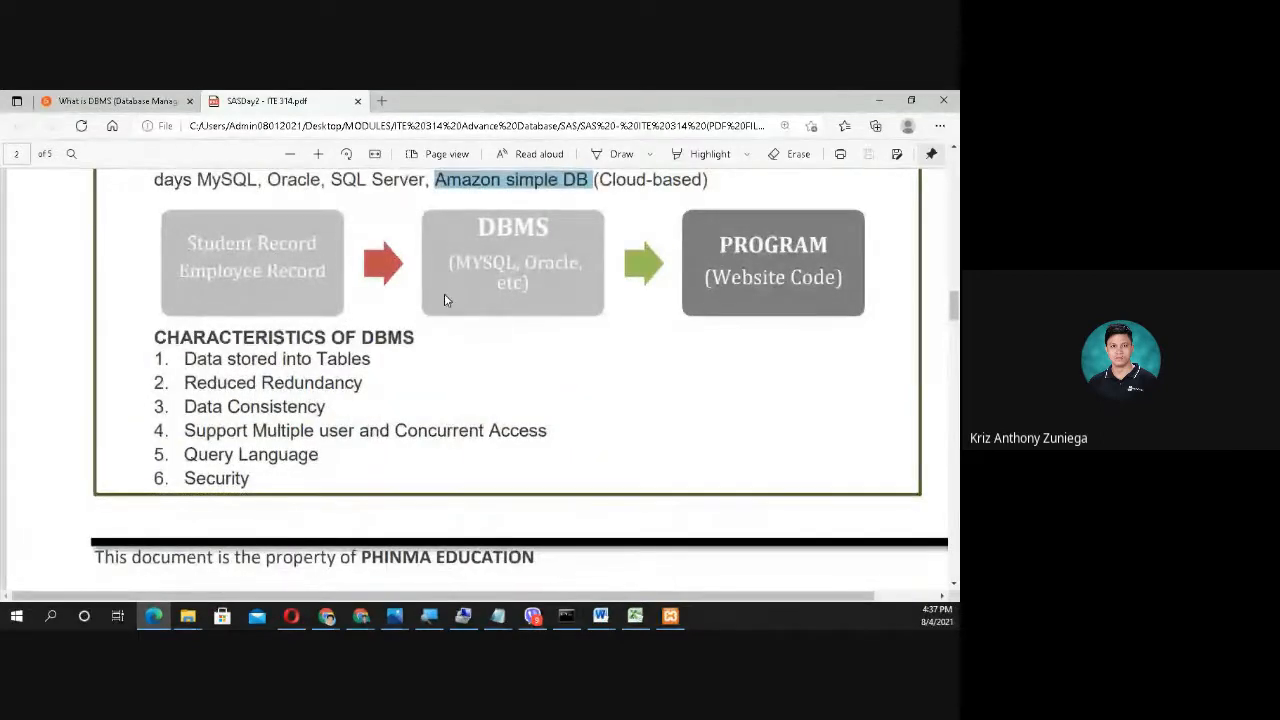
mouse_move(290, 300)
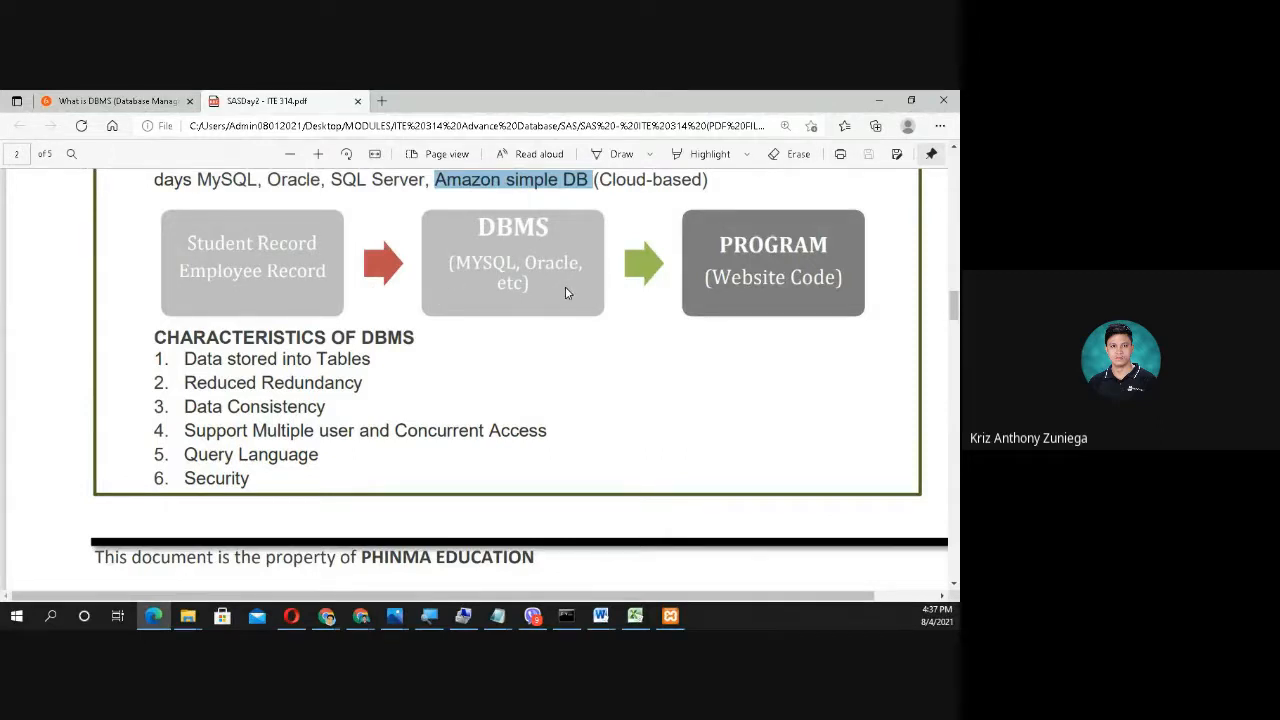
mouse_move(792, 278)
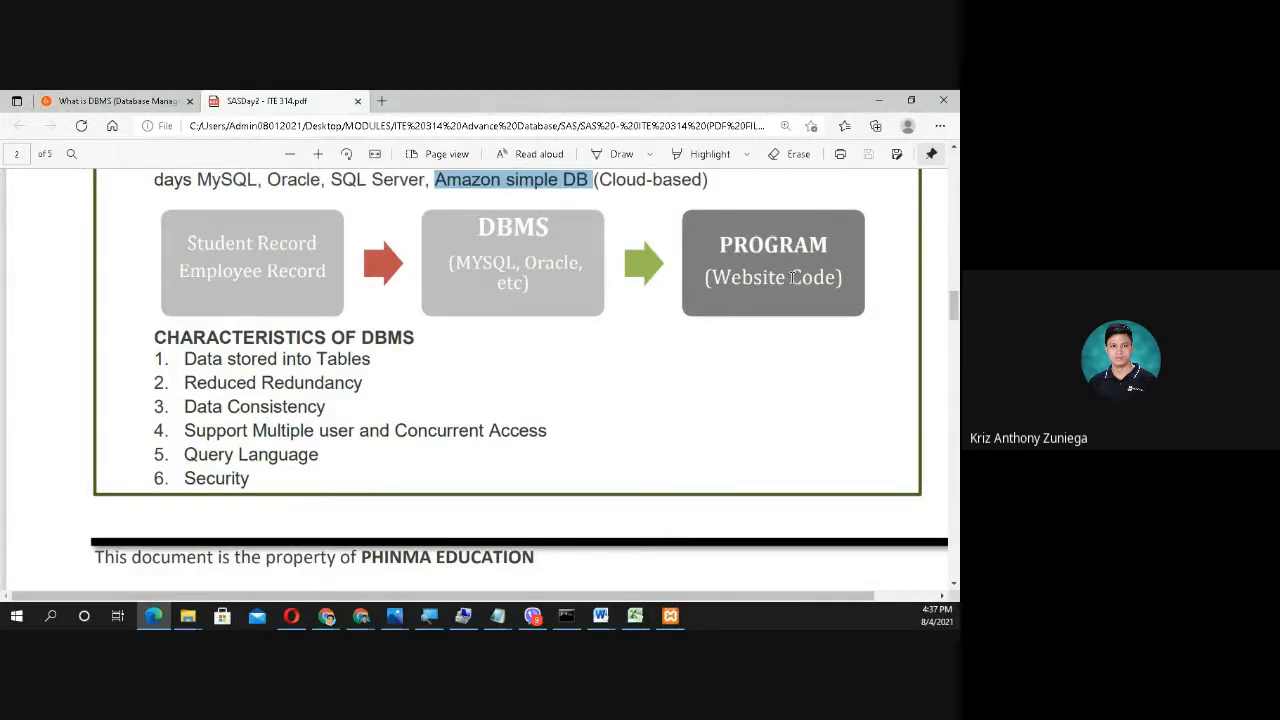
mouse_move(382, 312)
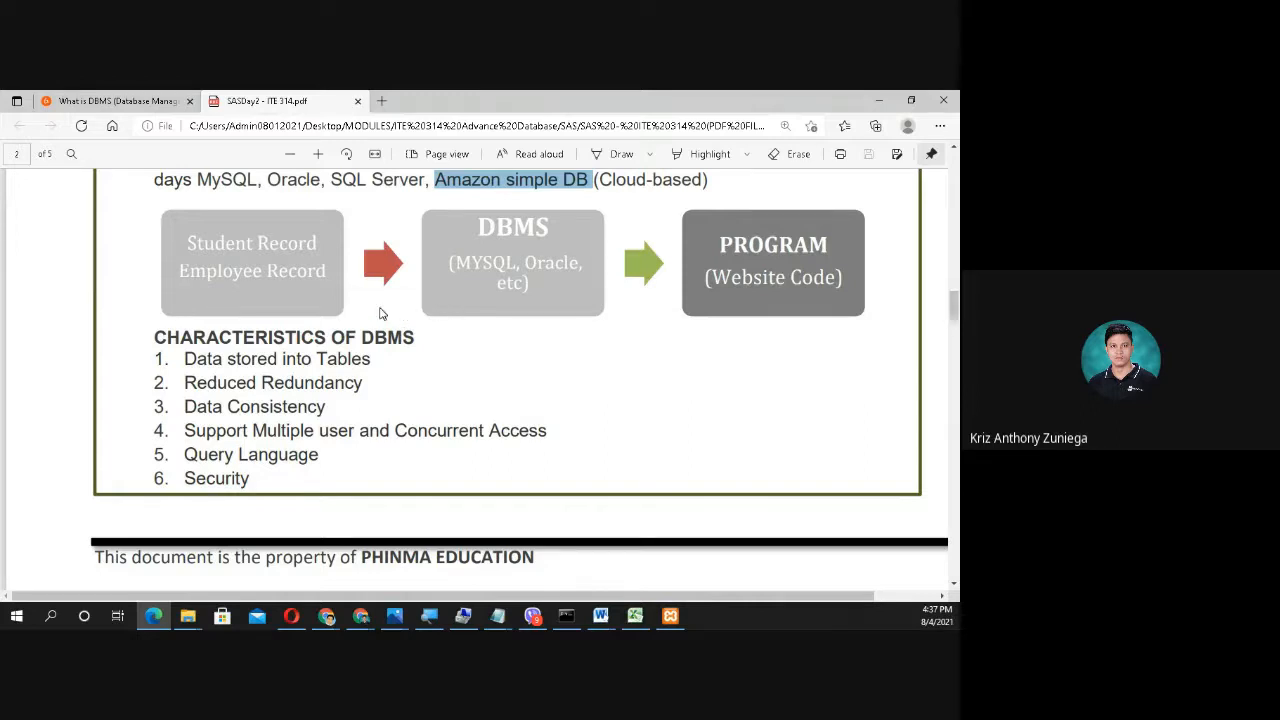
mouse_move(206, 252)
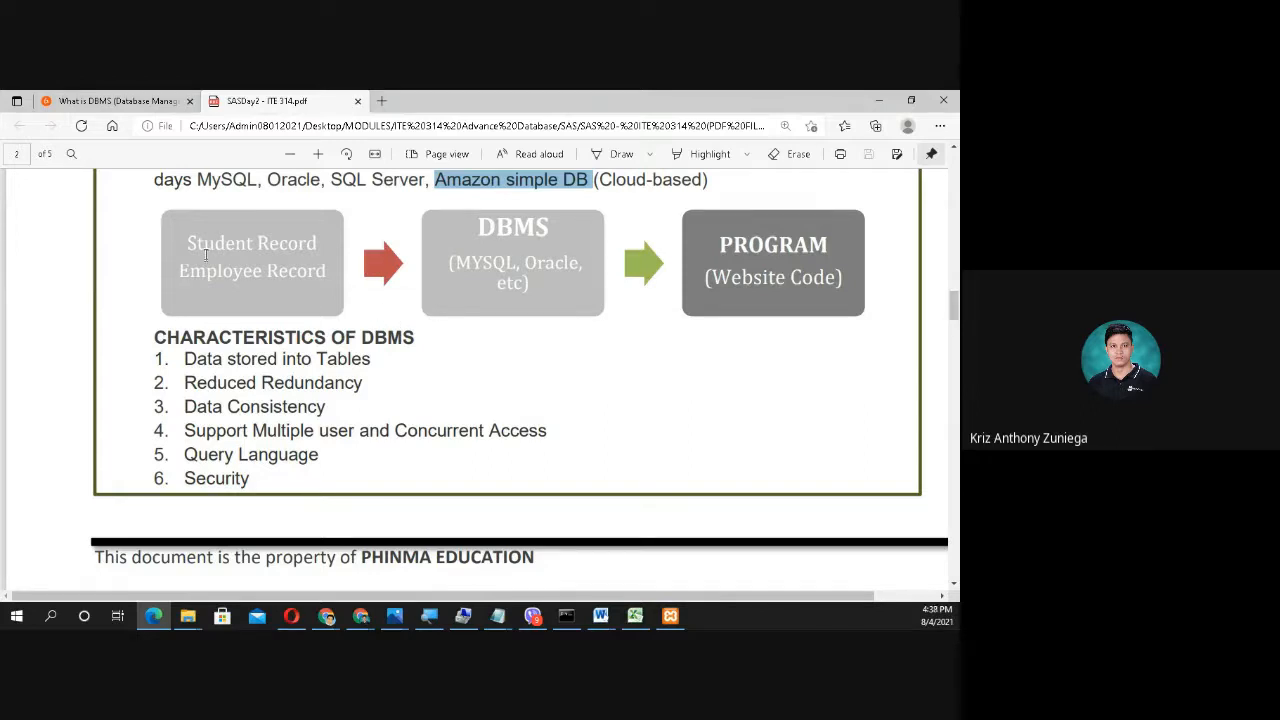
mouse_move(496, 332)
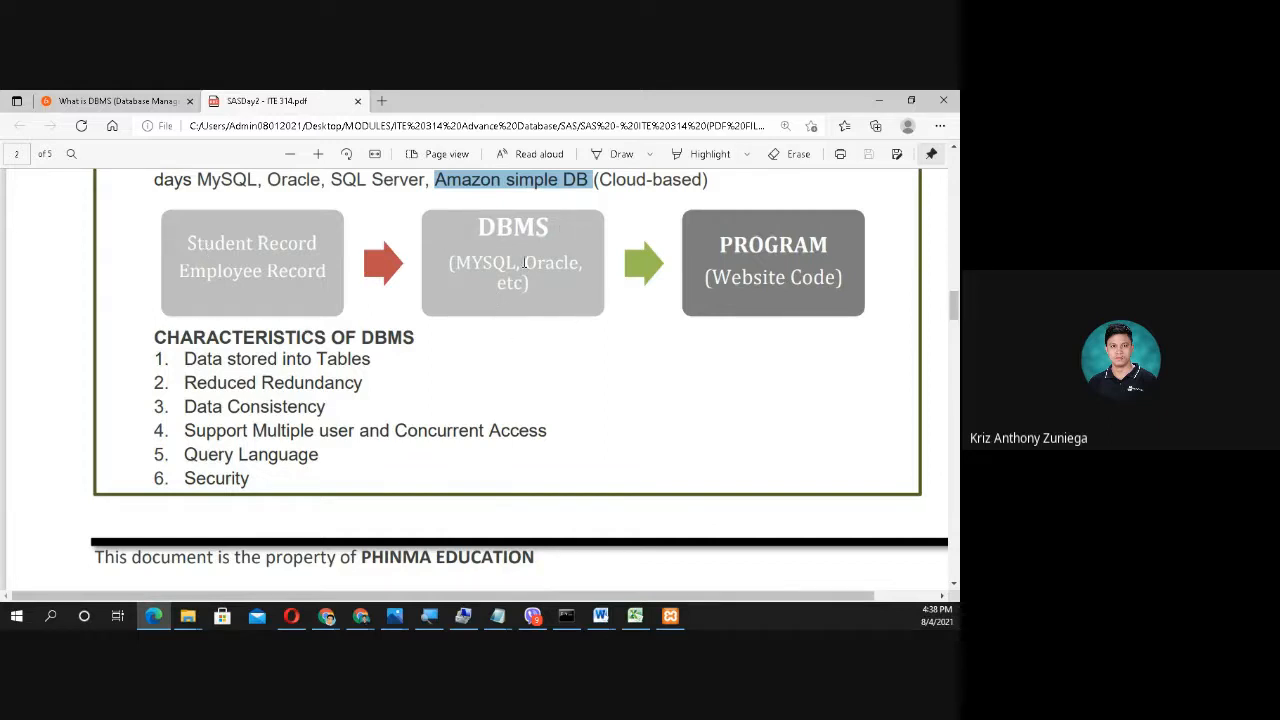
mouse_move(840, 272)
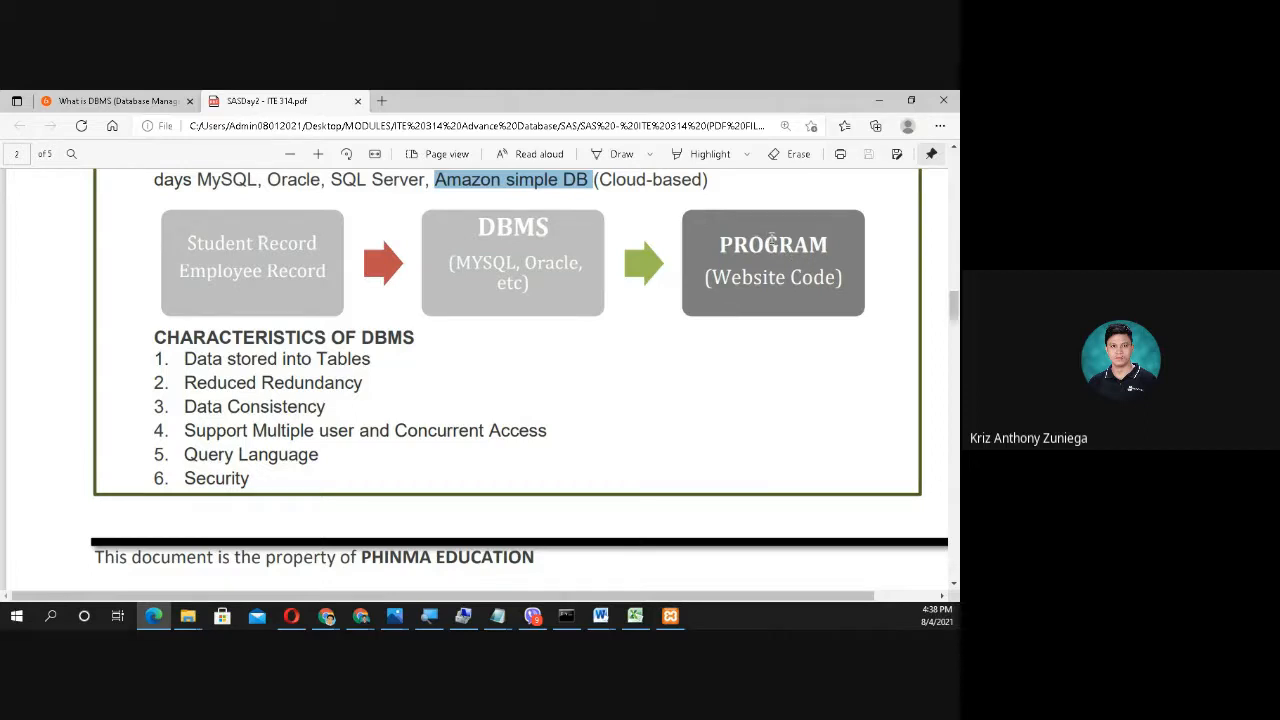
mouse_move(770, 278)
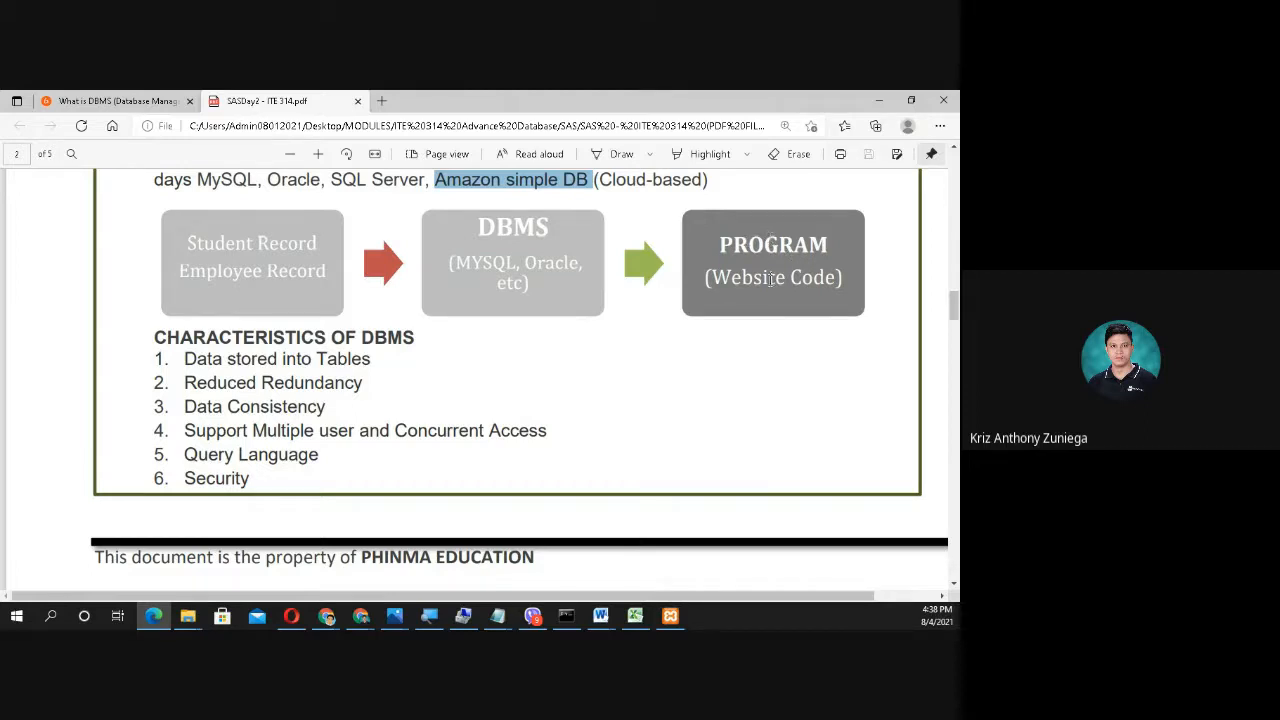
mouse_move(788, 288)
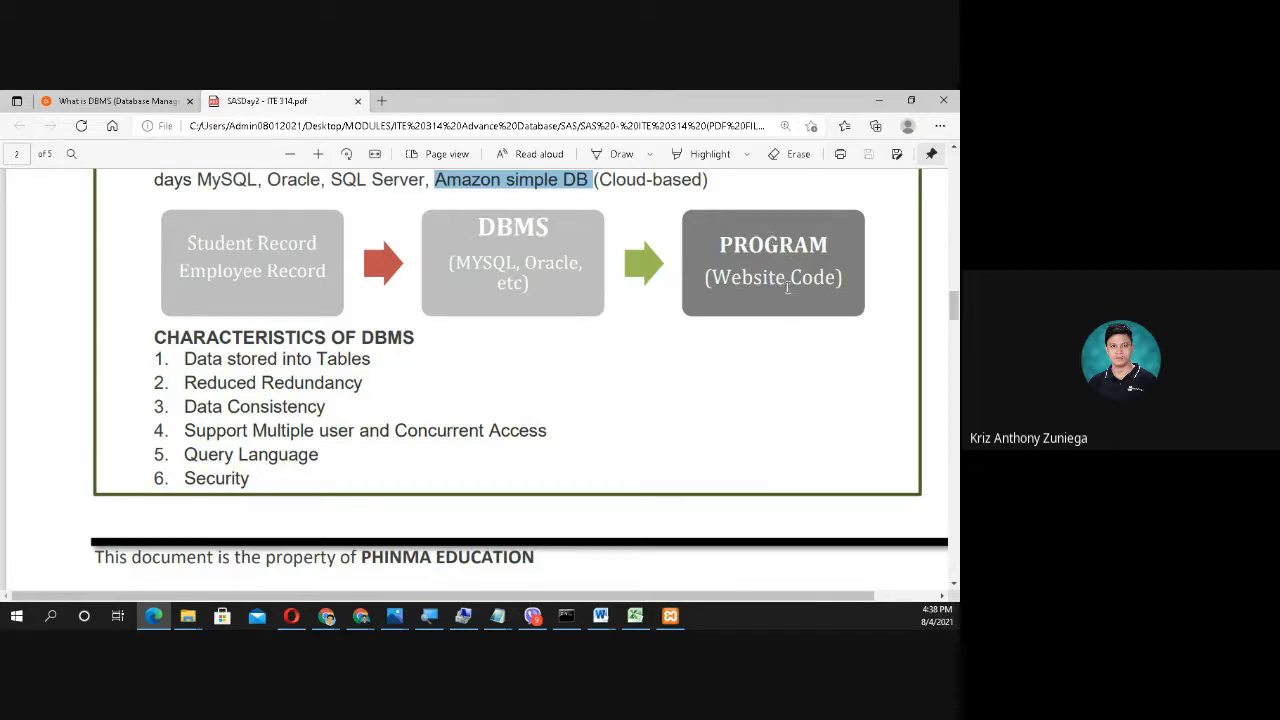
mouse_move(756, 316)
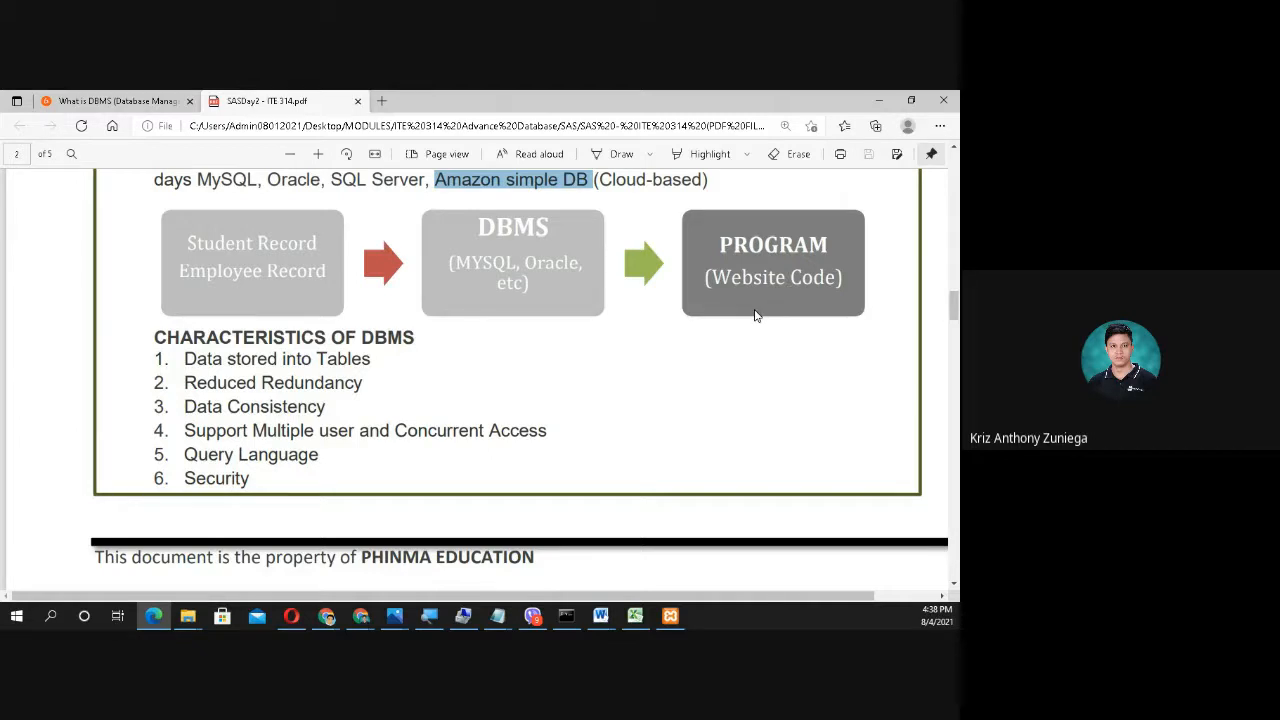
mouse_move(644, 332)
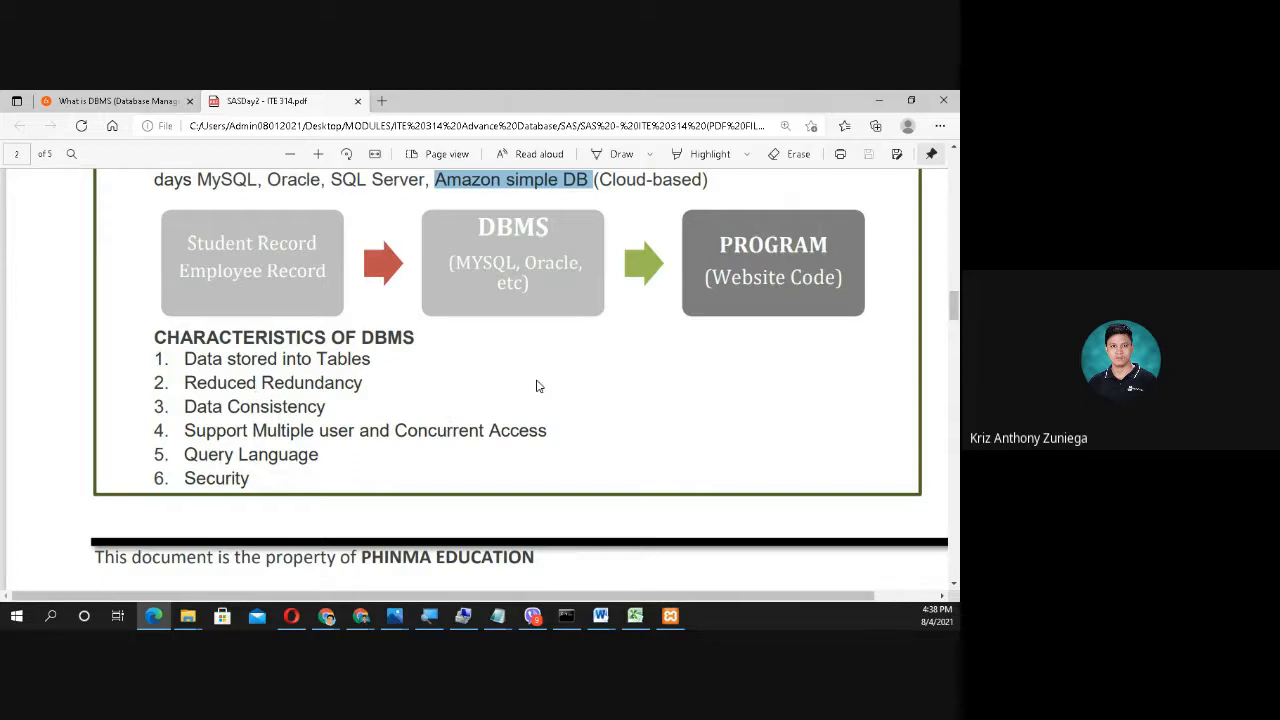
mouse_move(492, 384)
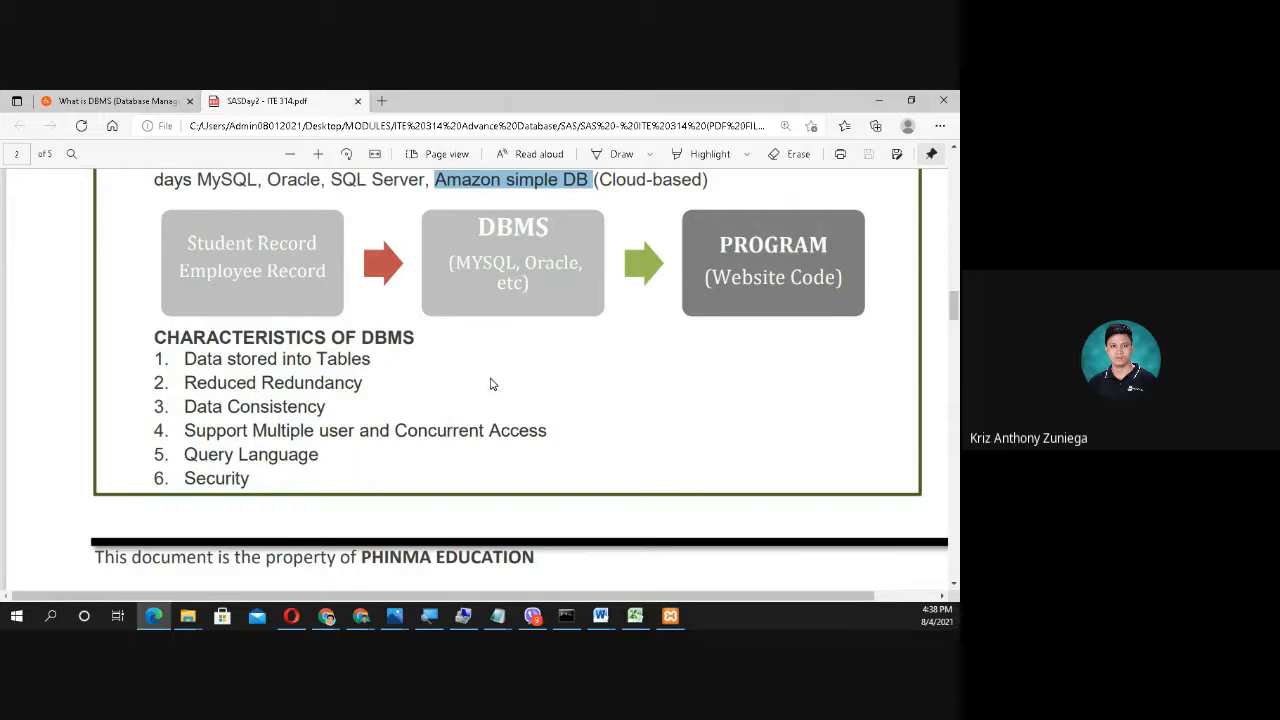
double_click(342, 358)
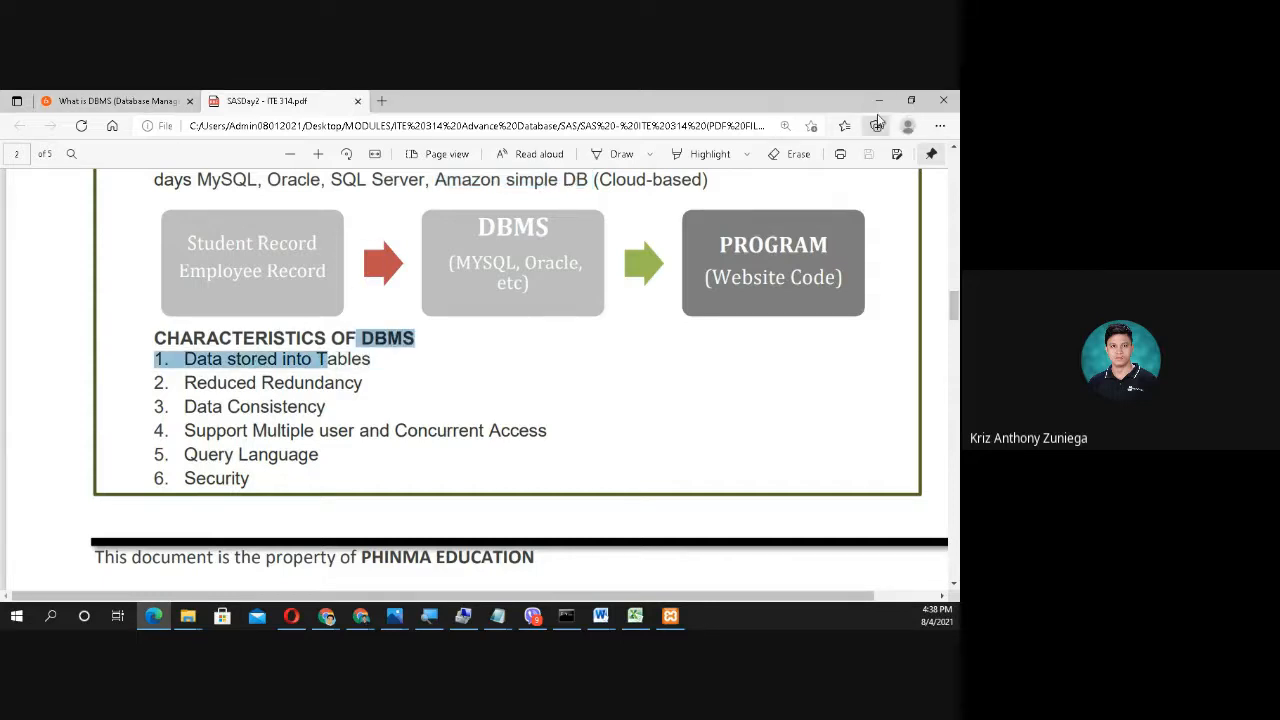
mouse_move(878, 100)
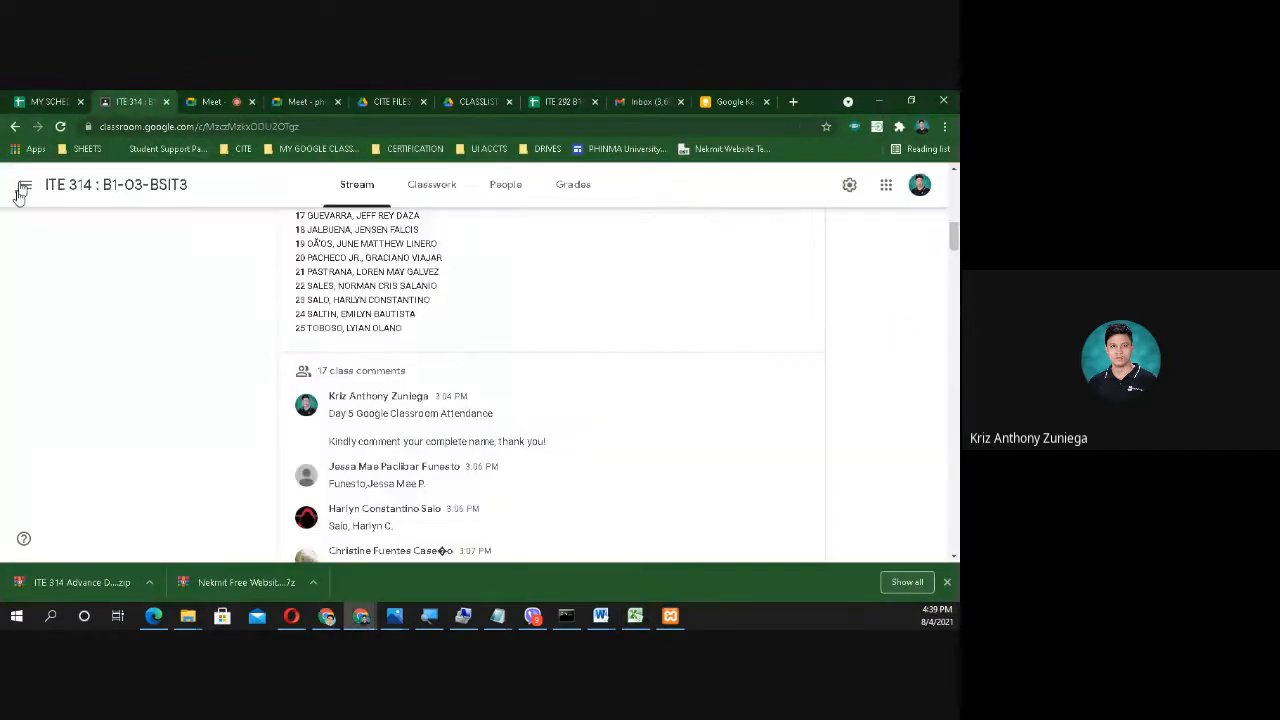
click(22, 184)
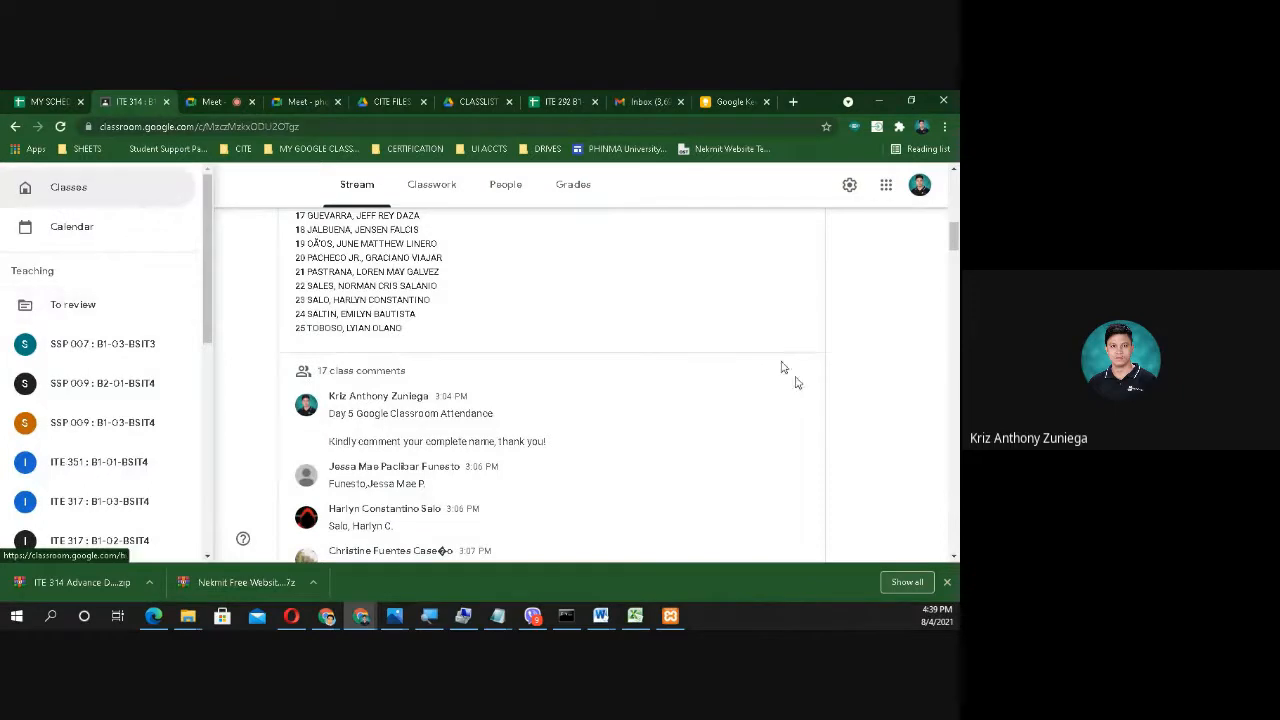
click(20, 186)
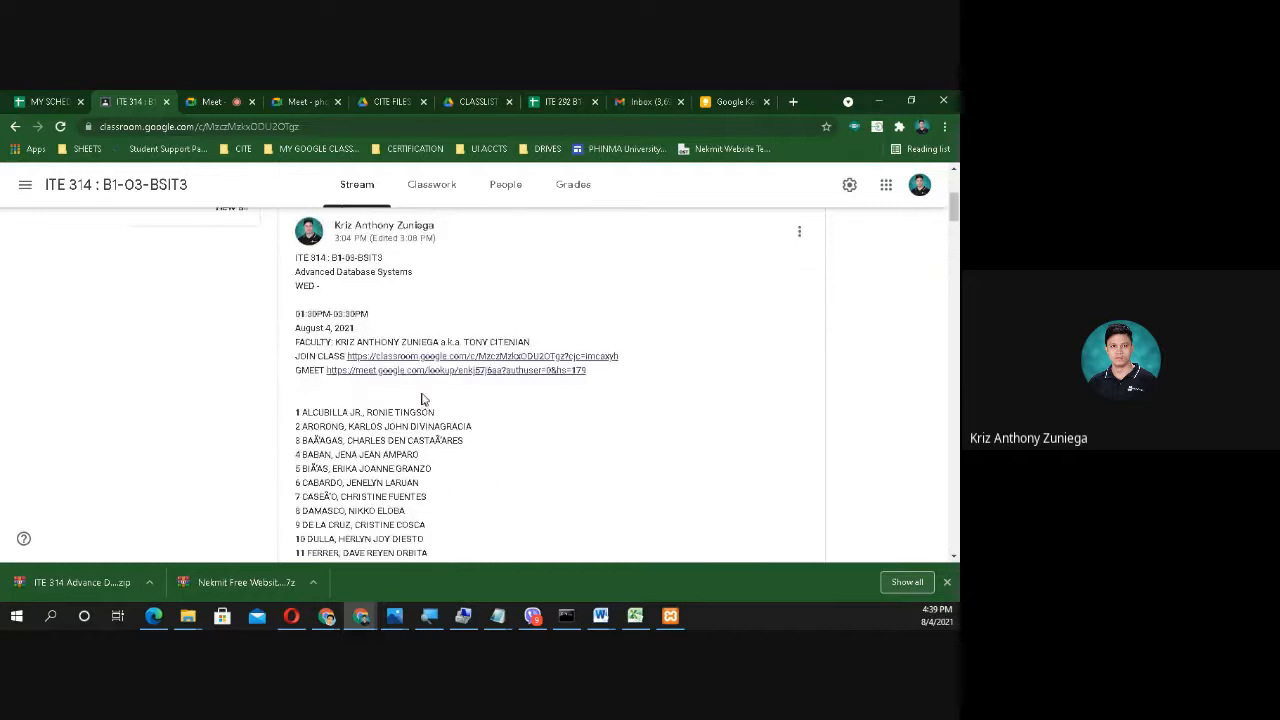
scroll(up, 3)
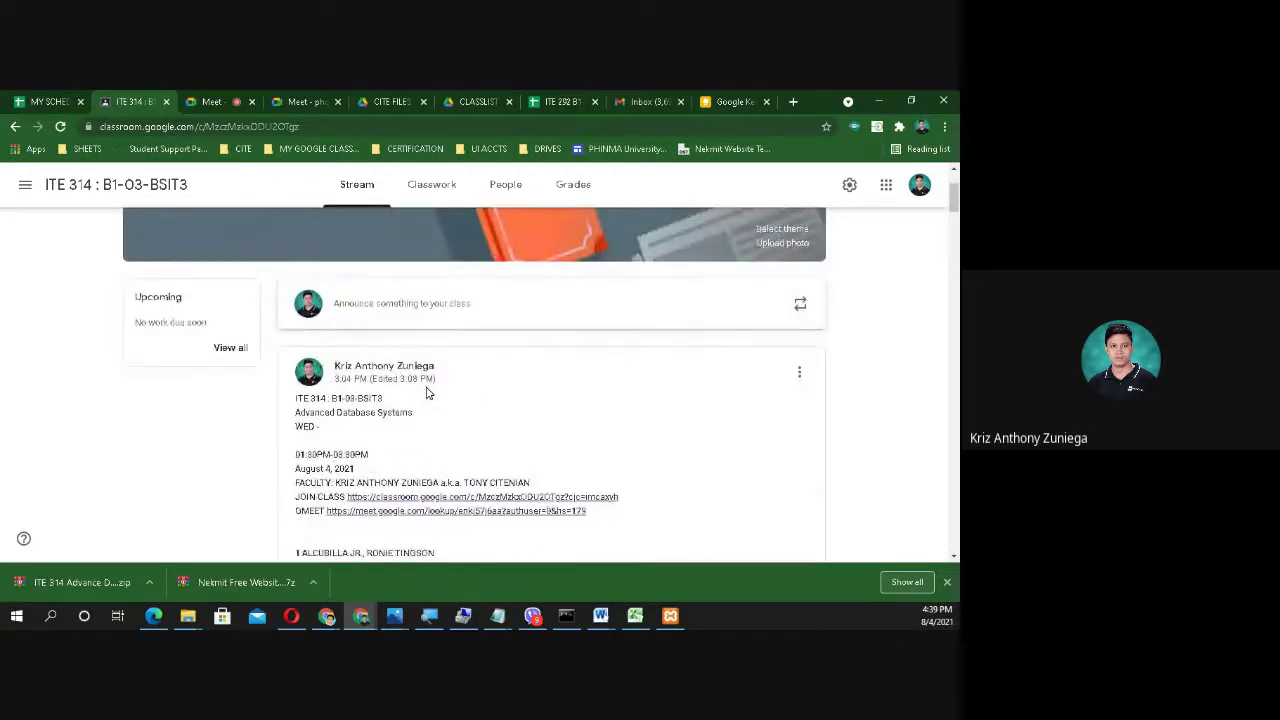
mouse_move(750, 180)
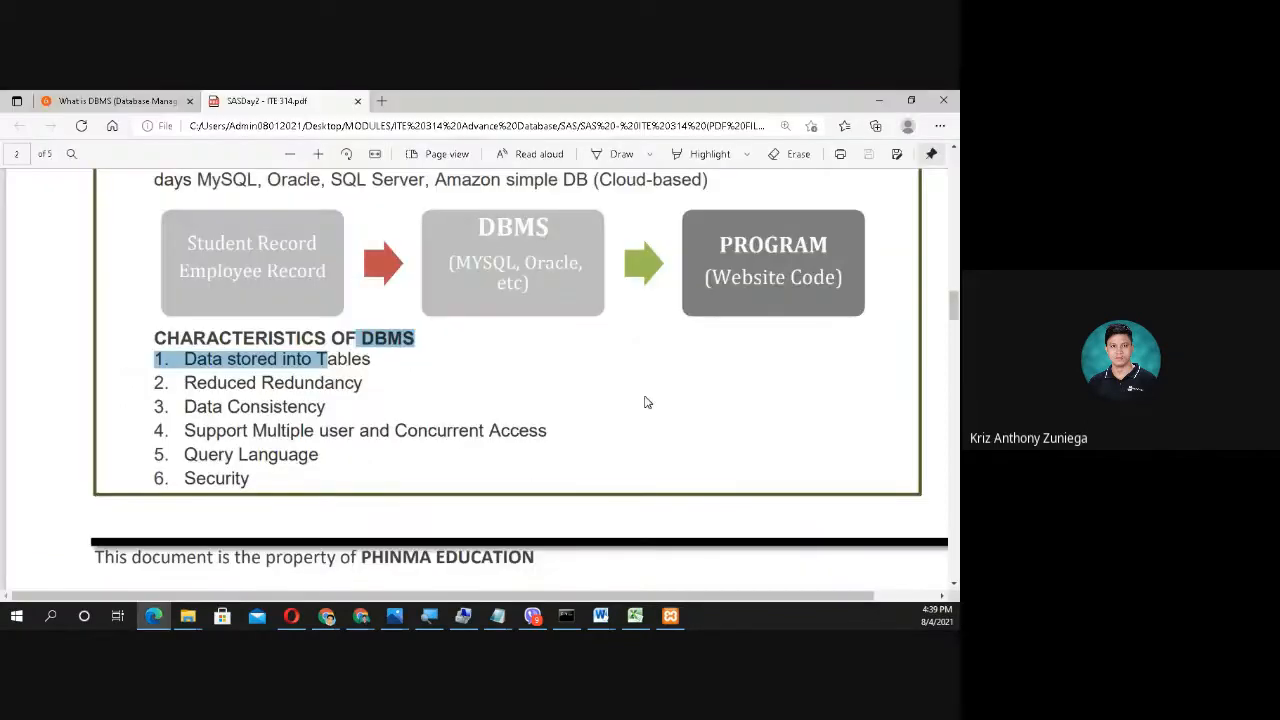
mouse_move(570, 458)
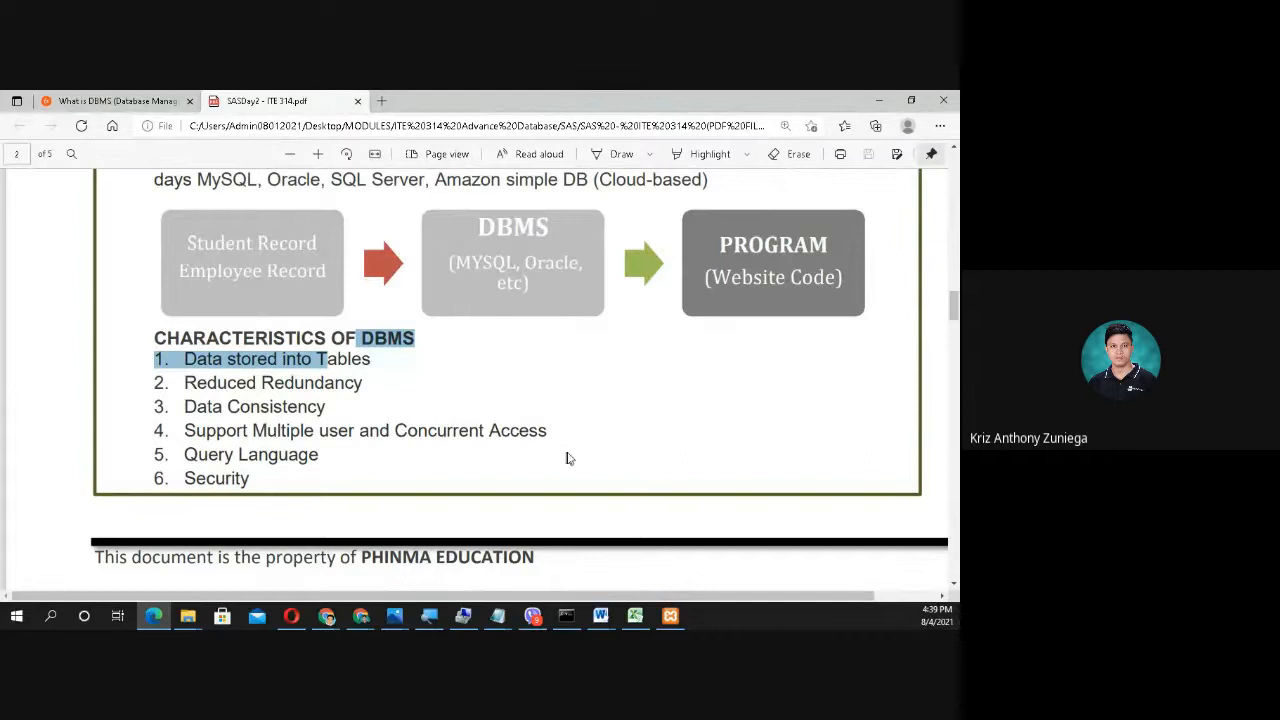
mouse_move(464, 412)
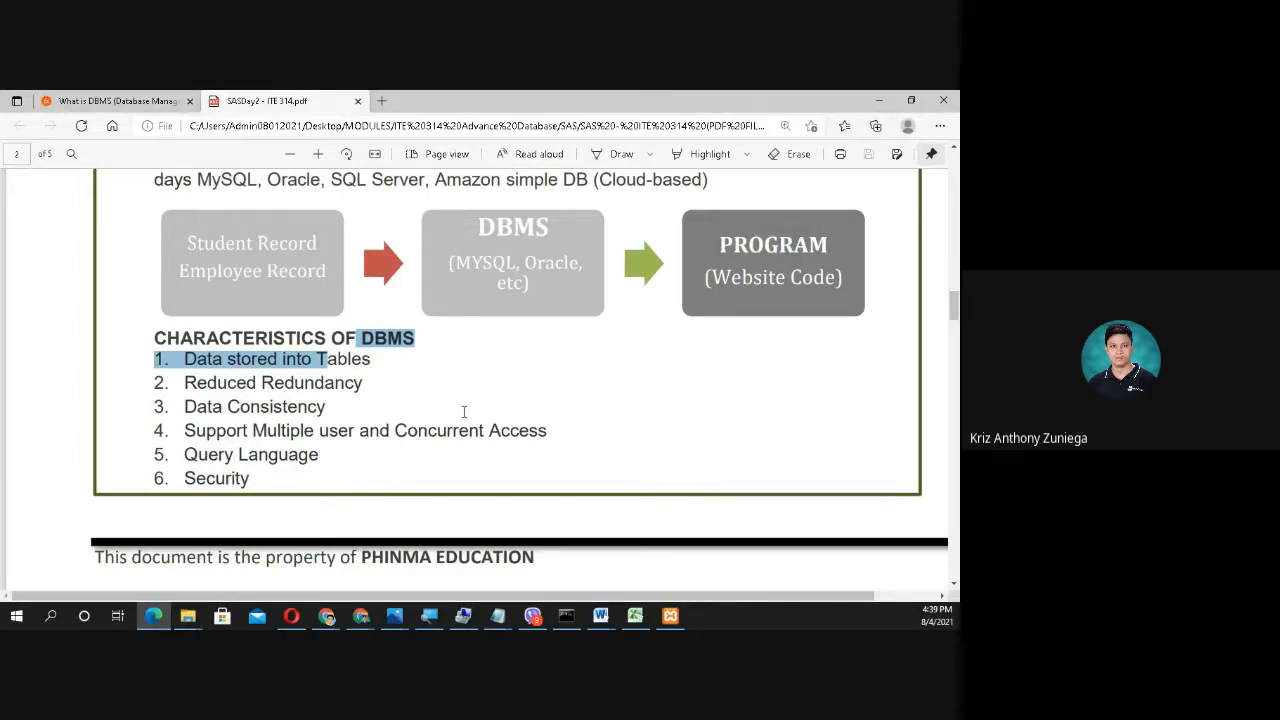
mouse_move(460, 412)
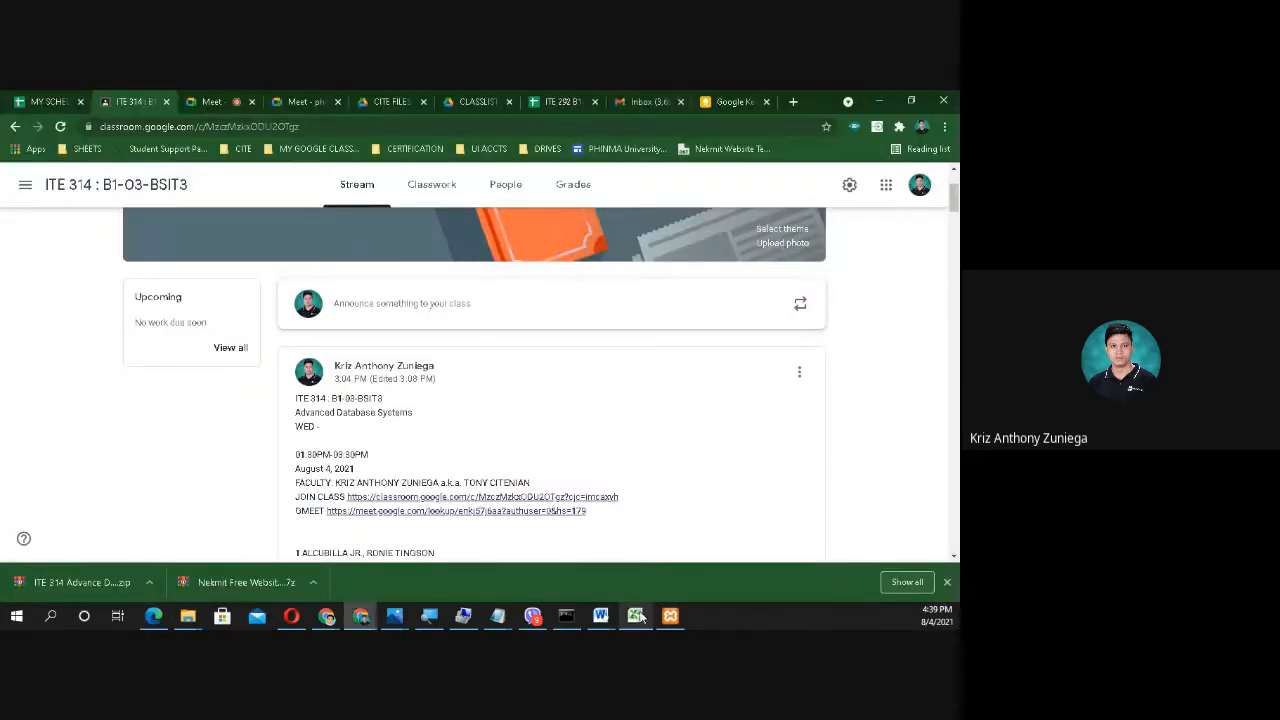
Step: Duplicate the dan record from row 5 into row 6 and return to the PDF
click(630, 616)
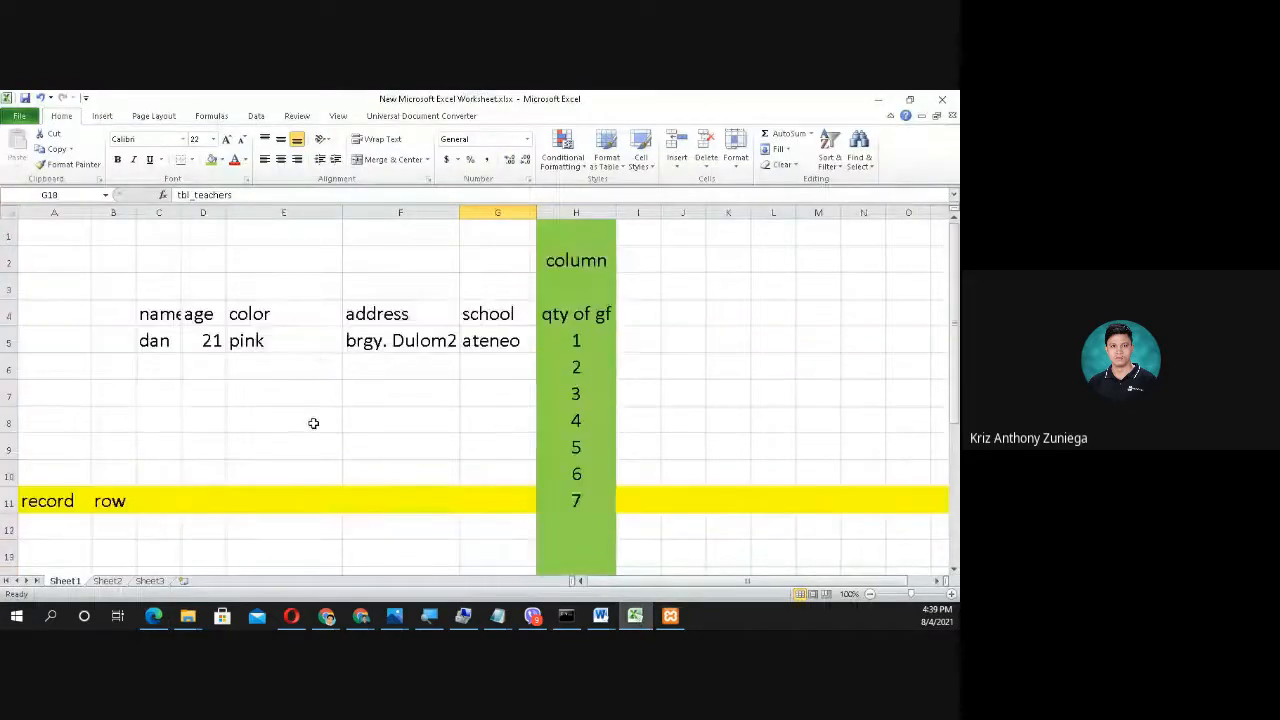
click(158, 340)
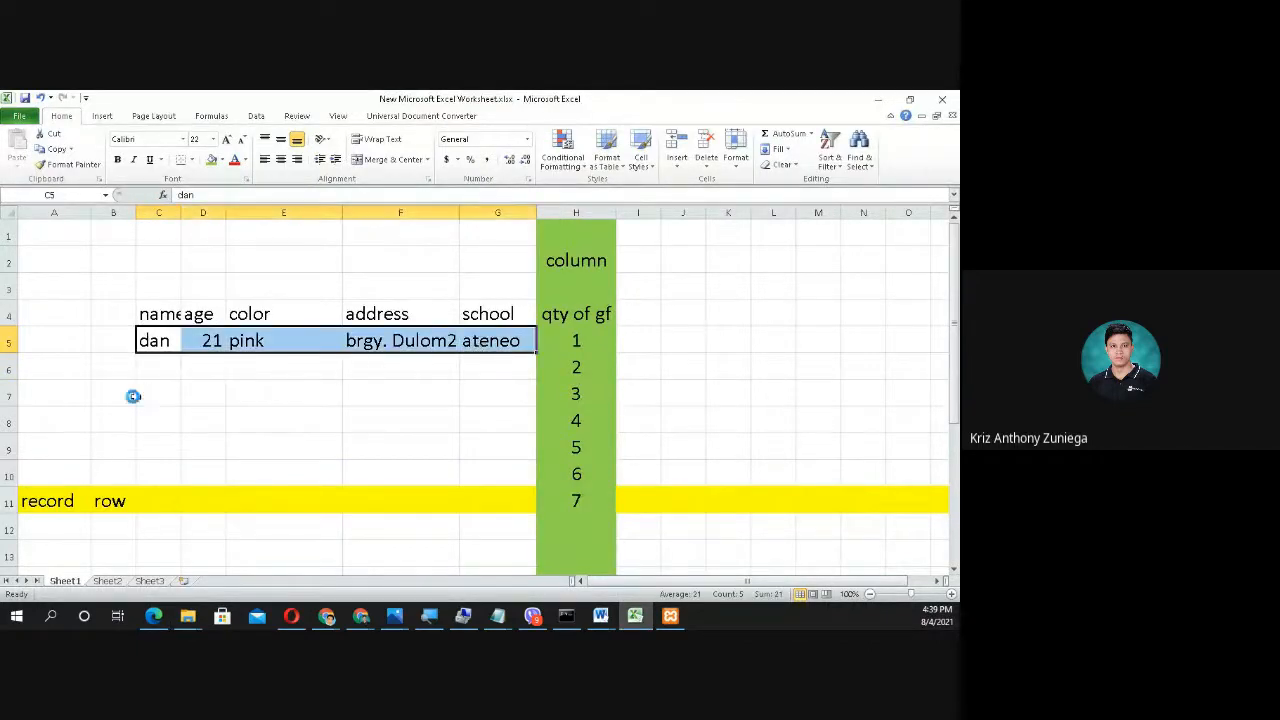
key(ctrl+v)
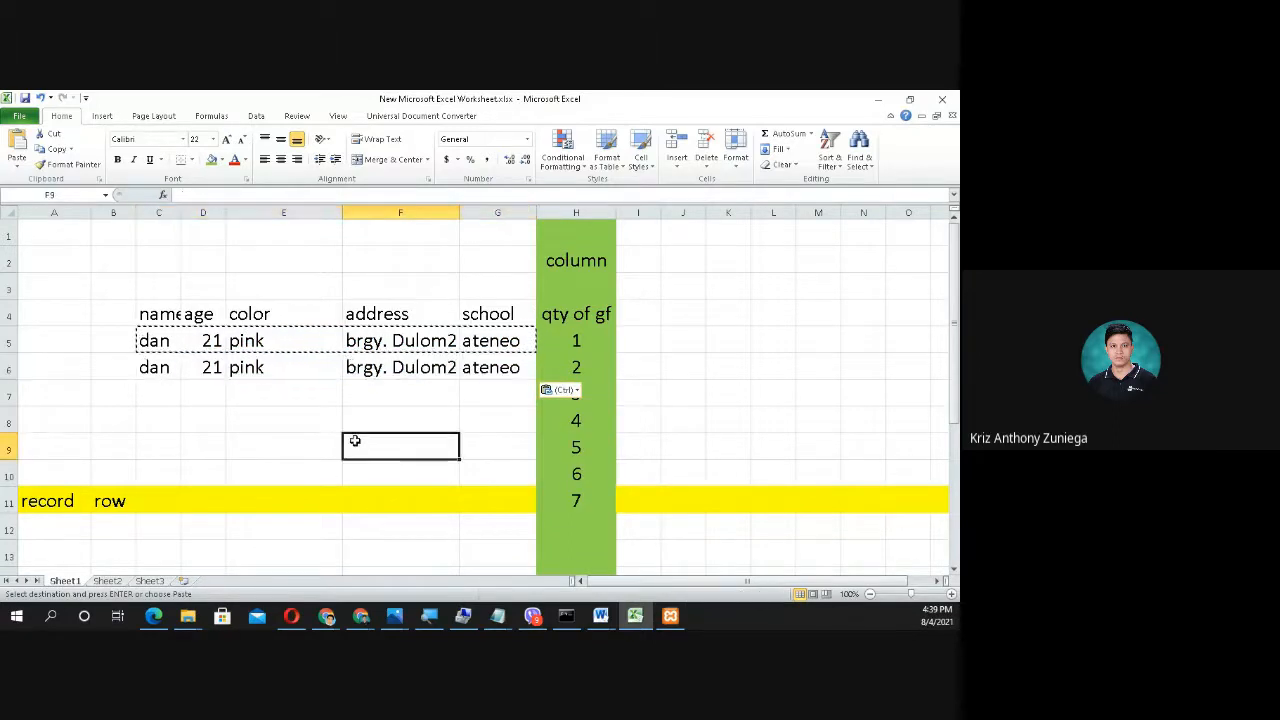
mouse_move(252, 400)
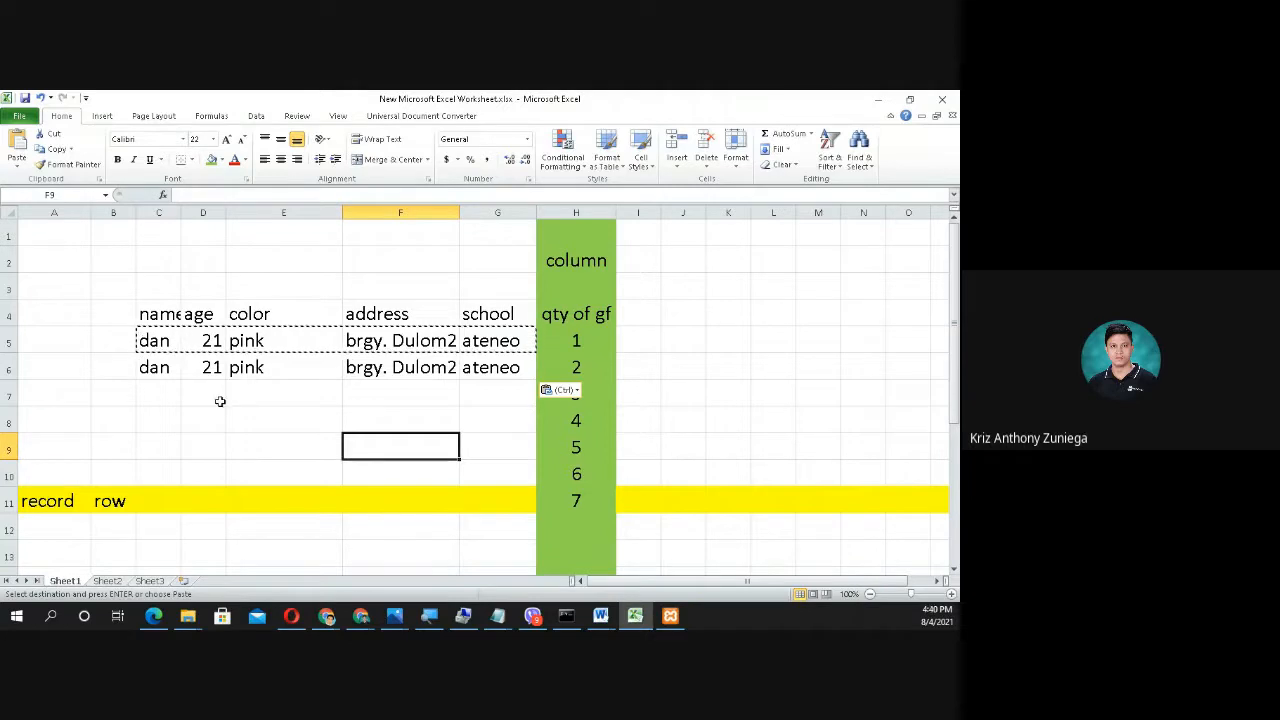
click(204, 392)
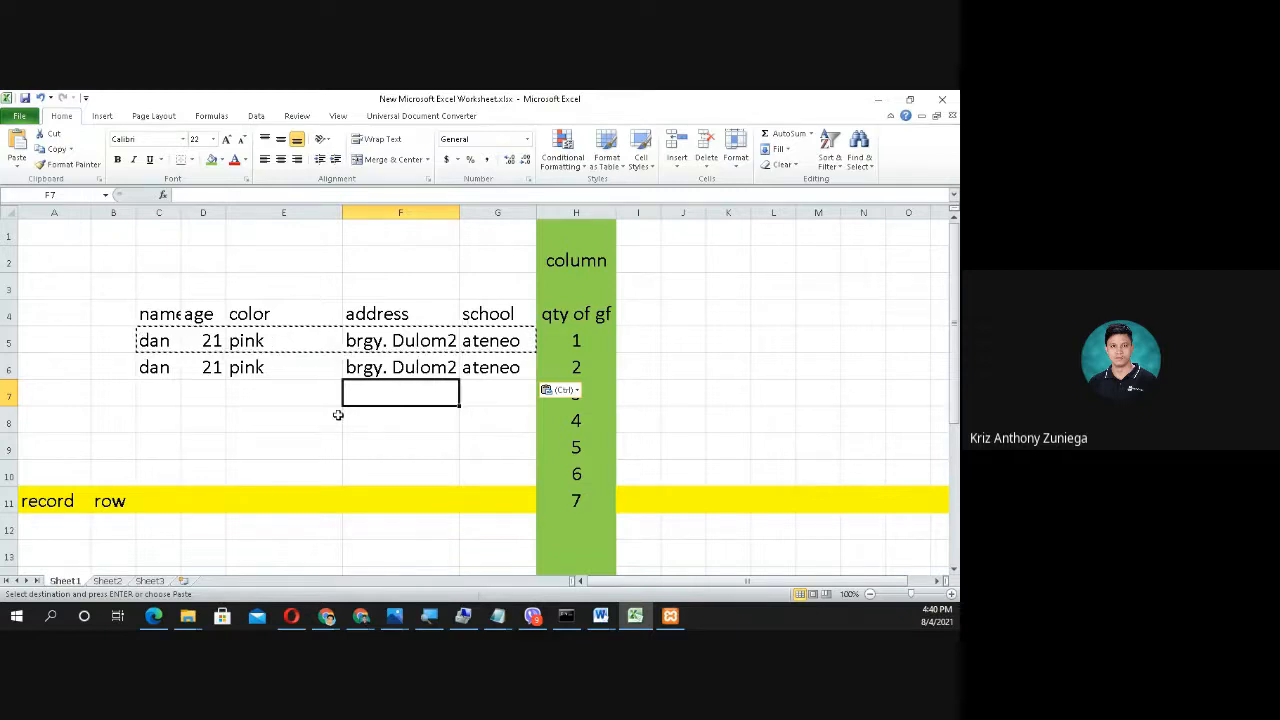
click(154, 616)
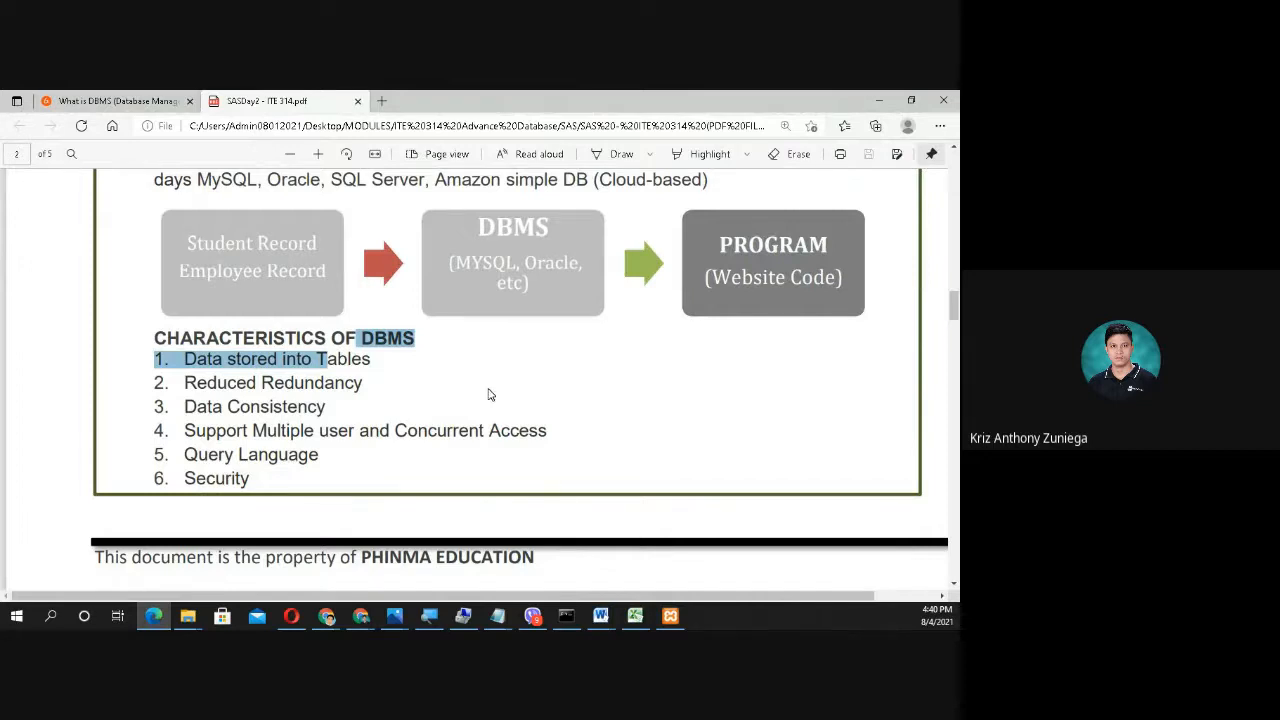
mouse_move(472, 392)
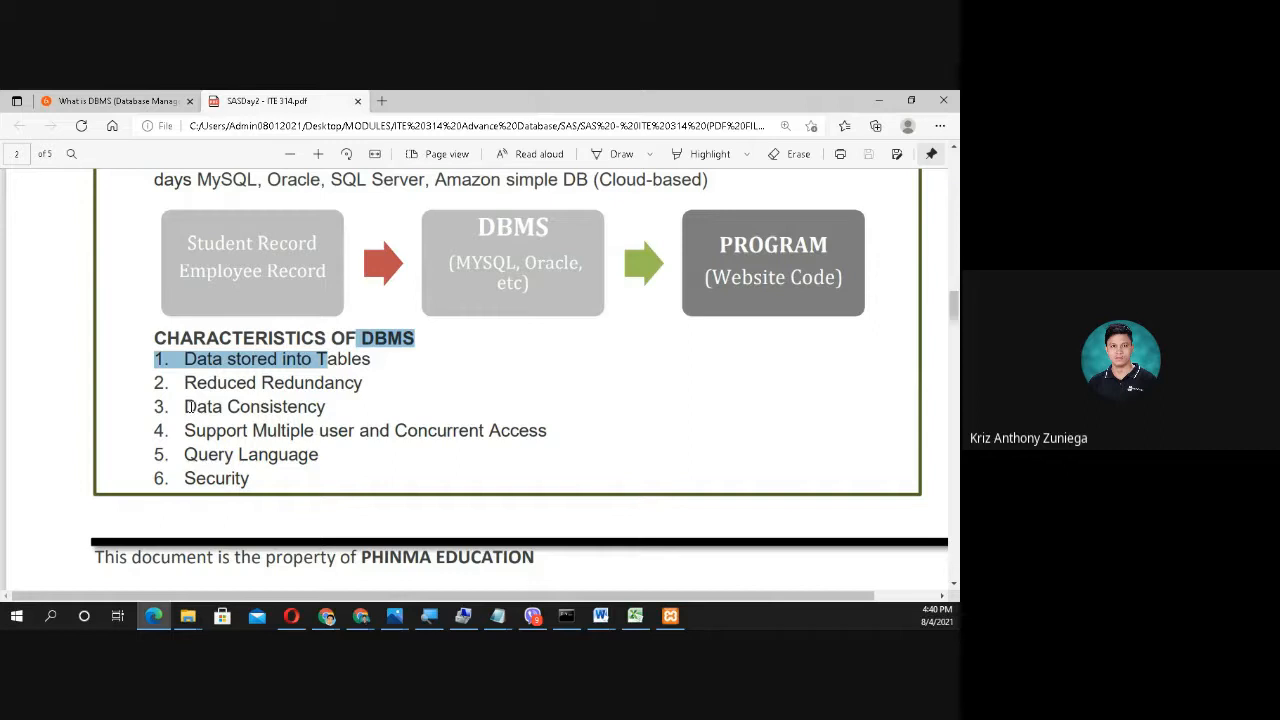
mouse_move(342, 476)
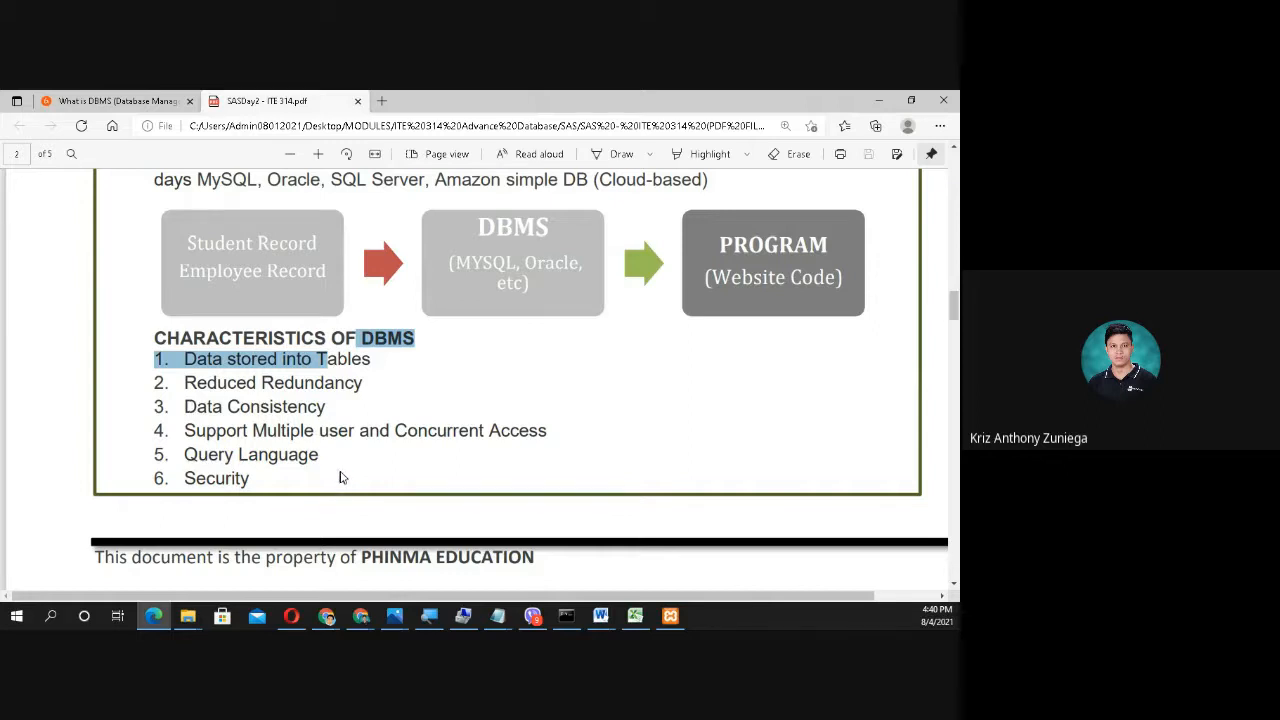
mouse_move(348, 472)
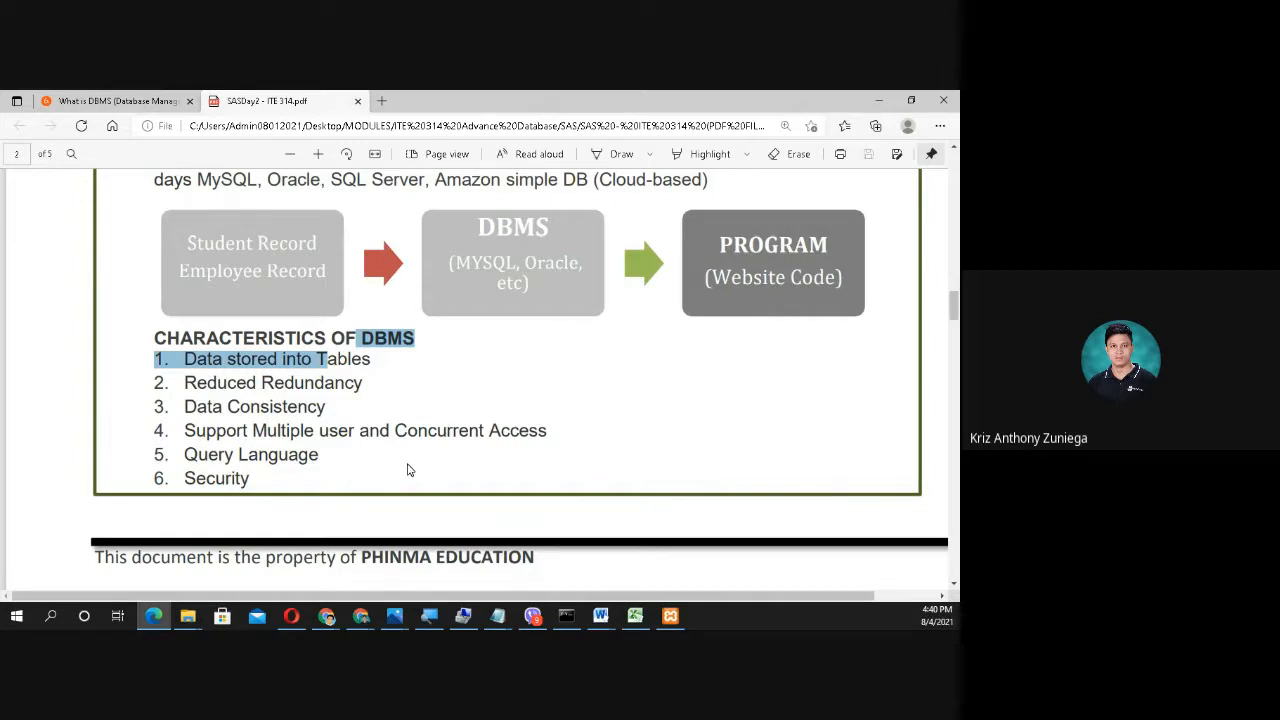
mouse_move(220, 240)
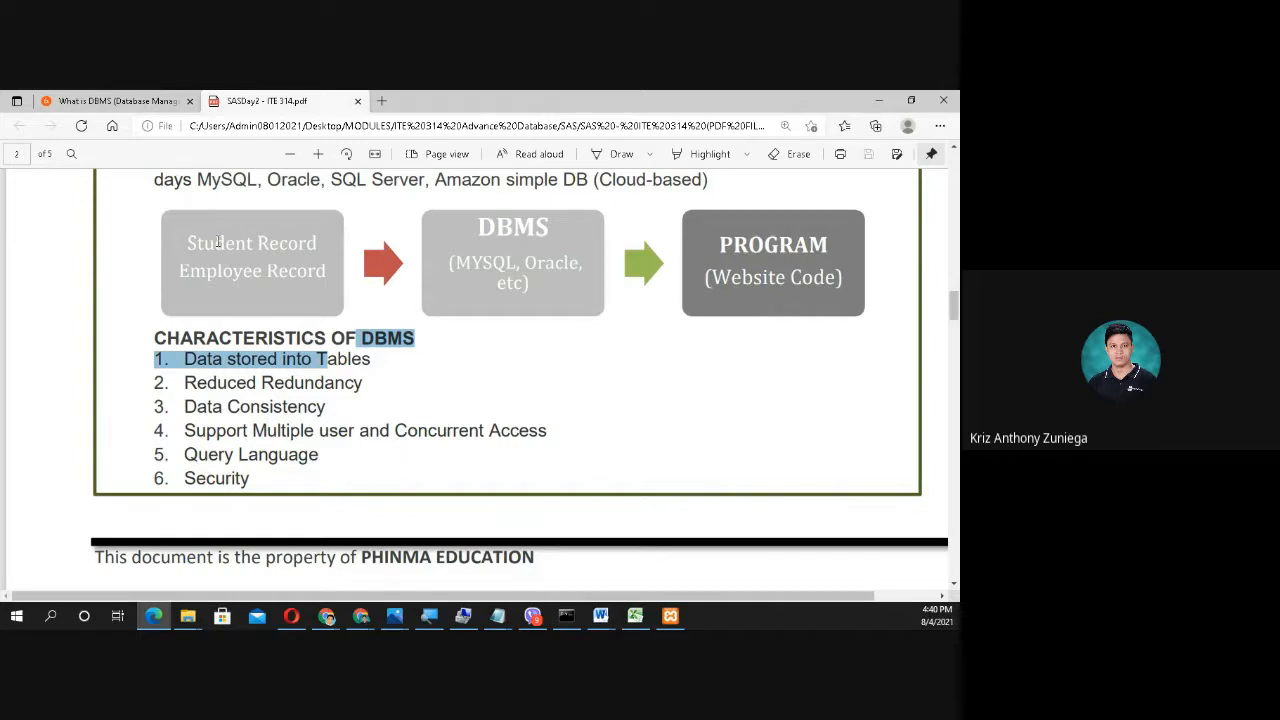
mouse_move(878, 104)
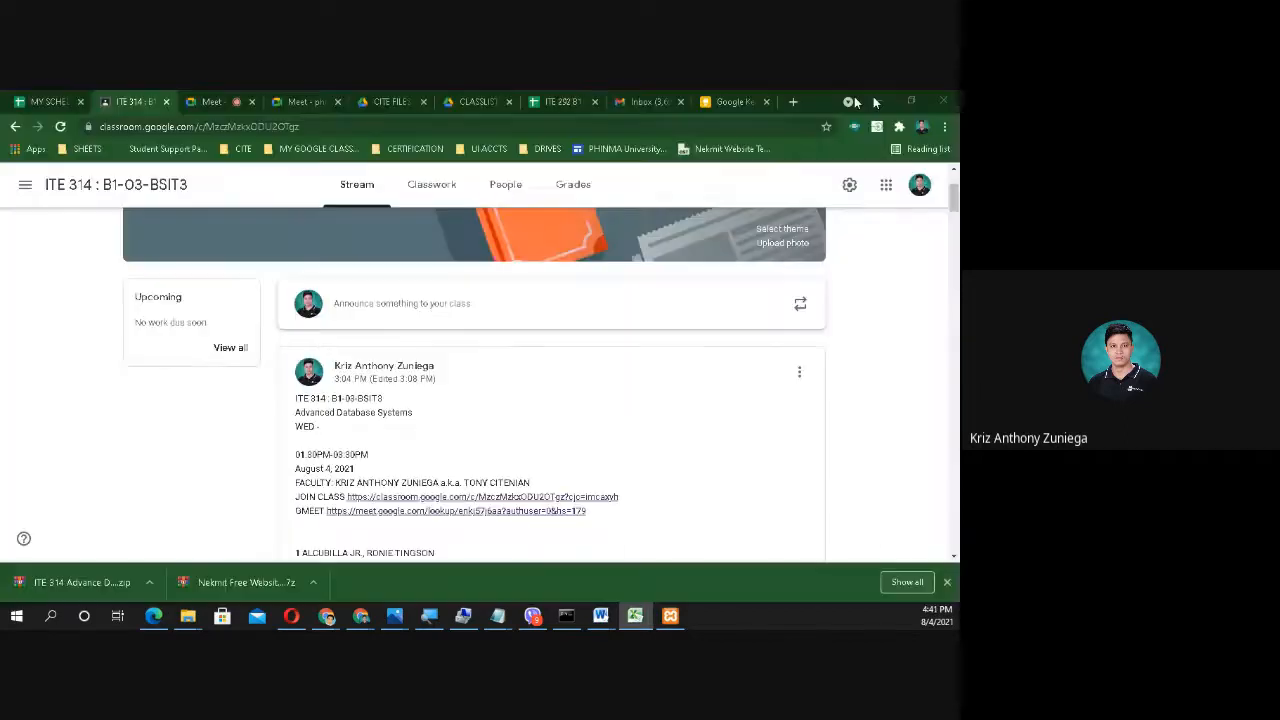
mouse_move(136, 100)
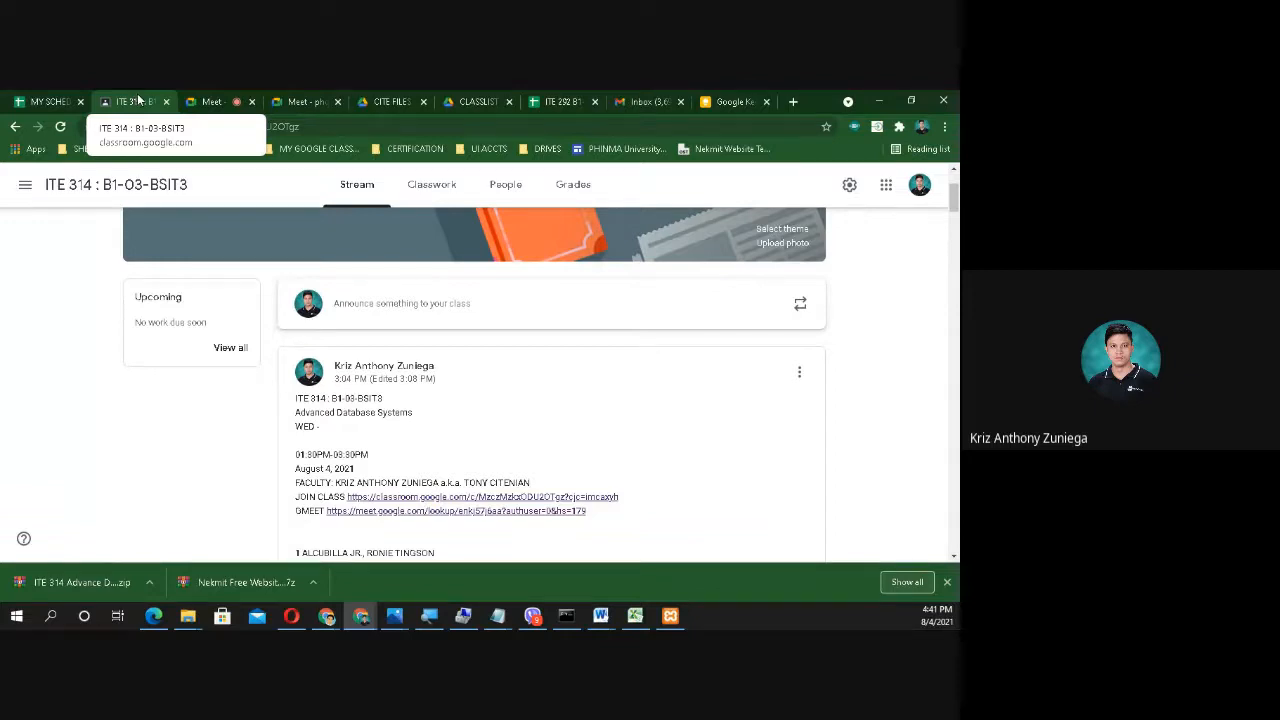
mouse_move(924, 218)
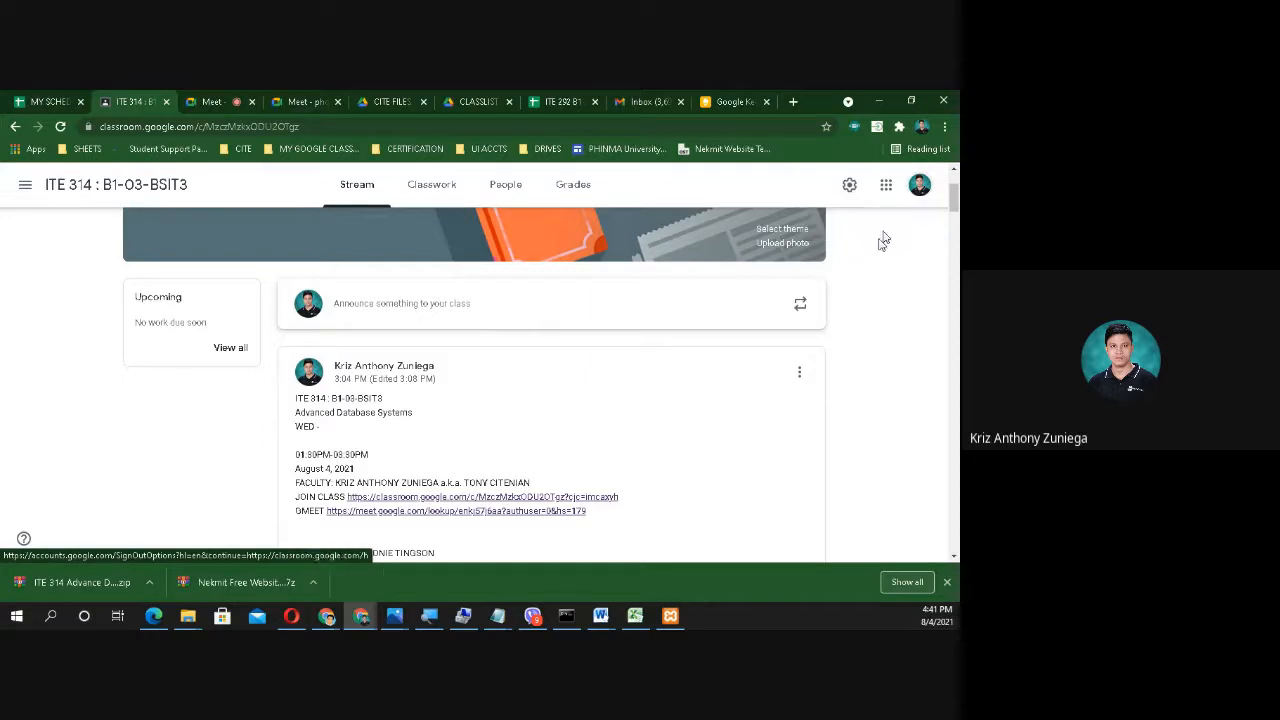
mouse_move(654, 390)
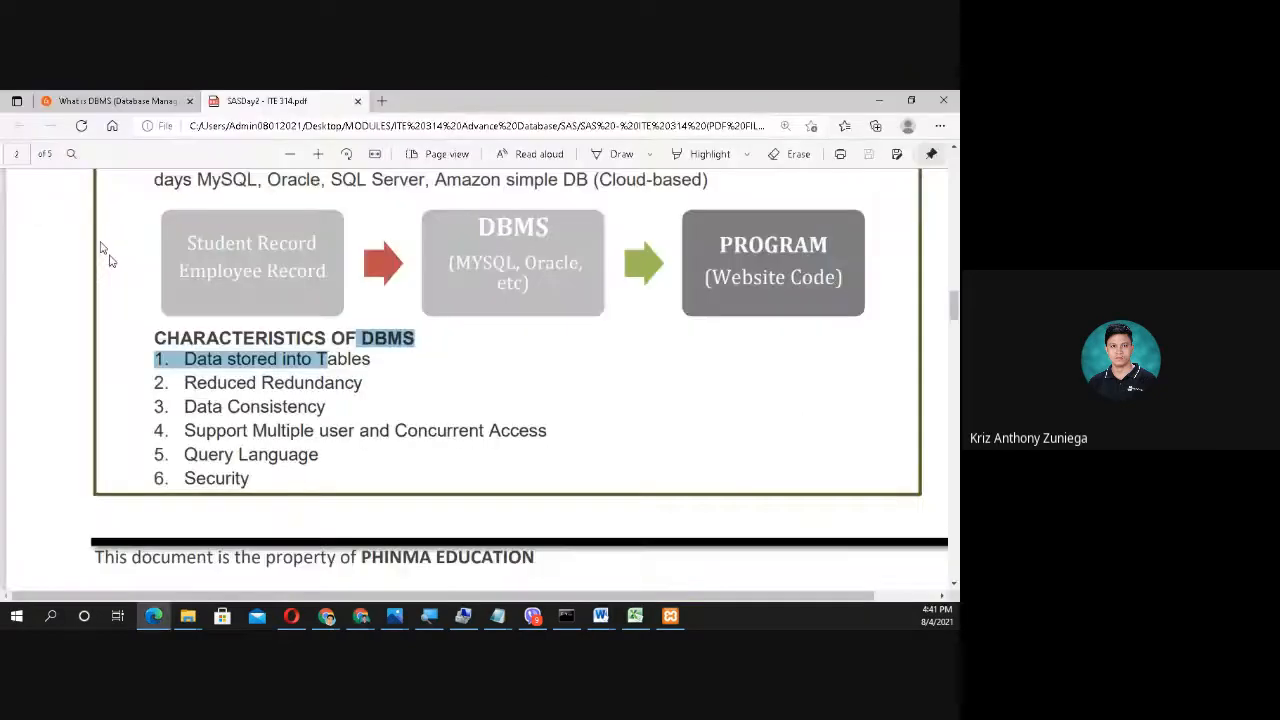
mouse_move(310, 500)
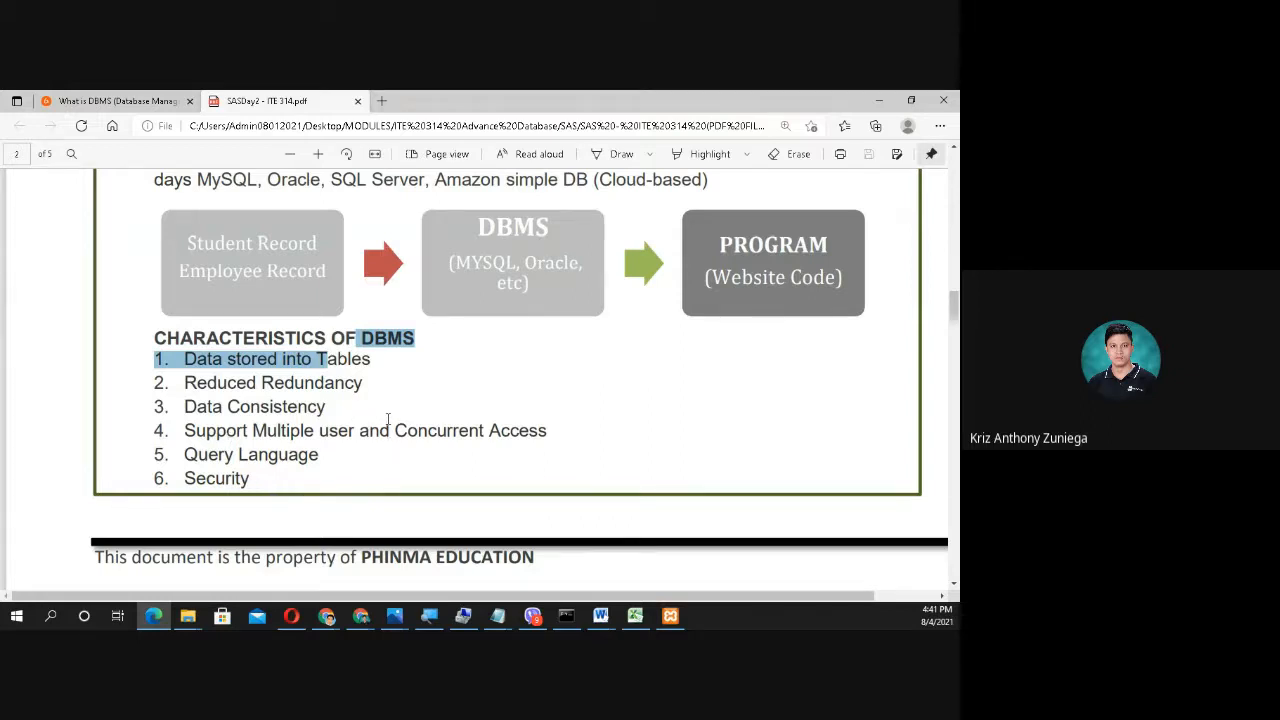
mouse_move(384, 408)
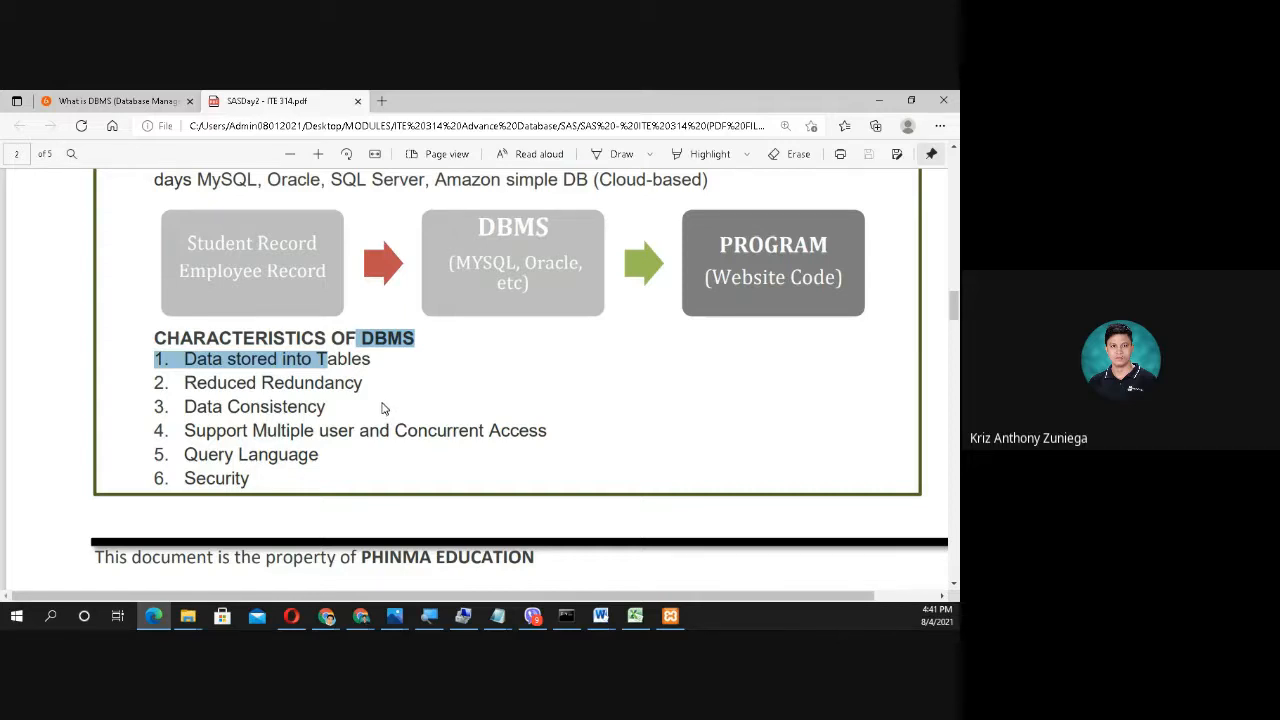
mouse_move(348, 390)
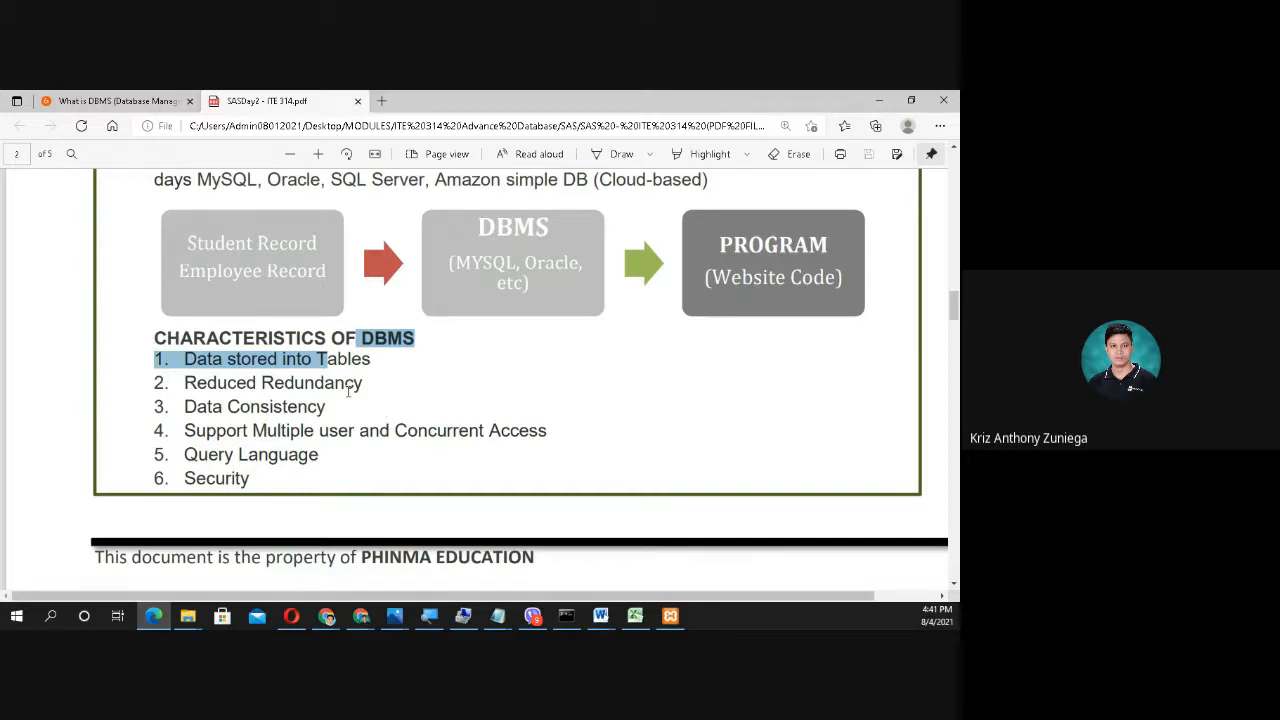
mouse_move(684, 428)
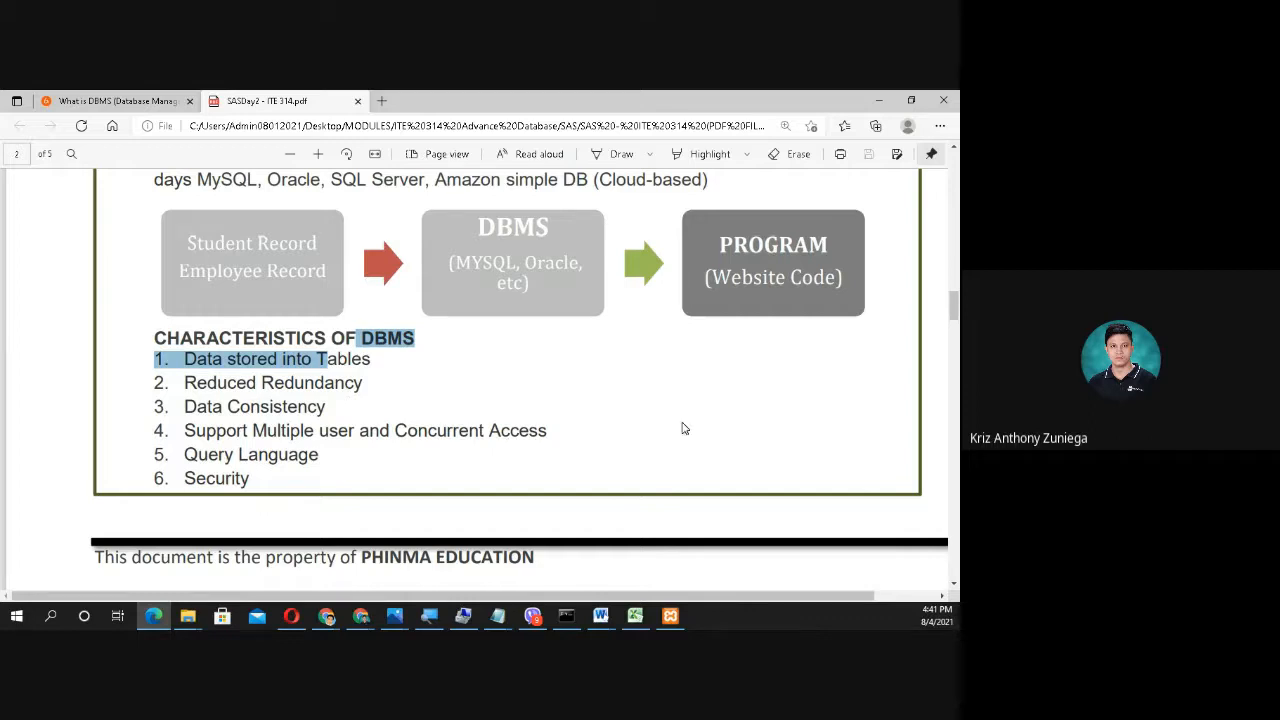
mouse_move(664, 428)
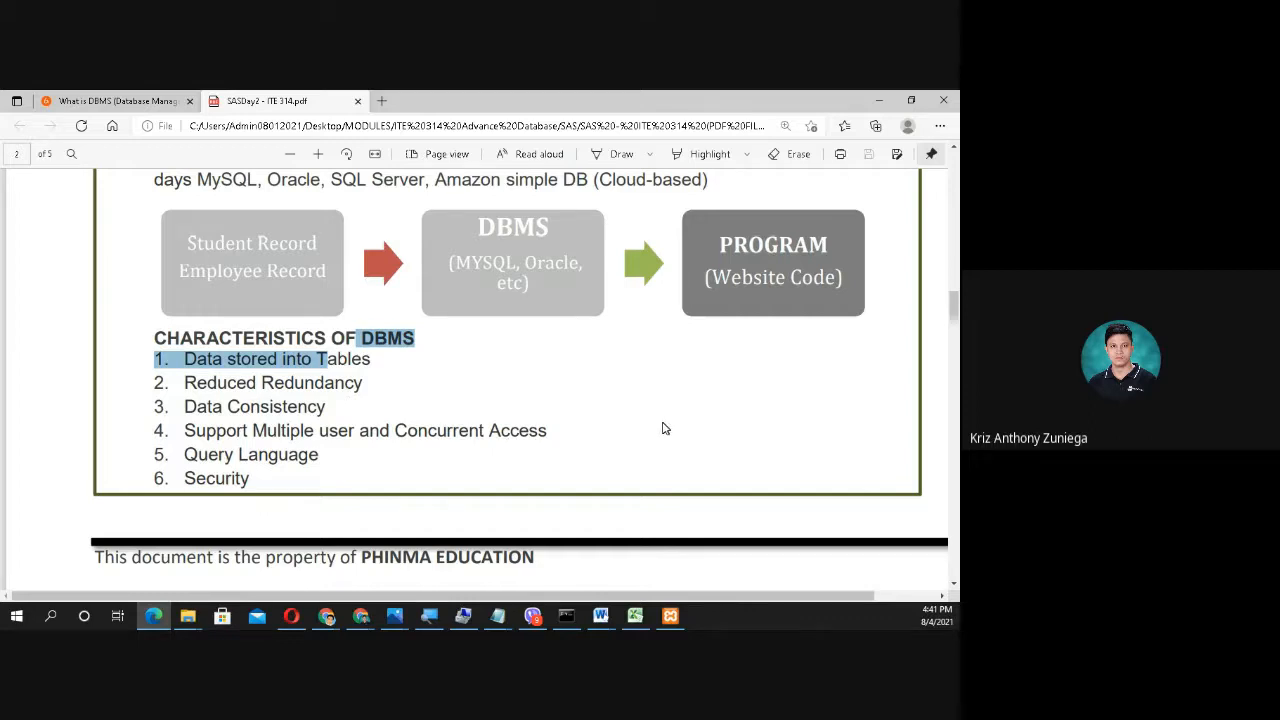
mouse_move(652, 428)
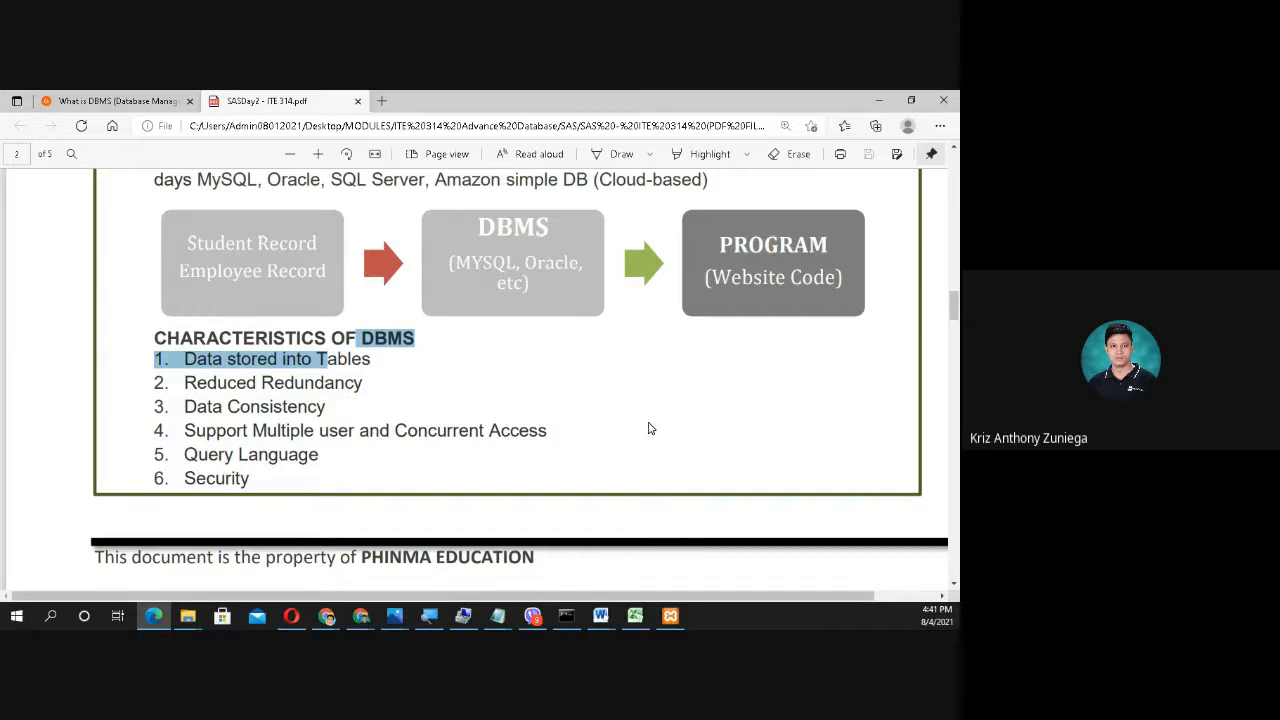
mouse_move(638, 436)
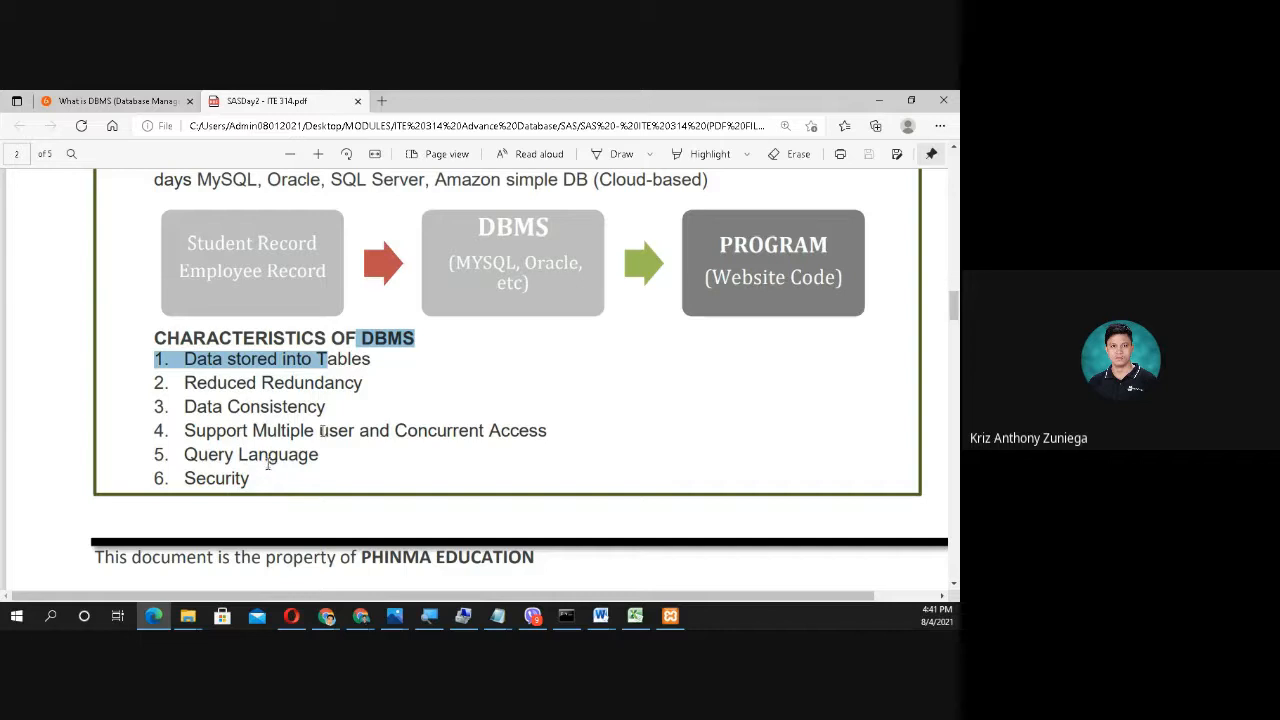
mouse_move(332, 468)
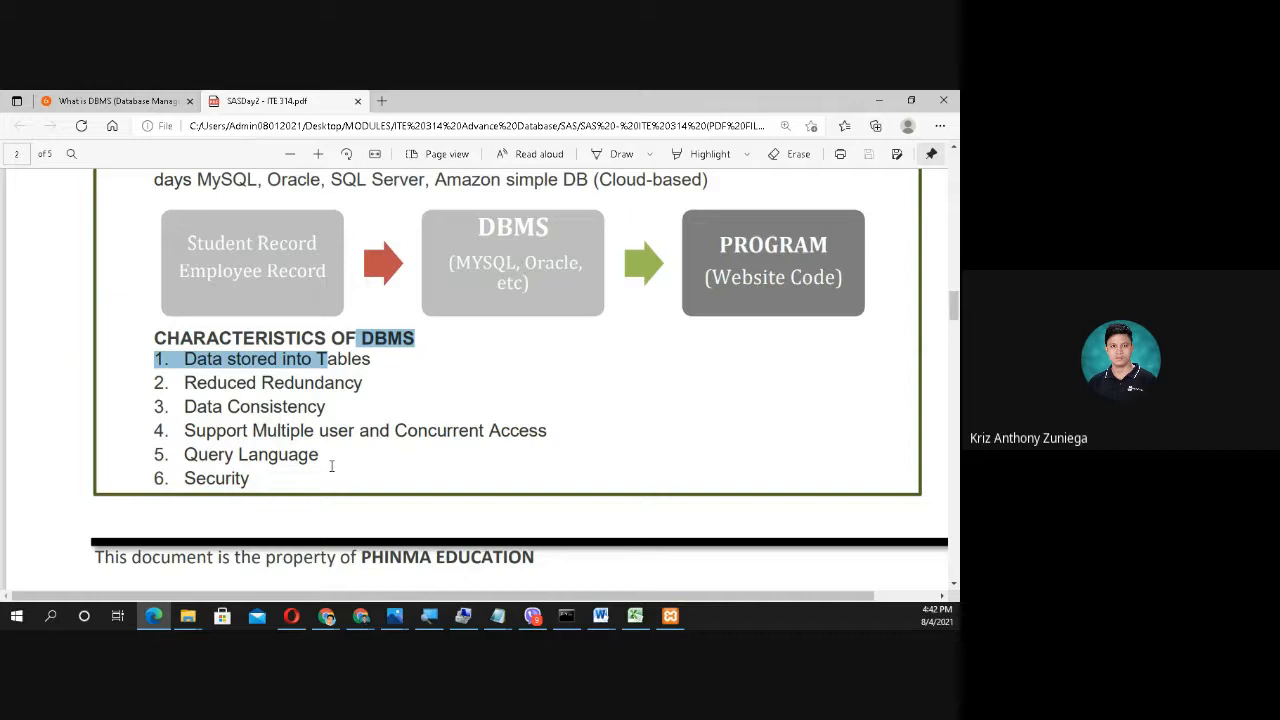
mouse_move(284, 464)
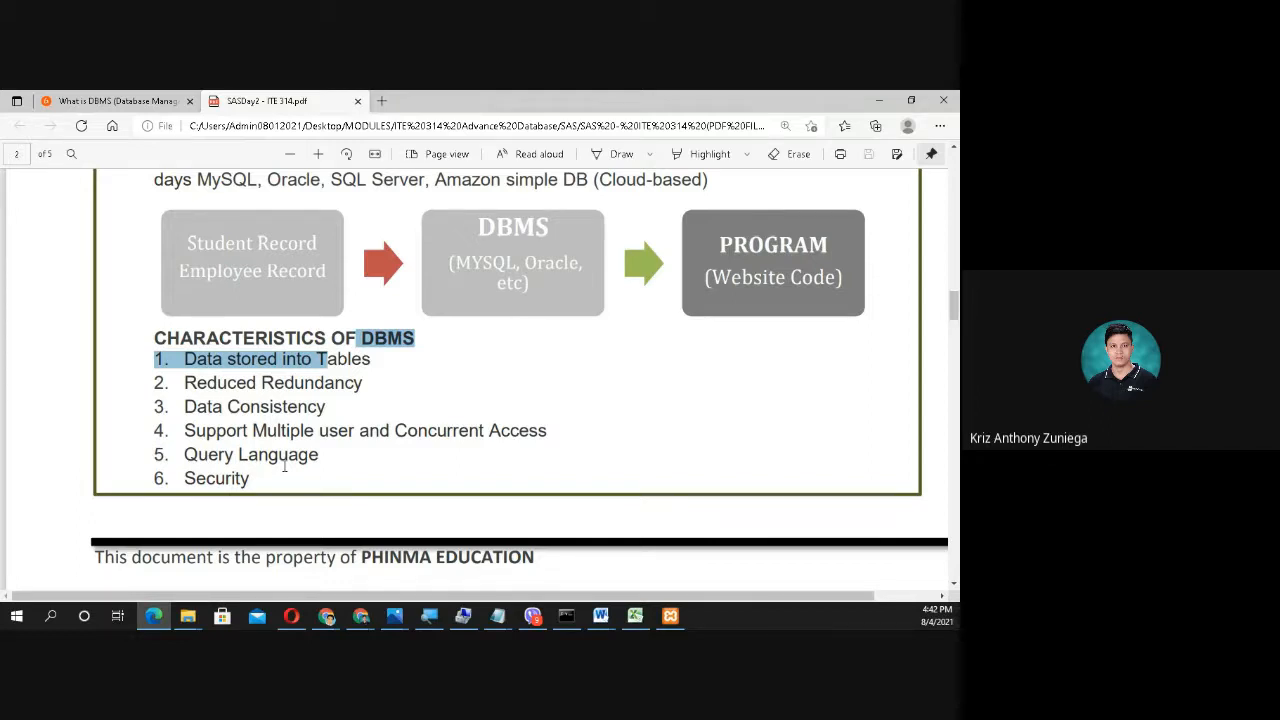
mouse_move(548, 104)
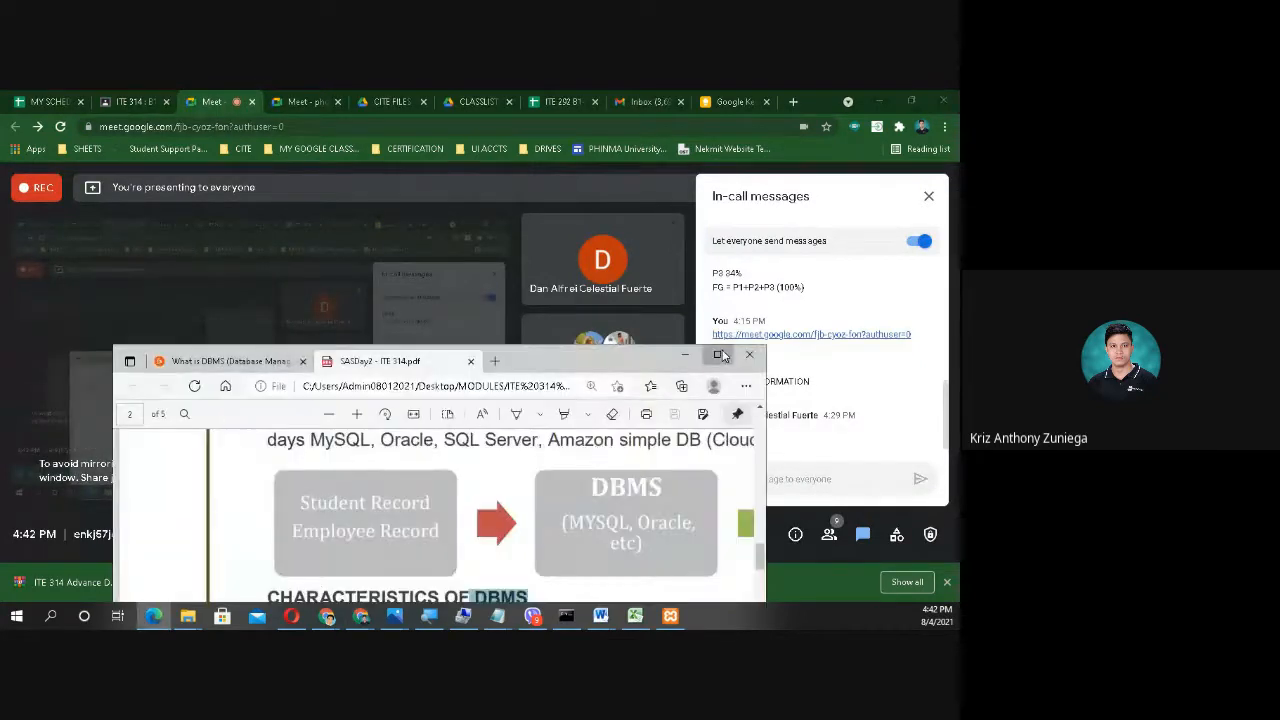
Step: Scroll the characteristics list to the sixth item and select 'Security'
click(722, 356)
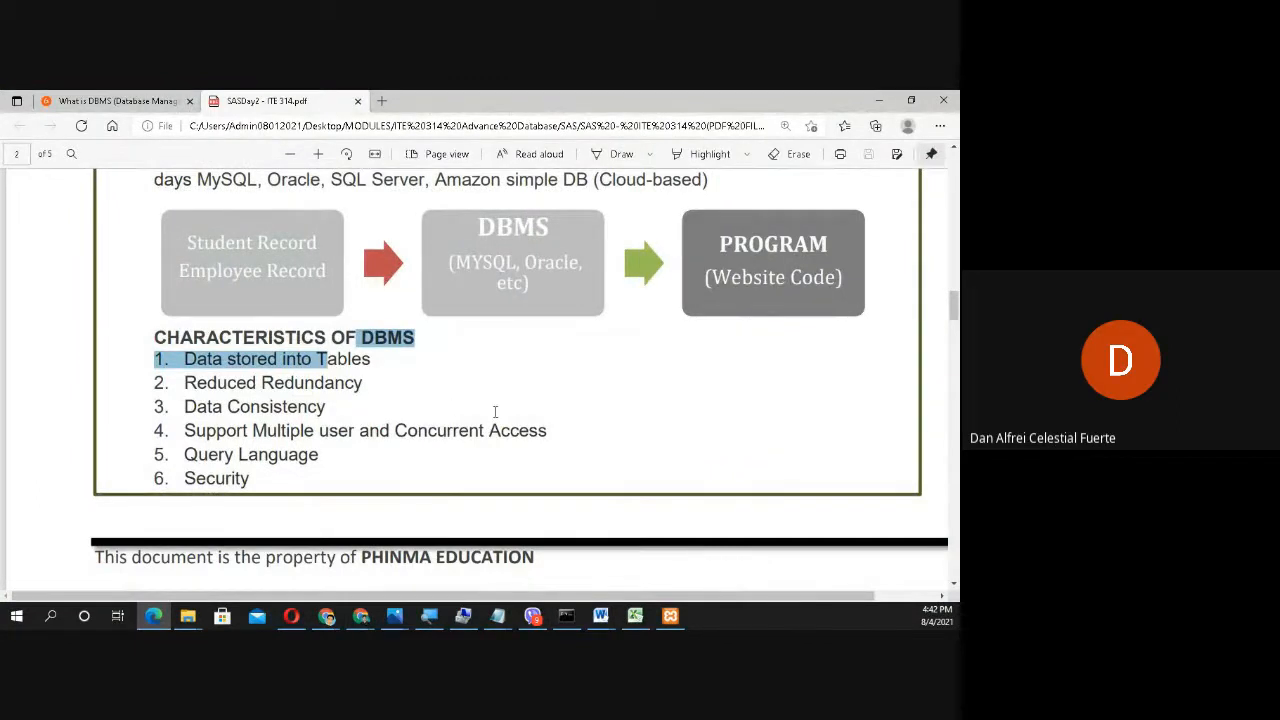
scroll(down, 3)
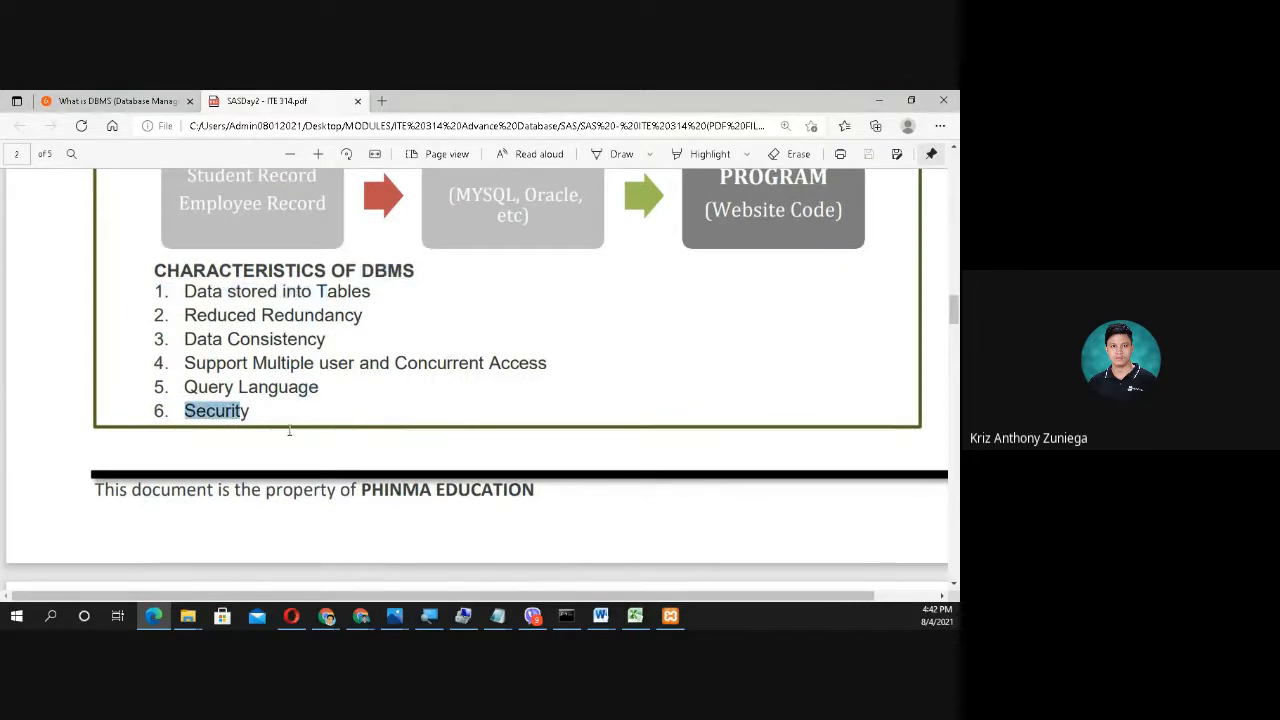
click(216, 412)
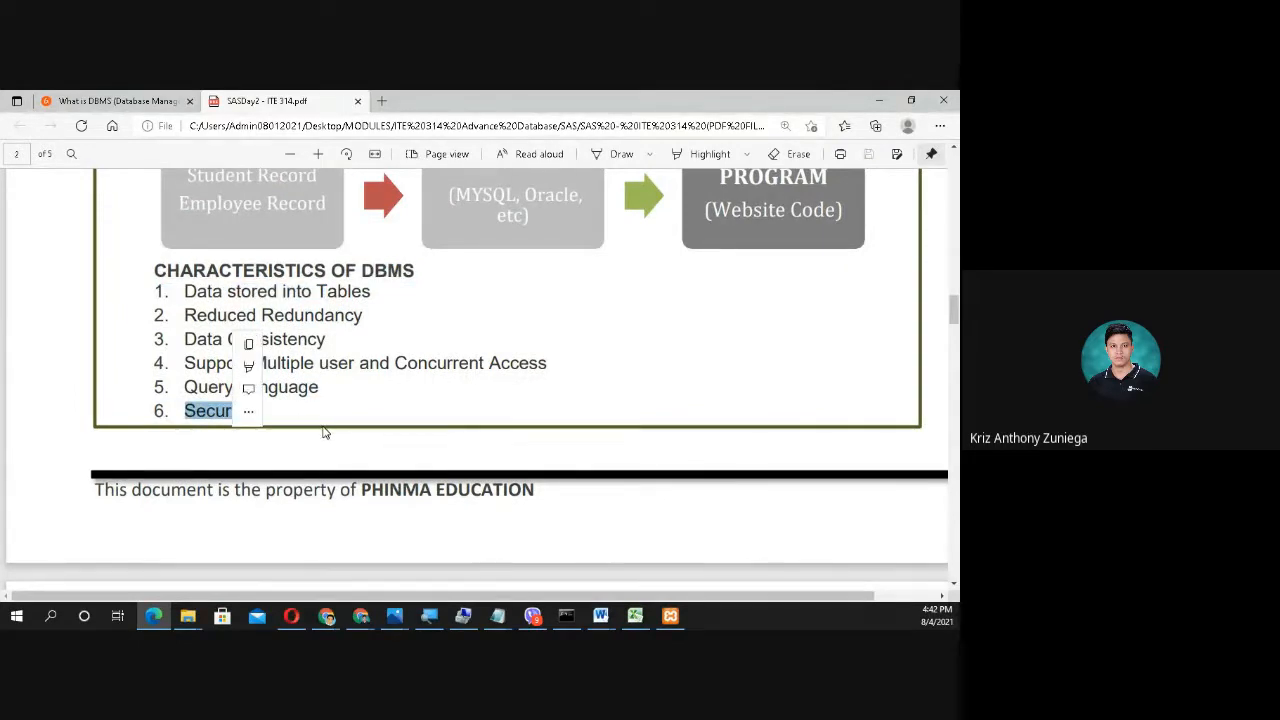
mouse_move(442, 412)
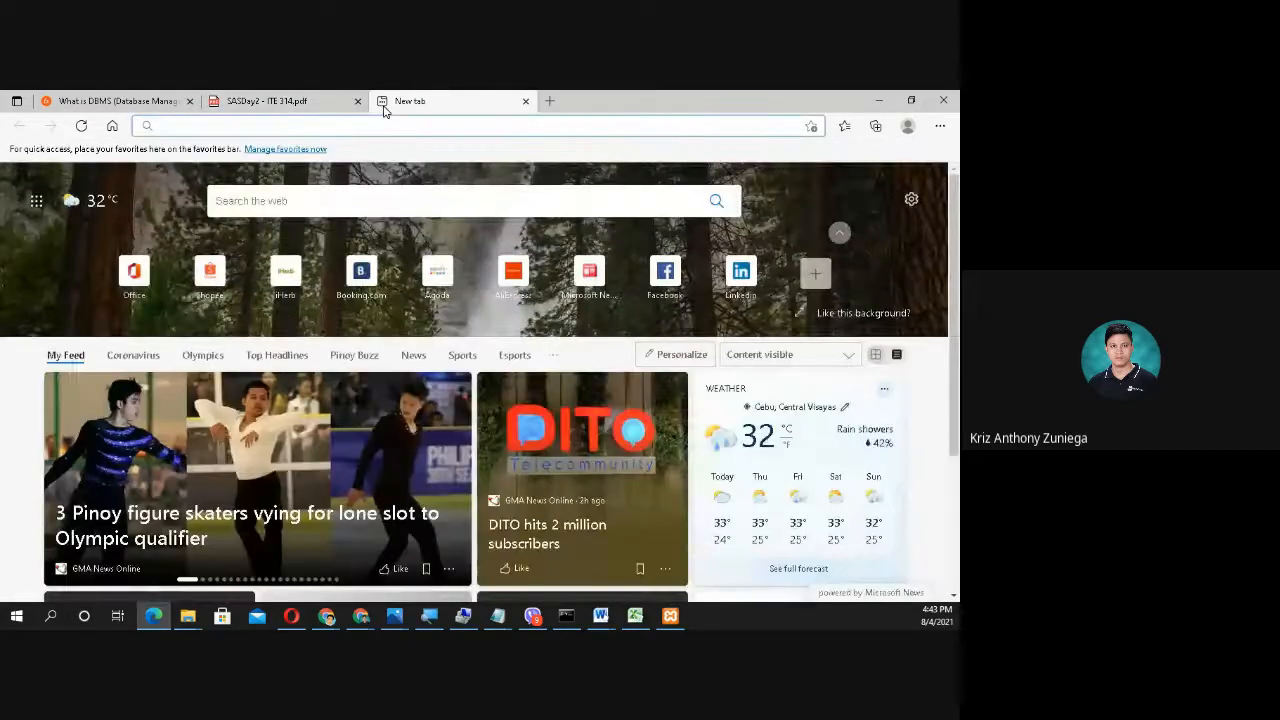
Step: Search Bing for SSL and refine it with the 'ssl certificate' suggestion
text(SSL)
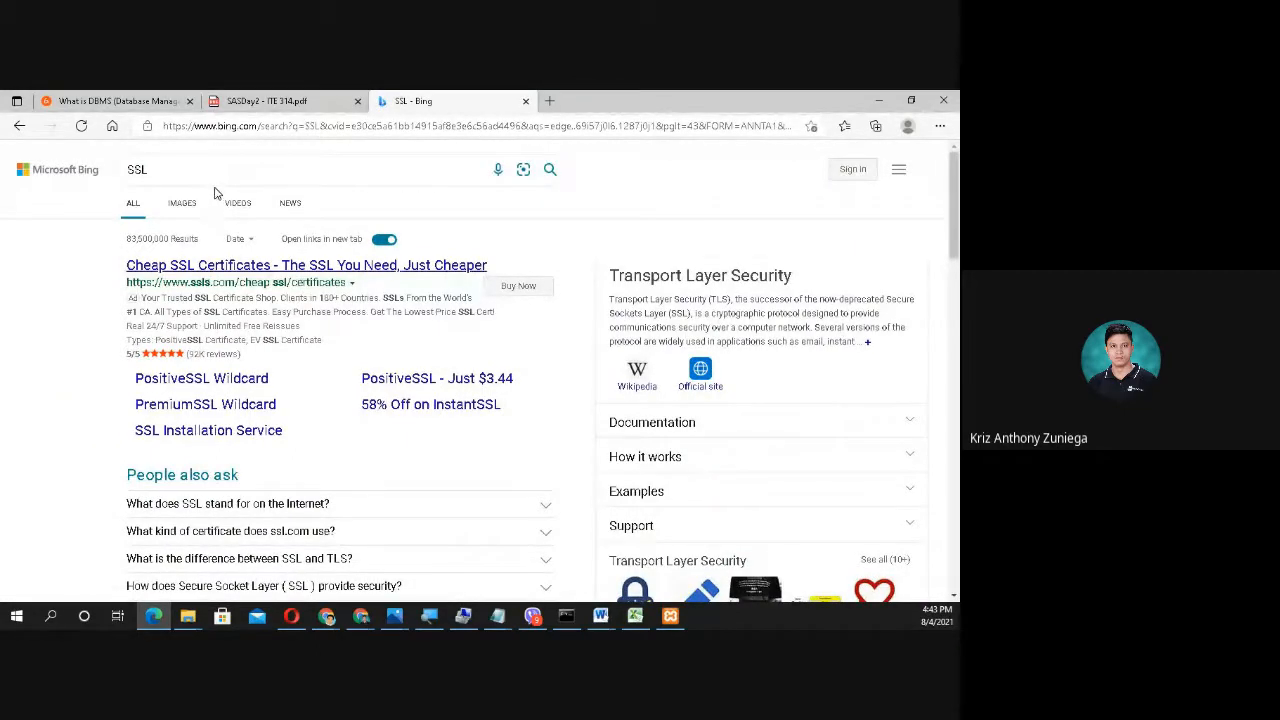
scroll(down, 3)
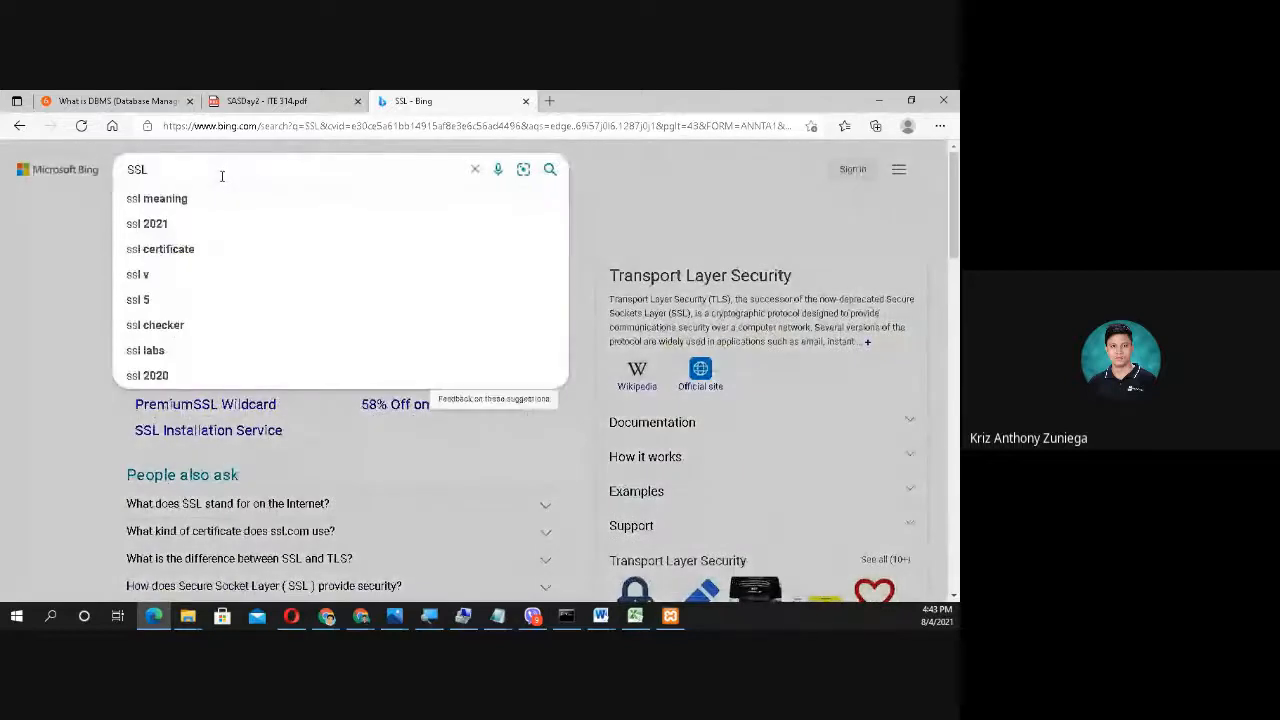
click(168, 248)
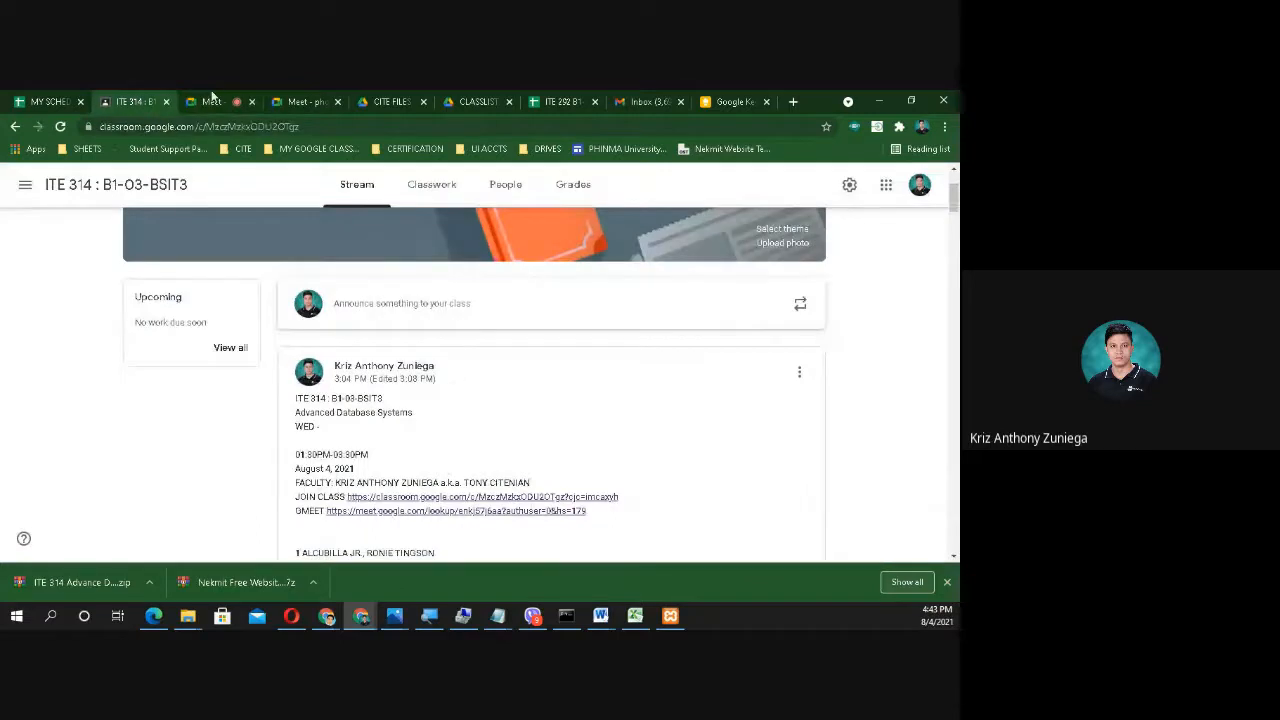
click(216, 100)
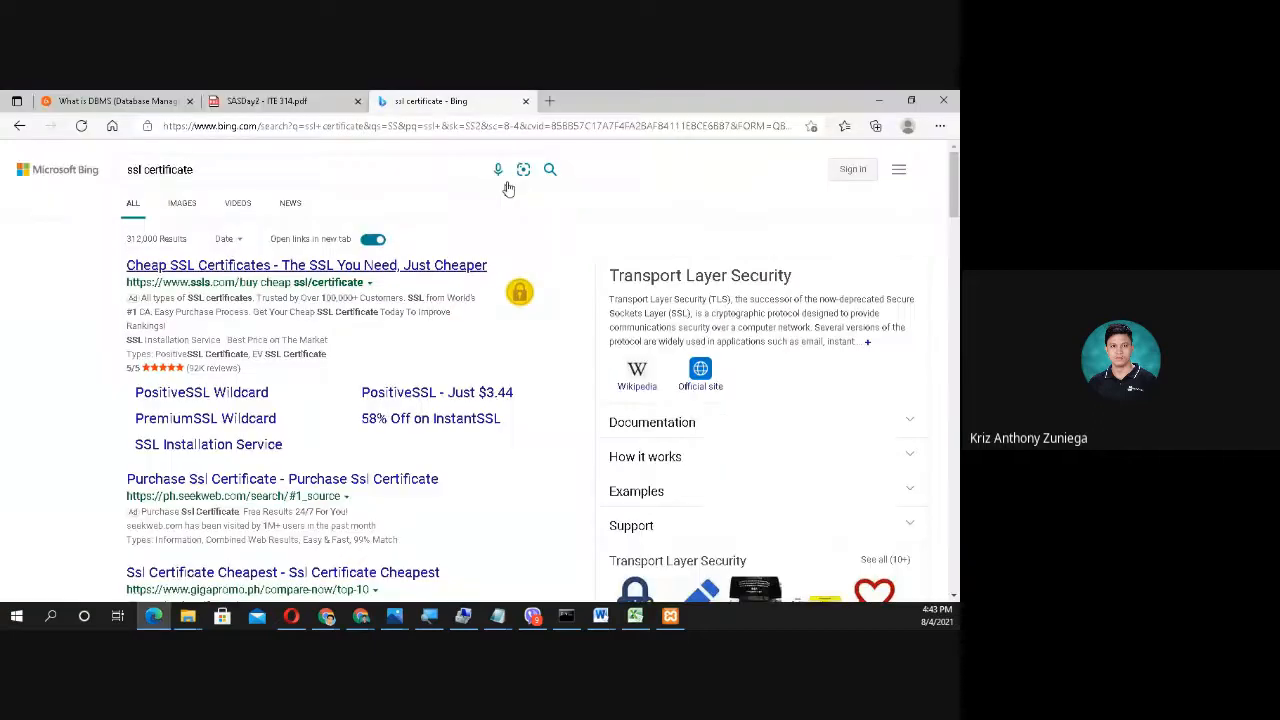
Step: Visit the Guru99 DBMS article briefly, return to the lesson PDF and mark the word Security
click(110, 100)
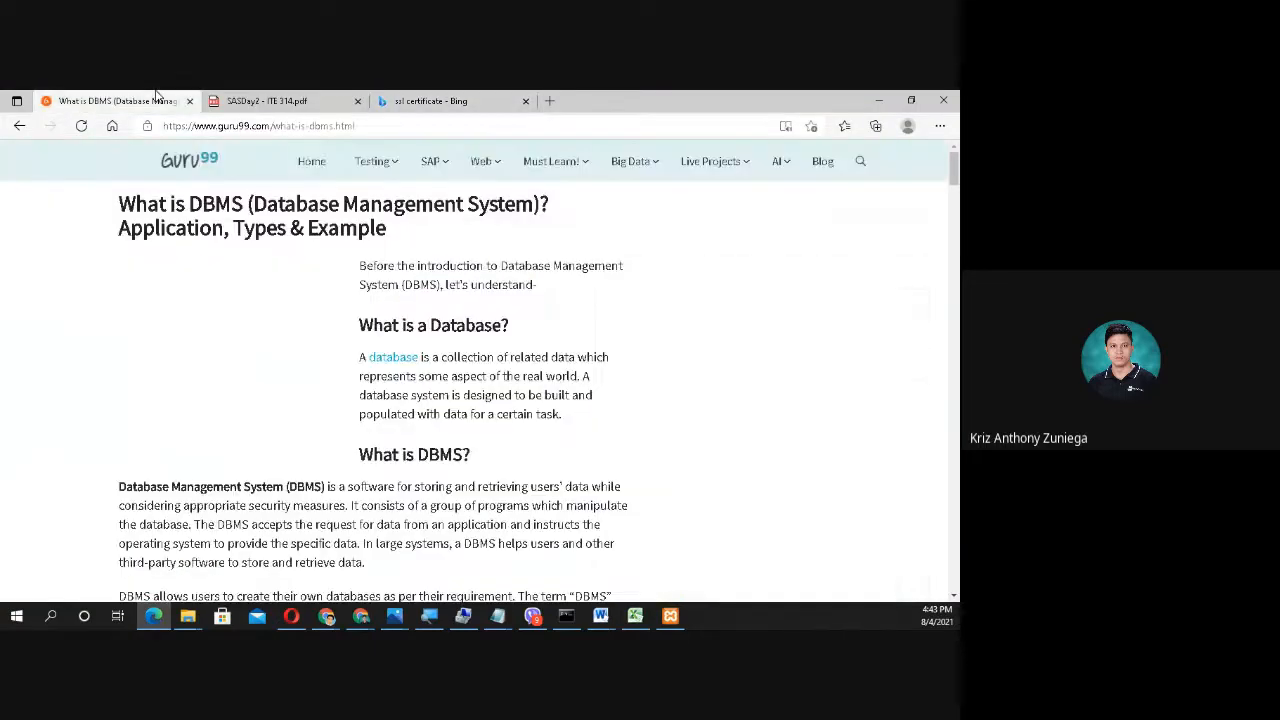
click(280, 100)
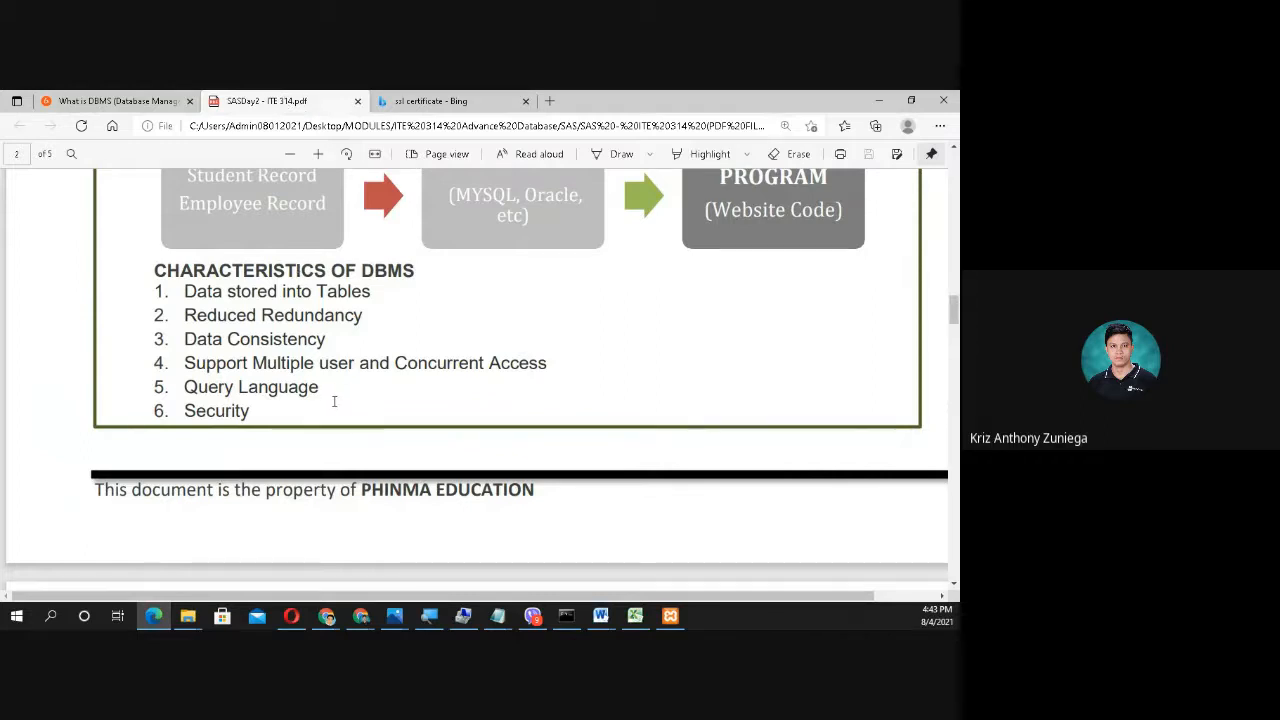
scroll(down, 3)
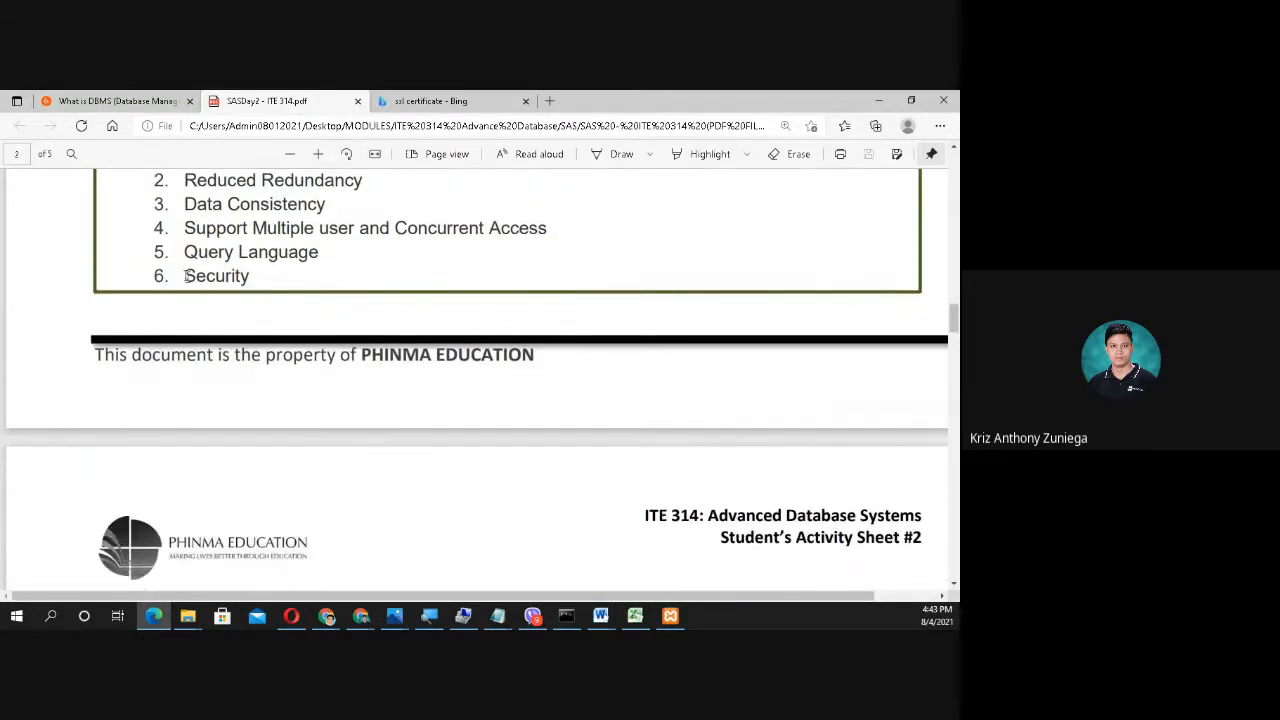
double_click(216, 276)
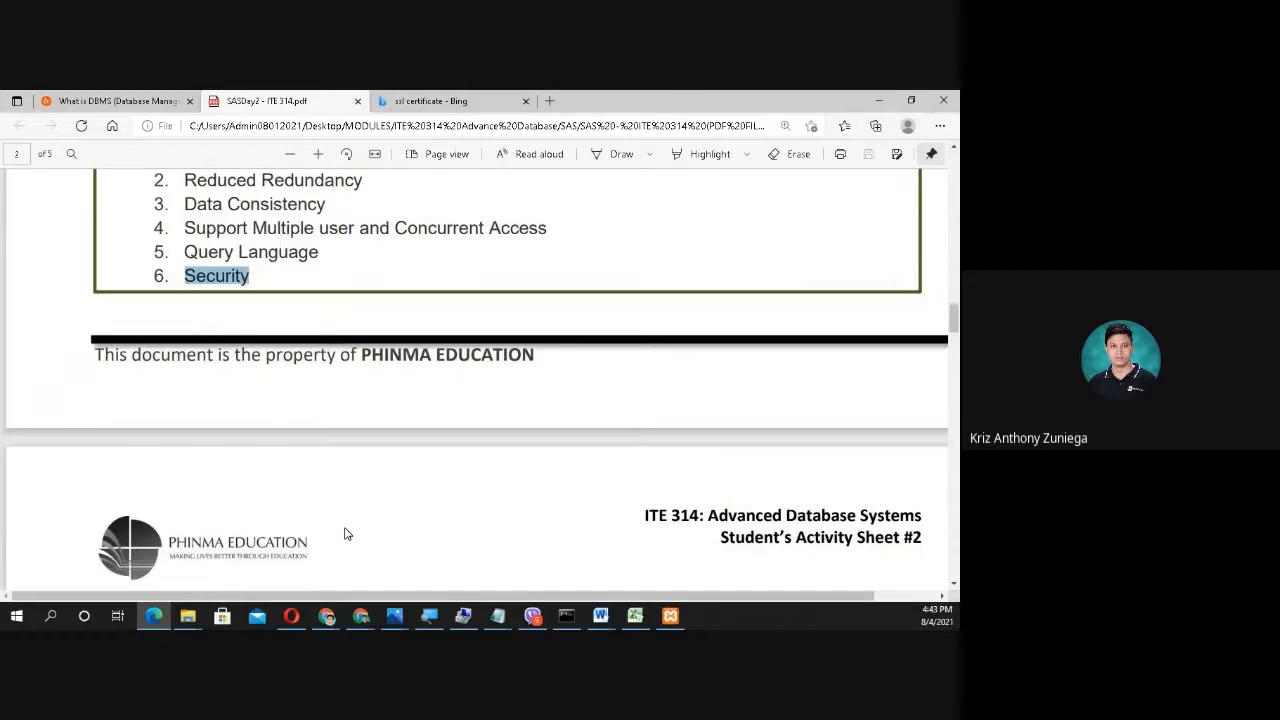
Step: Scroll down to the five Components of DBMS and their diagram
scroll(down, 3)
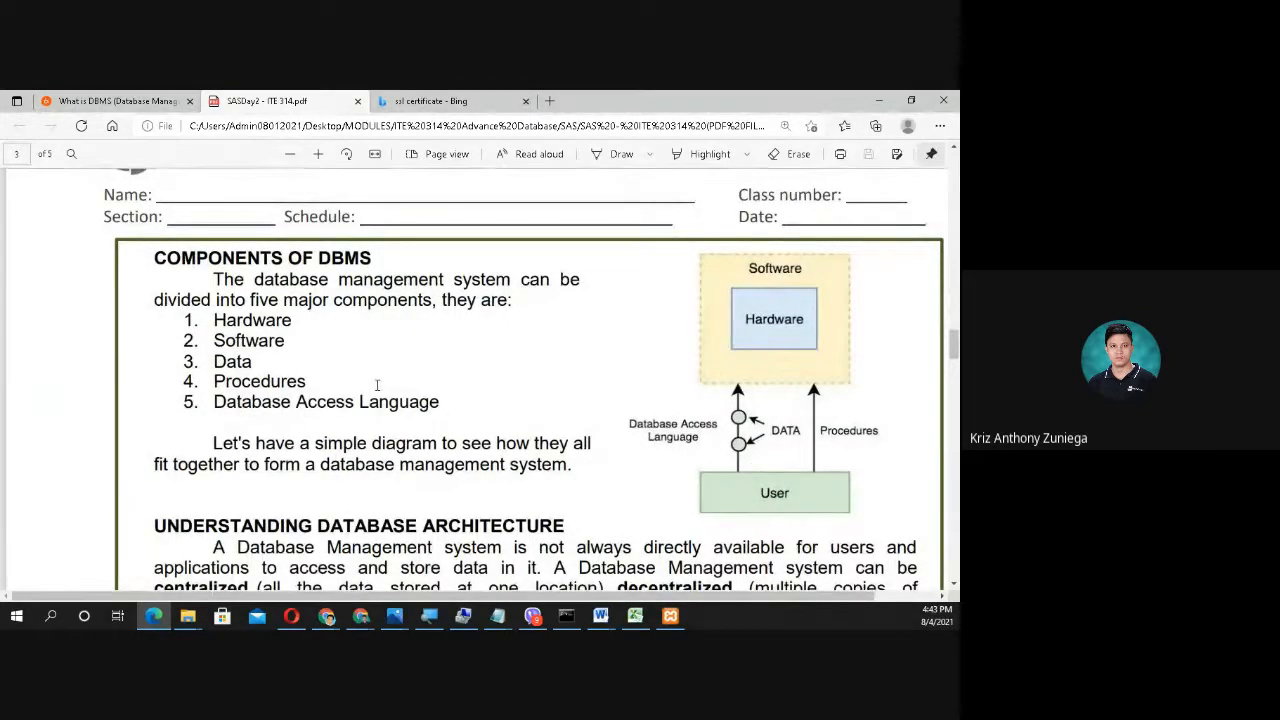
mouse_move(648, 362)
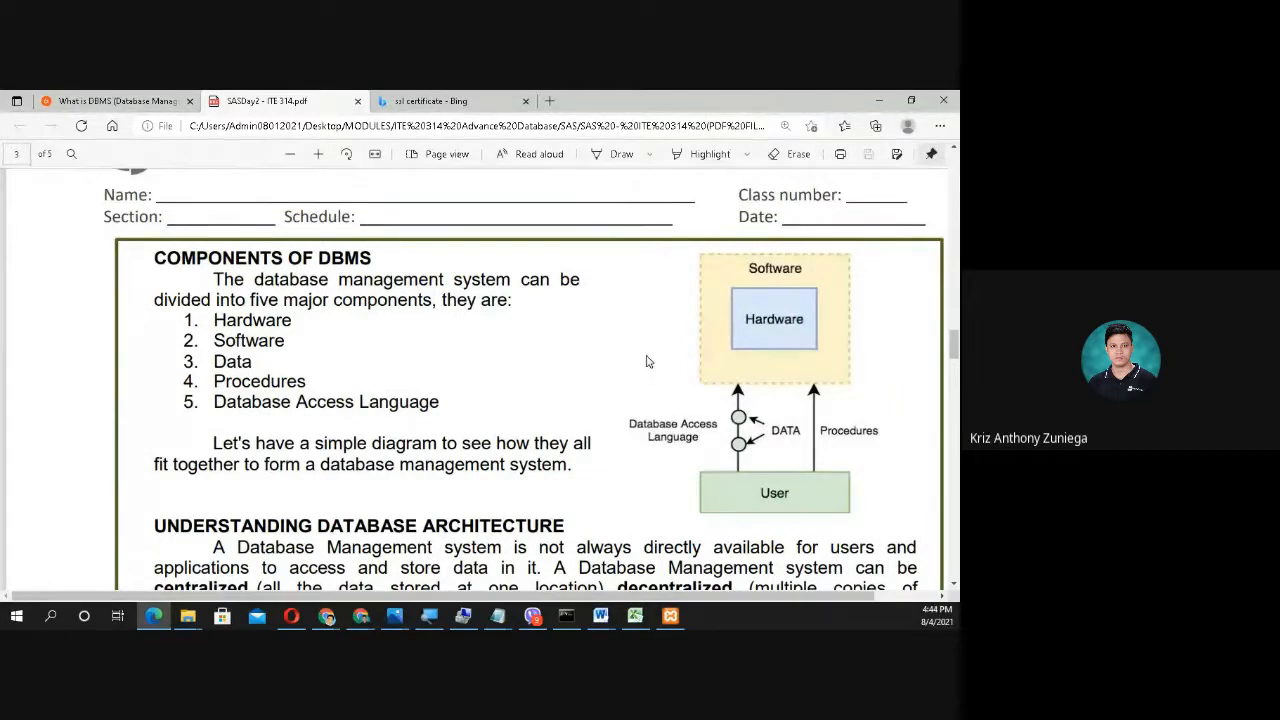
mouse_move(570, 400)
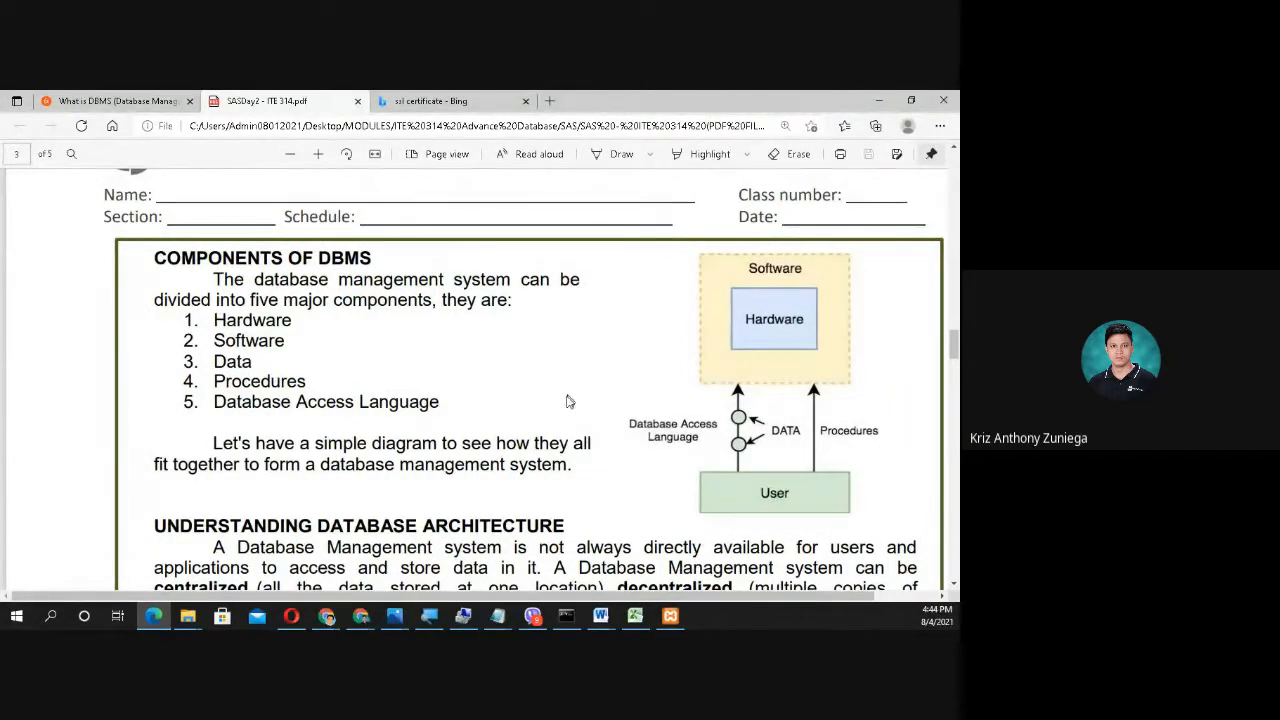
mouse_move(388, 402)
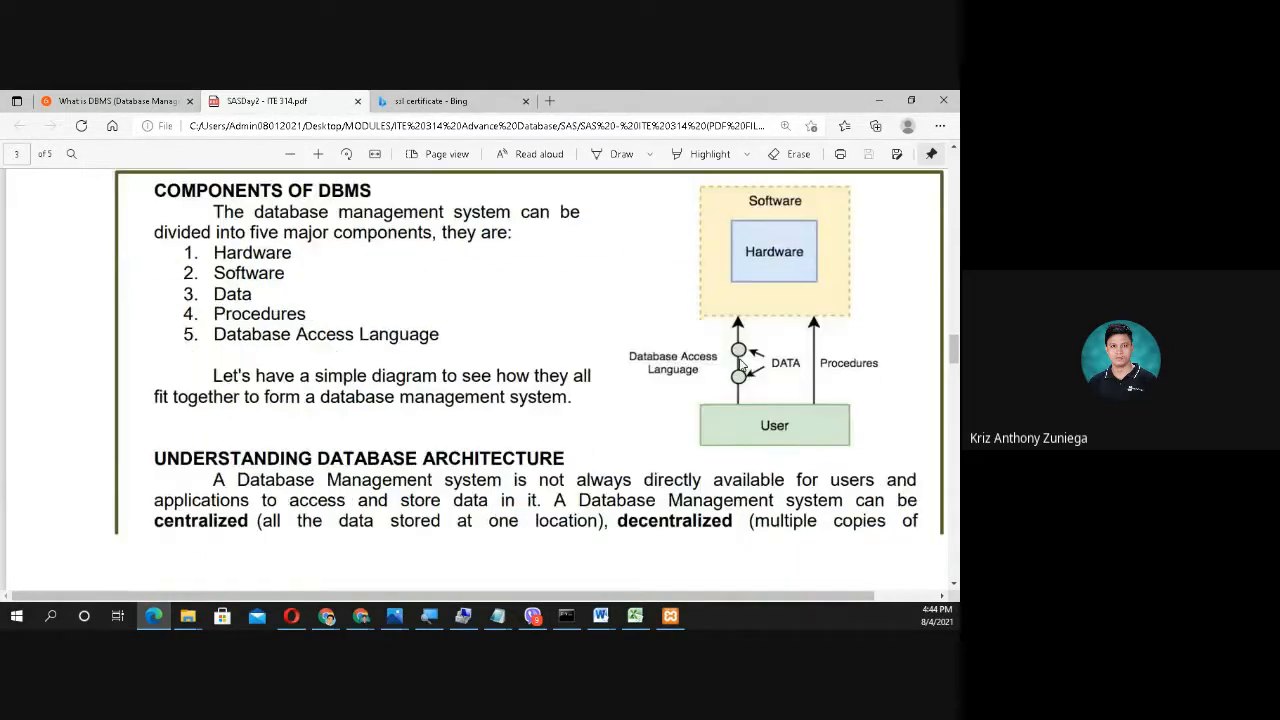
scroll(down, 3)
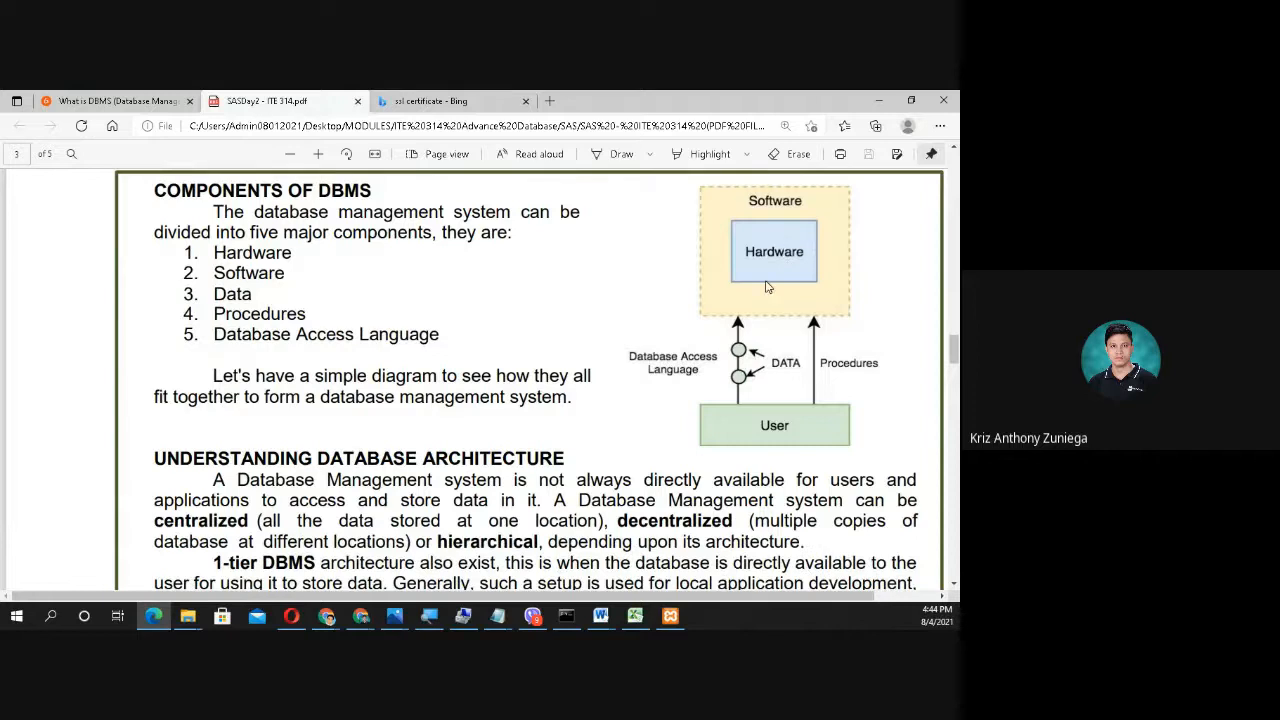
mouse_move(760, 428)
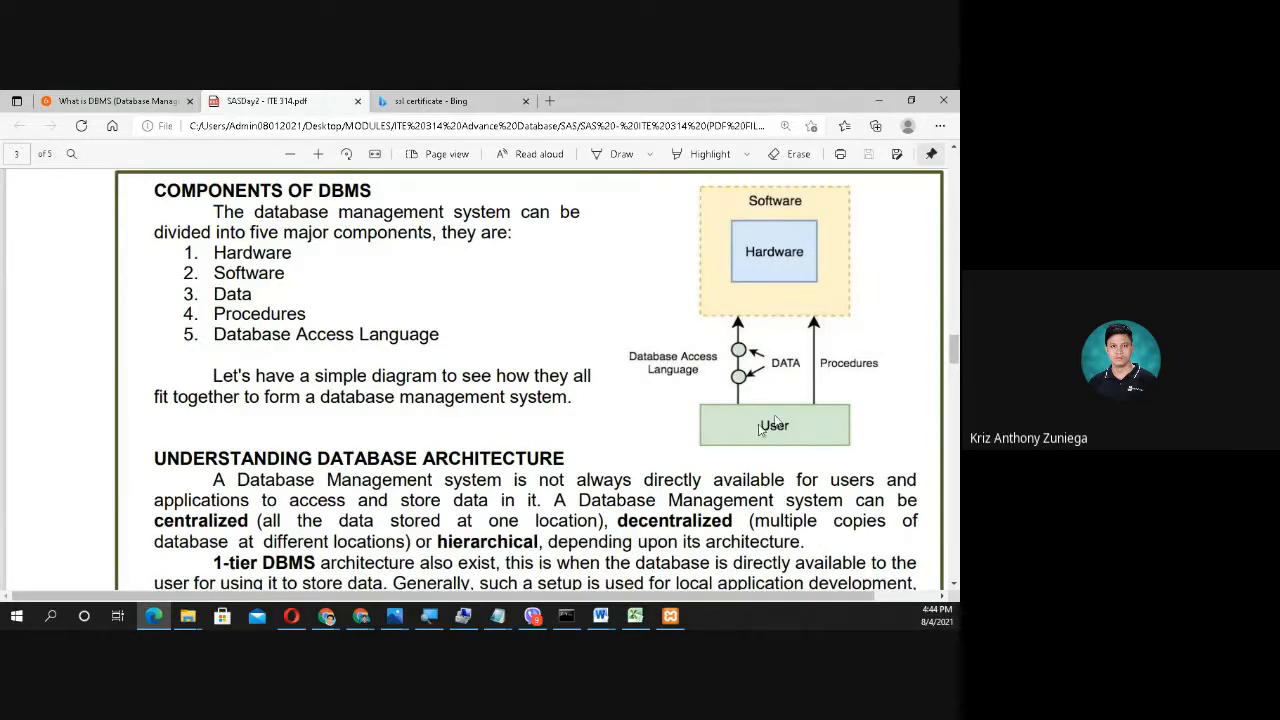
mouse_move(634, 394)
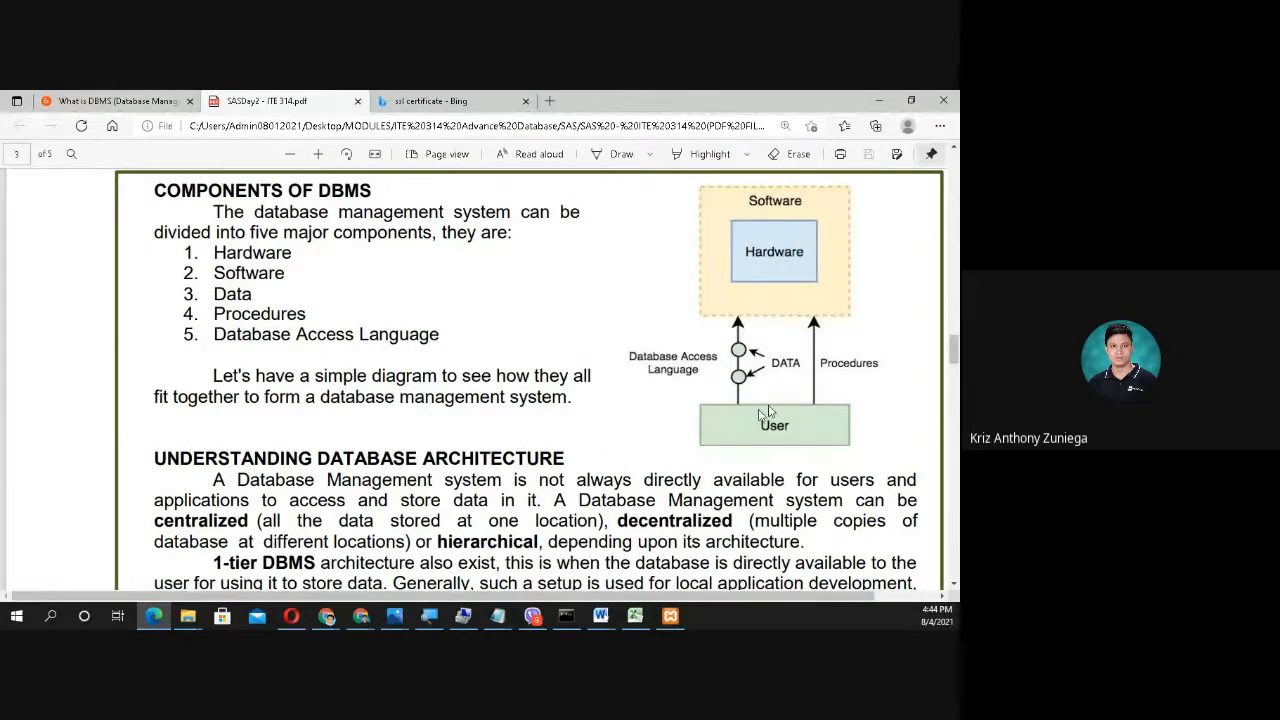
mouse_move(772, 280)
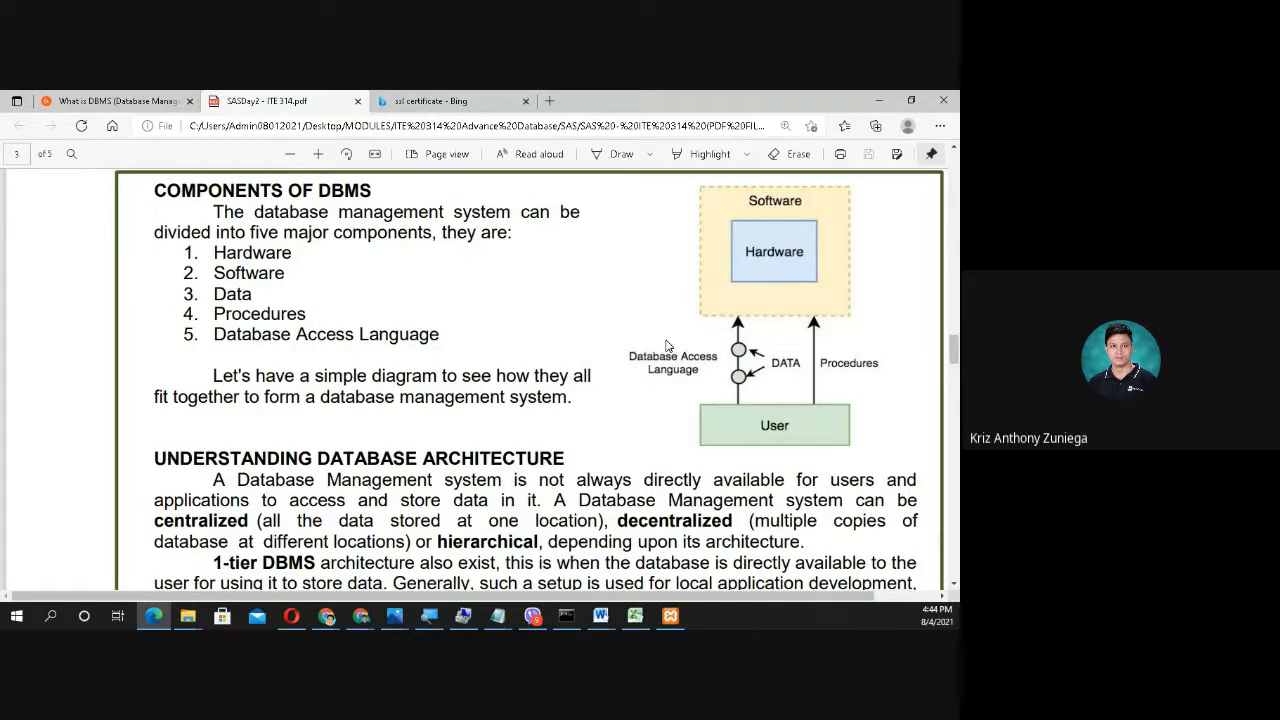
Step: Scroll through the 1-tier, 2-tier and 3-tier architectures down to the Database Model heading
scroll(down, 3)
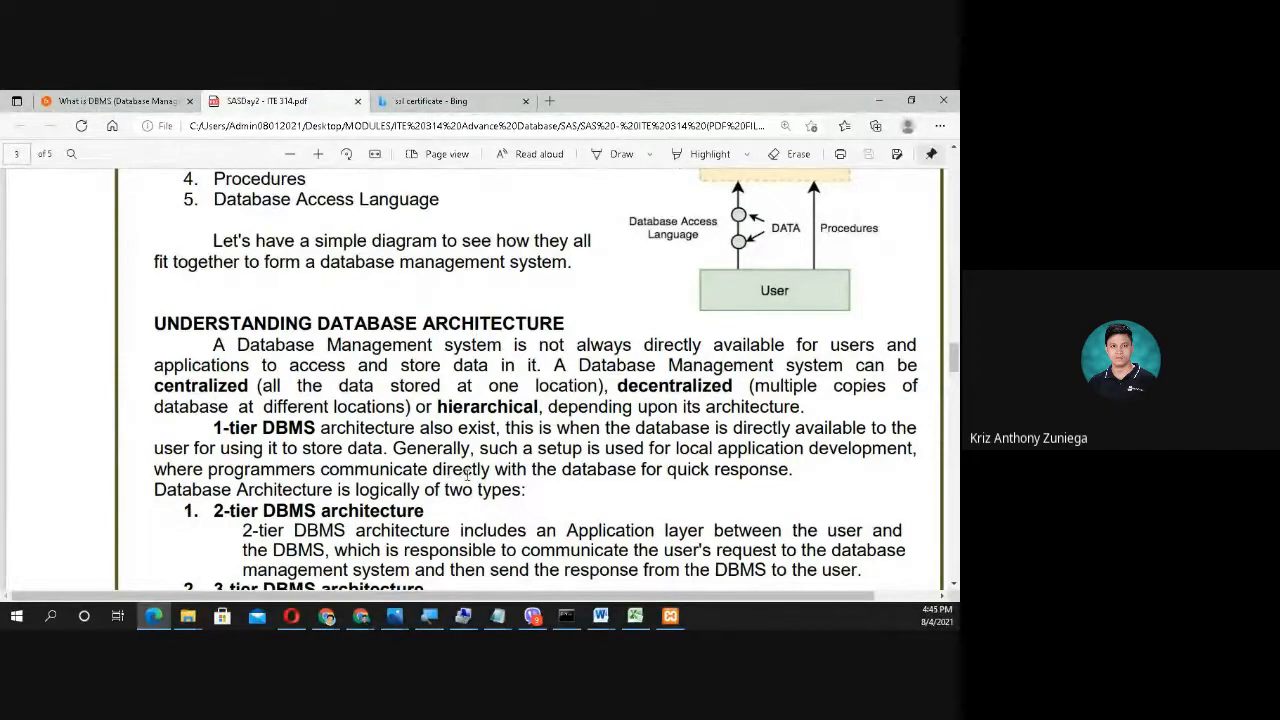
scroll(down, 3)
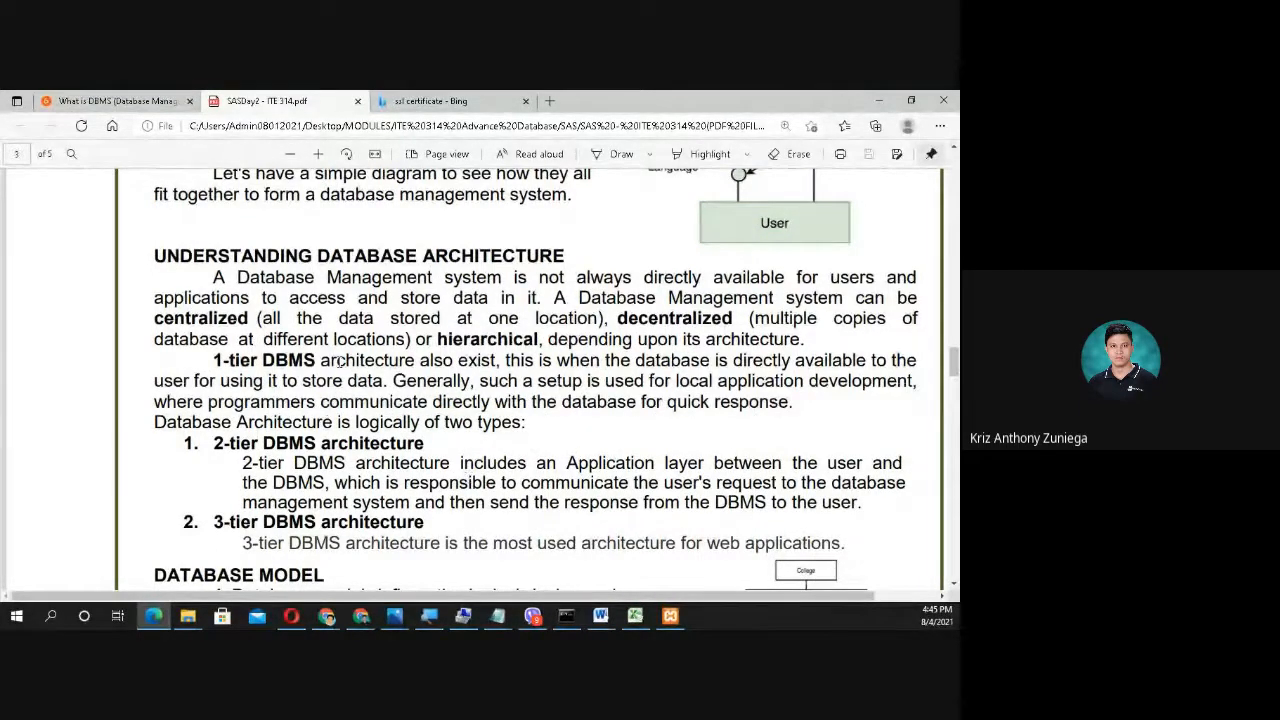
mouse_move(436, 404)
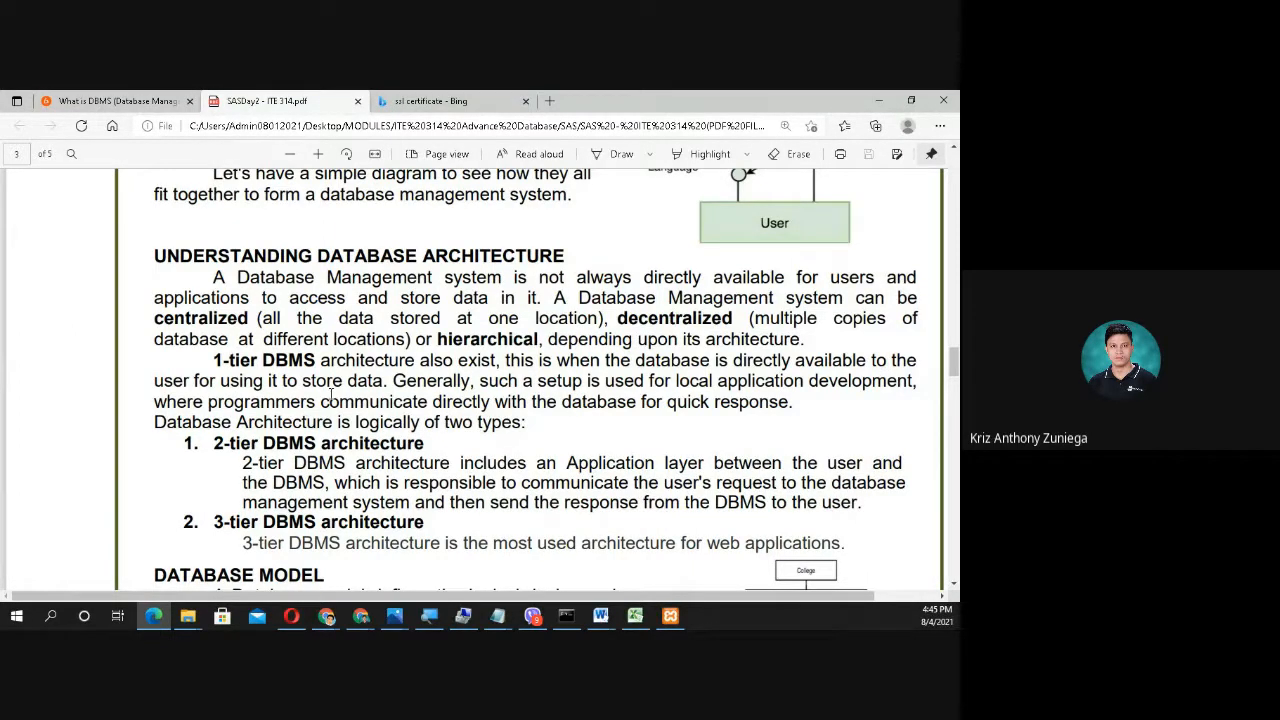
mouse_move(492, 402)
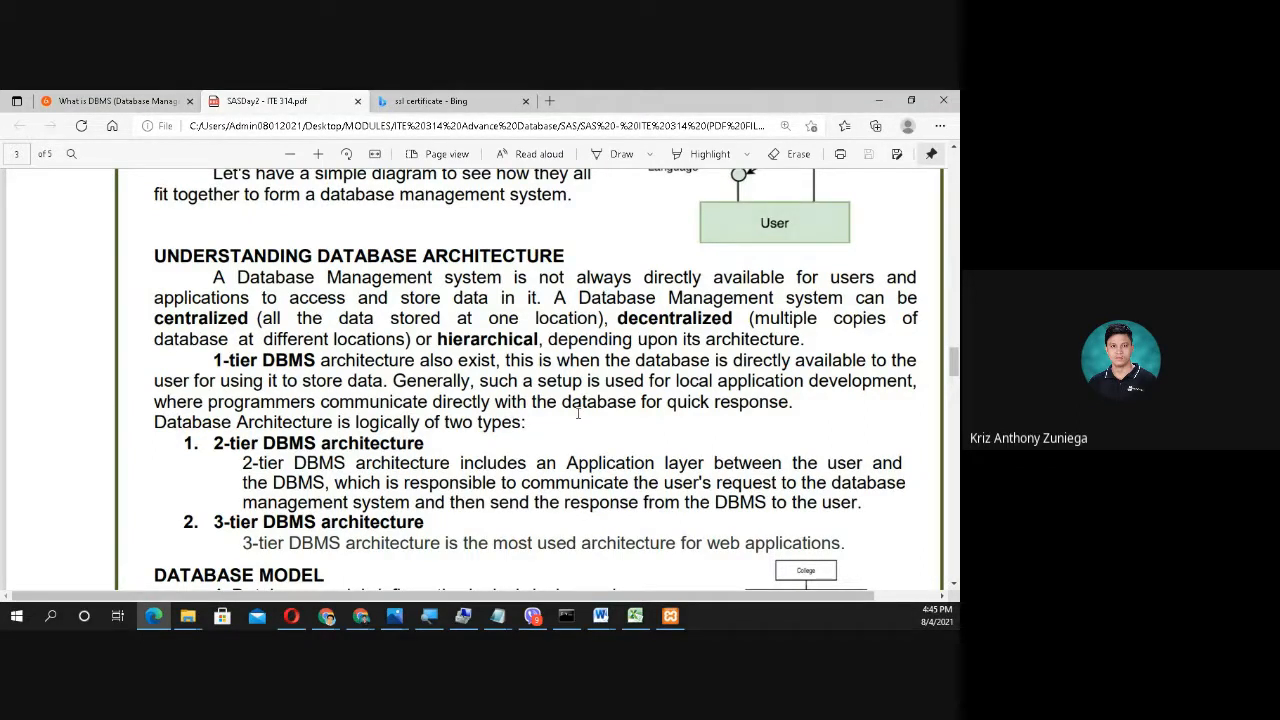
scroll(down, 3)
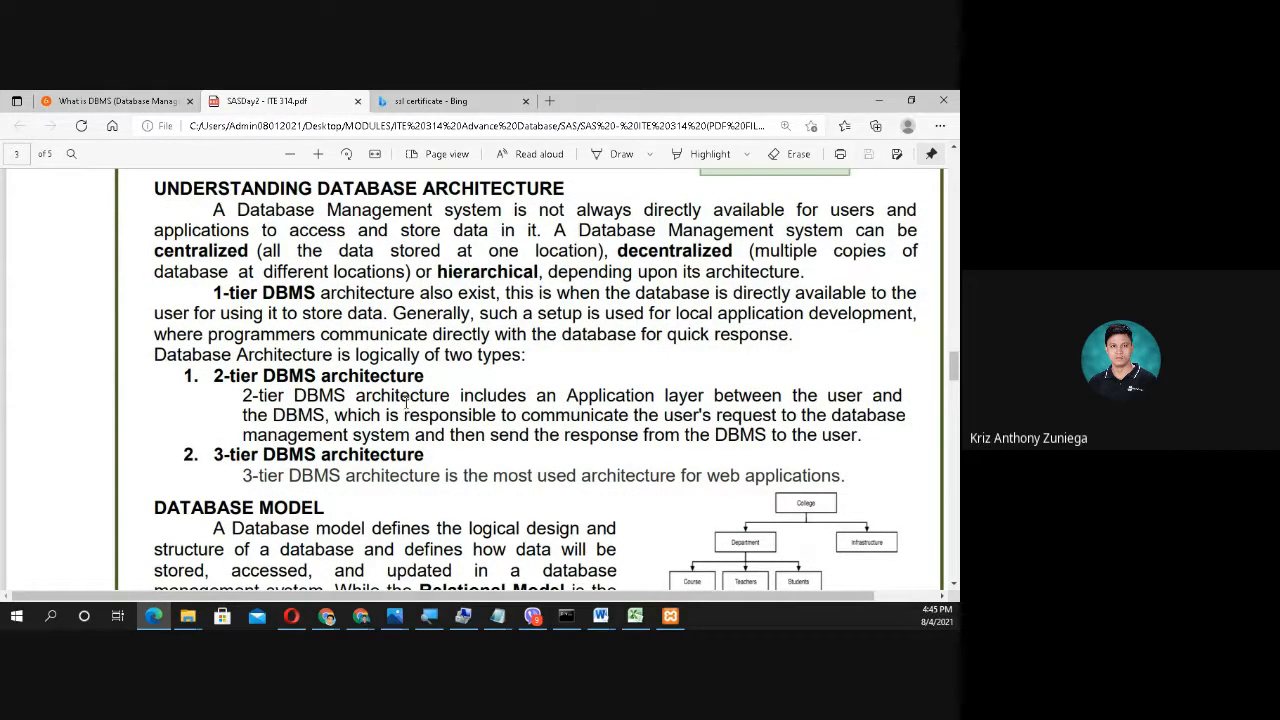
mouse_move(304, 448)
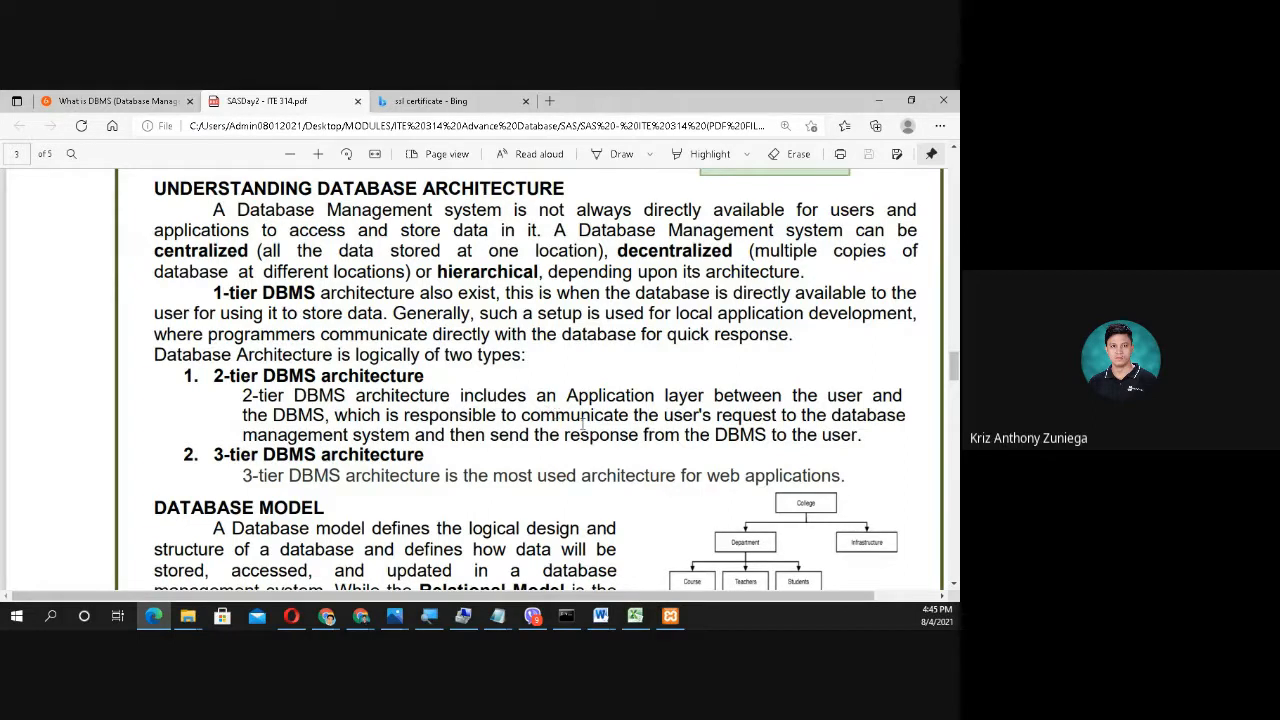
mouse_move(770, 348)
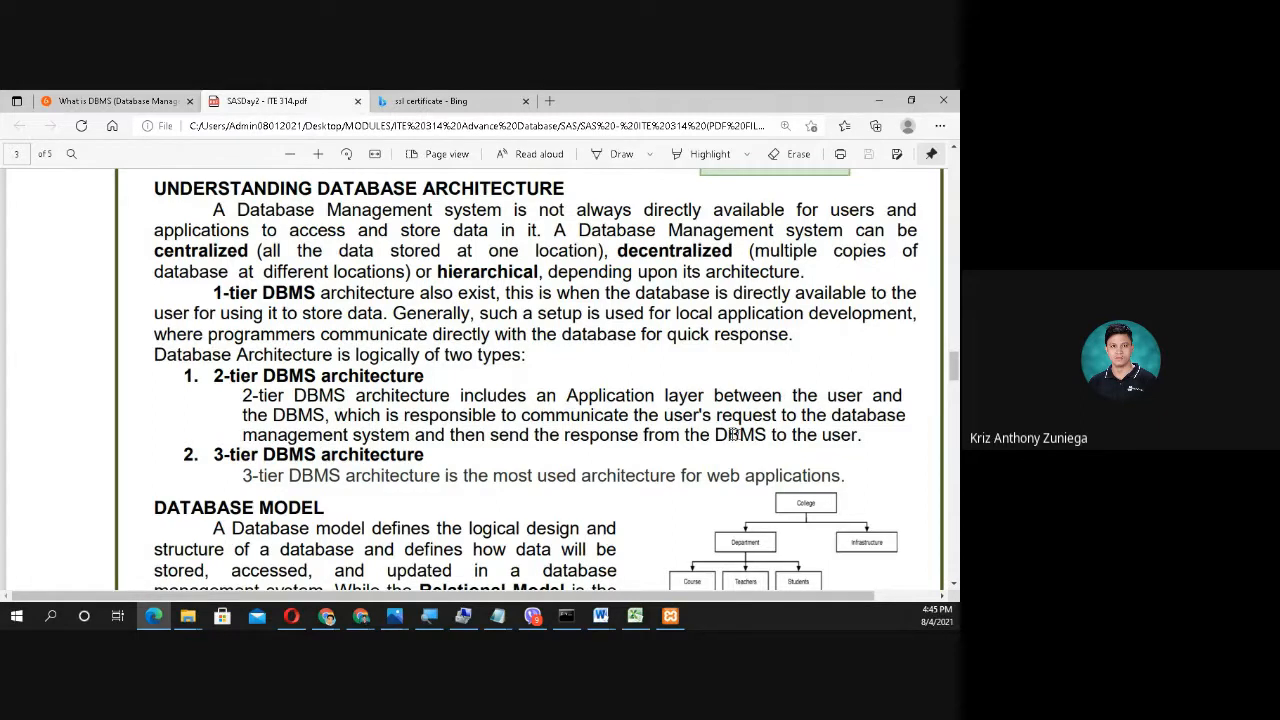
mouse_move(784, 452)
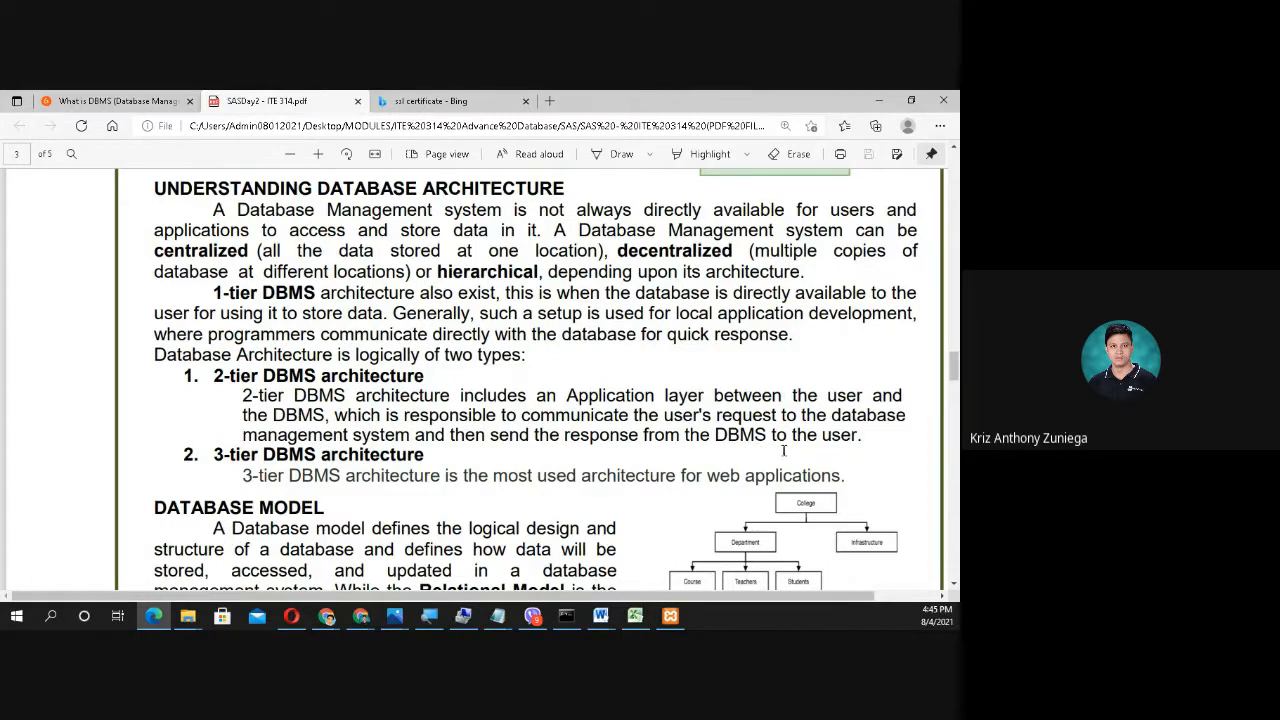
mouse_move(880, 420)
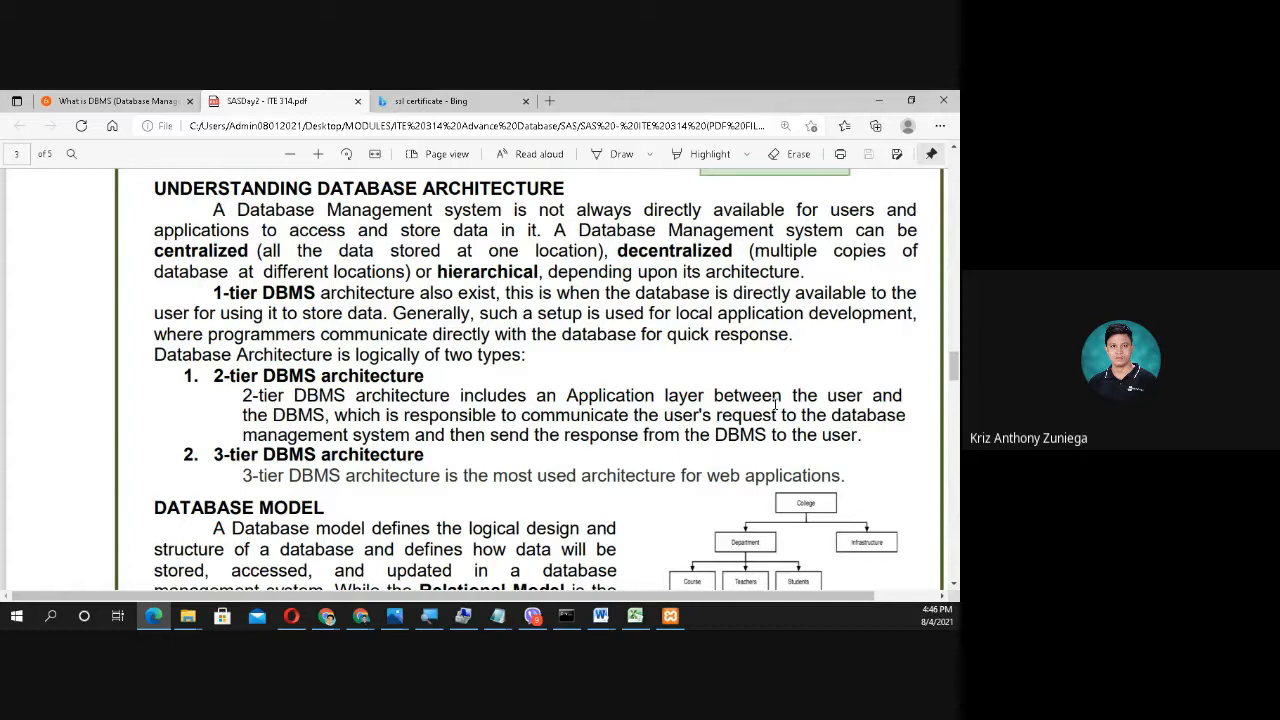
scroll(down, 3)
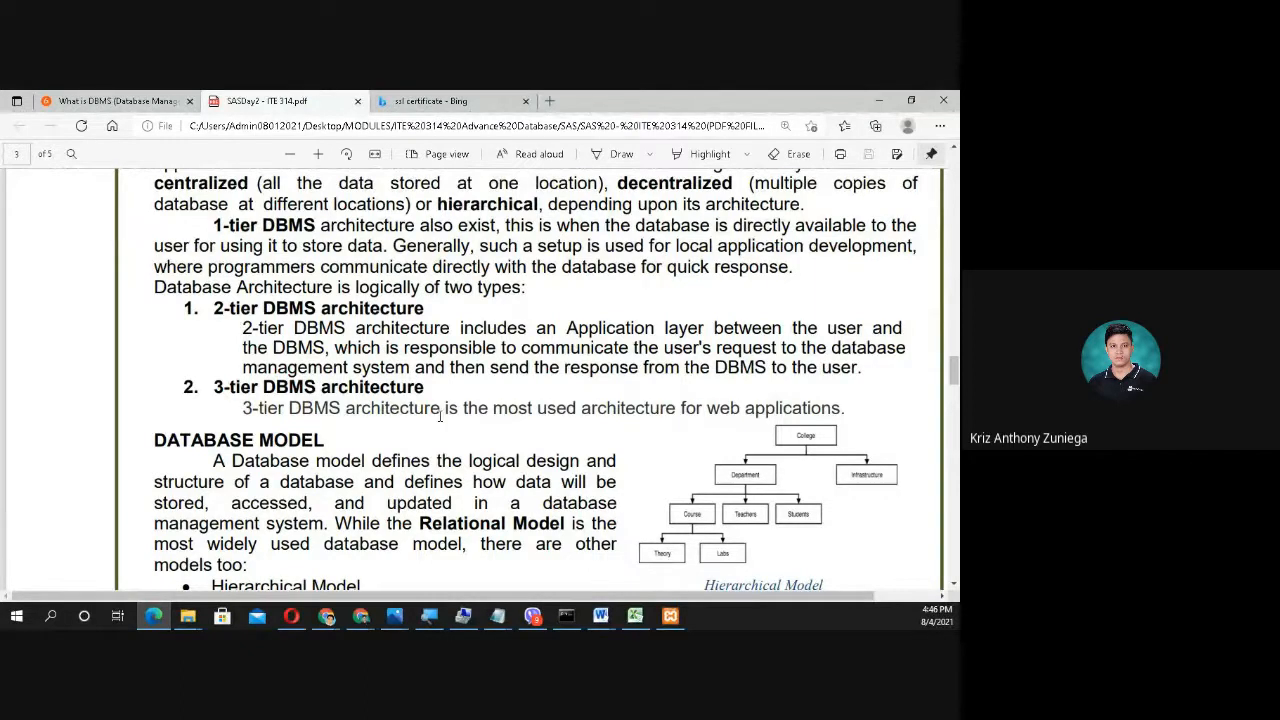
mouse_move(548, 436)
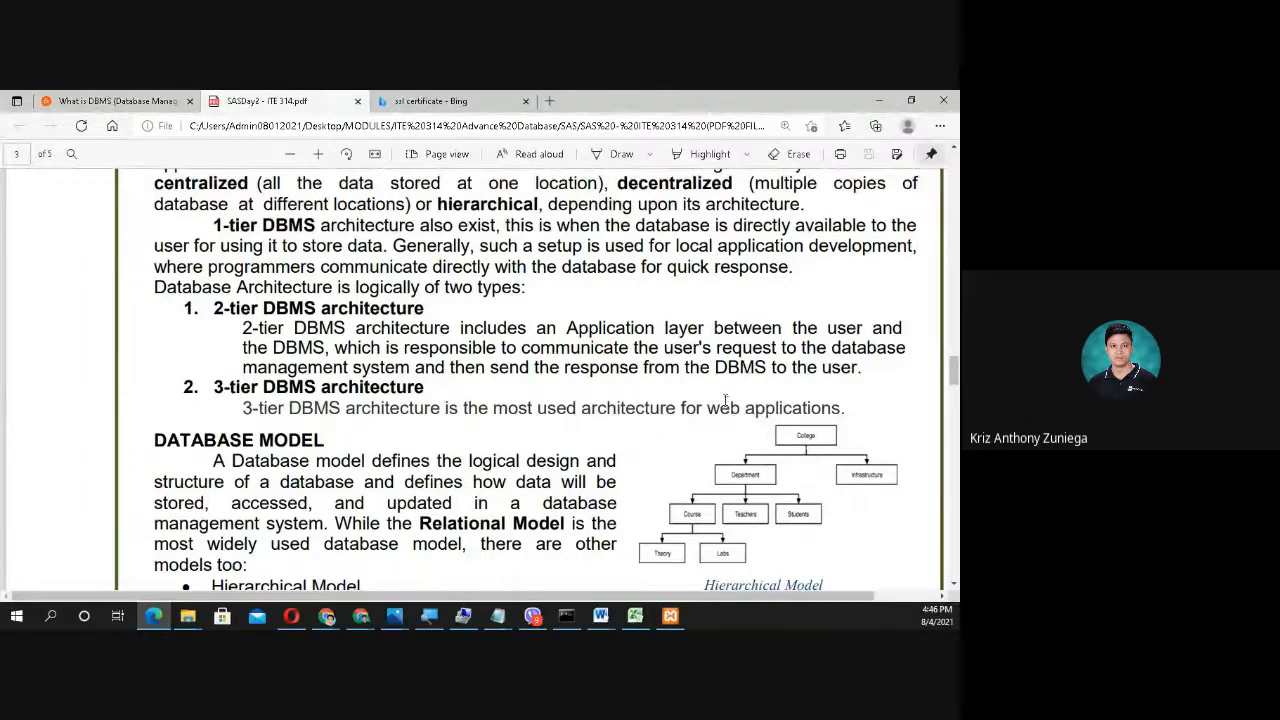
scroll(down, 3)
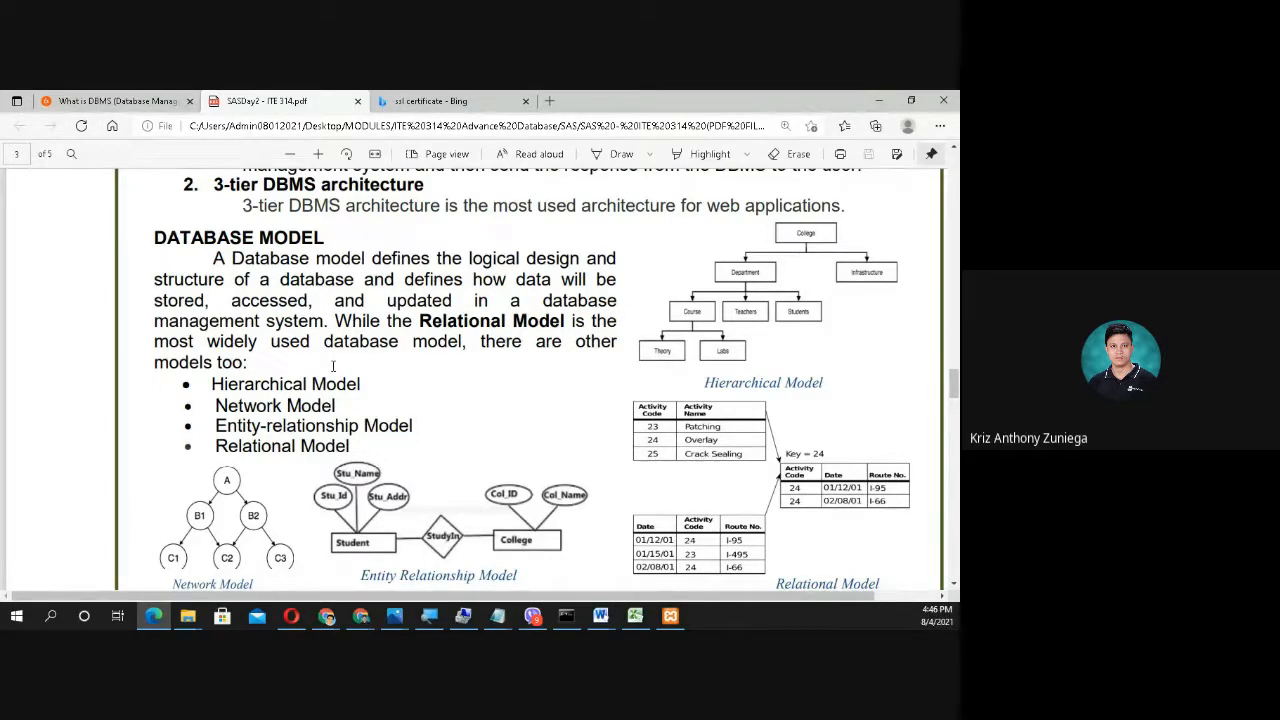
mouse_move(512, 362)
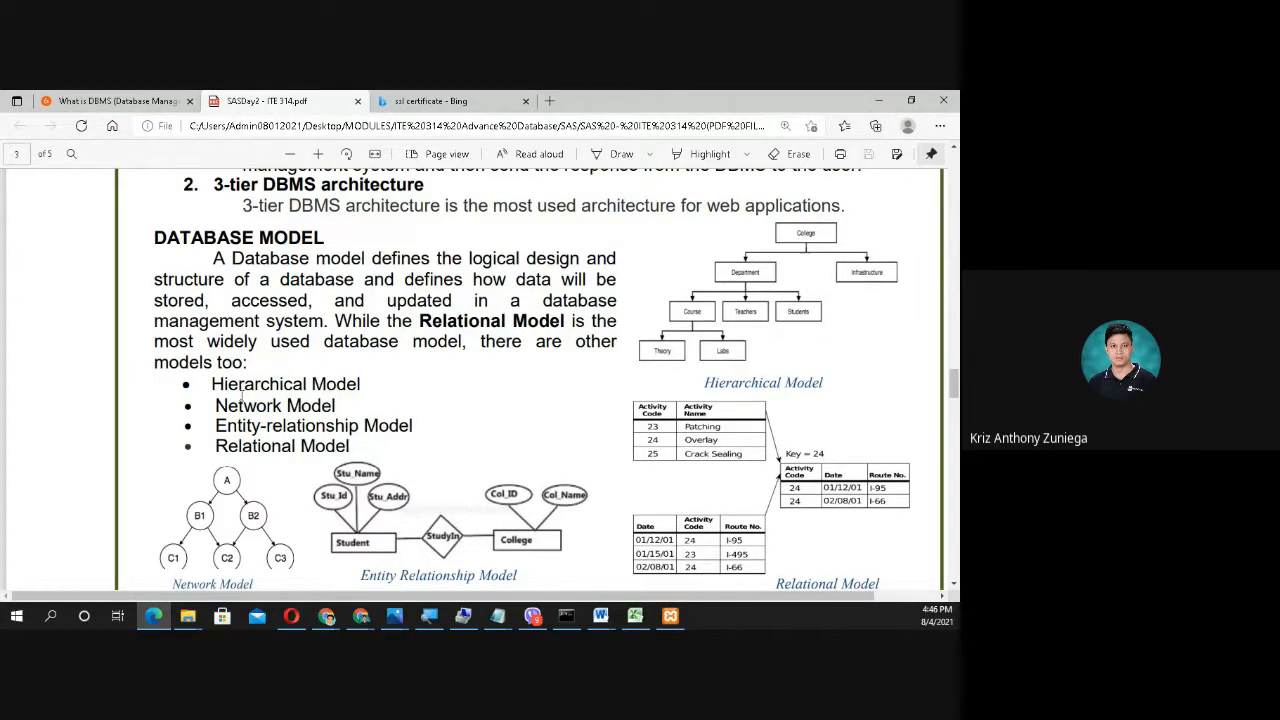
scroll(down, 3)
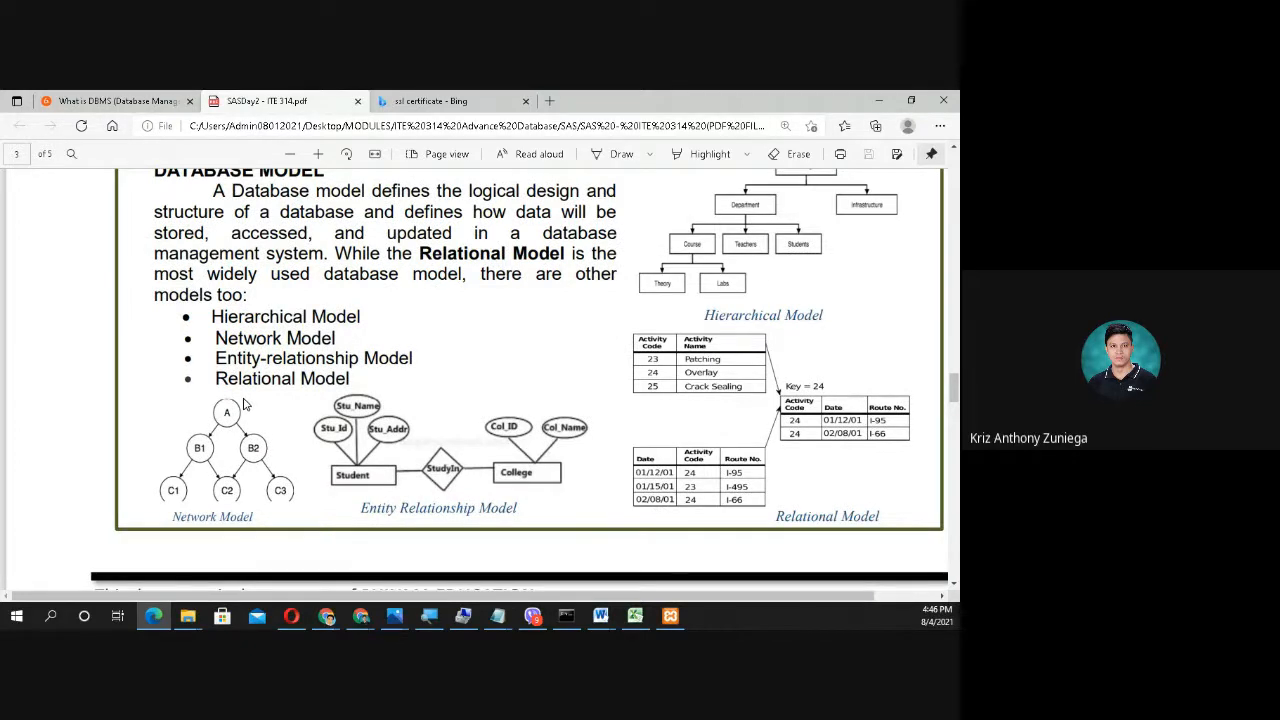
mouse_move(416, 396)
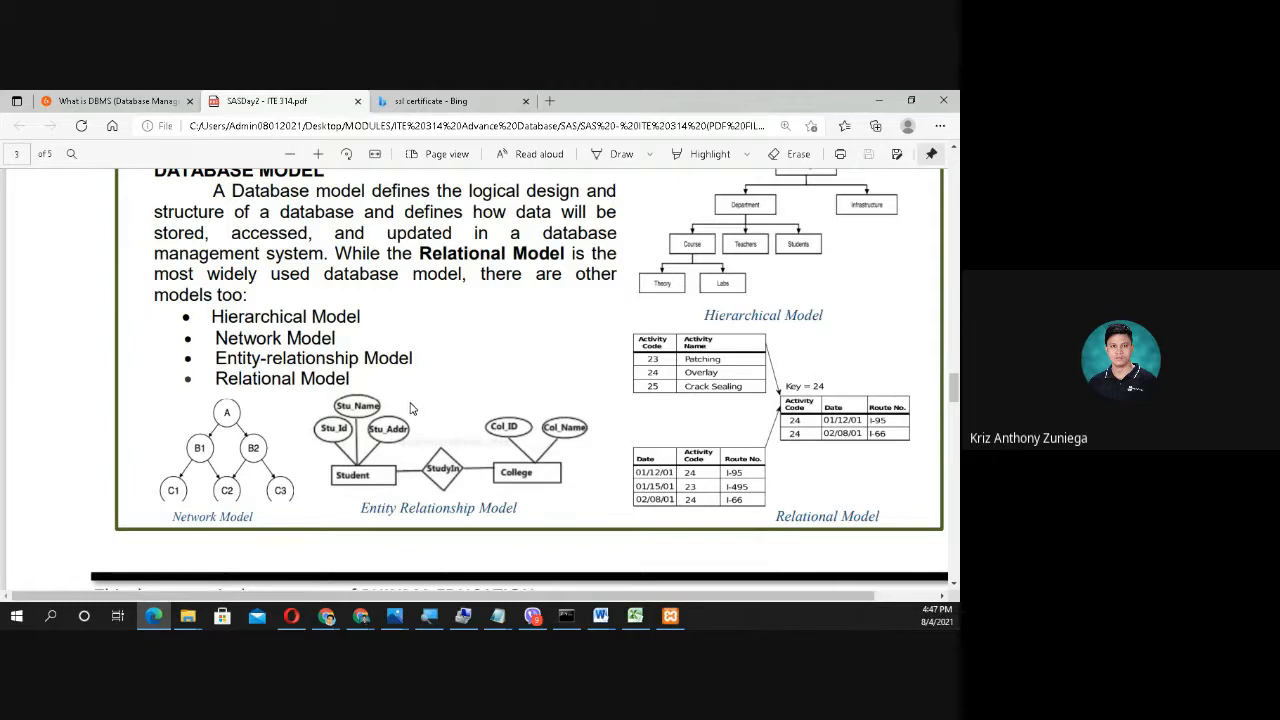
mouse_move(598, 384)
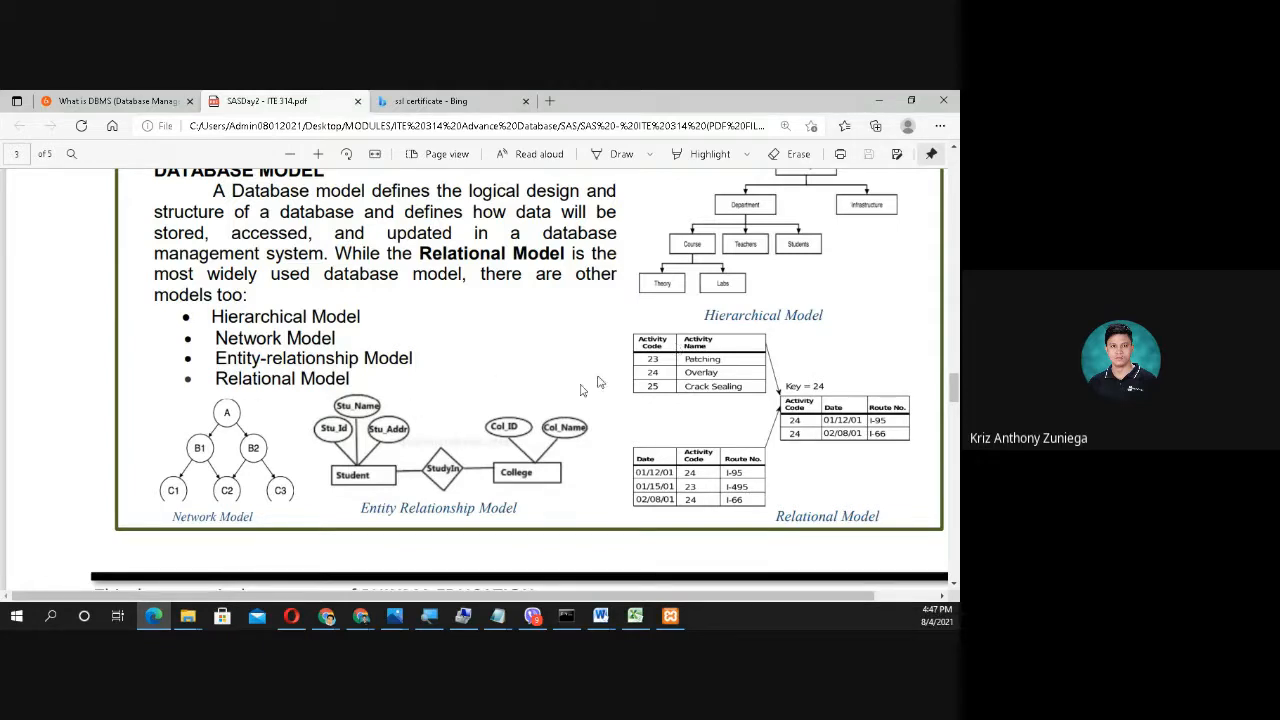
mouse_move(436, 404)
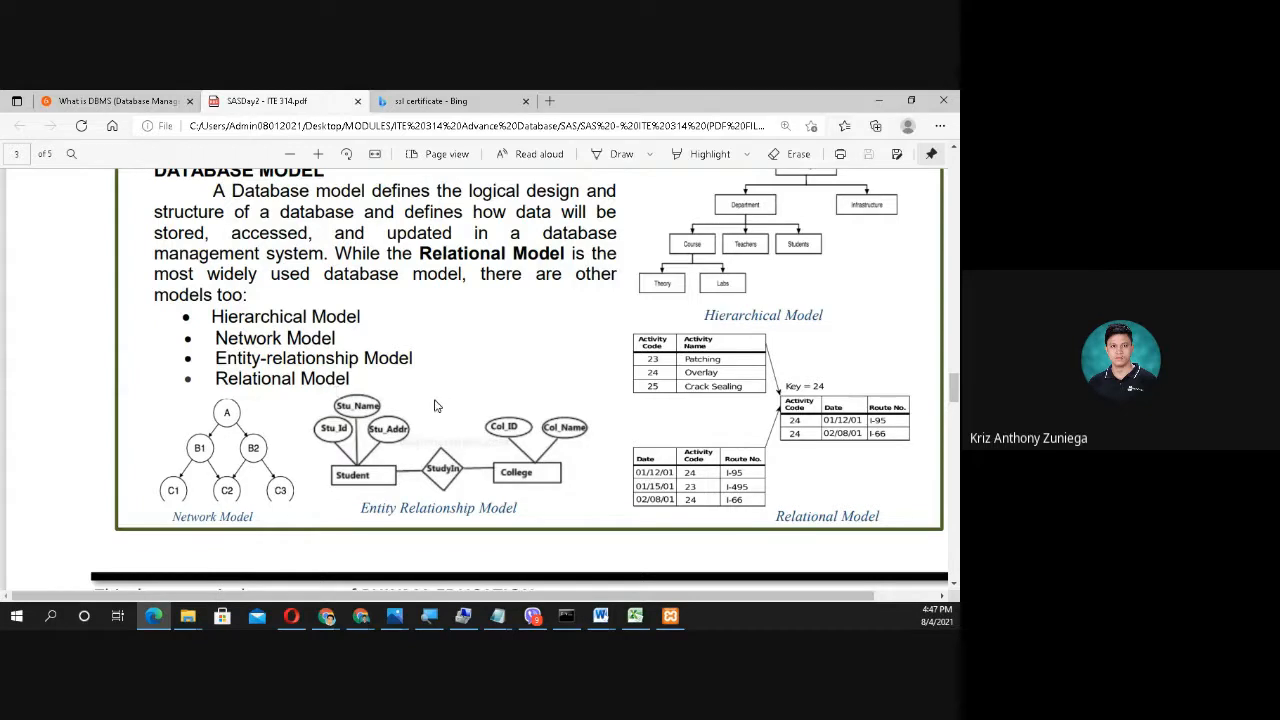
mouse_move(792, 348)
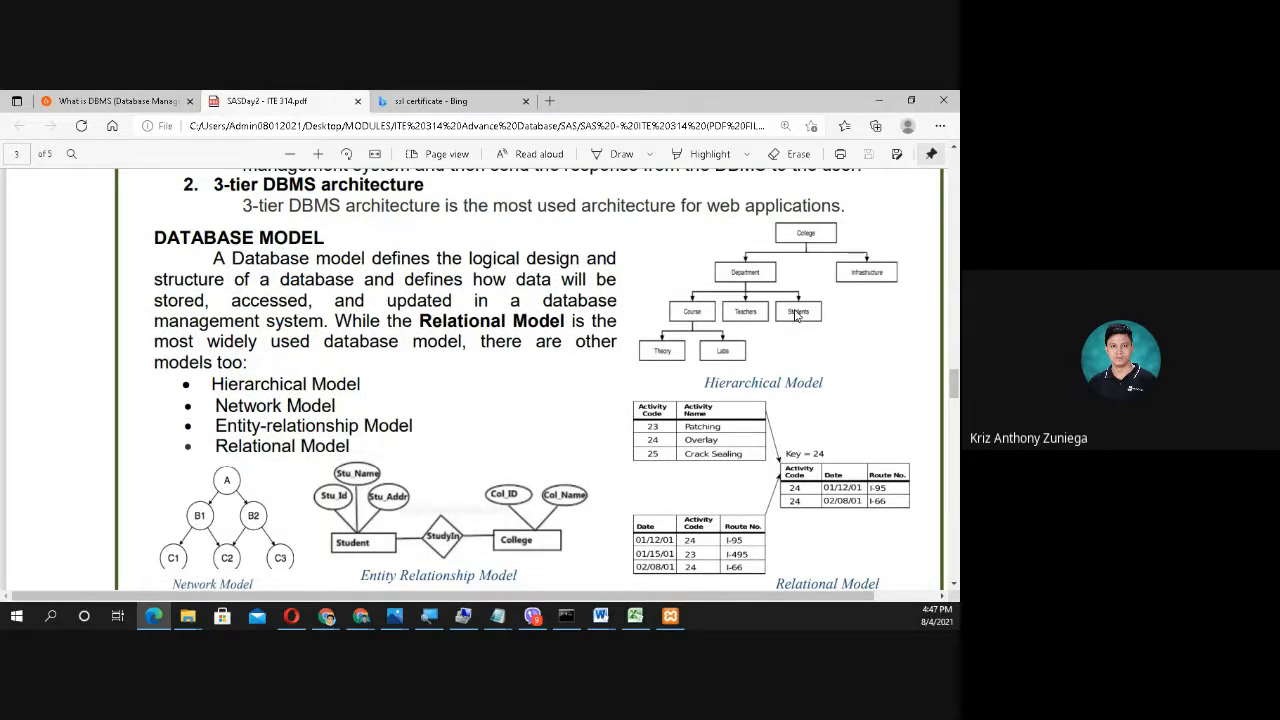
scroll(down, 3)
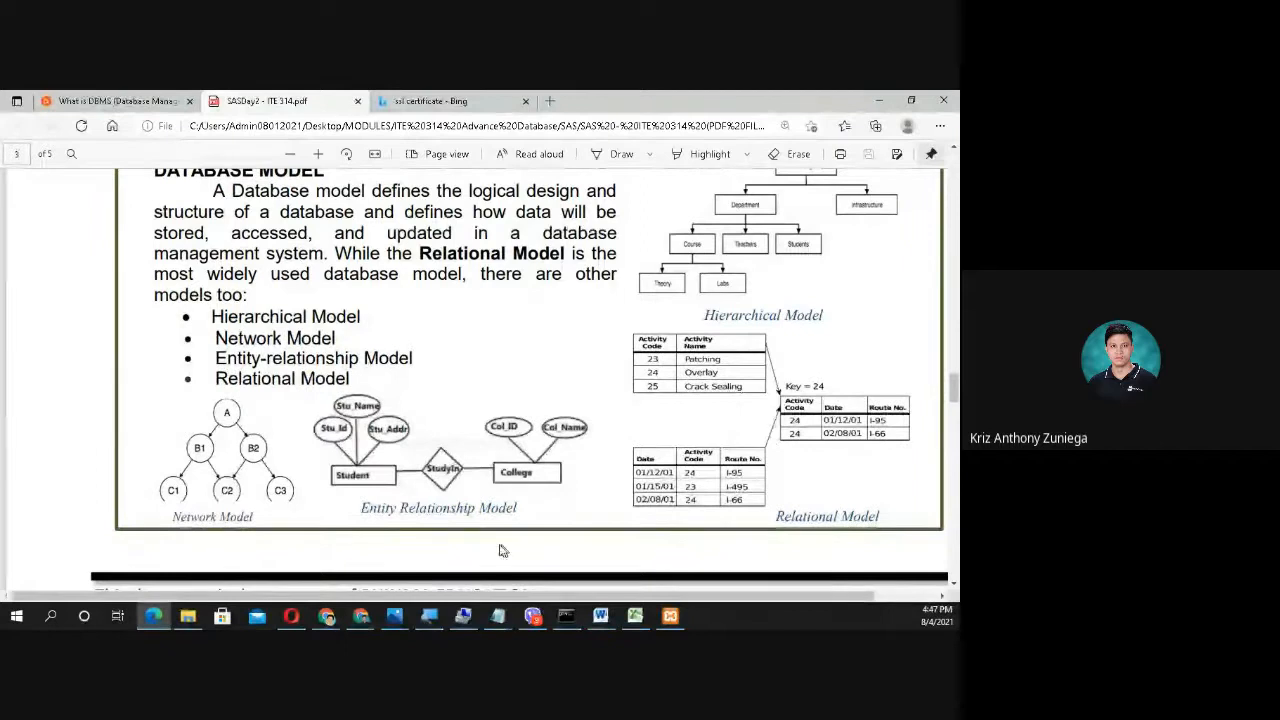
mouse_move(408, 470)
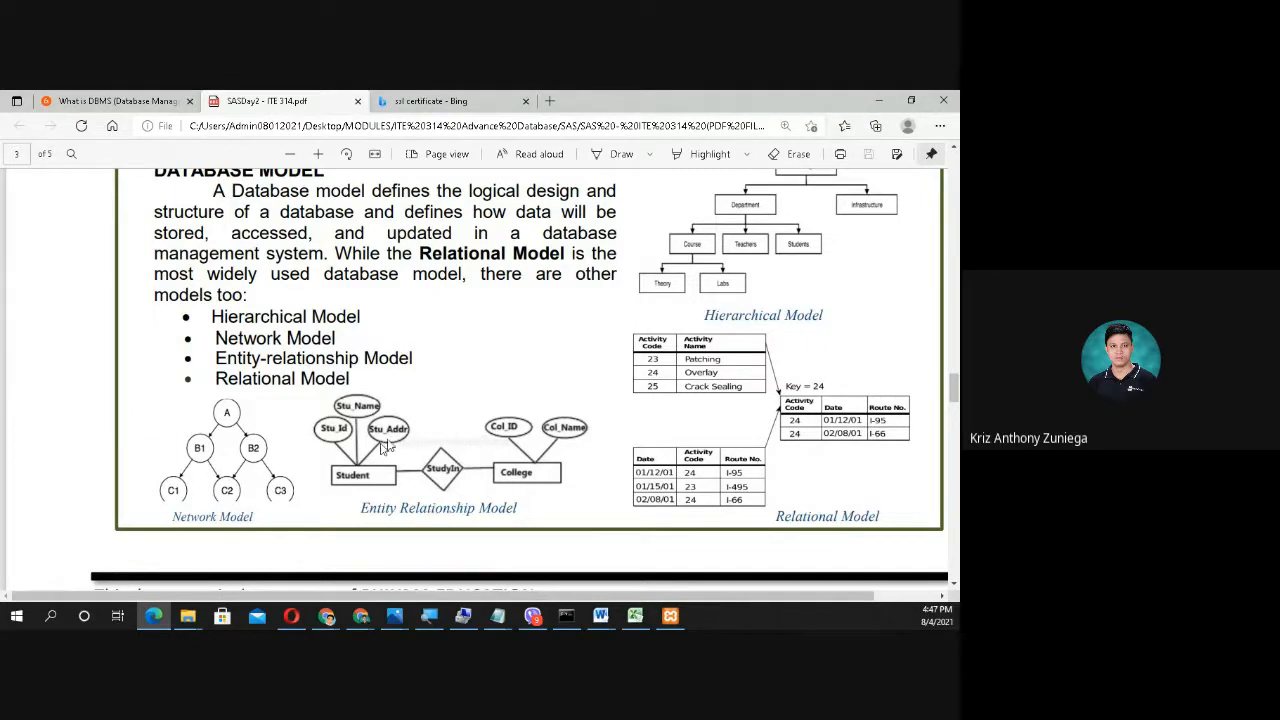
mouse_move(844, 516)
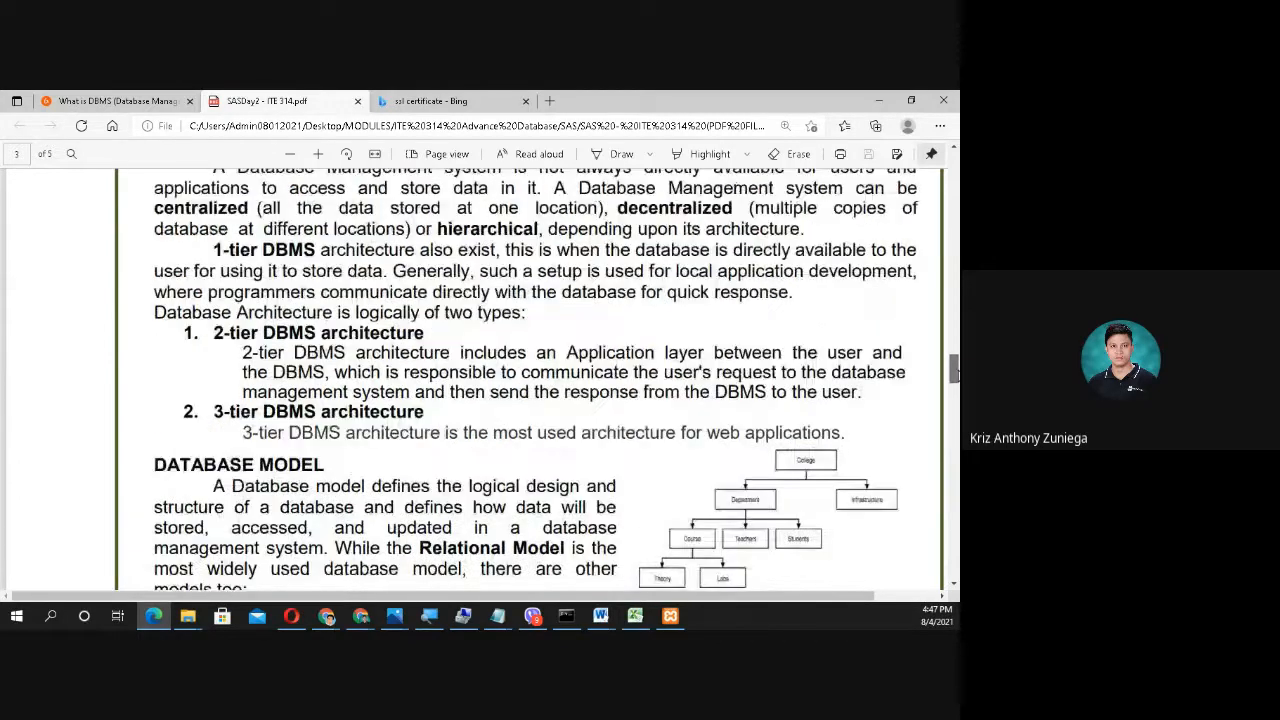
Step: Scroll to the foot of the Database Model page with the PHINMA Education notice
scroll(down, 3)
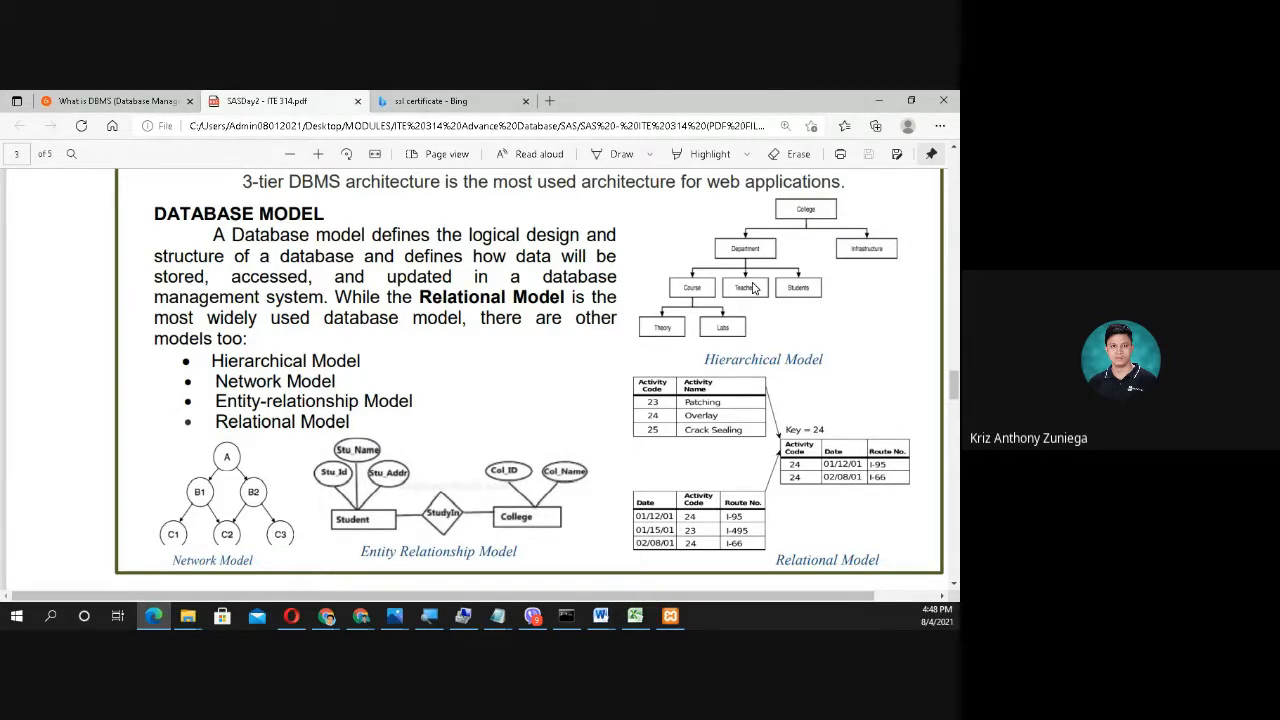
mouse_move(644, 442)
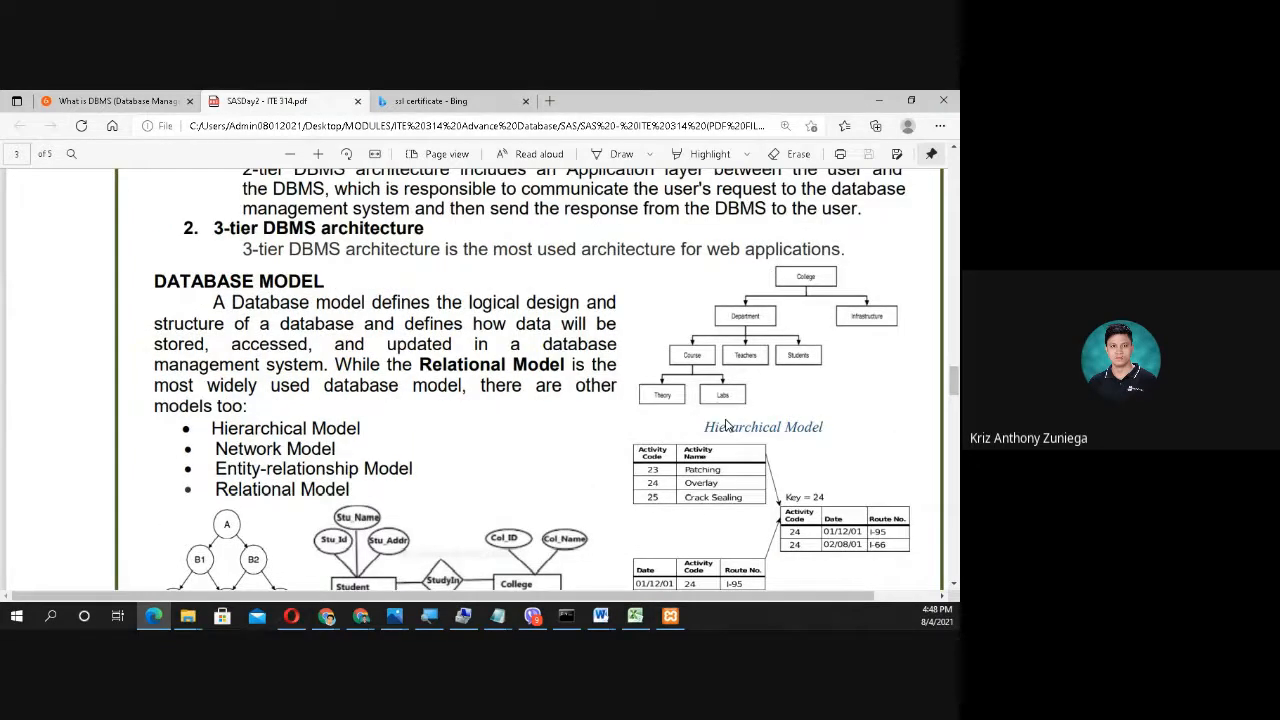
scroll(down, 3)
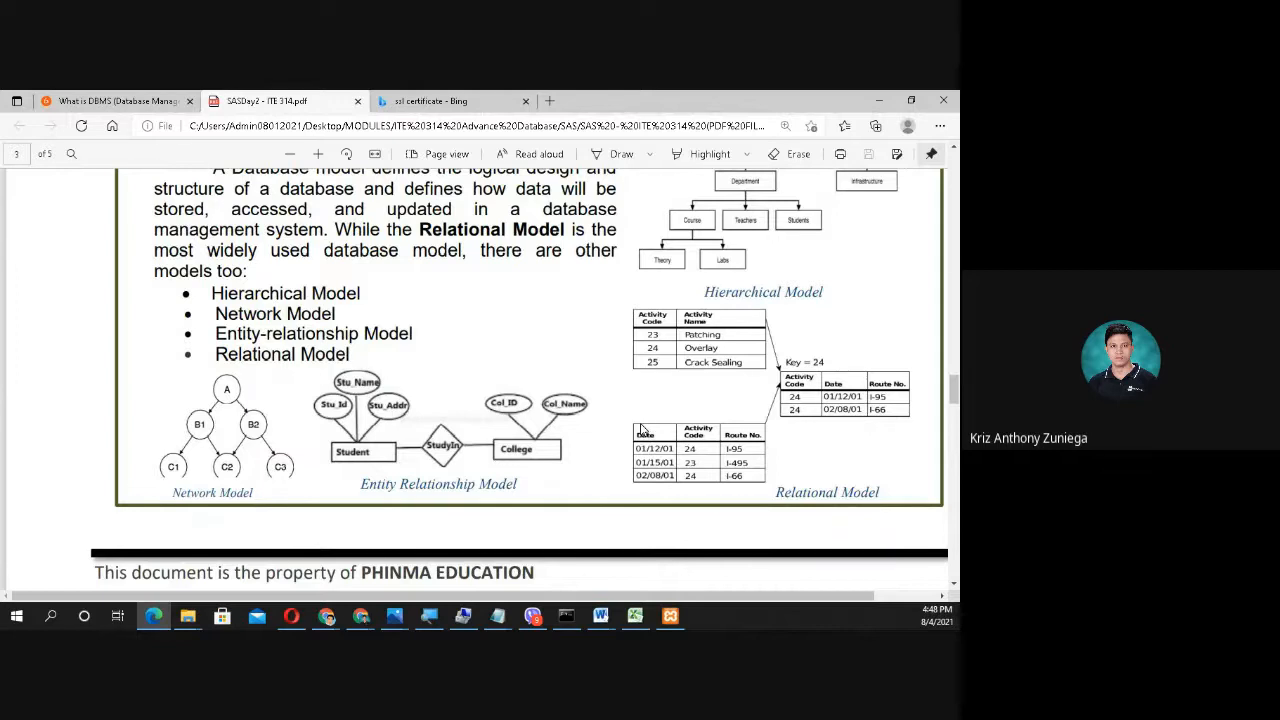
Step: Scroll onto the next page showing Activity 3's What I Know Chart and Activity 4's questions
scroll(down, 3)
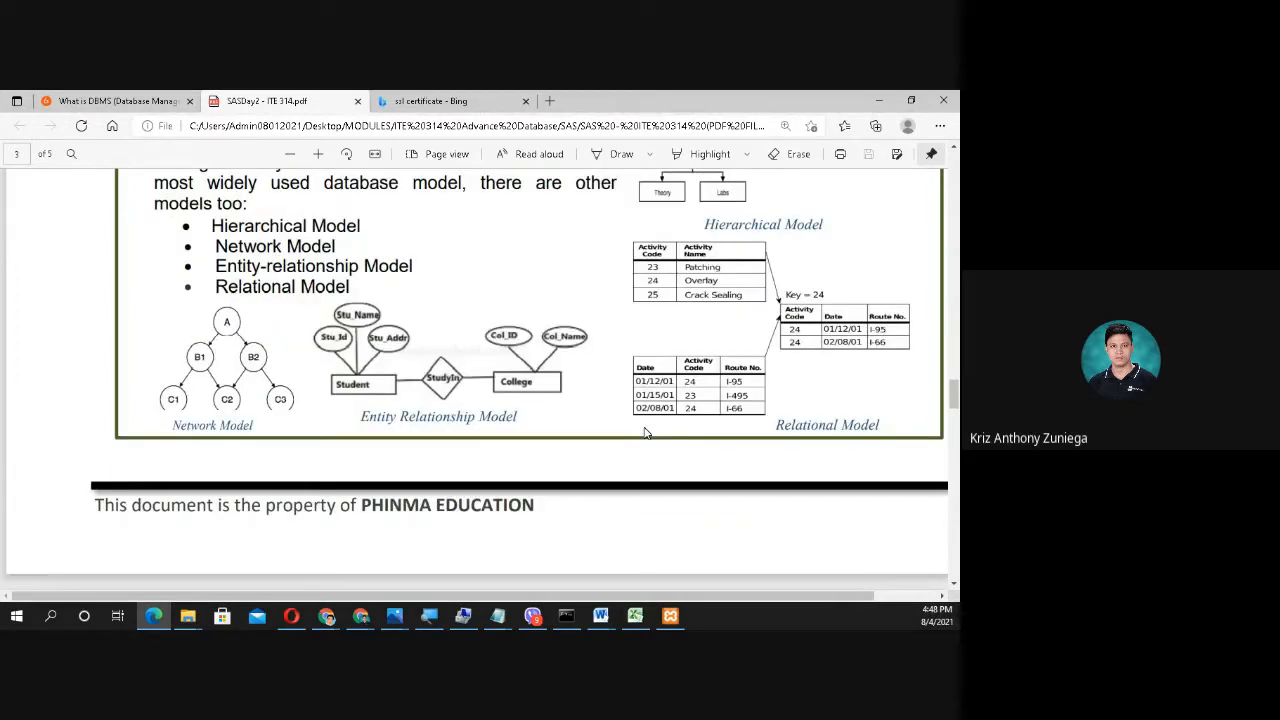
scroll(down, 3)
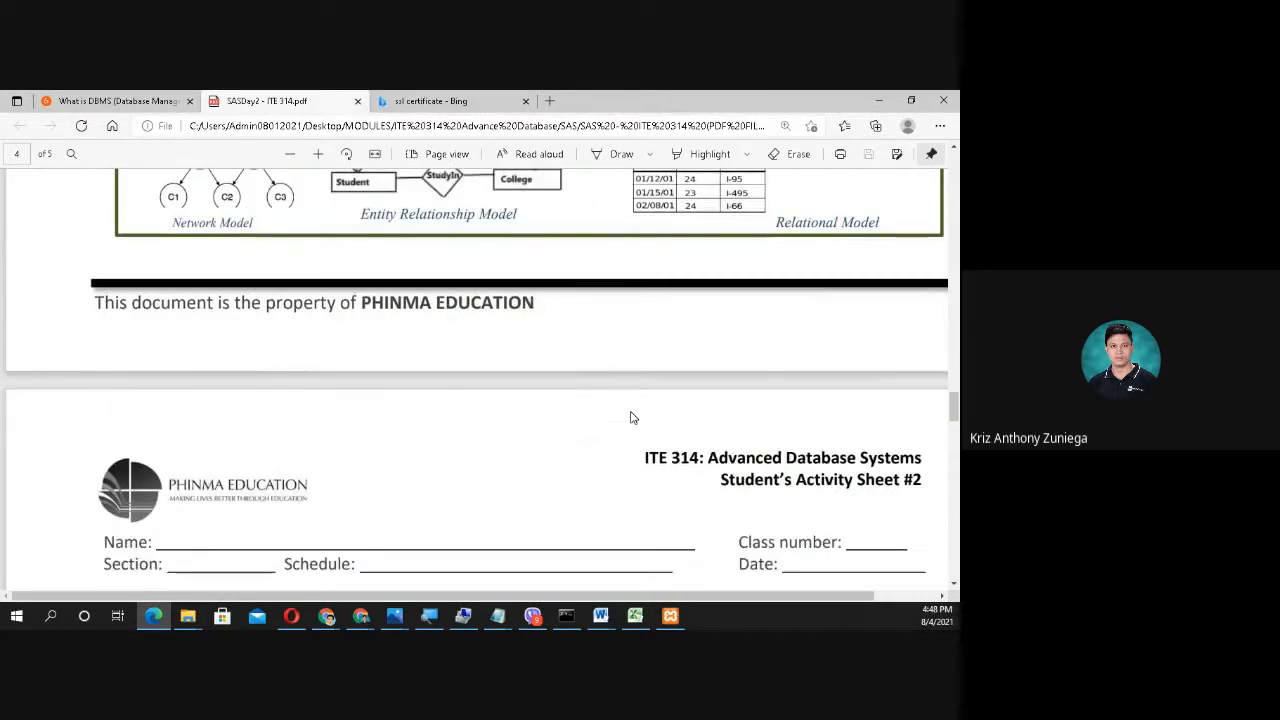
scroll(down, 3)
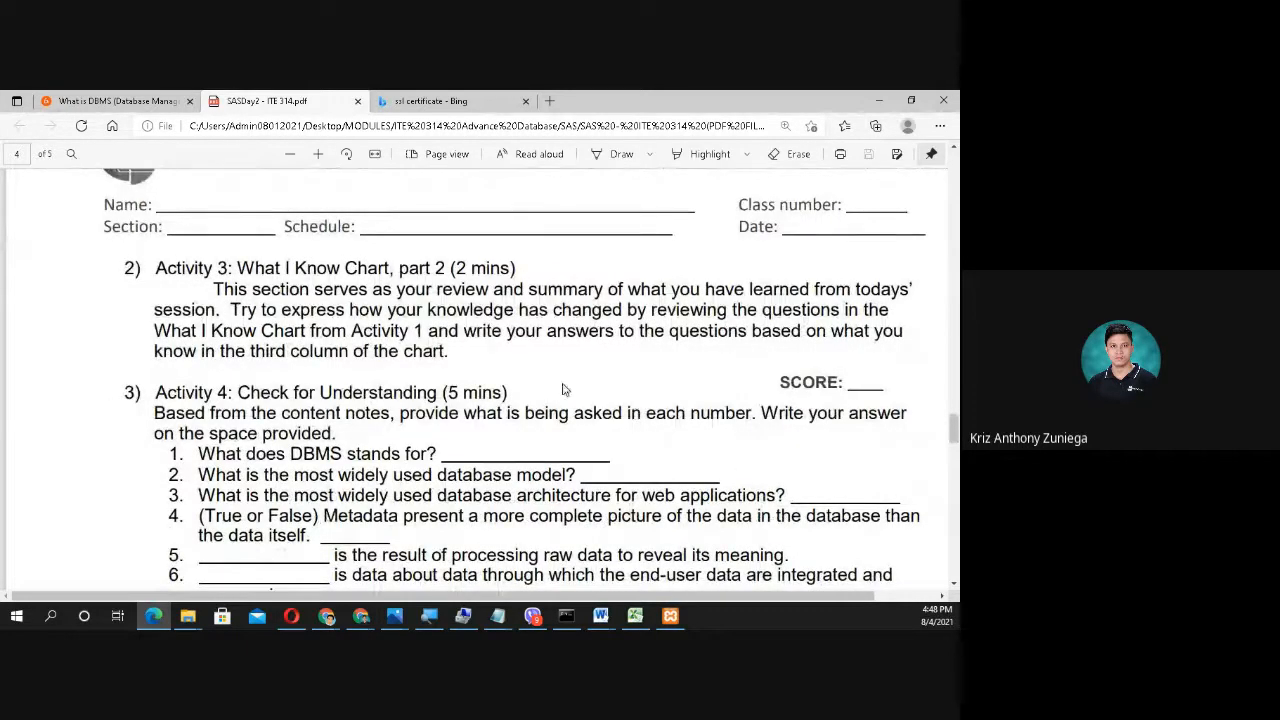
mouse_move(570, 364)
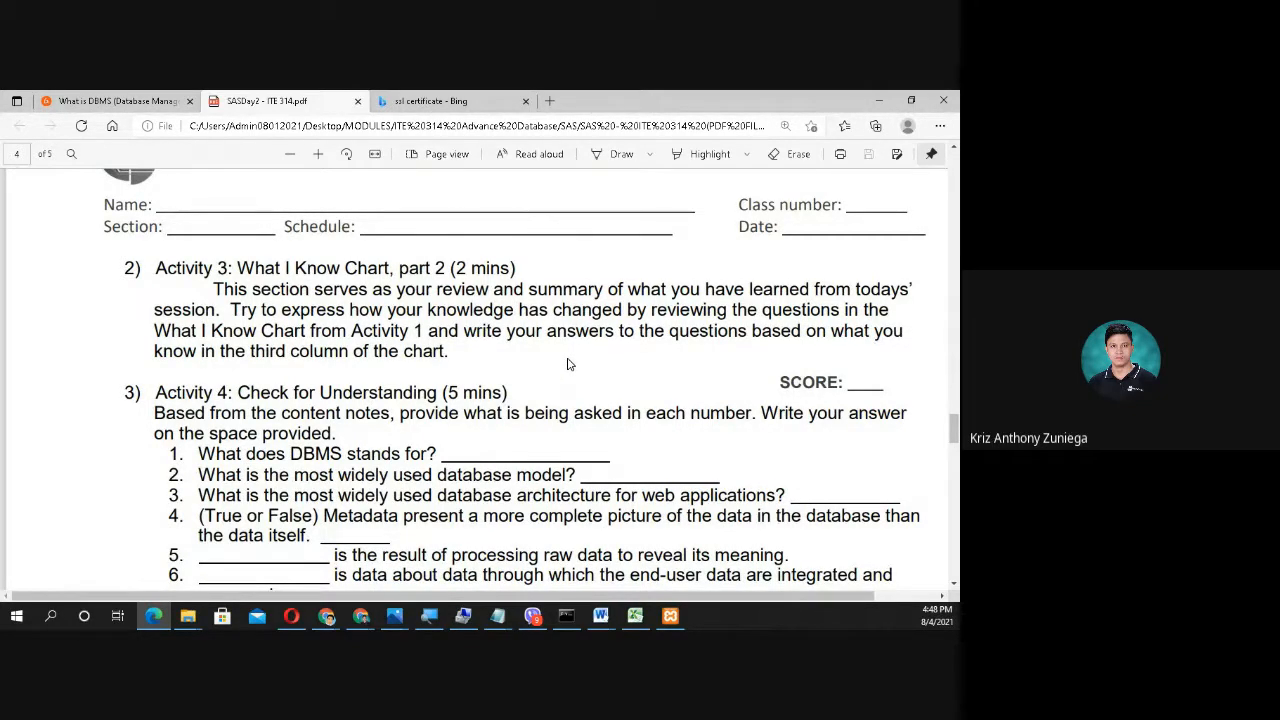
mouse_move(556, 360)
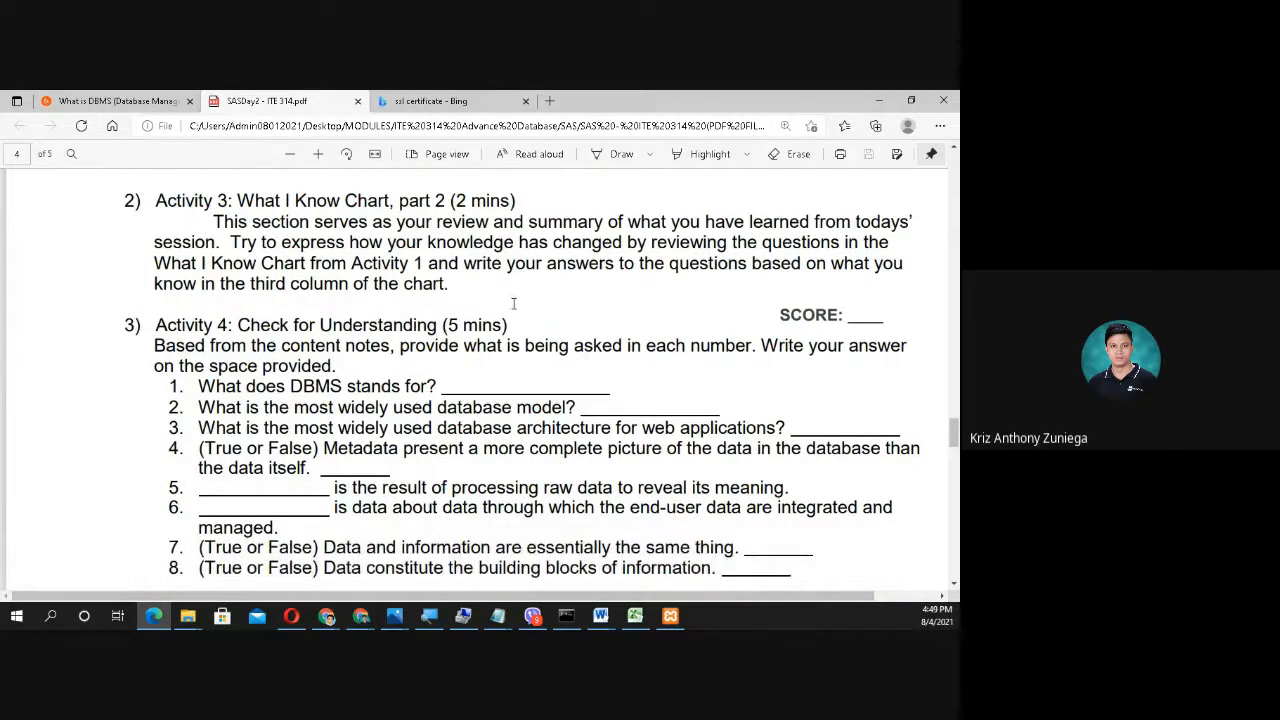
Step: Mark the Relational Model sentence as the most widely used database, then scroll to Understanding Database Architecture
scroll(down, 3)
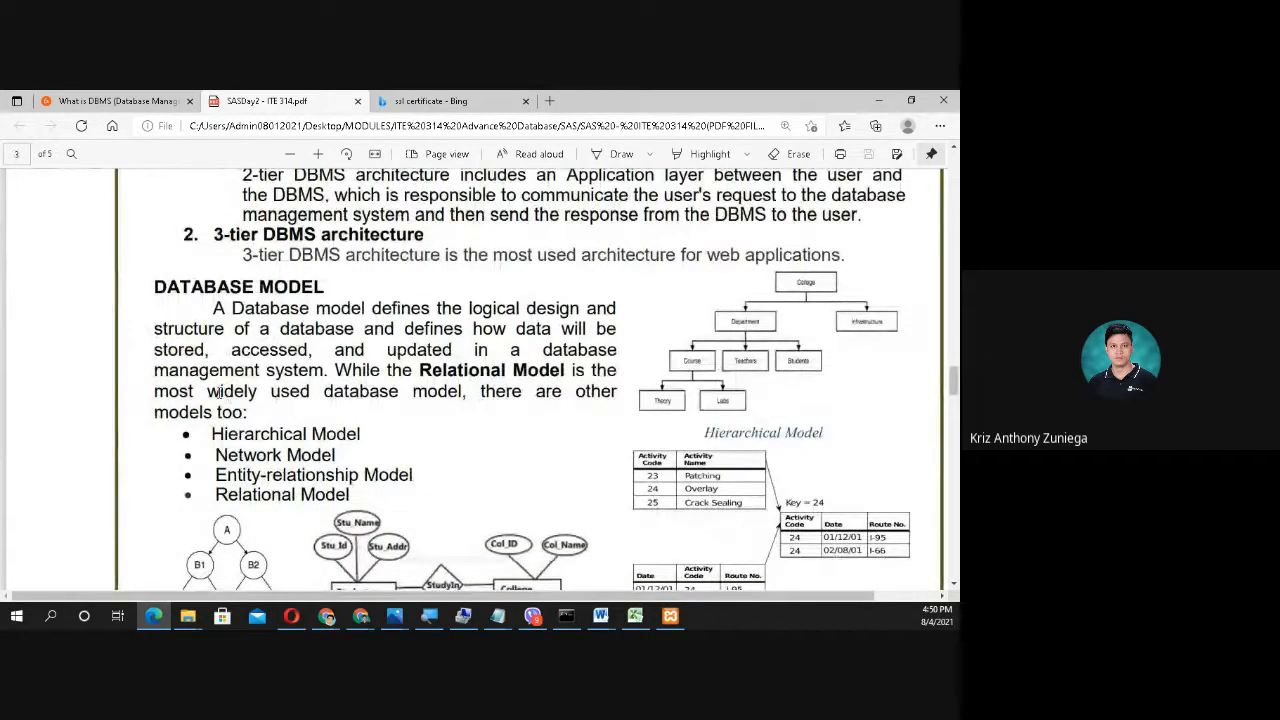
drag(204, 390, 578, 390)
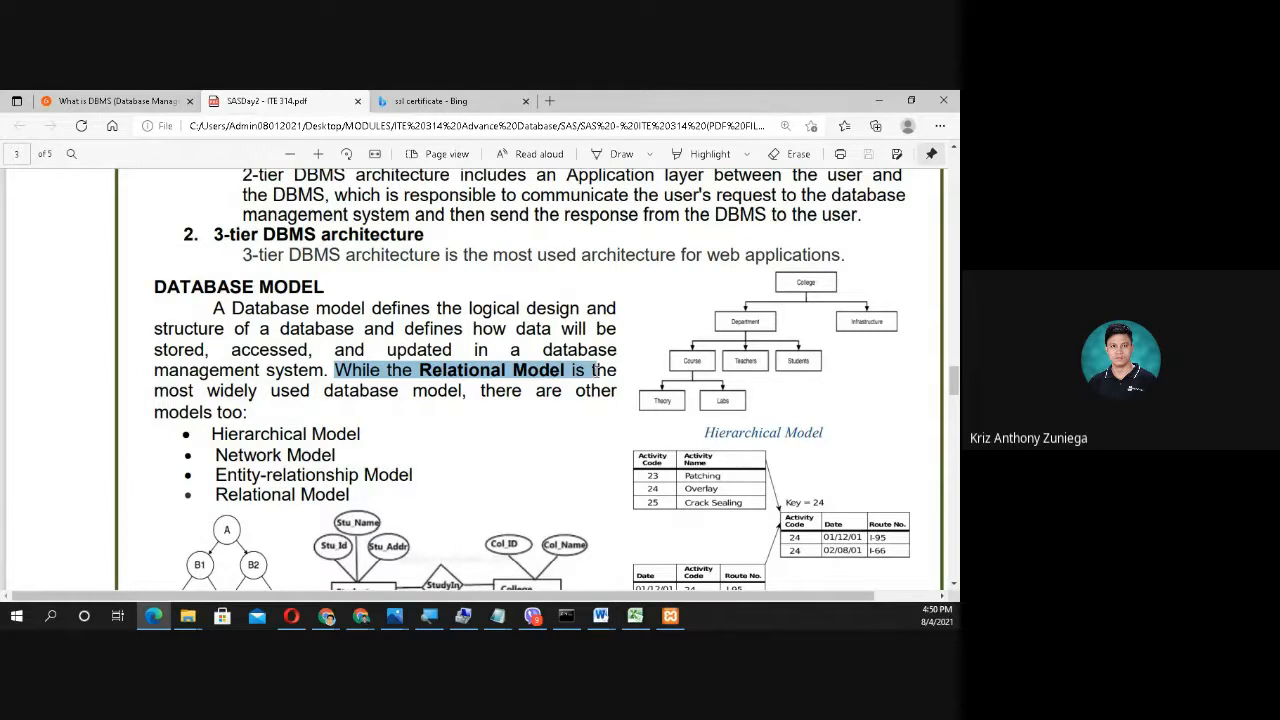
drag(616, 370, 408, 390)
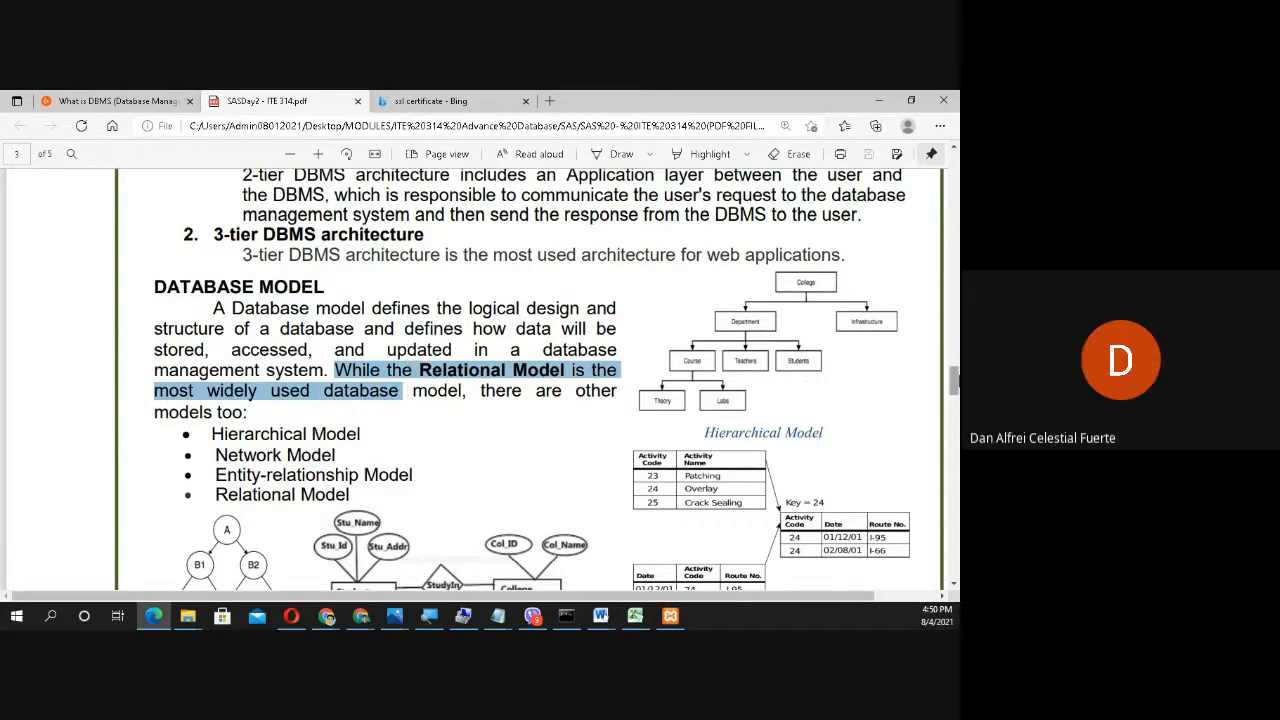
scroll(down, 3)
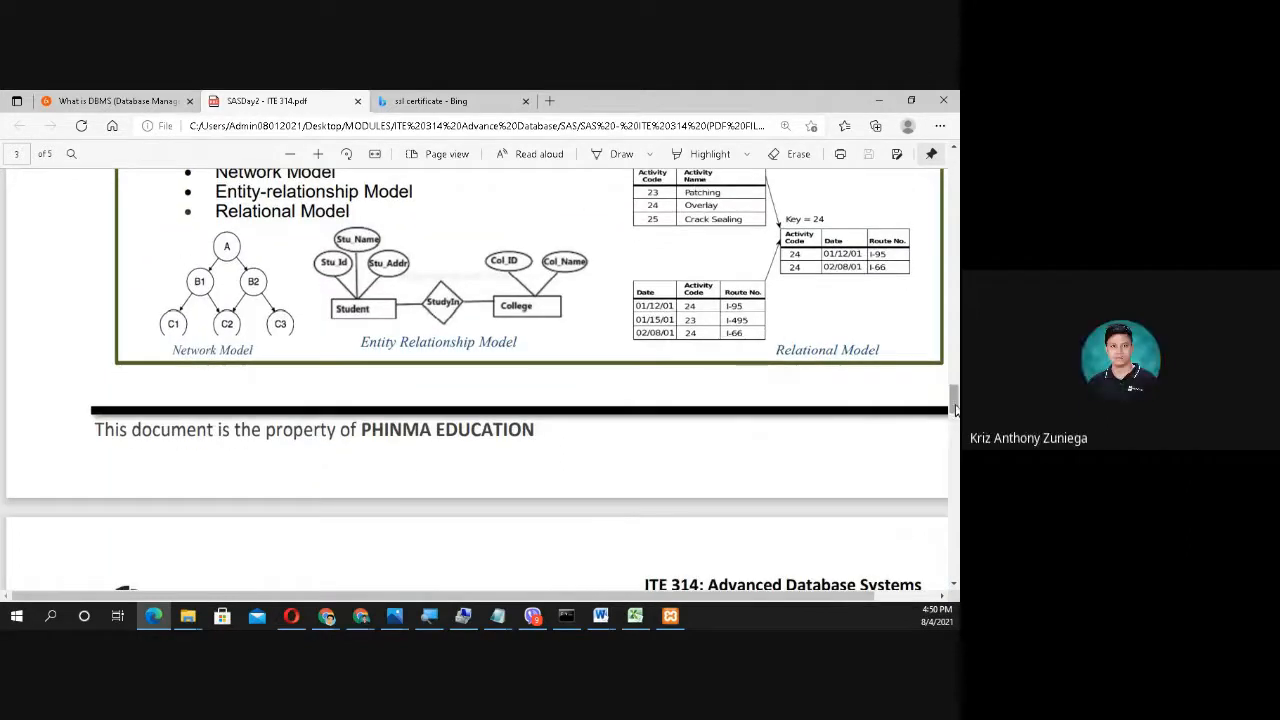
scroll(down, 3)
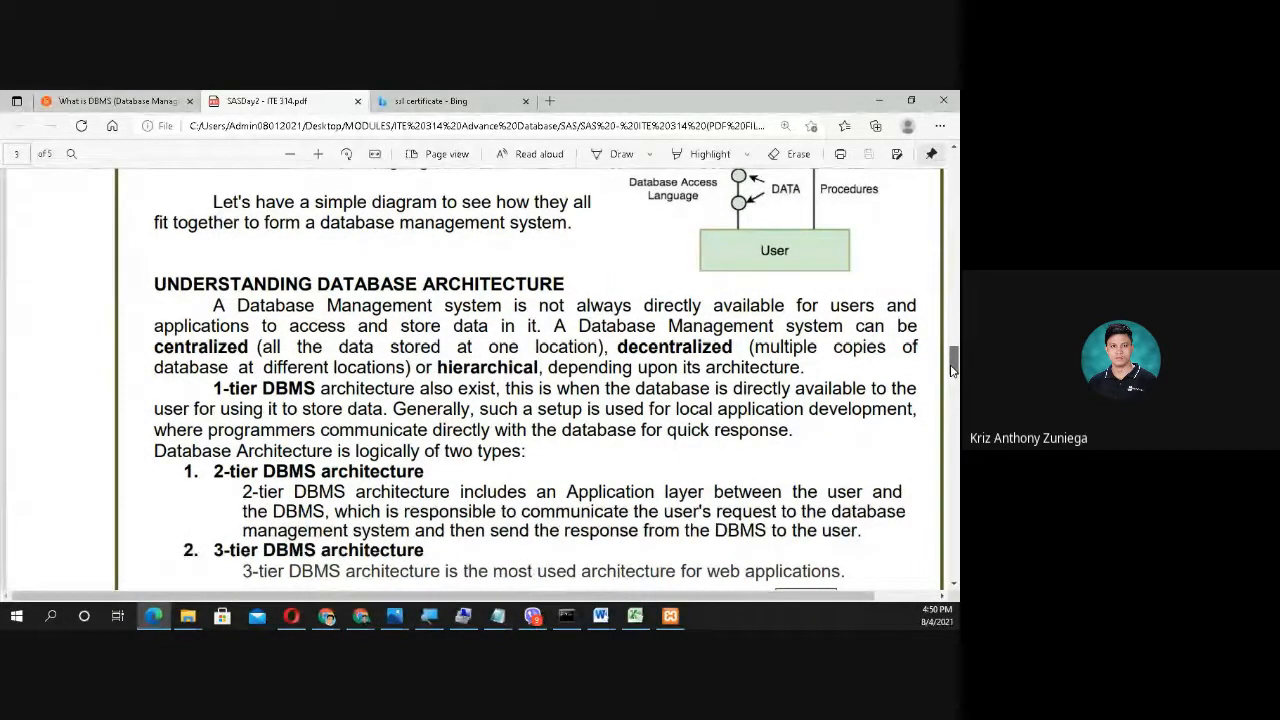
Step: Scroll to page 4 showing Activity 4's eight Check for Understanding questions and Lesson Wrap-Up
scroll(down, 3)
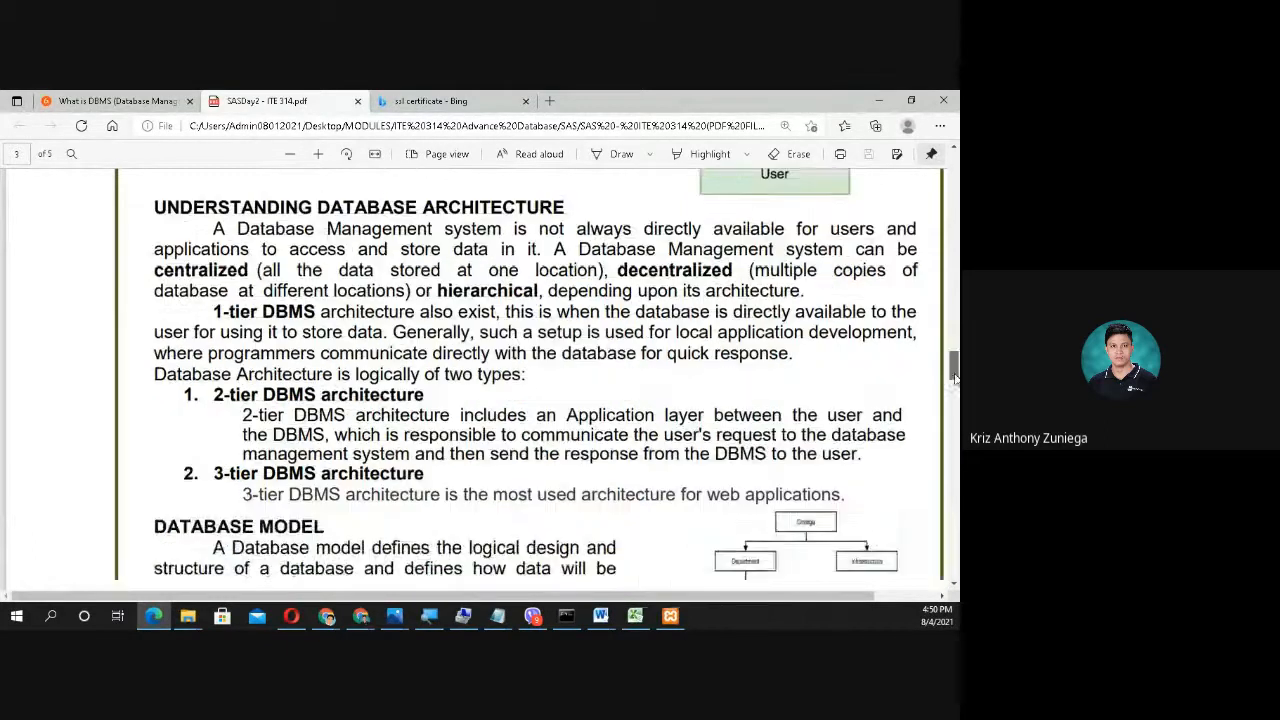
scroll(down, 3)
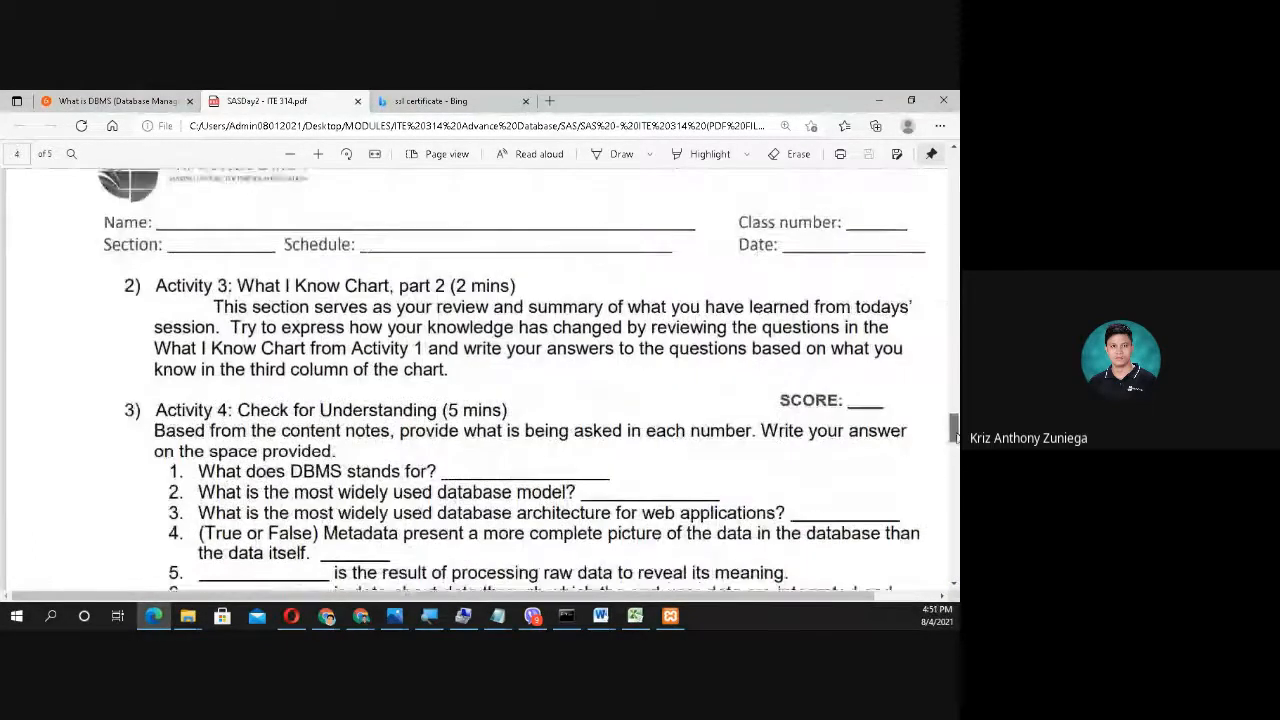
scroll(down, 3)
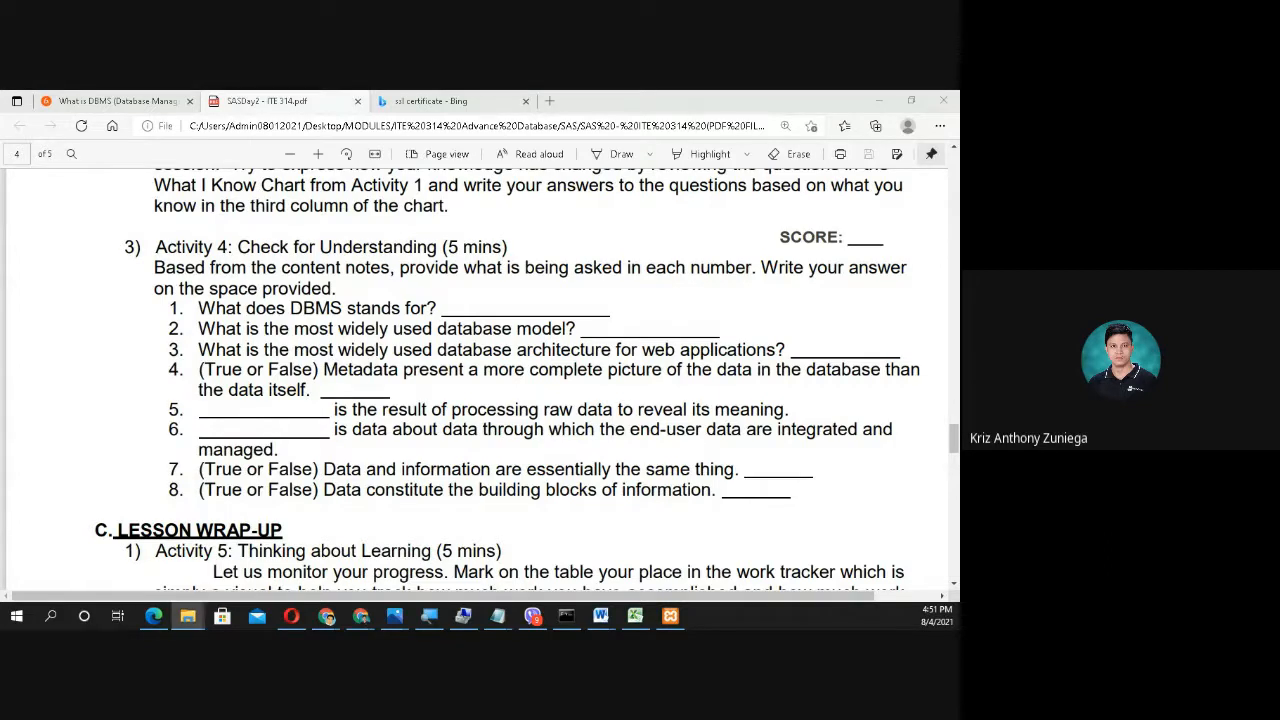
Step: Glance at the other copy of the PDF, then drag back to page 3's architecture section
click(616, 100)
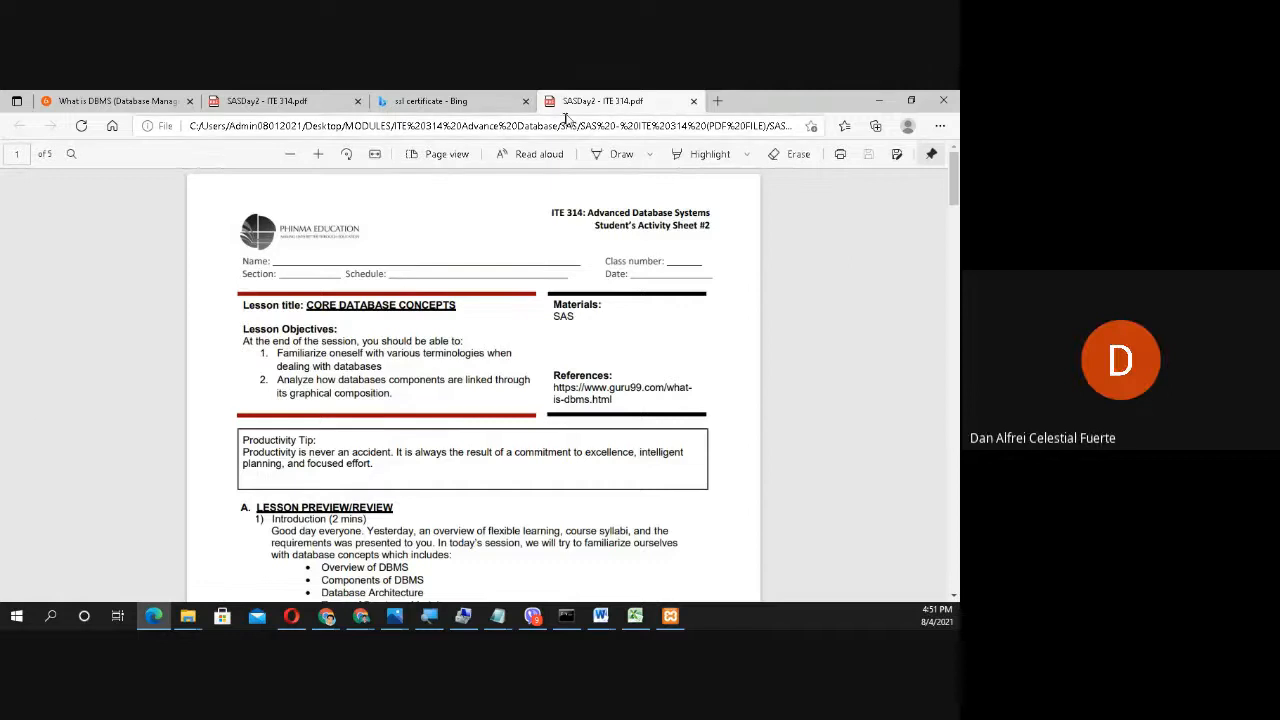
click(110, 100)
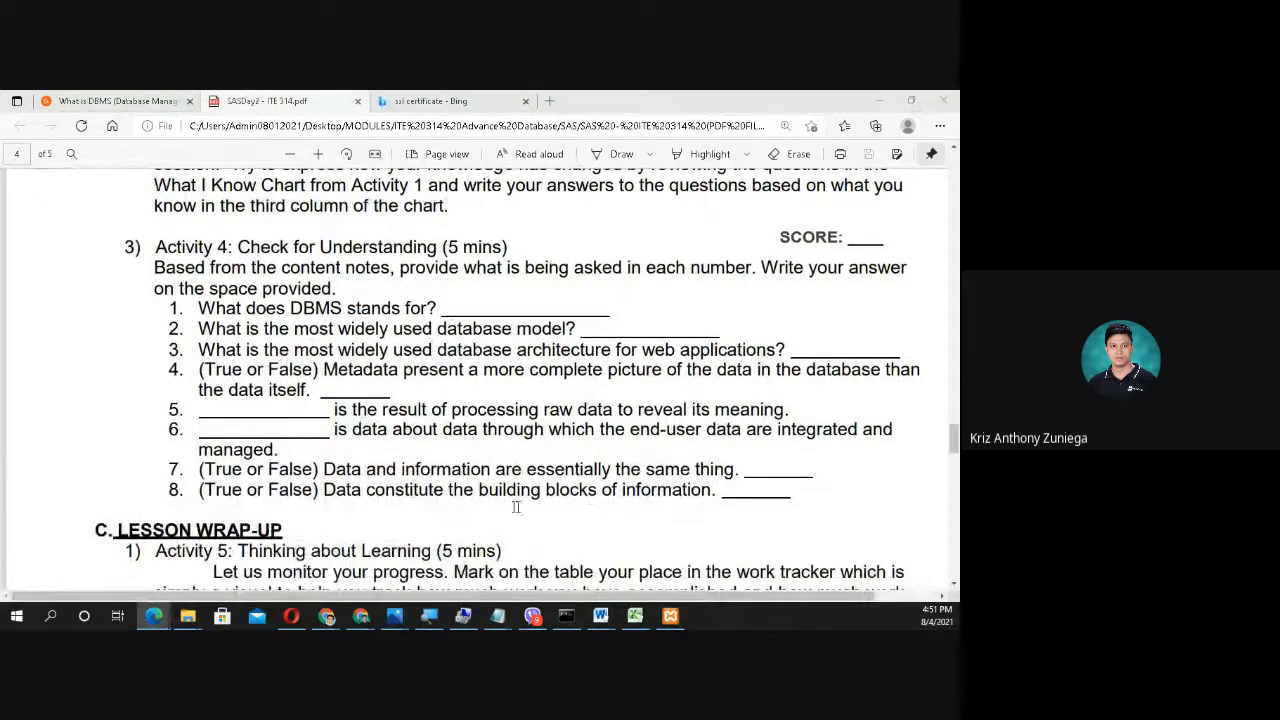
mouse_move(574, 446)
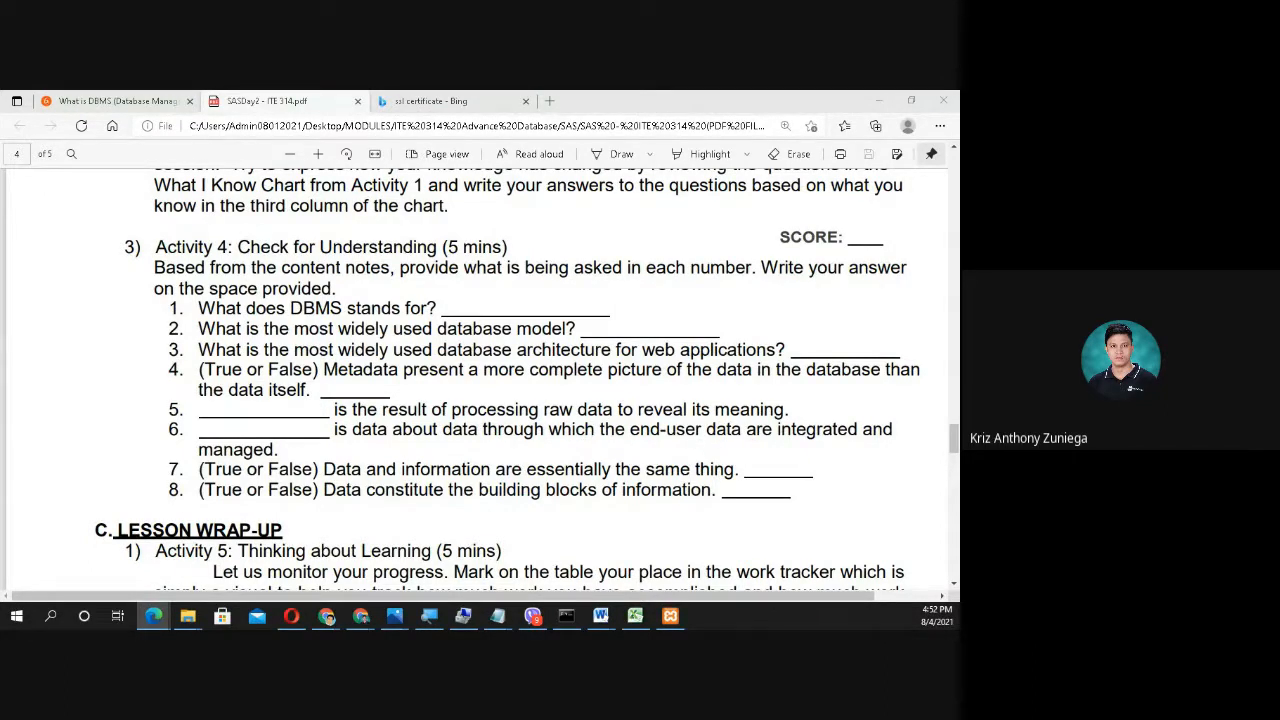
mouse_move(396, 438)
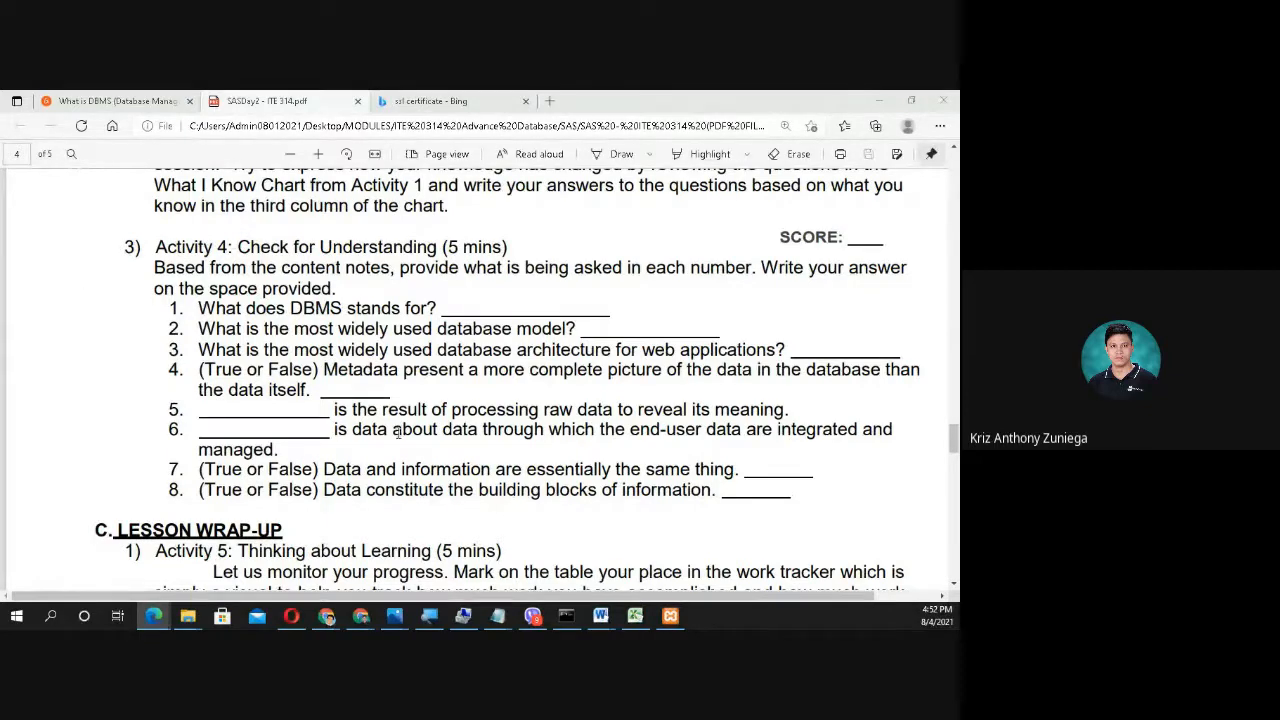
drag(384, 408, 536, 408)
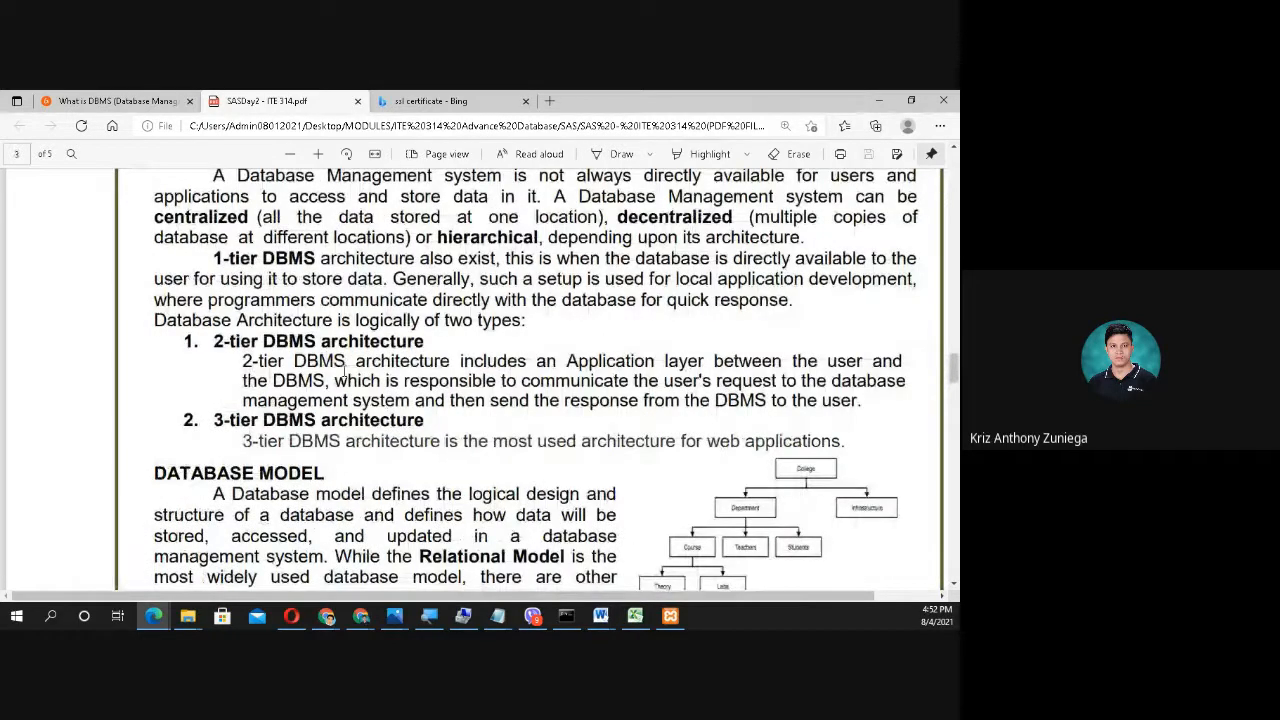
Step: Mark the whole 2-tier DBMS paragraph, clear it, and scroll back to Activity 4
drag(348, 360, 784, 360)
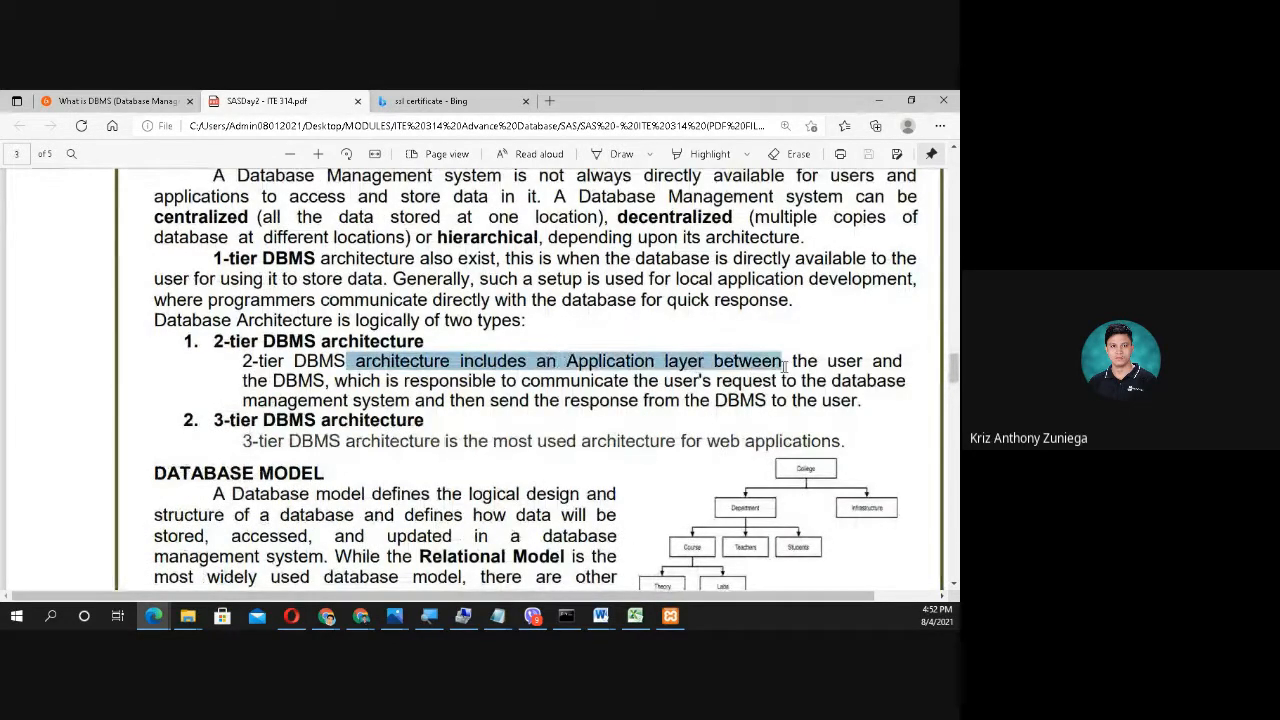
drag(788, 360, 636, 400)
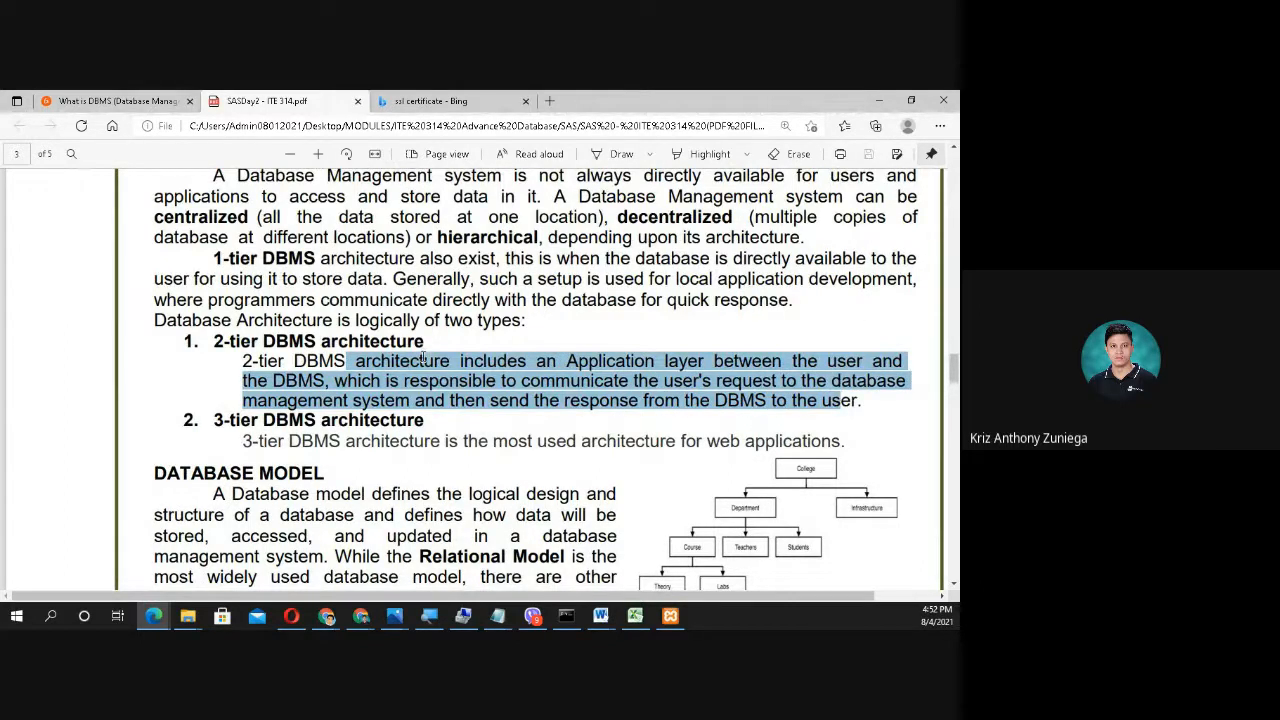
click(680, 376)
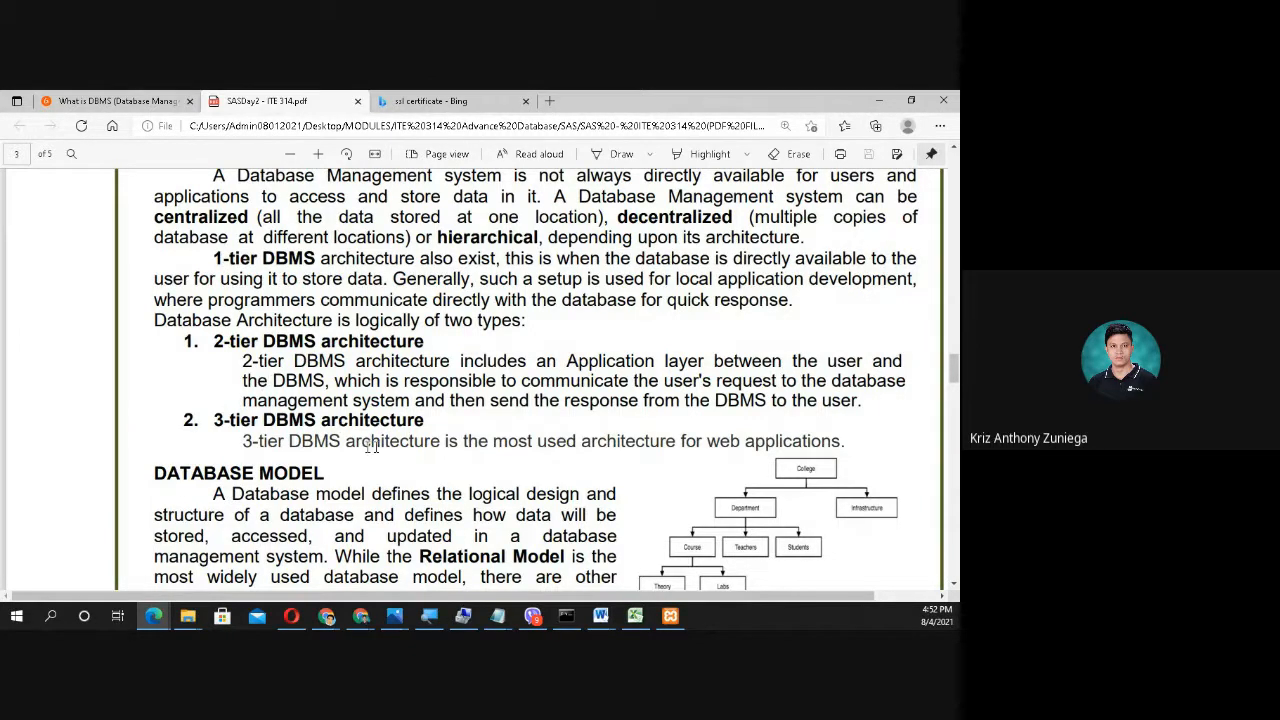
drag(296, 442, 648, 442)
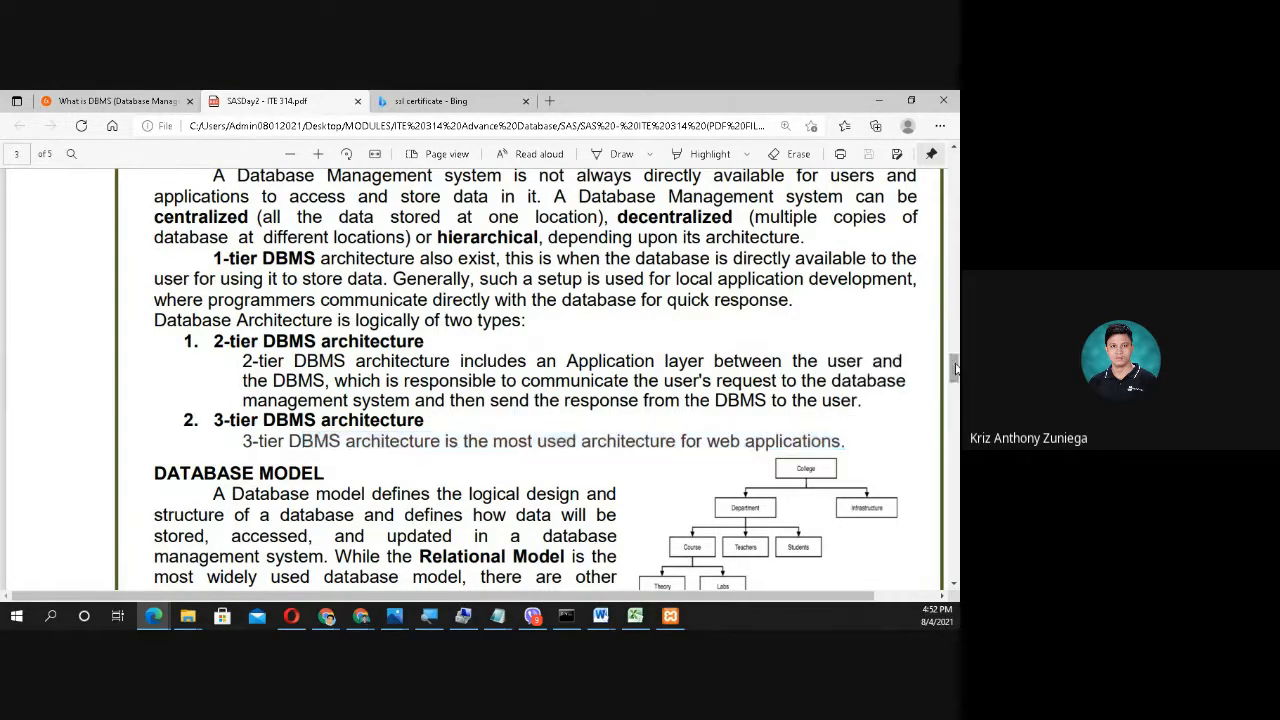
scroll(down, 3)
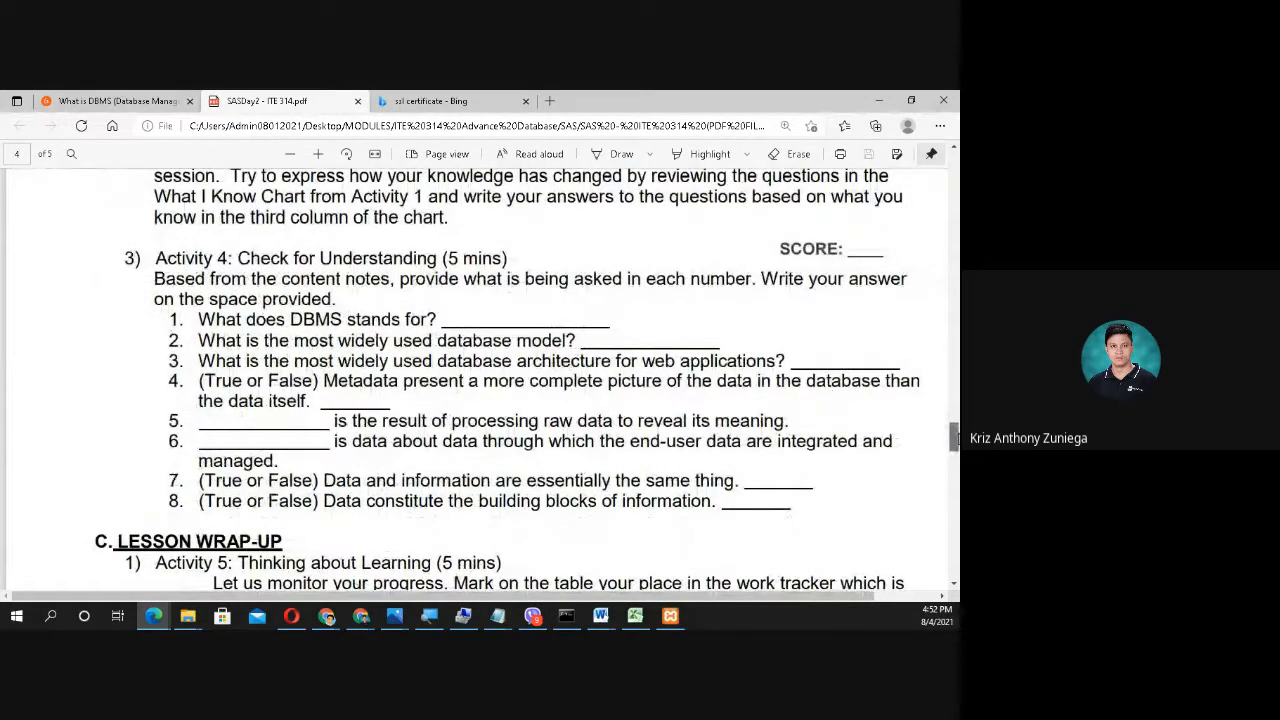
scroll(down, 3)
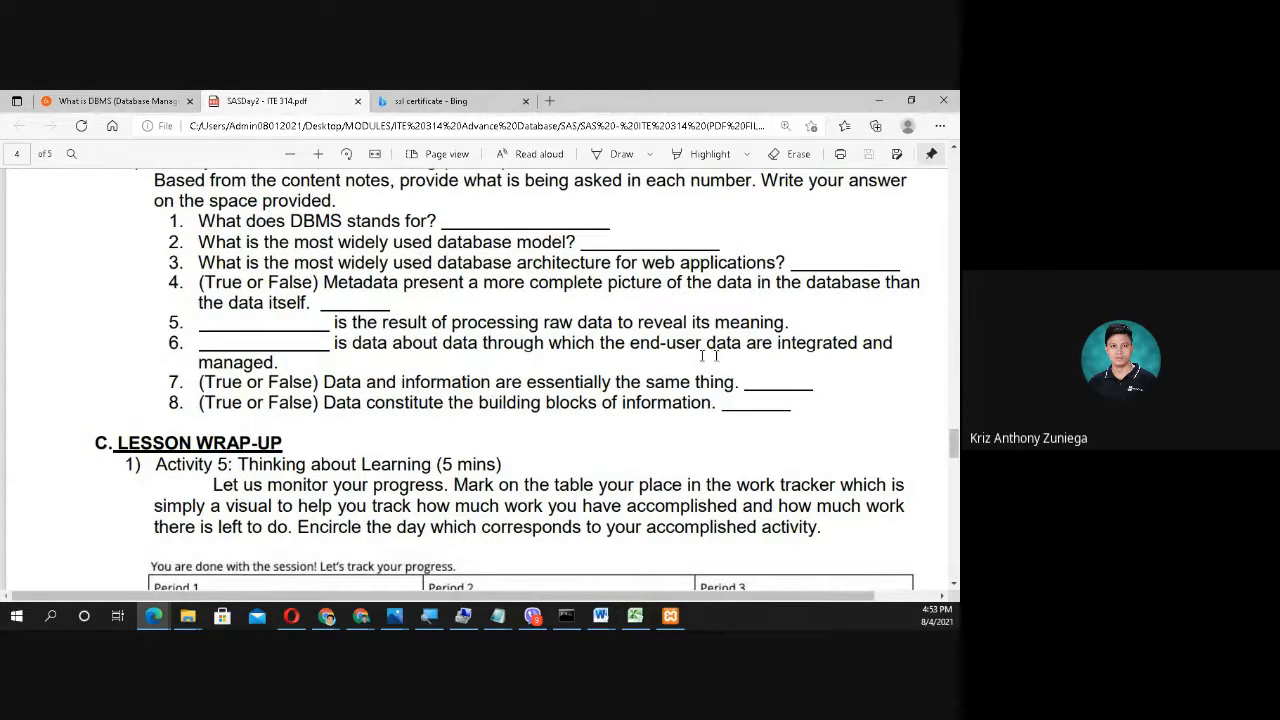
mouse_move(884, 378)
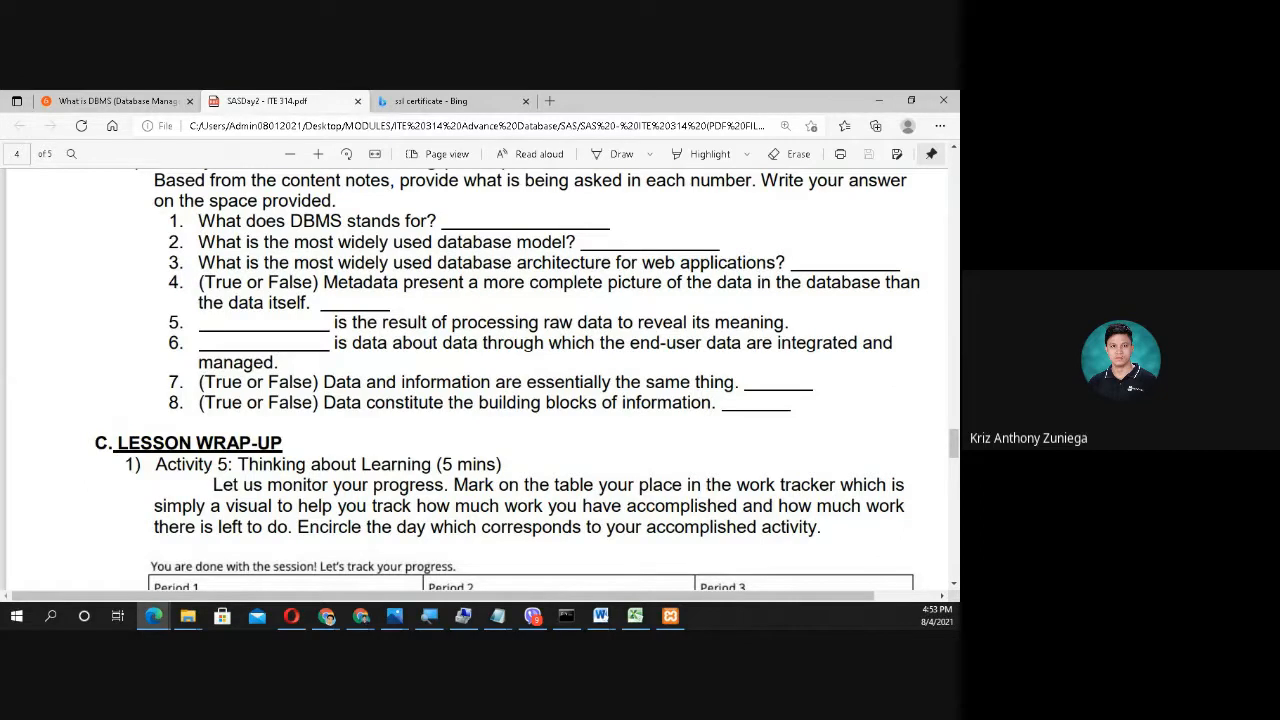
mouse_move(742, 376)
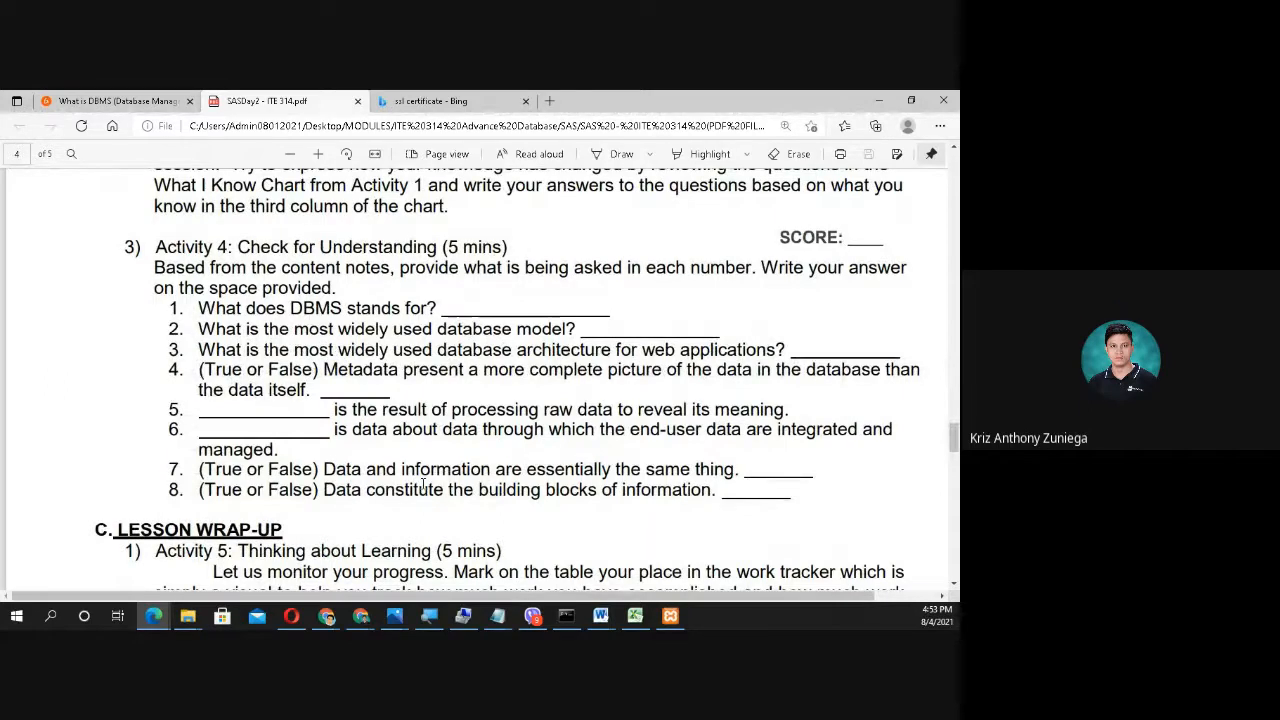
mouse_move(696, 470)
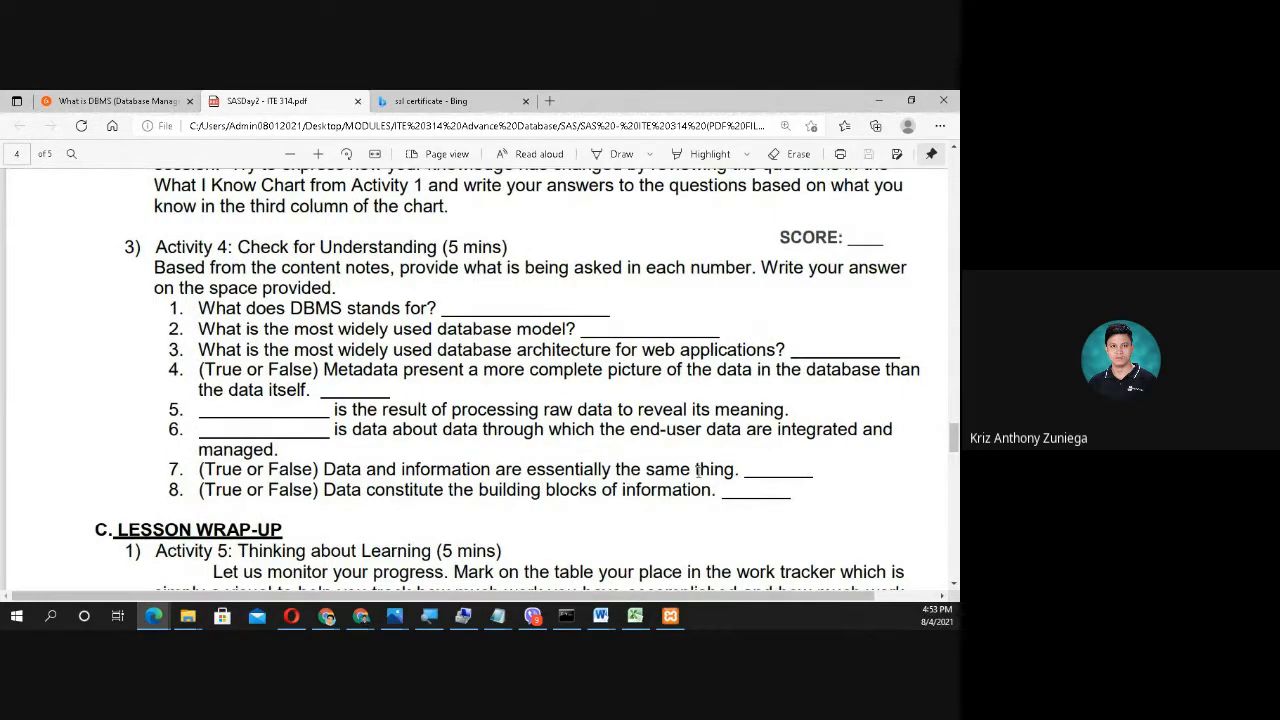
mouse_move(884, 428)
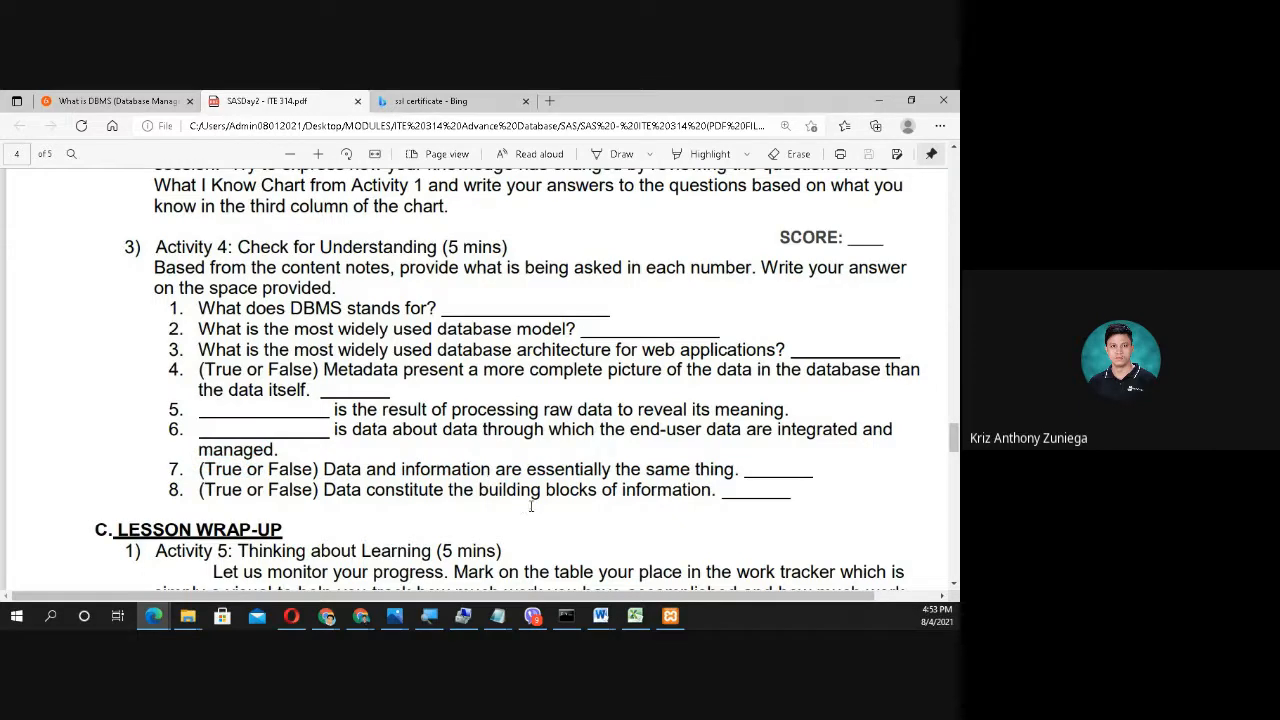
mouse_move(560, 540)
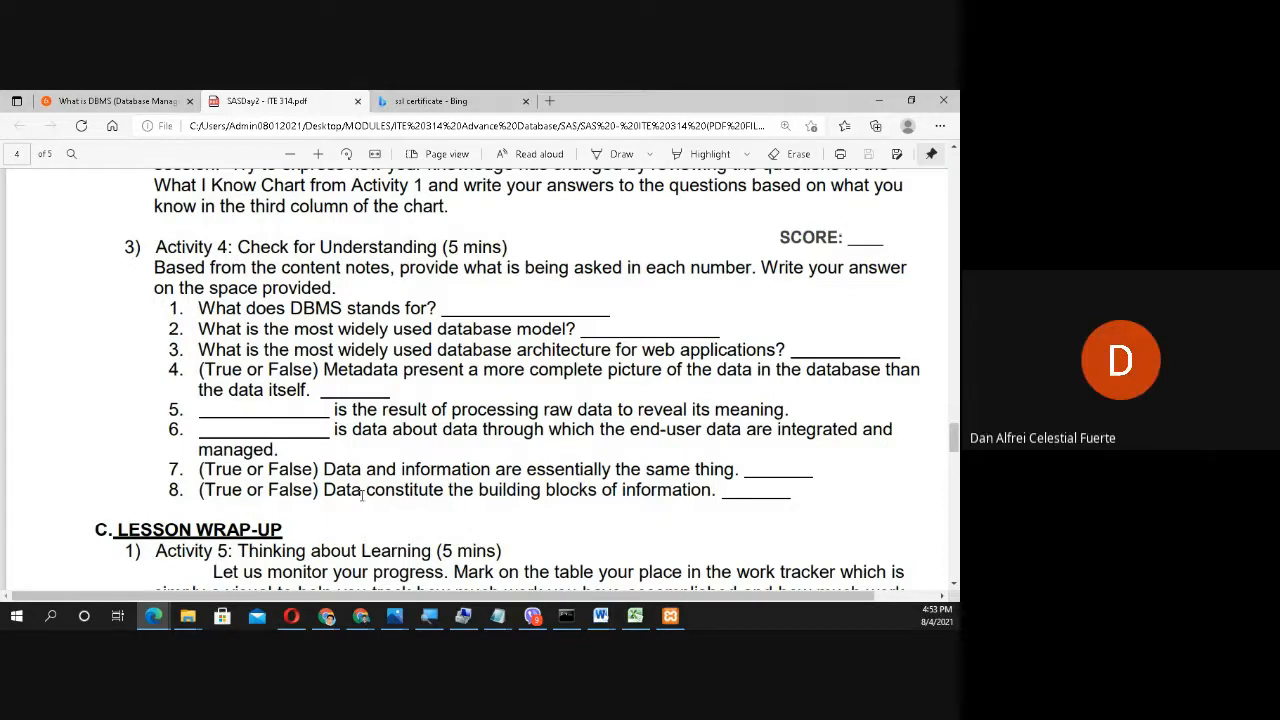
drag(324, 490, 540, 490)
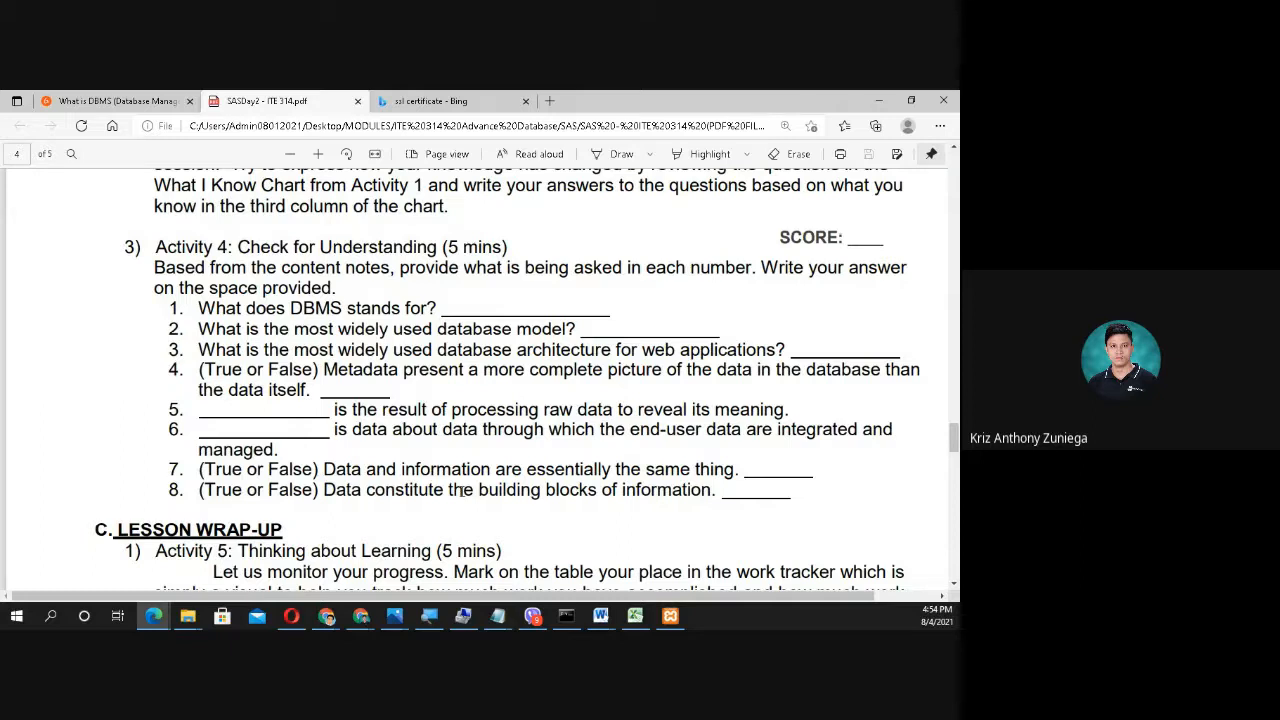
Step: Scroll through the wrap-up, FAQs and key to corrections, then switch to the Excel sample records
scroll(down, 3)
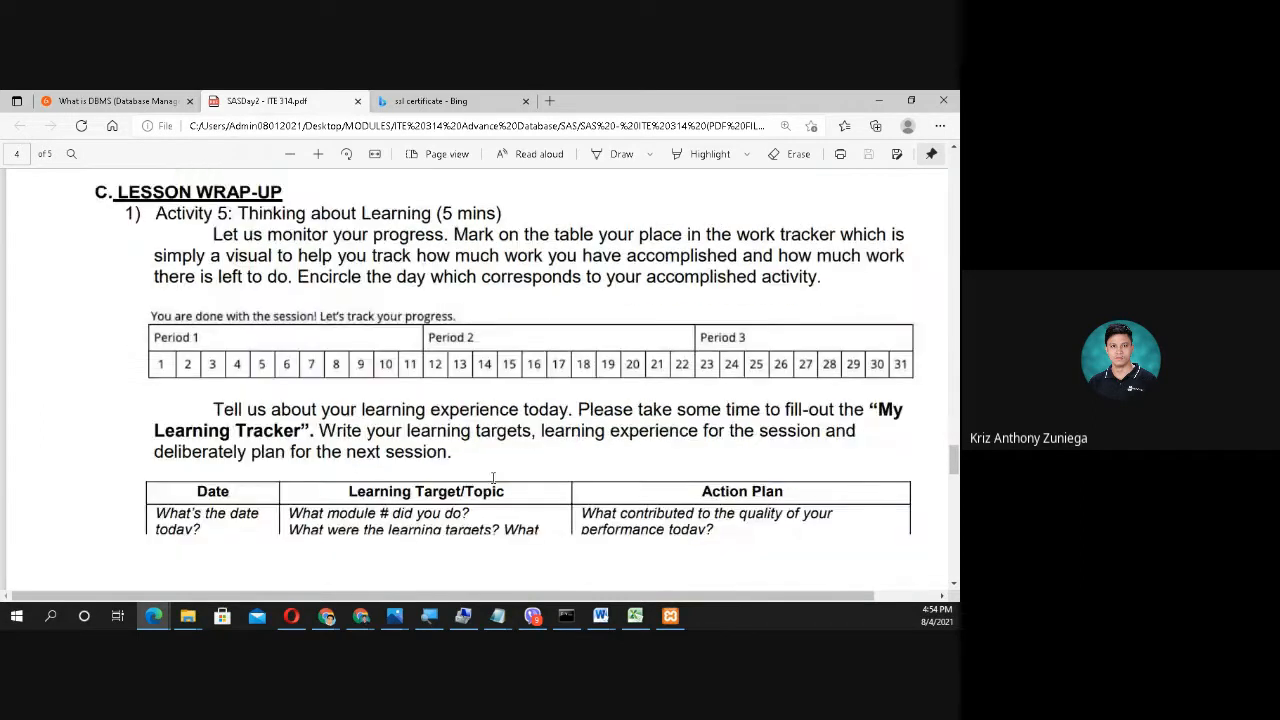
scroll(down, 3)
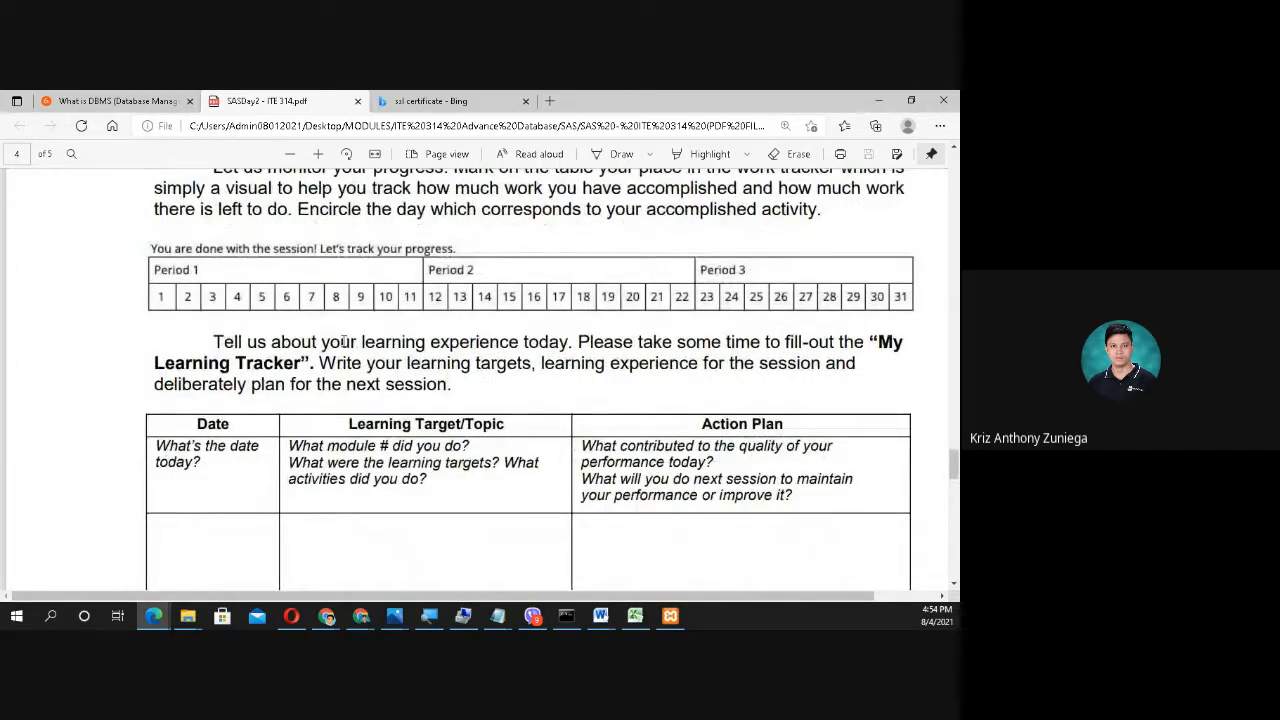
scroll(down, 3)
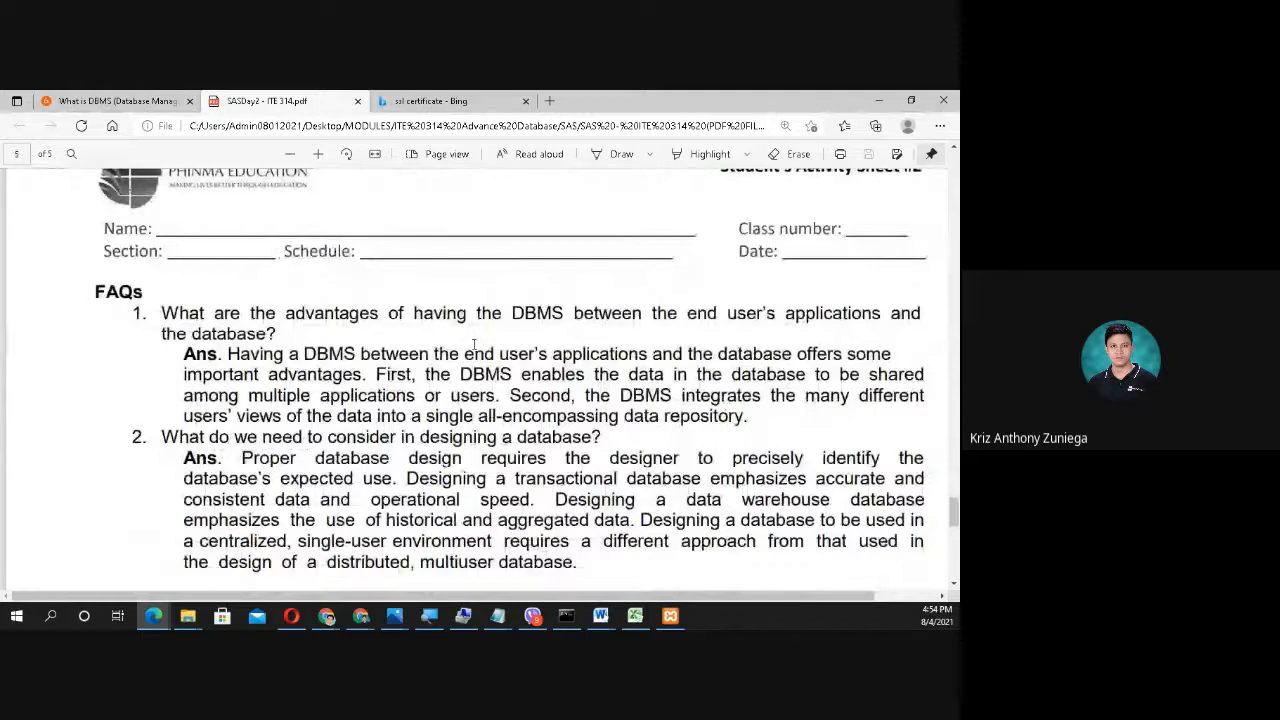
scroll(down, 3)
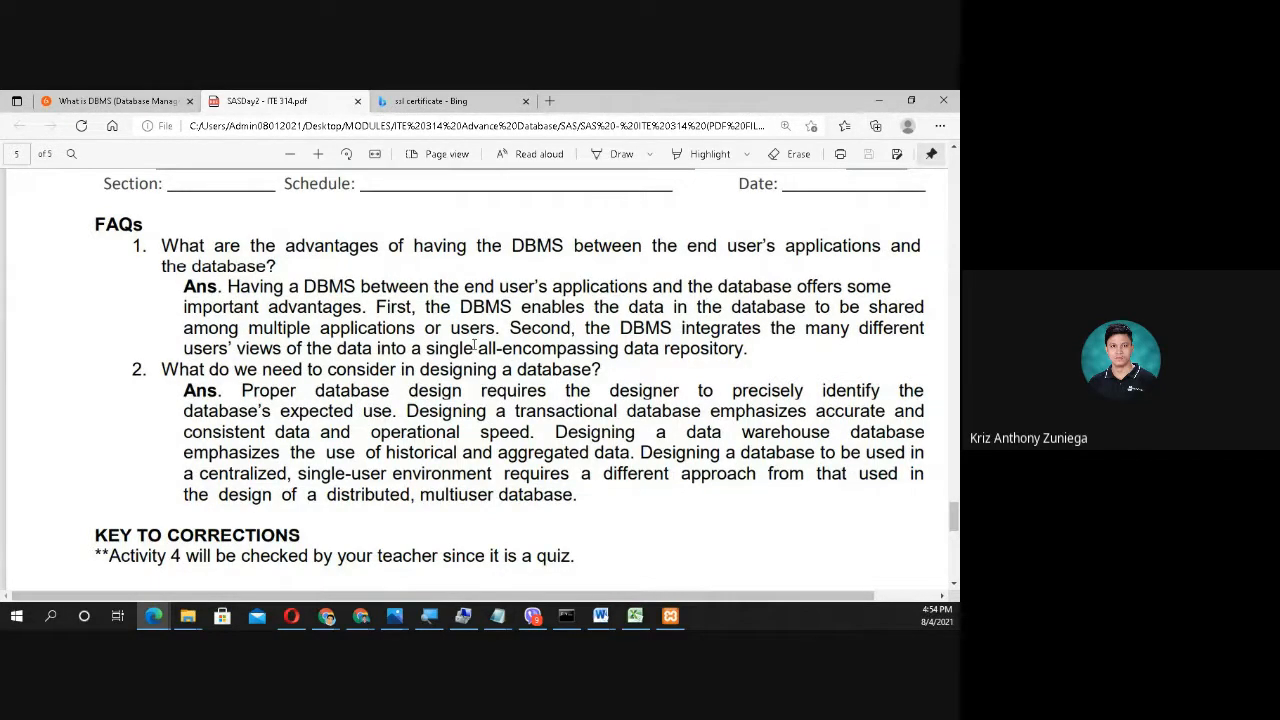
mouse_move(508, 360)
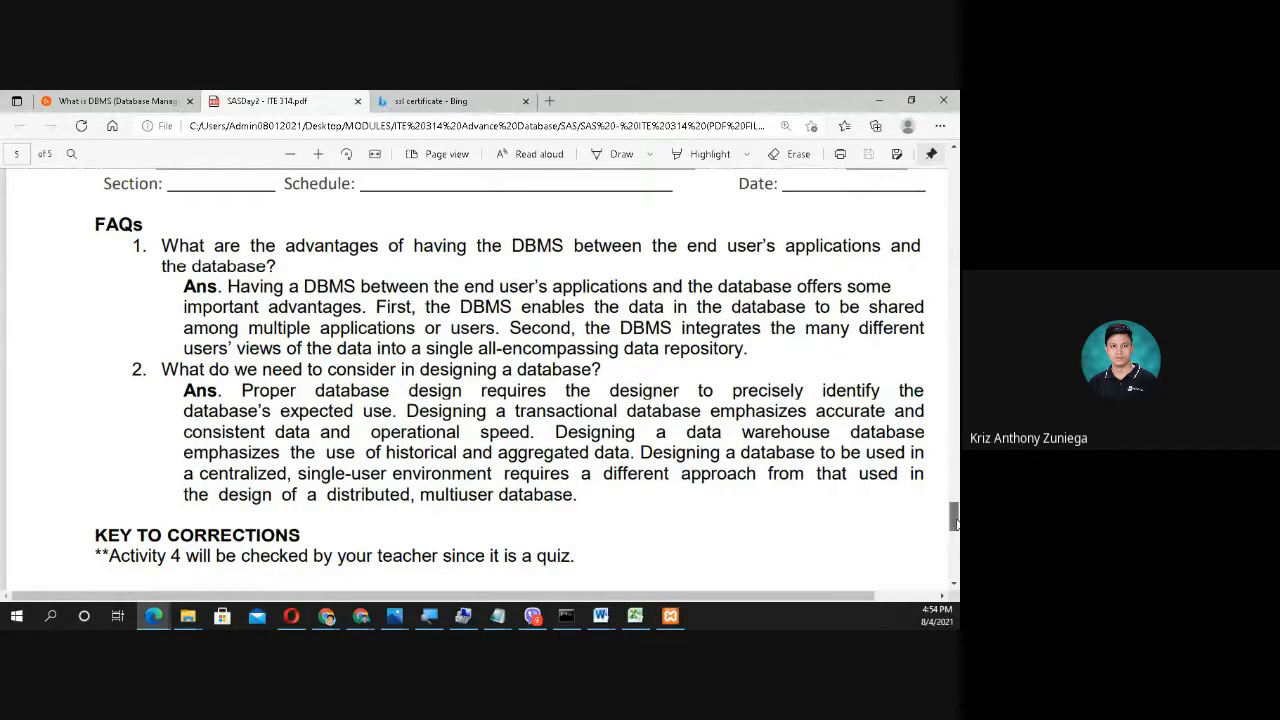
scroll(up, 3)
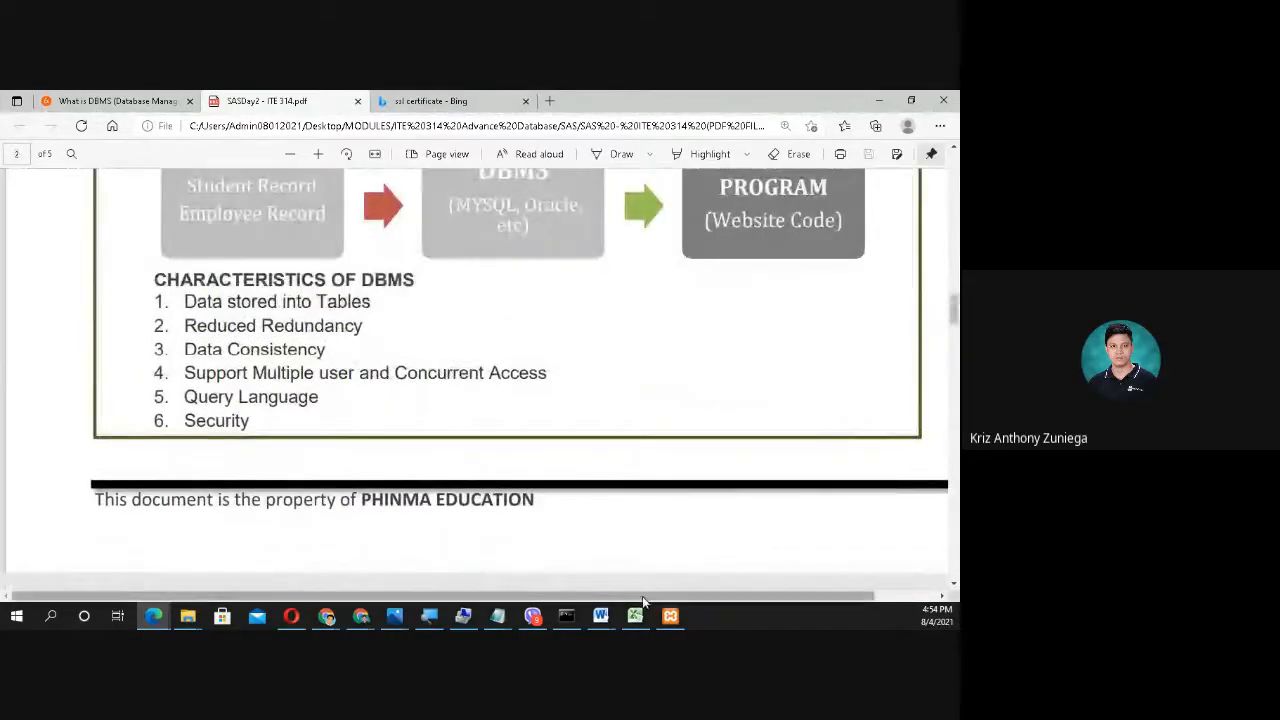
click(632, 618)
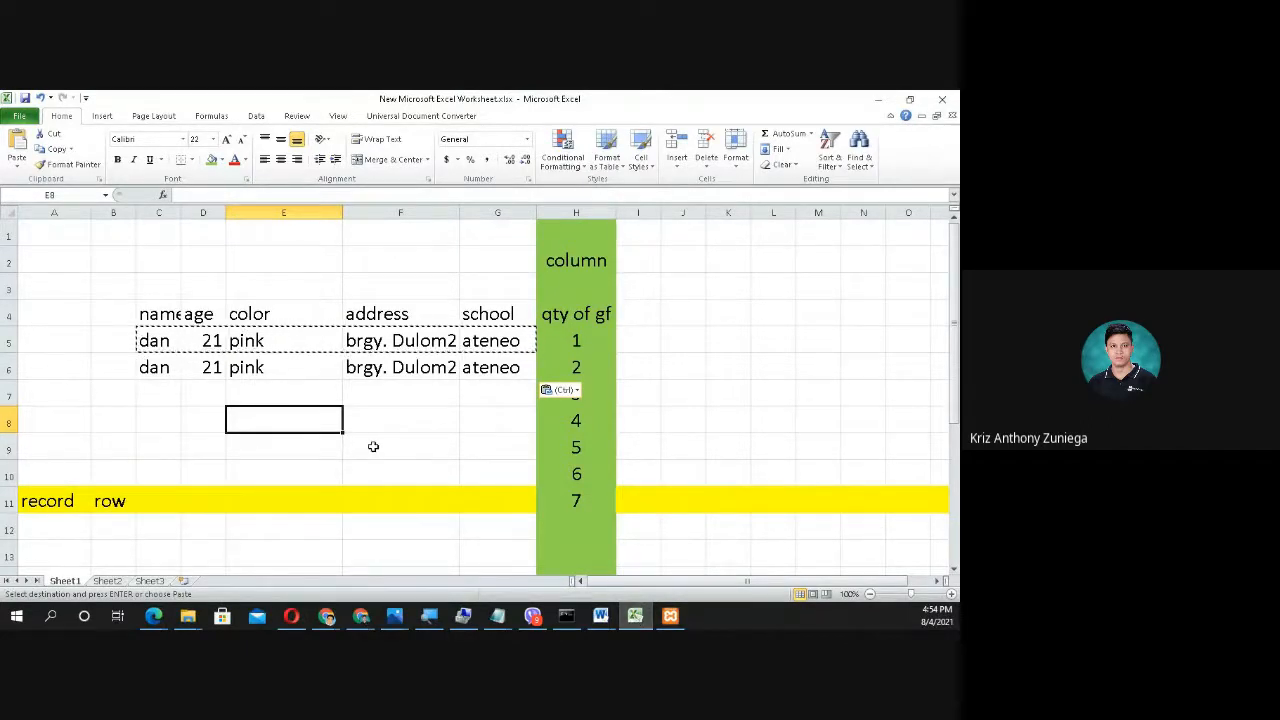
Step: Glance at the sample records worksheet in Excel before returning to the DBMS characteristics page
click(634, 616)
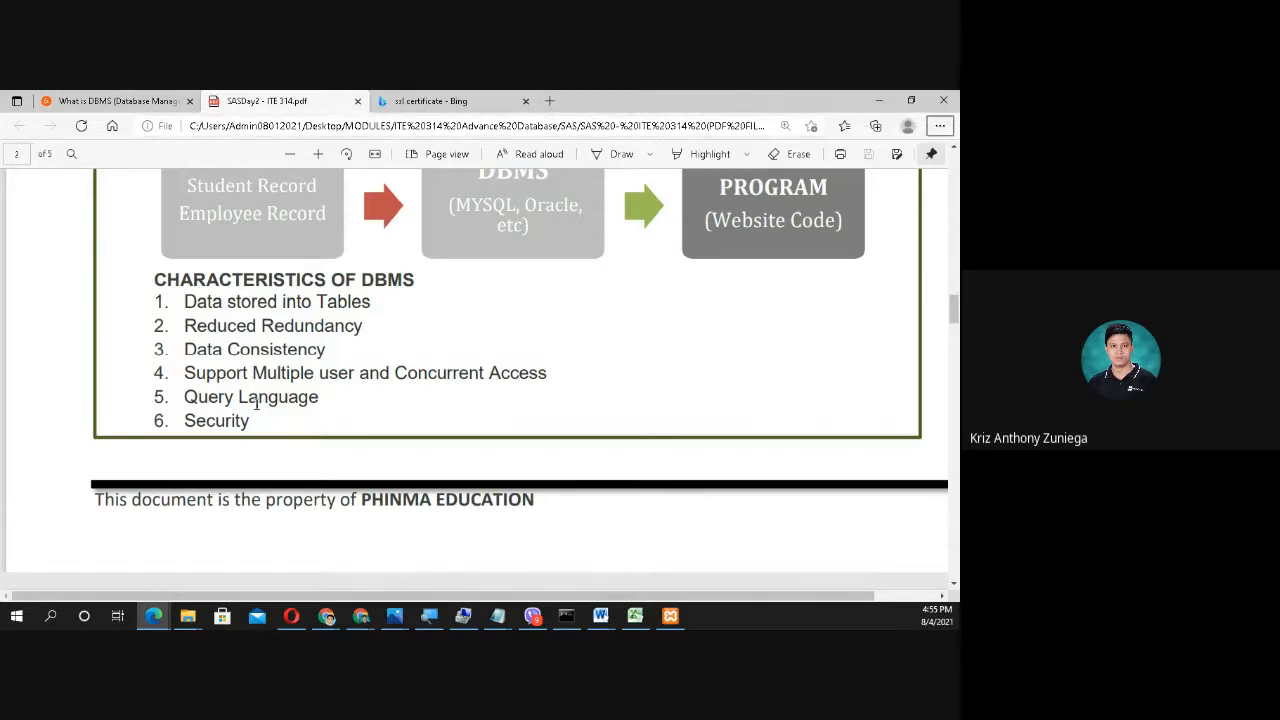
Step: Scroll the lesson PDF back to the FAQs page with the two DBMS design answers
scroll(down, 3)
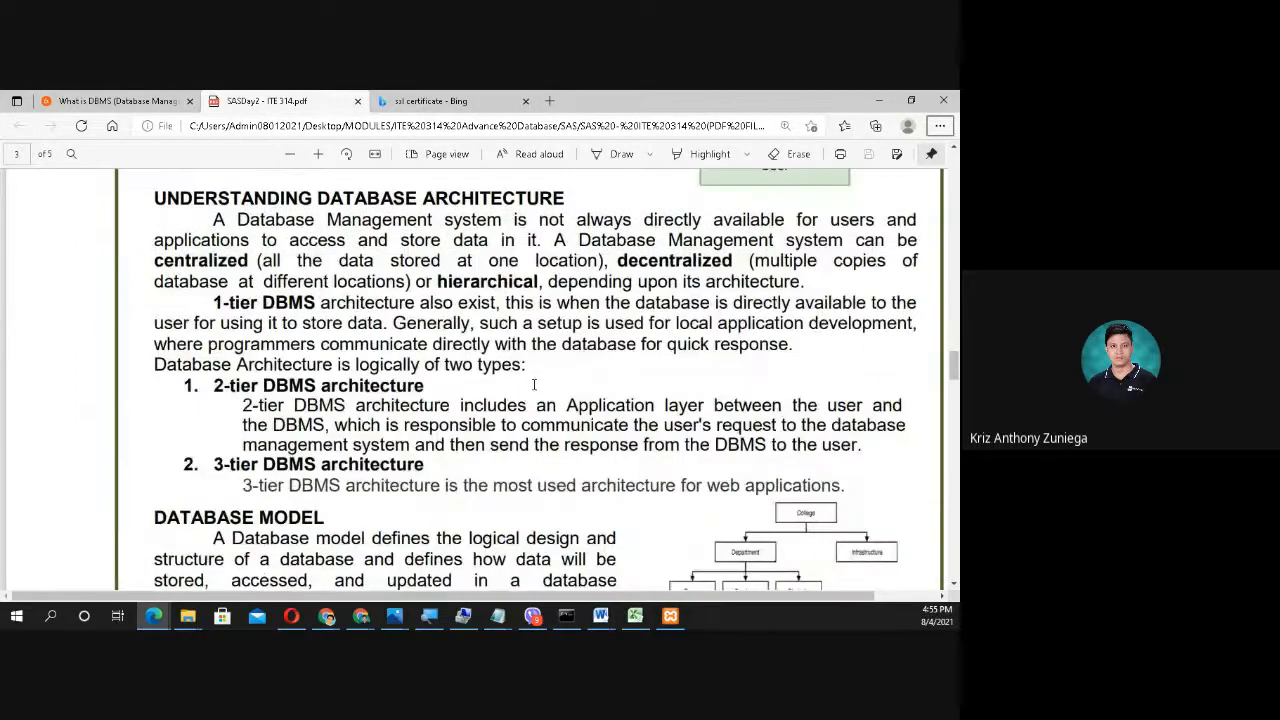
scroll(down, 3)
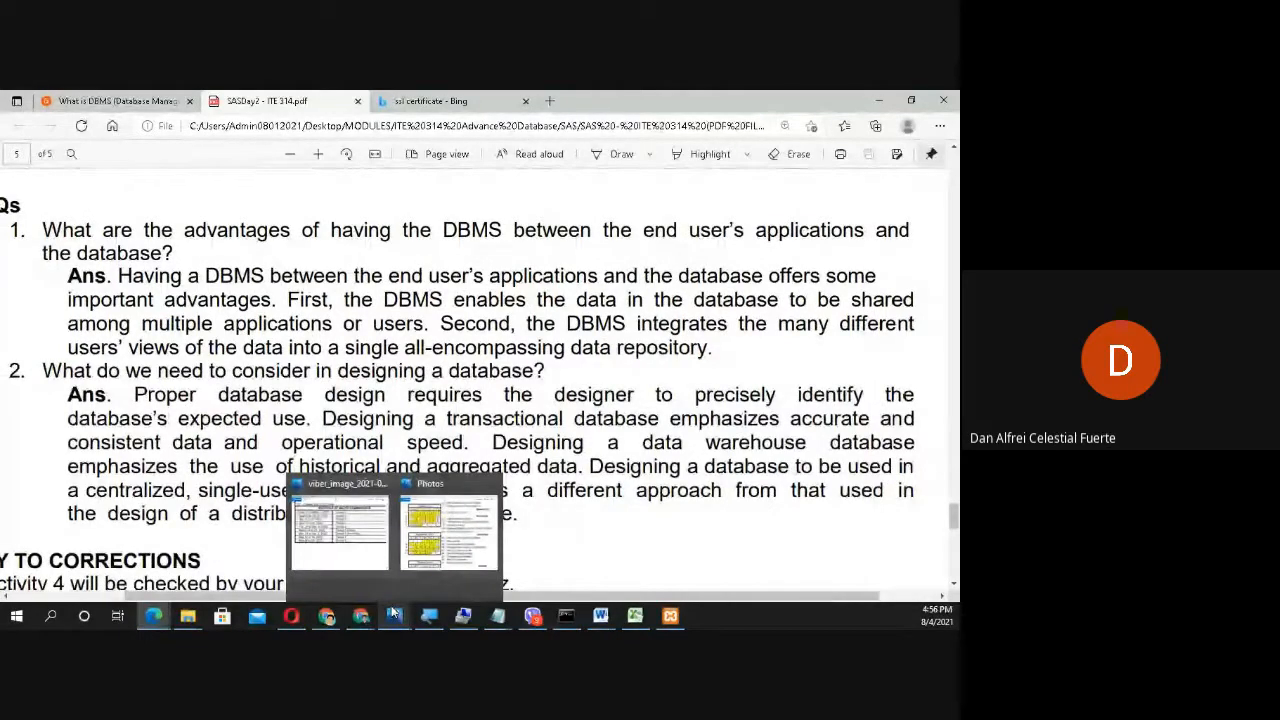
mouse_move(656, 538)
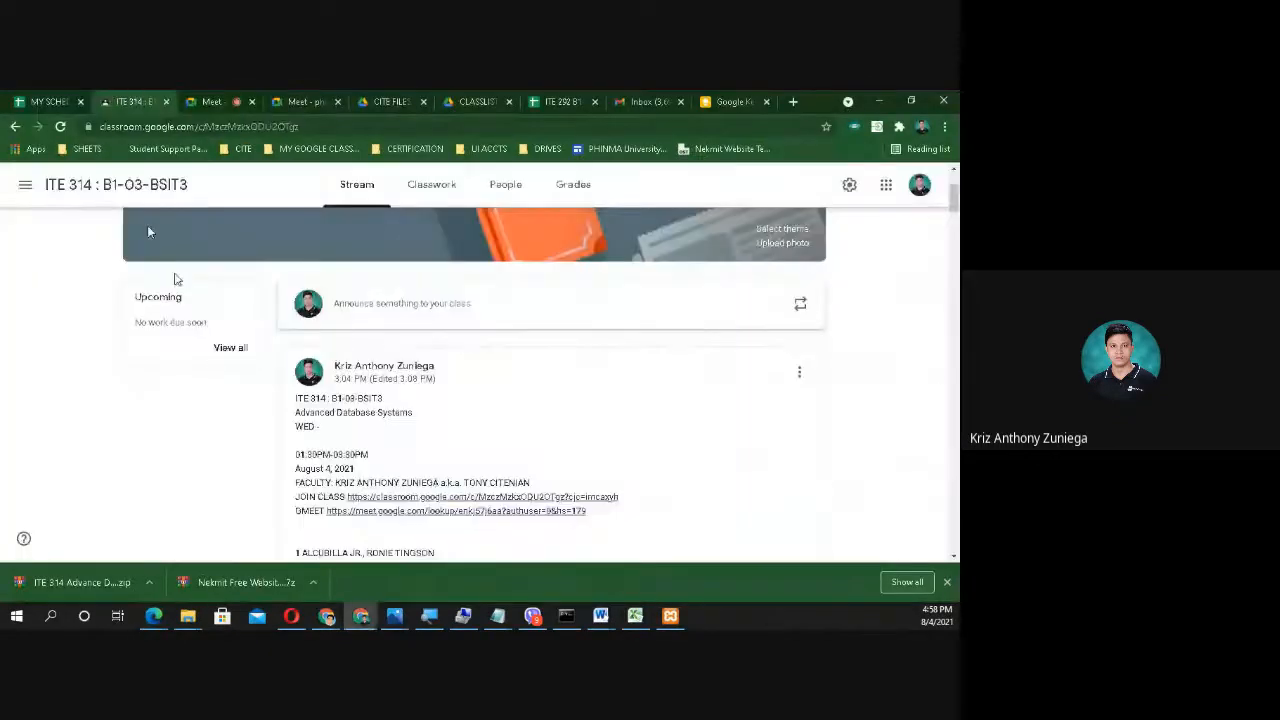
Step: Show the ITE 314 class stream scrolled to the Day 5 attendance post's 17 student comments
scroll(down, 3)
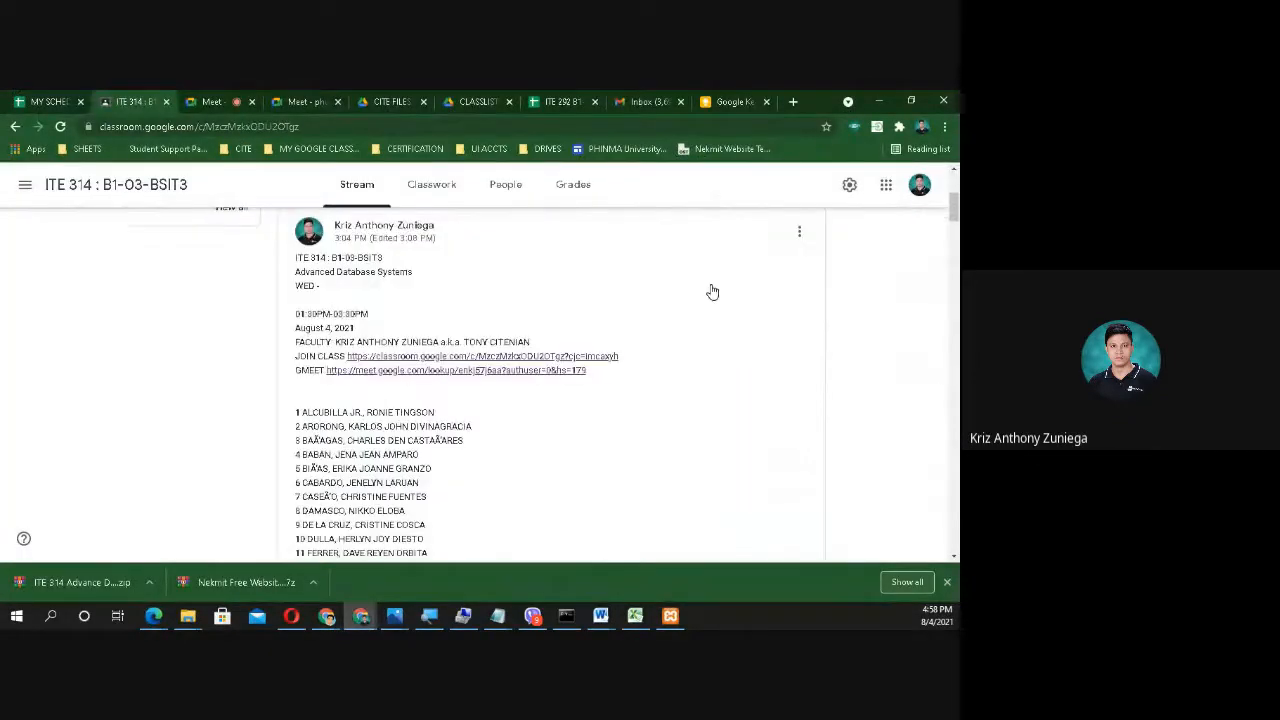
click(436, 184)
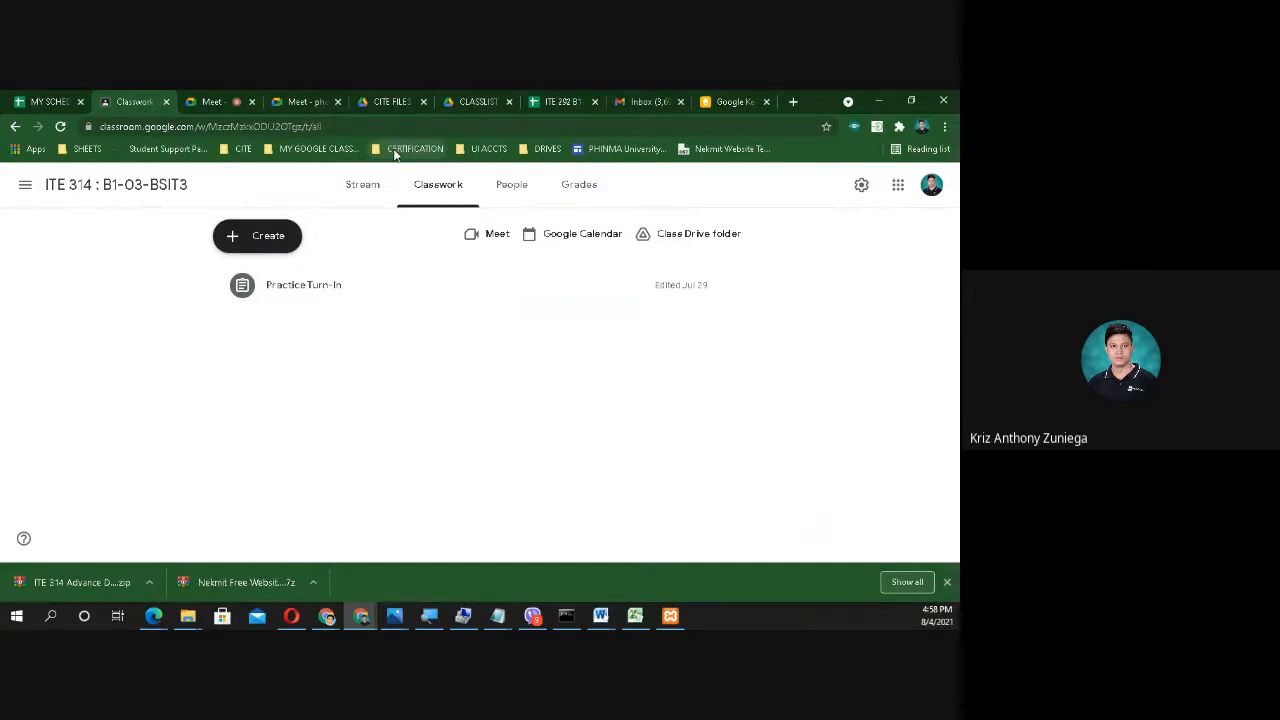
click(356, 184)
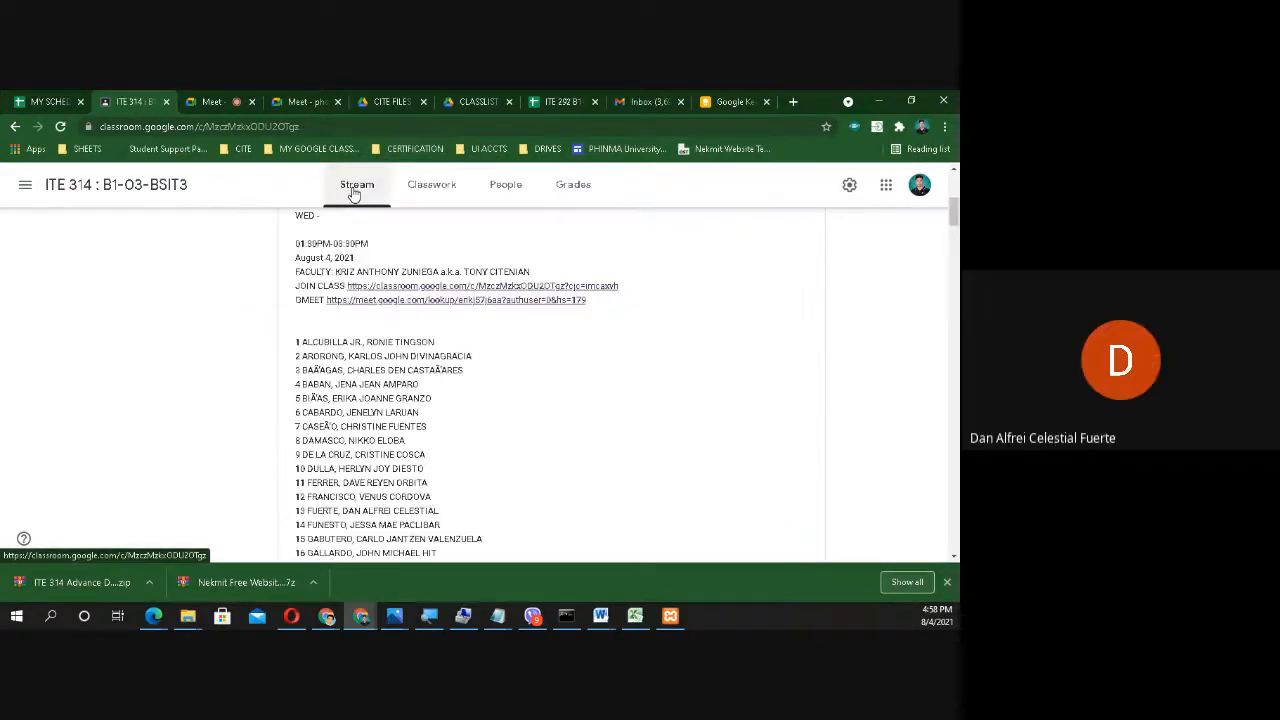
scroll(down, 3)
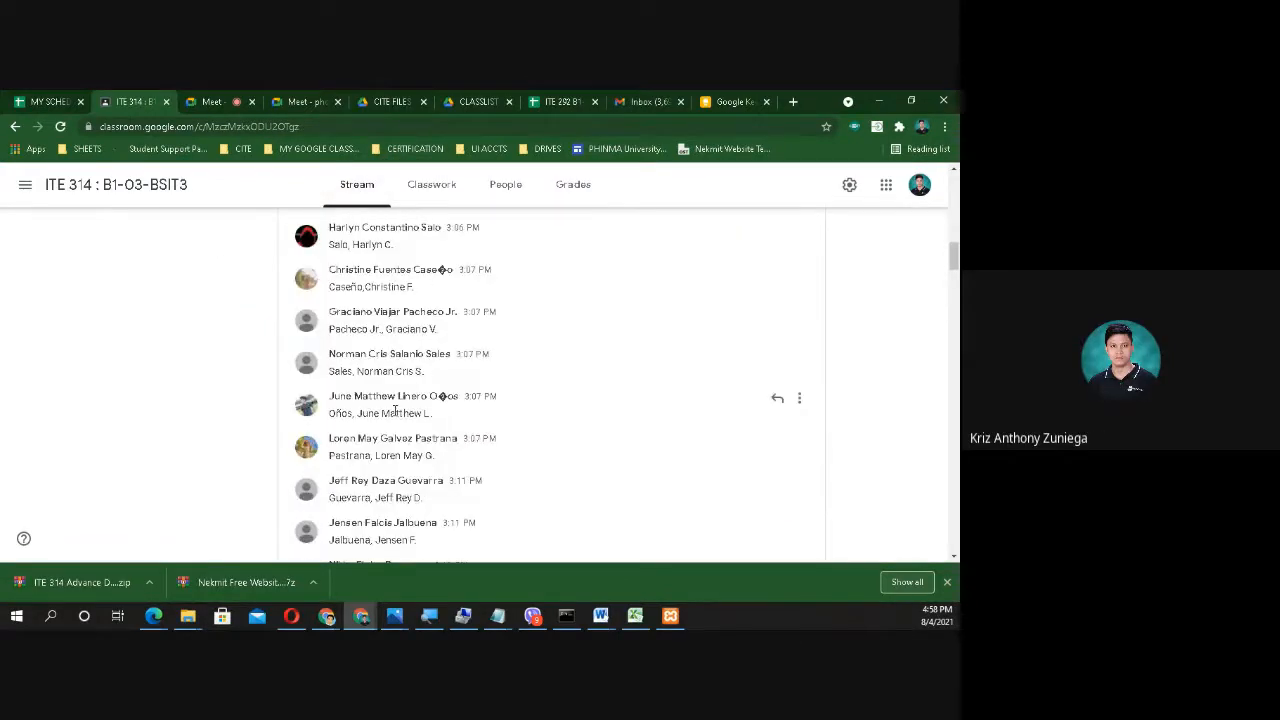
scroll(down, 3)
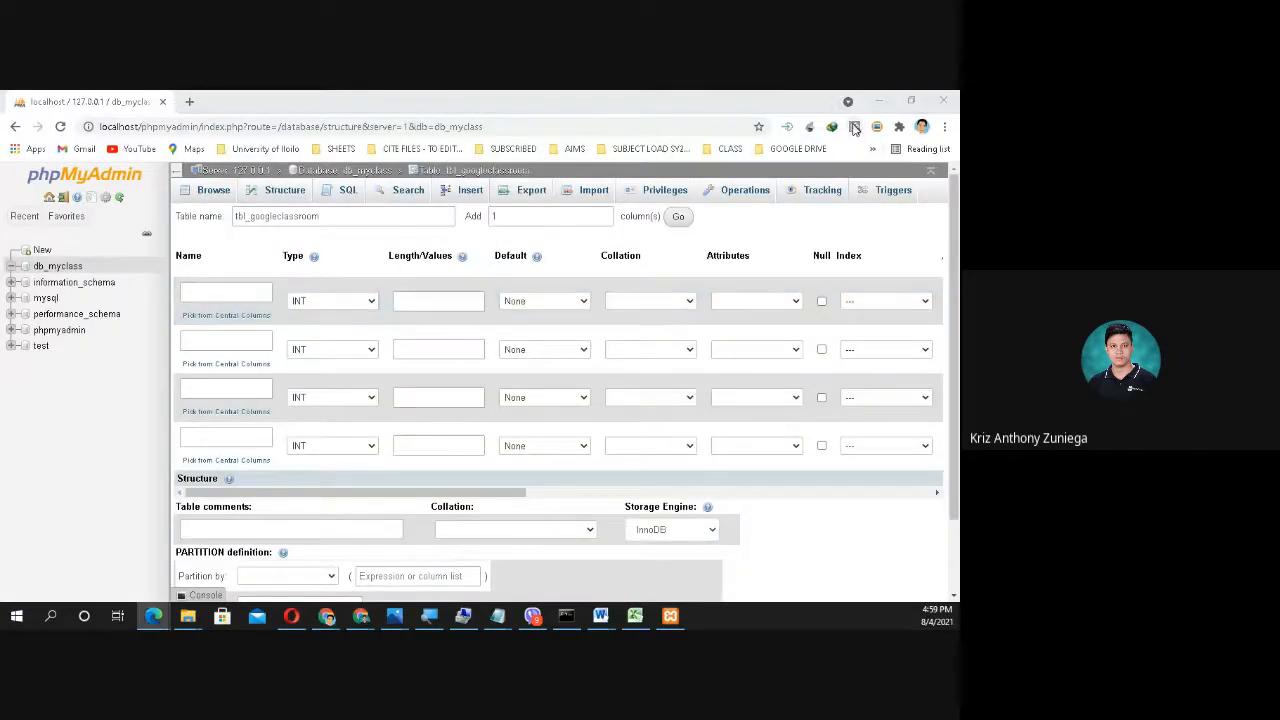
click(136, 100)
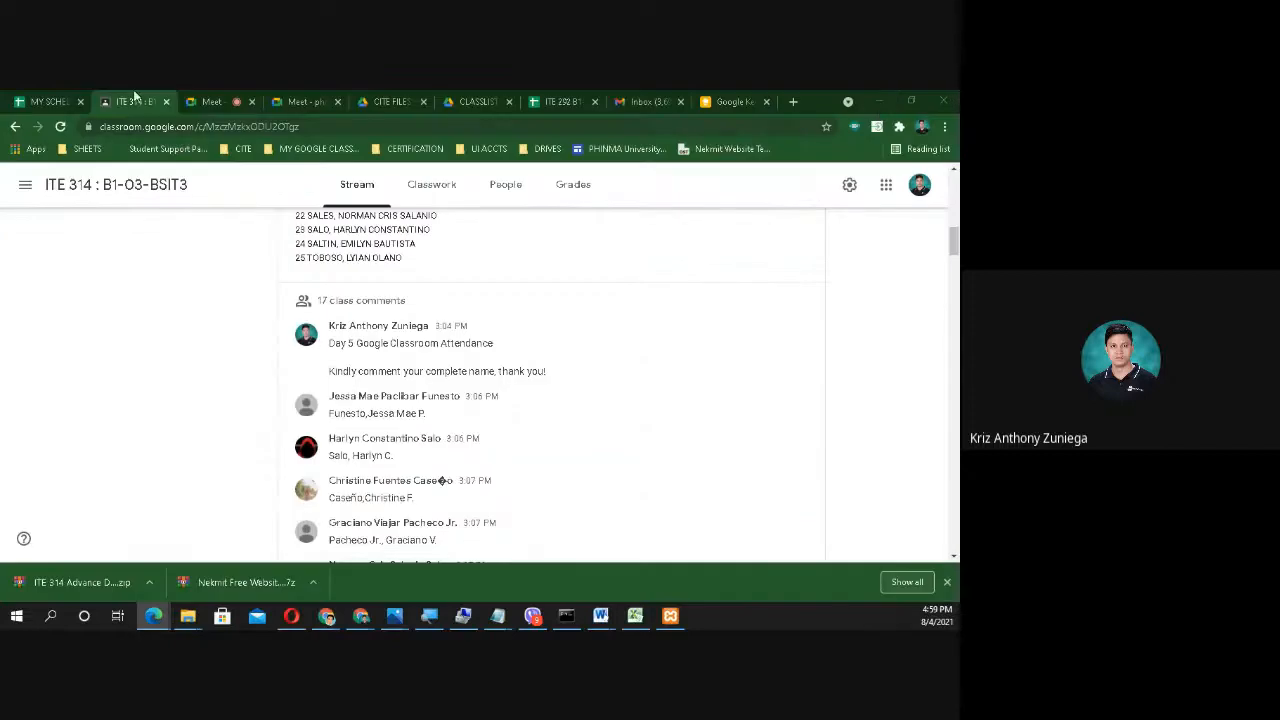
mouse_move(502, 290)
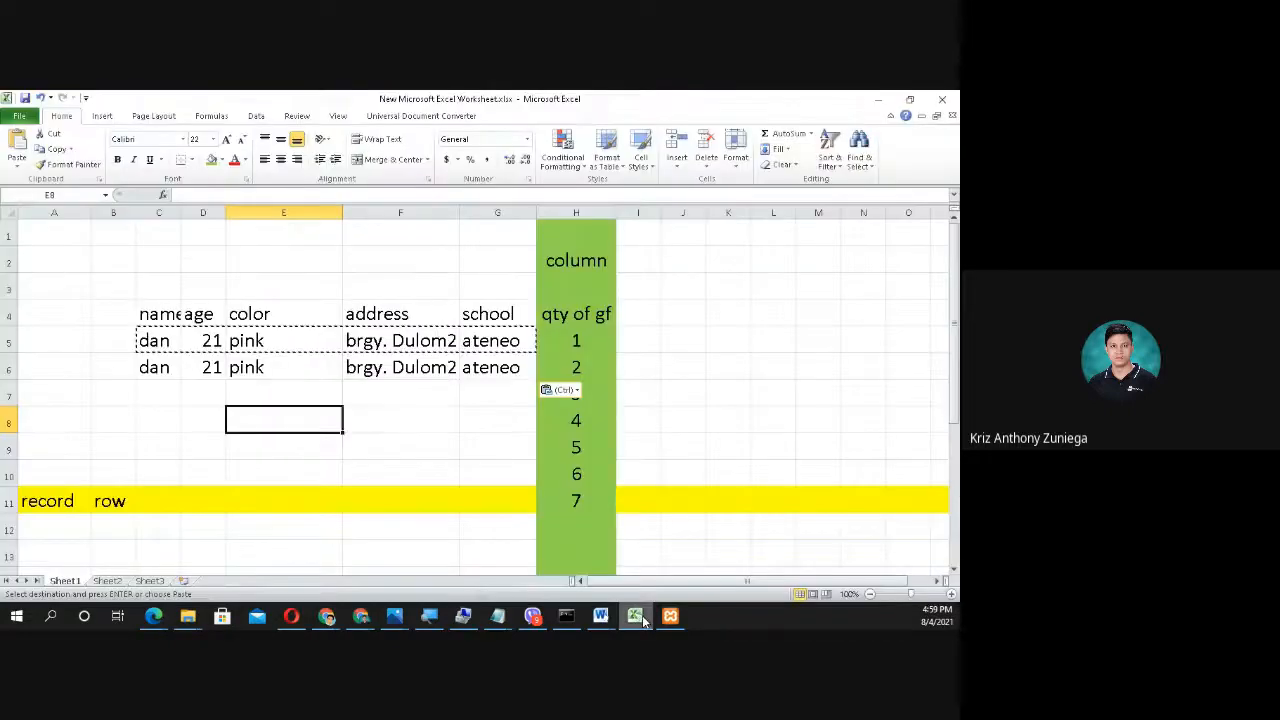
mouse_move(492, 476)
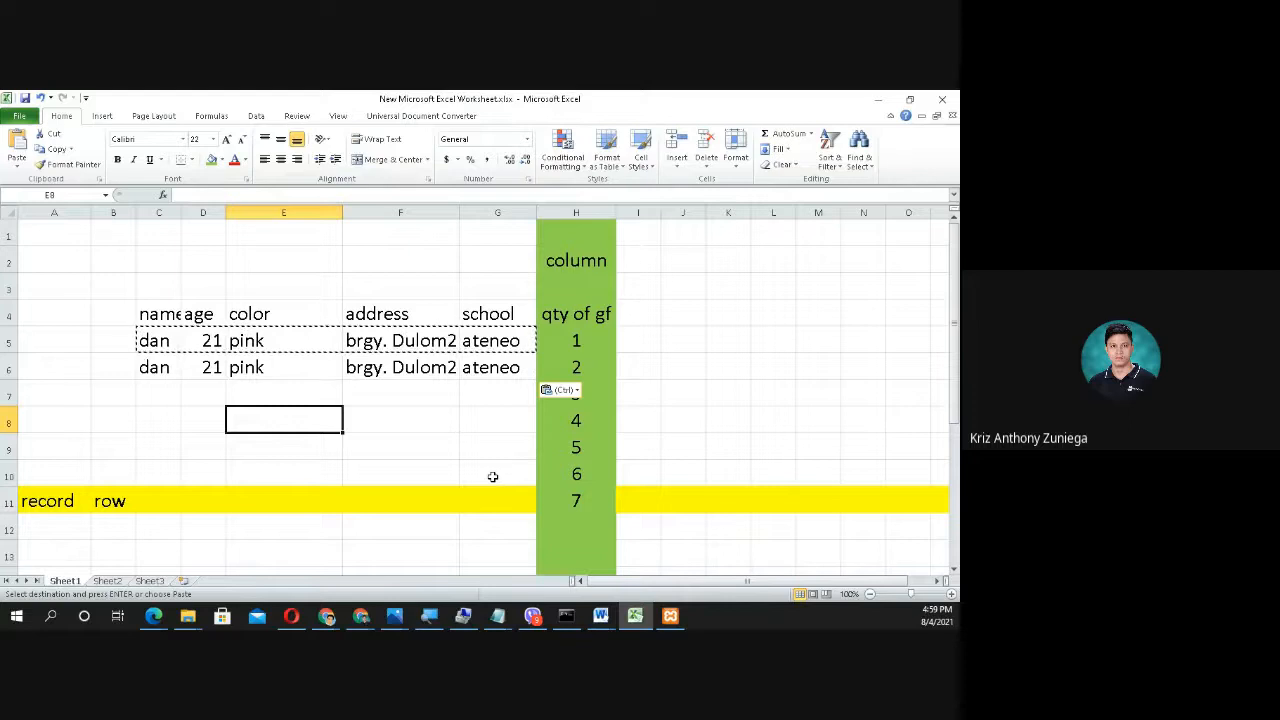
mouse_move(494, 470)
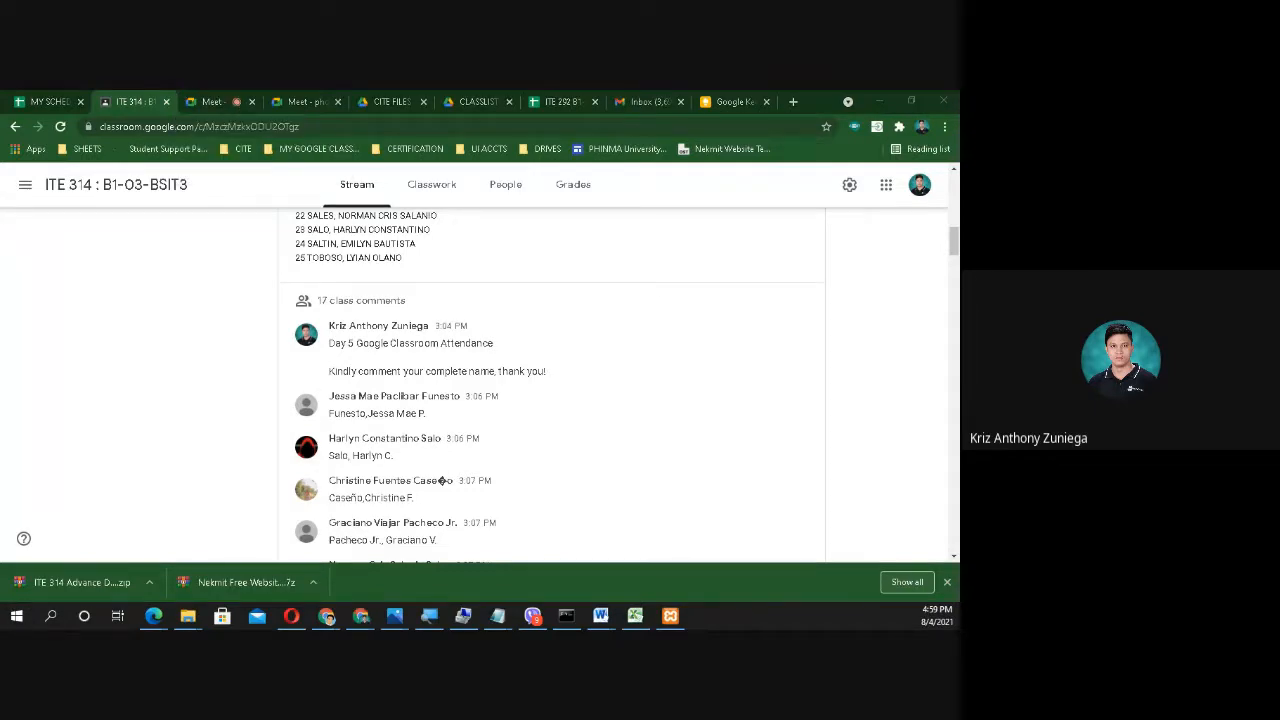
mouse_move(508, 556)
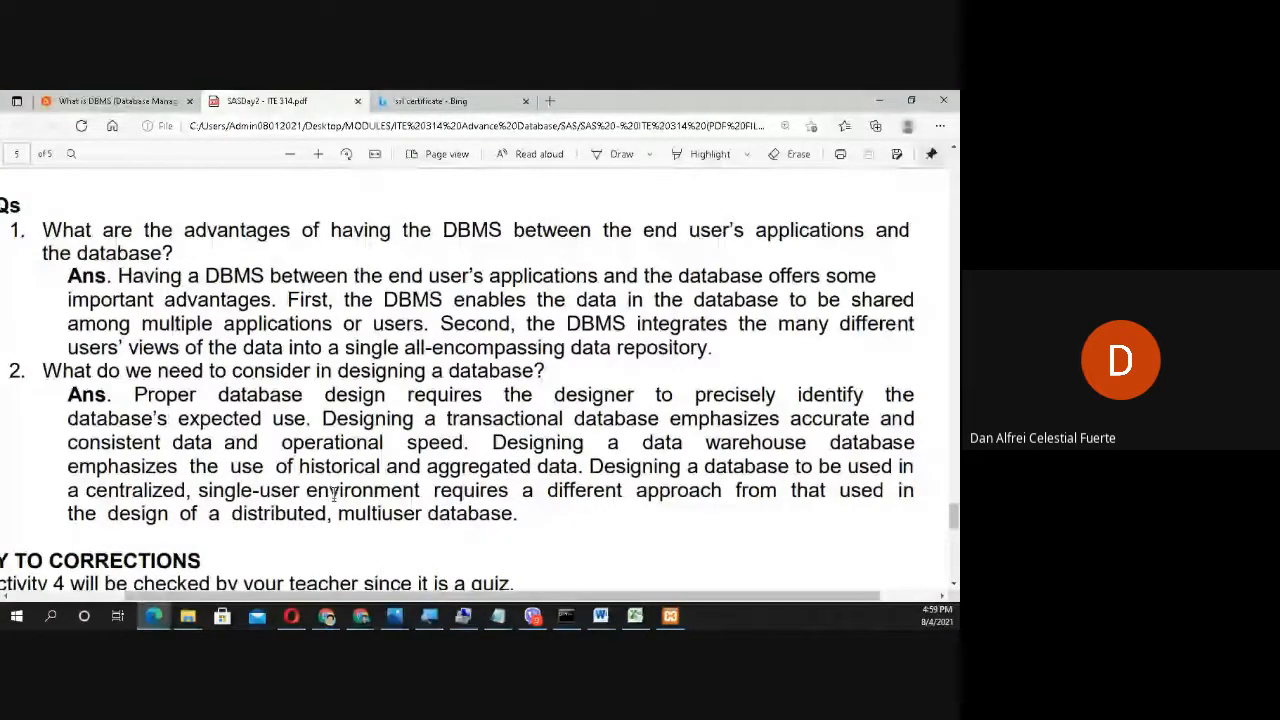
scroll(down, 3)
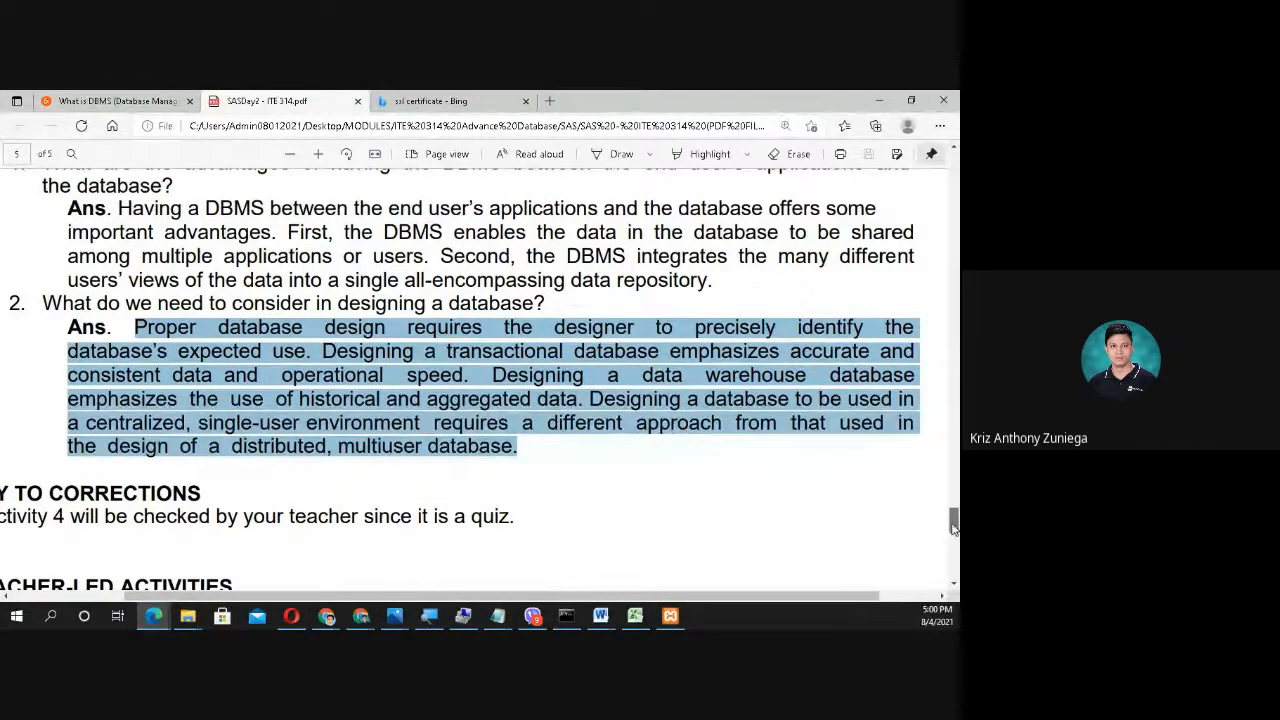
scroll(down, 3)
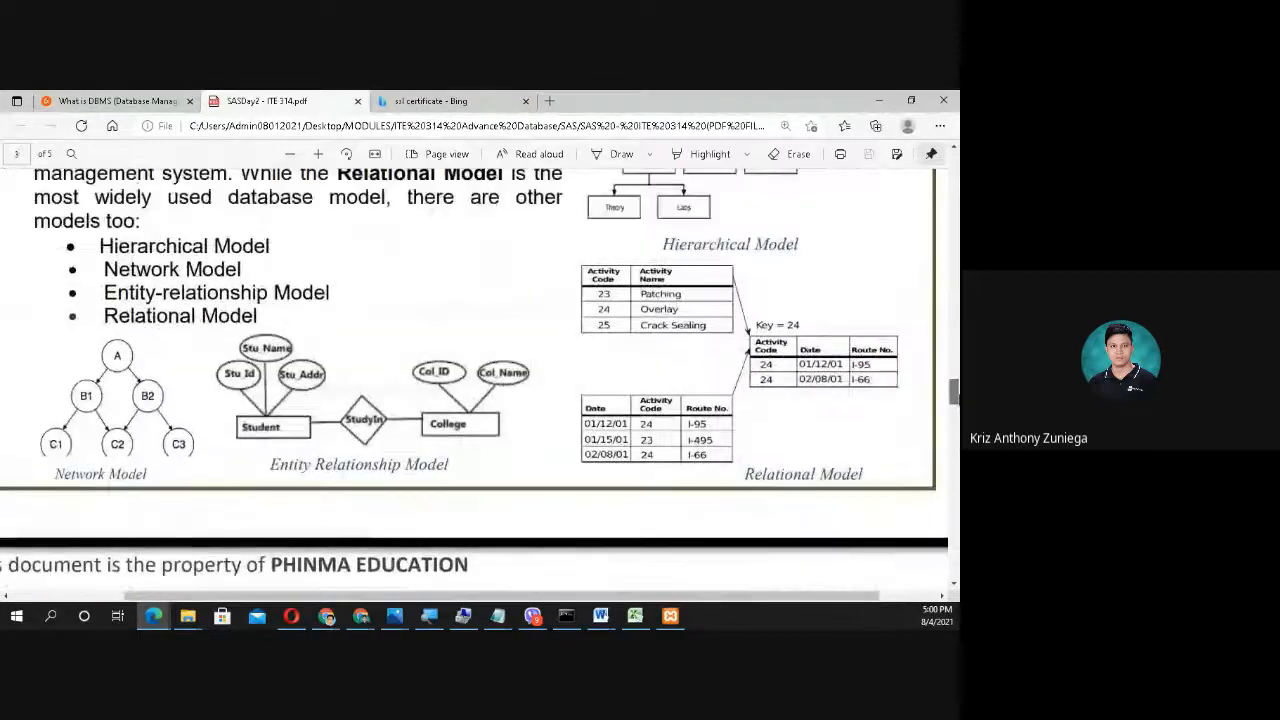
scroll(down, 3)
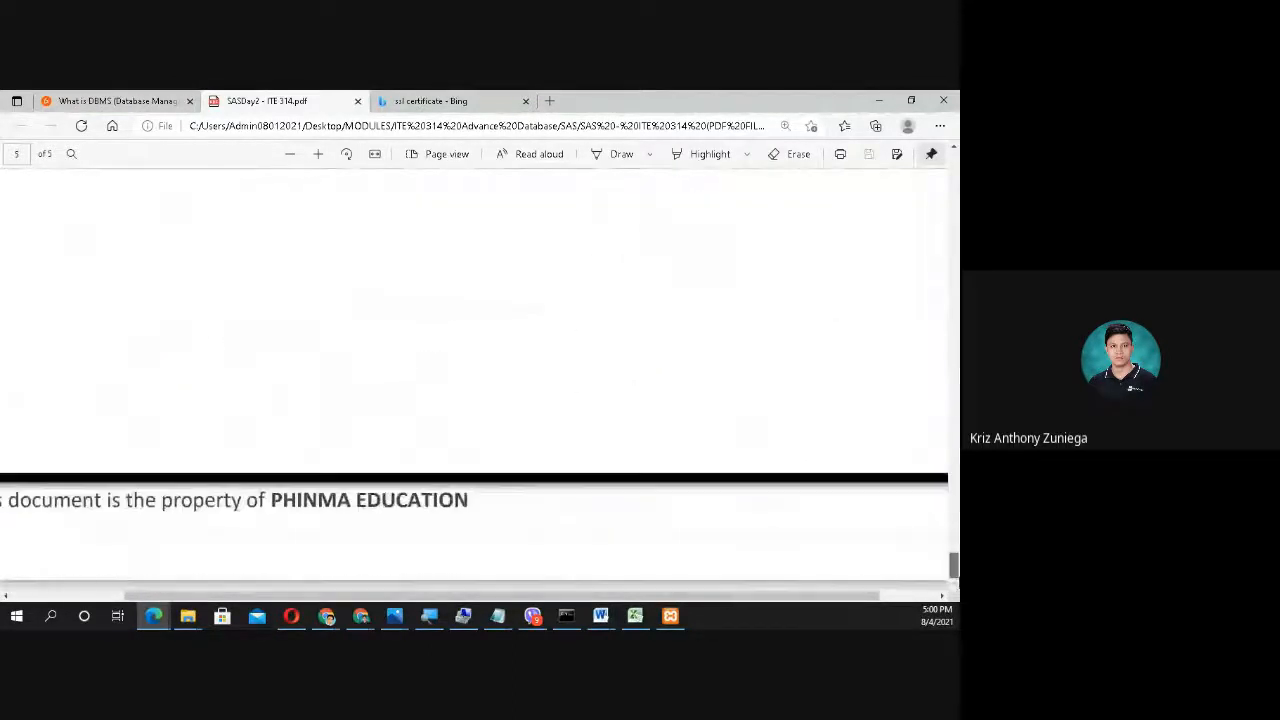
scroll(down, 3)
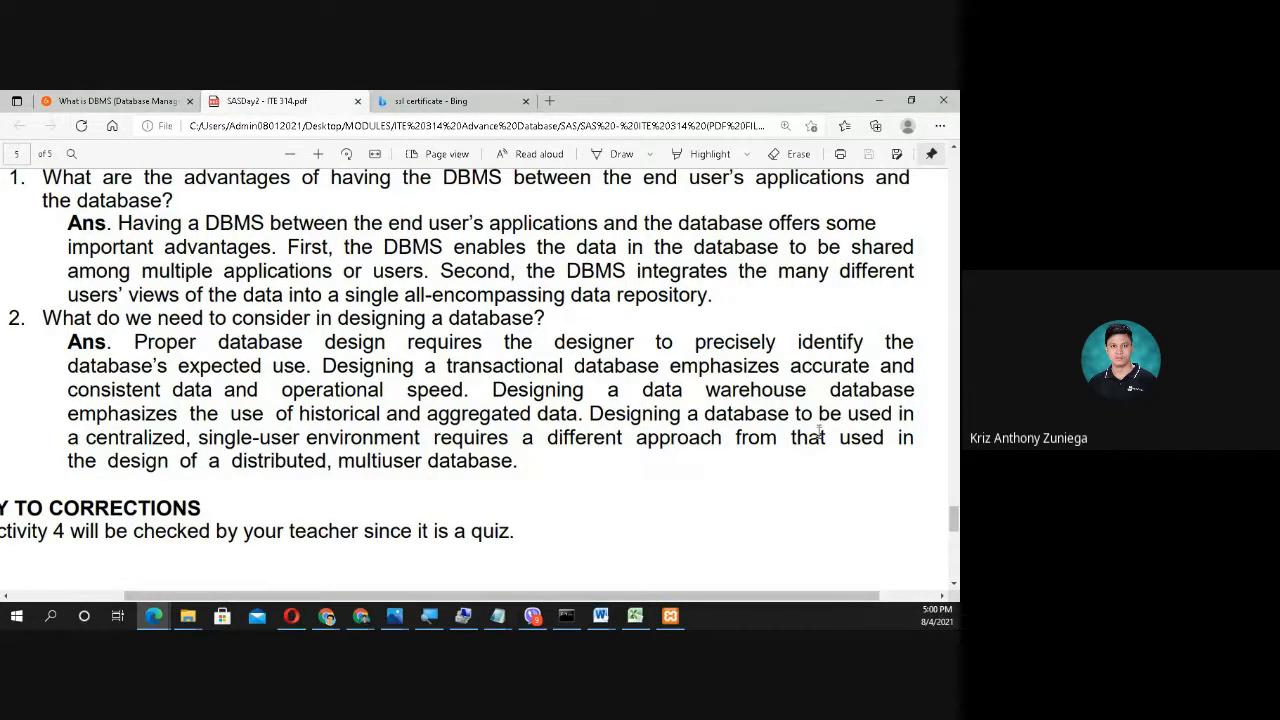
mouse_move(522, 498)
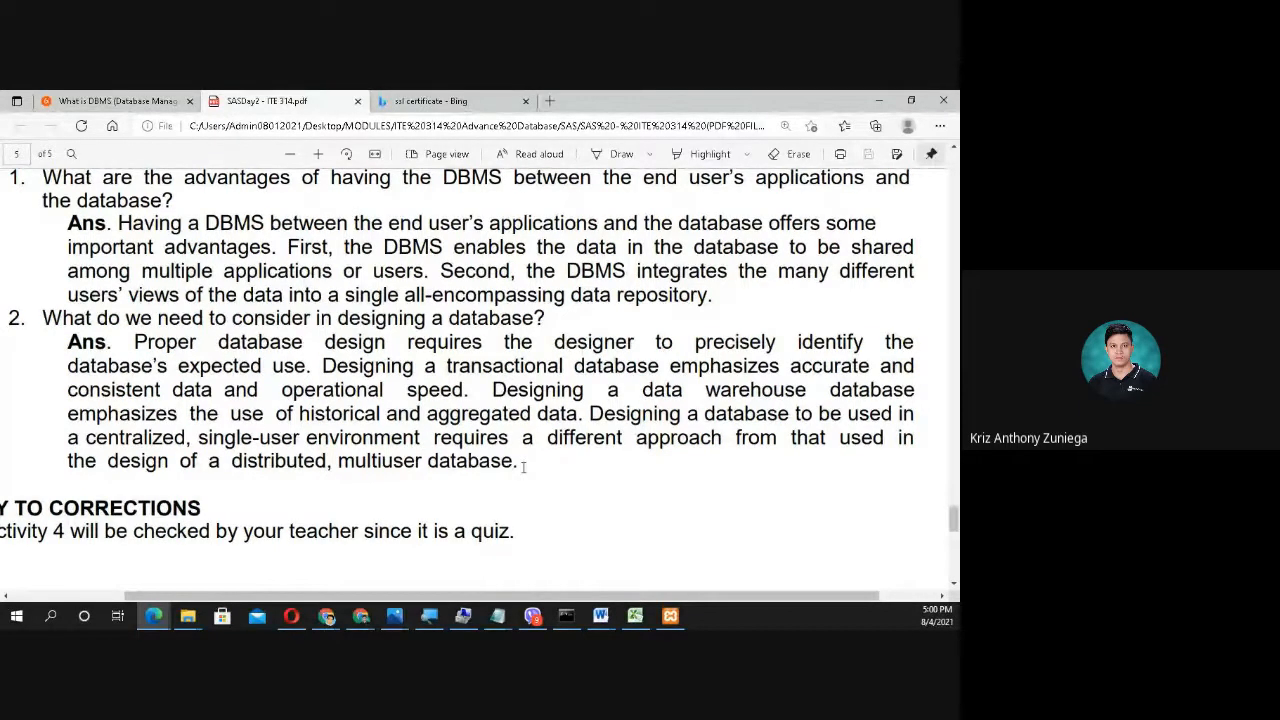
mouse_move(644, 436)
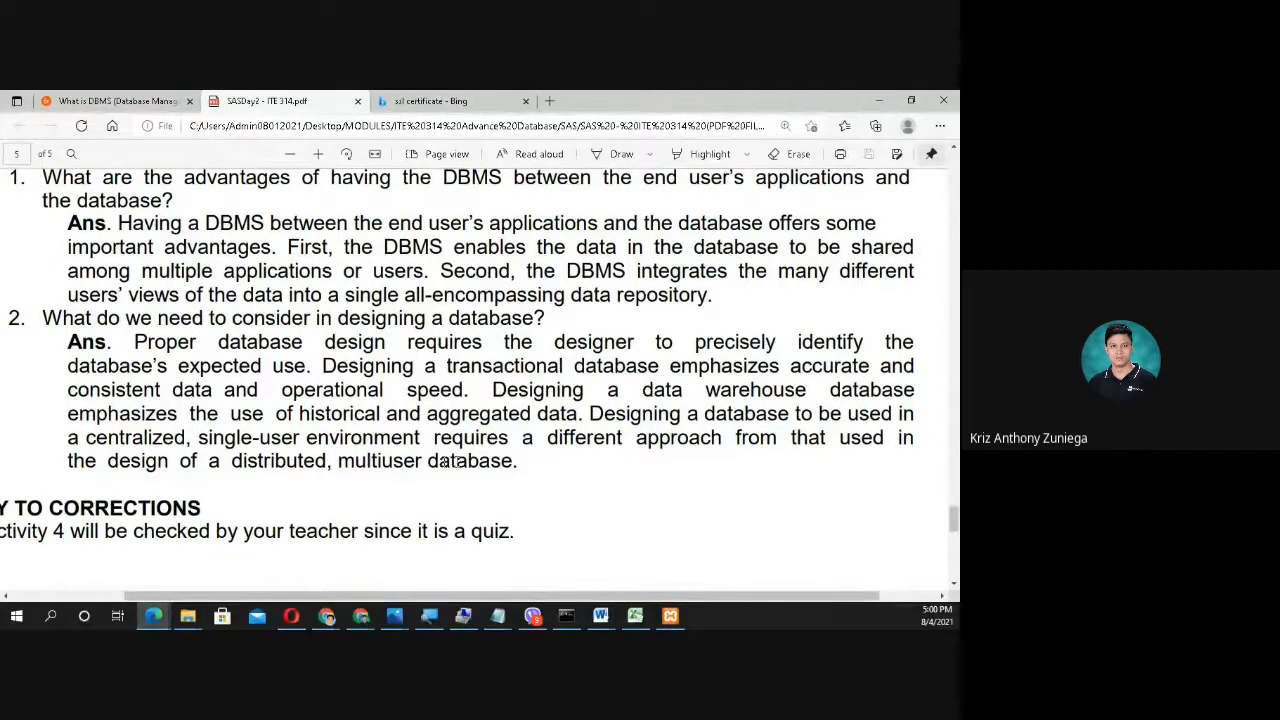
mouse_move(520, 442)
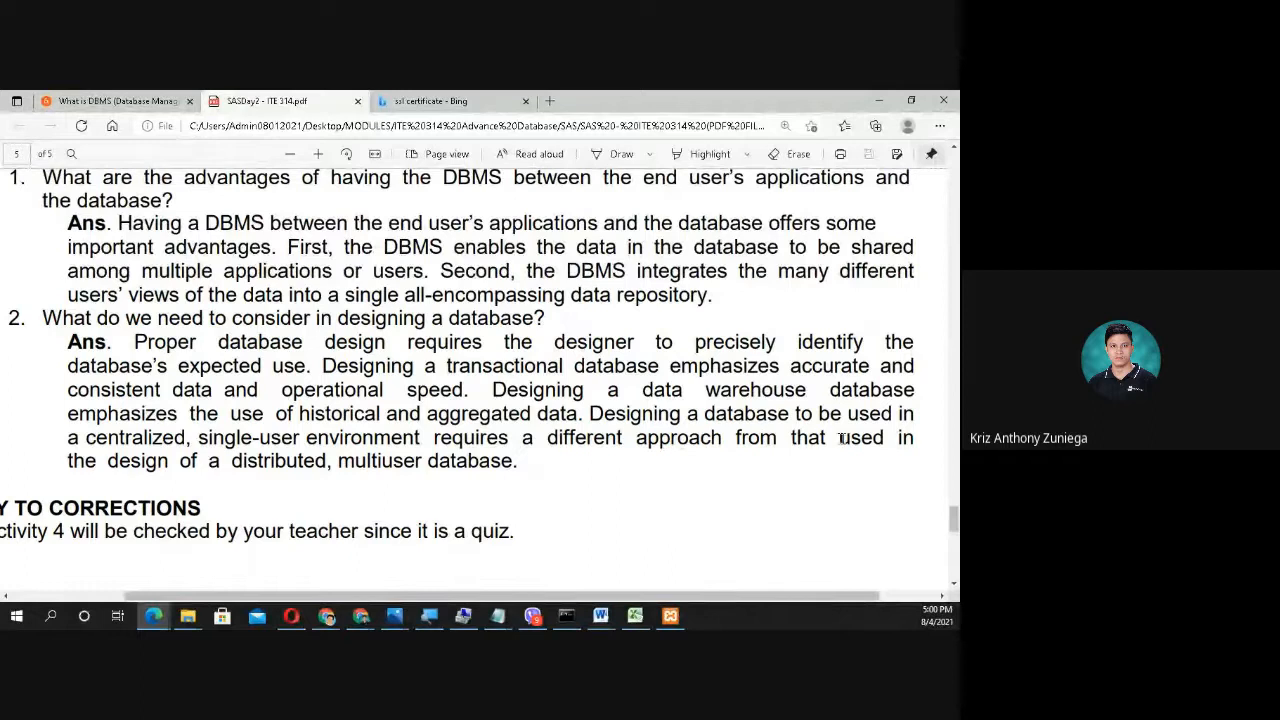
mouse_move(528, 480)
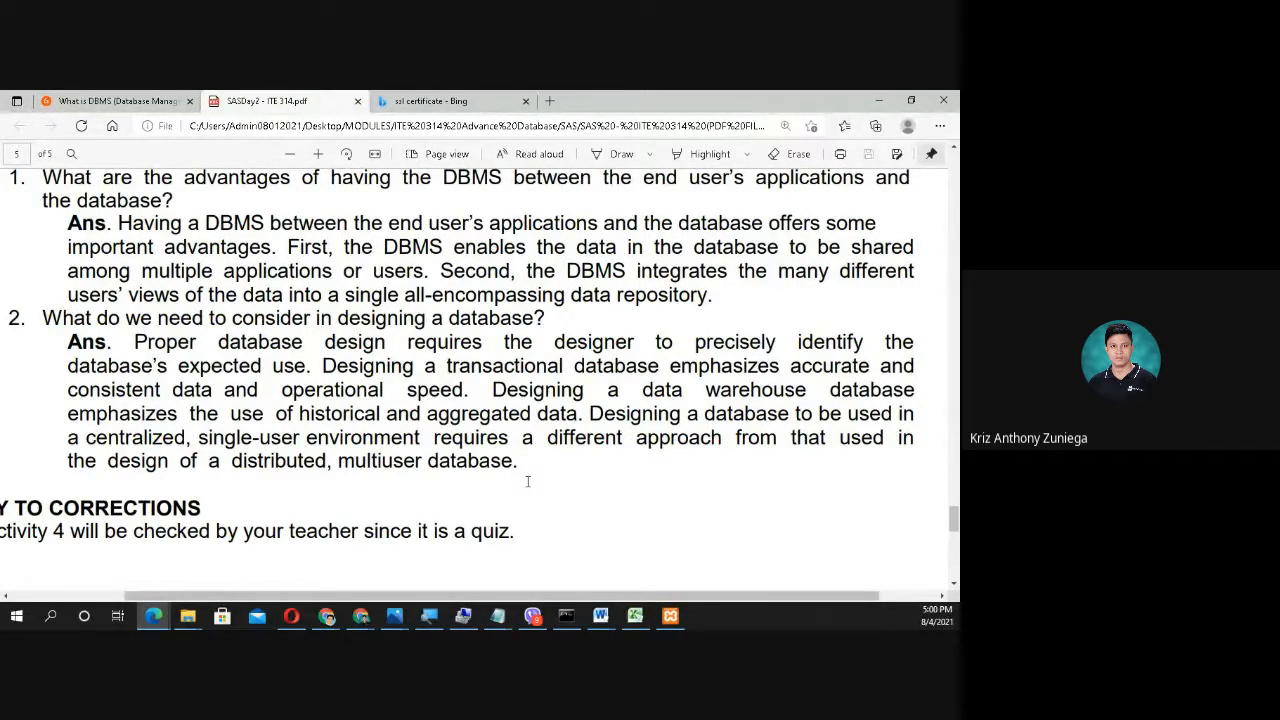
mouse_move(532, 480)
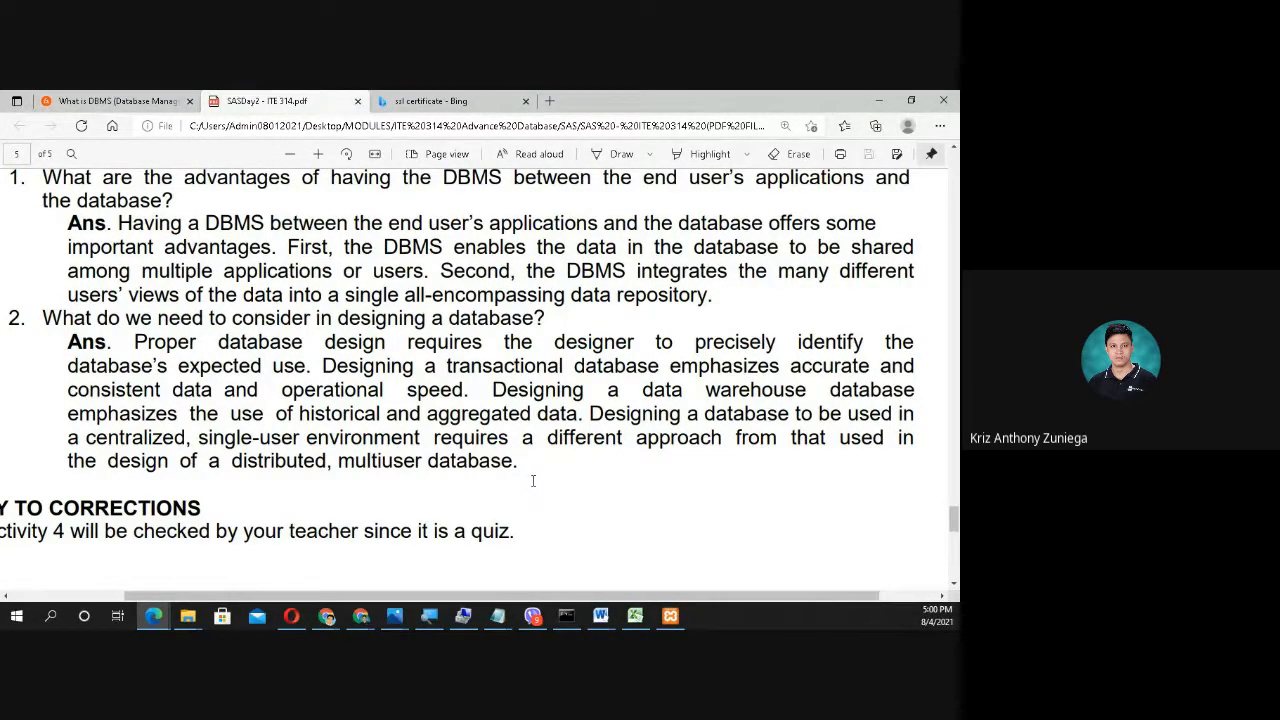
mouse_move(544, 488)
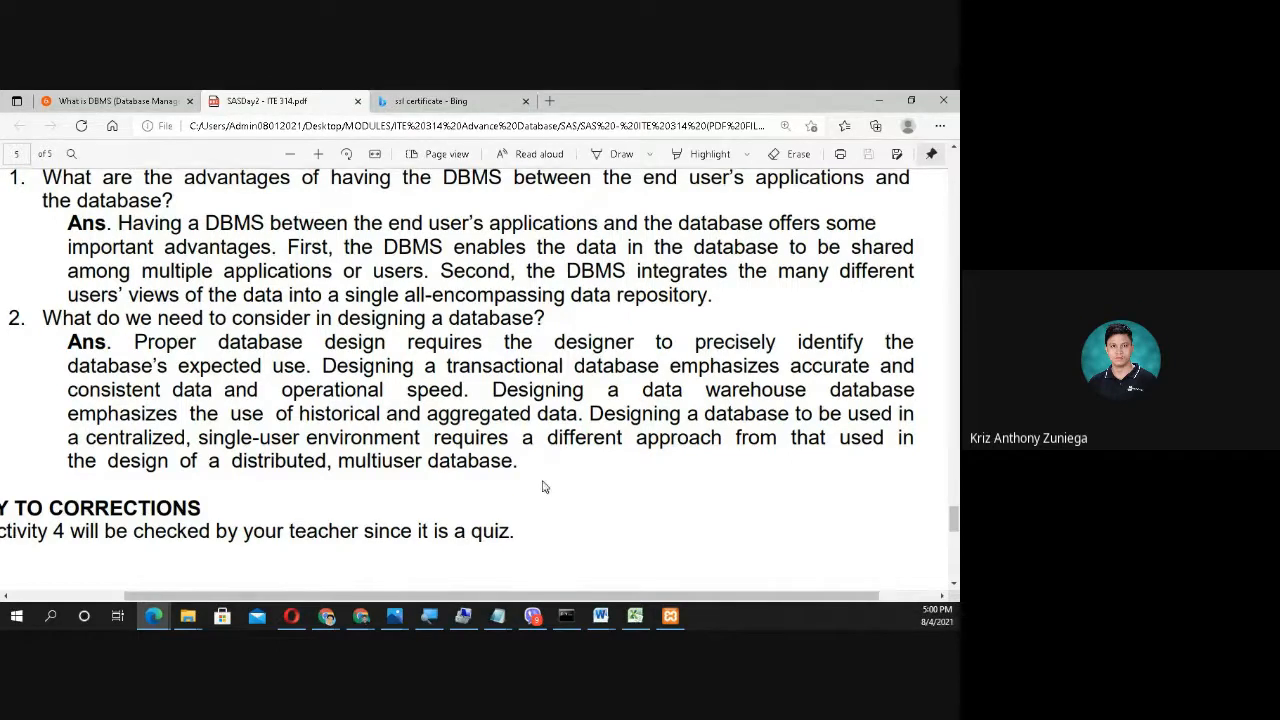
mouse_move(916, 458)
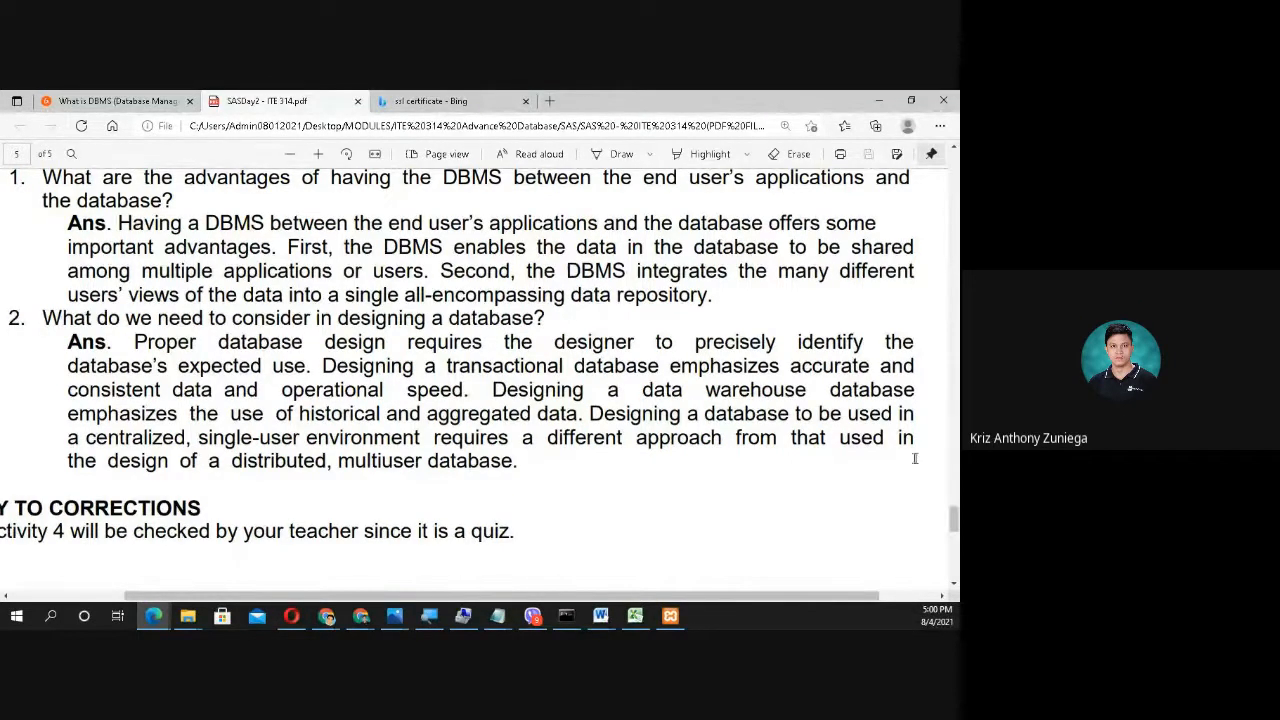
mouse_move(740, 500)
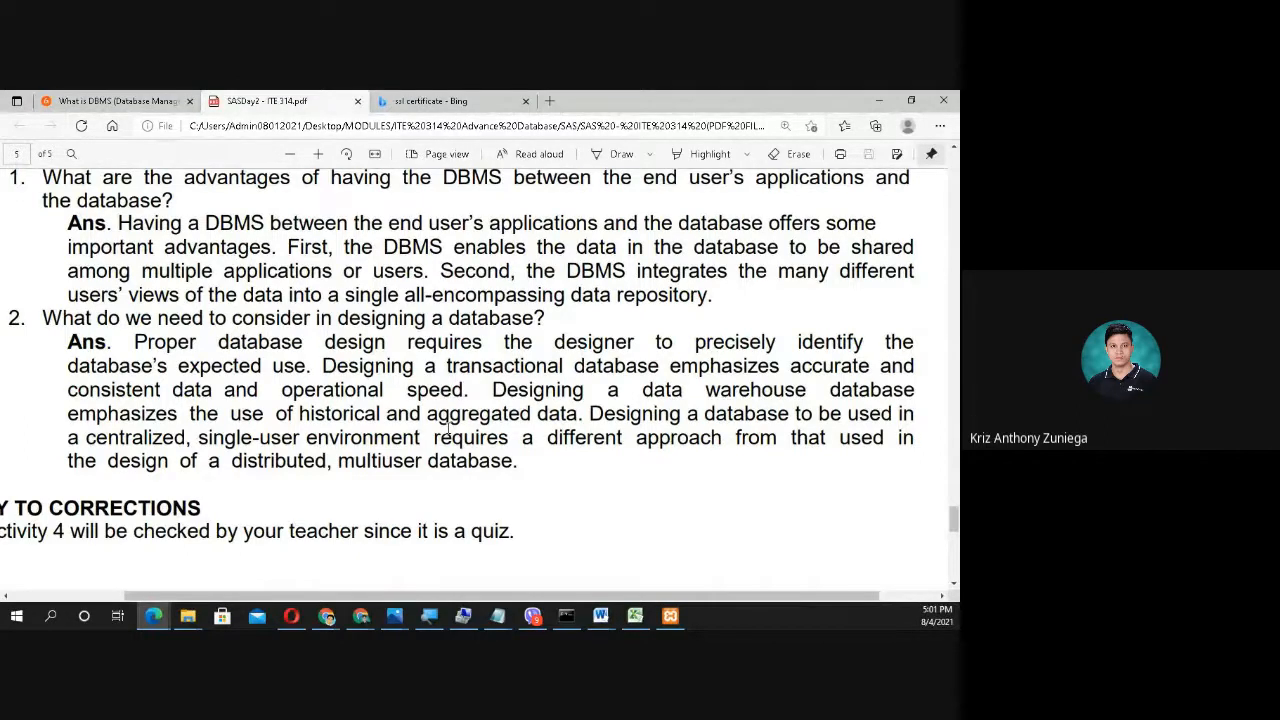
scroll(down, 3)
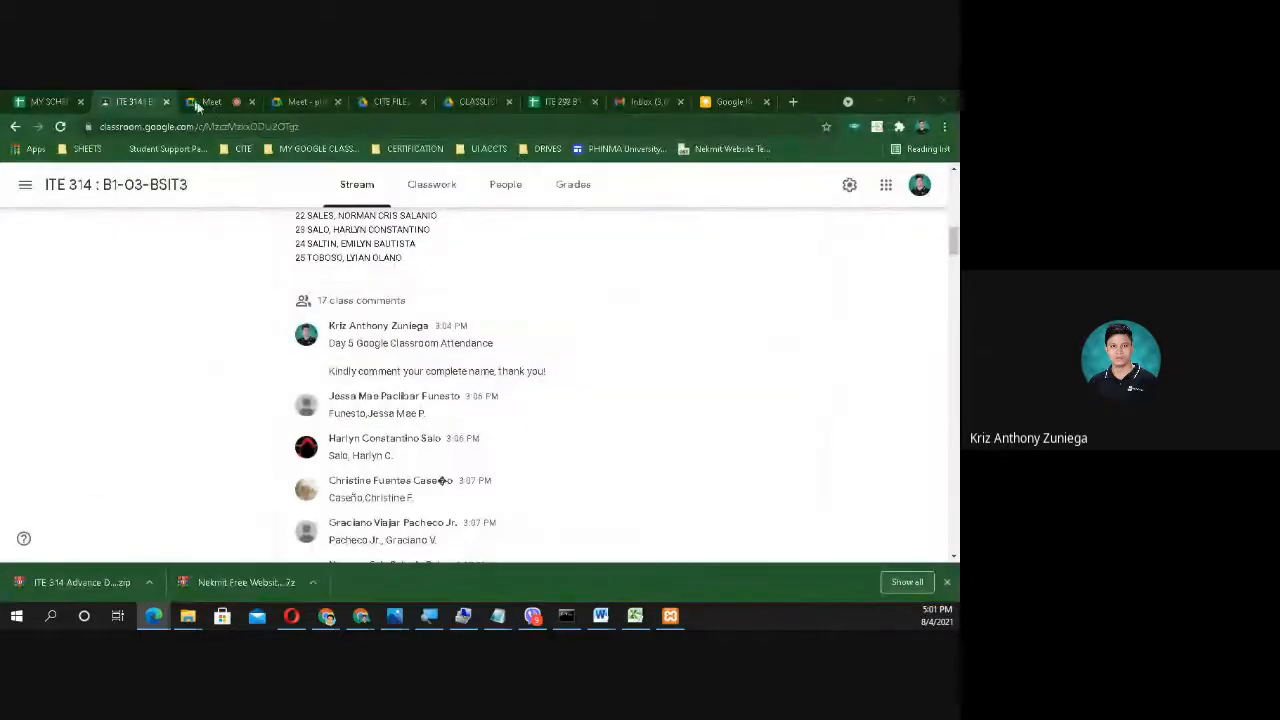
Step: Return to the Google Meet class call with the in-call messages panel showing
click(210, 100)
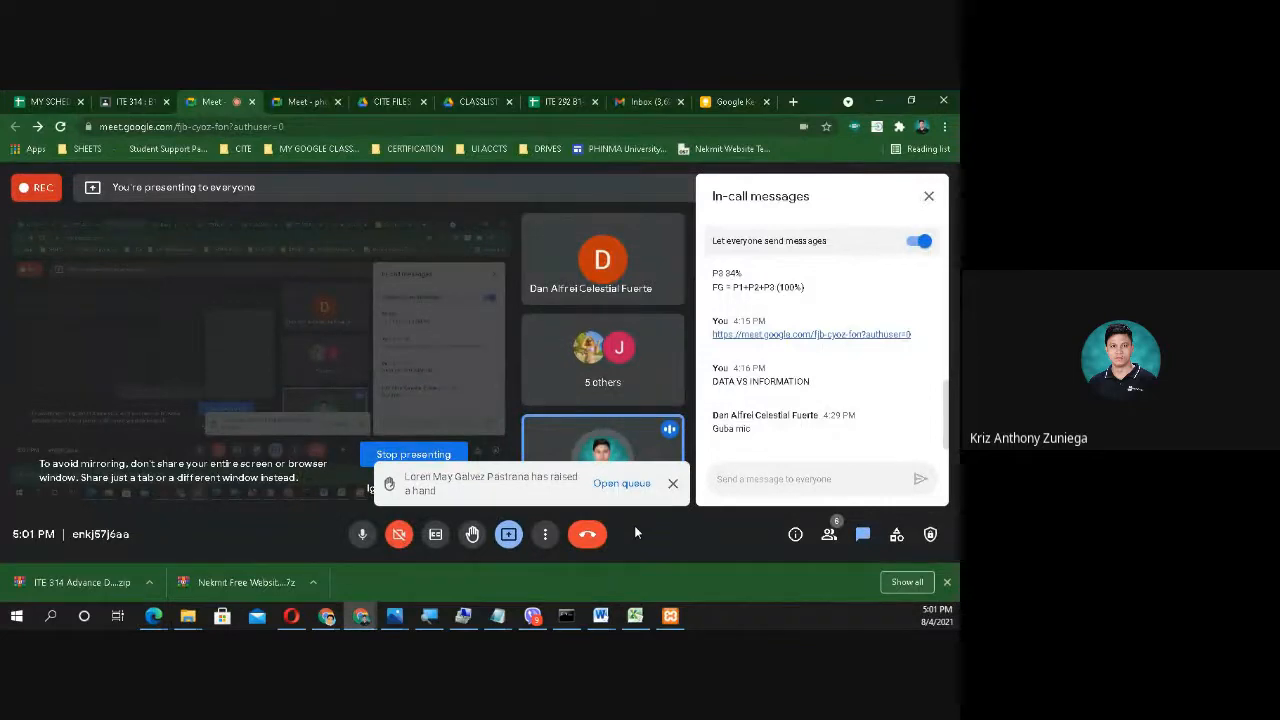
mouse_move(672, 484)
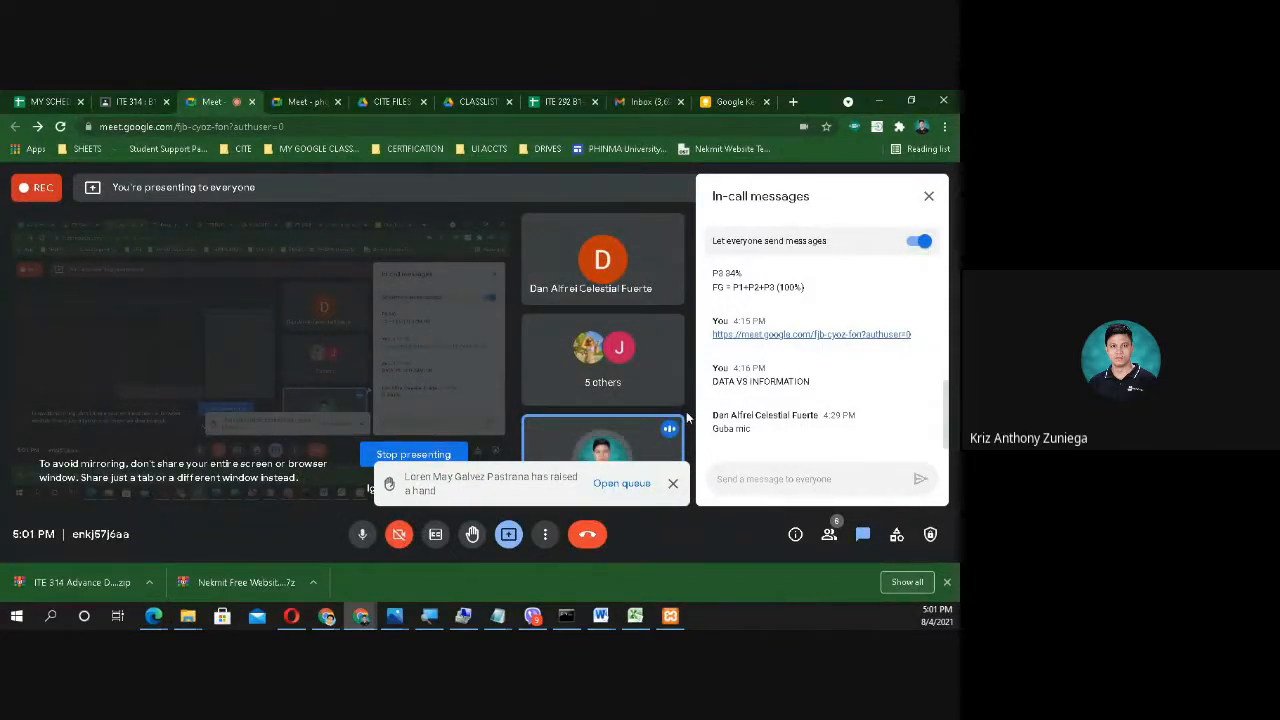
mouse_move(720, 540)
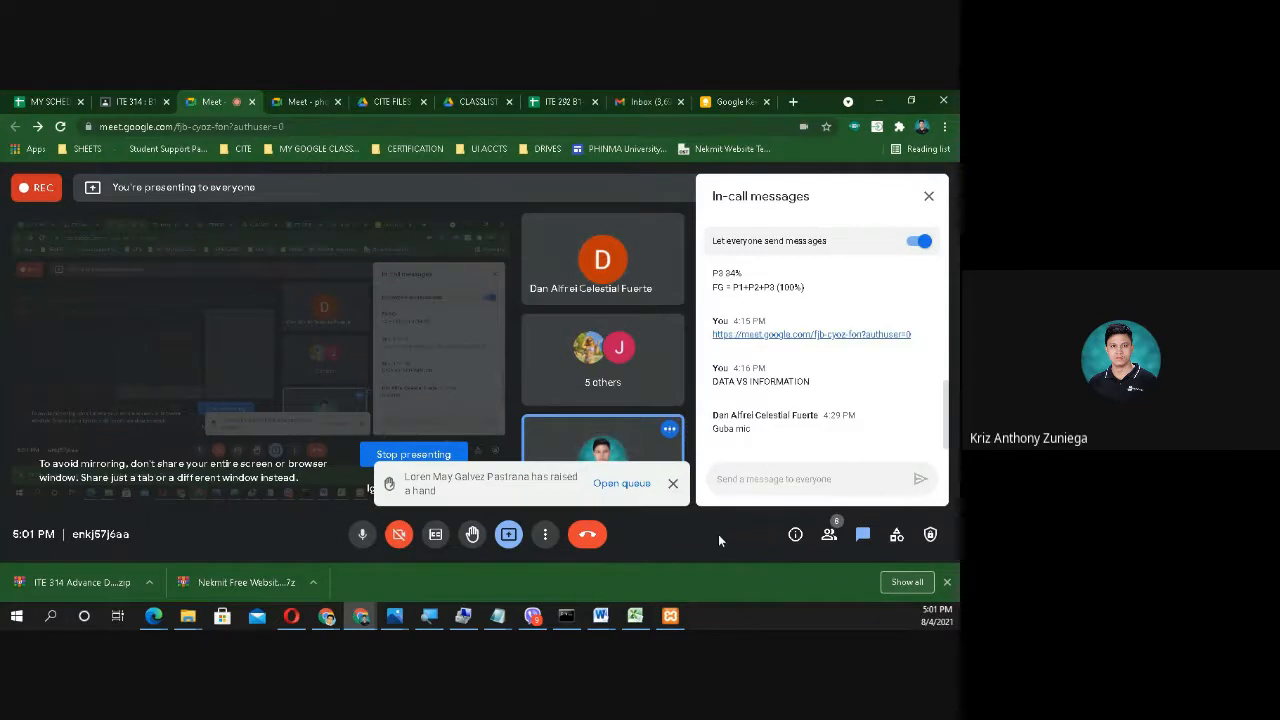